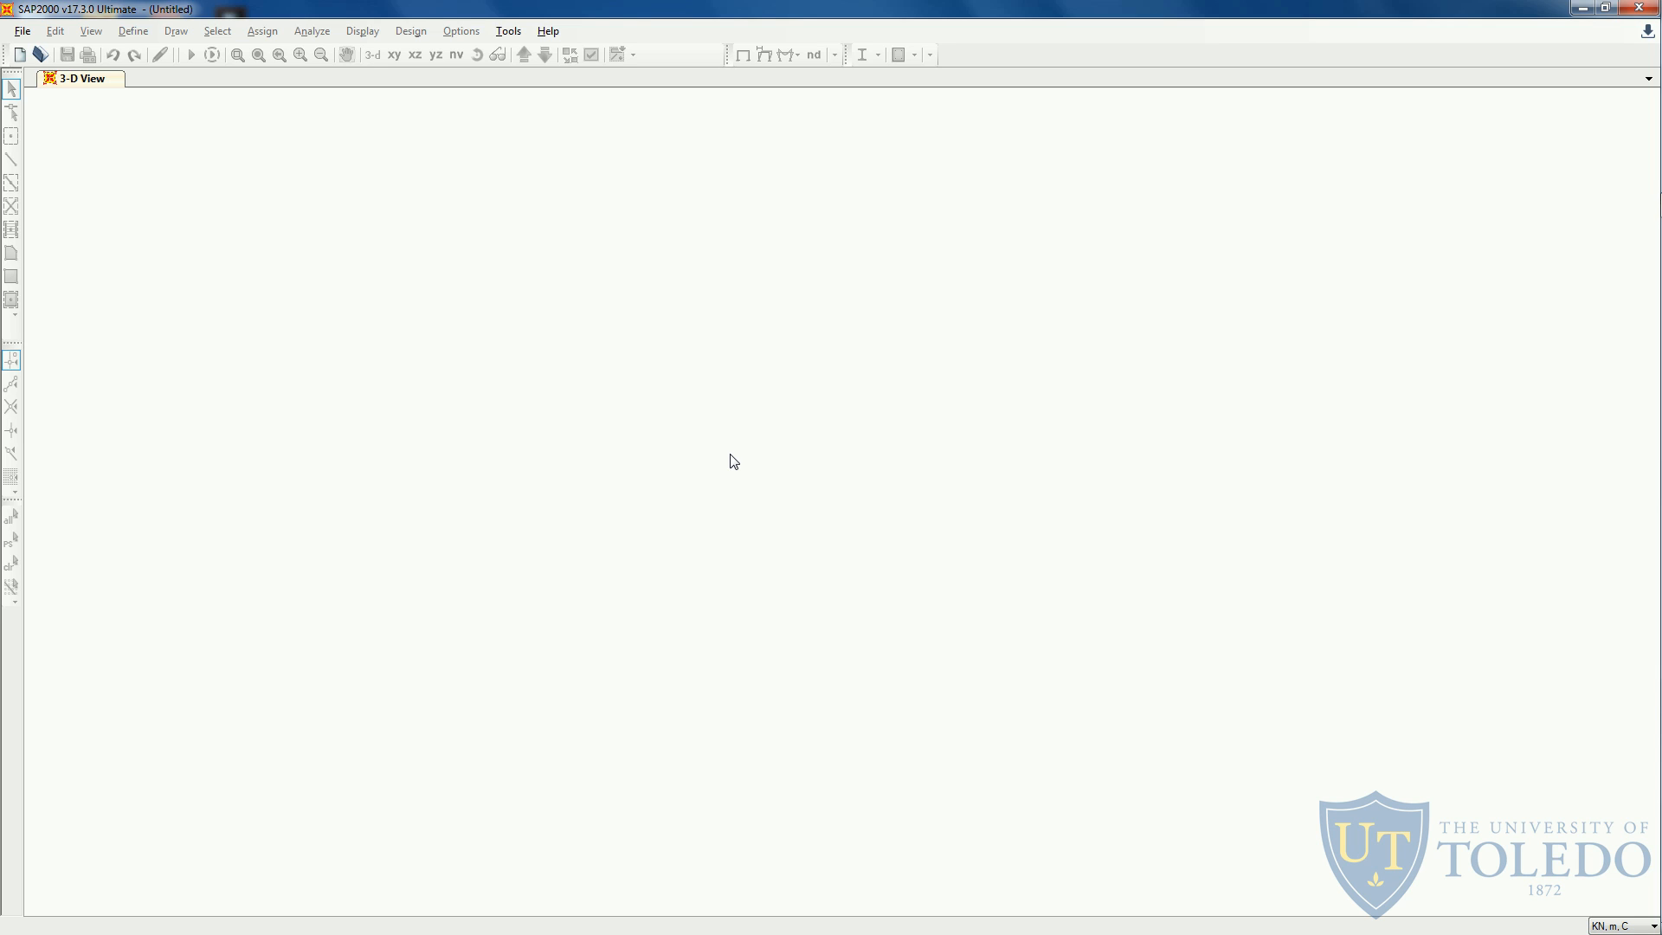
# Bring up SAP2000's documentation library with the Manuals category expanded.
pyautogui.click(547, 31)
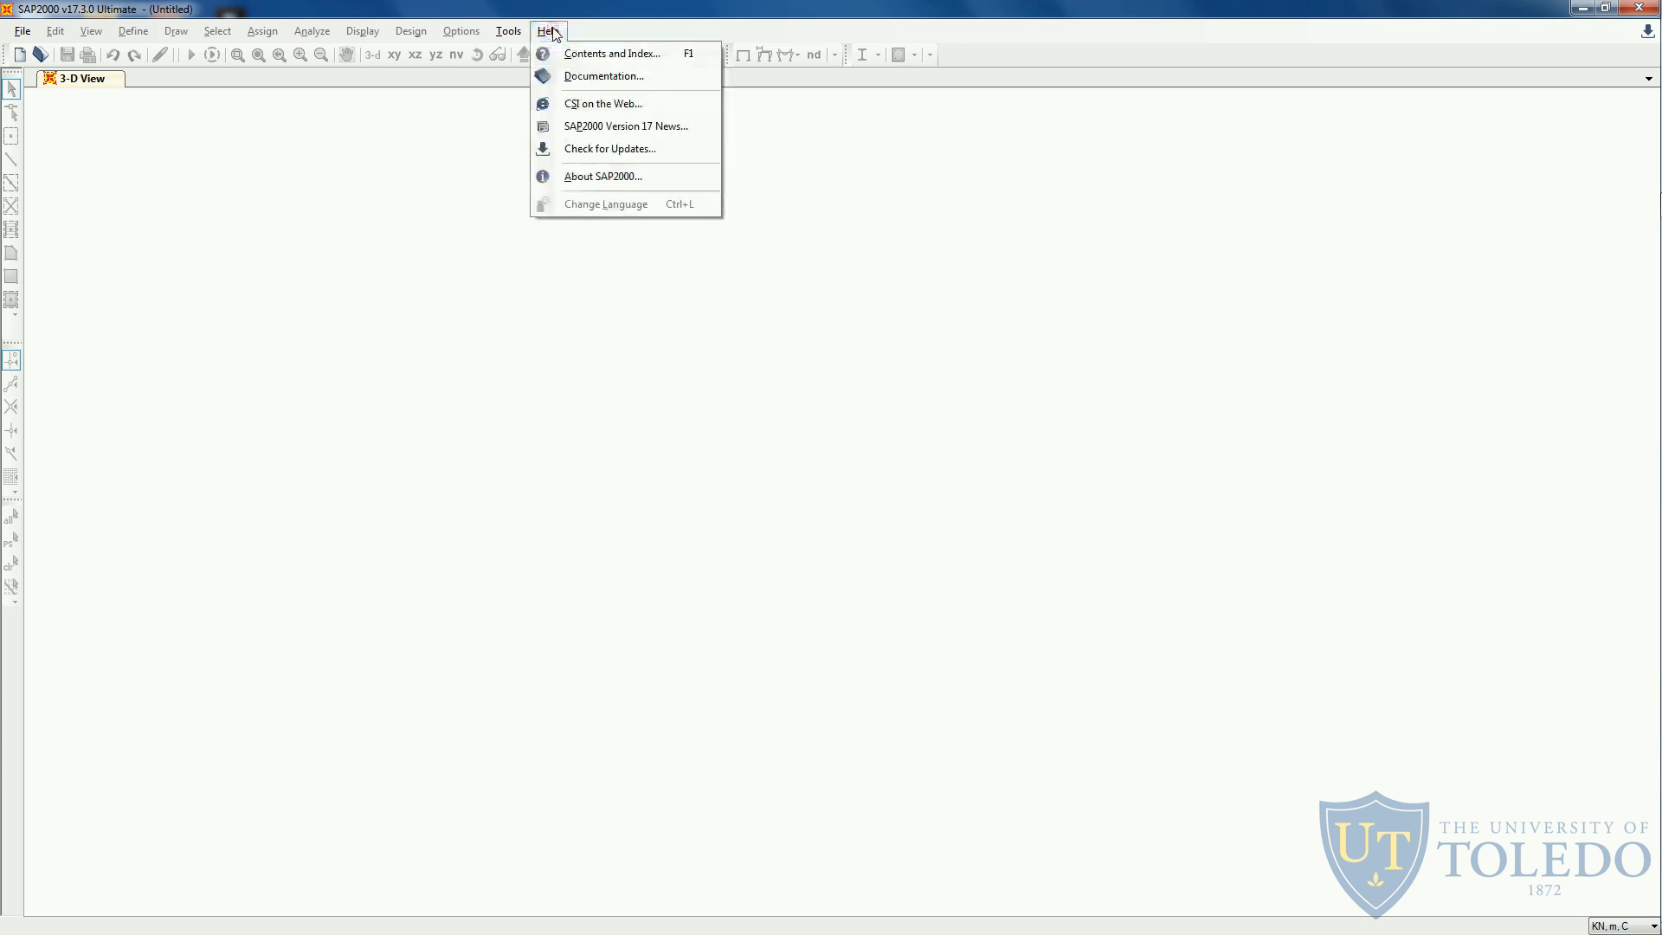
pyautogui.moveTo(603, 76)
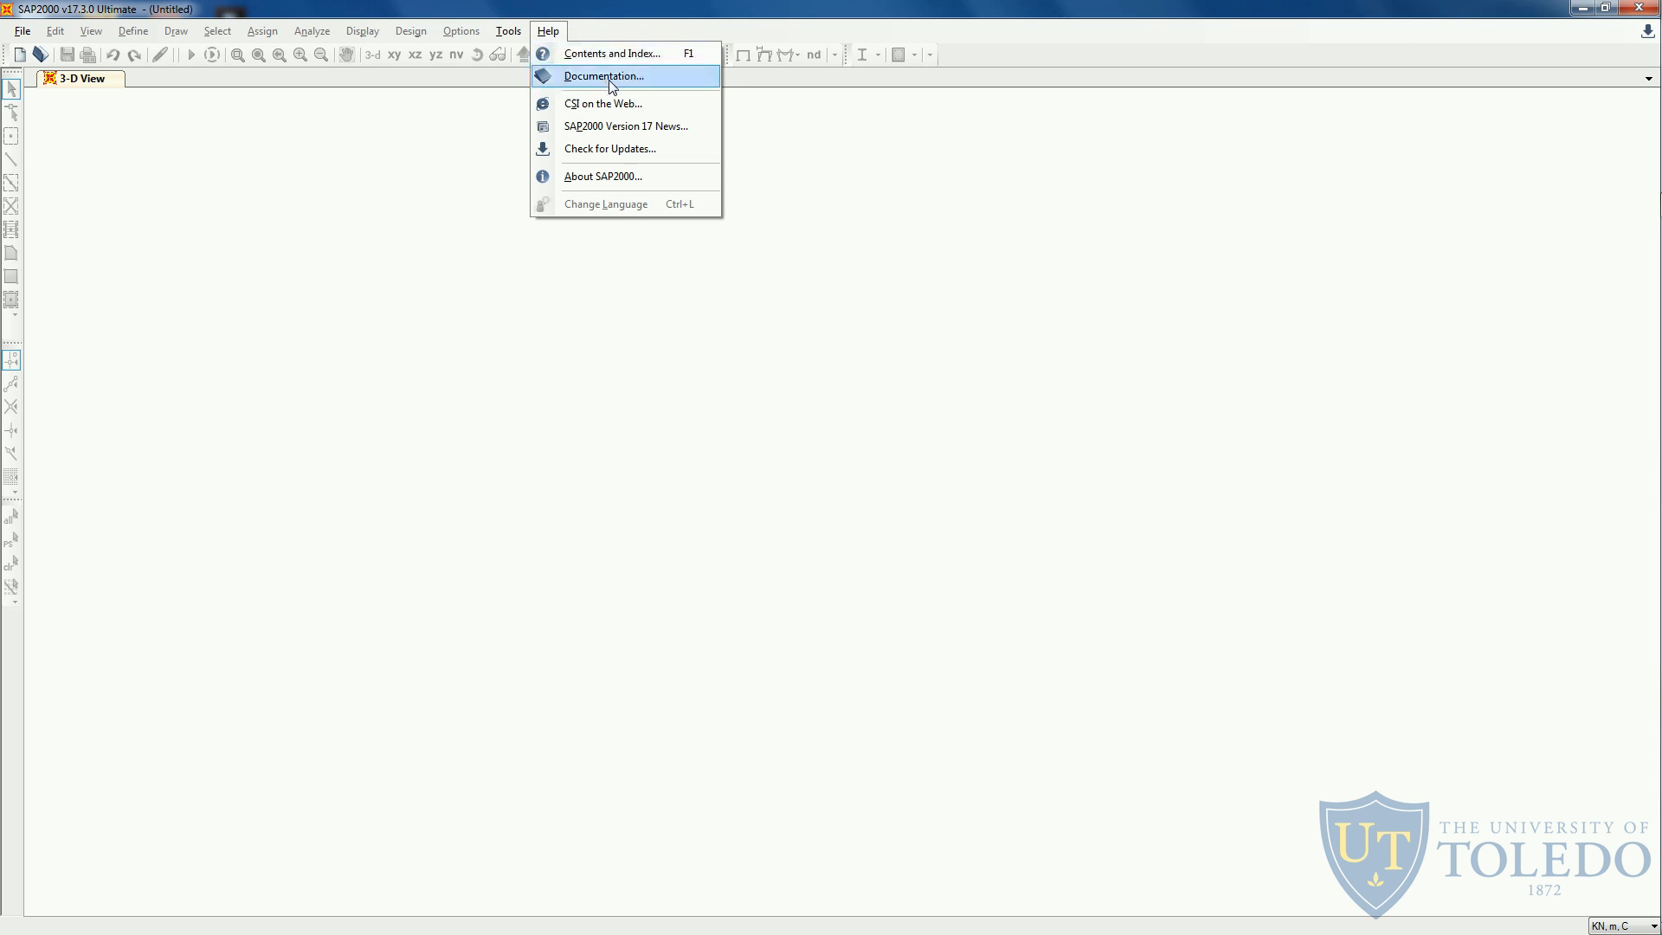
pyautogui.click(602, 75)
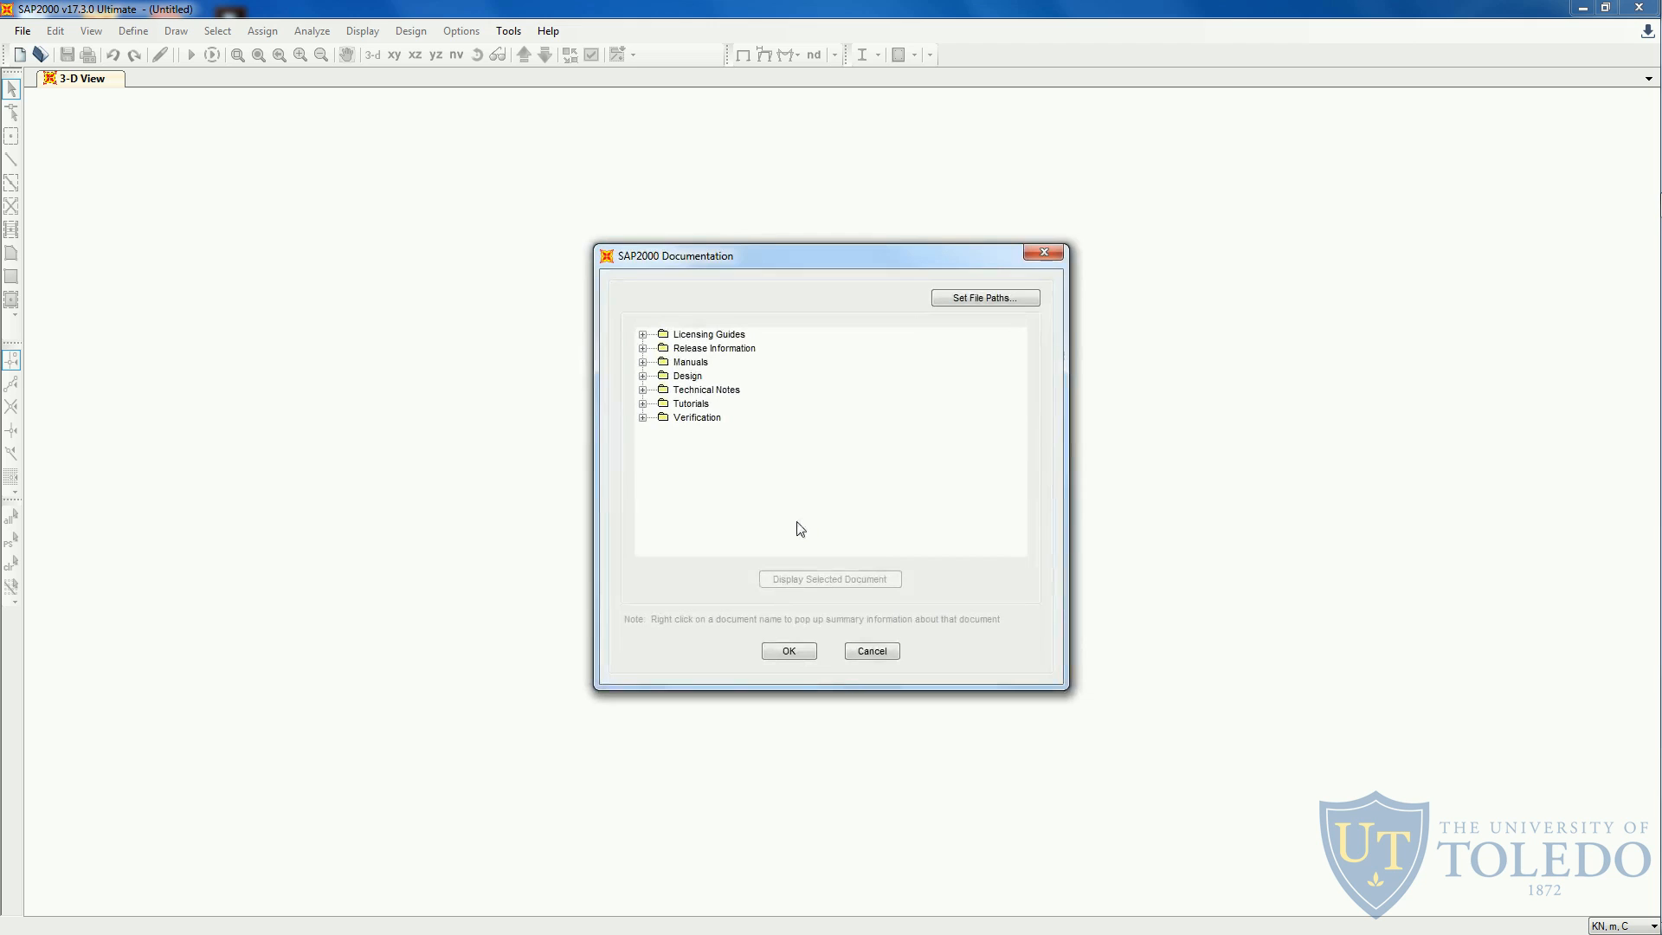
pyautogui.click(643, 362)
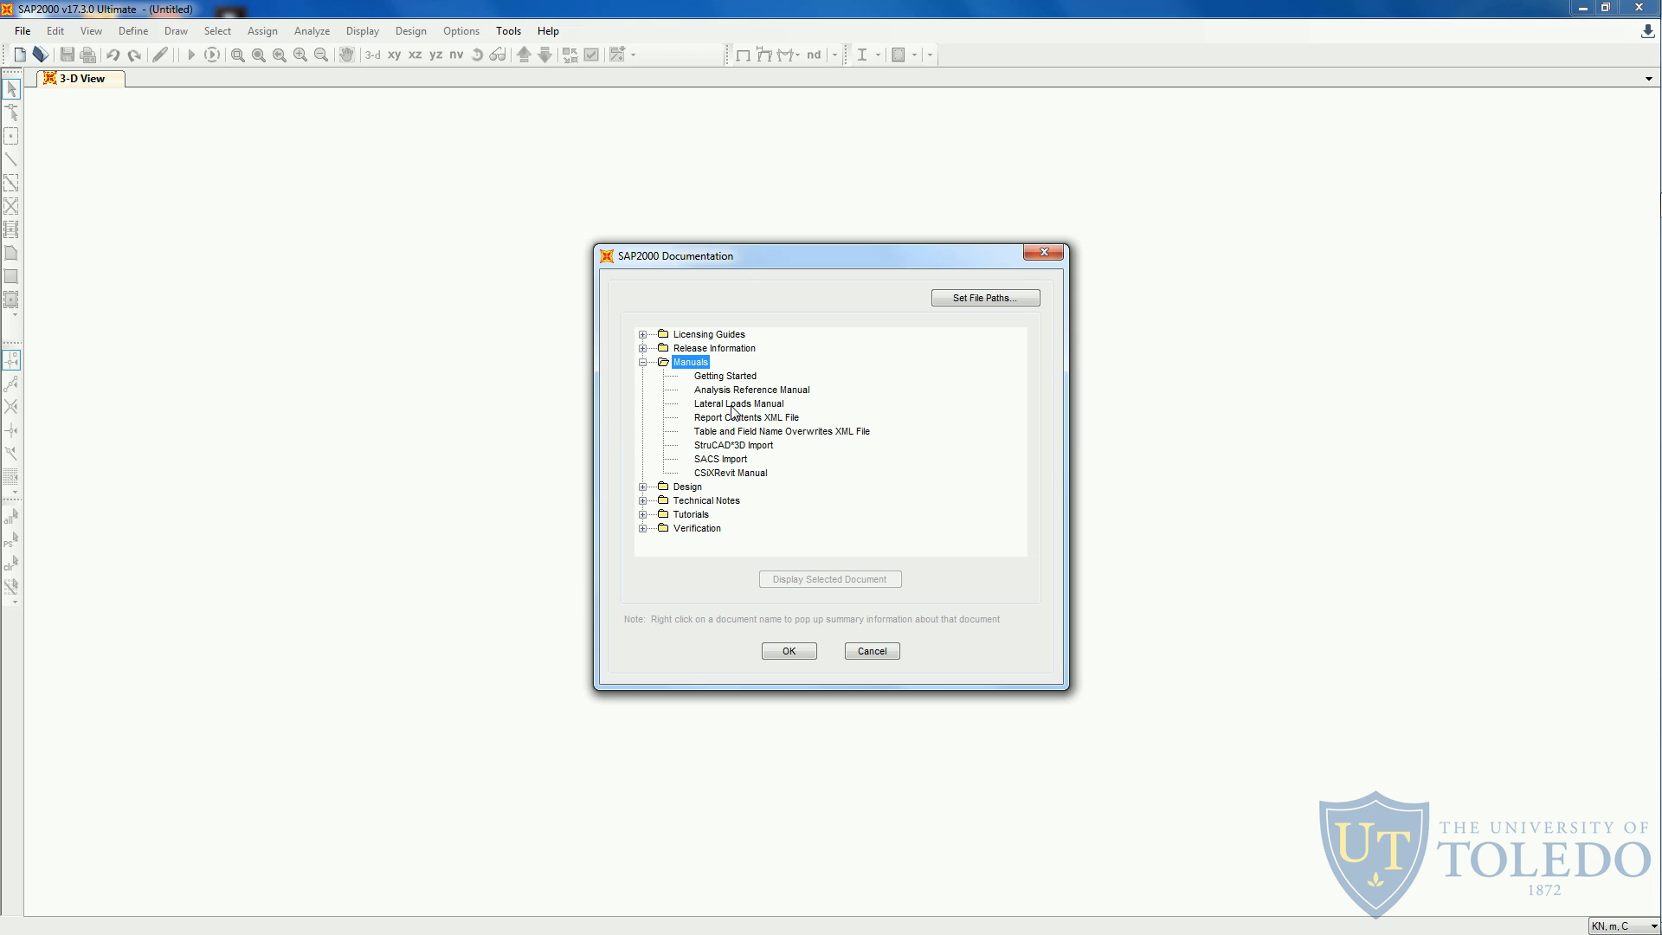
pyautogui.moveTo(742, 395)
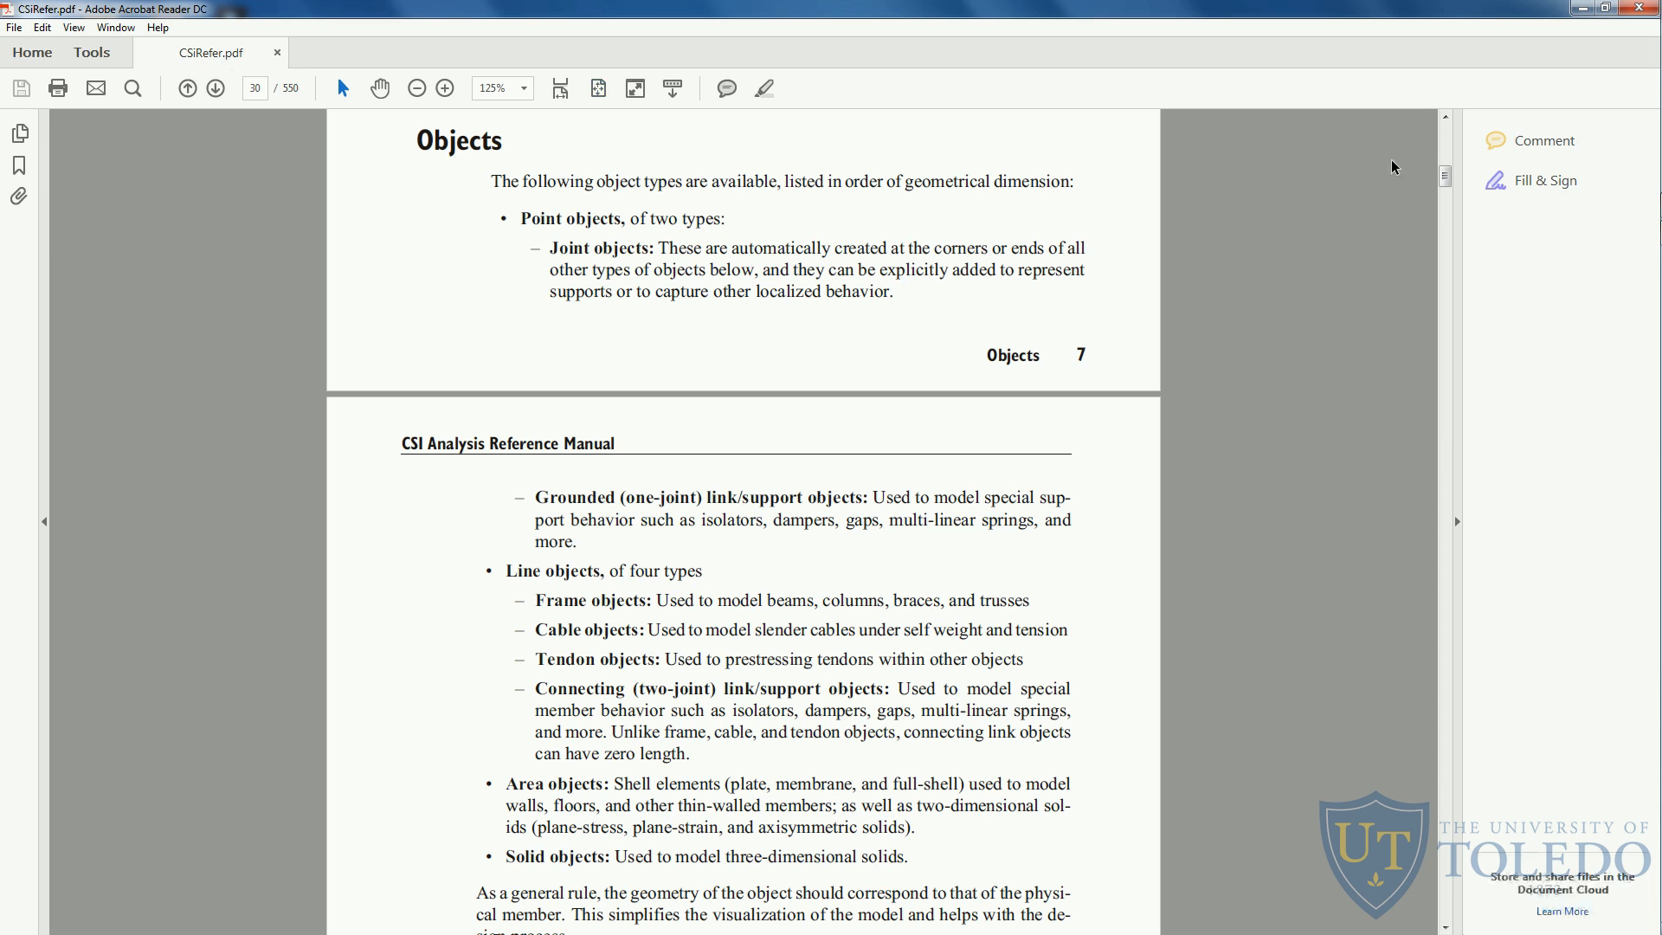
# Fit the manual page to the window and page through the Objects and Elements chapter.
pyautogui.click(255, 89)
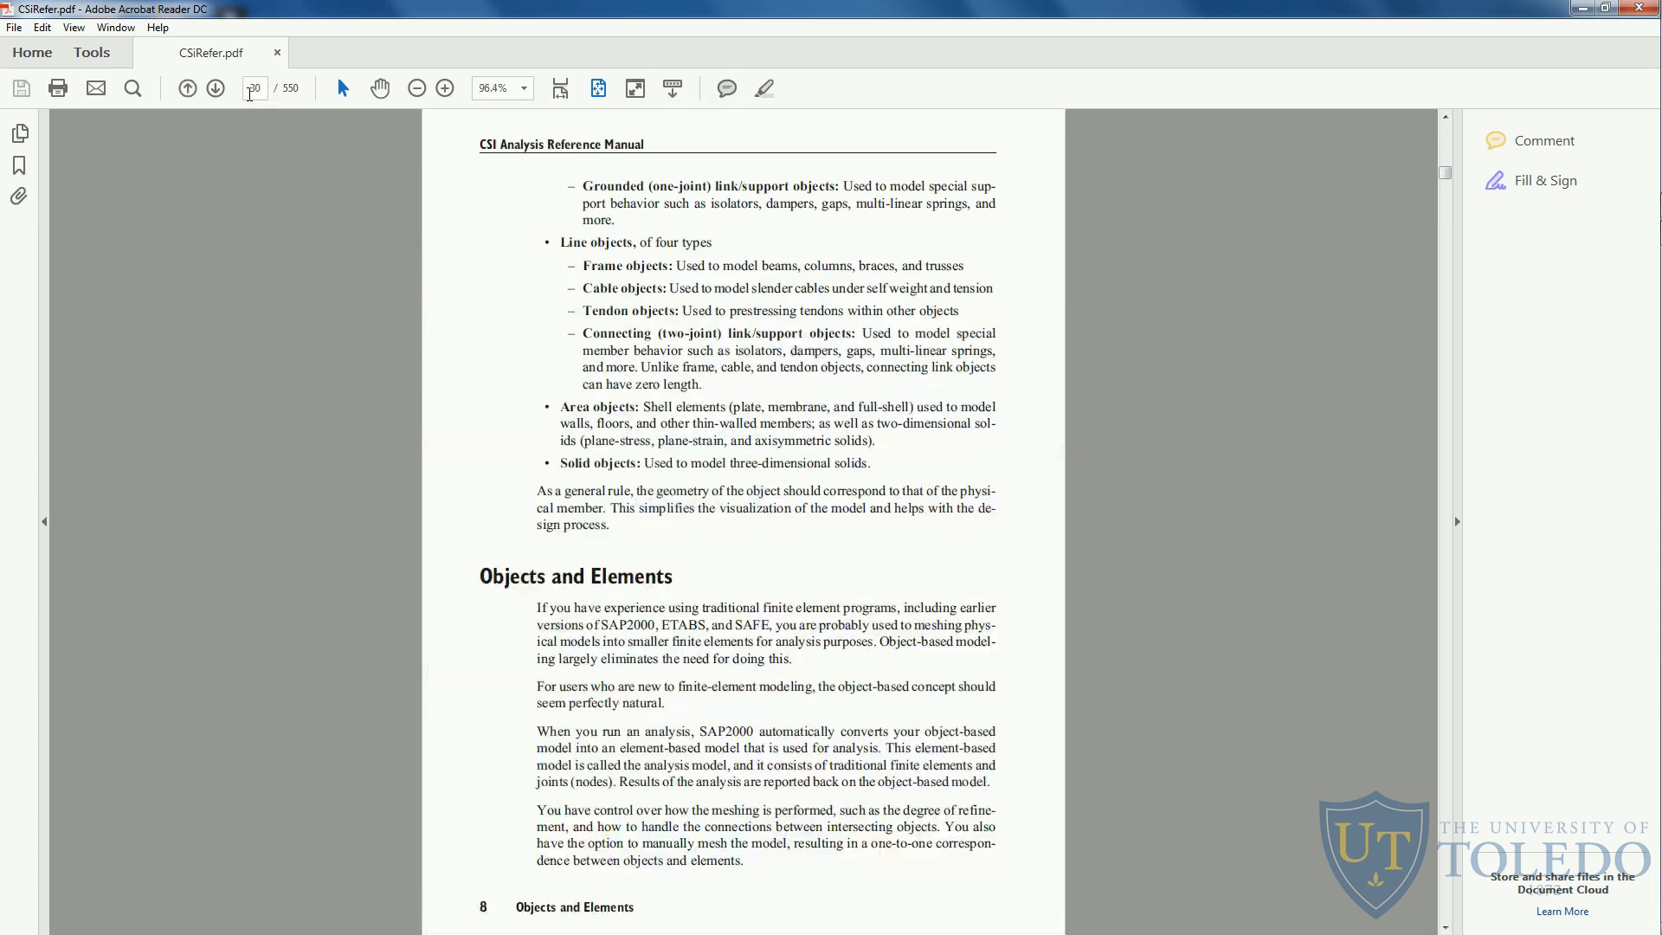
pyautogui.moveTo(727, 471)
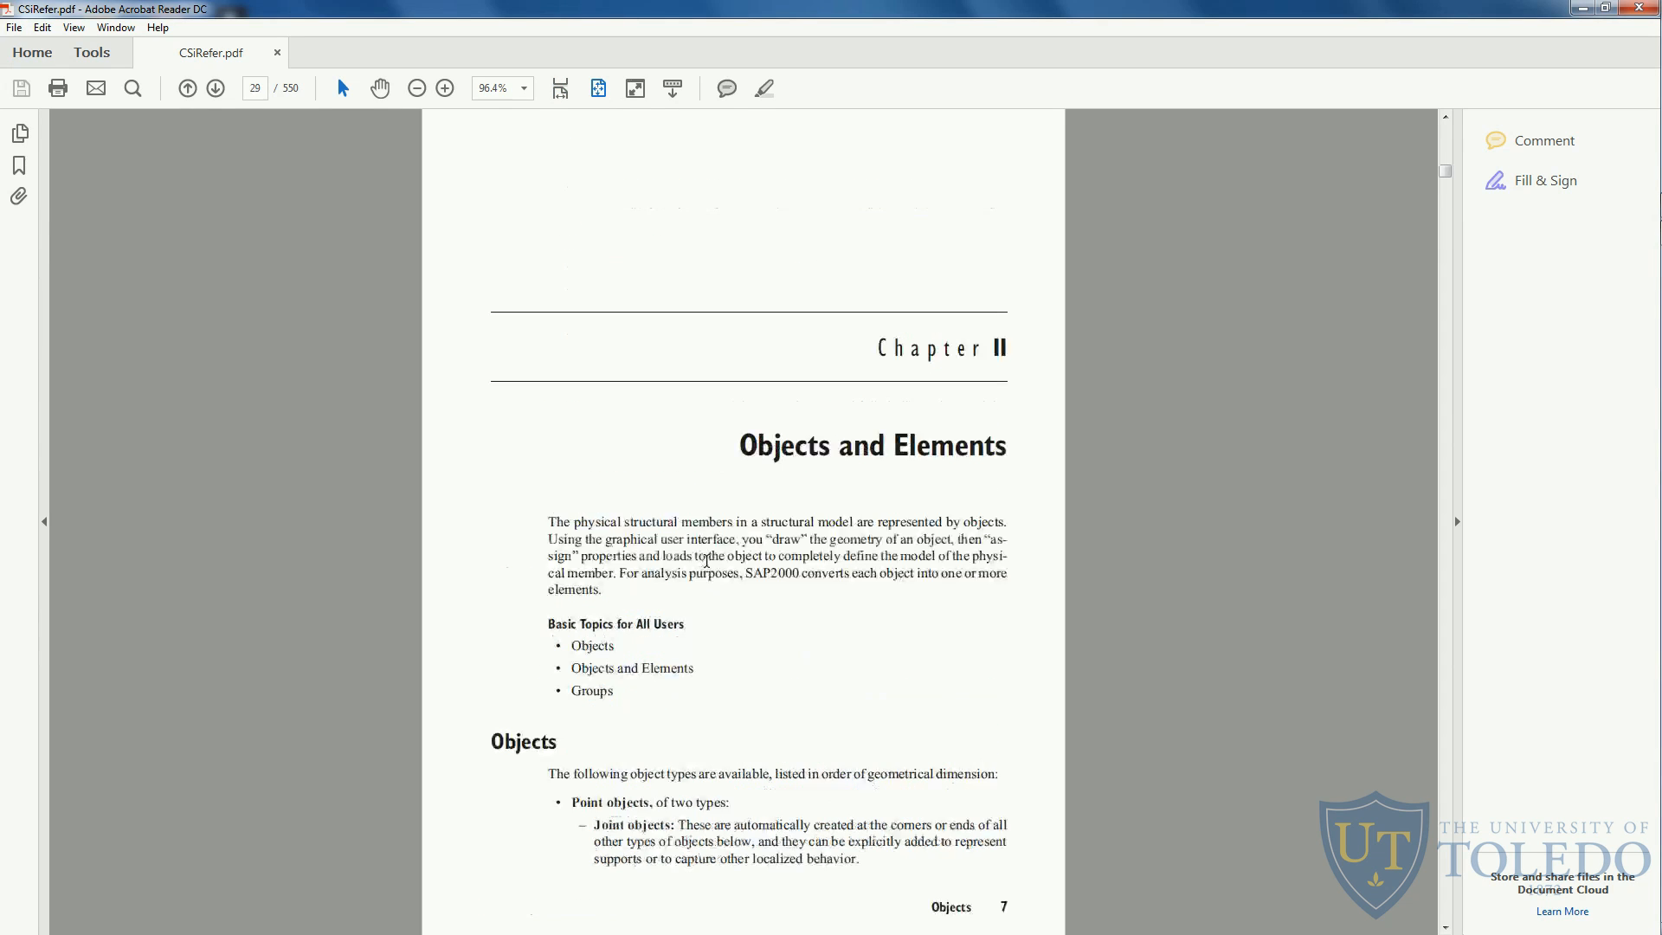
pyautogui.doubleClick(521, 741)
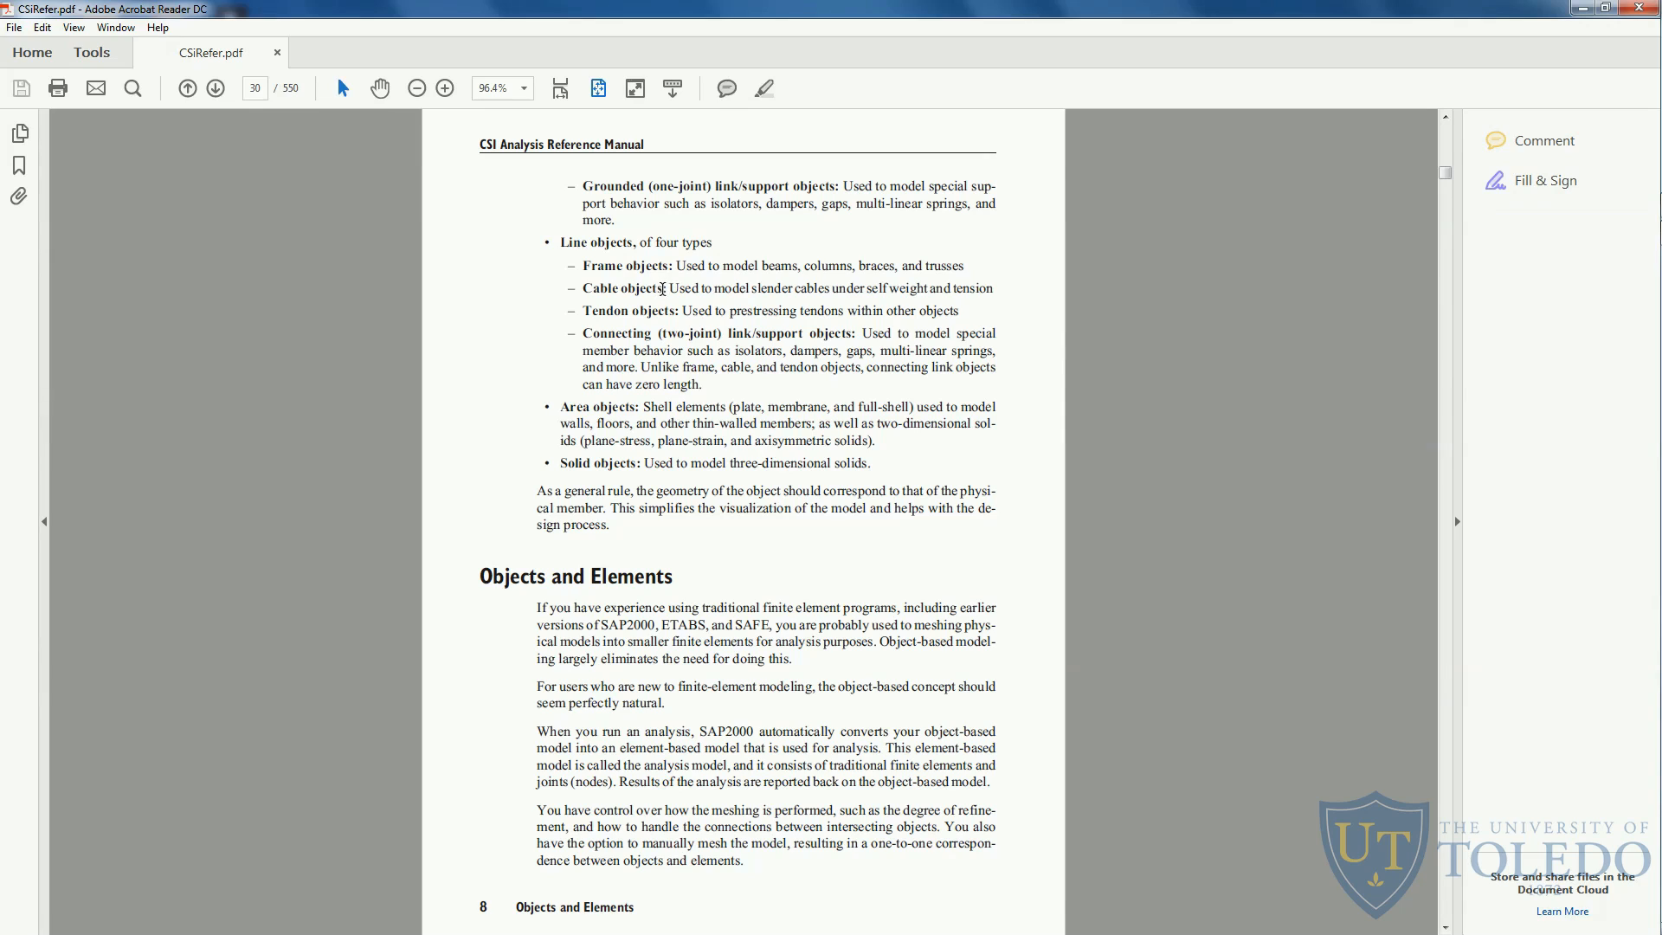
pyautogui.moveTo(674, 308)
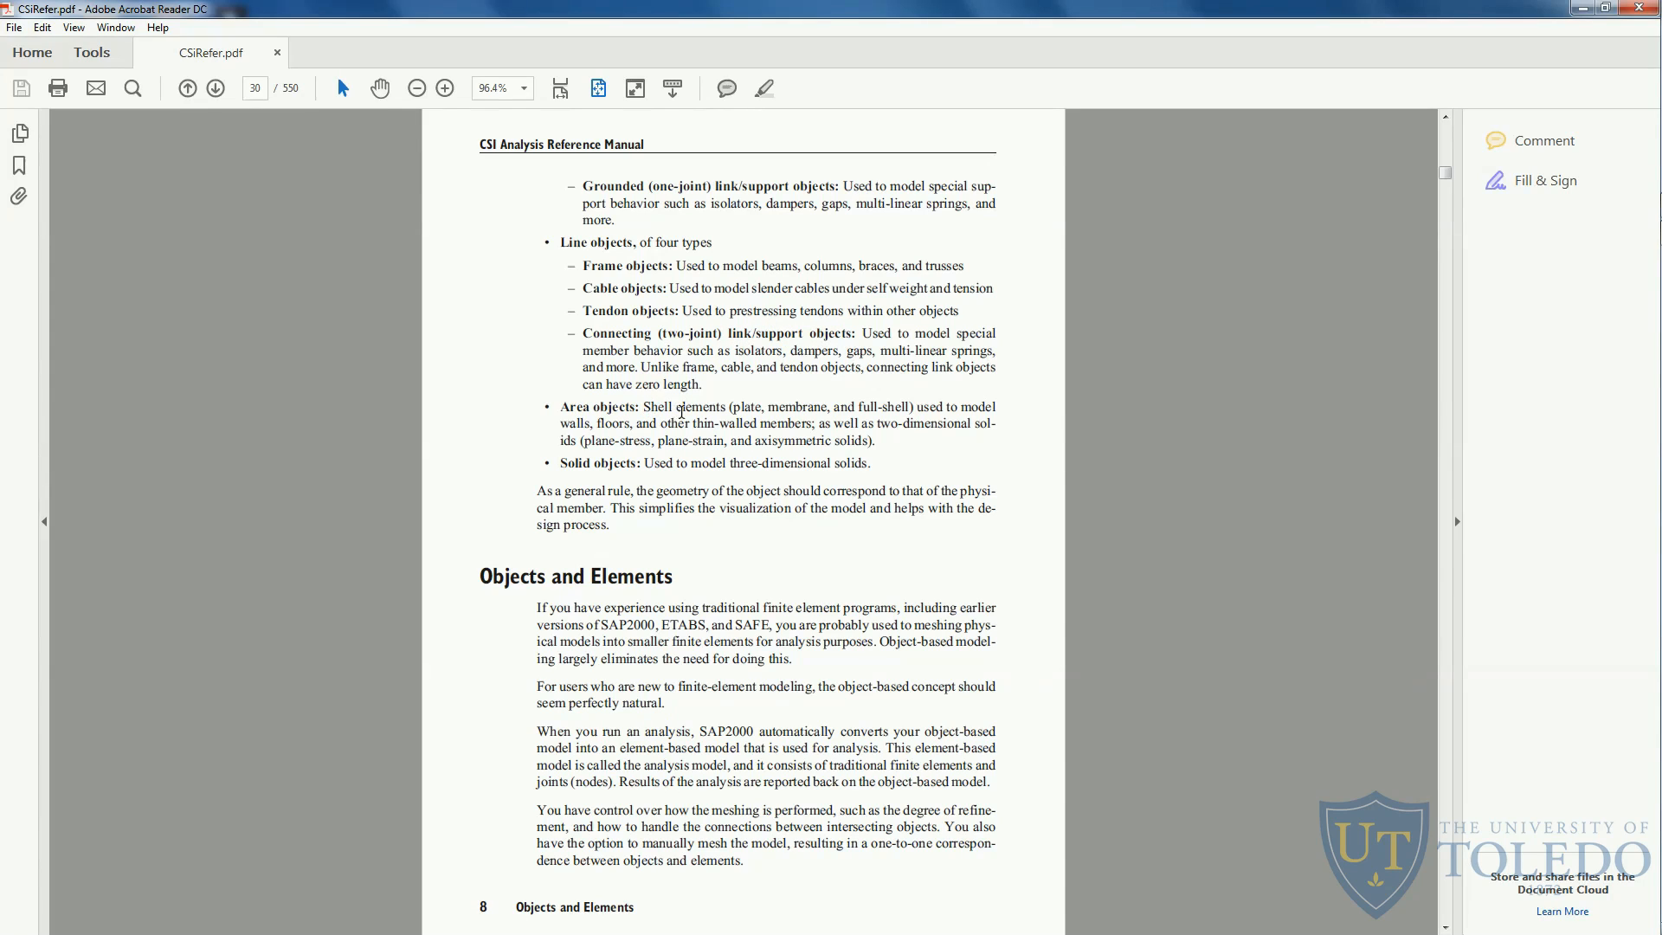
pyautogui.moveTo(798, 407)
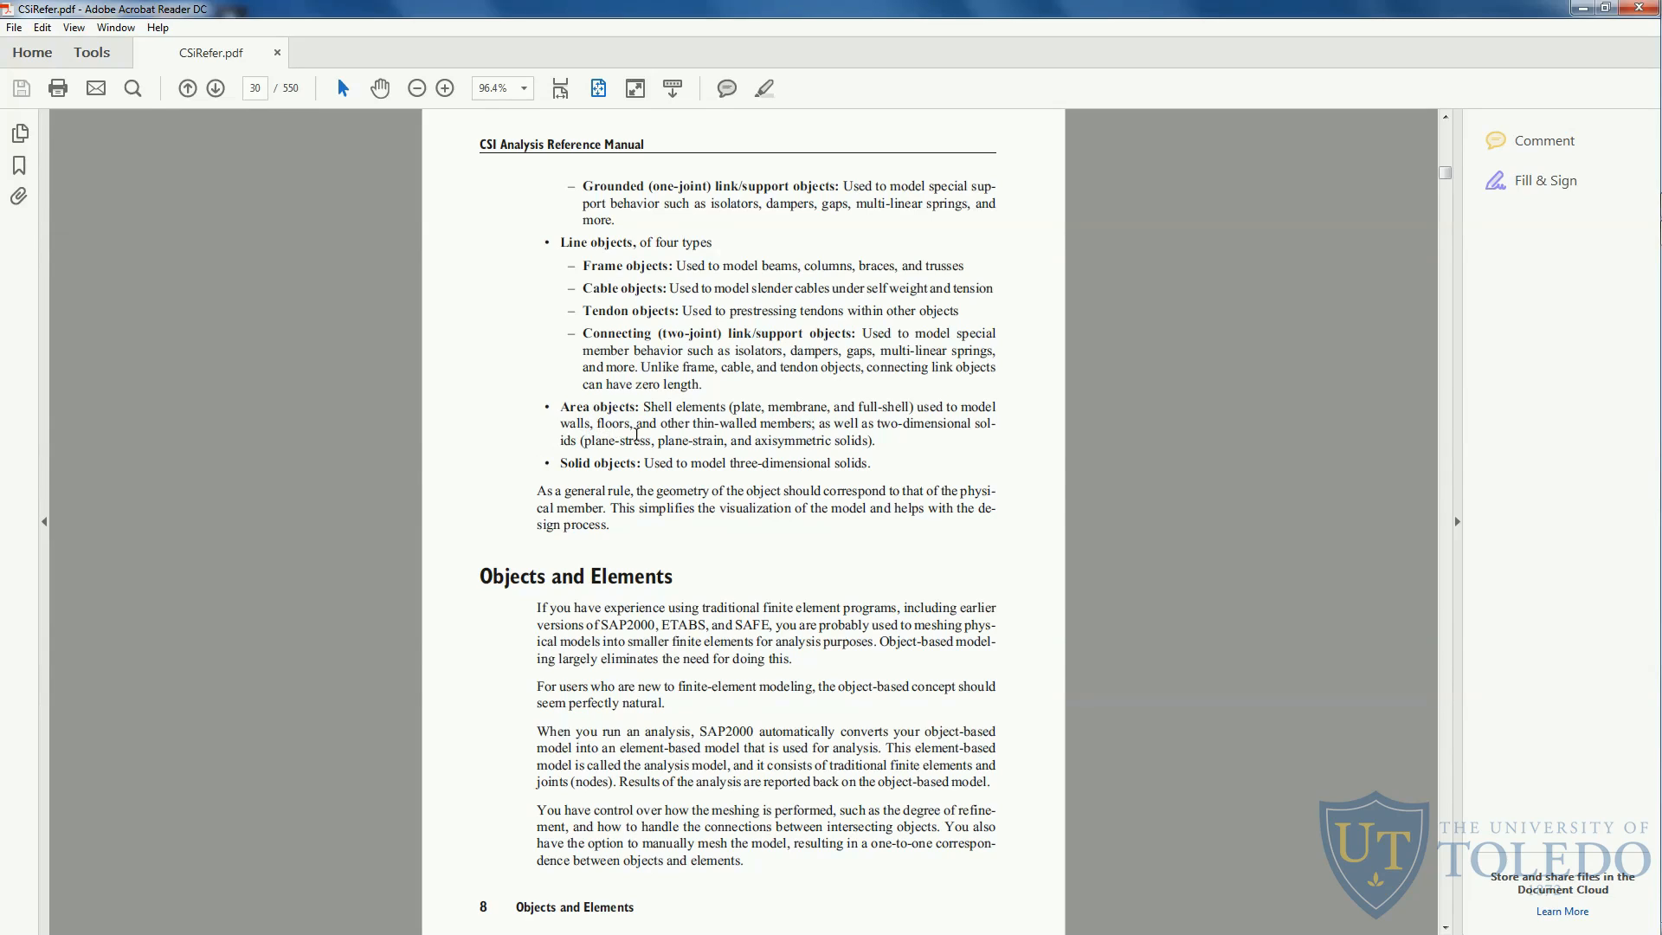
pyautogui.moveTo(629, 464)
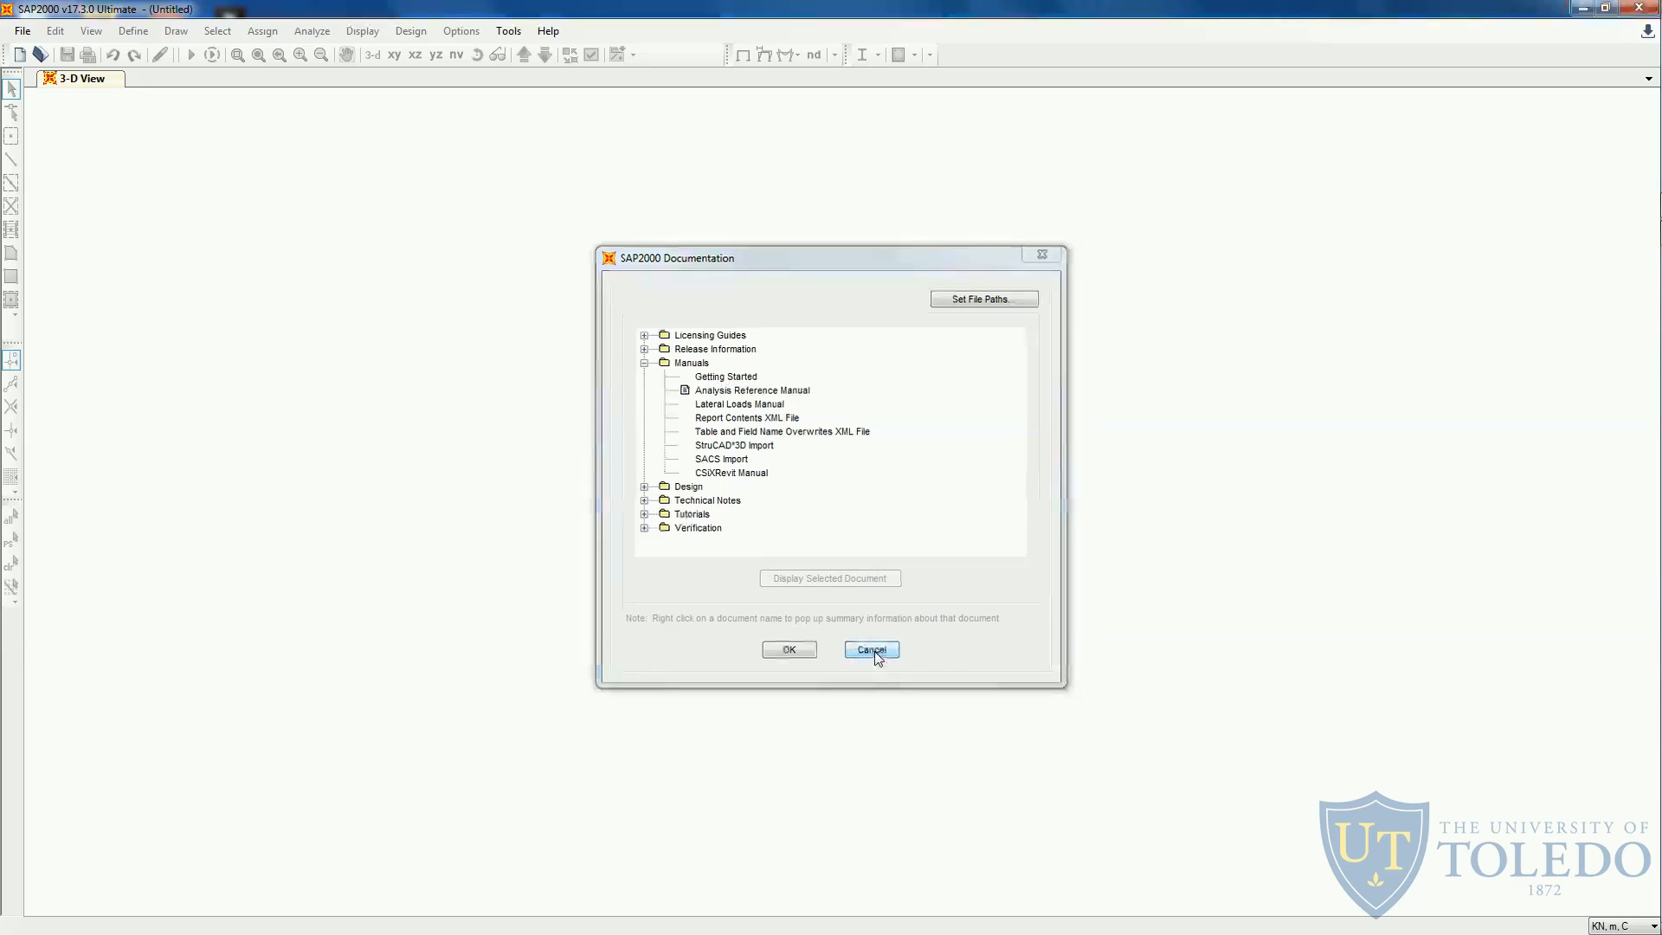
# Cancel the documentation list and start a new model from the File menu.
pyautogui.click(870, 648)
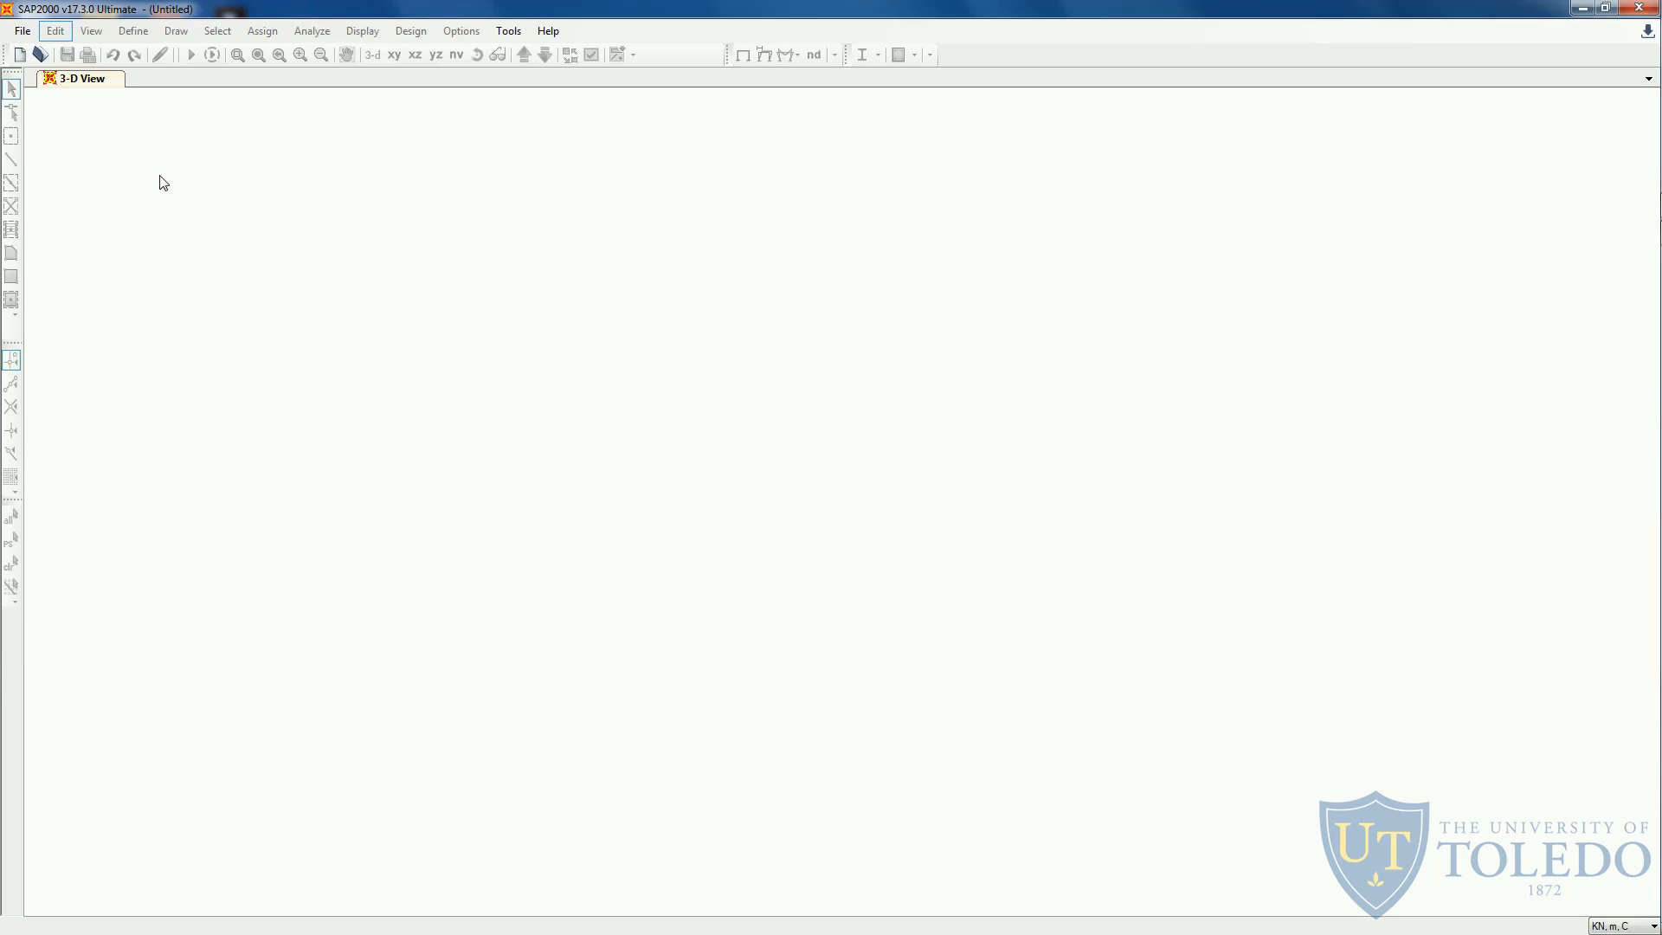
pyautogui.click(21, 29)
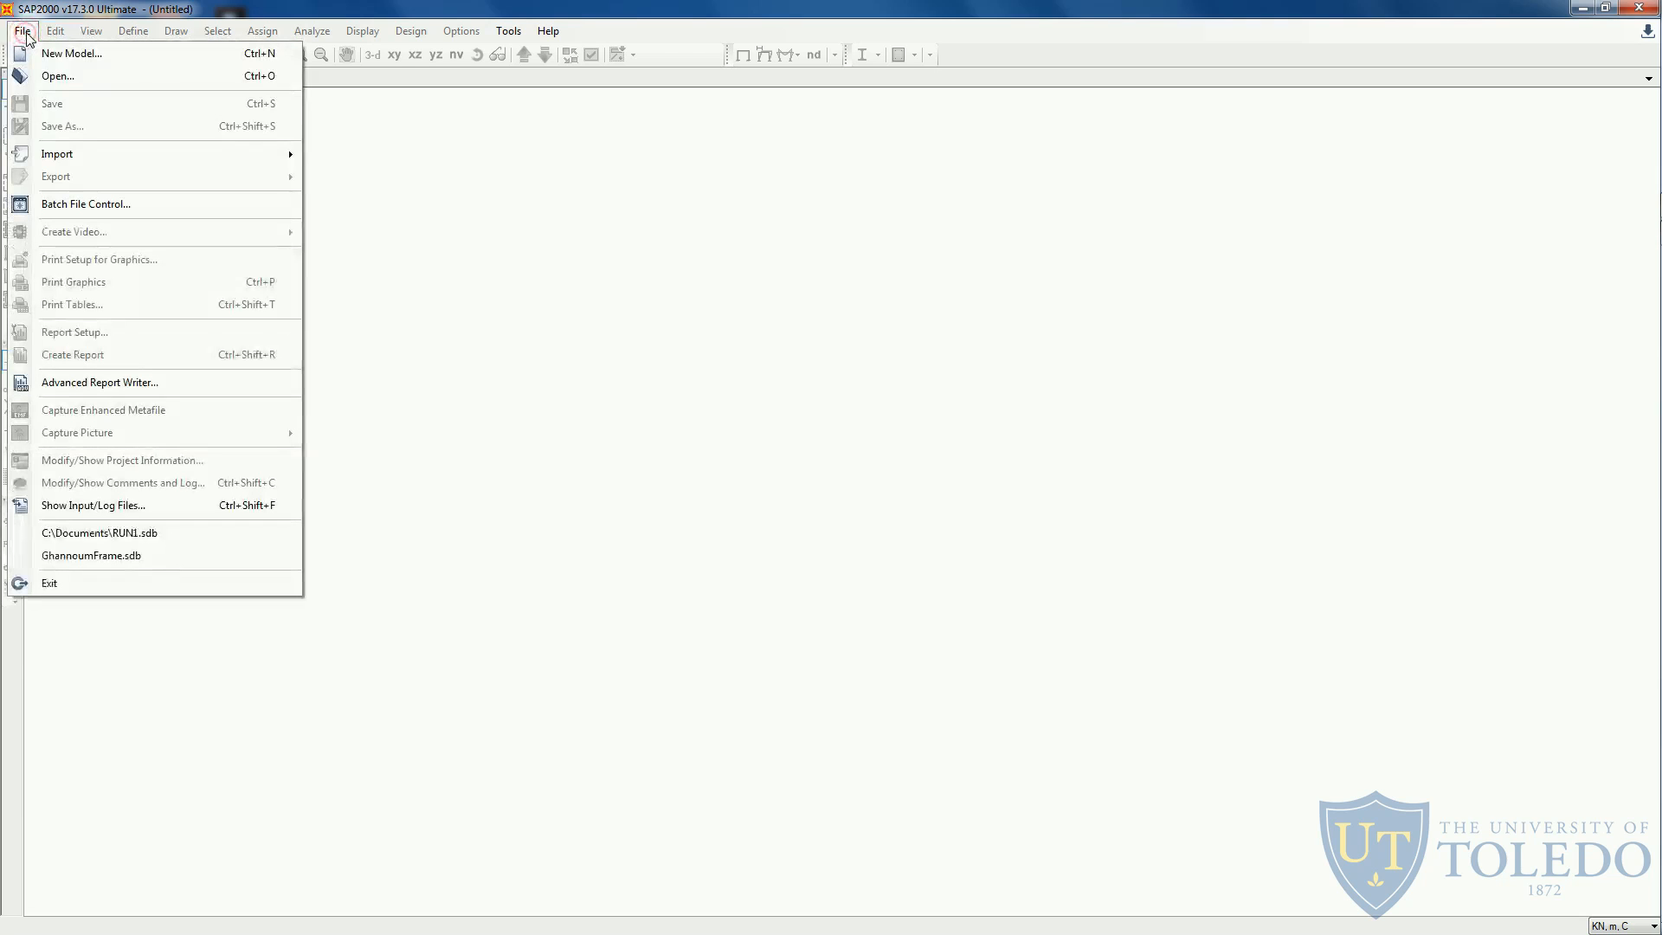
pyautogui.click(23, 30)
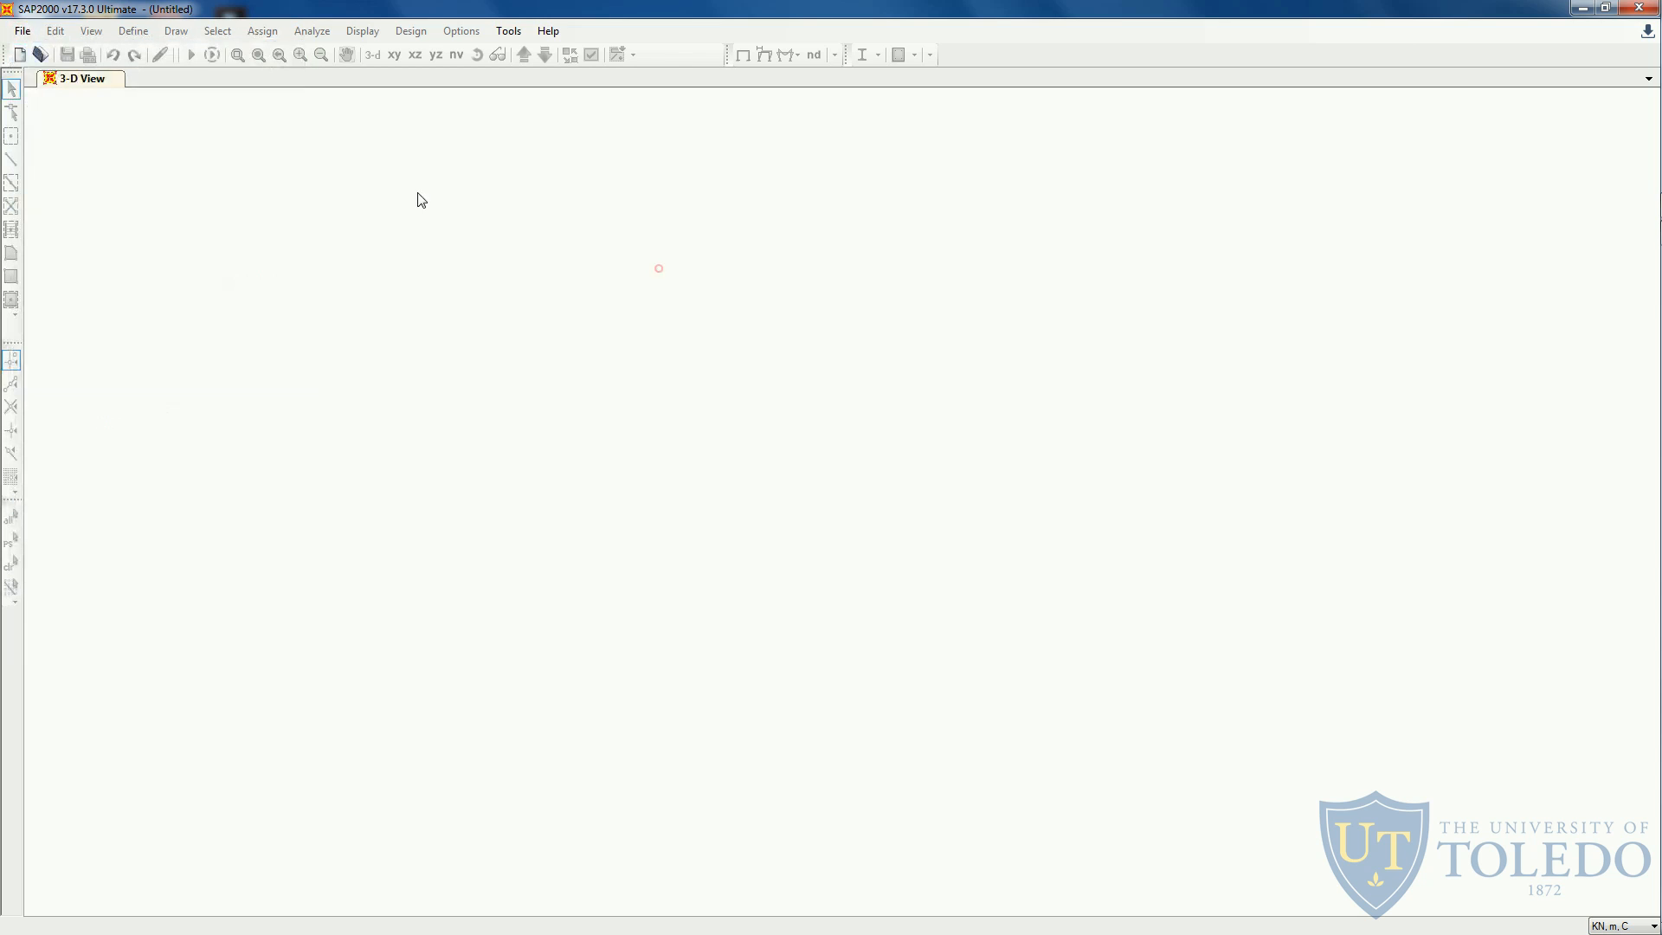
pyautogui.moveTo(19, 54)
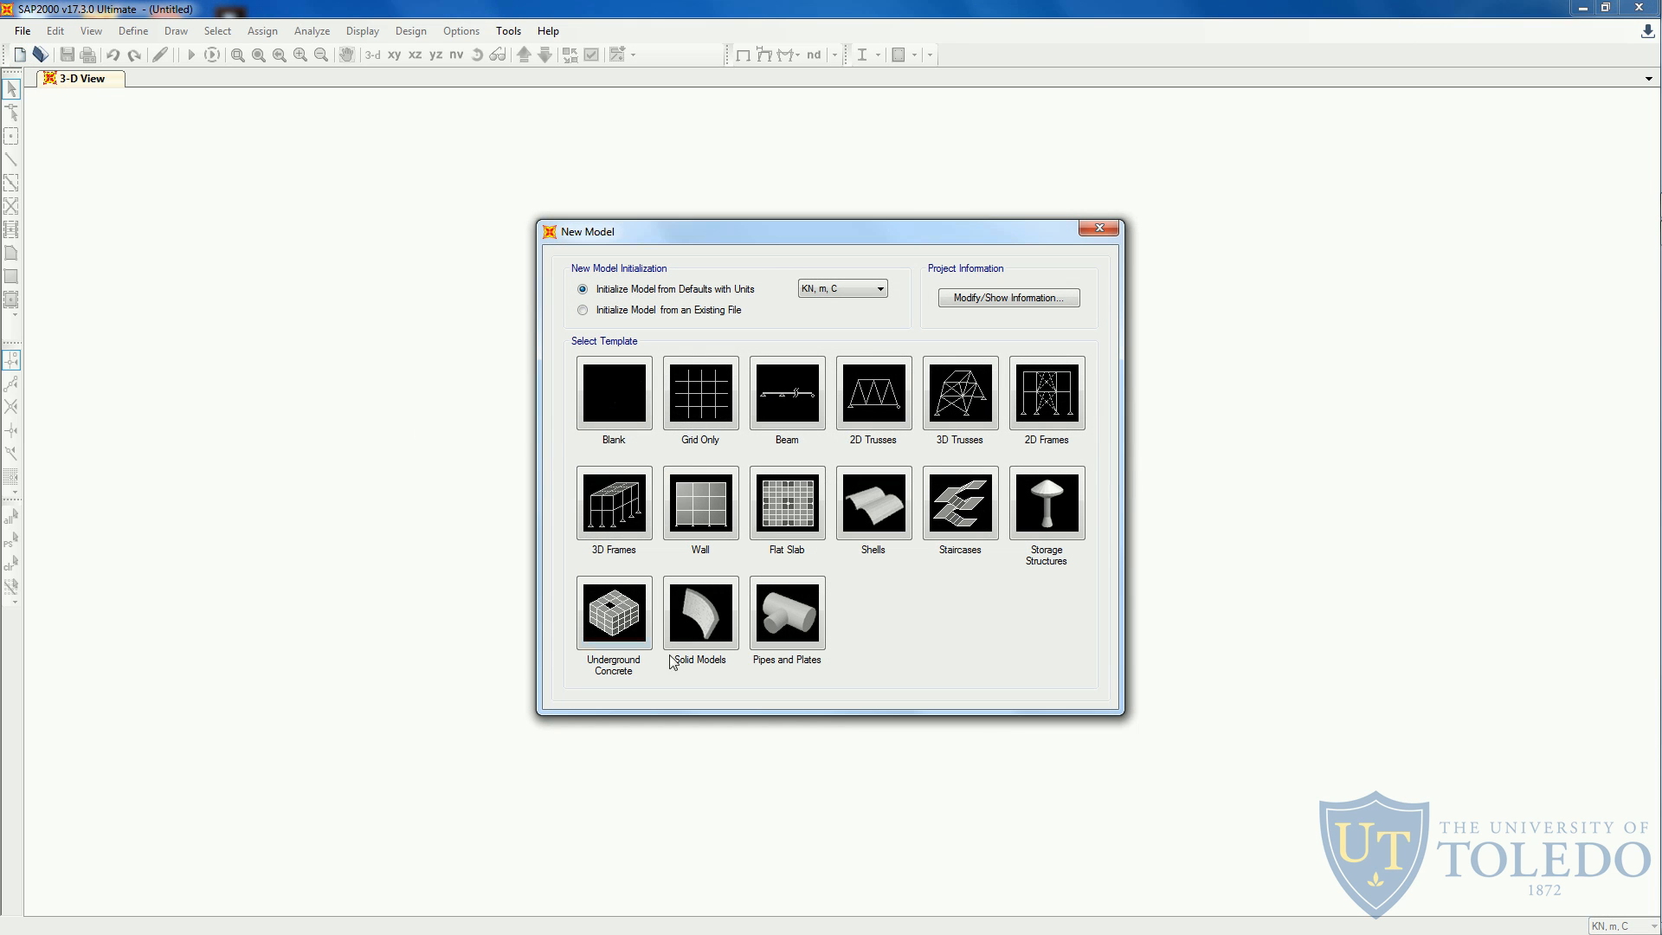
pyautogui.moveTo(944, 392)
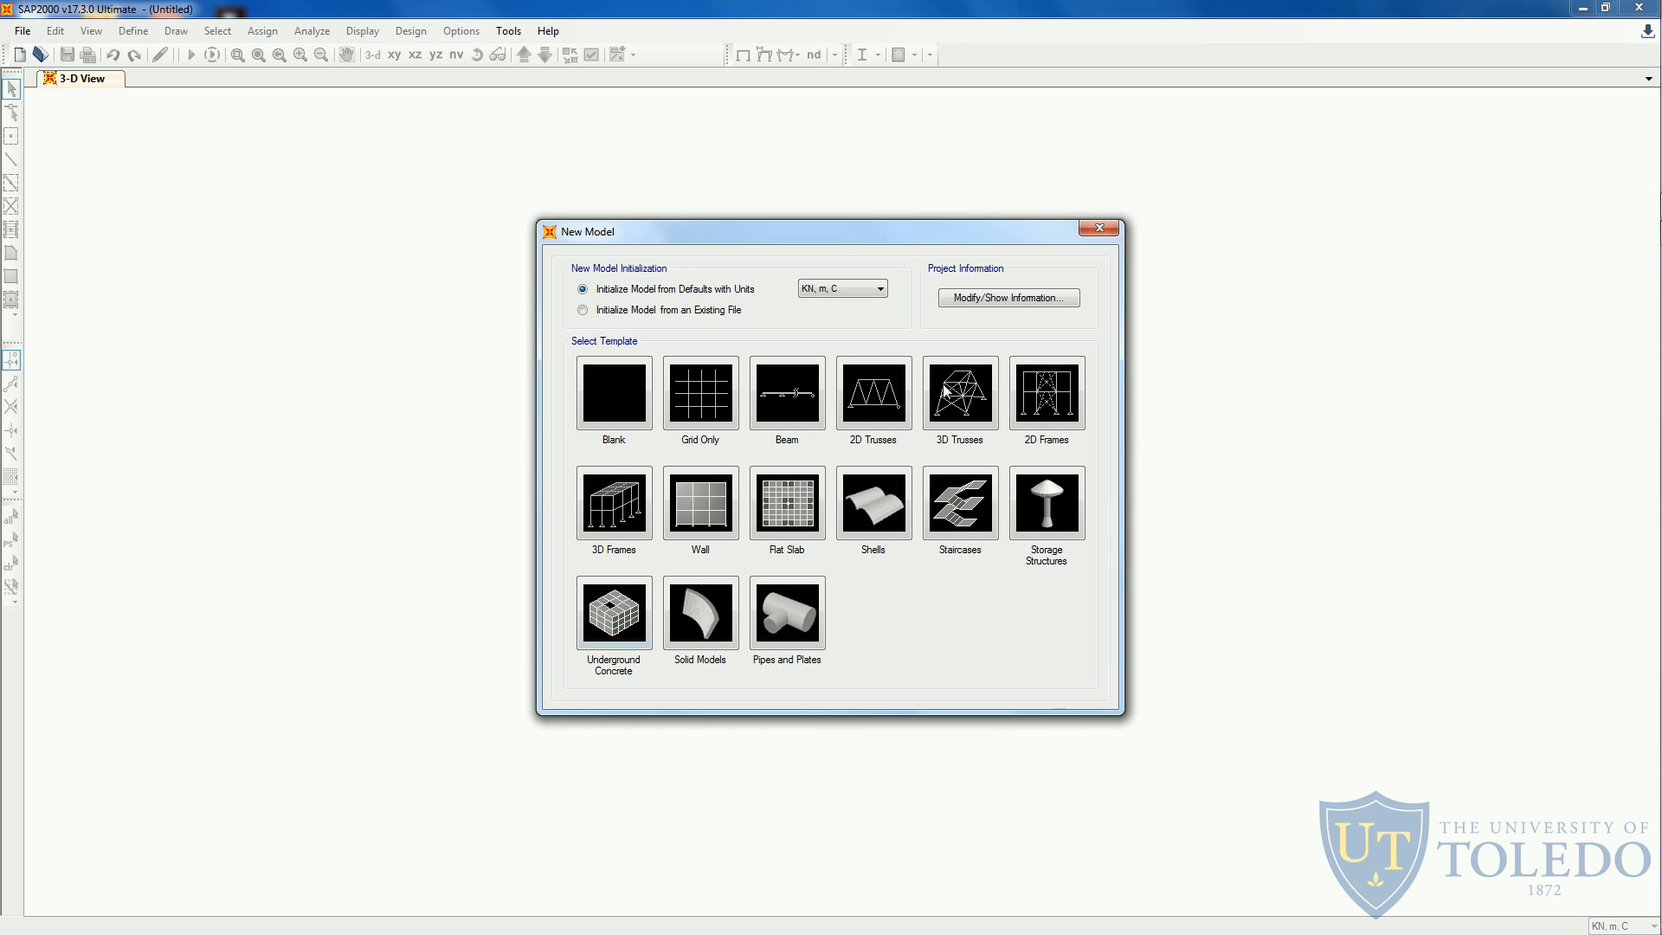
pyautogui.moveTo(878, 288)
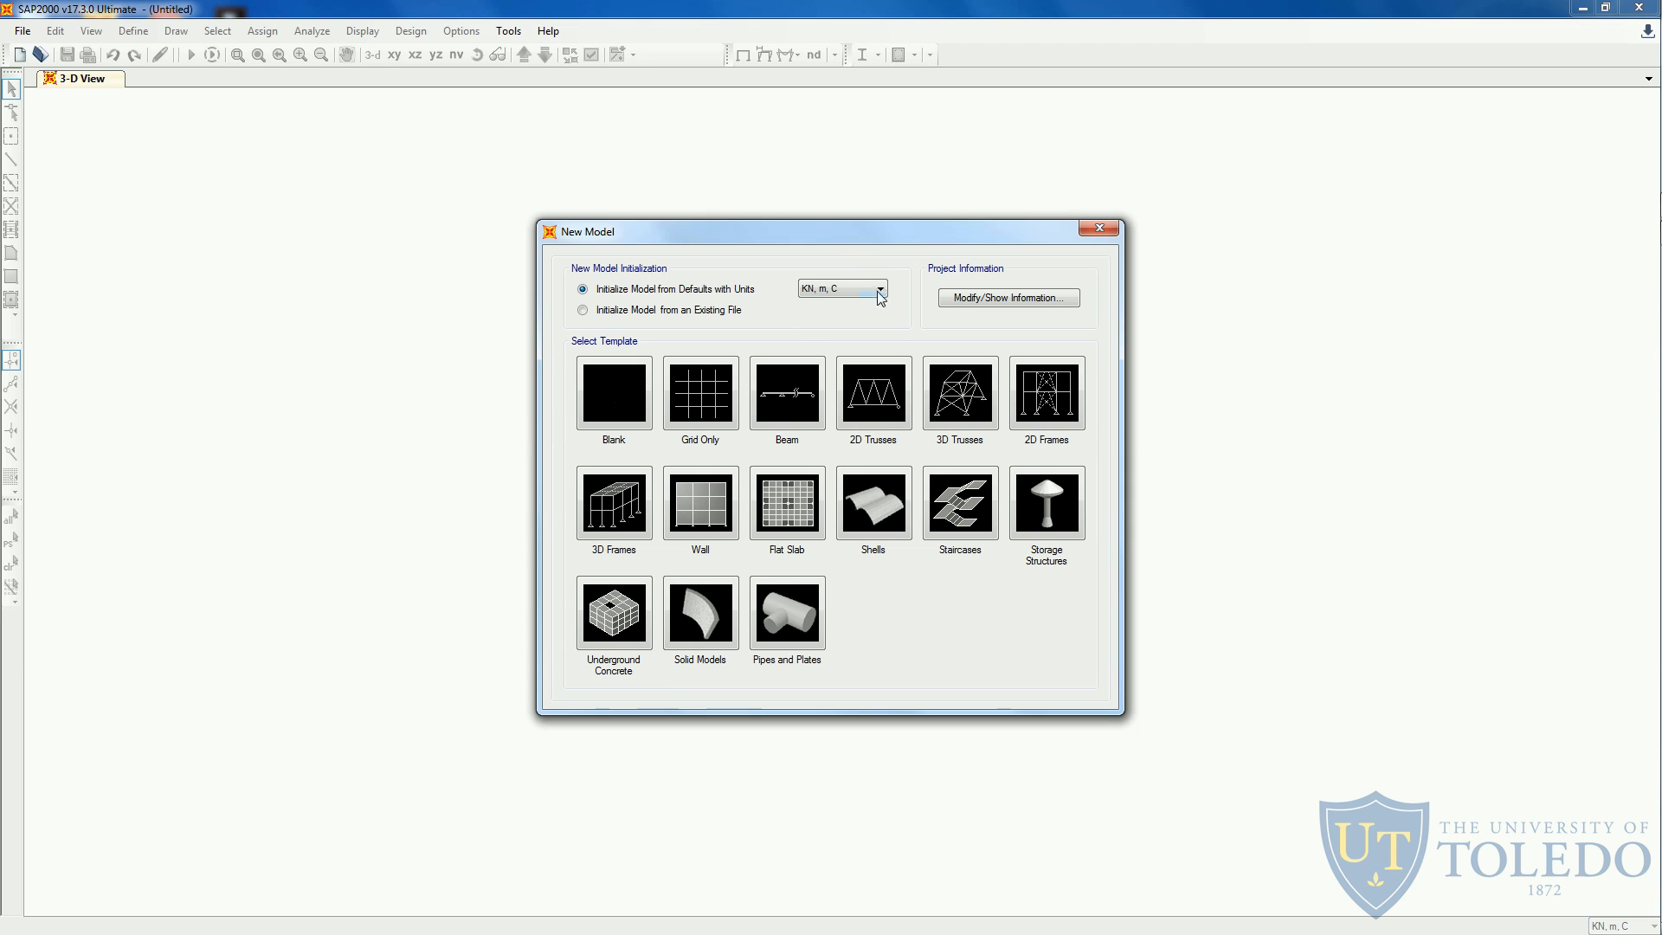
# Keep KN, m, C units in the New Model dialog and review the template choices.
pyautogui.click(878, 288)
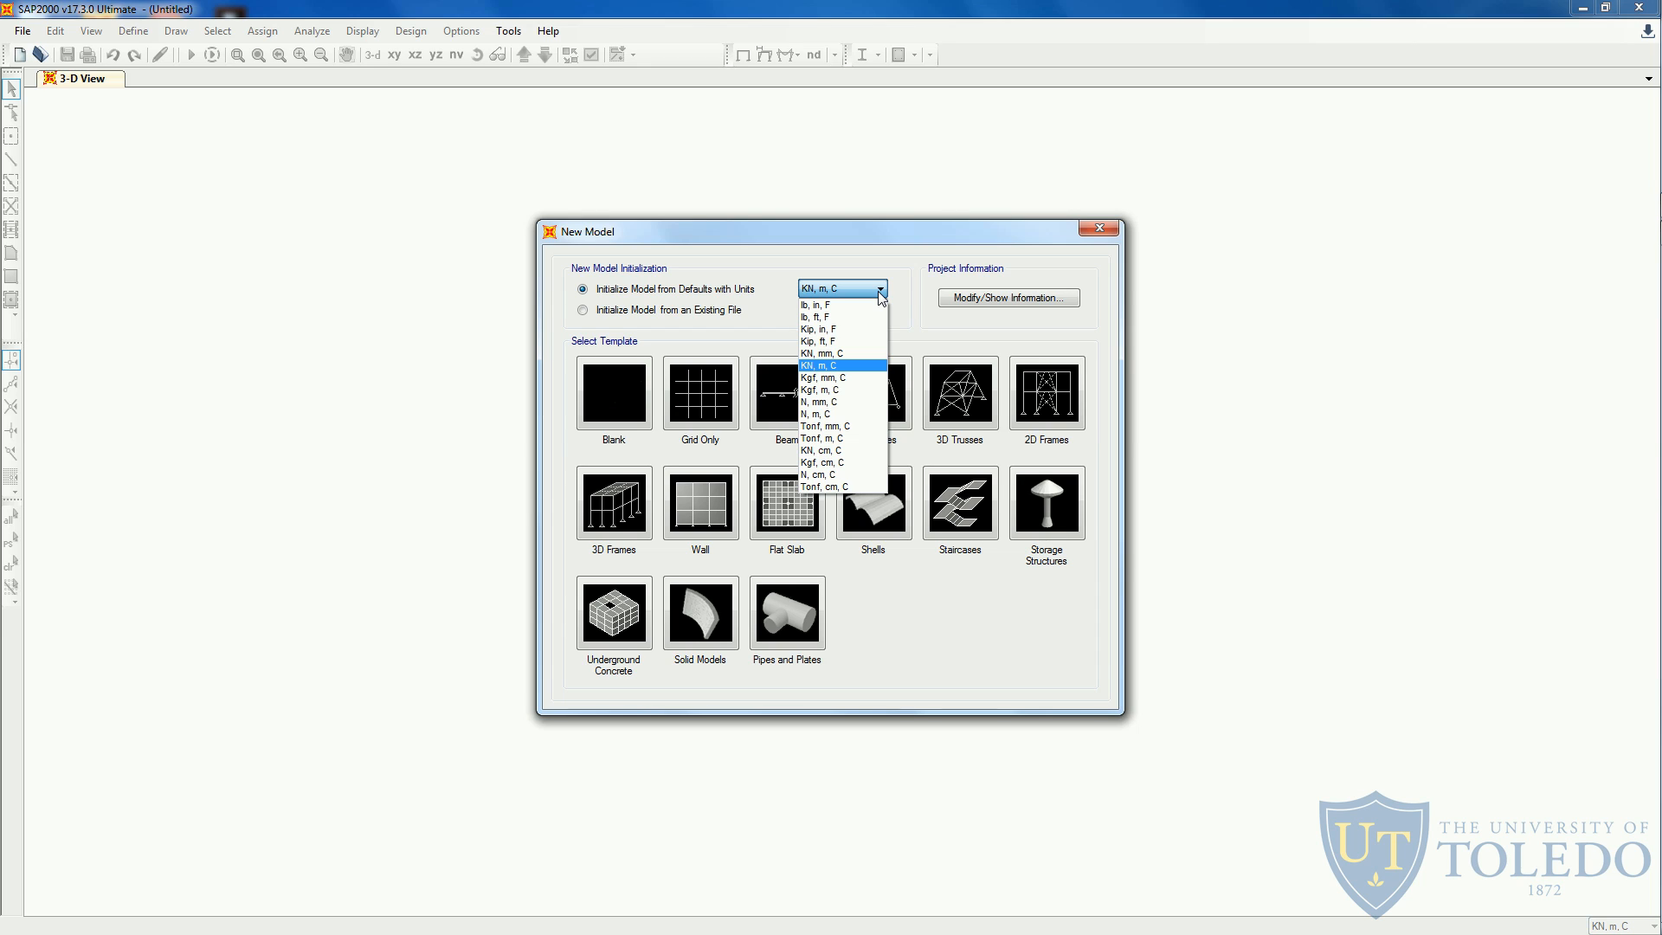
pyautogui.click(841, 365)
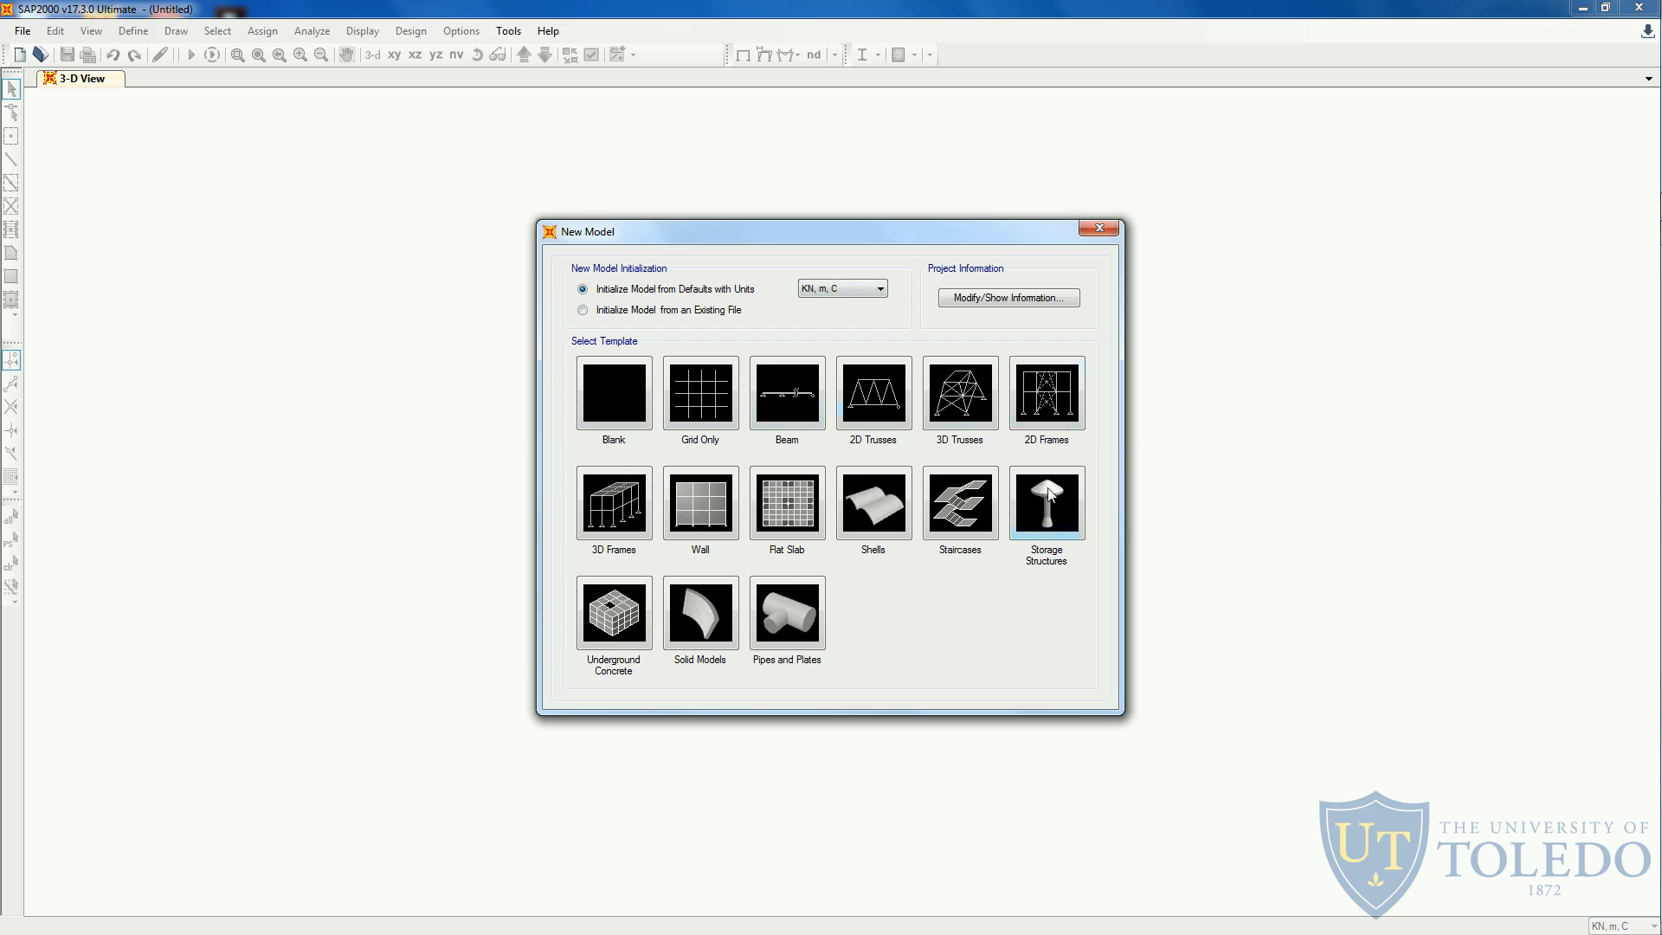
pyautogui.moveTo(849, 615)
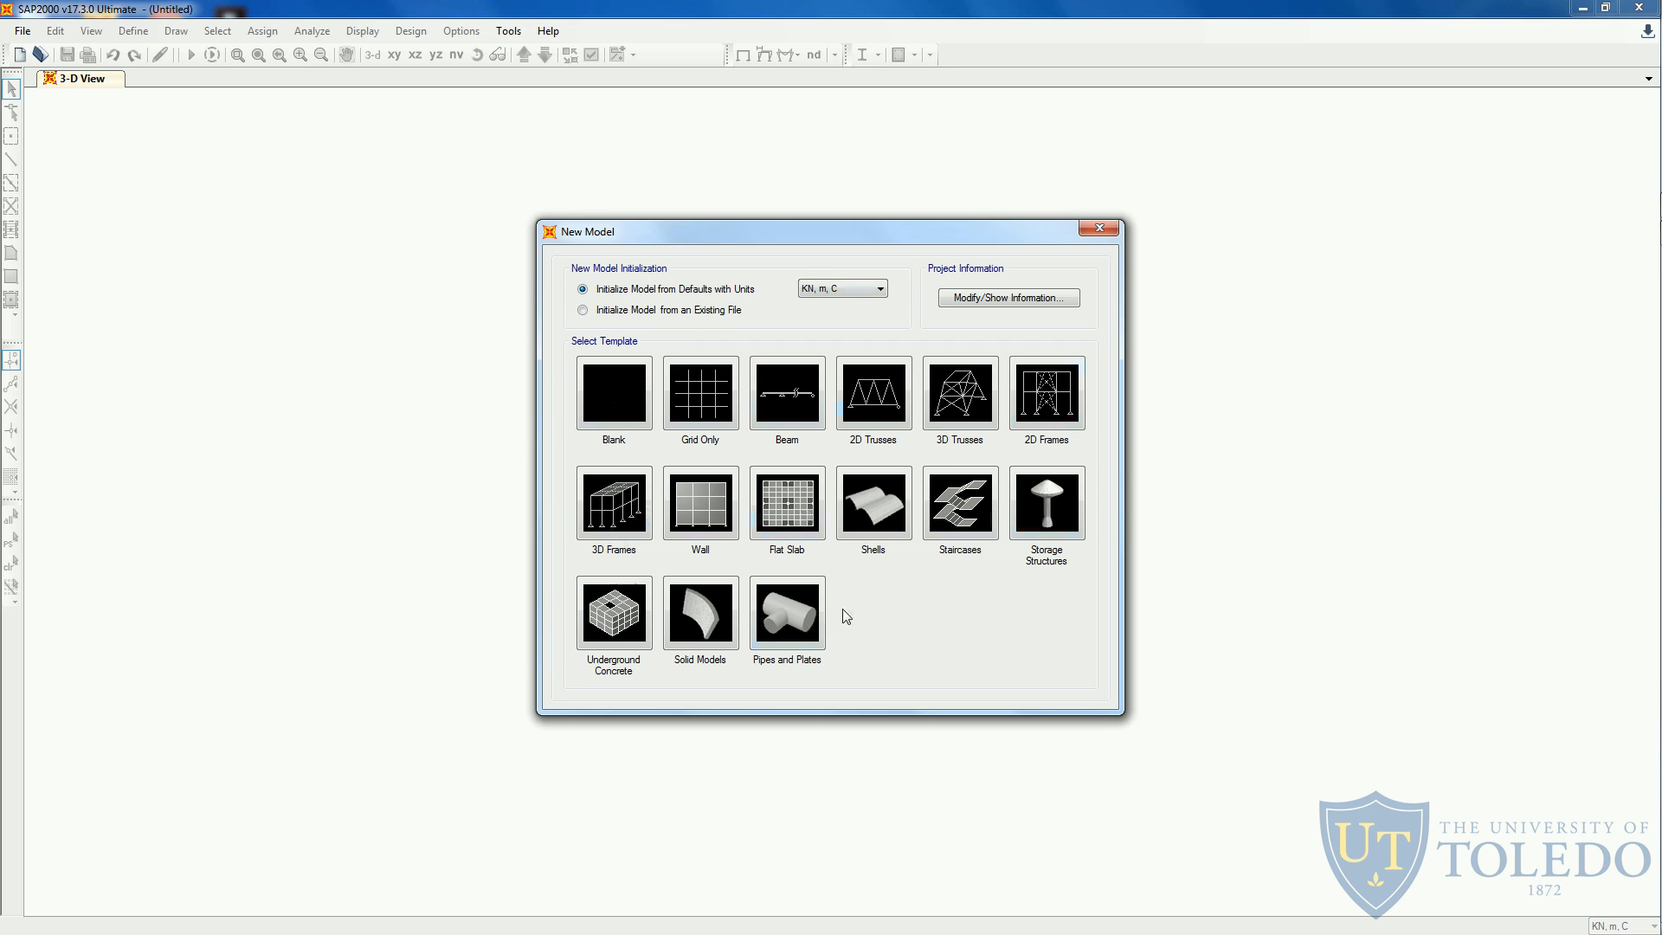
pyautogui.moveTo(1118, 415)
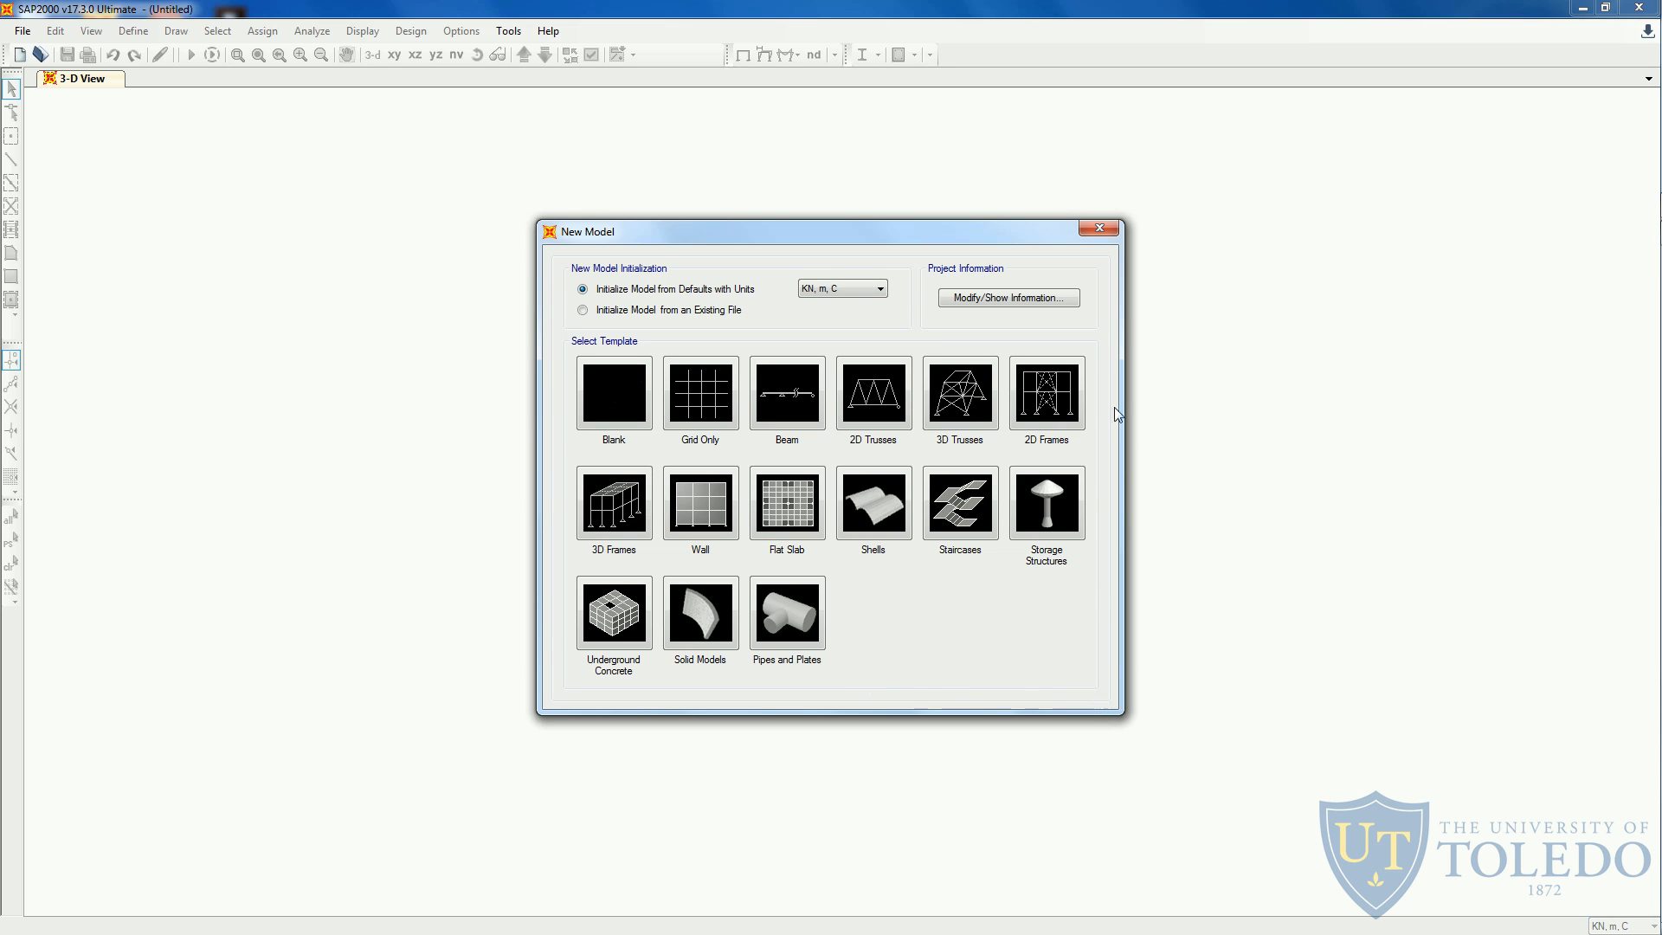
pyautogui.moveTo(866, 708)
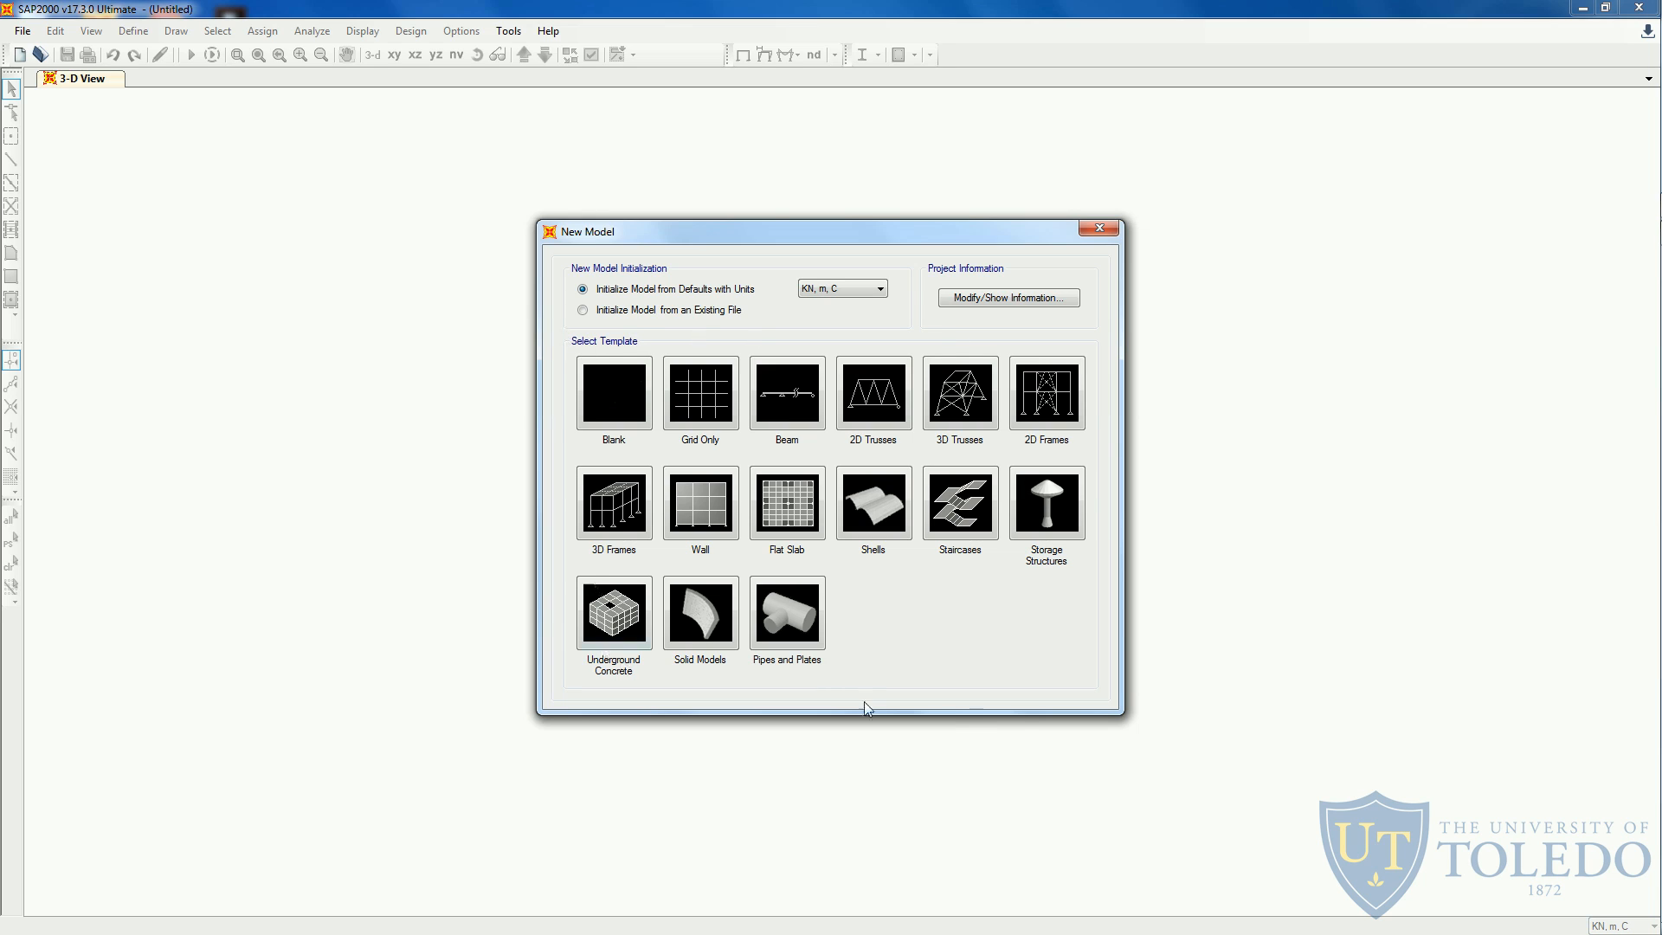
pyautogui.click(787, 394)
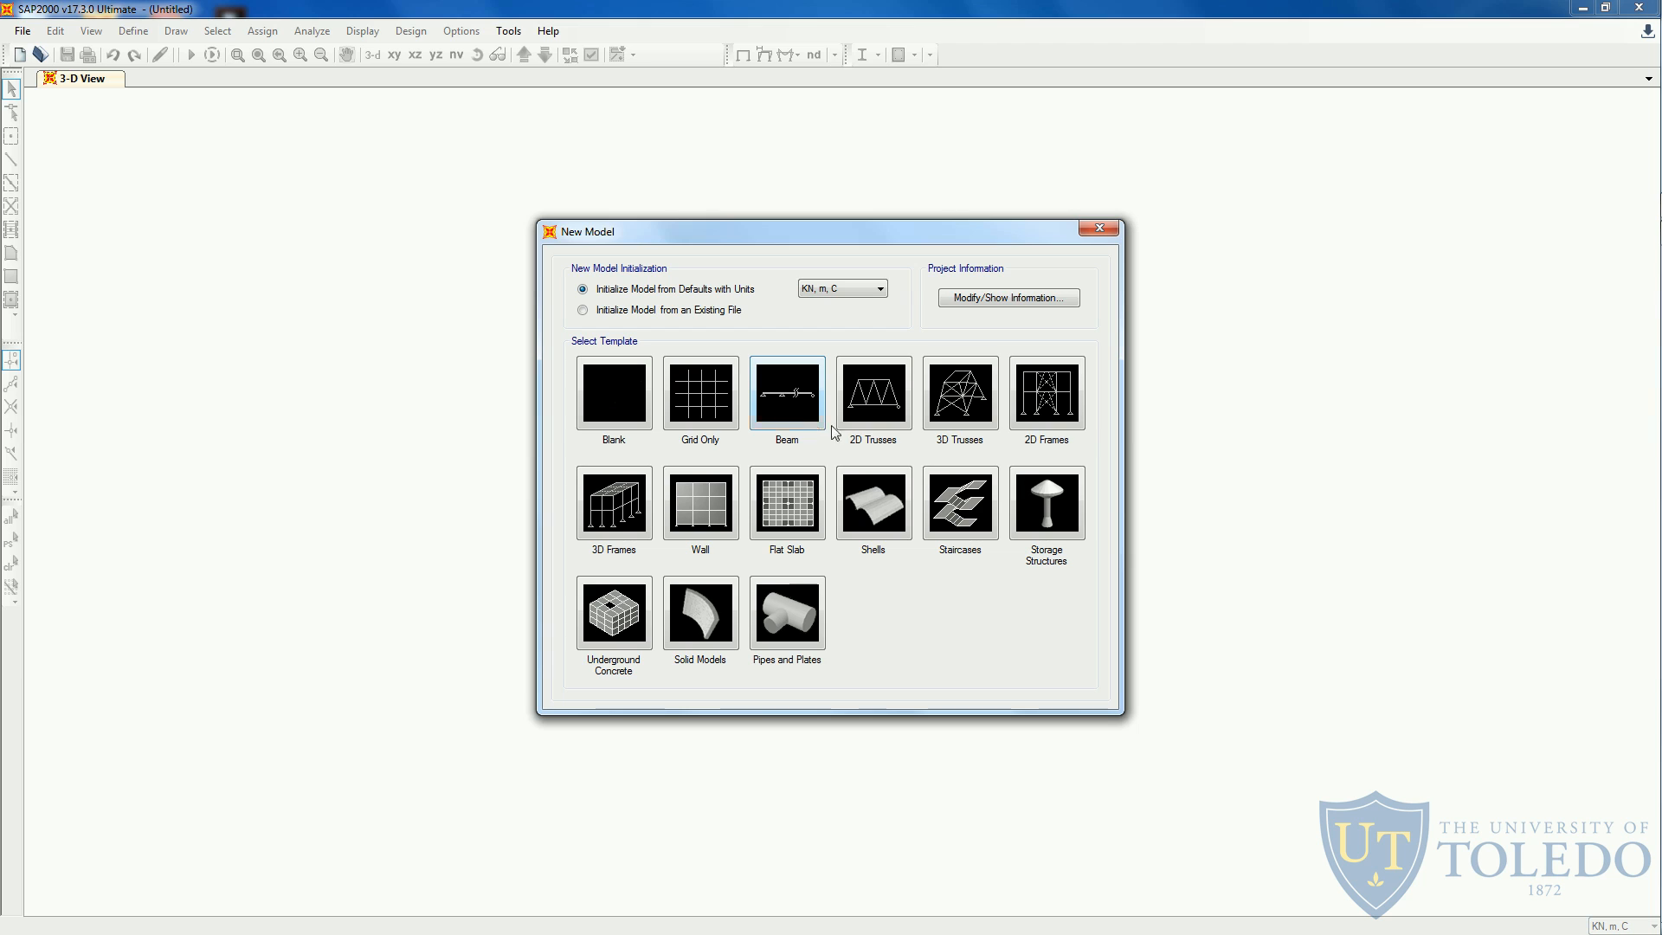
pyautogui.click(873, 393)
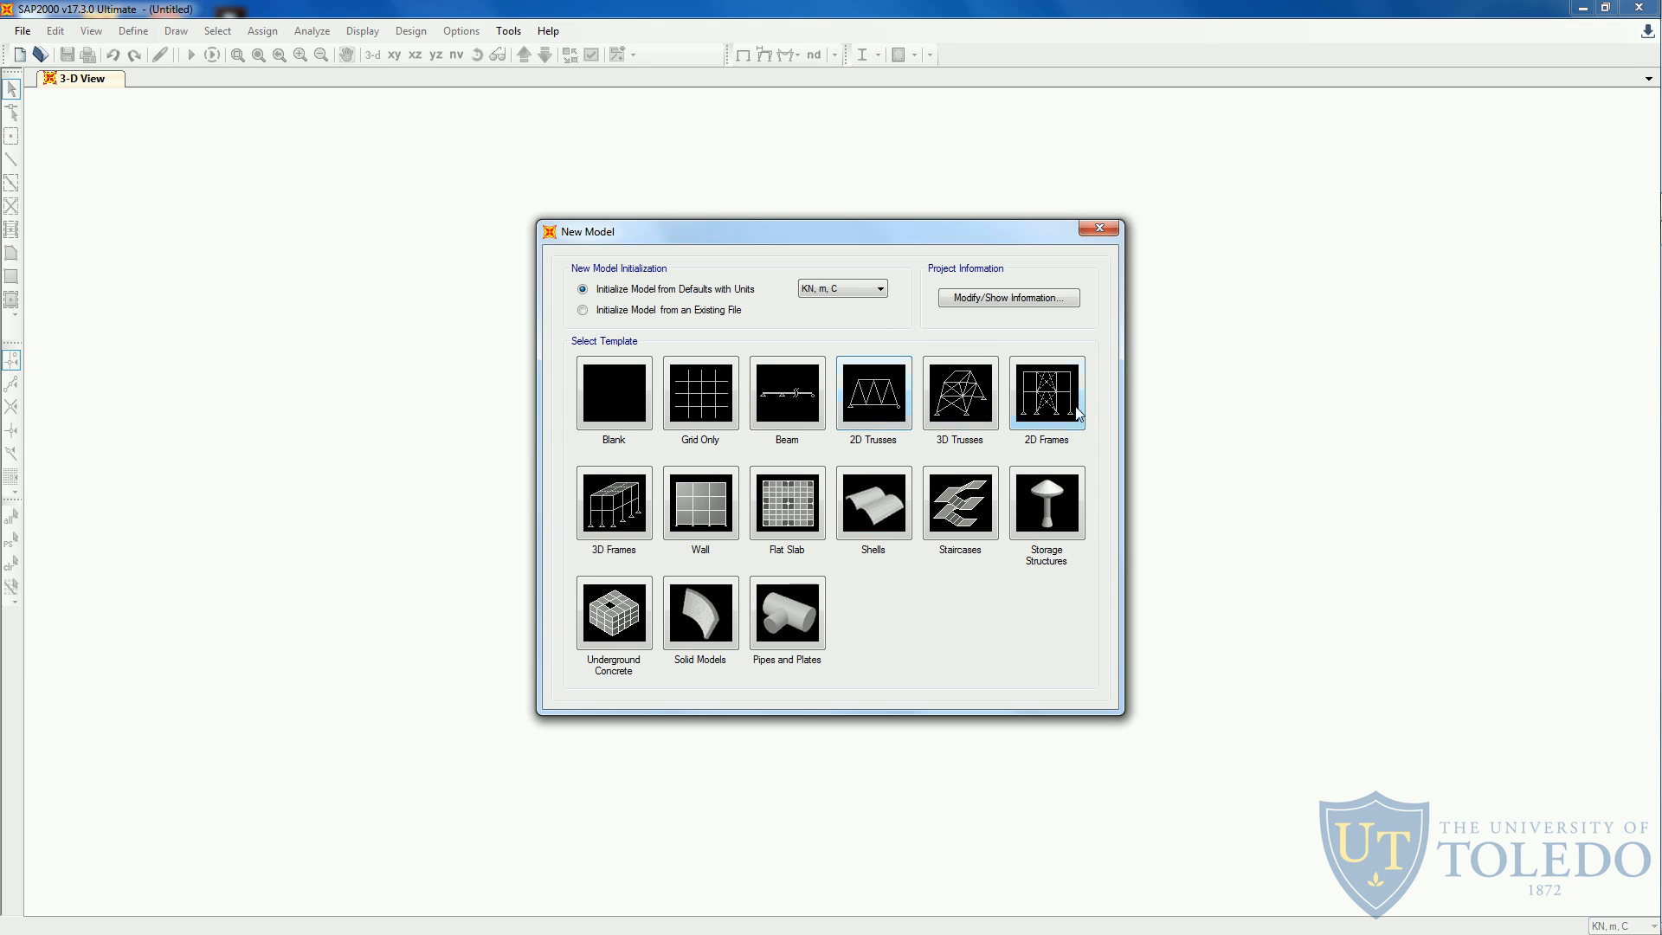
pyautogui.click(613, 502)
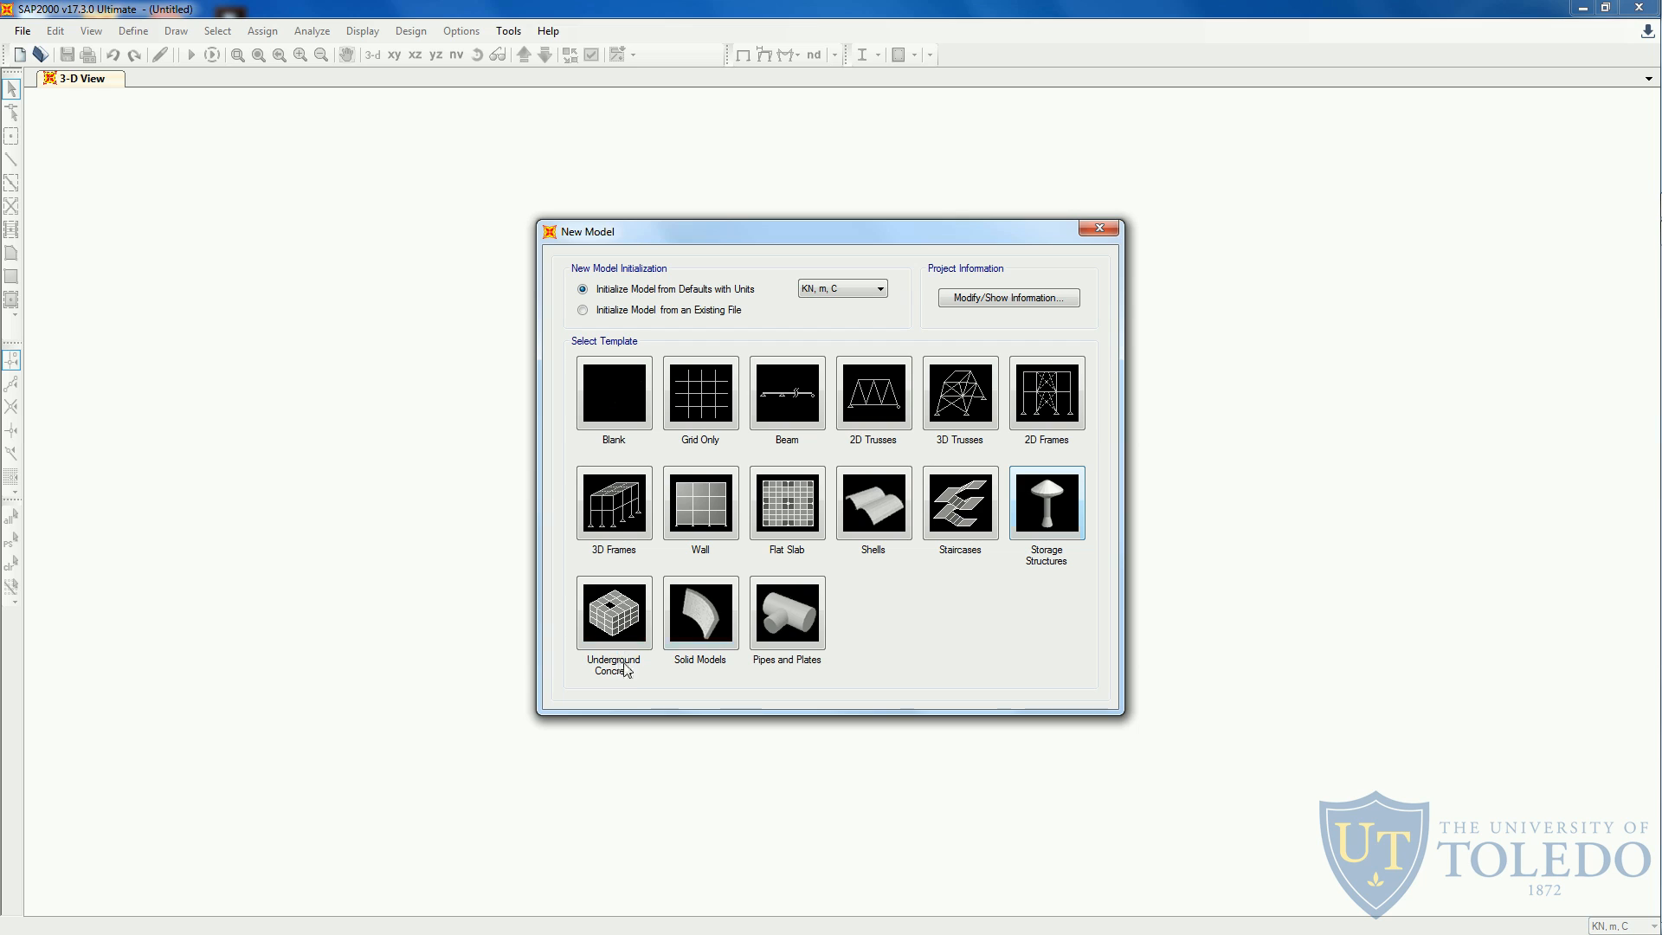
pyautogui.moveTo(700, 613)
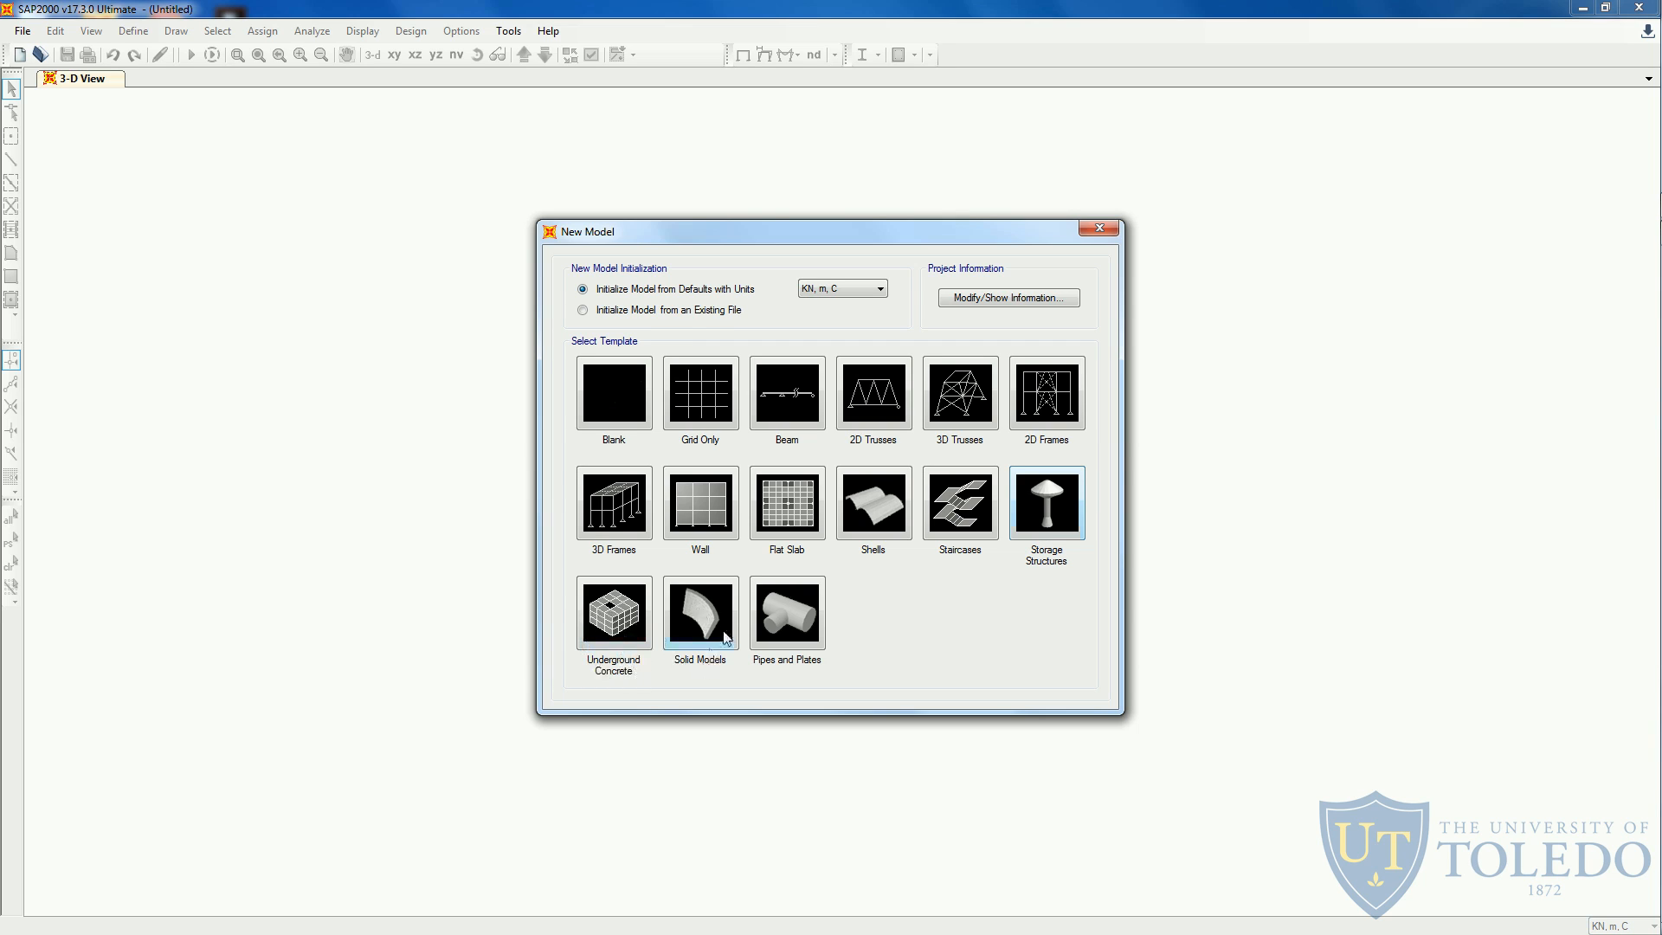
pyautogui.moveTo(787, 613)
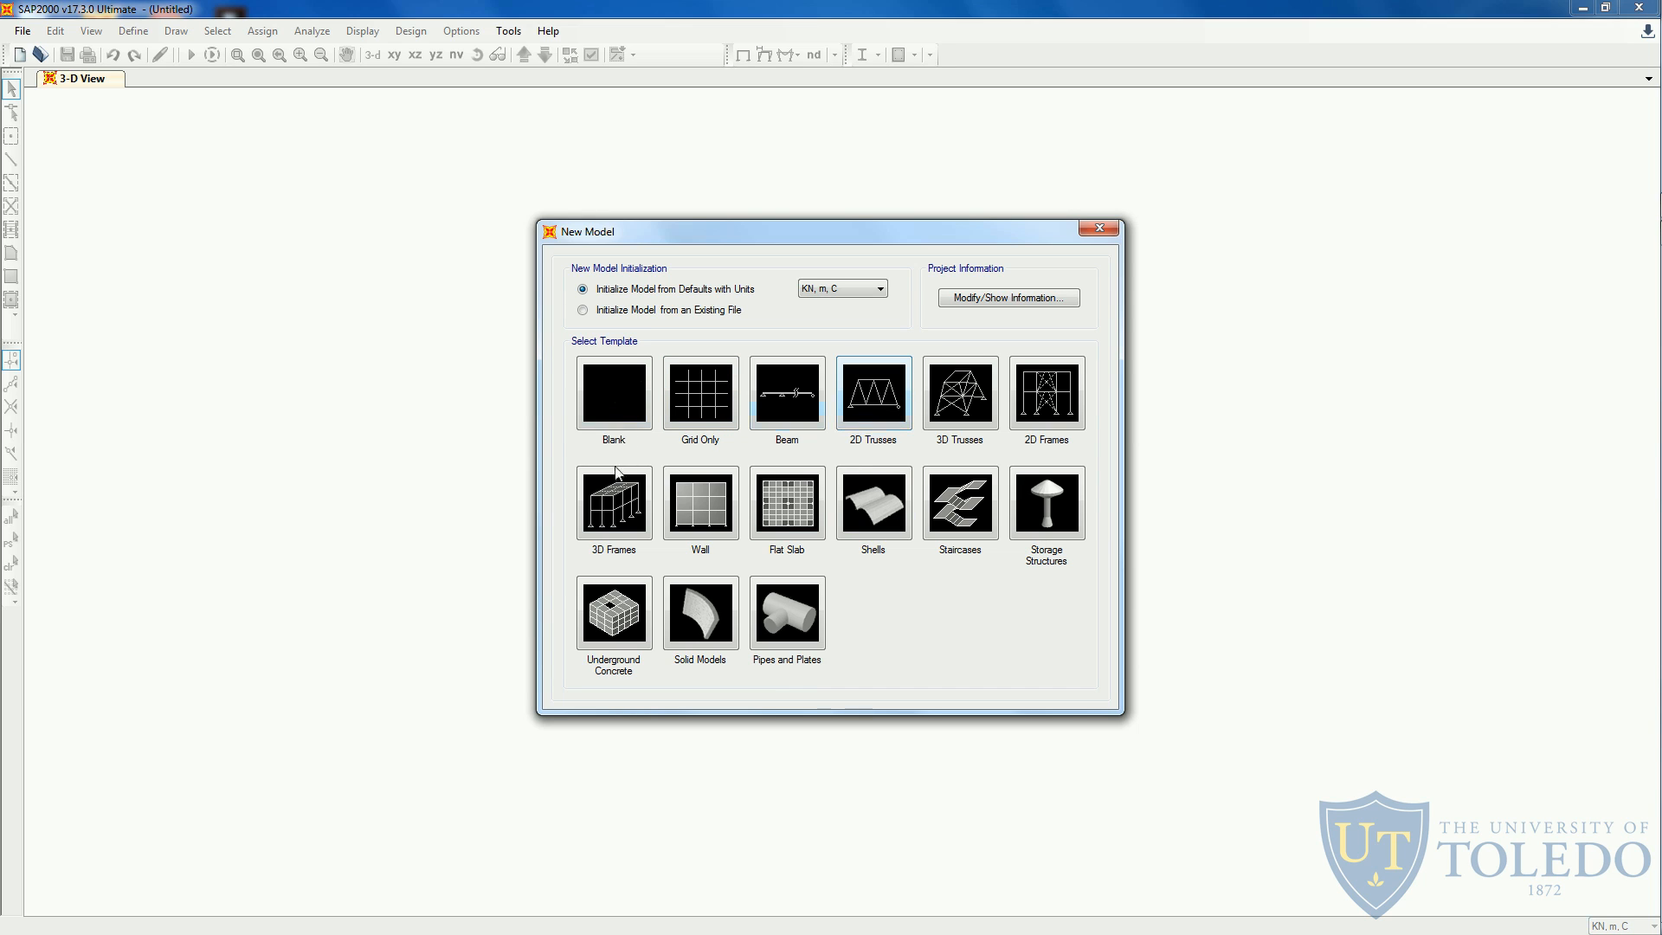
pyautogui.moveTo(1083, 427)
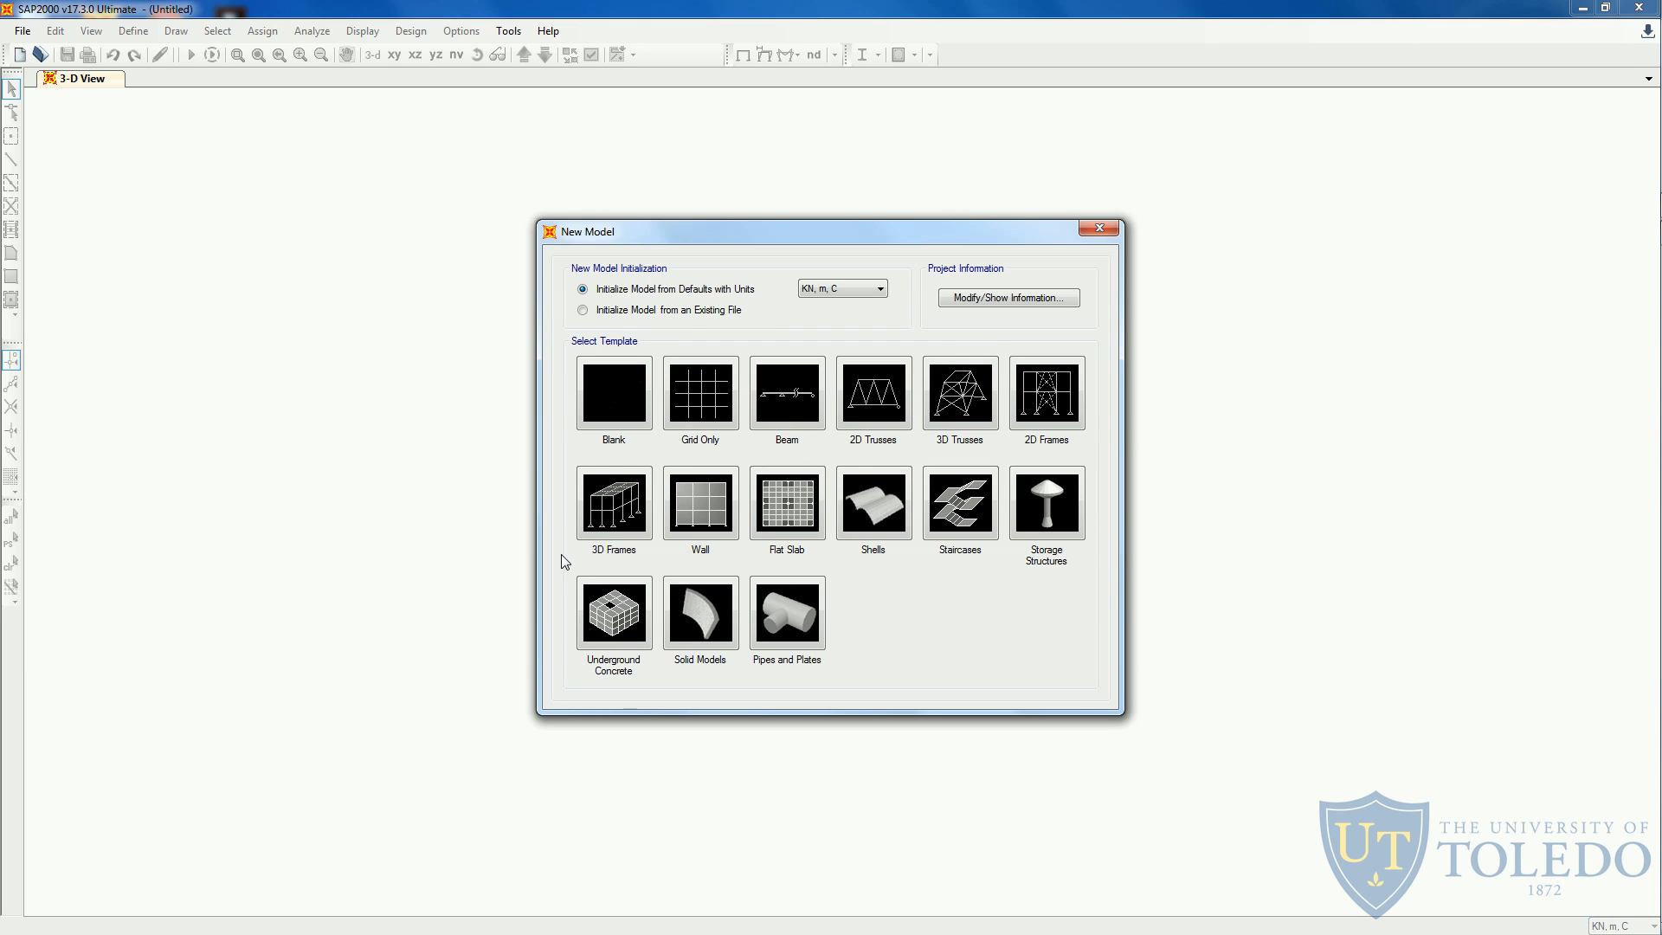
pyautogui.moveTo(567, 438)
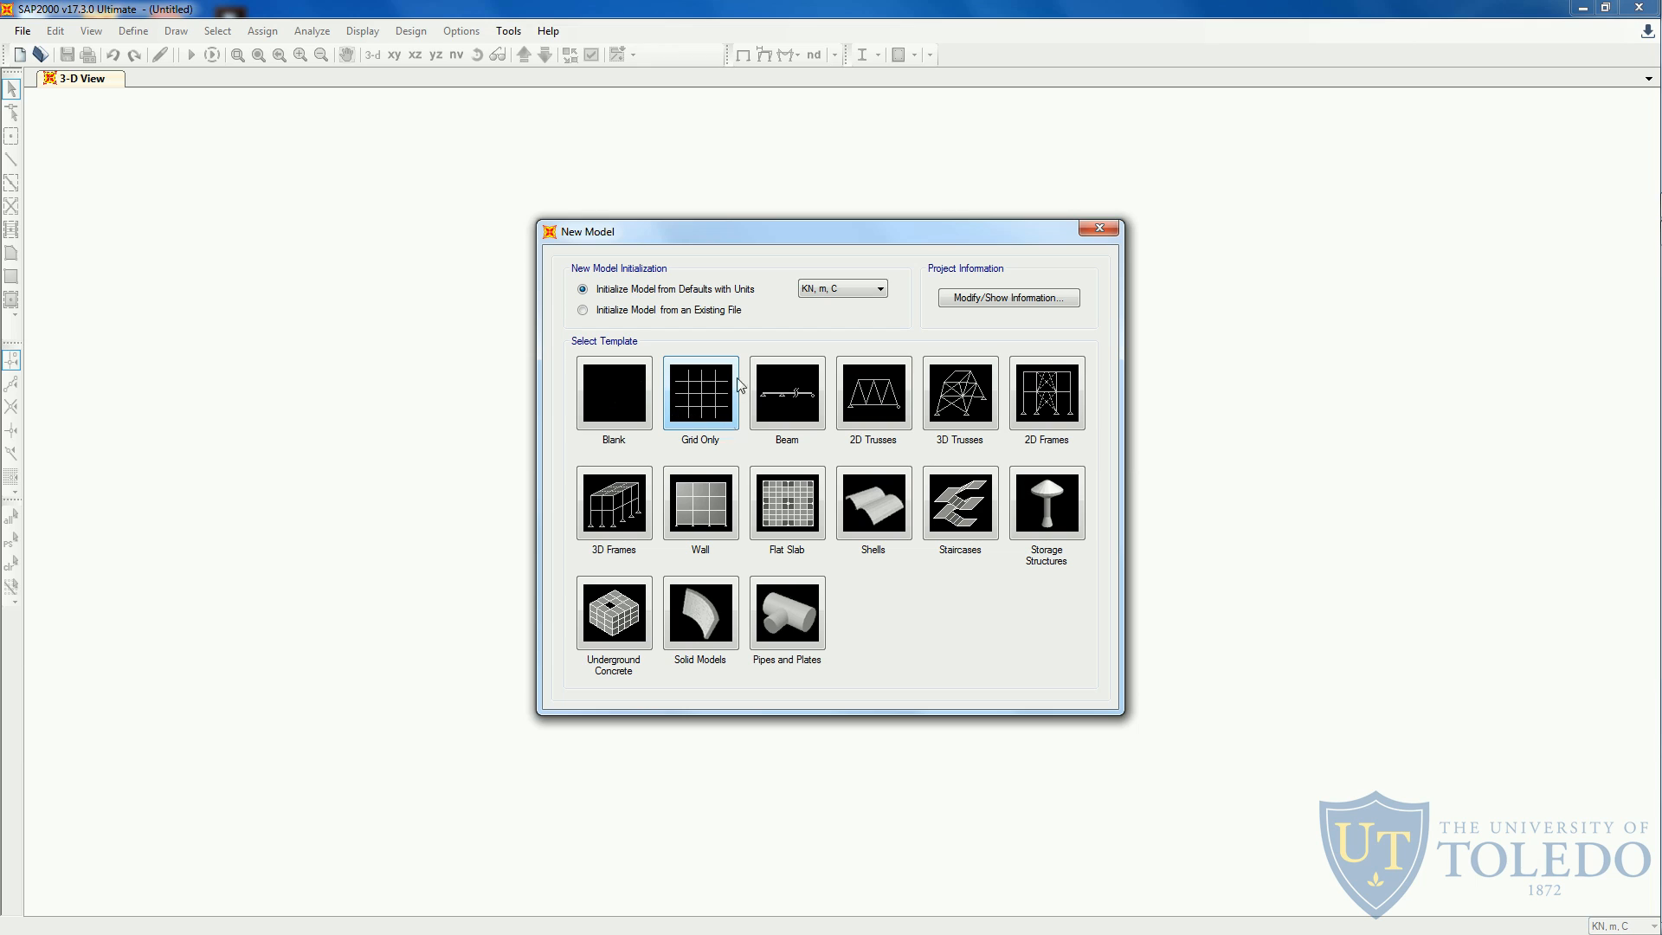
pyautogui.moveTo(692, 396)
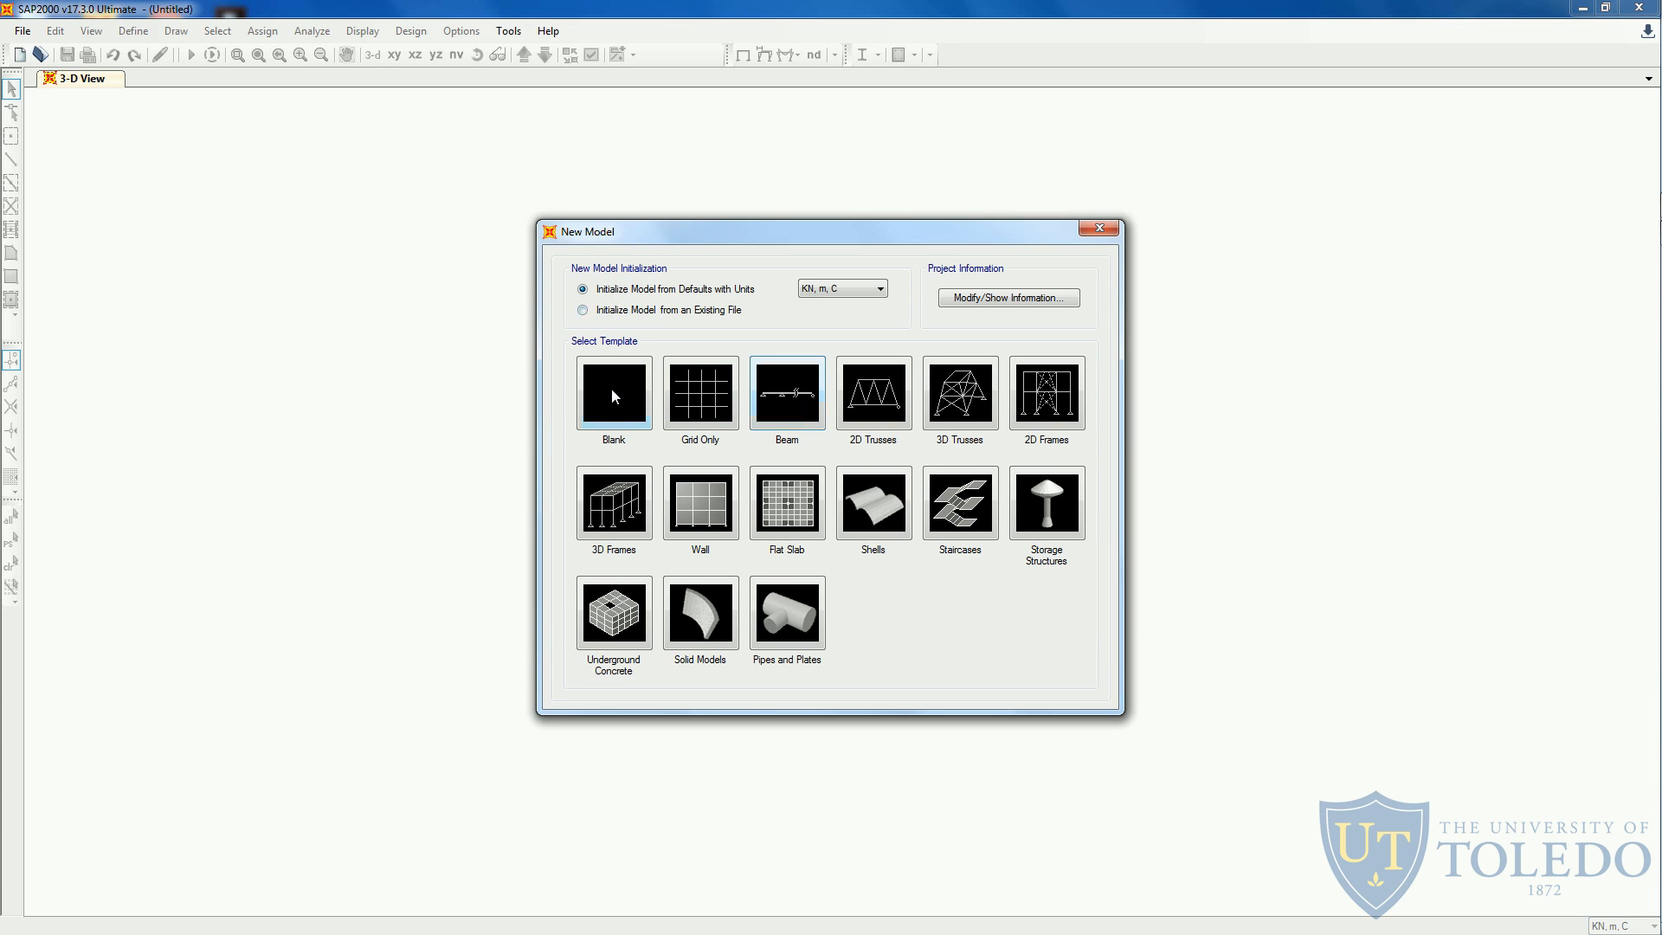
# Create the new model from the Blank template.
pyautogui.click(613, 393)
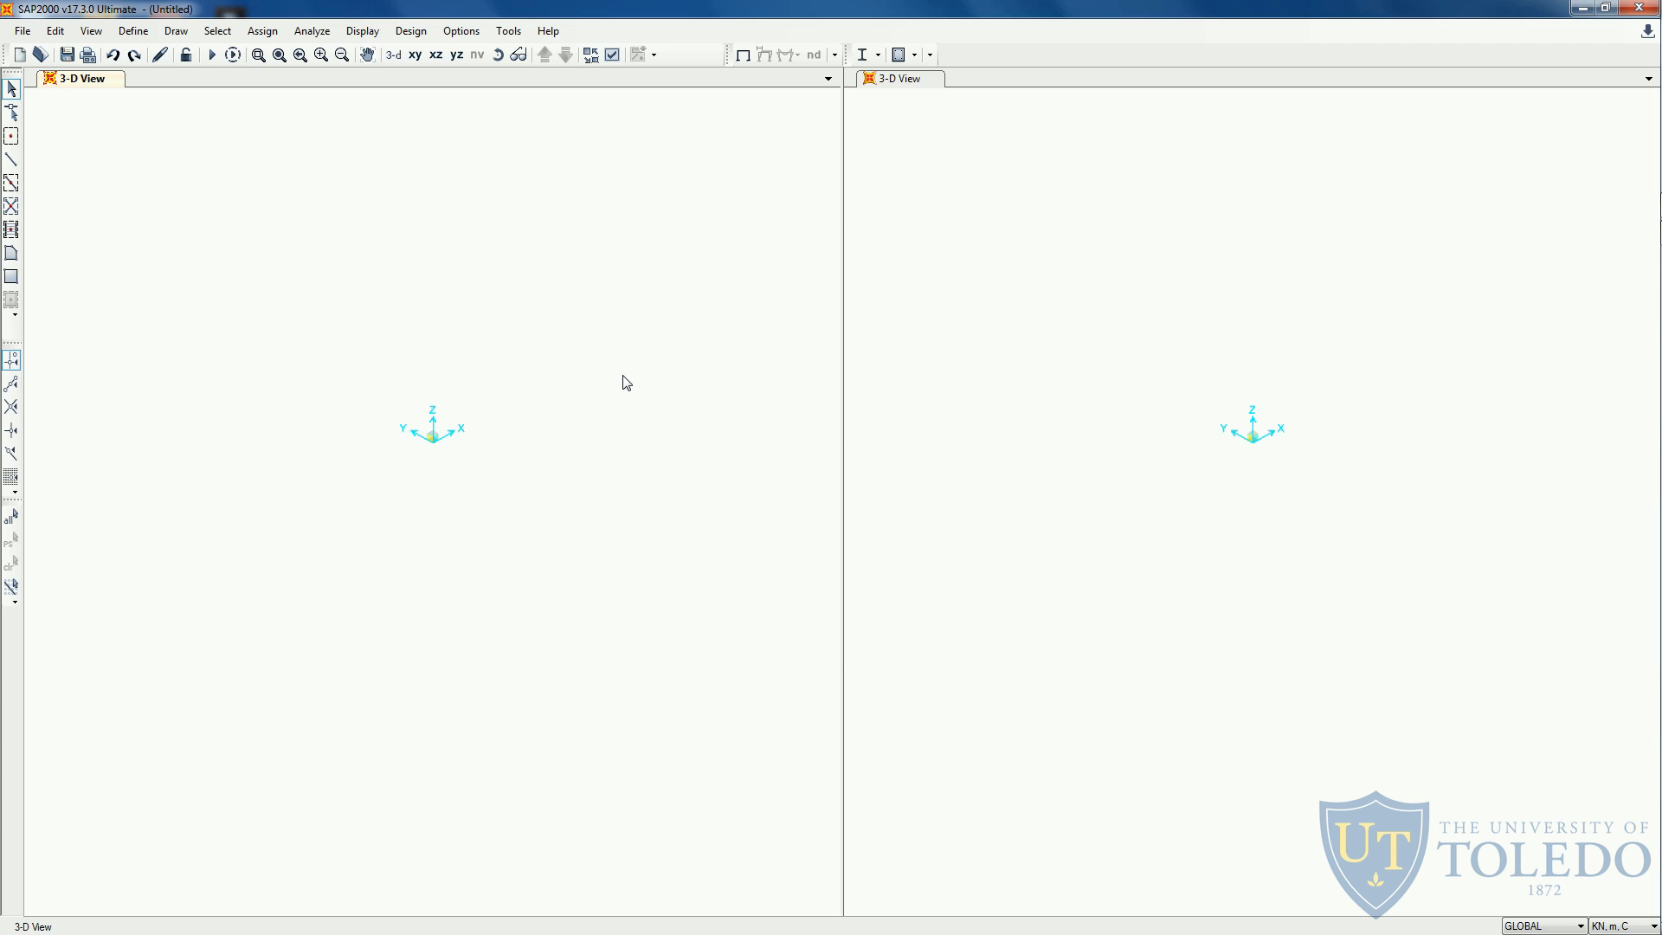
pyautogui.moveTo(968, 156)
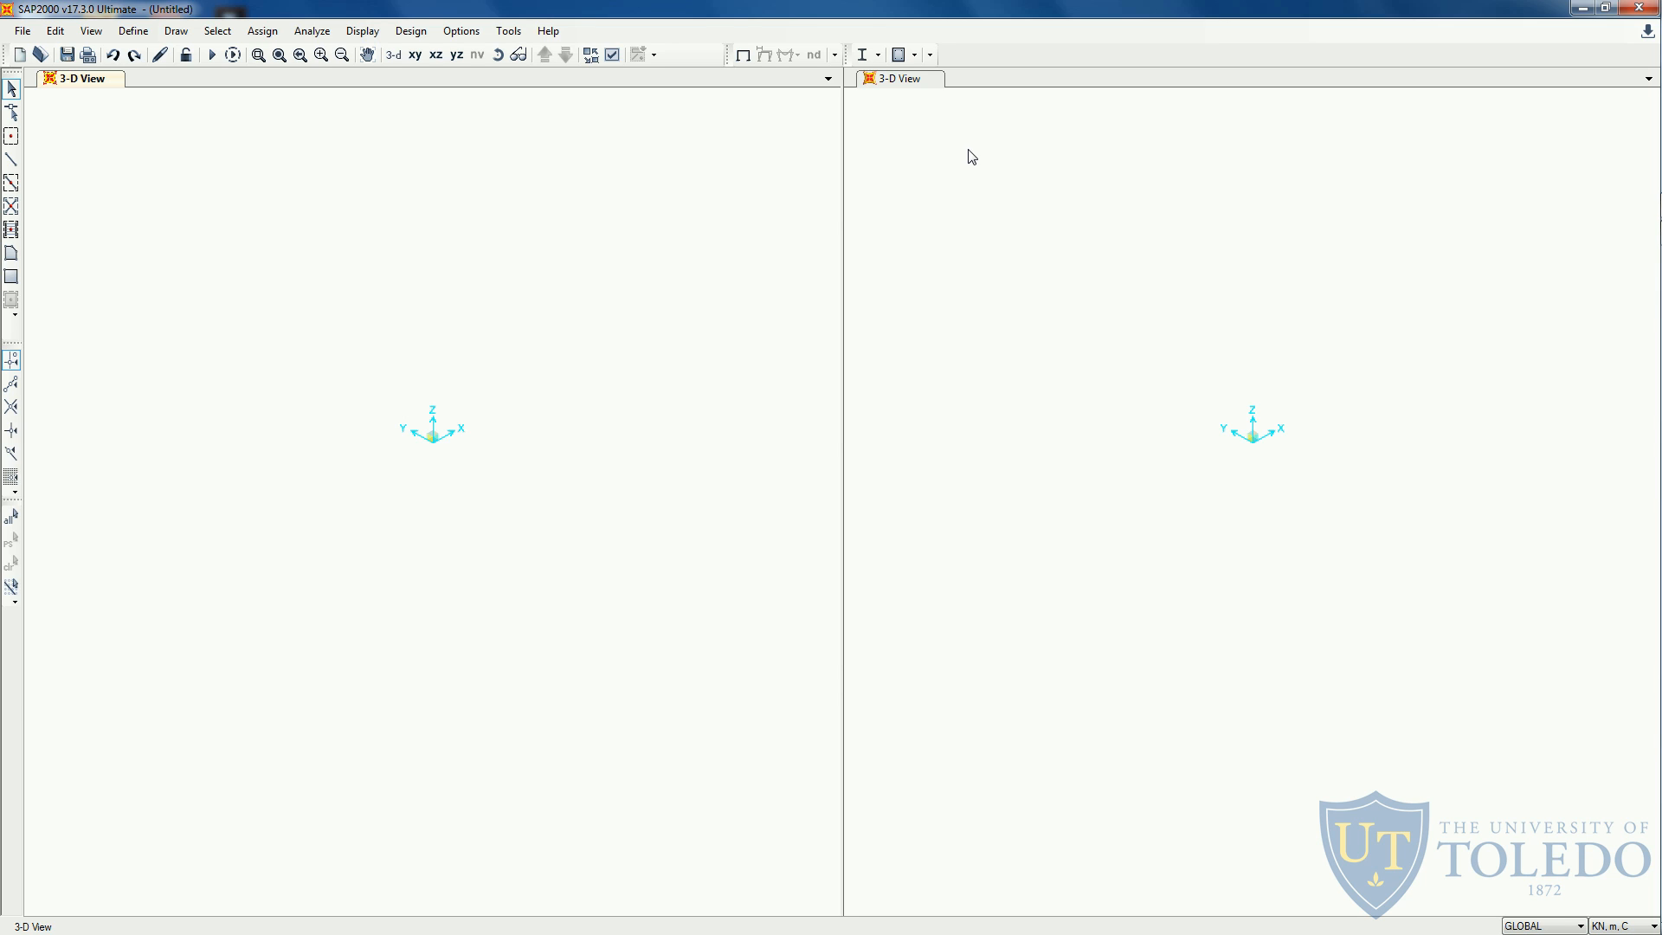
pyautogui.moveTo(345, 457)
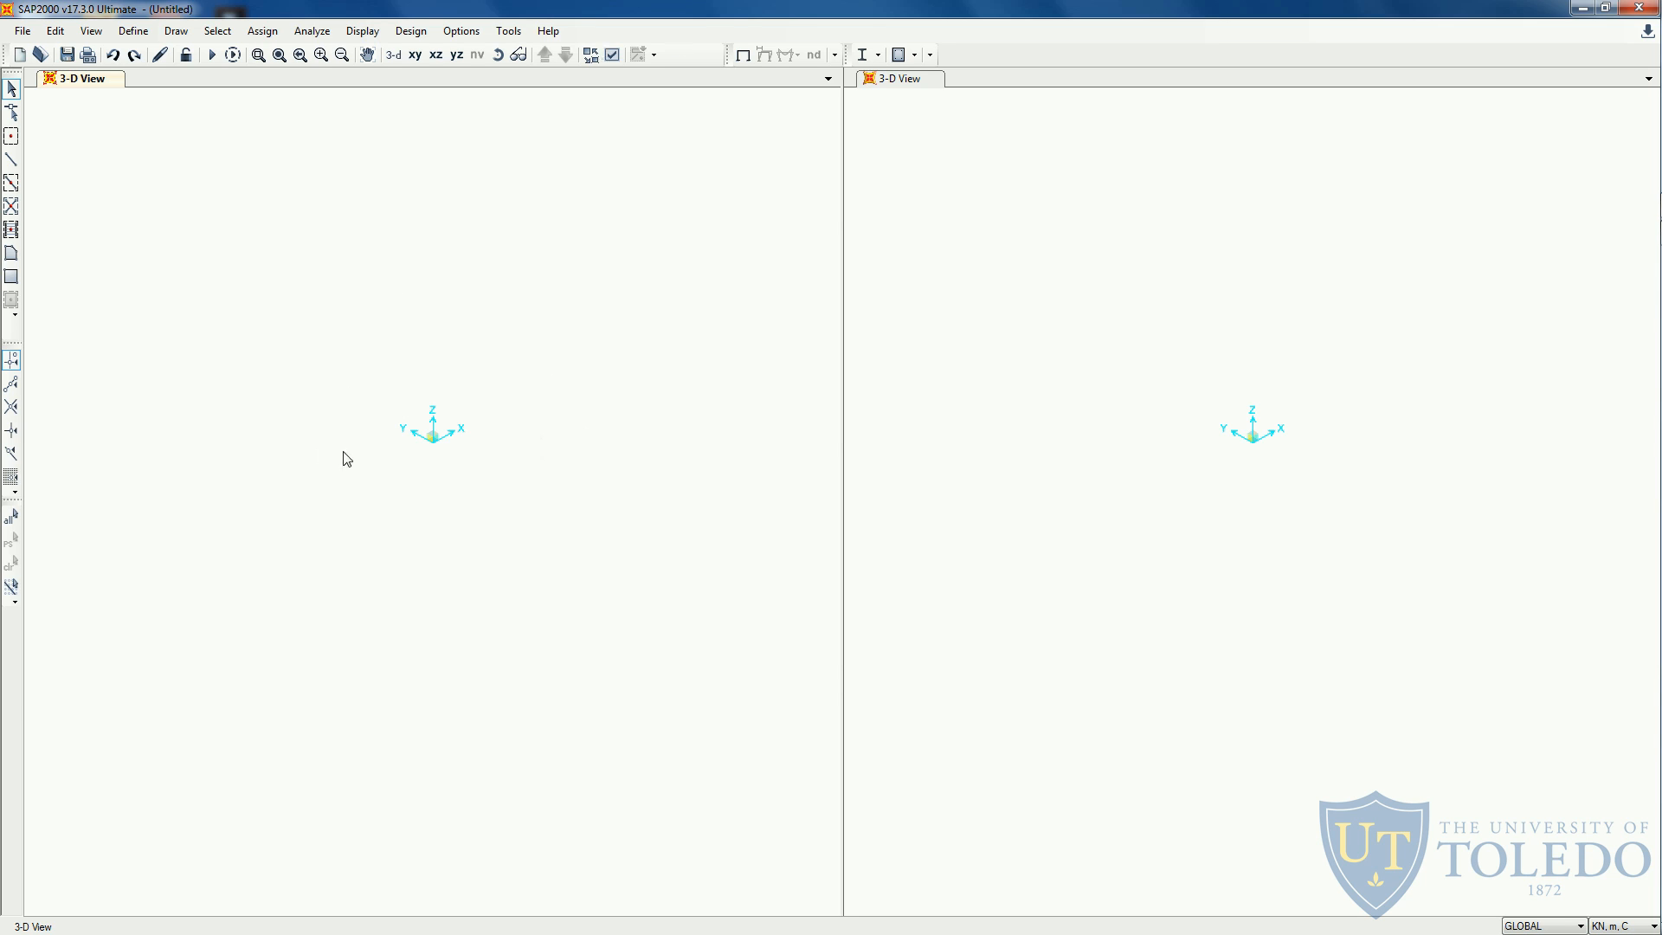
pyautogui.moveTo(431, 445)
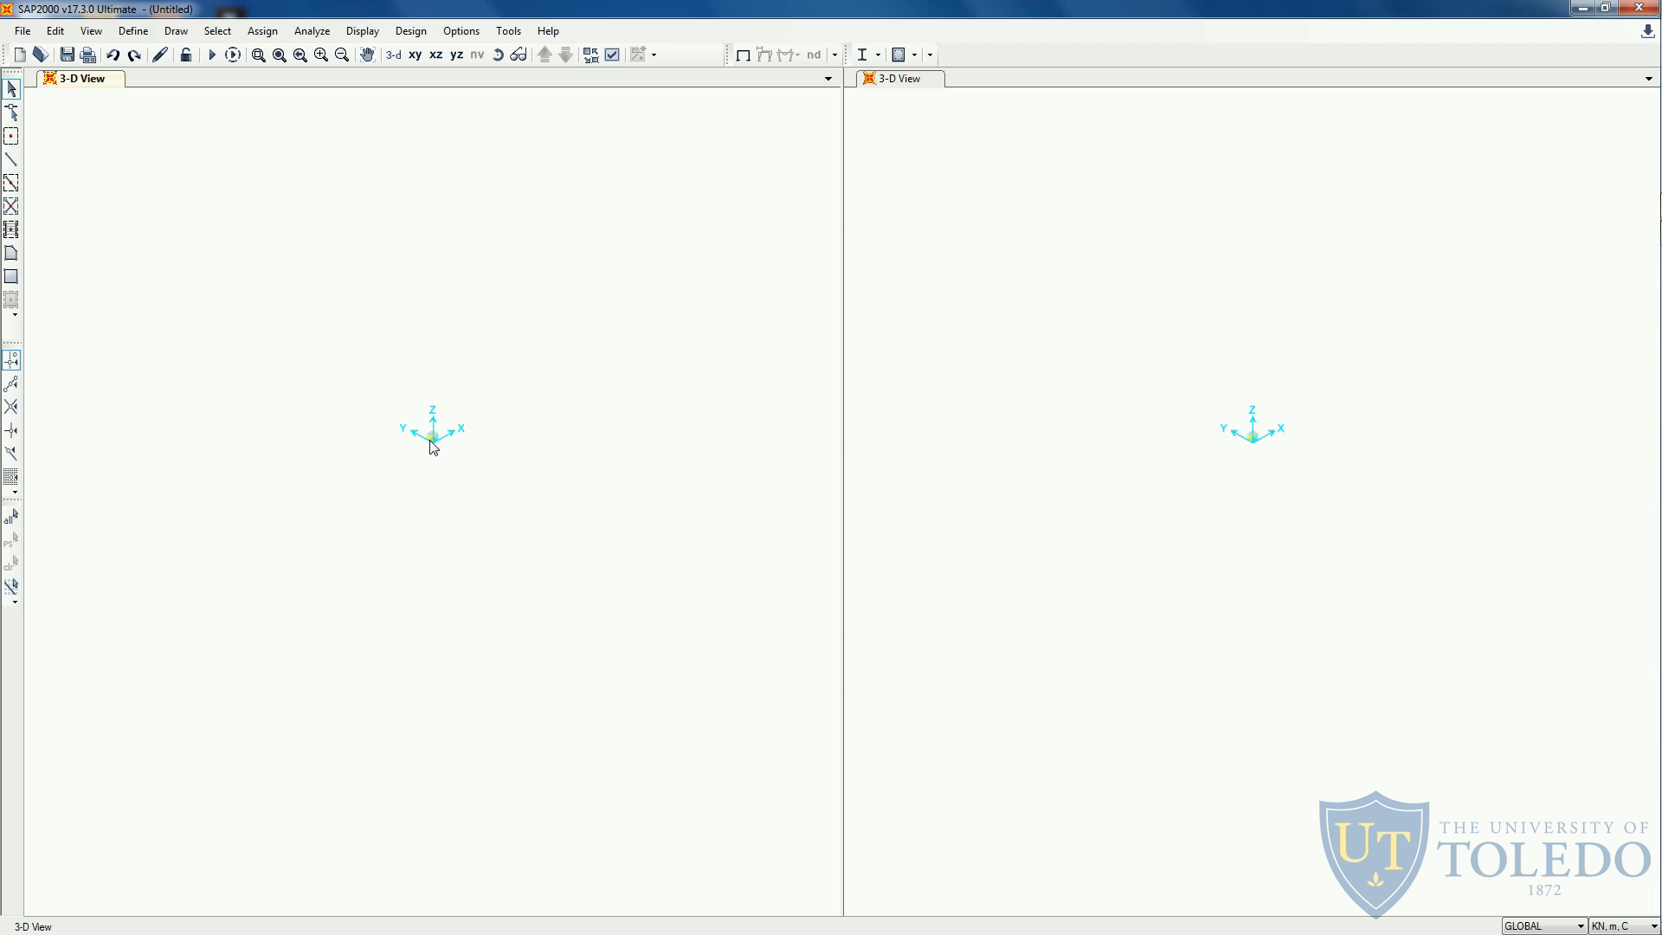
pyautogui.moveTo(1354, 565)
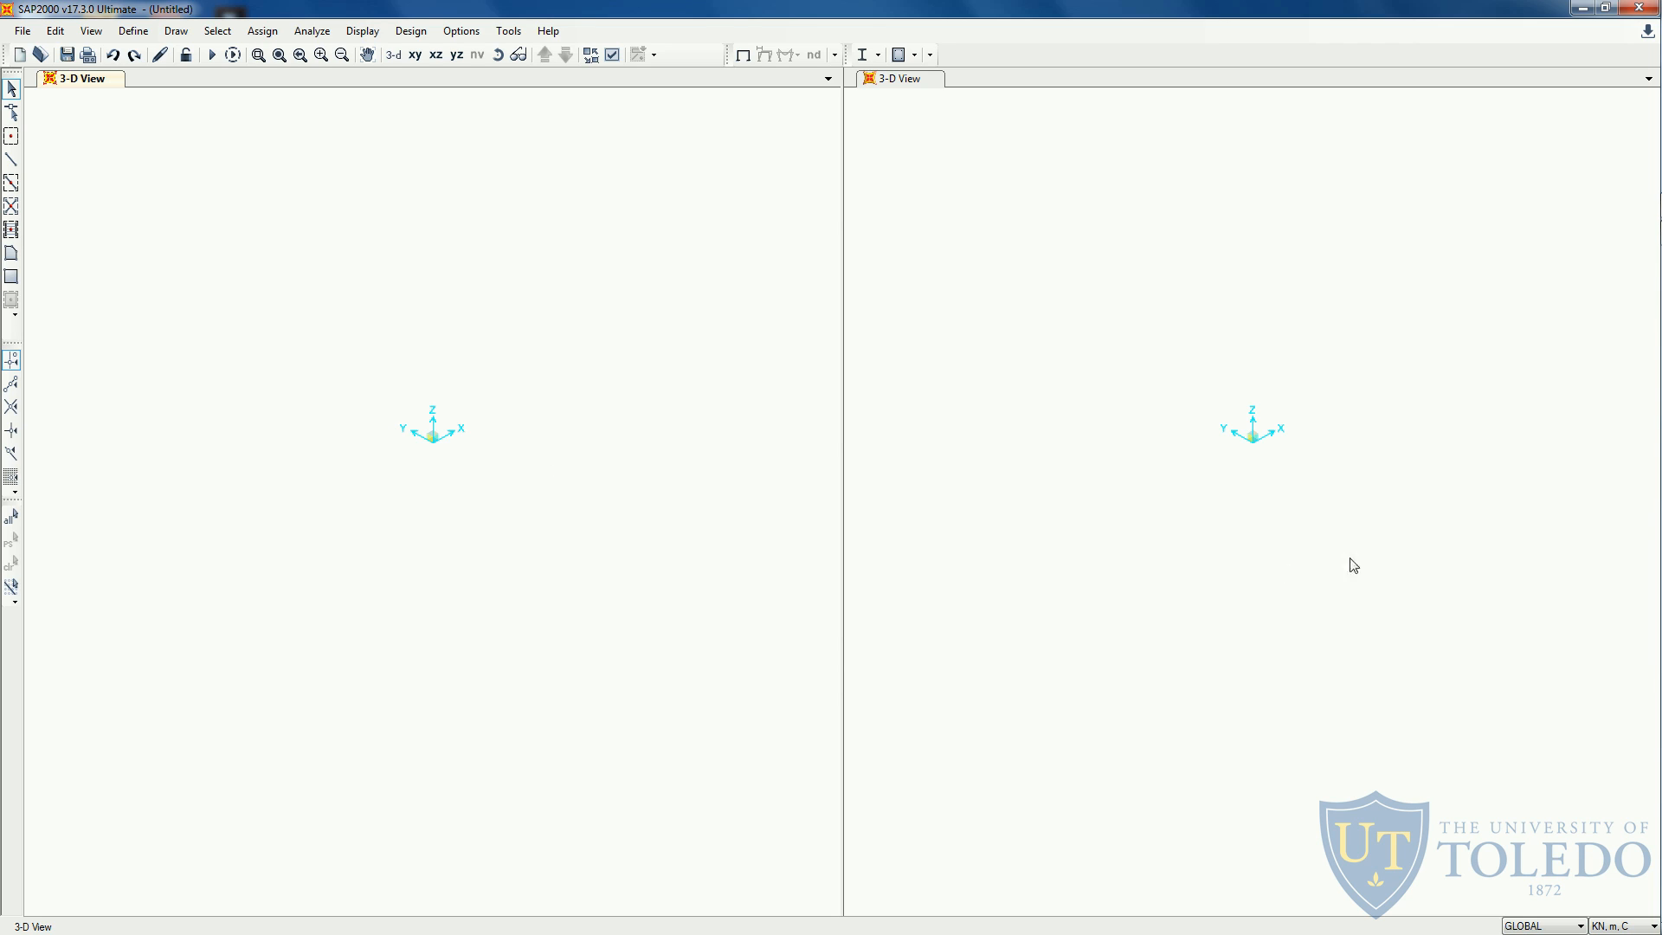
pyautogui.moveTo(1194, 488)
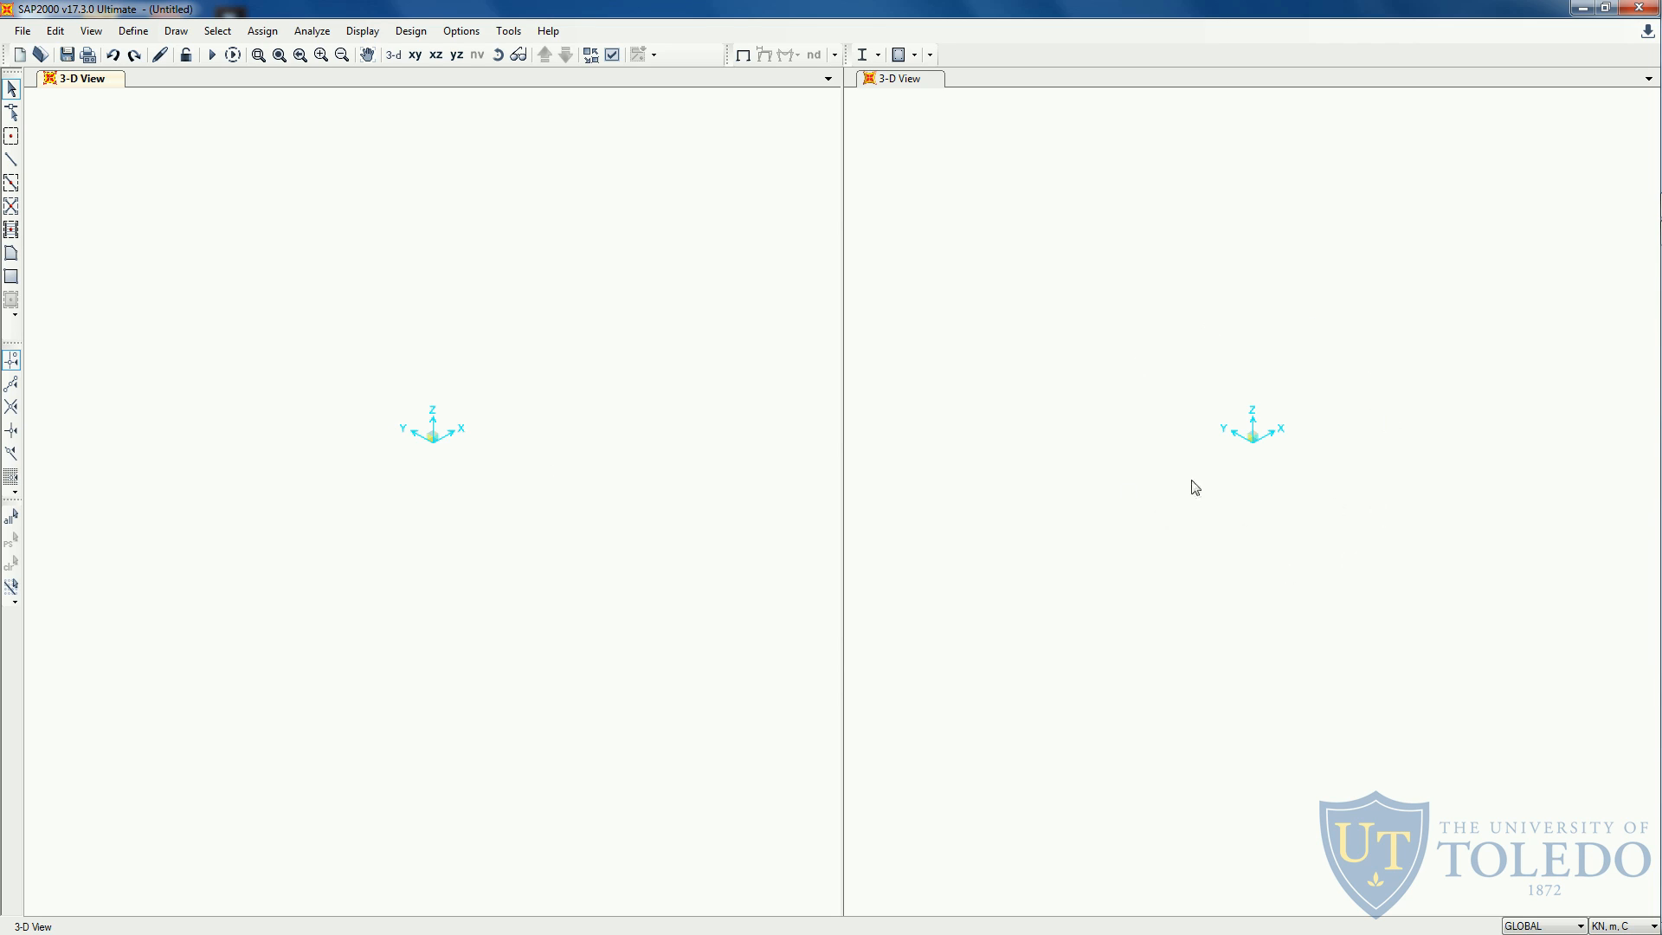
pyautogui.moveTo(412, 485)
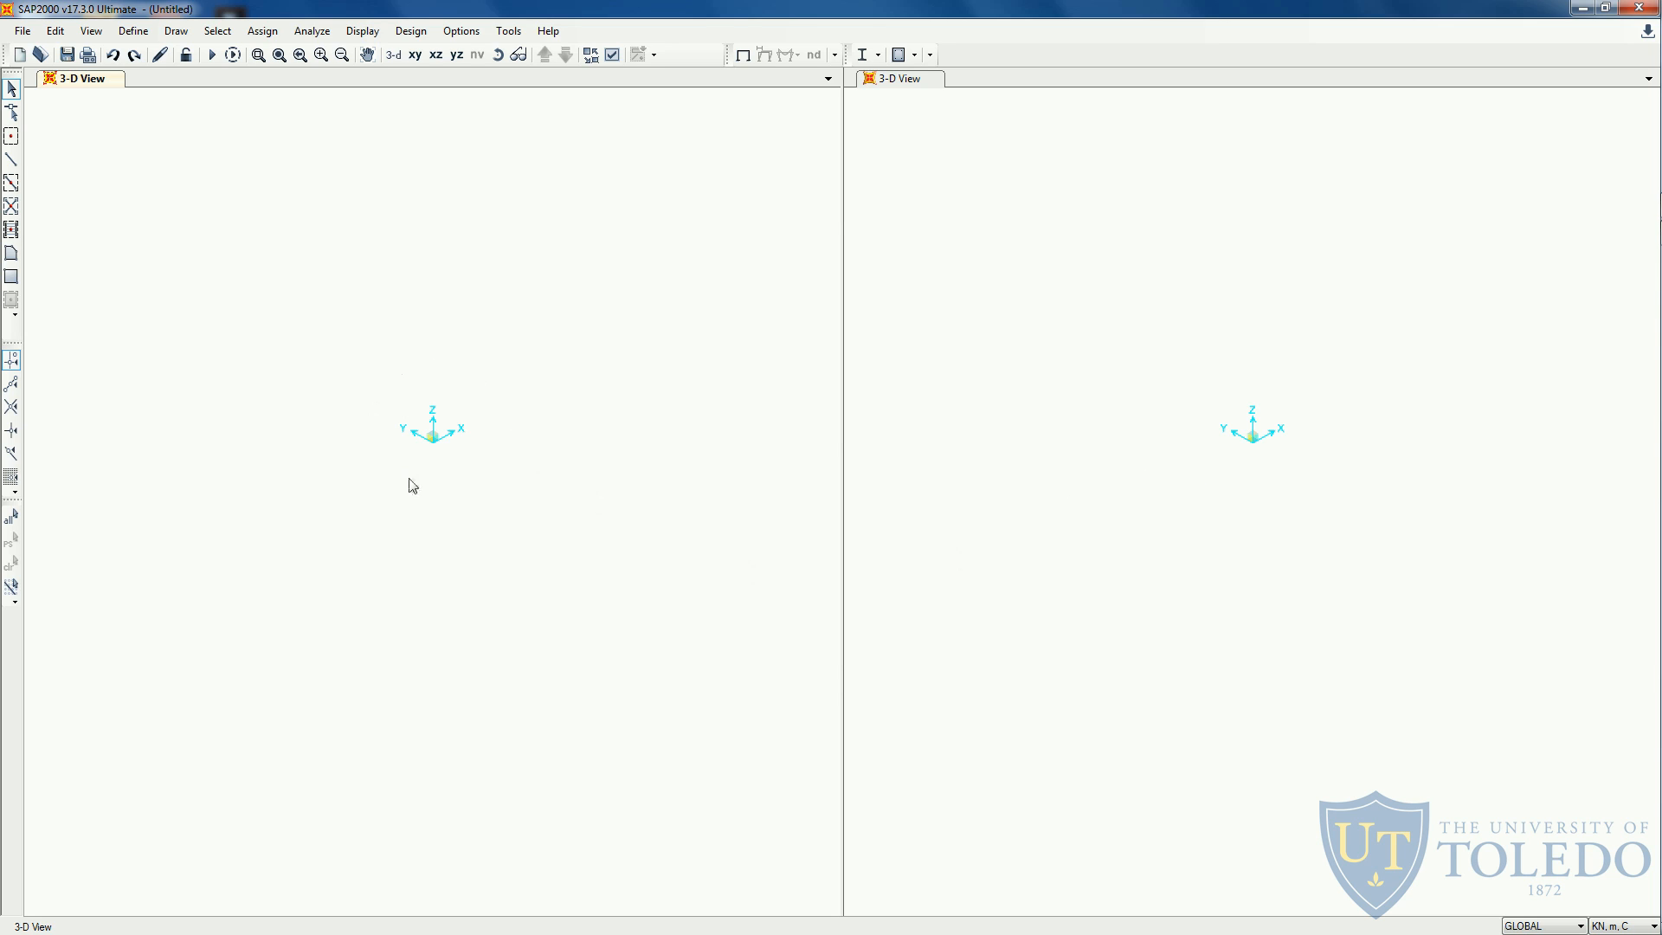
pyautogui.moveTo(534, 496)
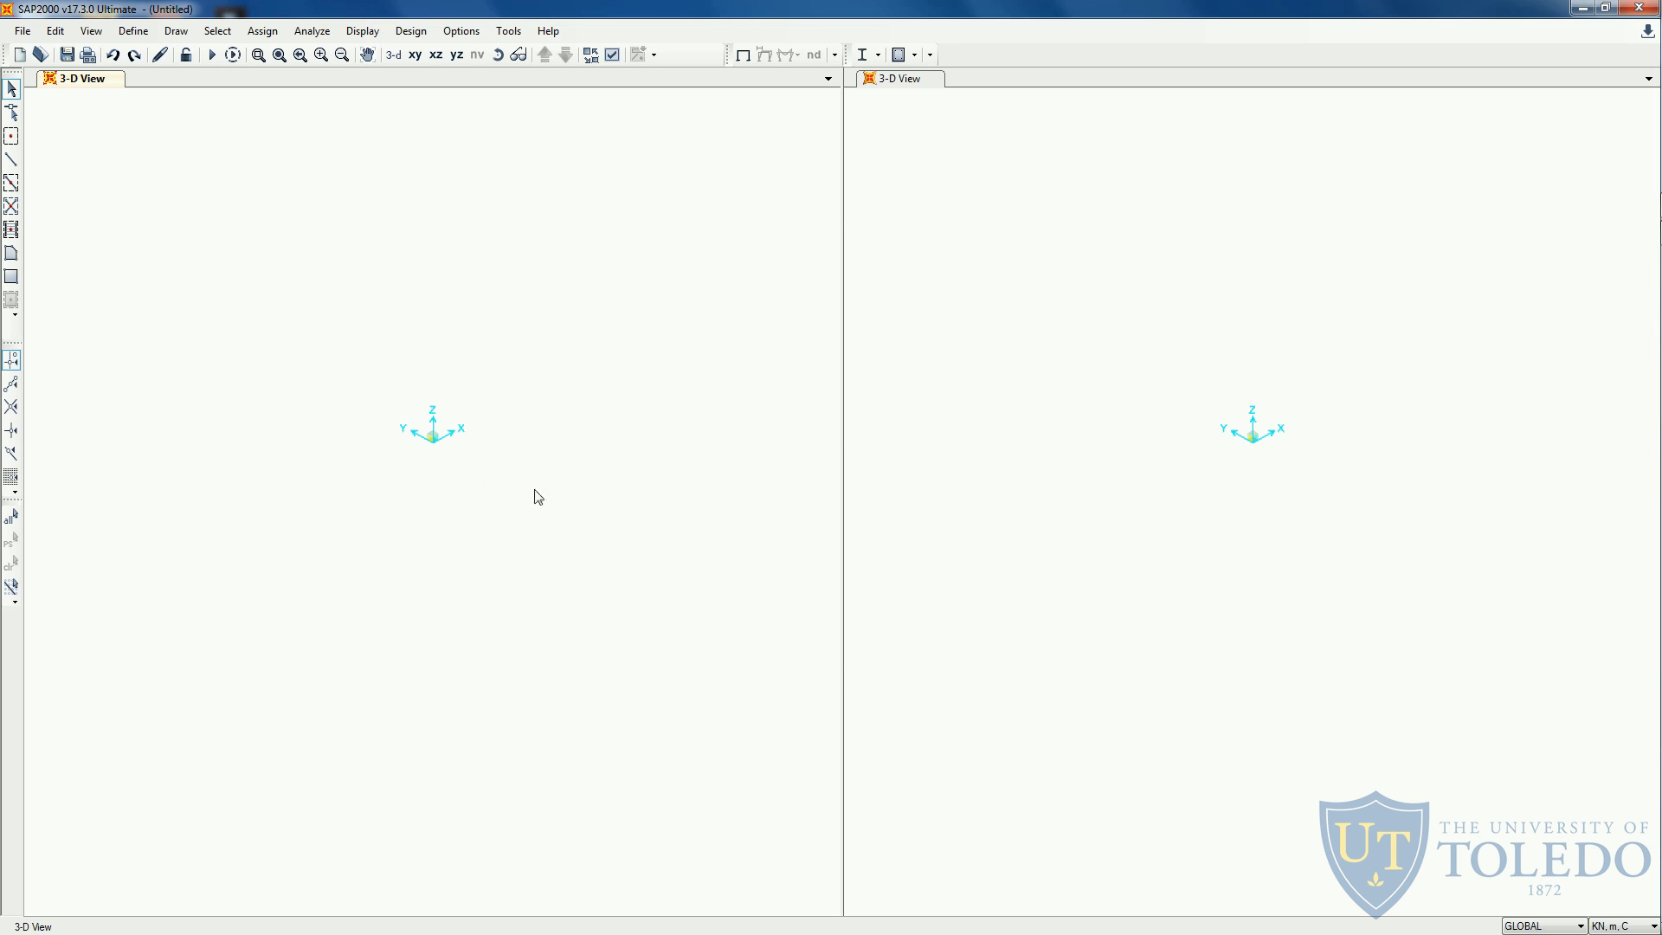
pyautogui.moveTo(392, 406)
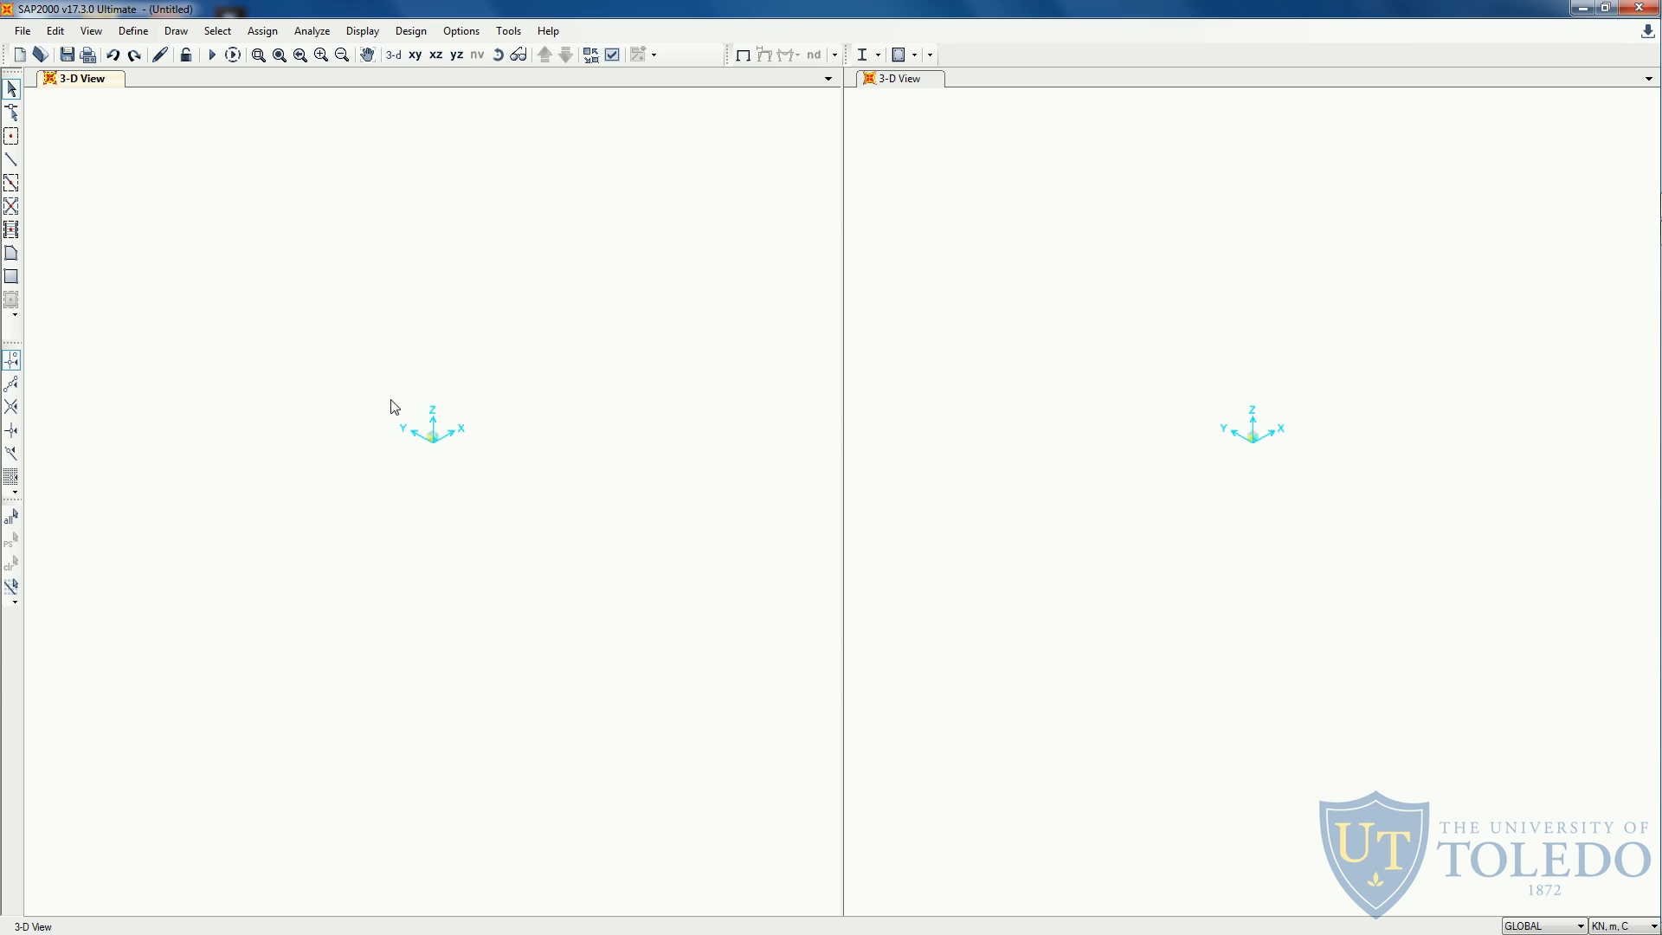
pyautogui.moveTo(492, 464)
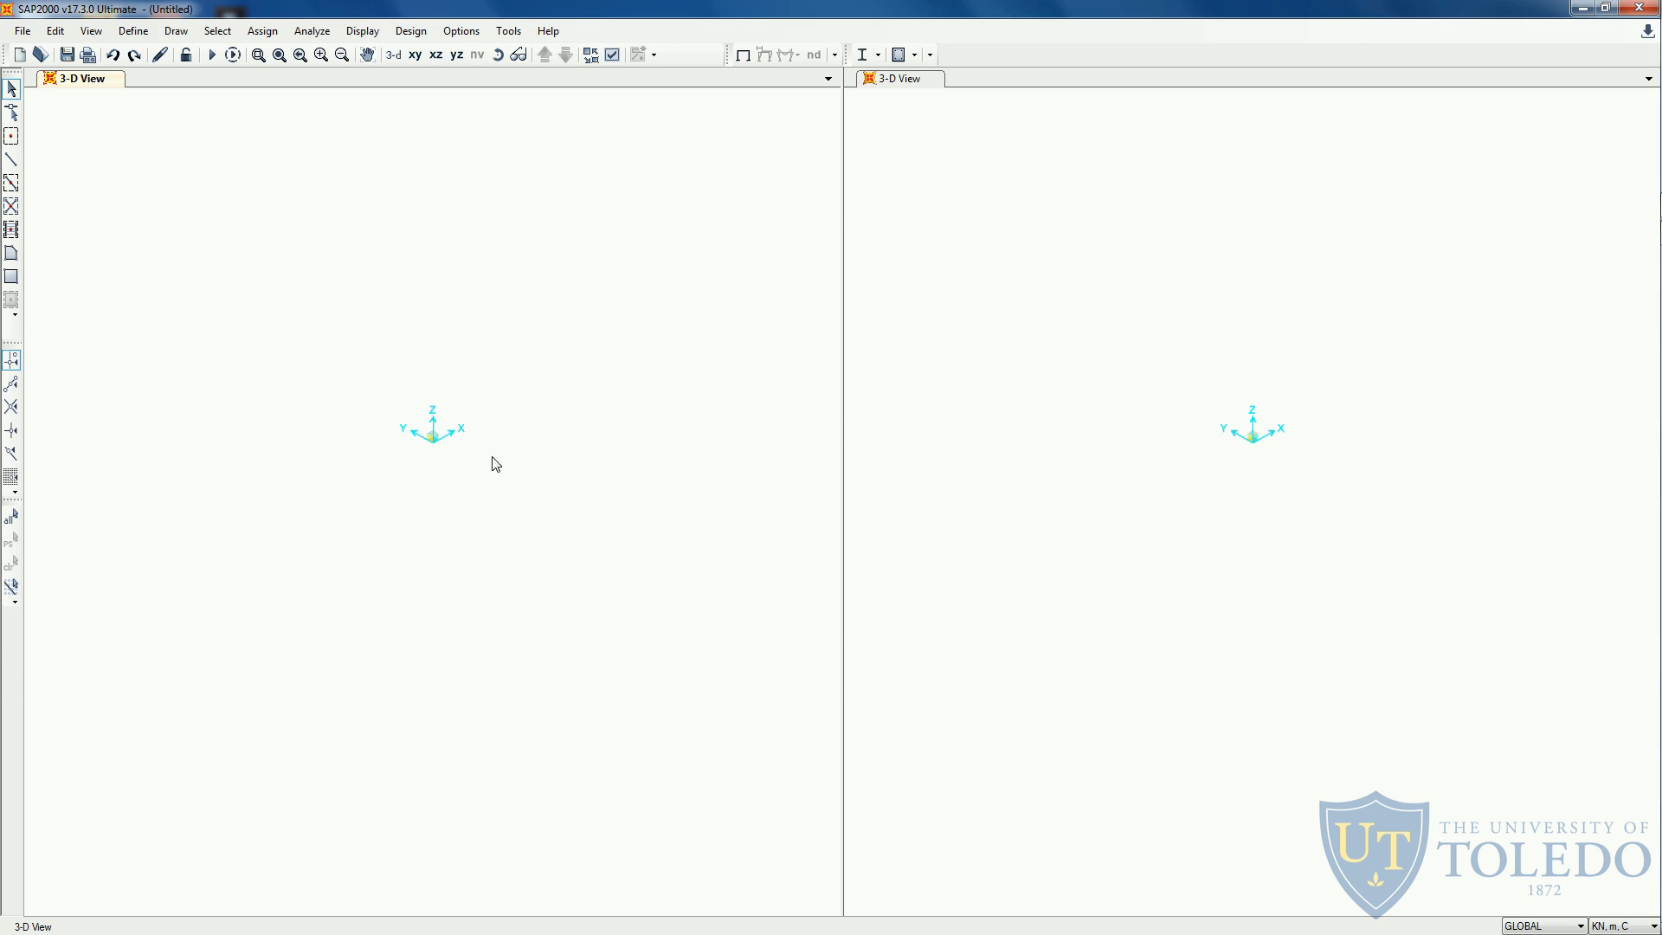
pyautogui.moveTo(416, 473)
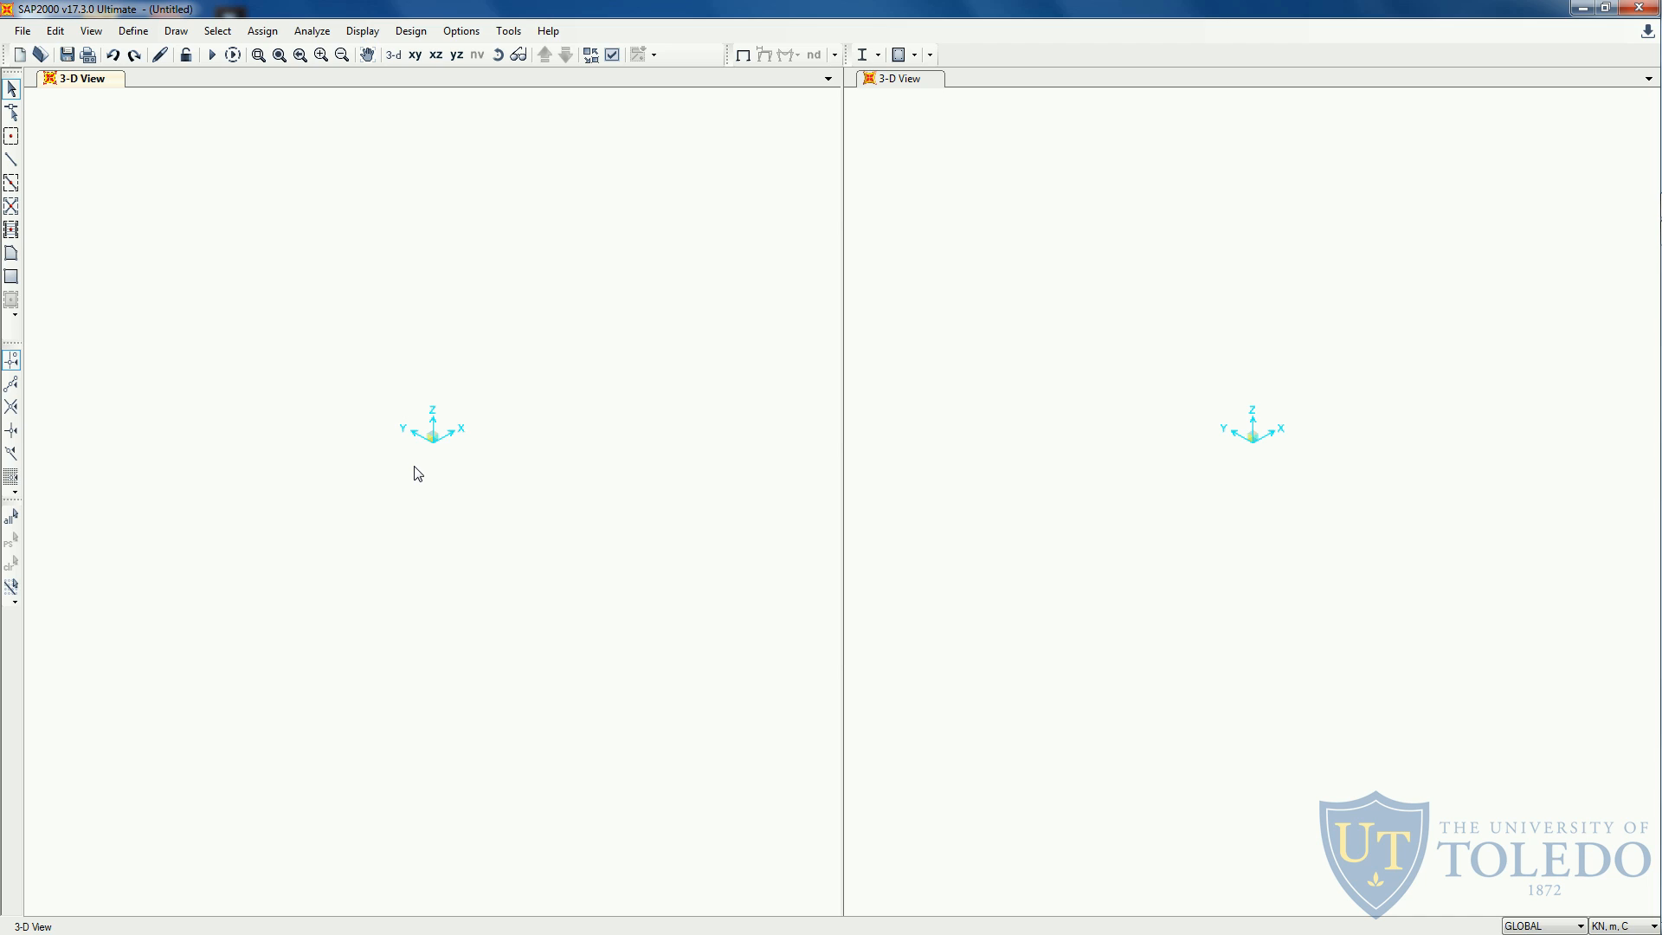
pyautogui.moveTo(504, 440)
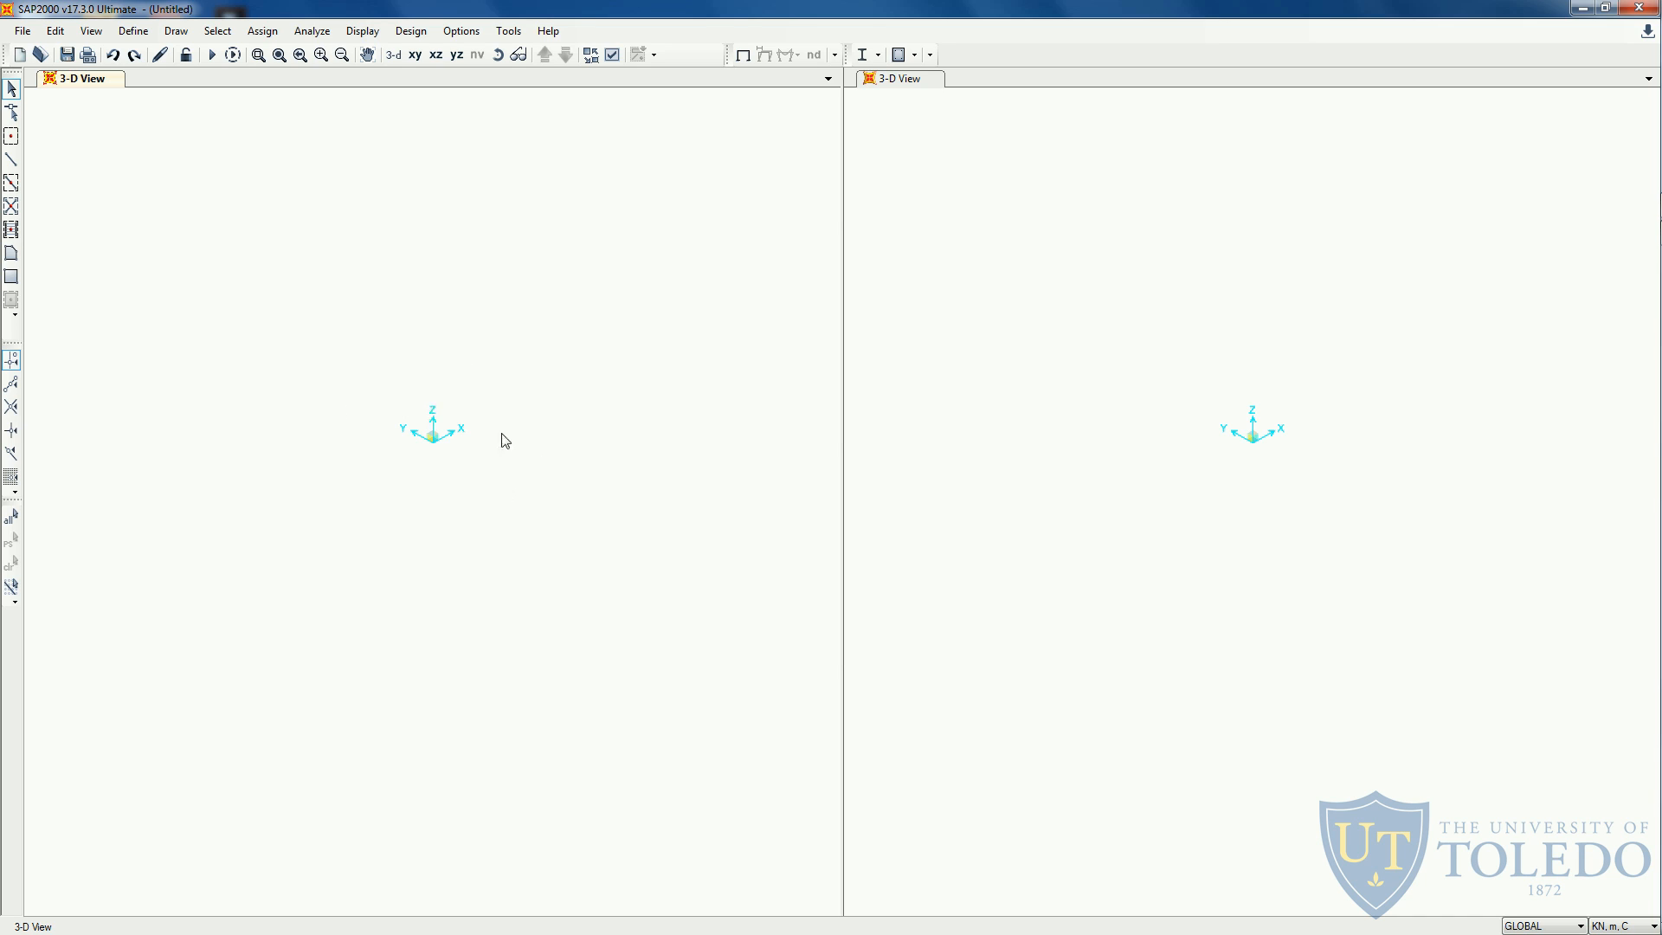
pyautogui.moveTo(503, 472)
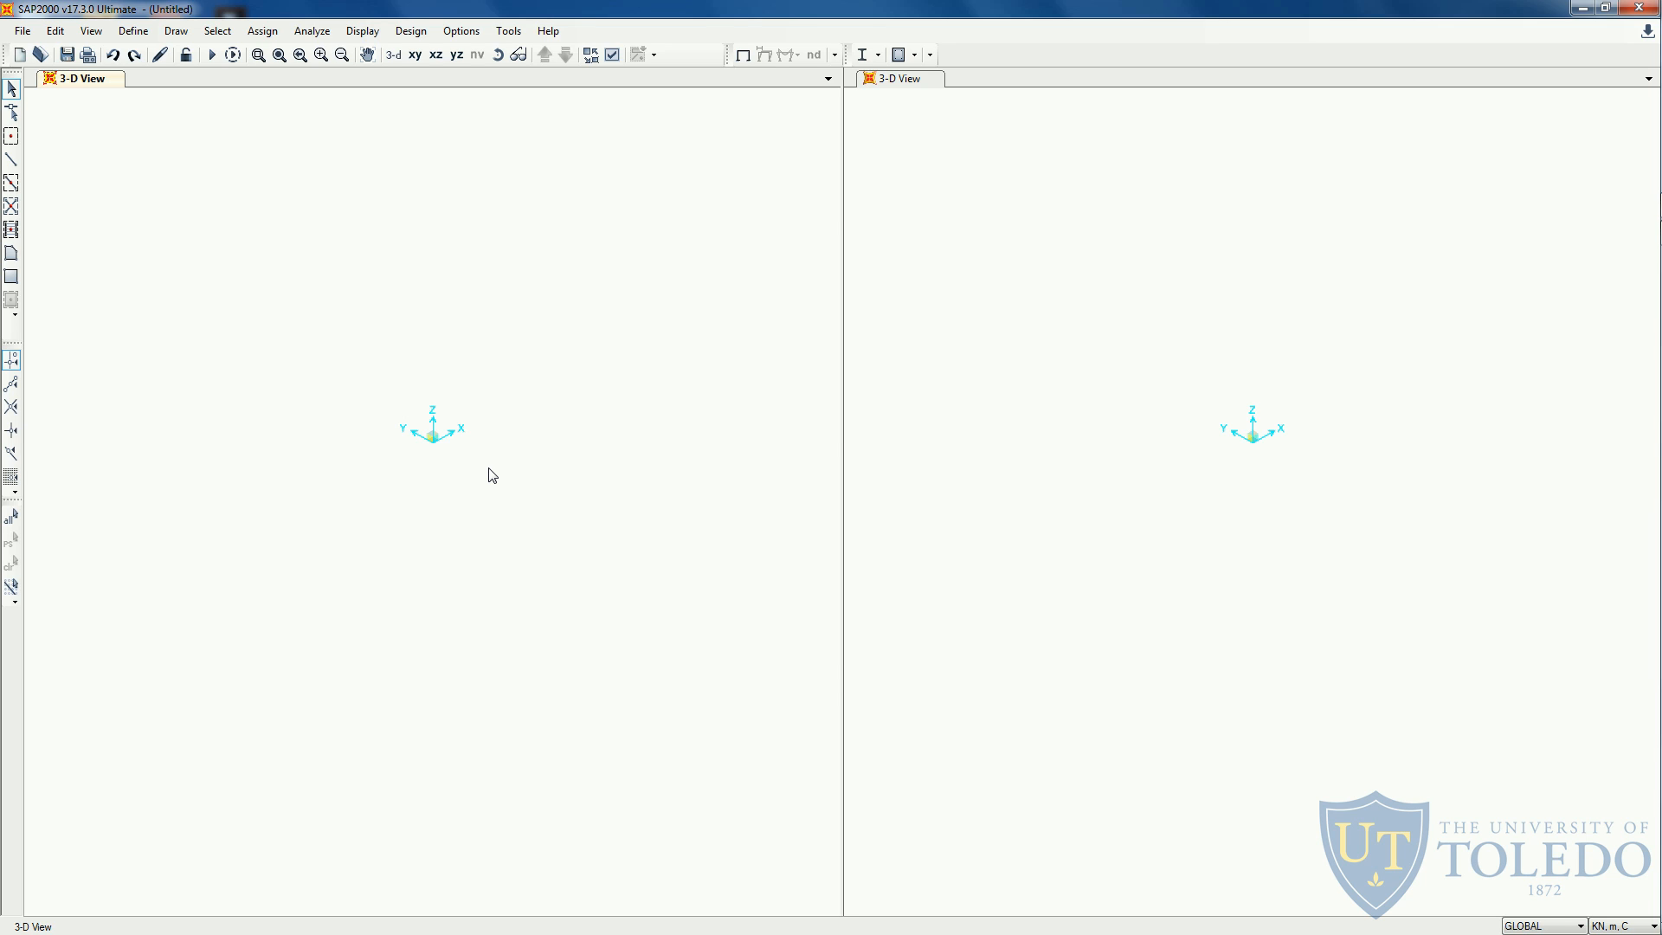
pyautogui.moveTo(29, 529)
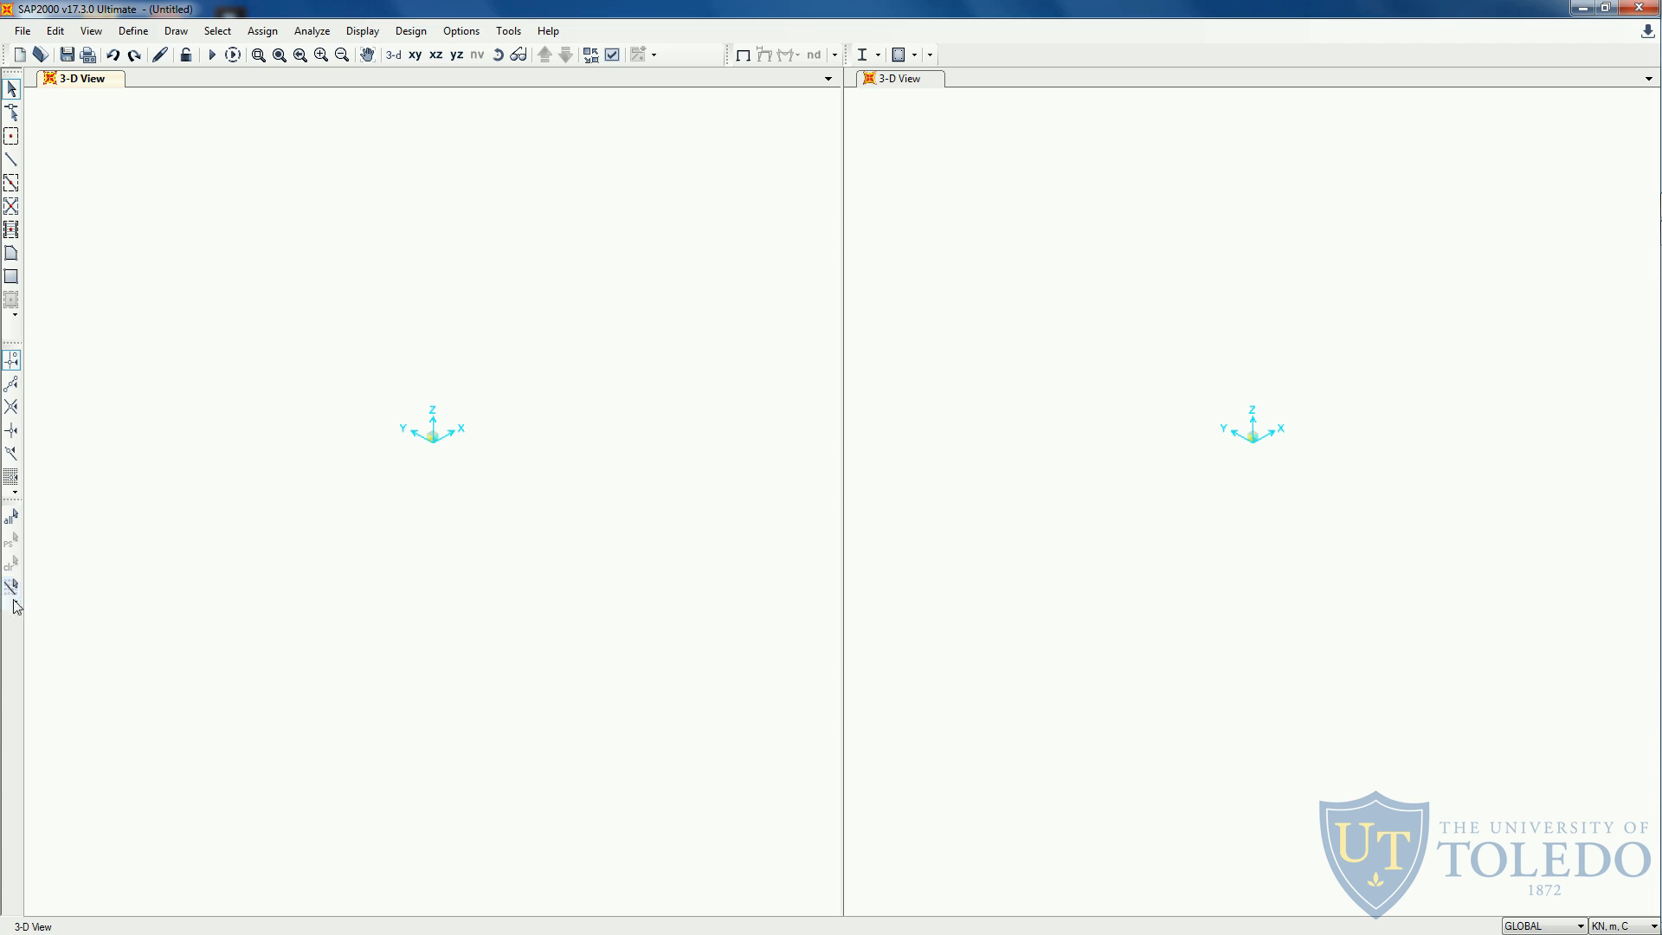
pyautogui.moveTo(14, 518)
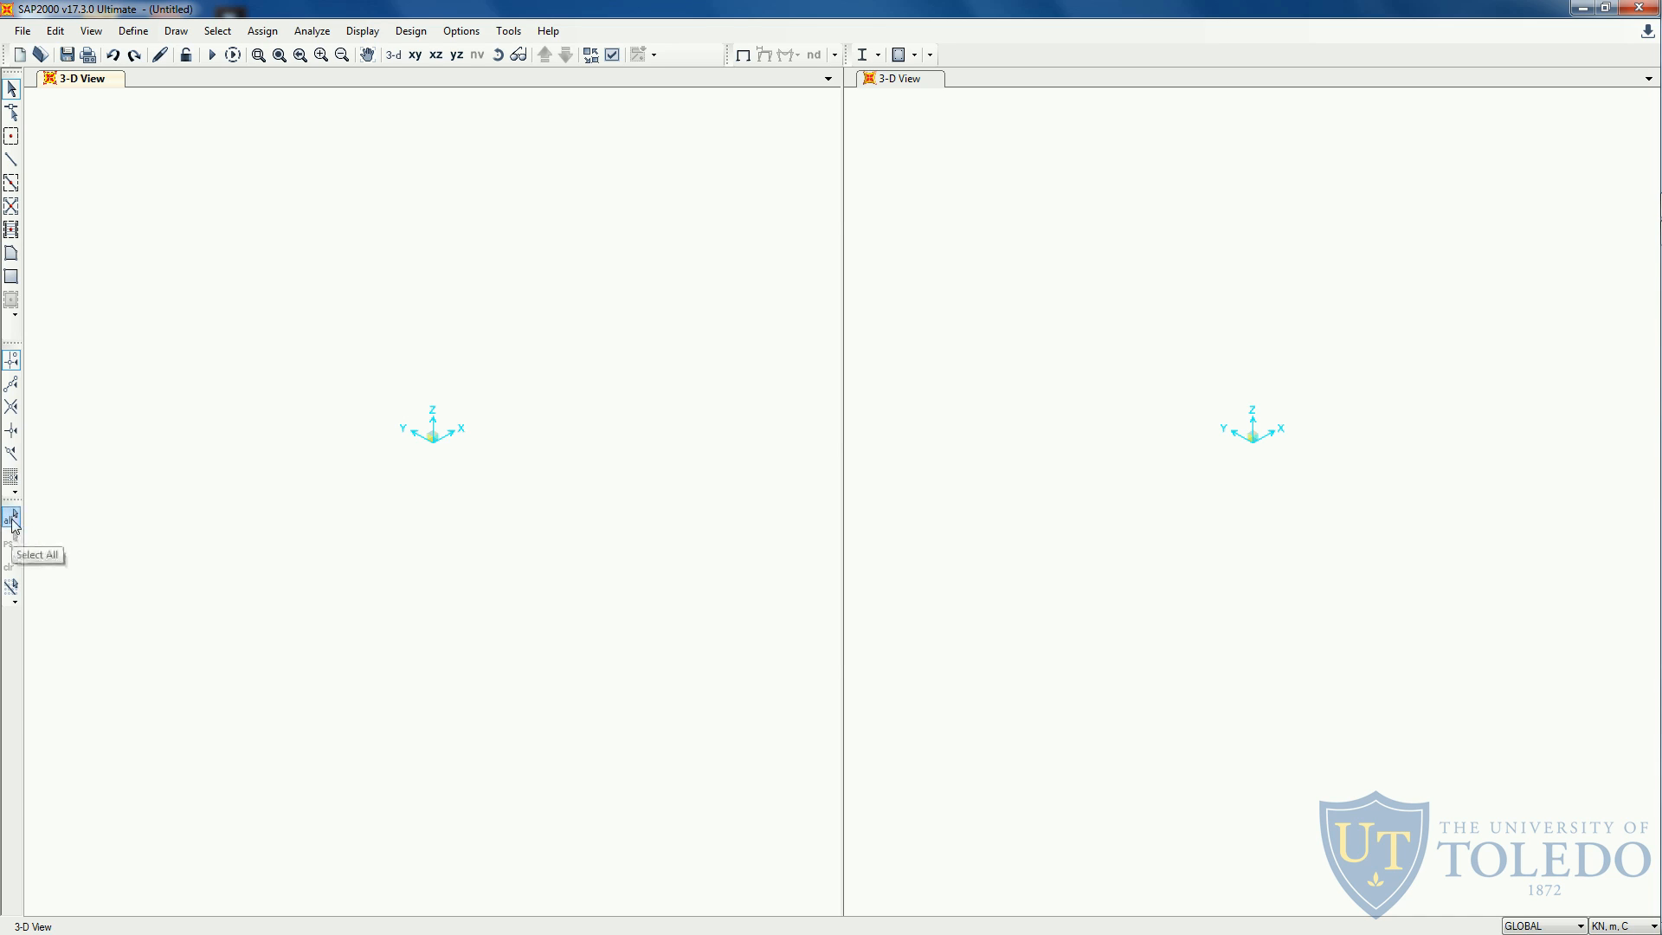
pyautogui.moveTo(490, 548)
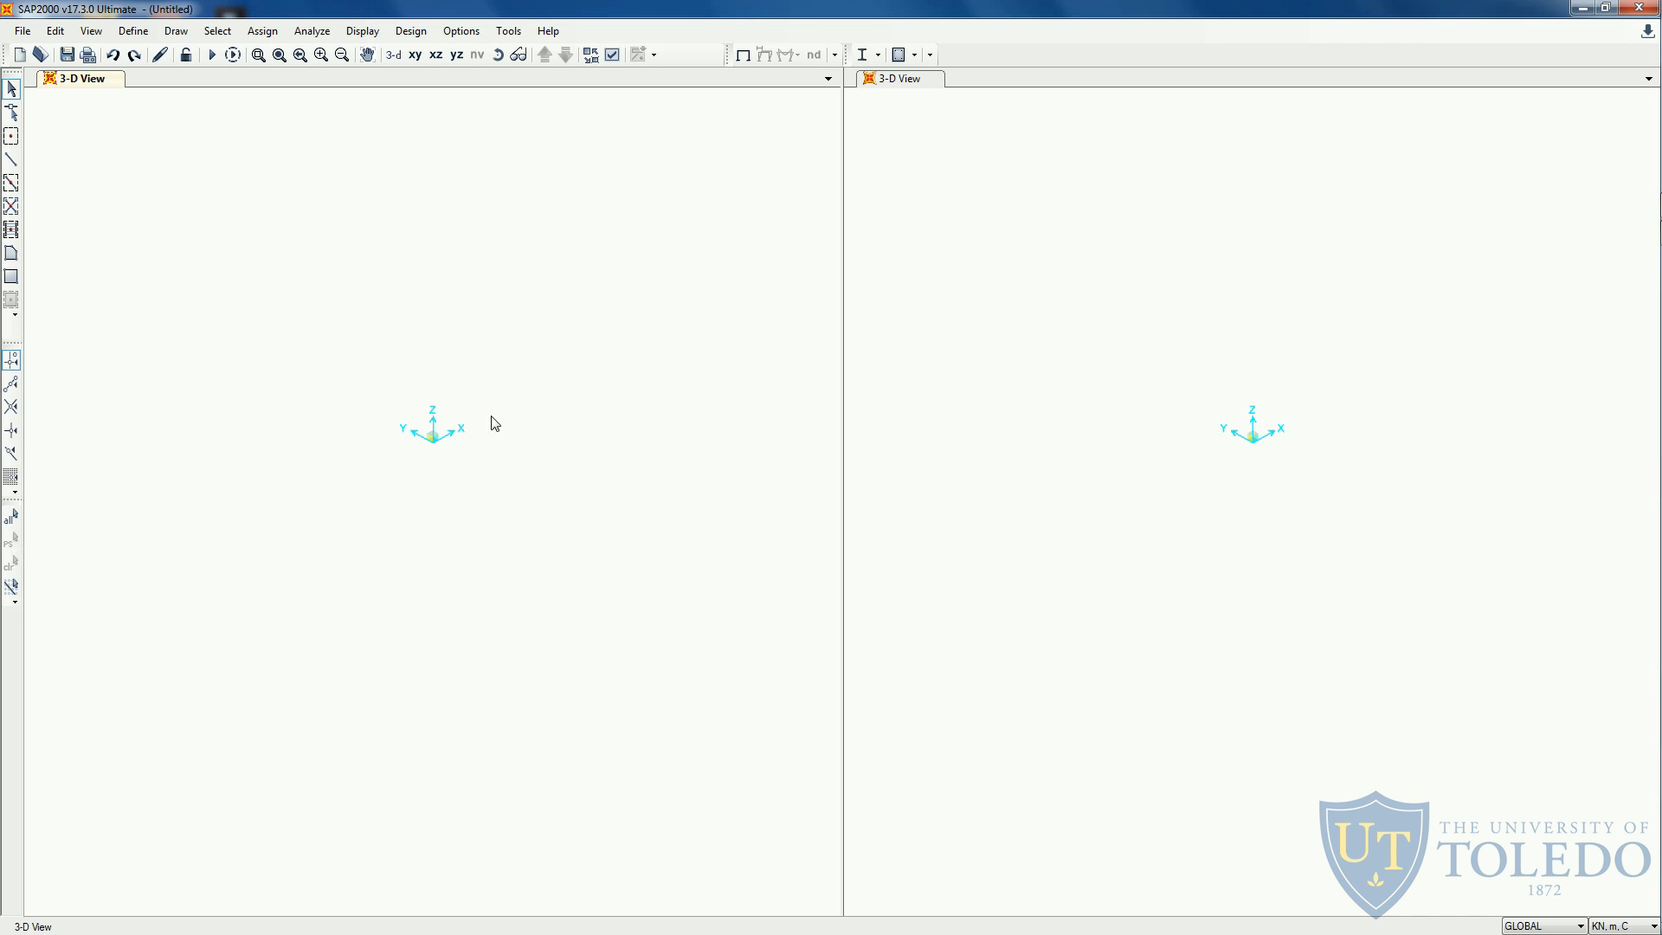
pyautogui.moveTo(13, 589)
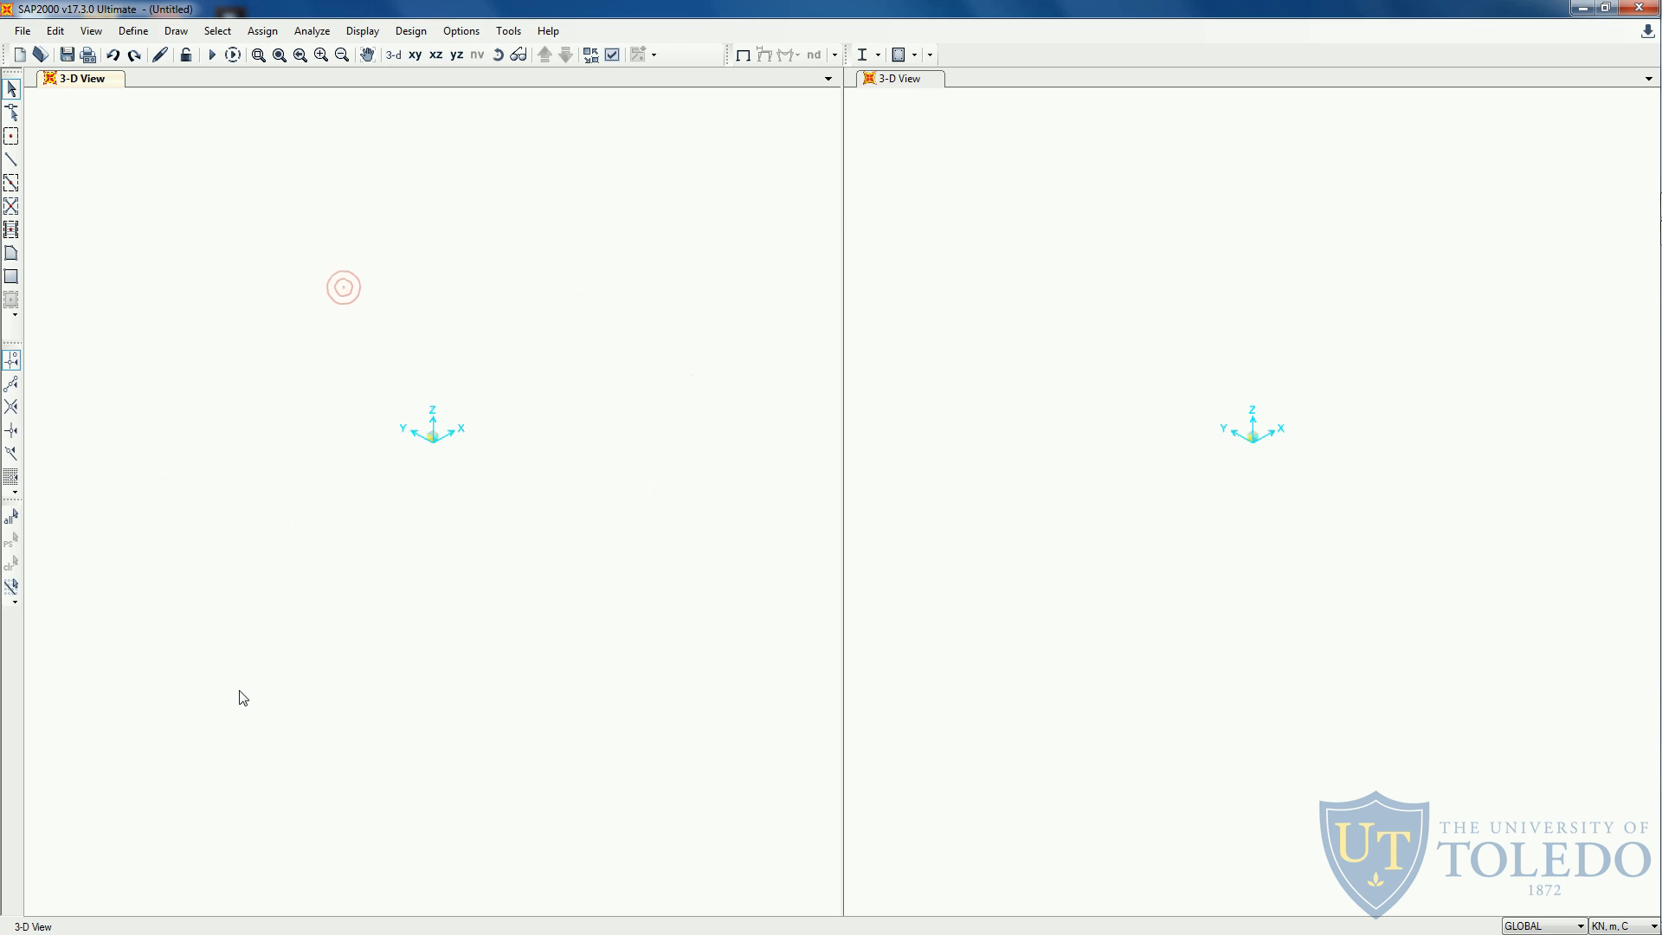
pyautogui.moveTo(12, 547)
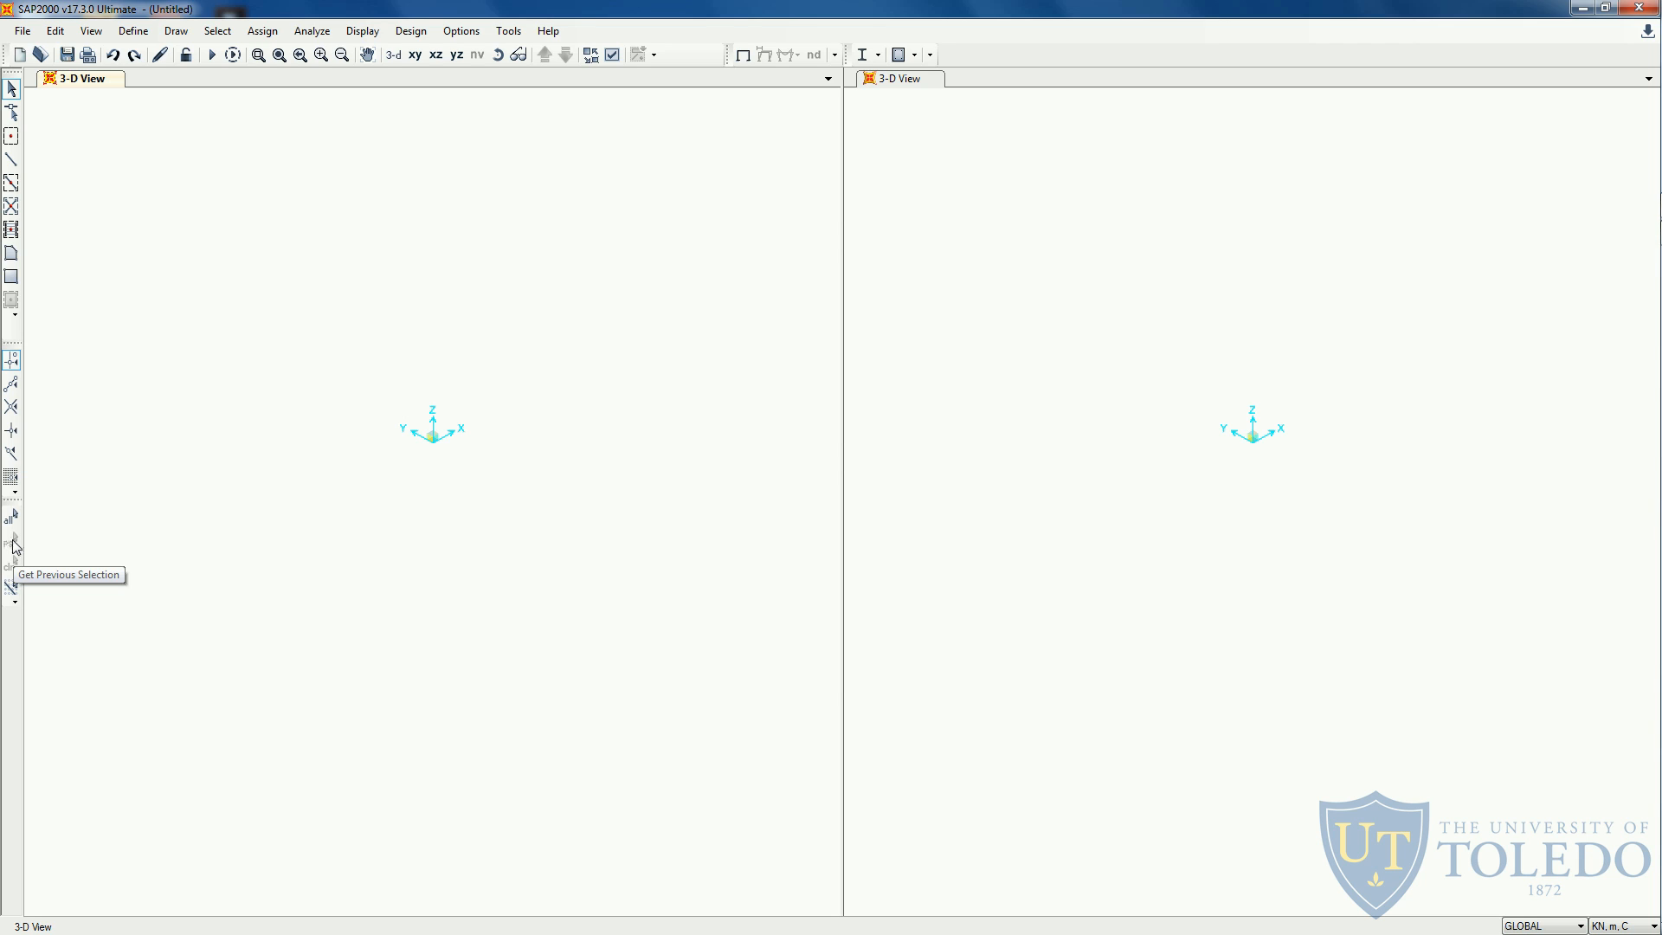
pyautogui.moveTo(17, 549)
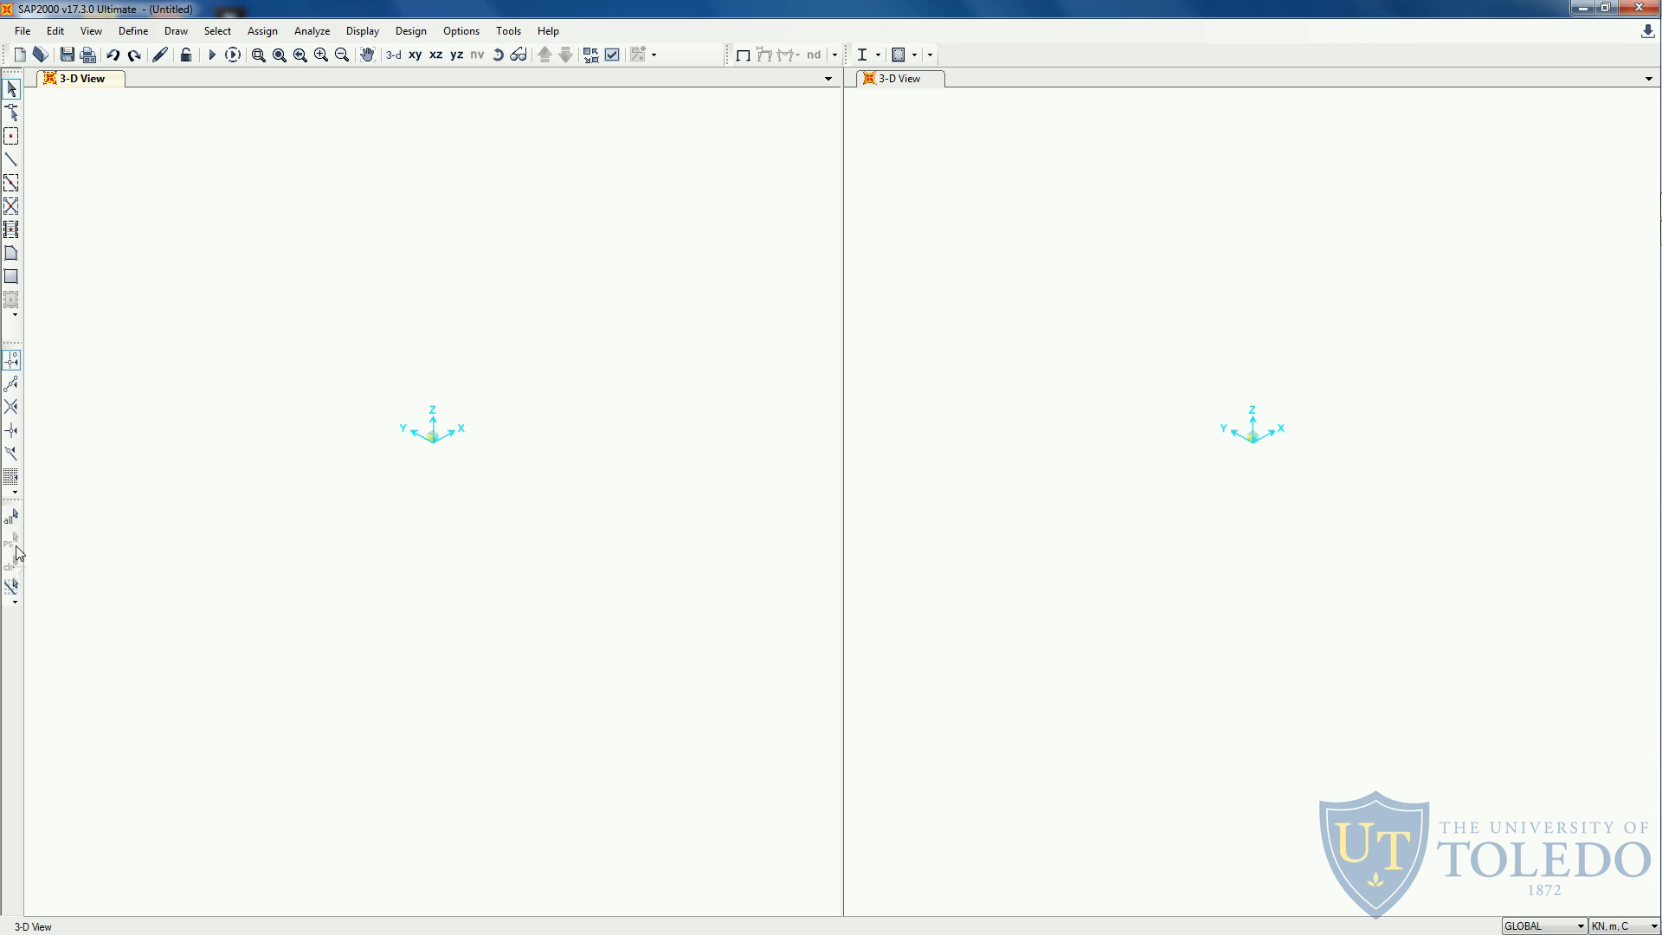
pyautogui.moveTo(11, 576)
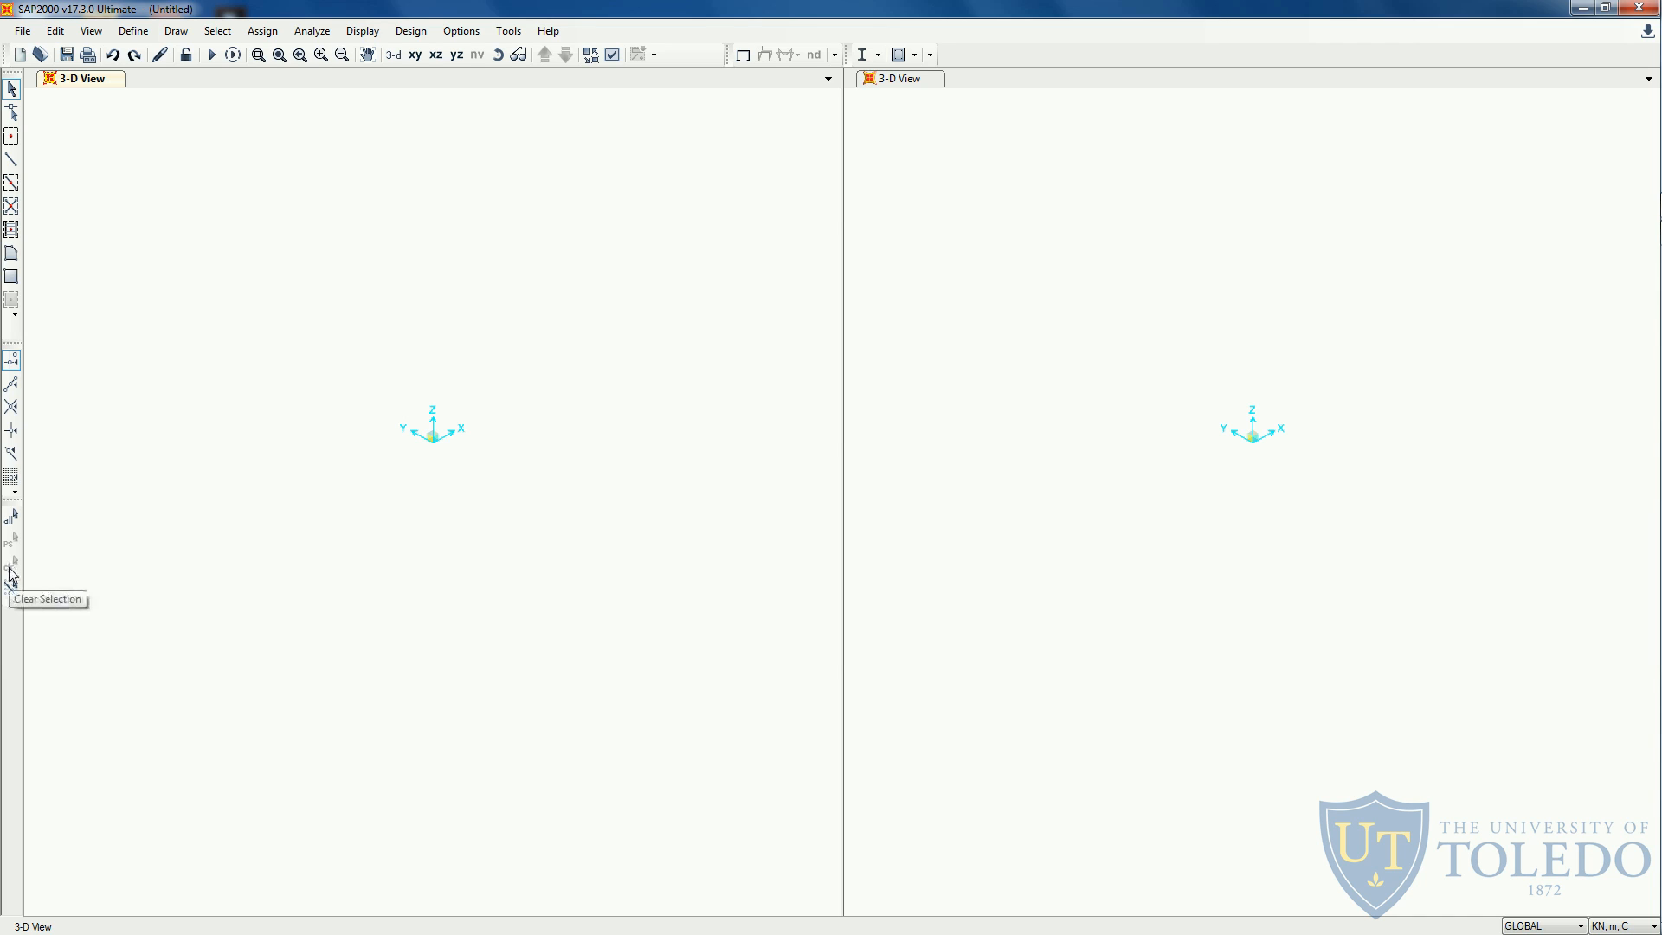
pyautogui.moveTo(69, 406)
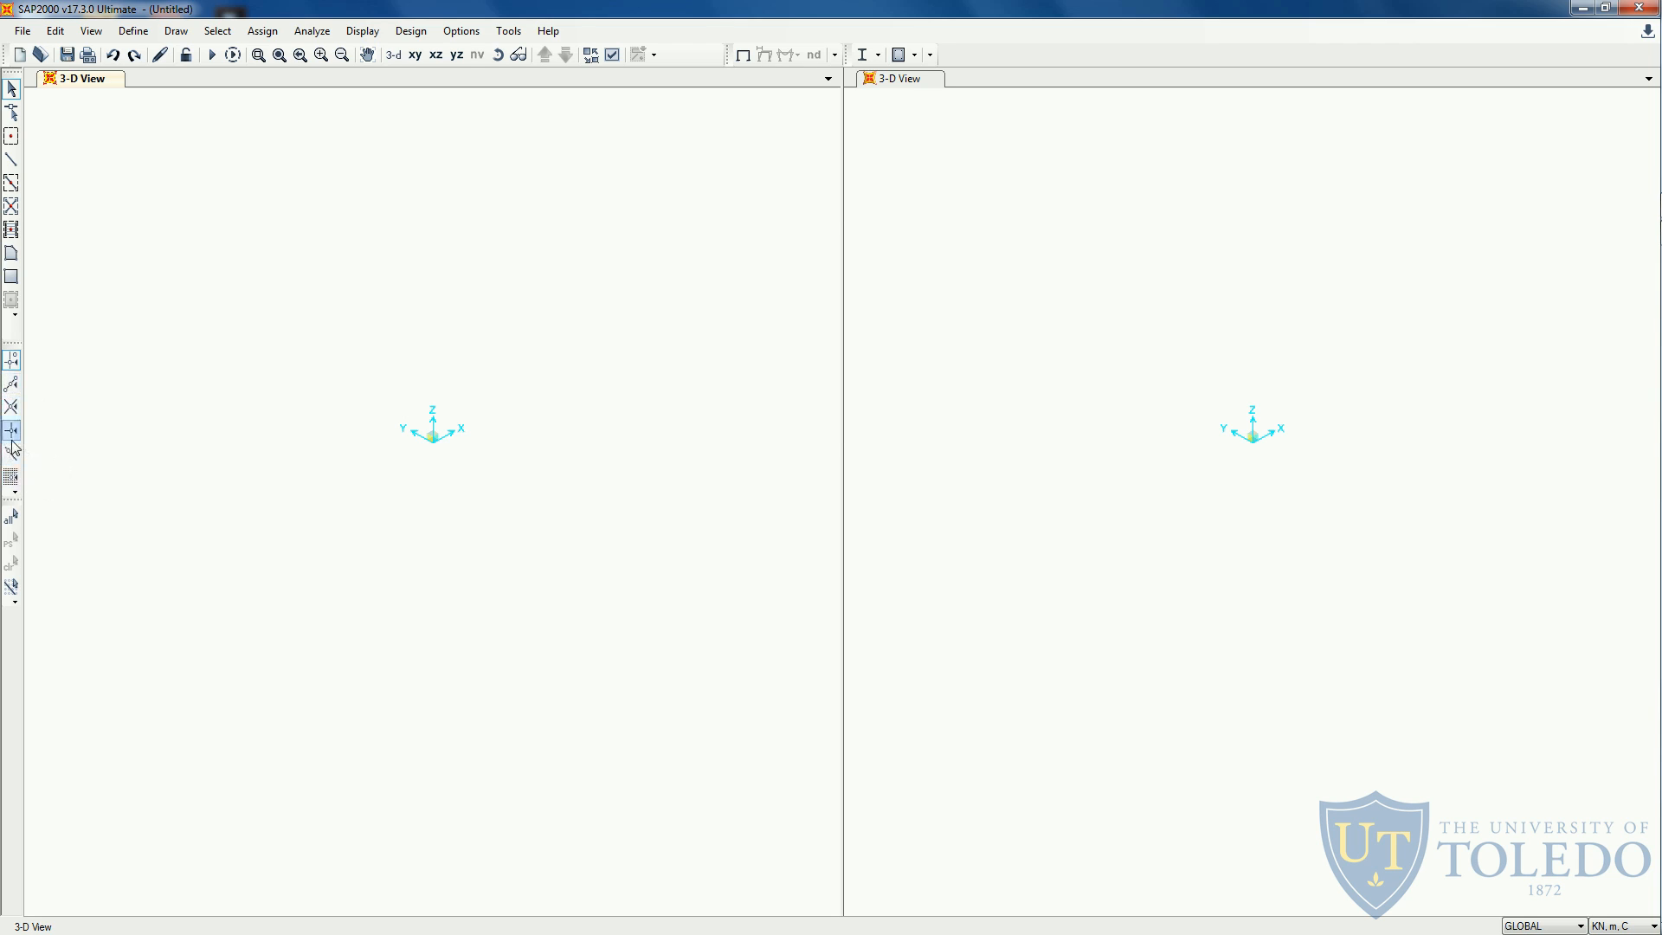
pyautogui.moveTo(14, 359)
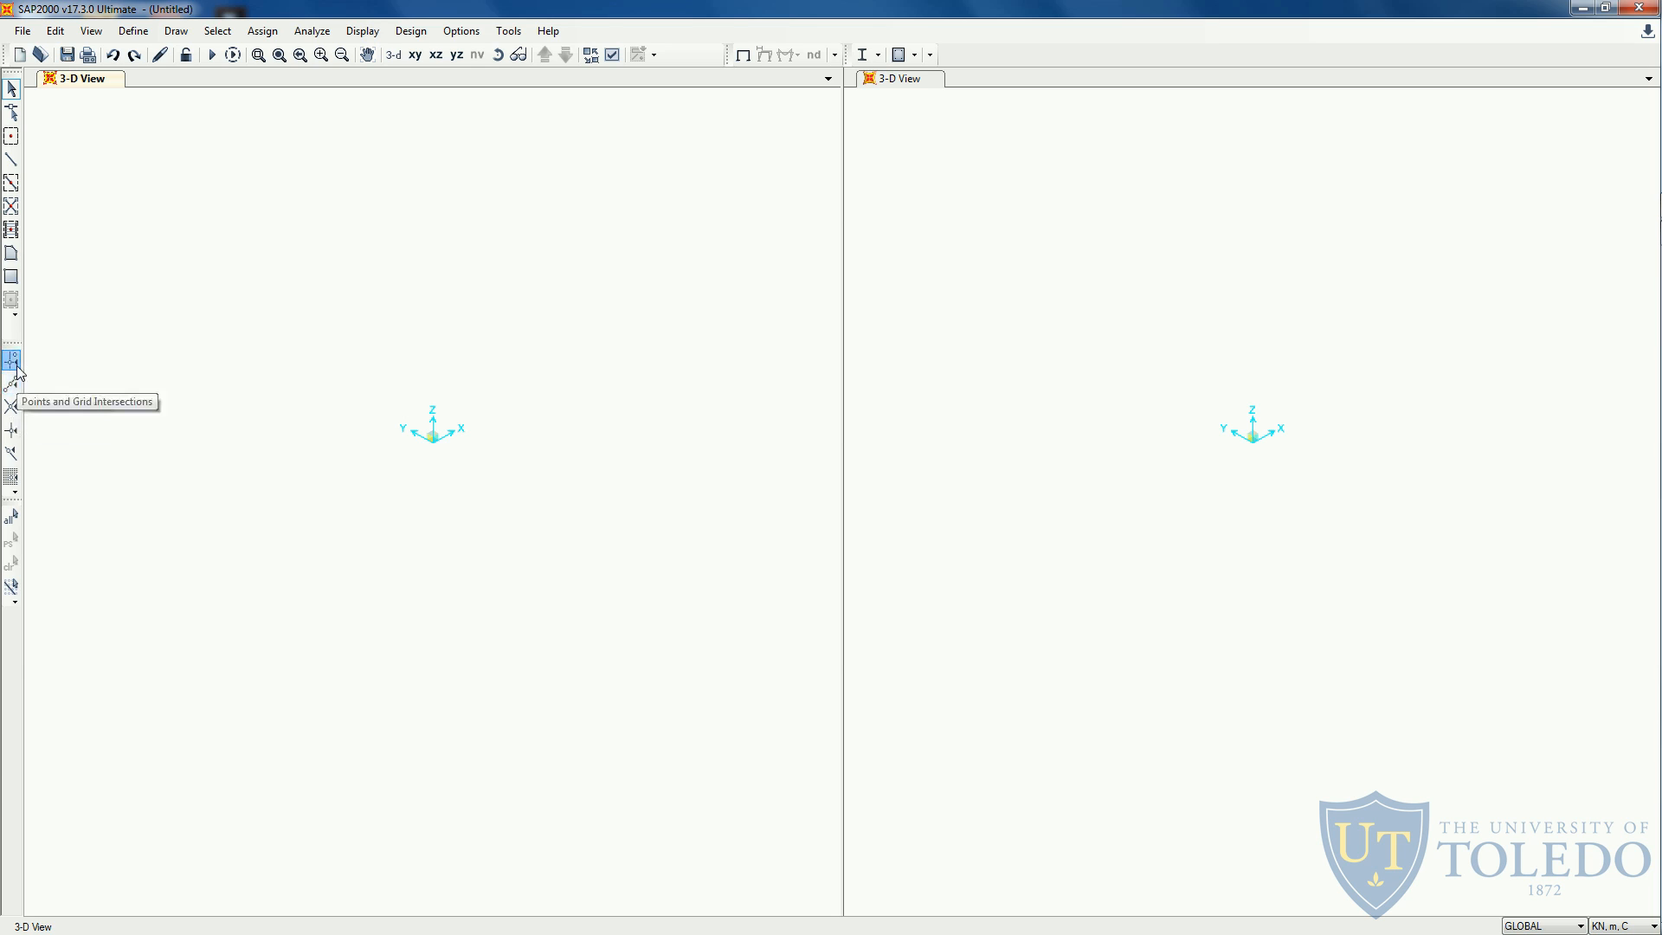
pyautogui.moveTo(268, 444)
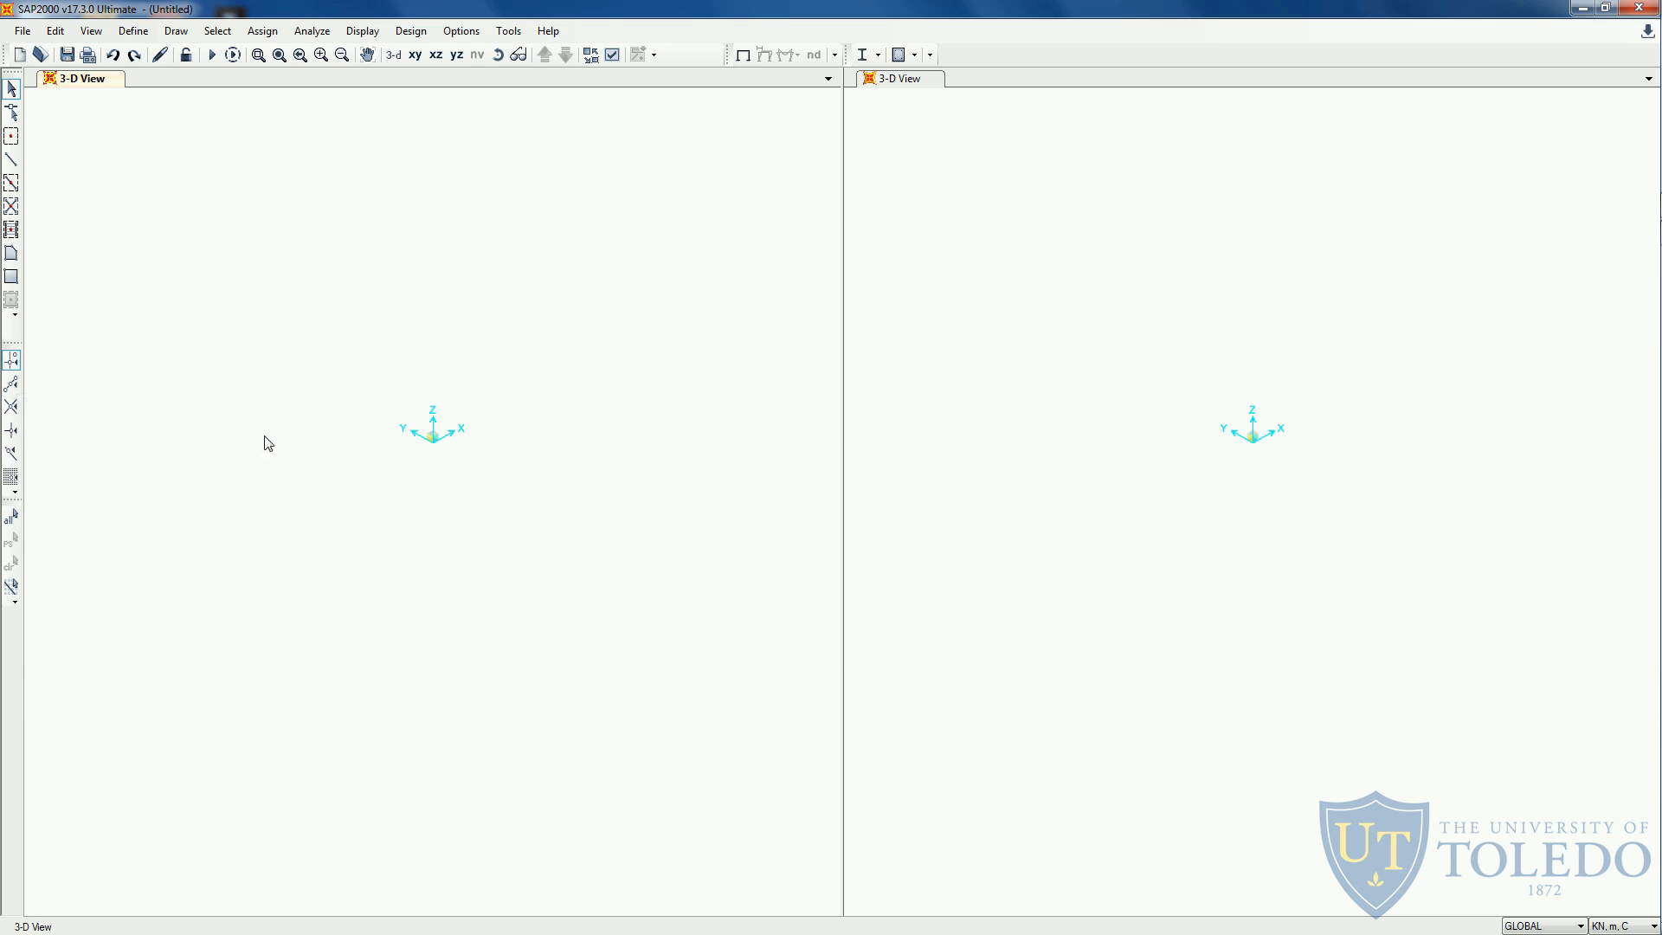
pyautogui.moveTo(13, 360)
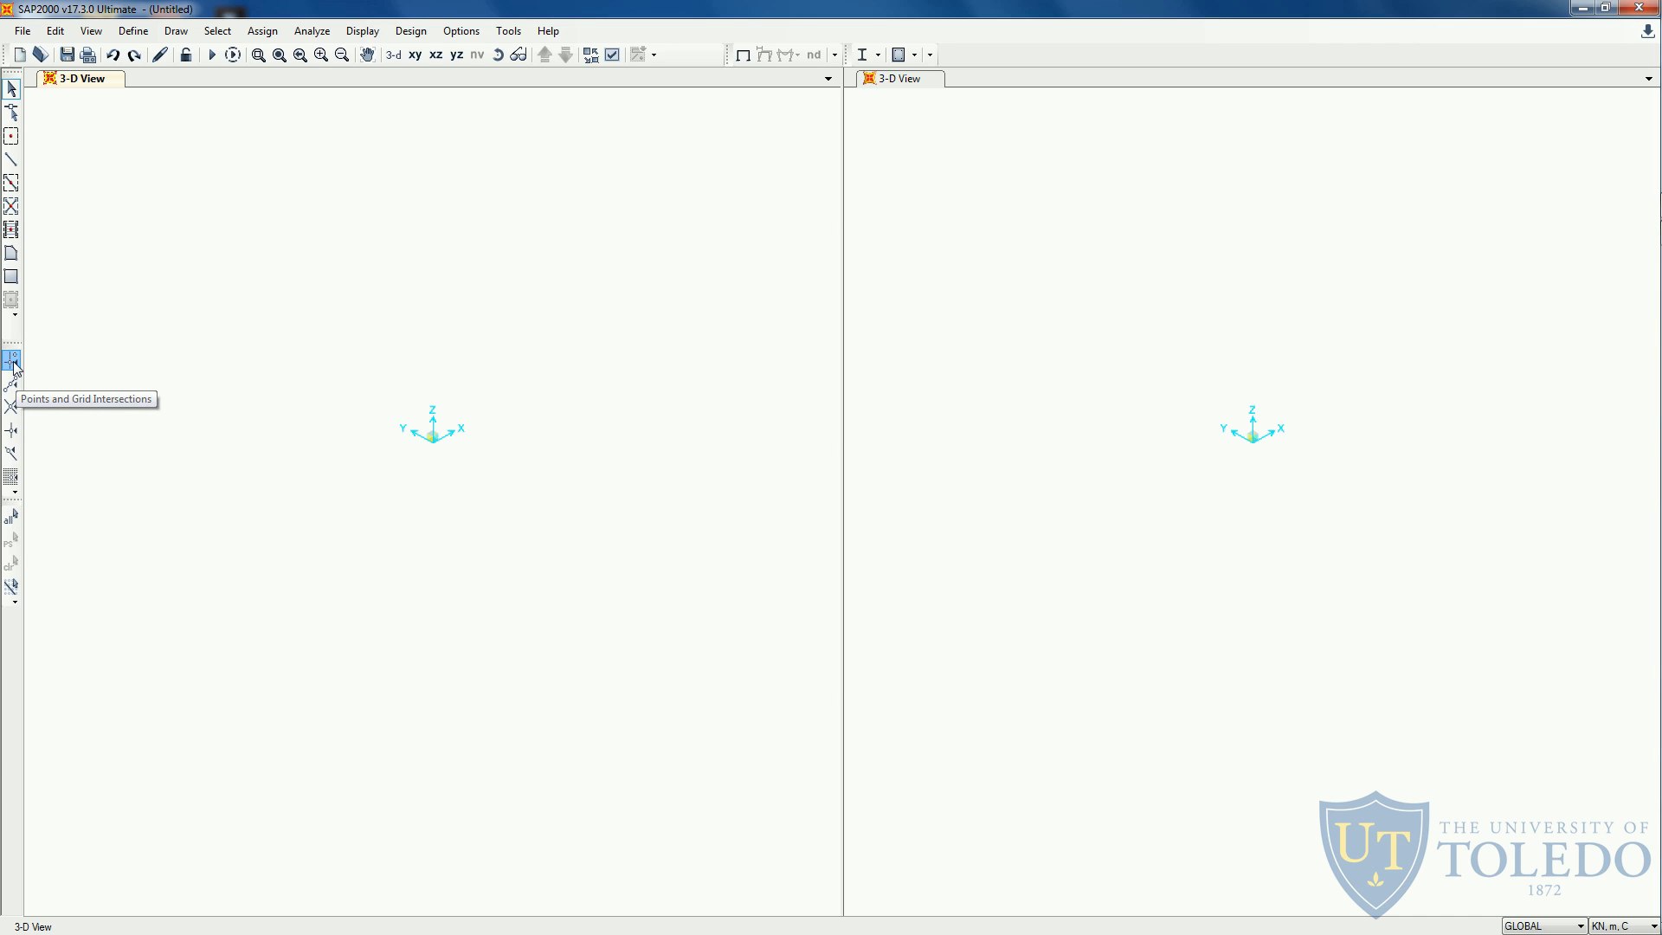
pyautogui.moveTo(580, 222)
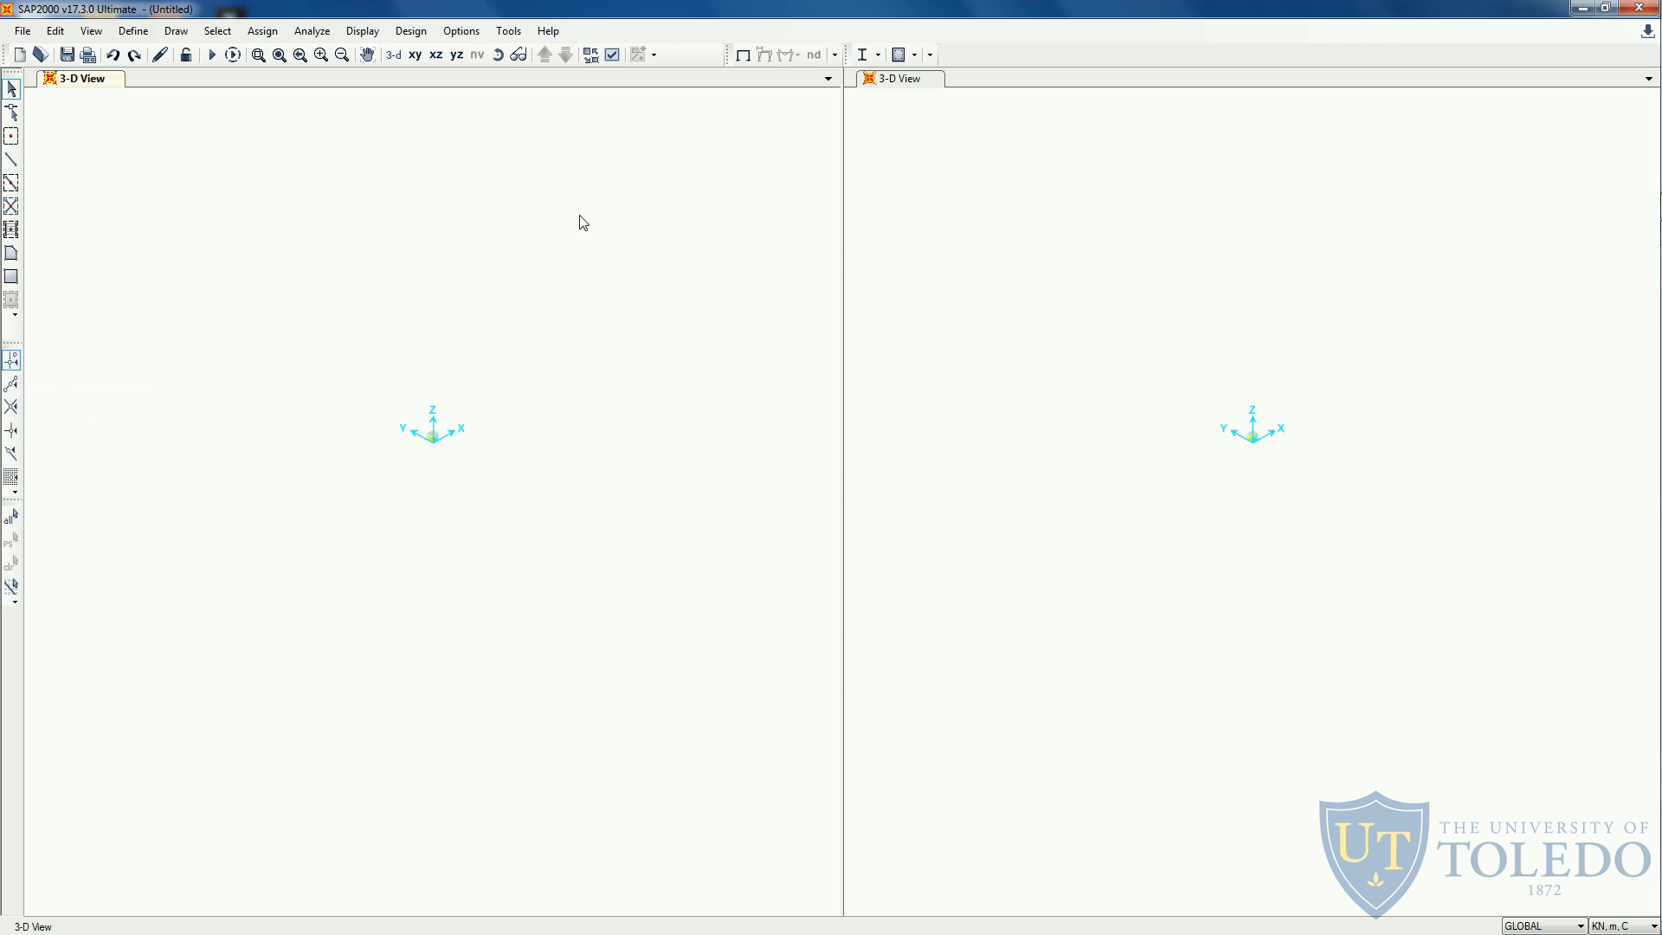
pyautogui.moveTo(32, 365)
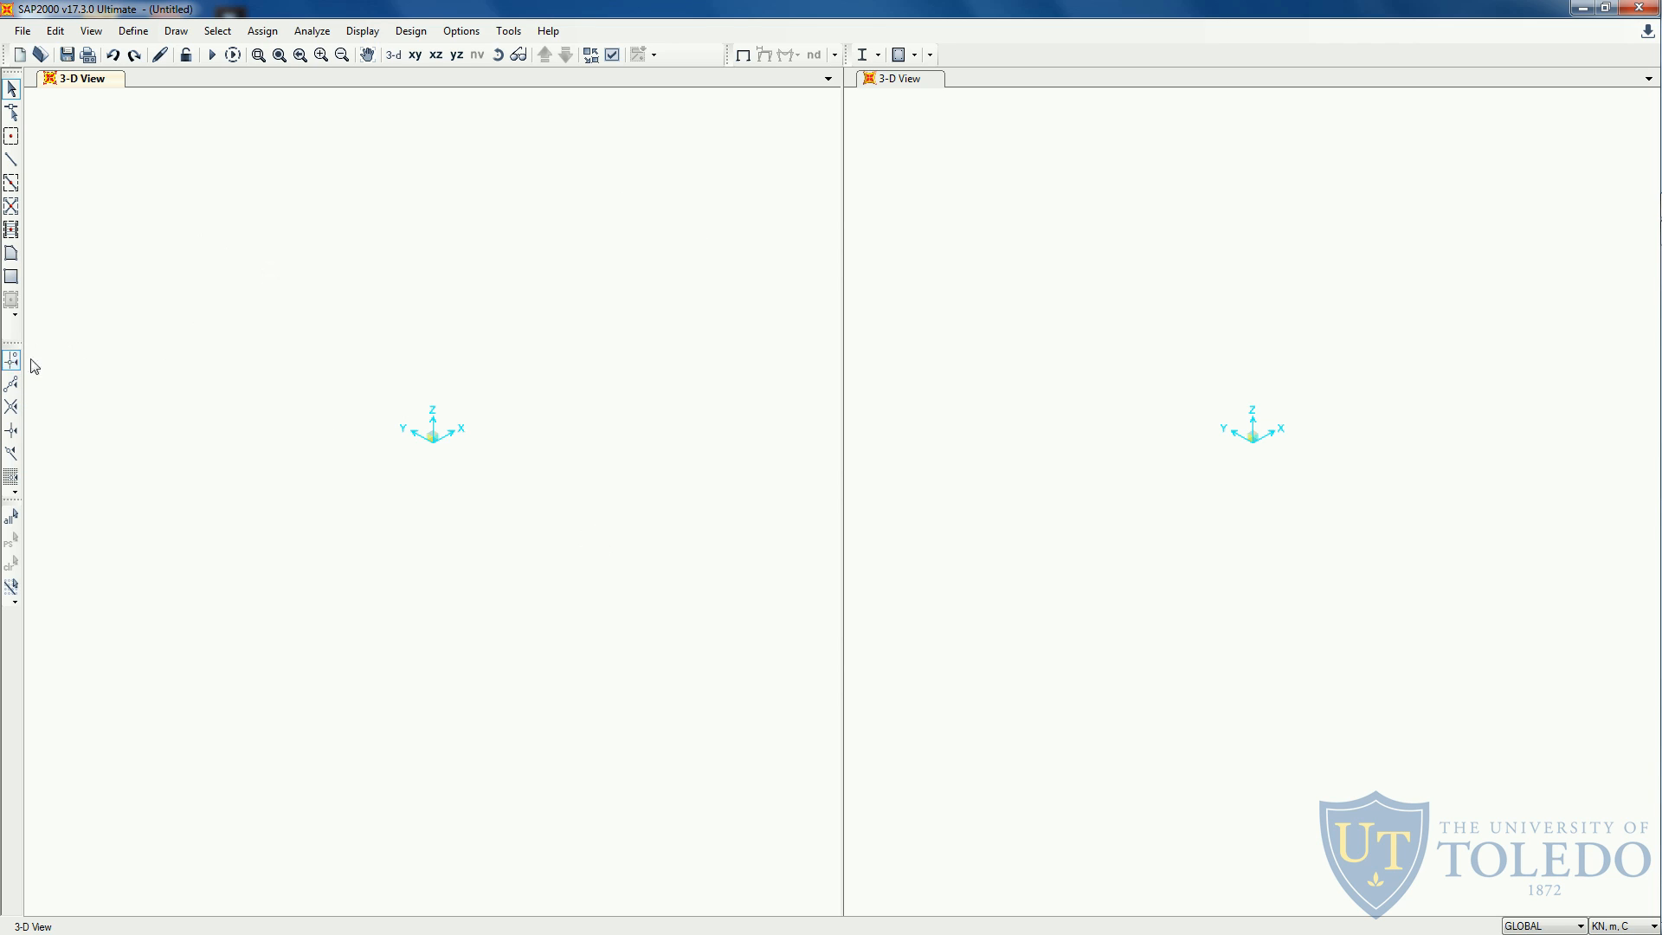
pyautogui.moveTo(13, 360)
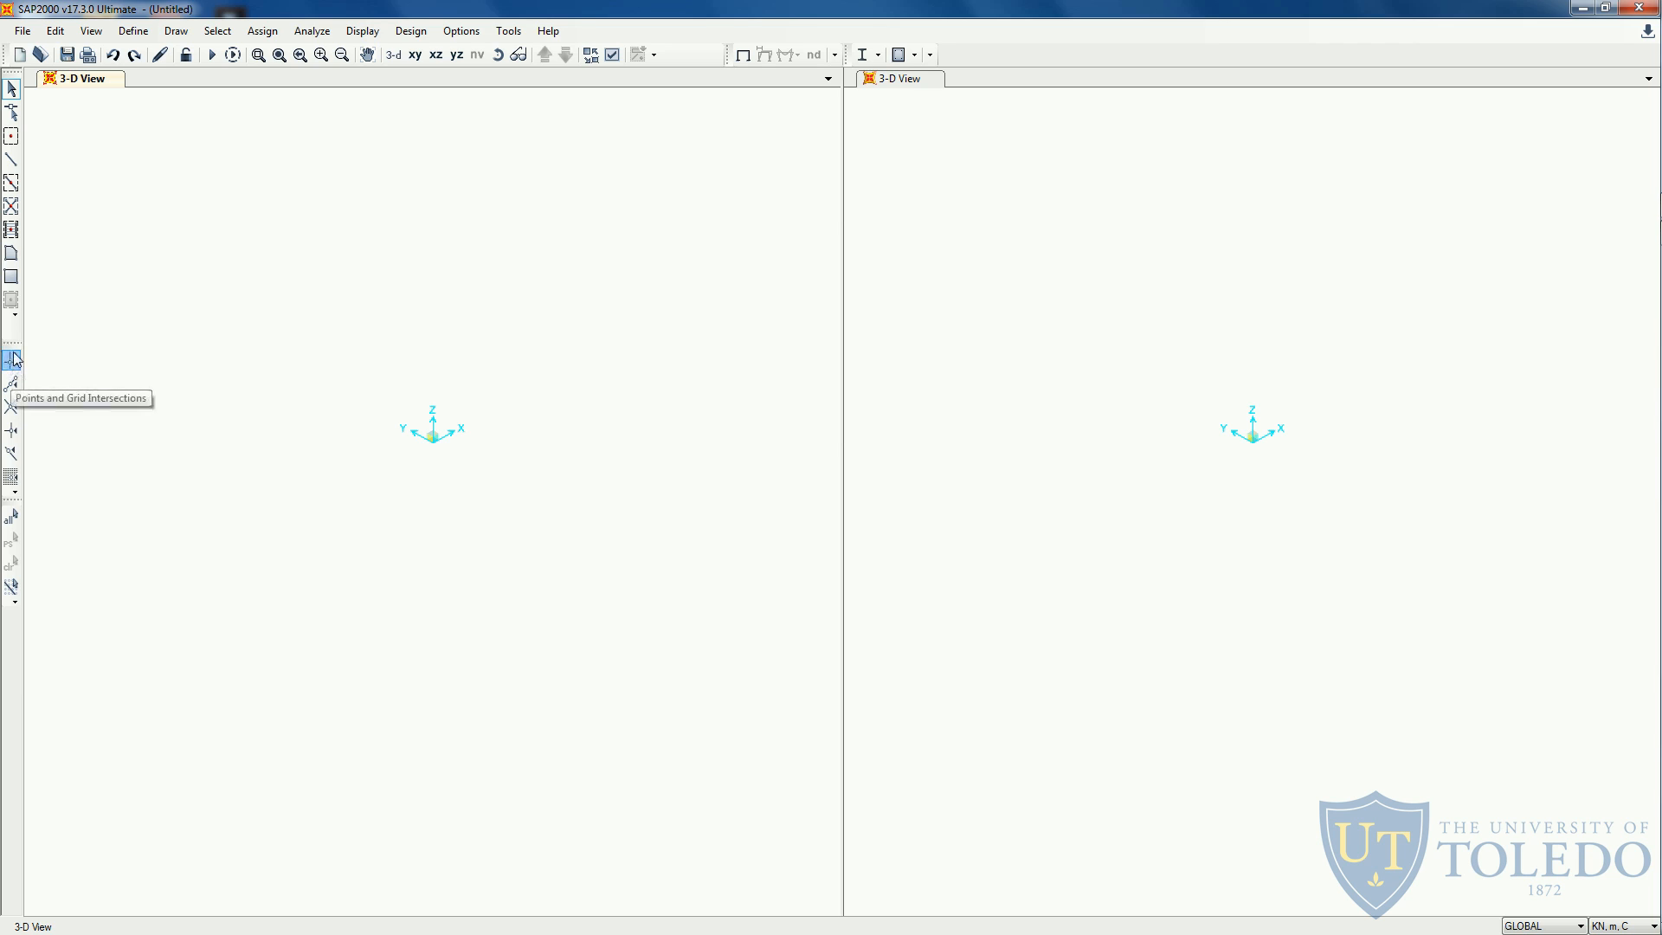
pyautogui.moveTo(94, 379)
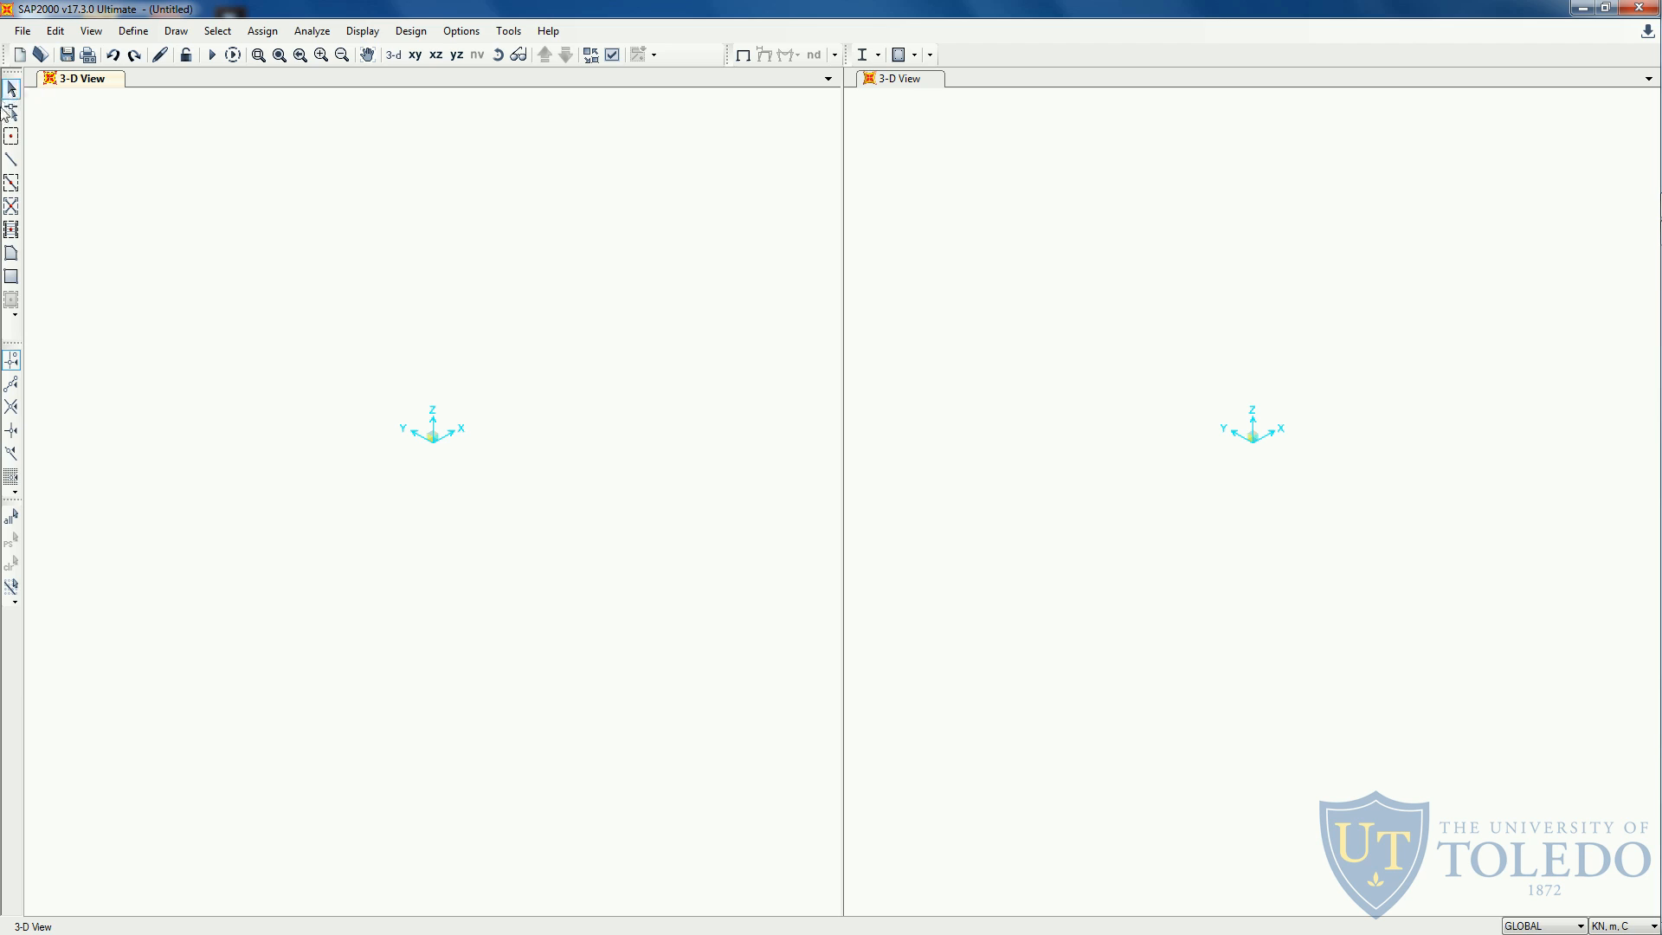
pyautogui.moveTo(74, 204)
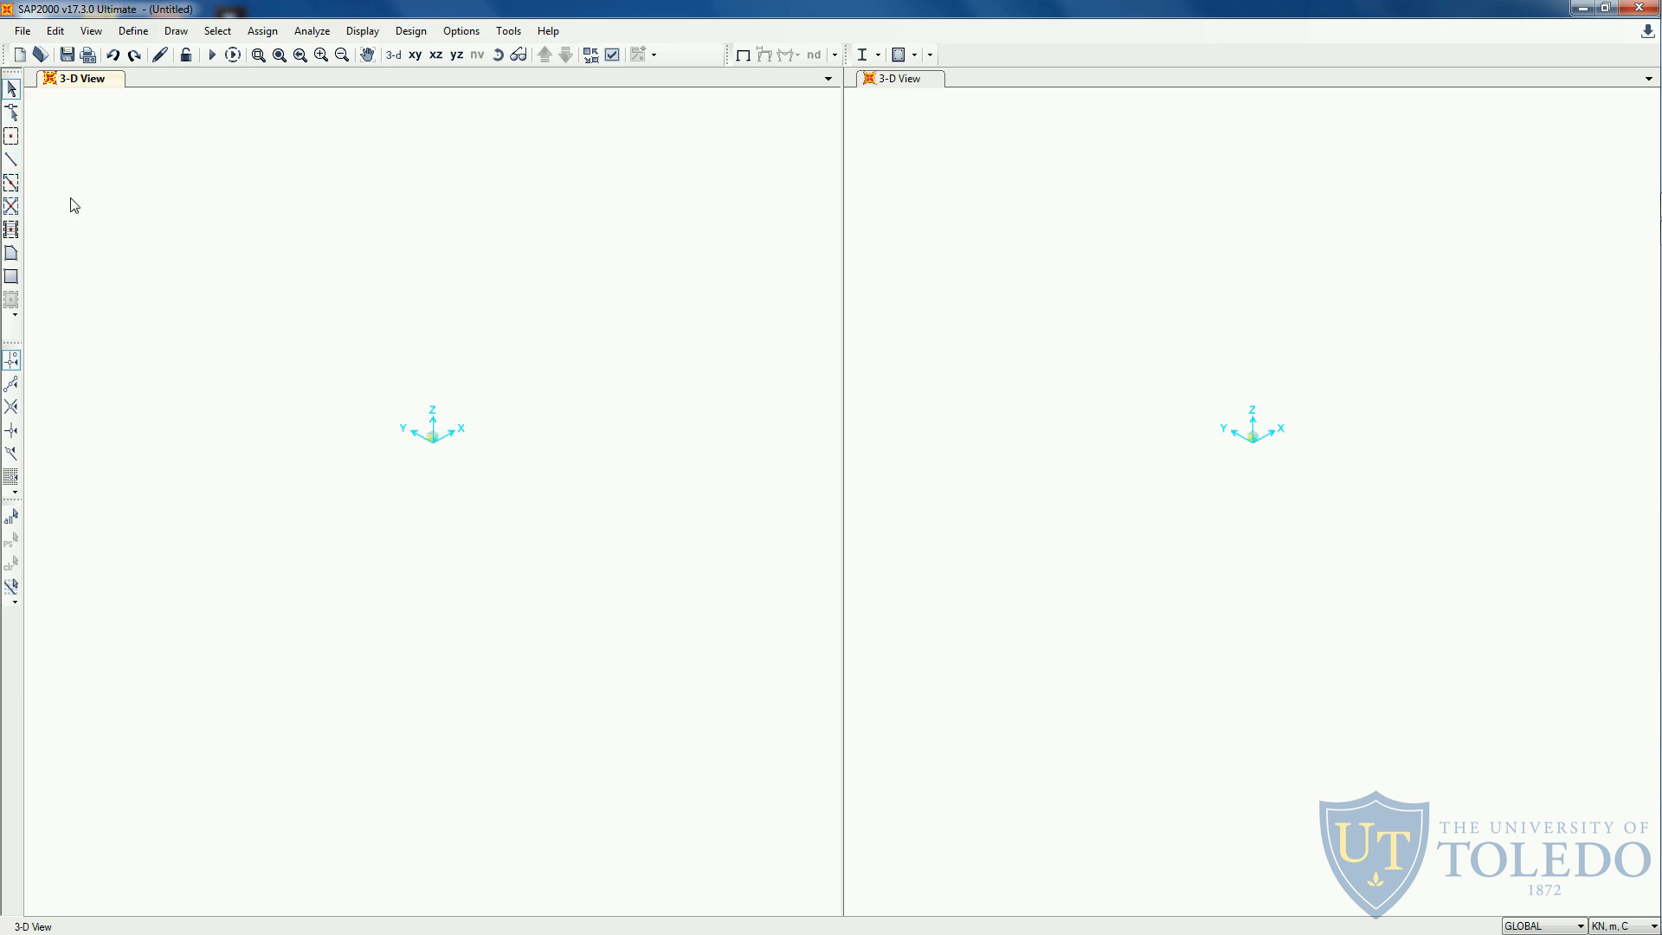
pyautogui.moveTo(11, 88)
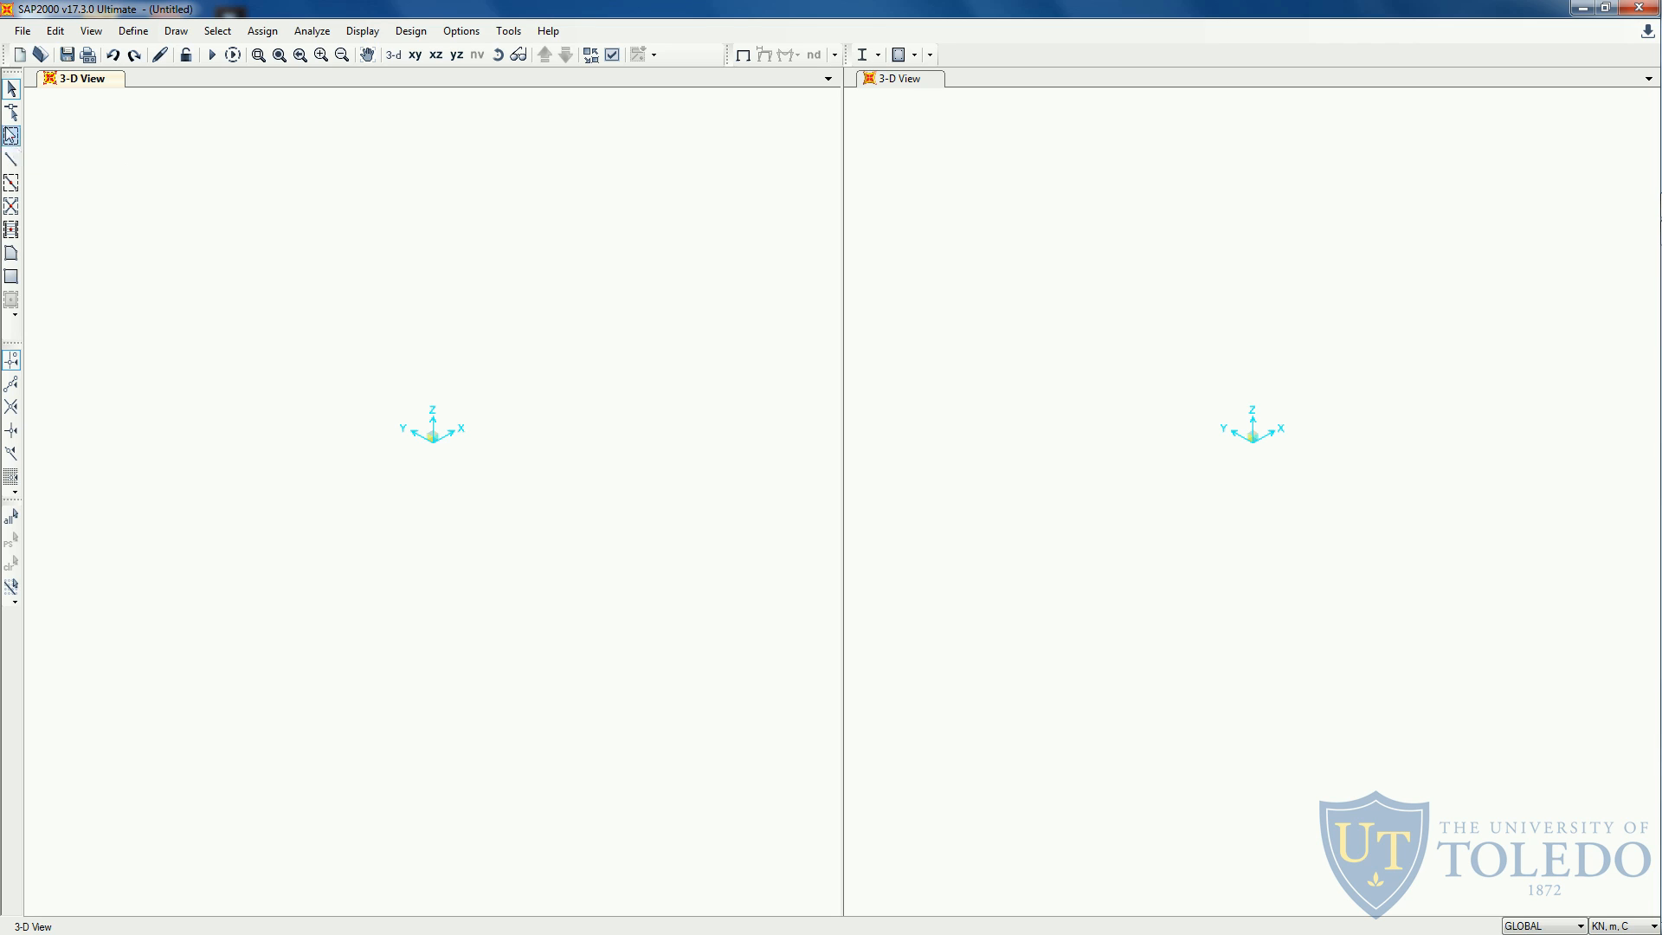
pyautogui.moveTo(12, 229)
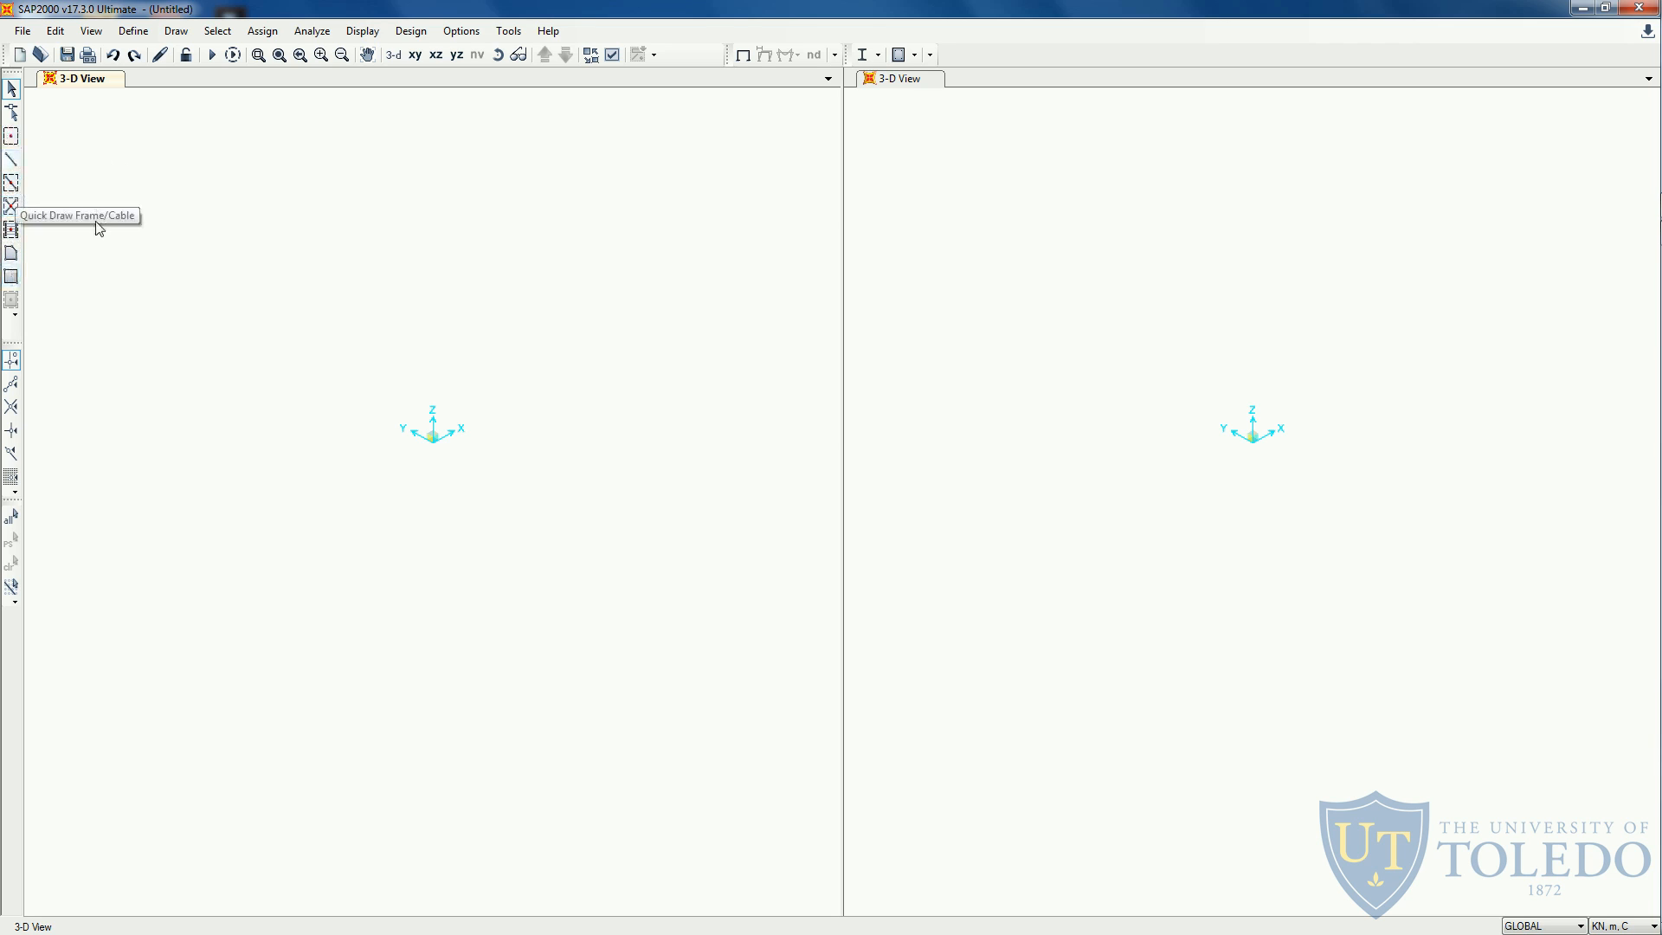
pyautogui.moveTo(13, 136)
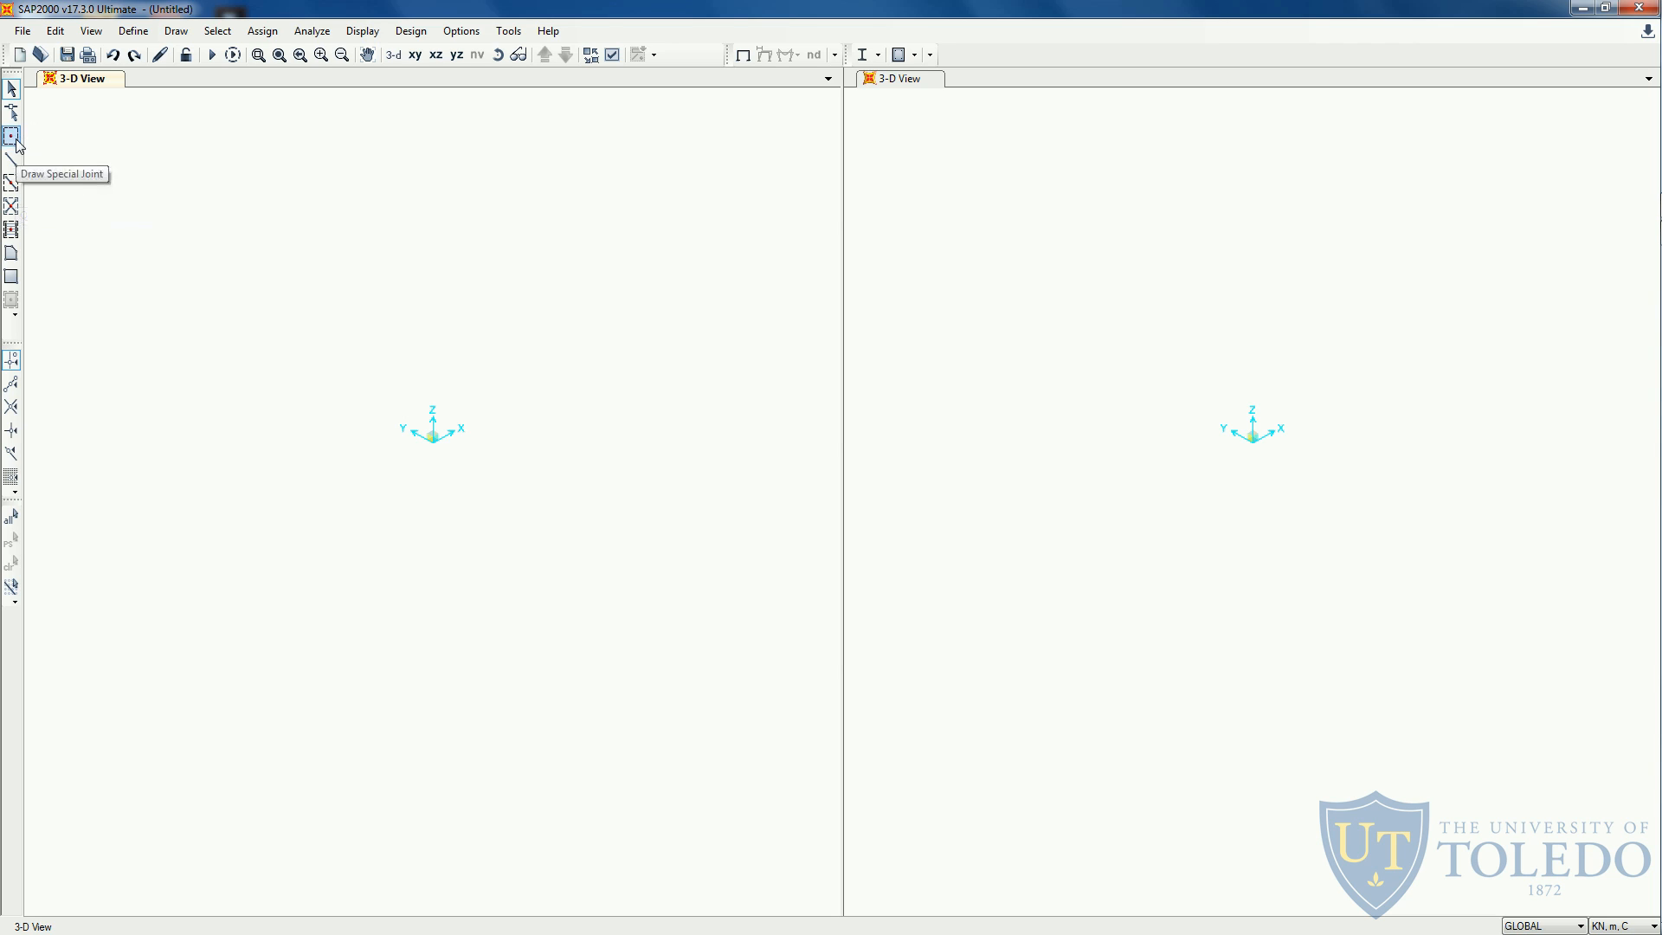
pyautogui.moveTo(12, 161)
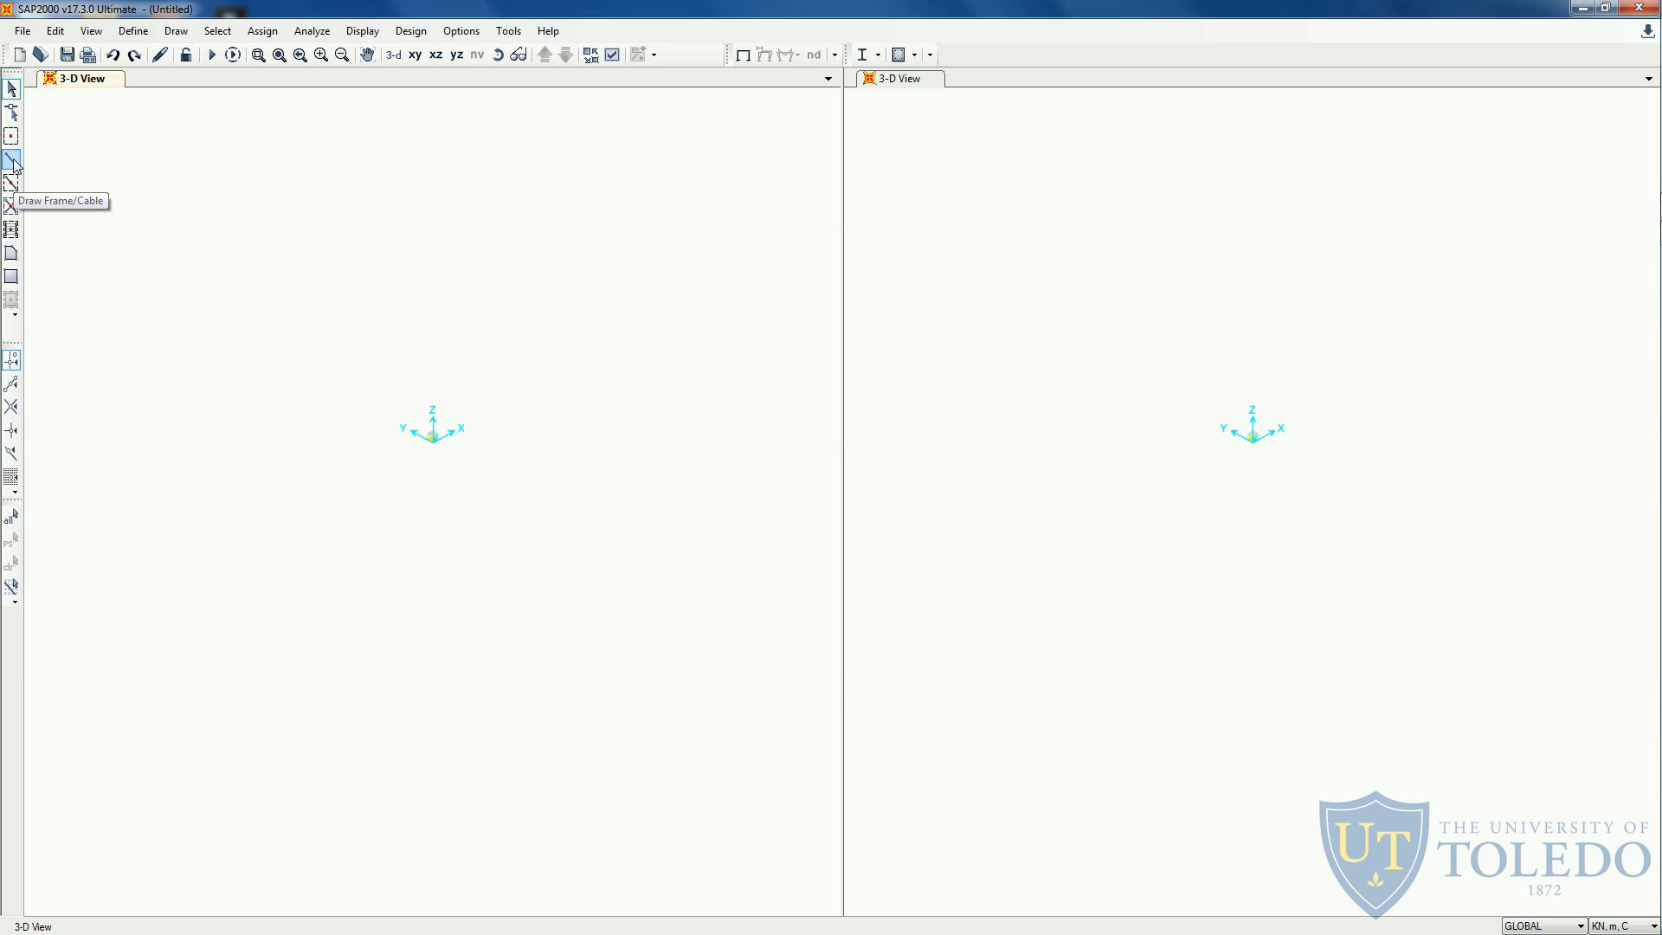
pyautogui.moveTo(11, 182)
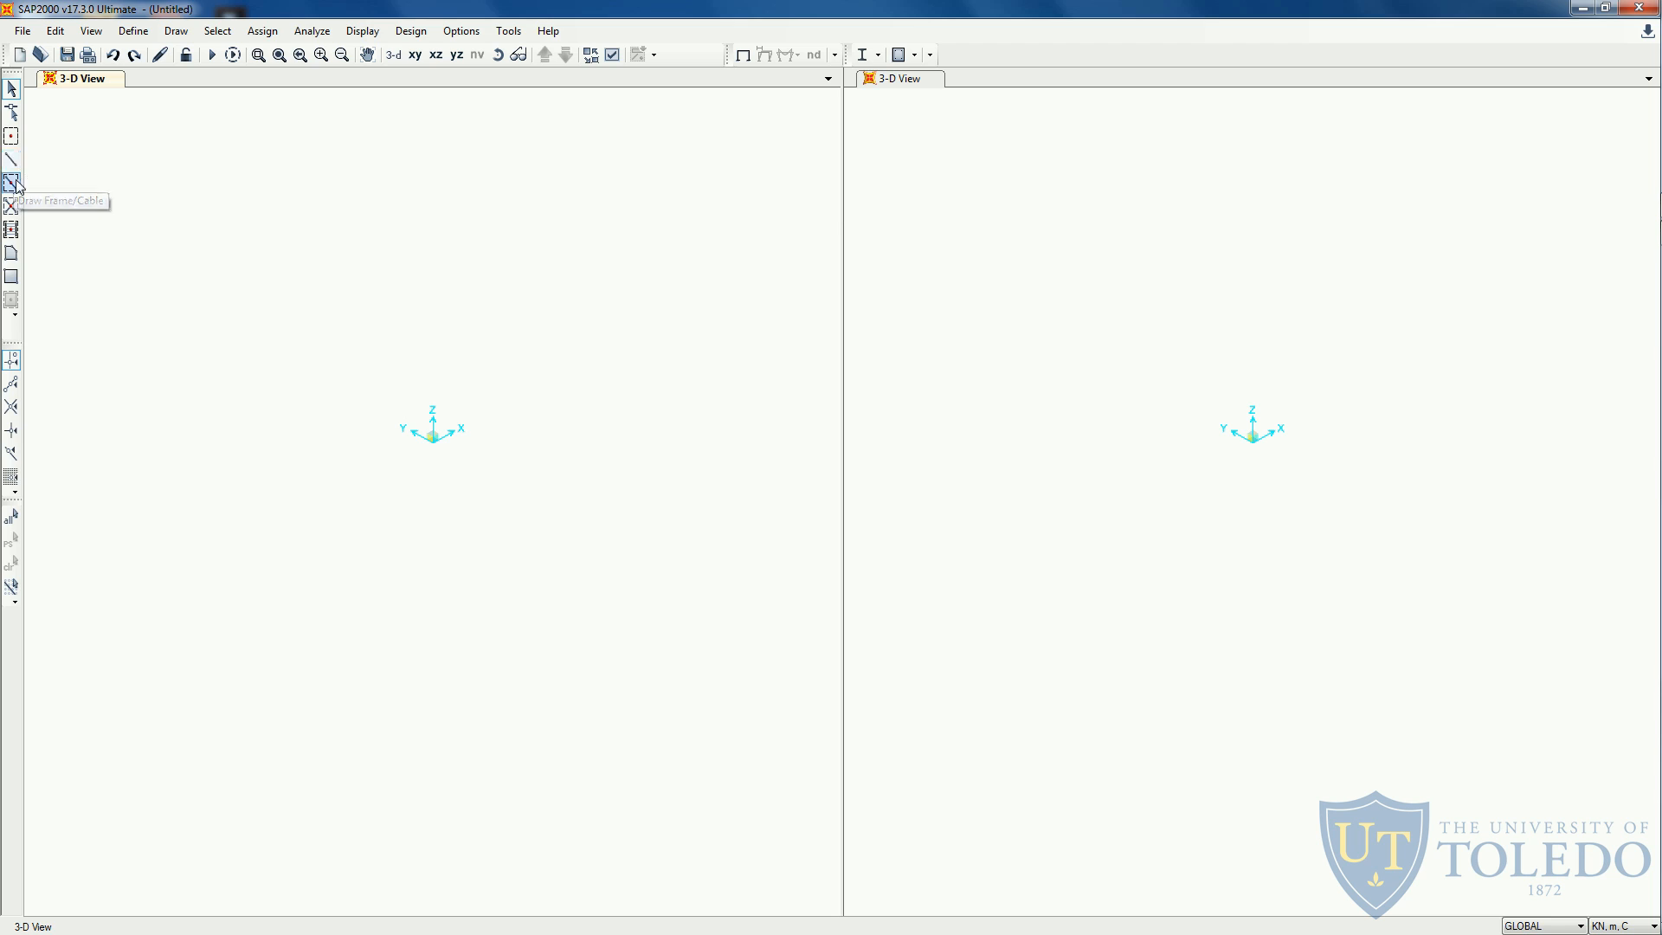
pyautogui.moveTo(30, 270)
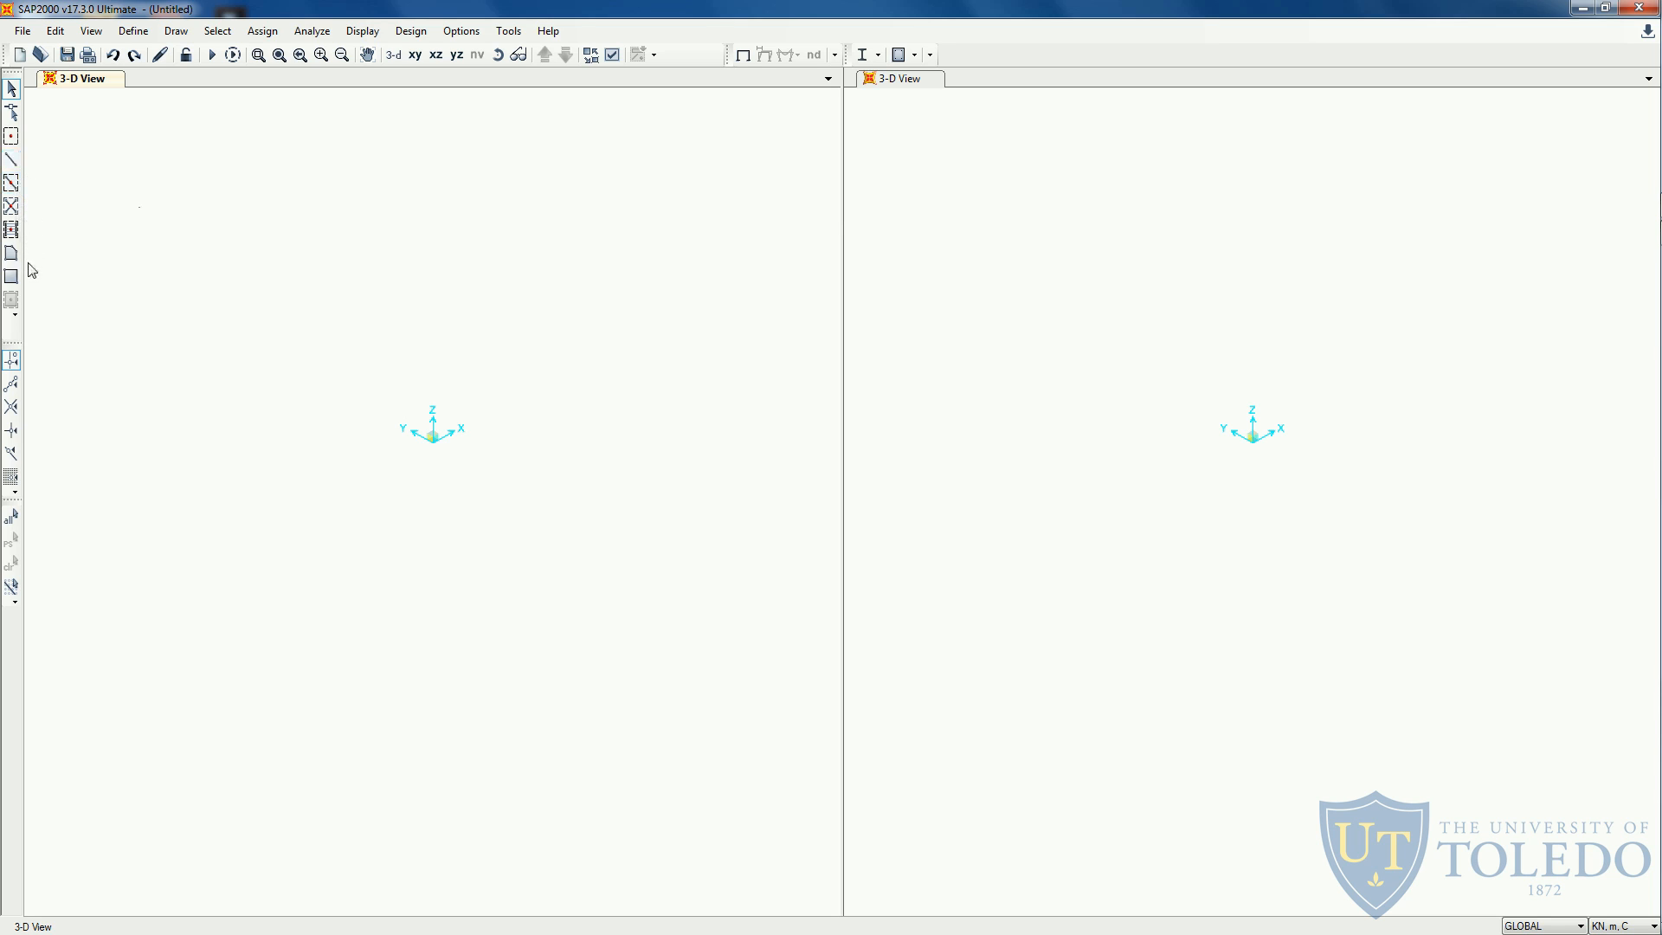
pyautogui.moveTo(13, 255)
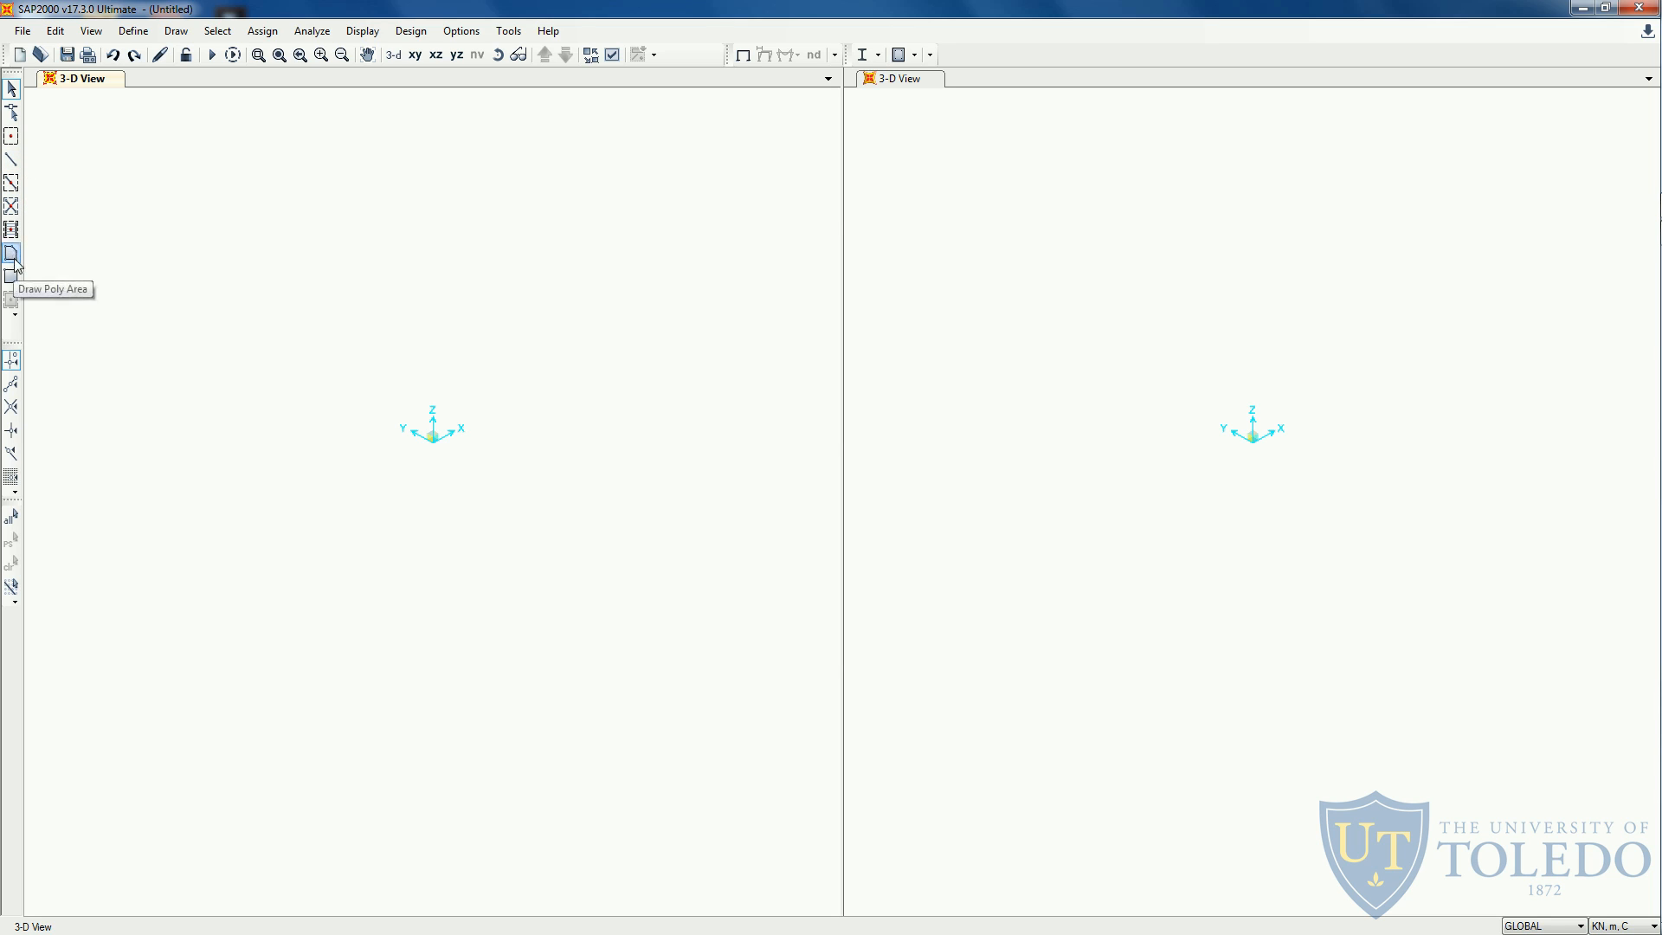
pyautogui.moveTo(11, 277)
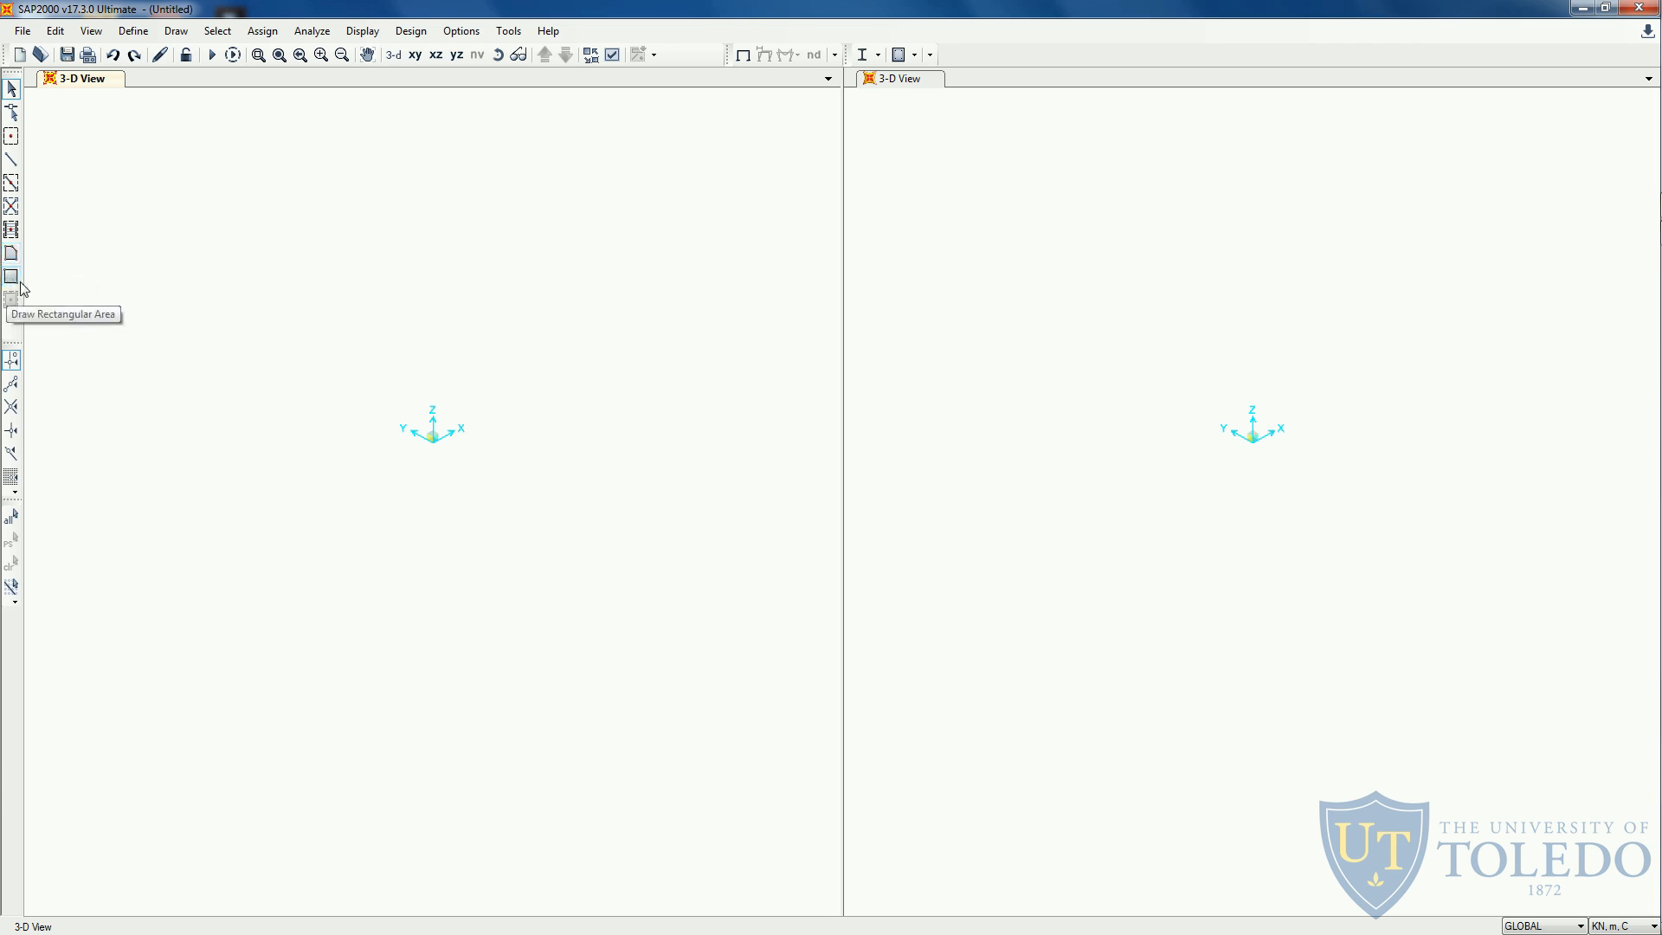
pyautogui.moveTo(101, 156)
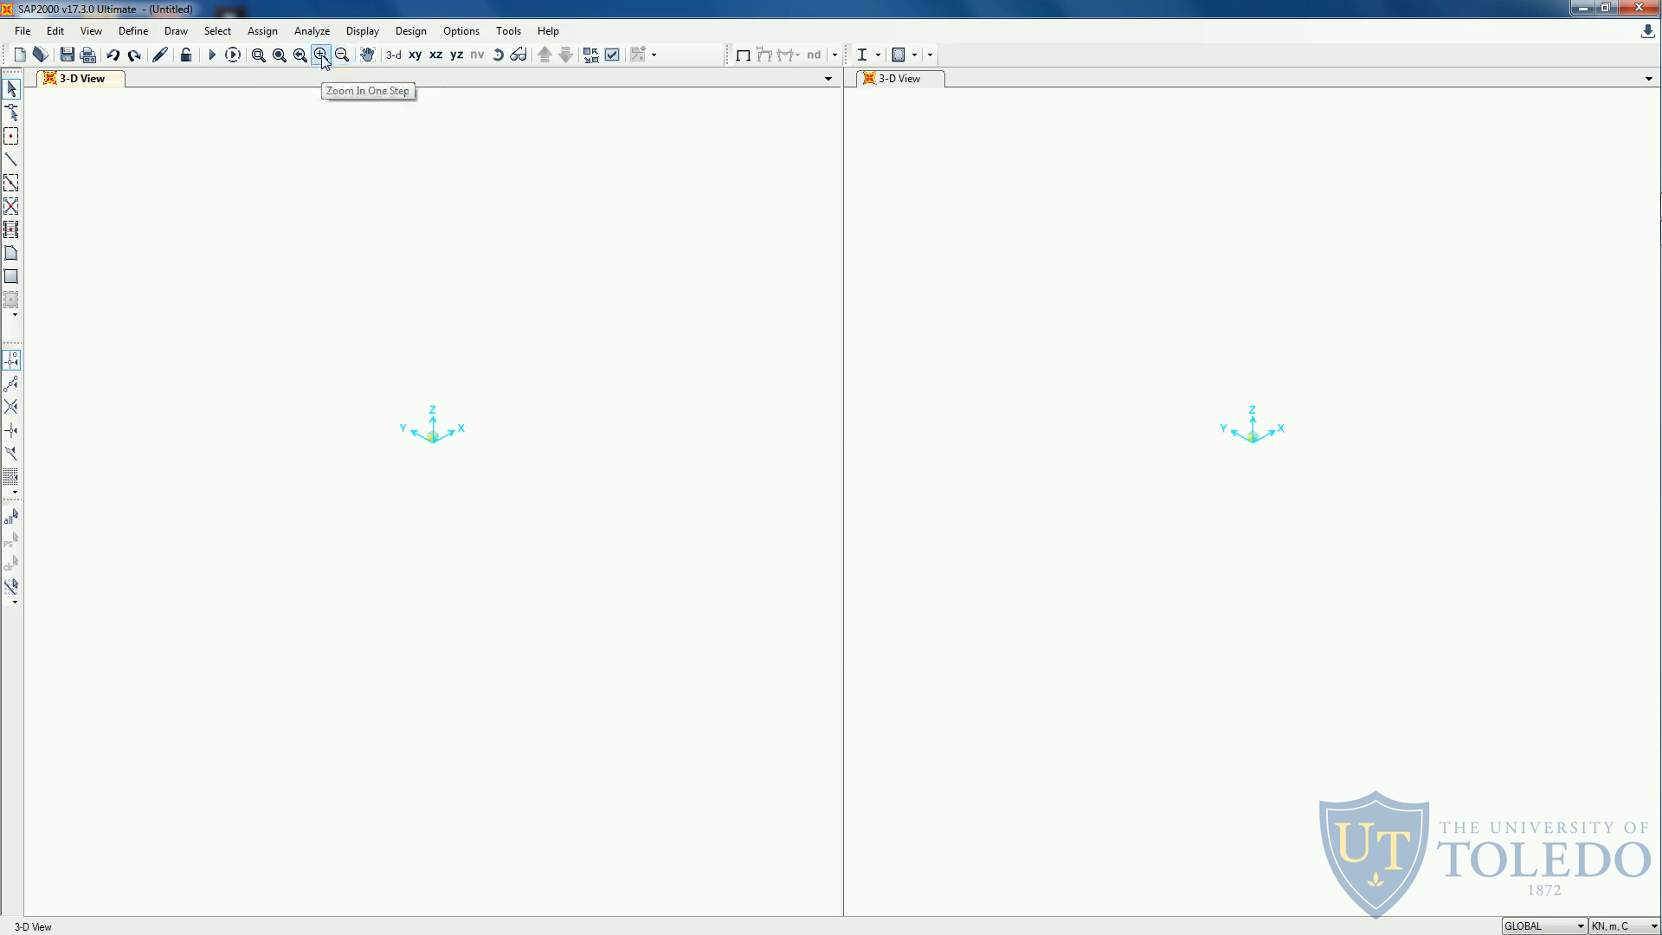
pyautogui.moveTo(463, 369)
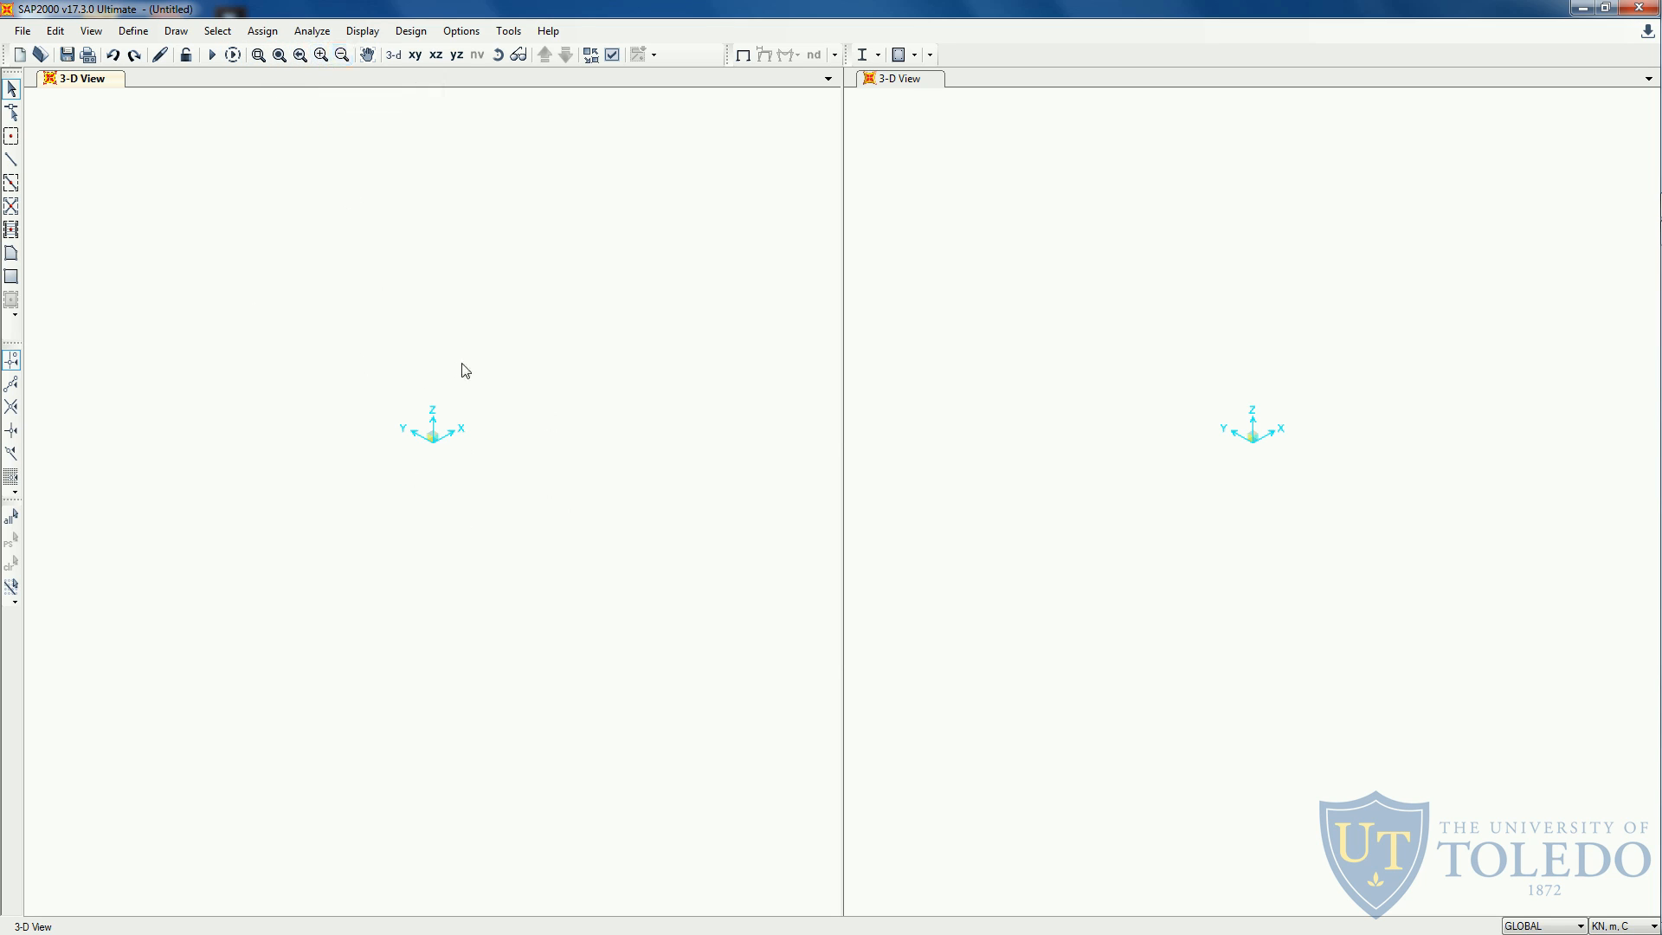
pyautogui.moveTo(447, 466)
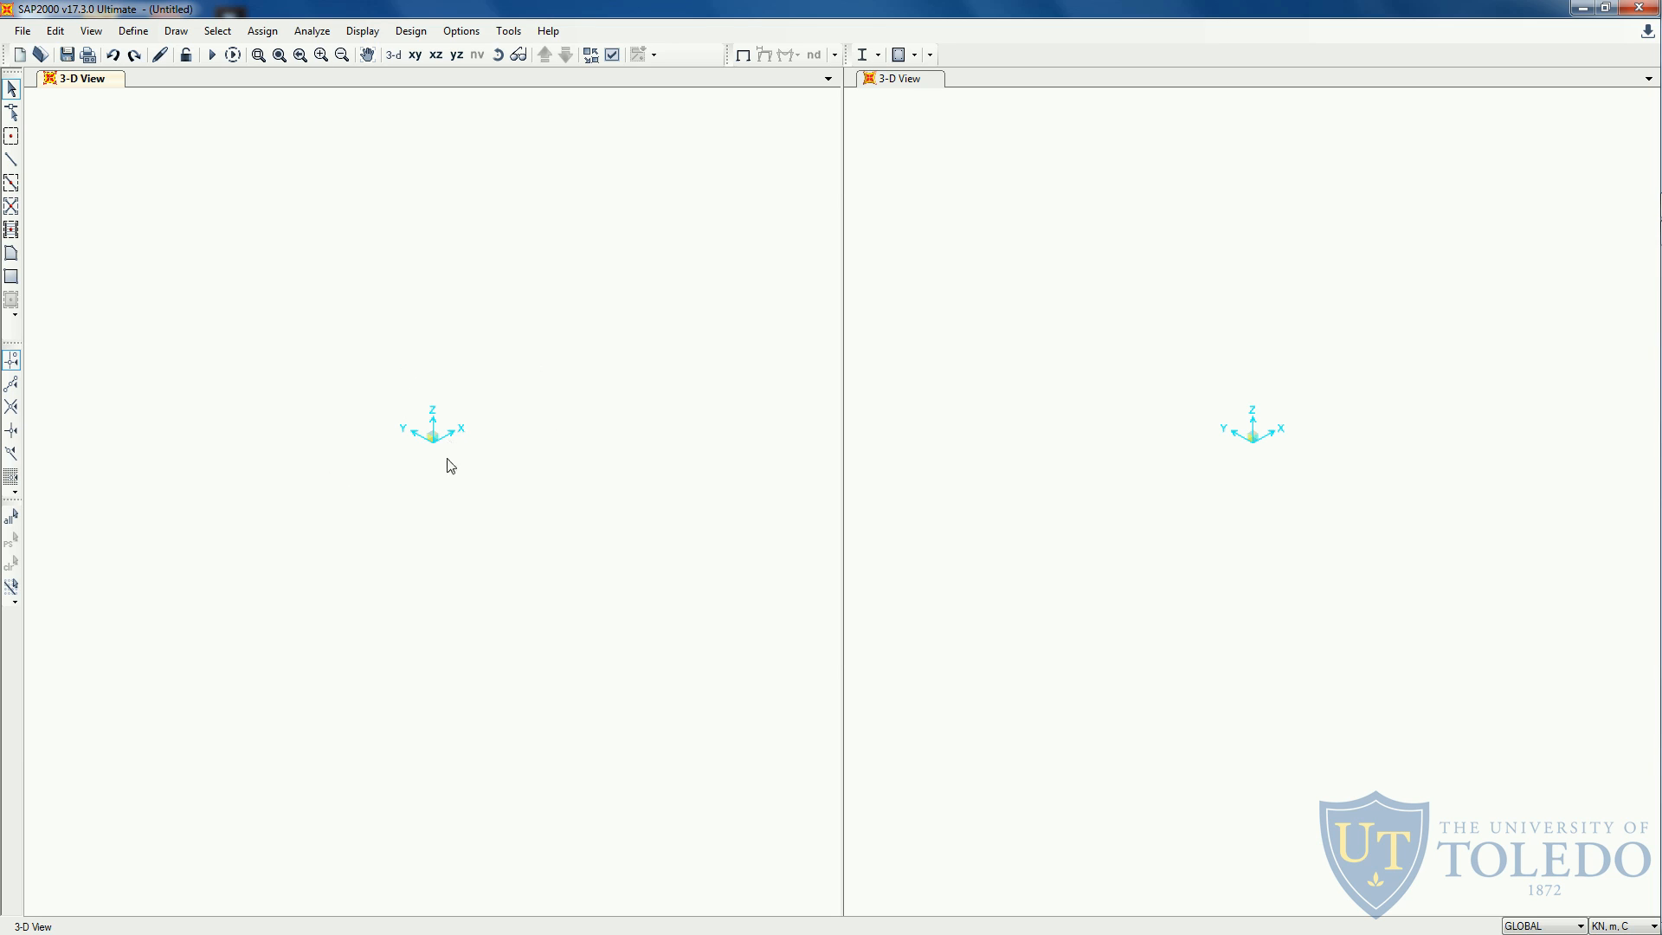
pyautogui.moveTo(330, 109)
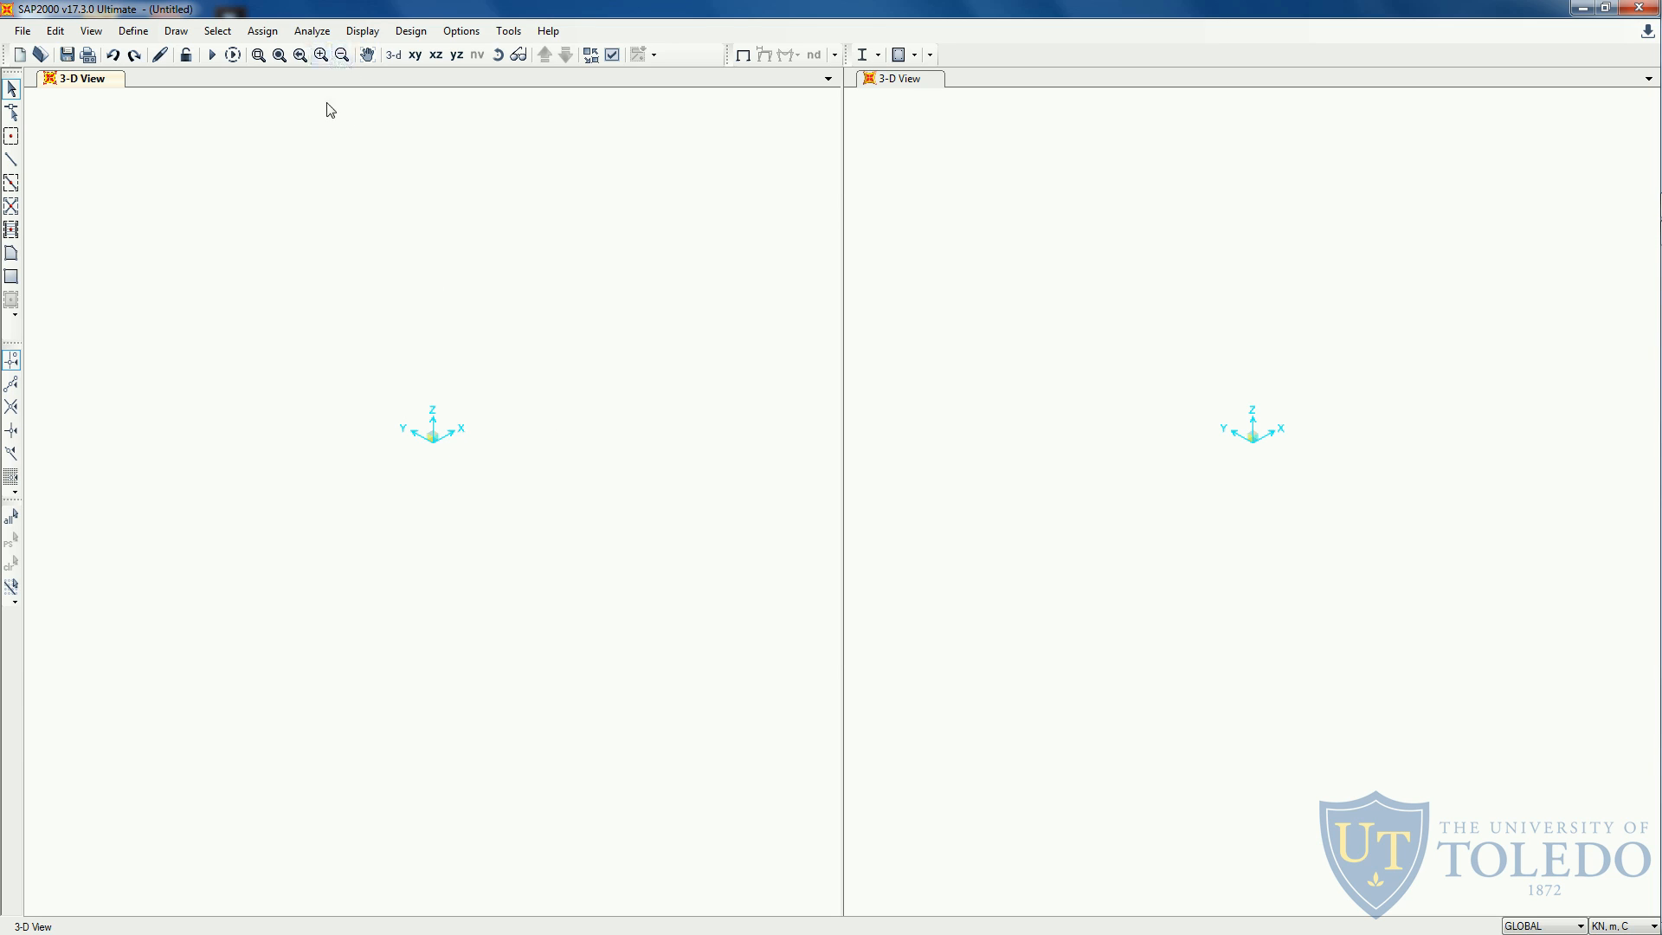
pyautogui.moveTo(321, 54)
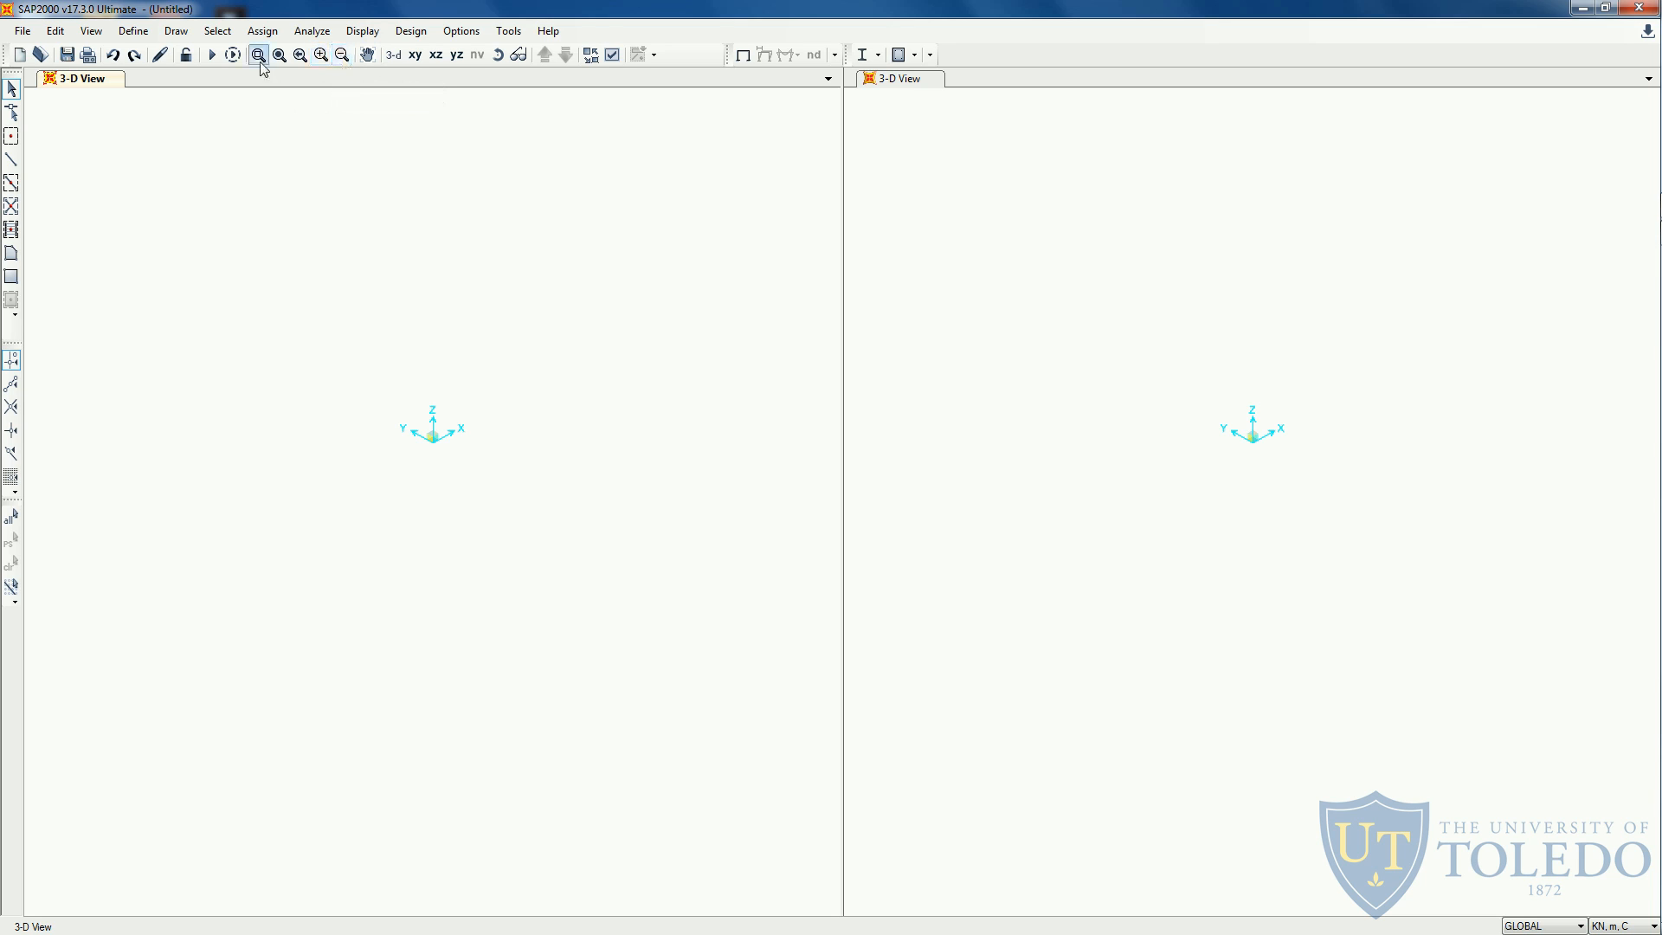
pyautogui.moveTo(278, 53)
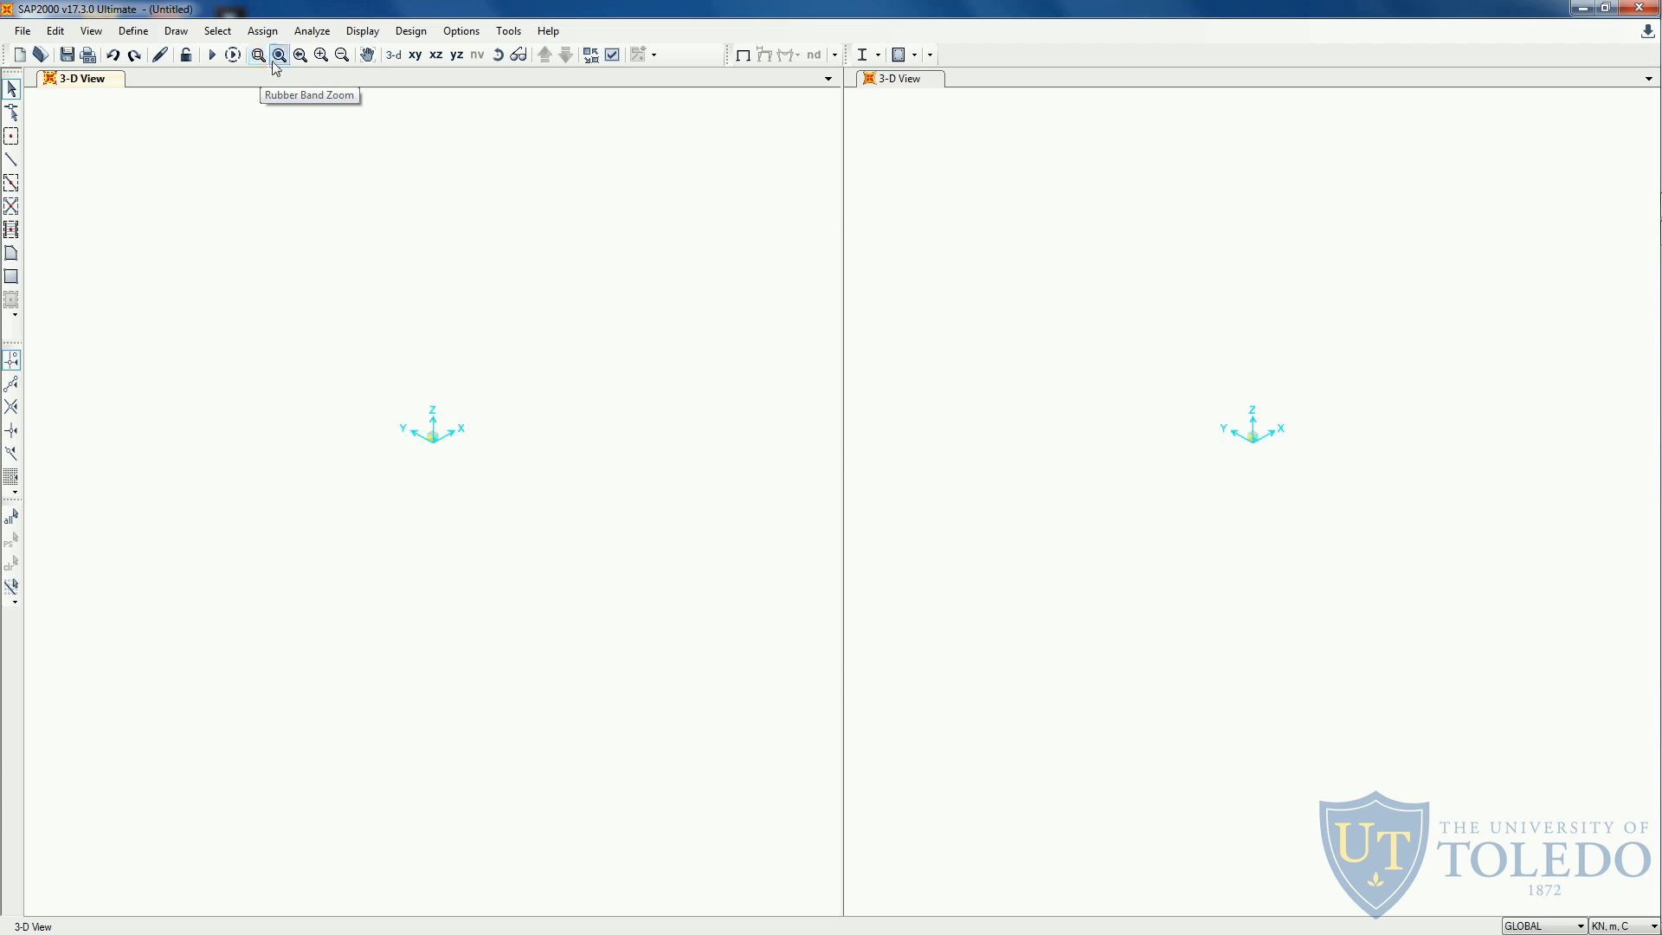
pyautogui.moveTo(278, 54)
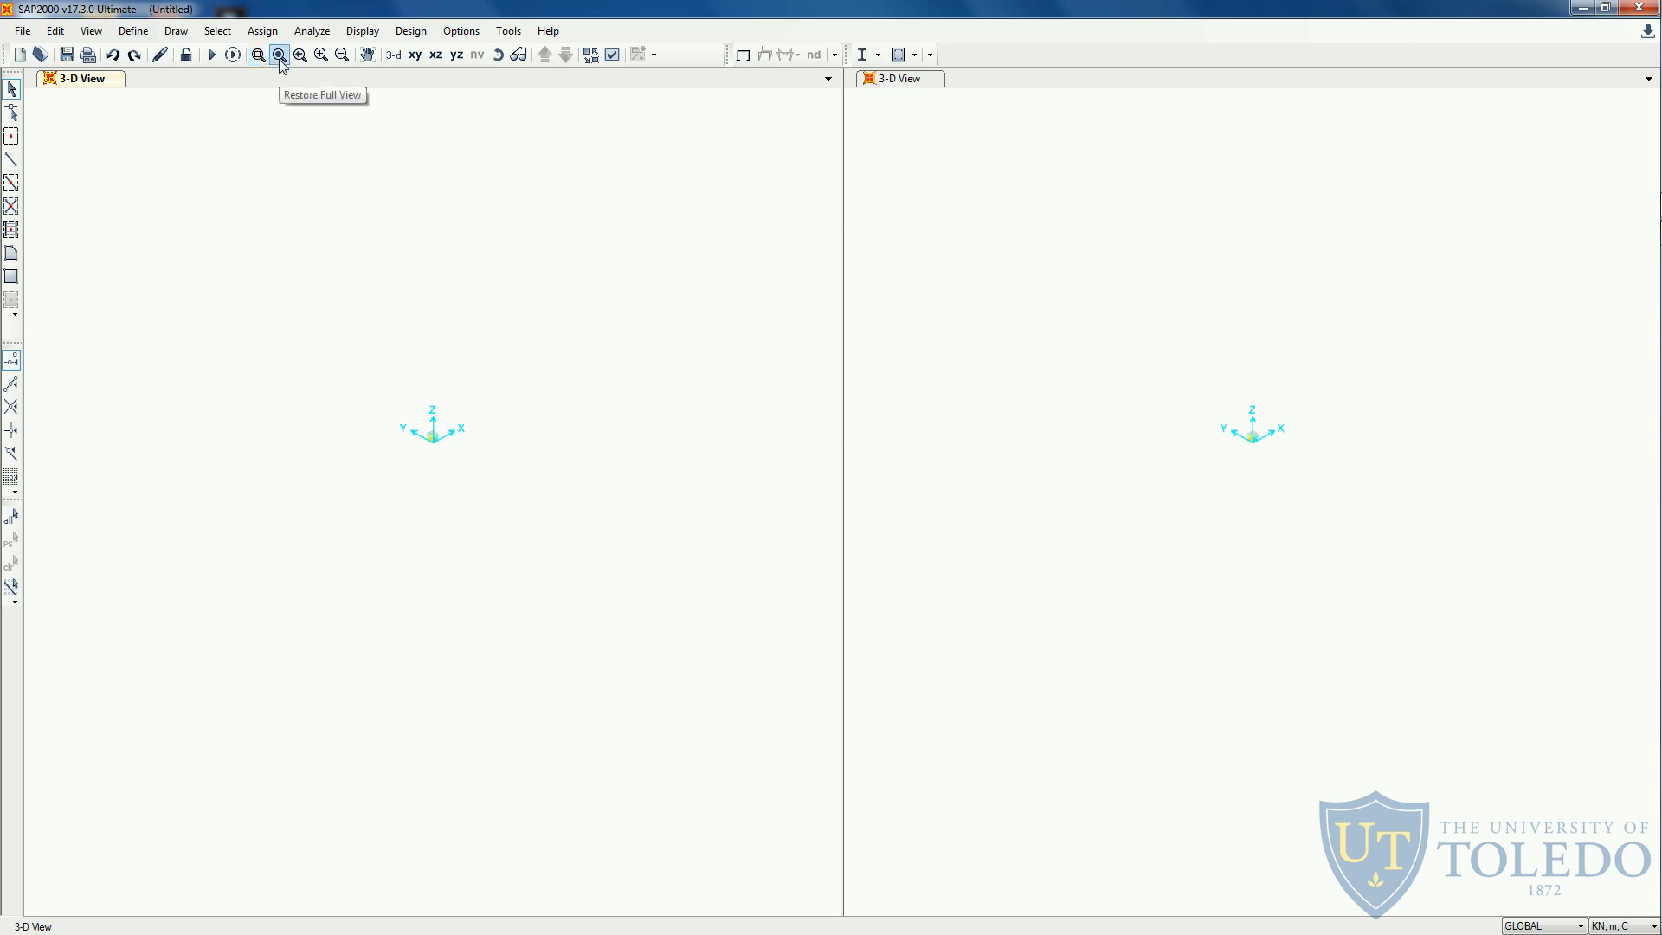
pyautogui.moveTo(353, 227)
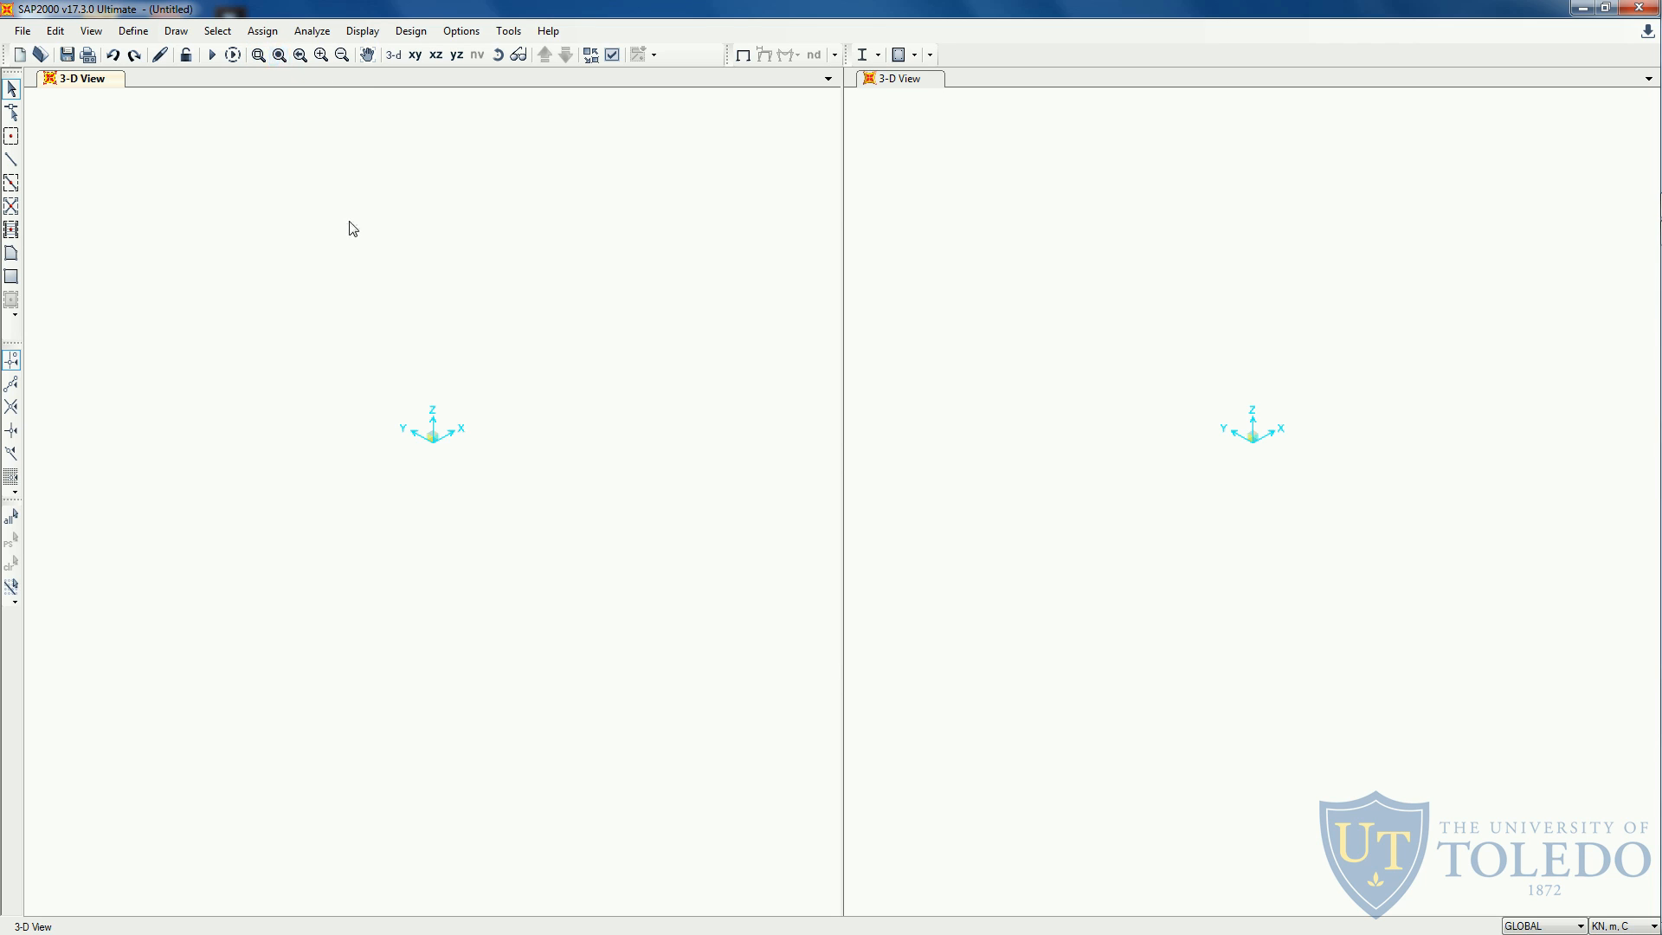
pyautogui.moveTo(379, 244)
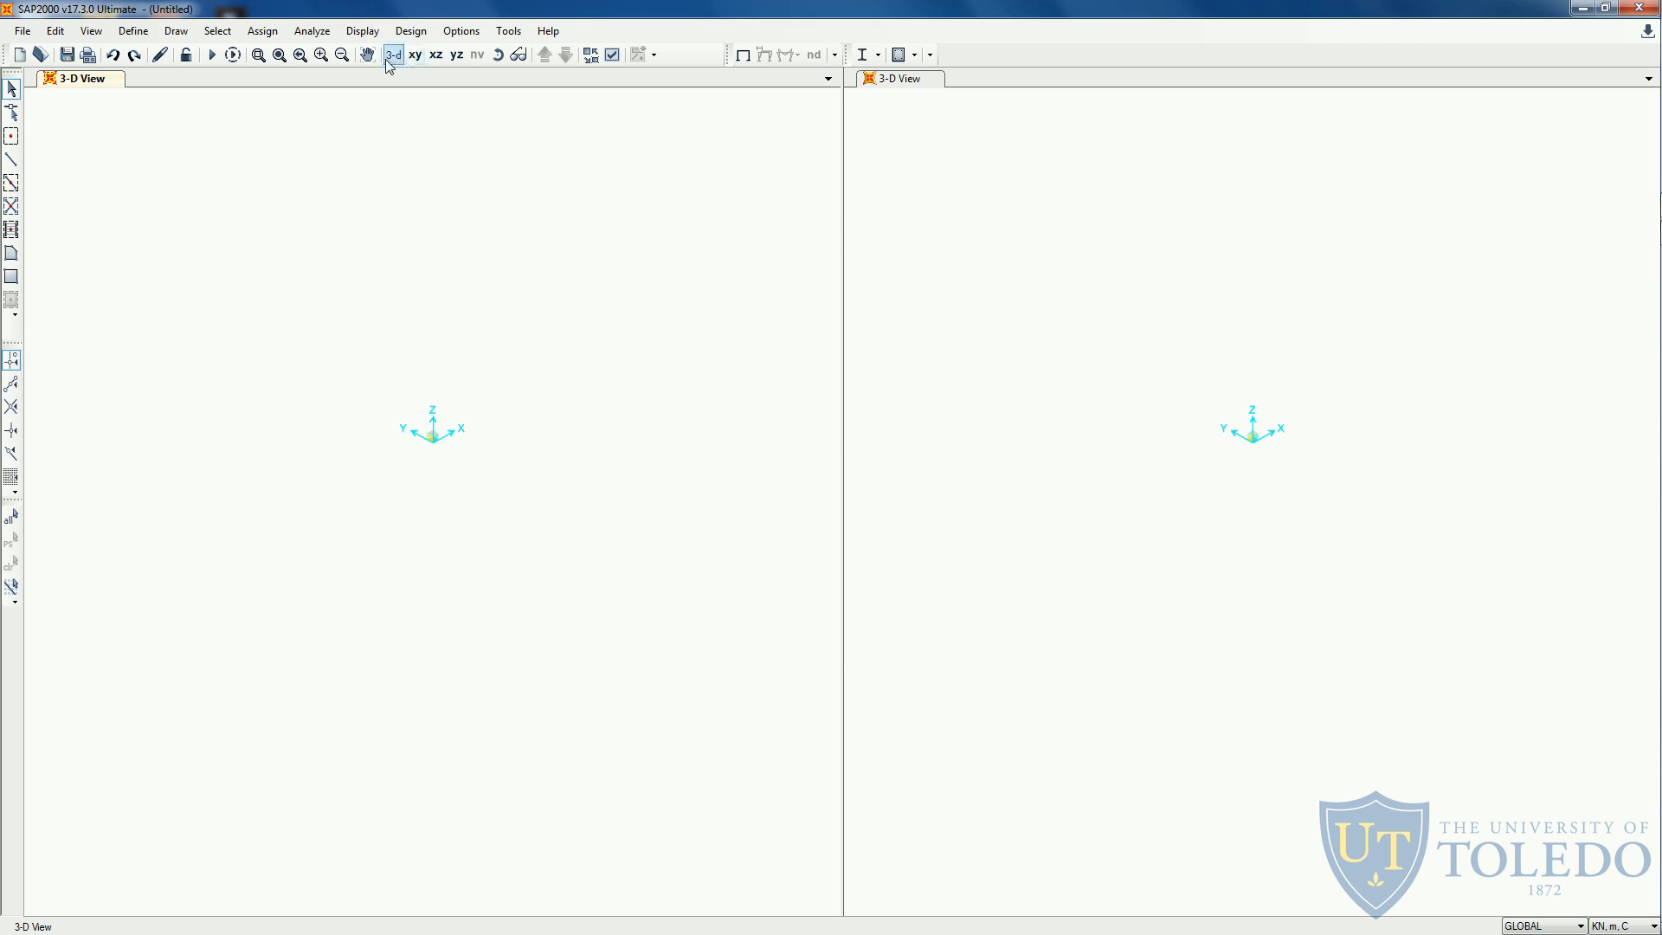
pyautogui.moveTo(393, 54)
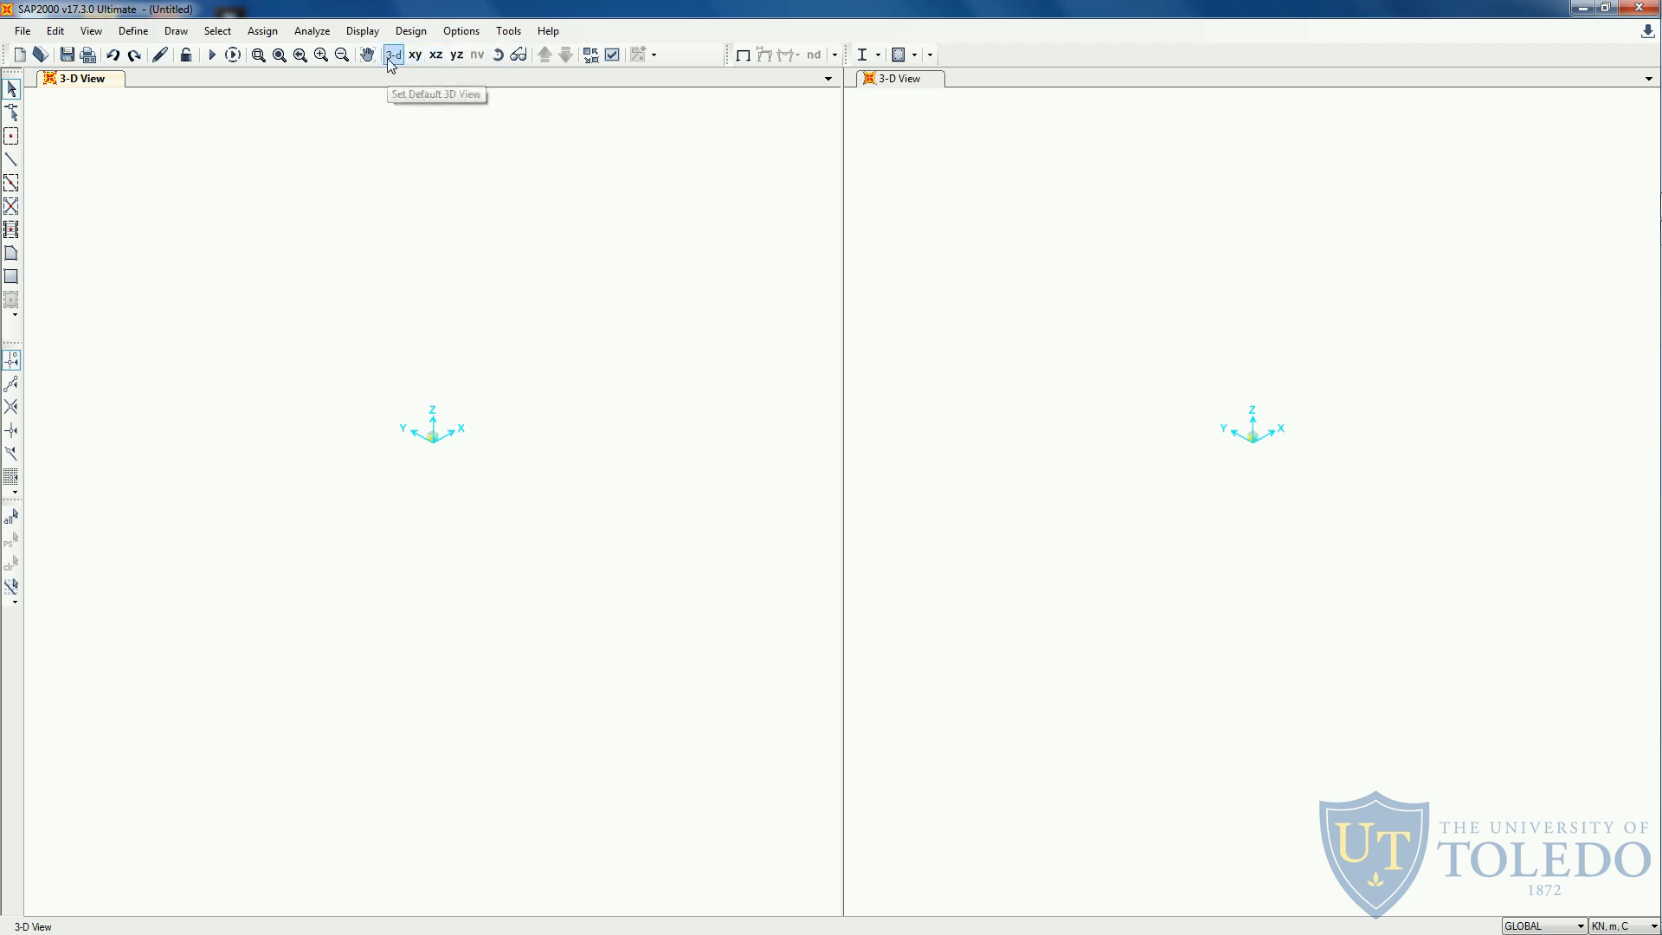
pyautogui.moveTo(284, 354)
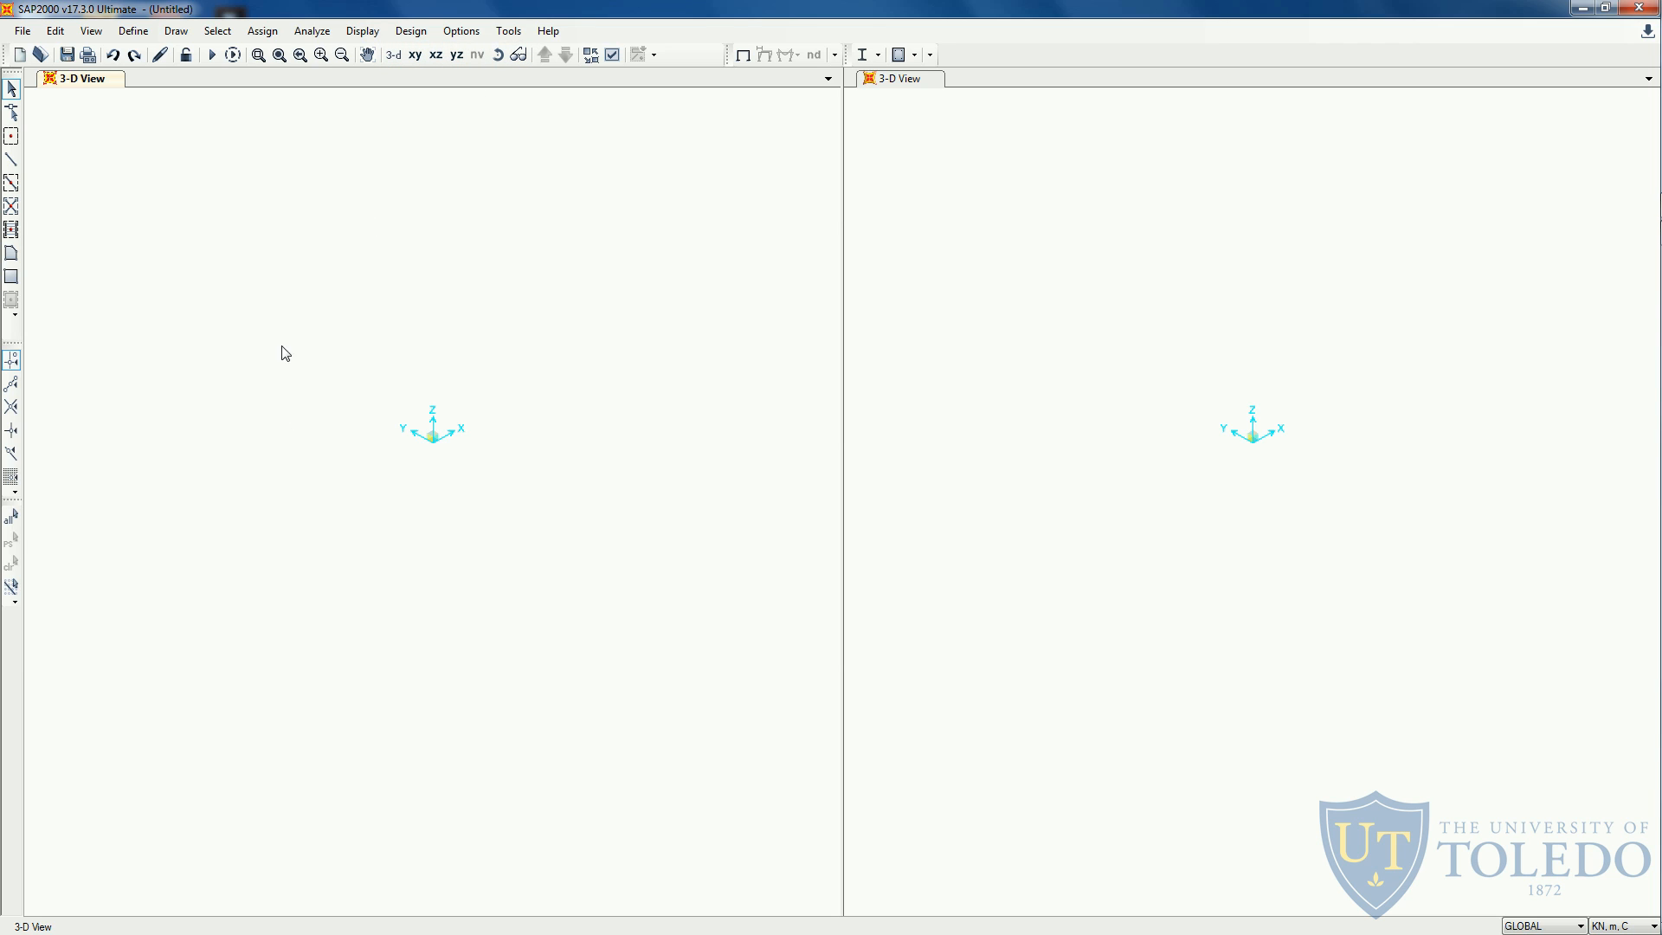
pyautogui.moveTo(1154, 298)
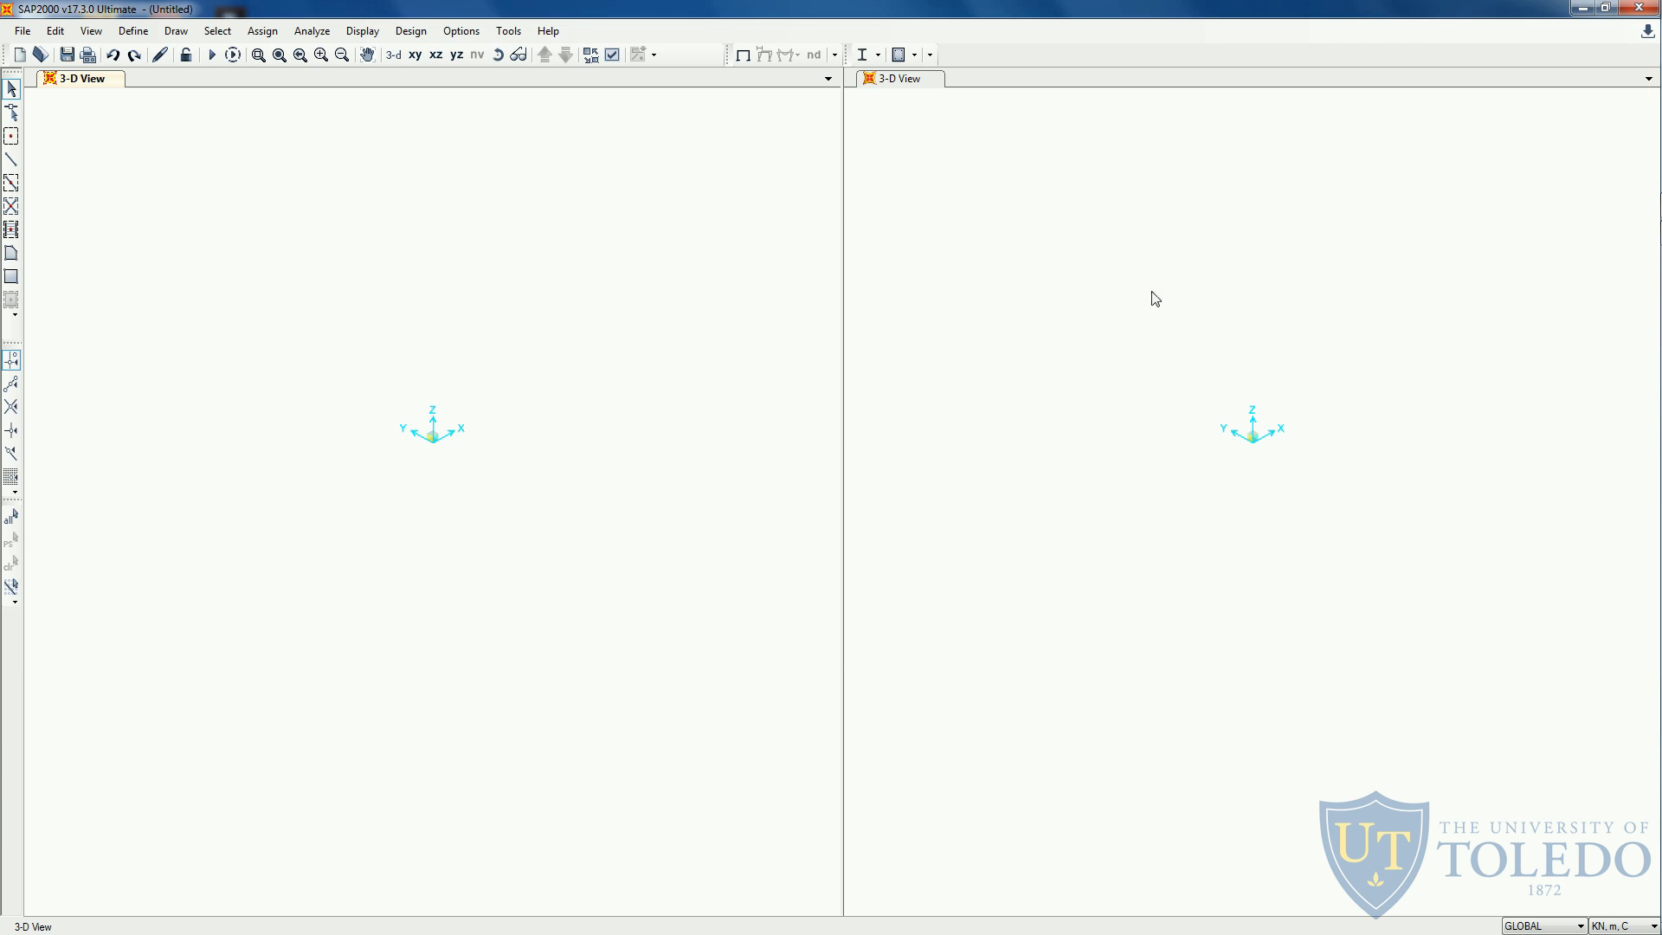
pyautogui.moveTo(1283, 491)
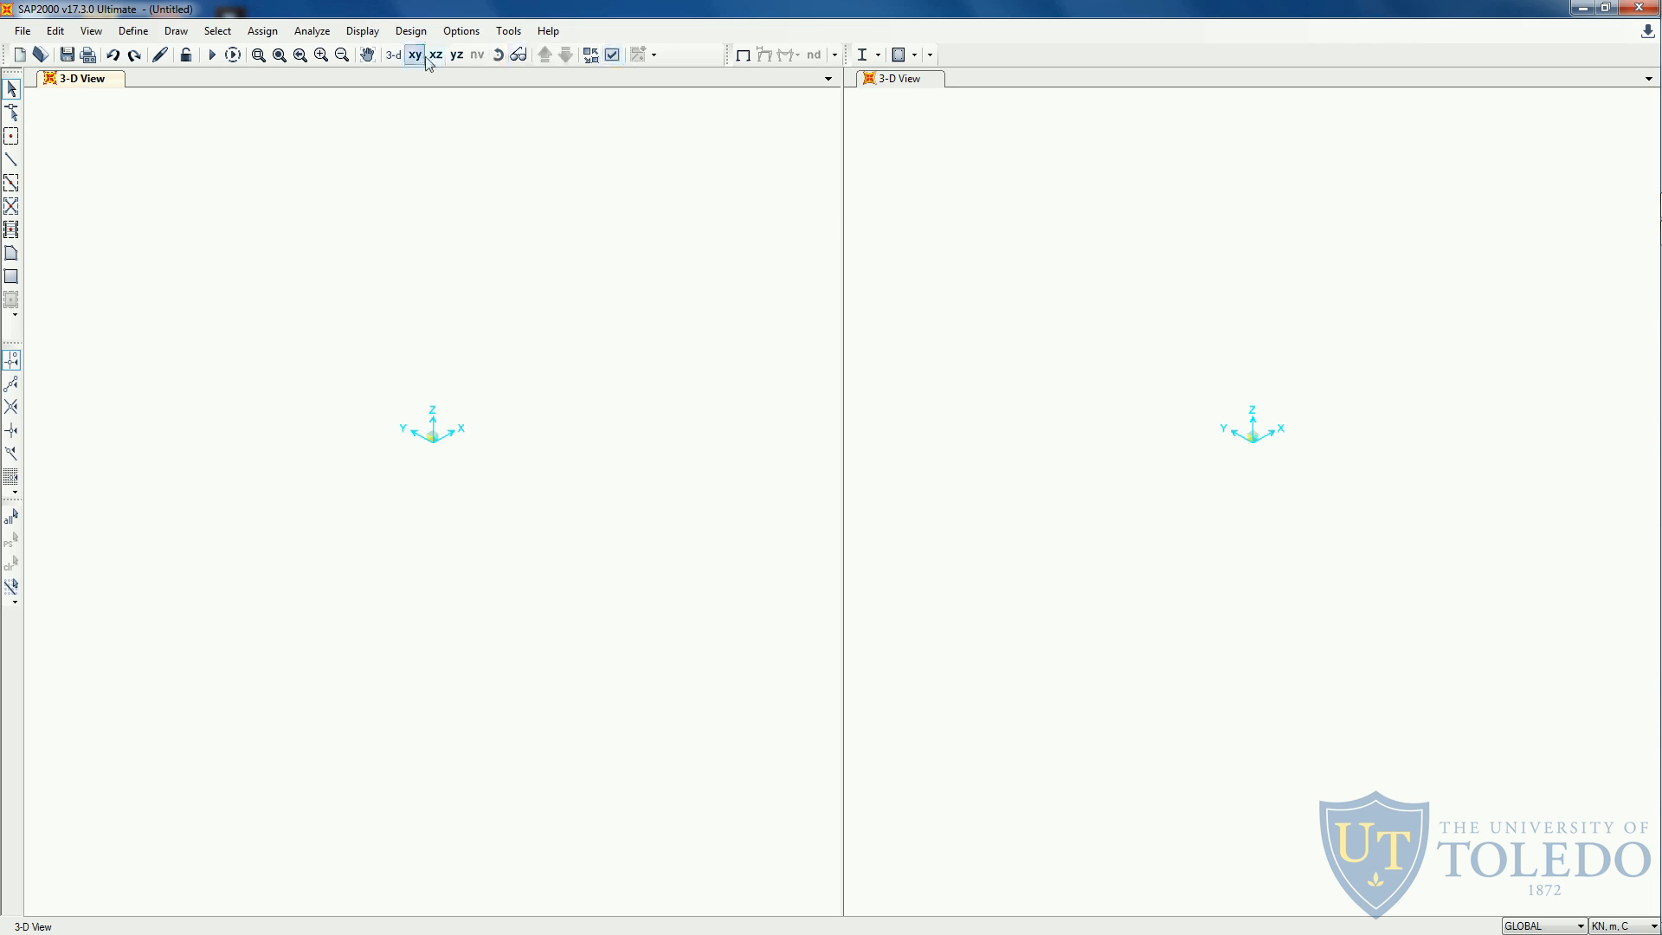
pyautogui.click(414, 53)
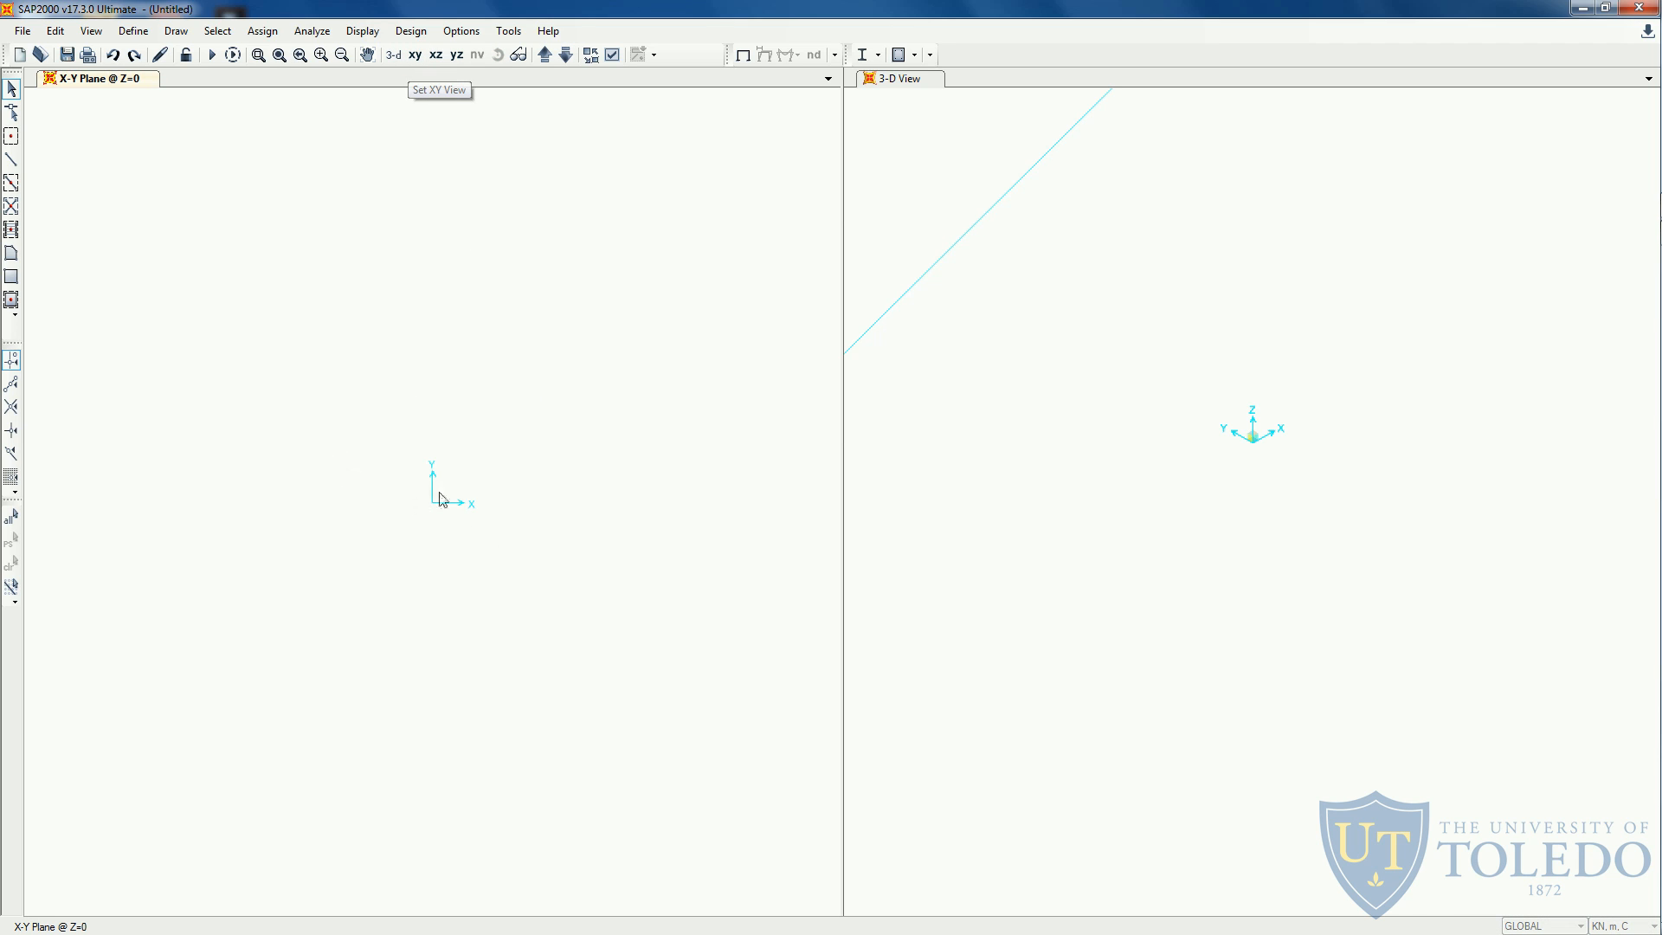
pyautogui.moveTo(415, 54)
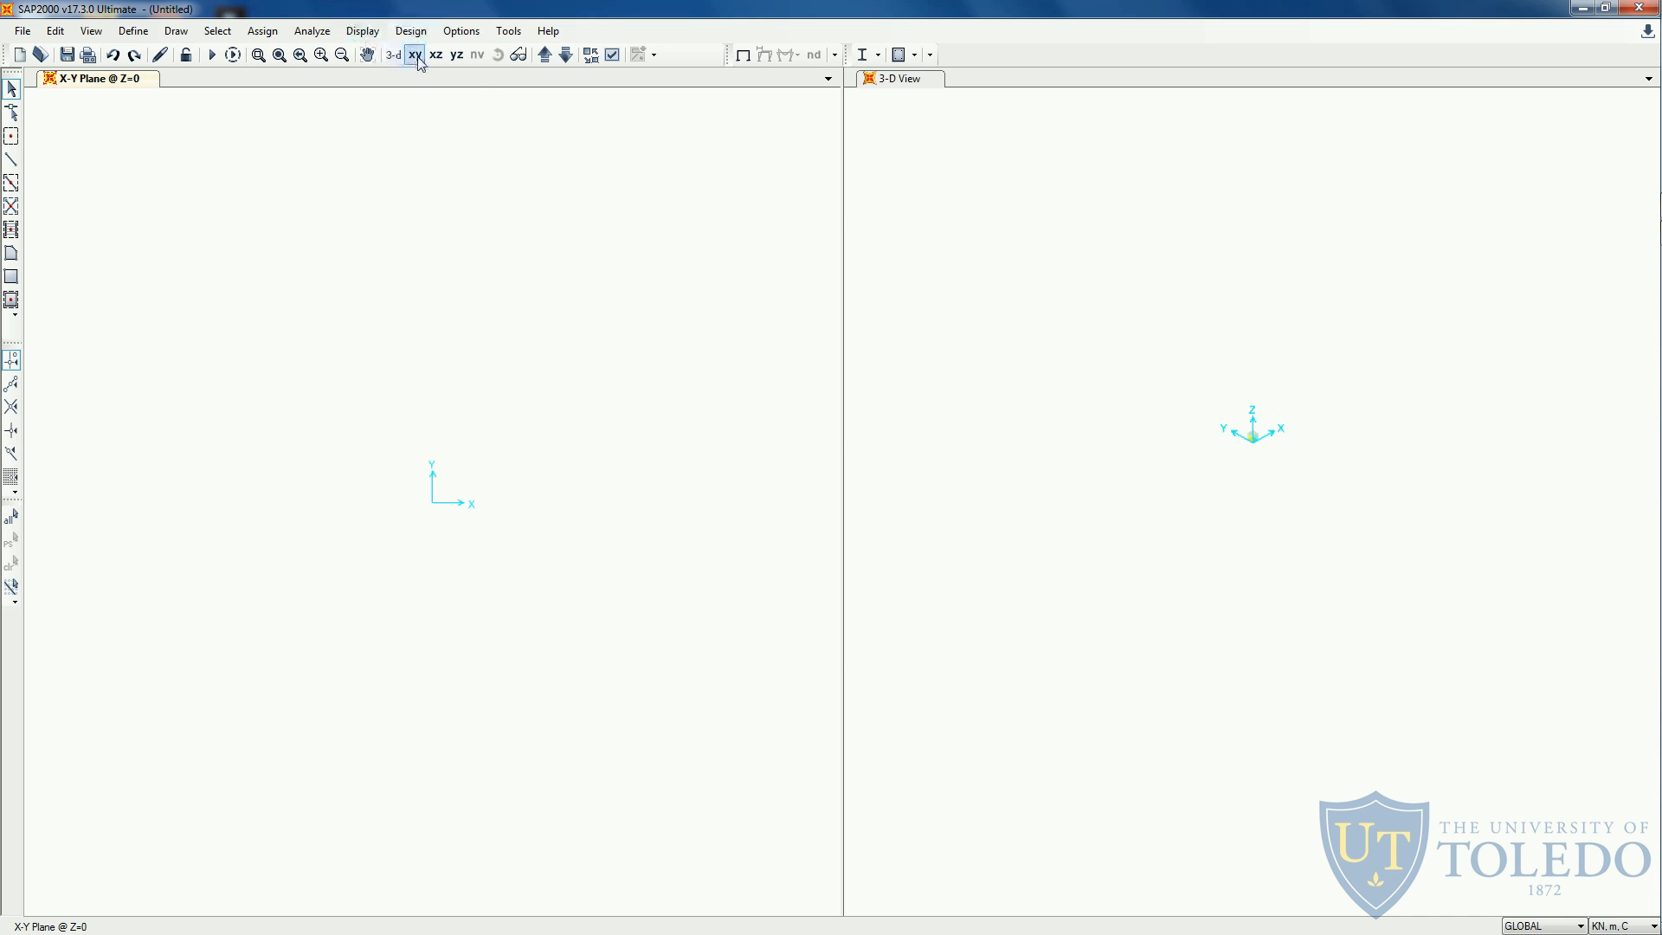
pyautogui.click(456, 54)
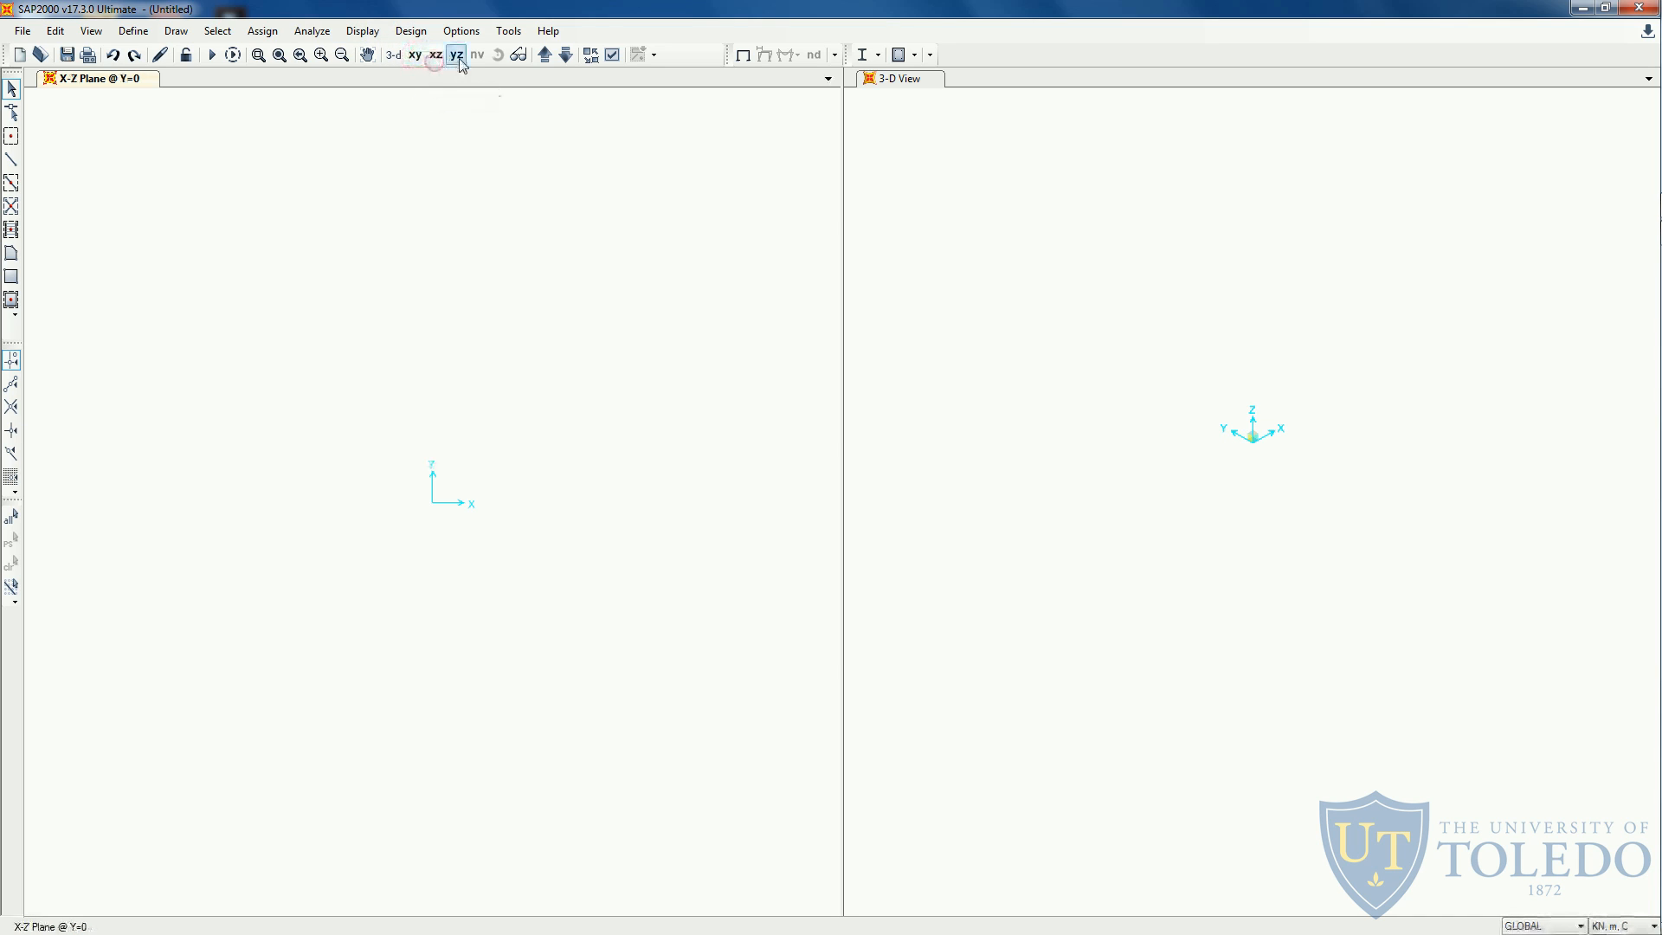
pyautogui.click(457, 55)
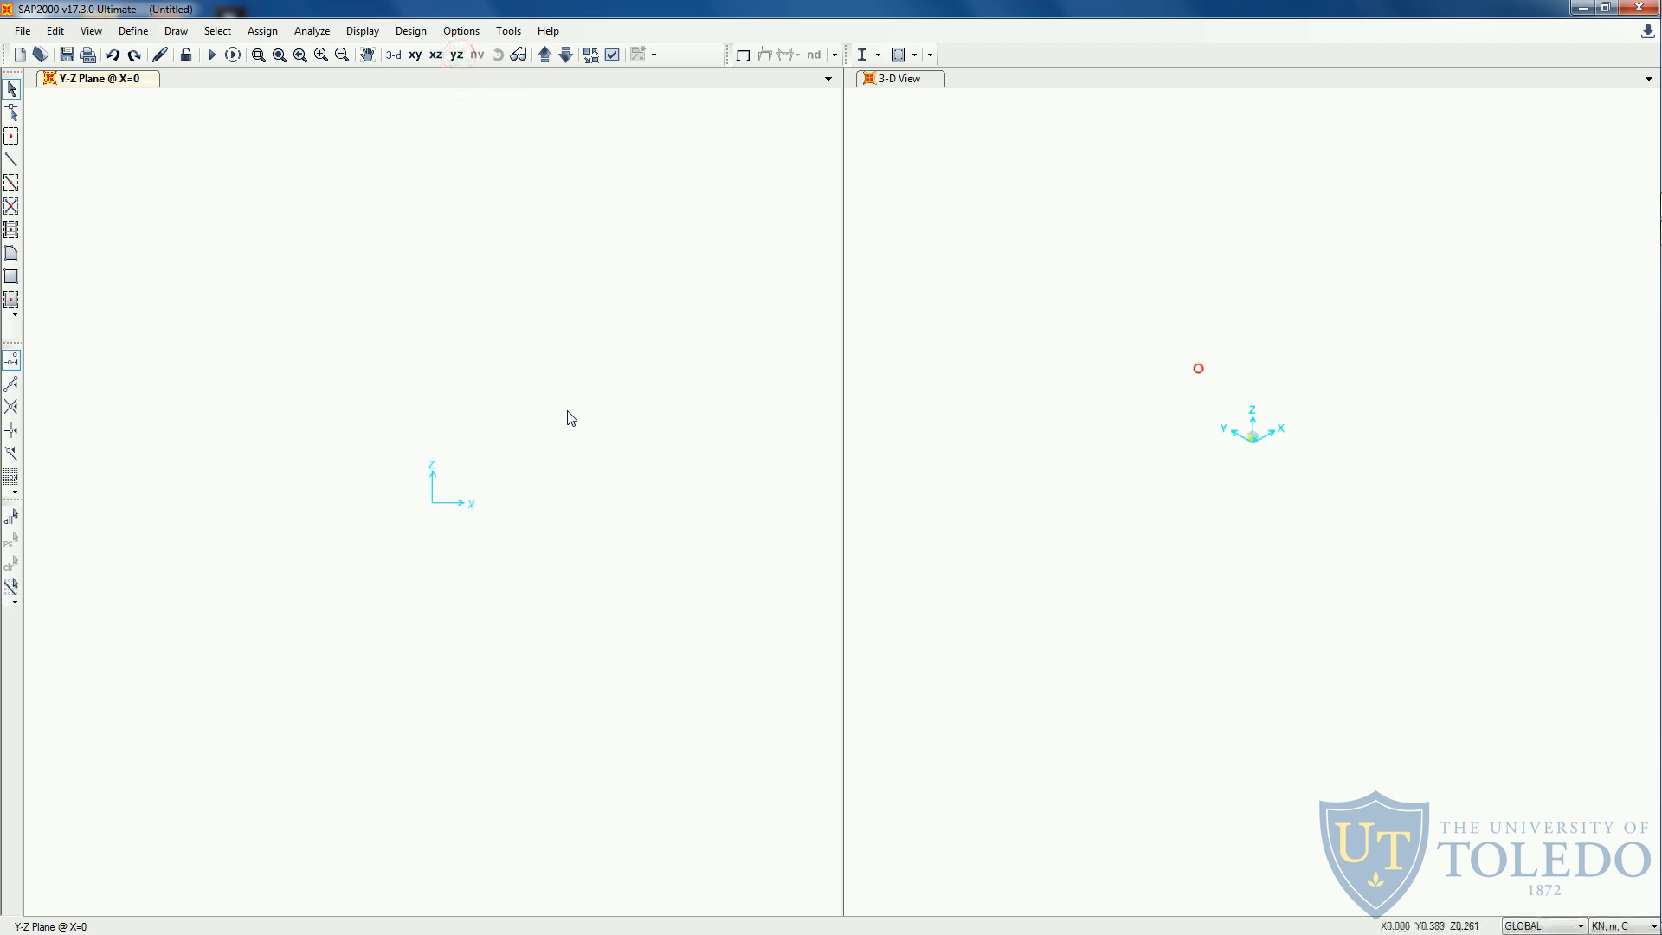
pyautogui.click(393, 54)
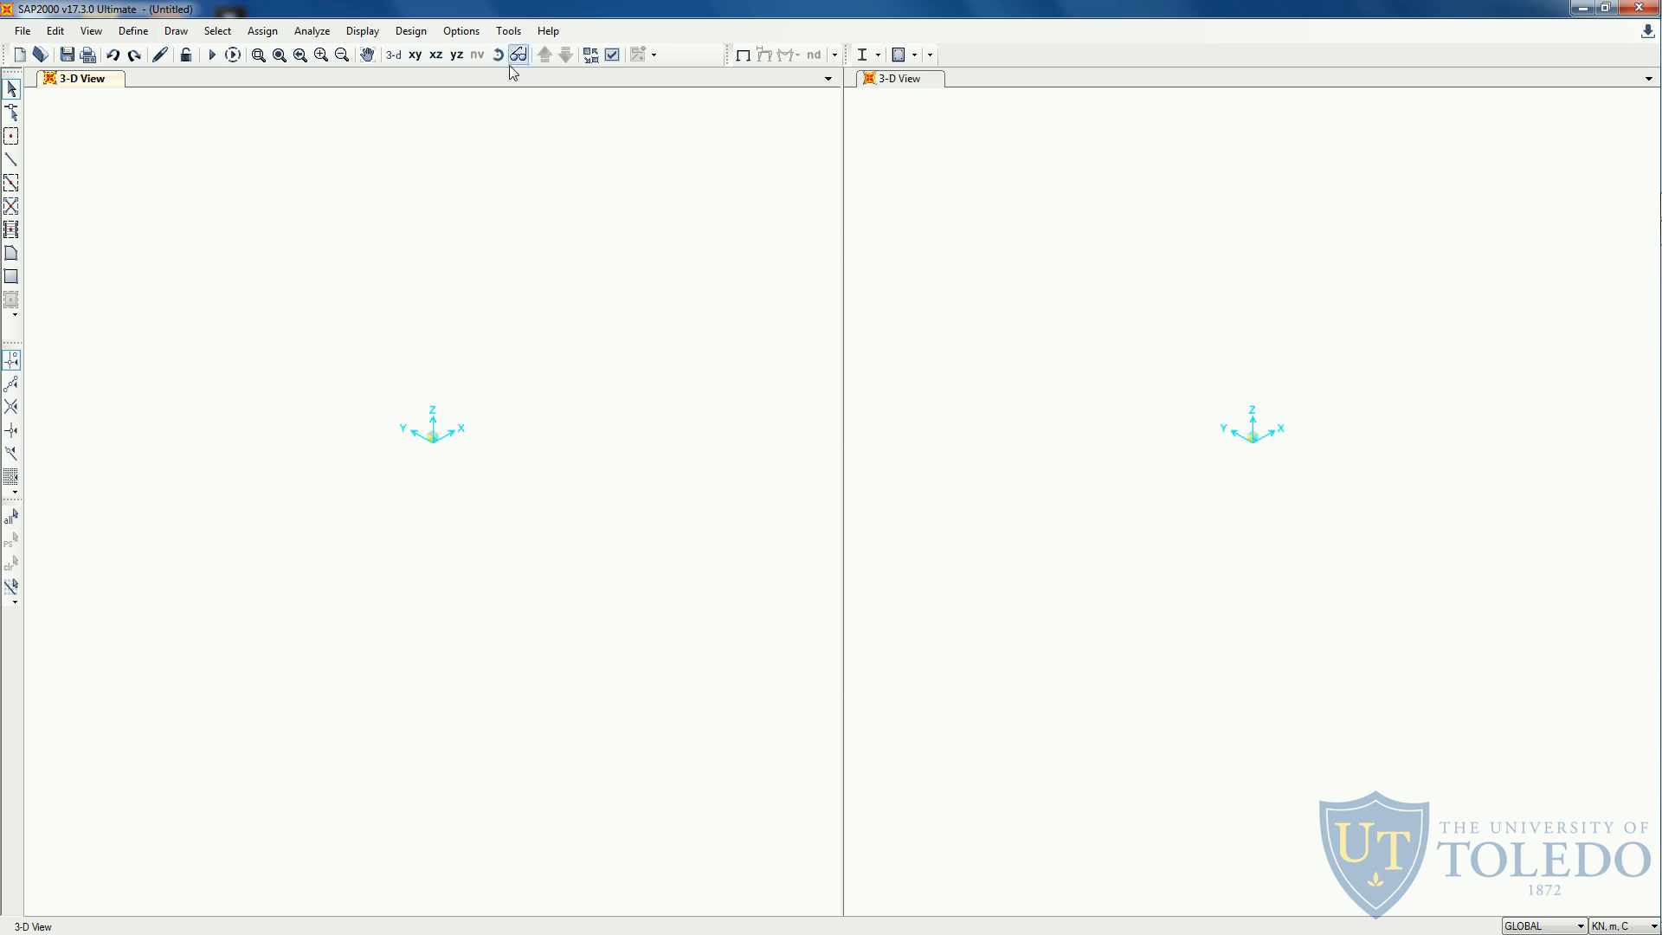
pyautogui.moveTo(518, 54)
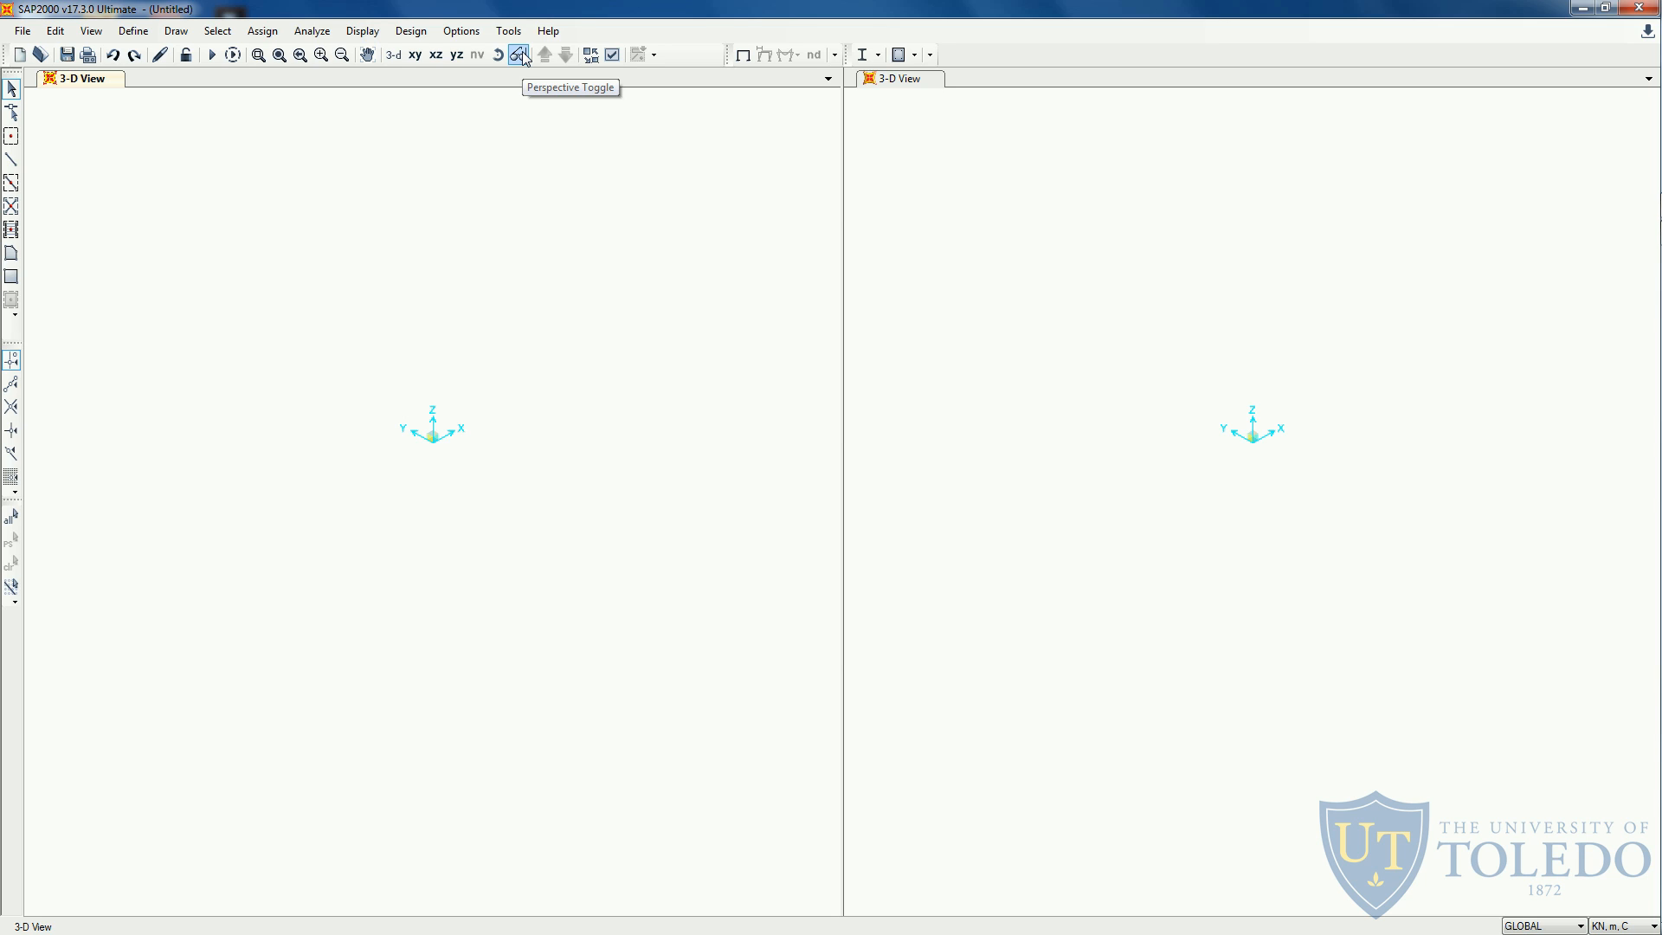
pyautogui.moveTo(178, 627)
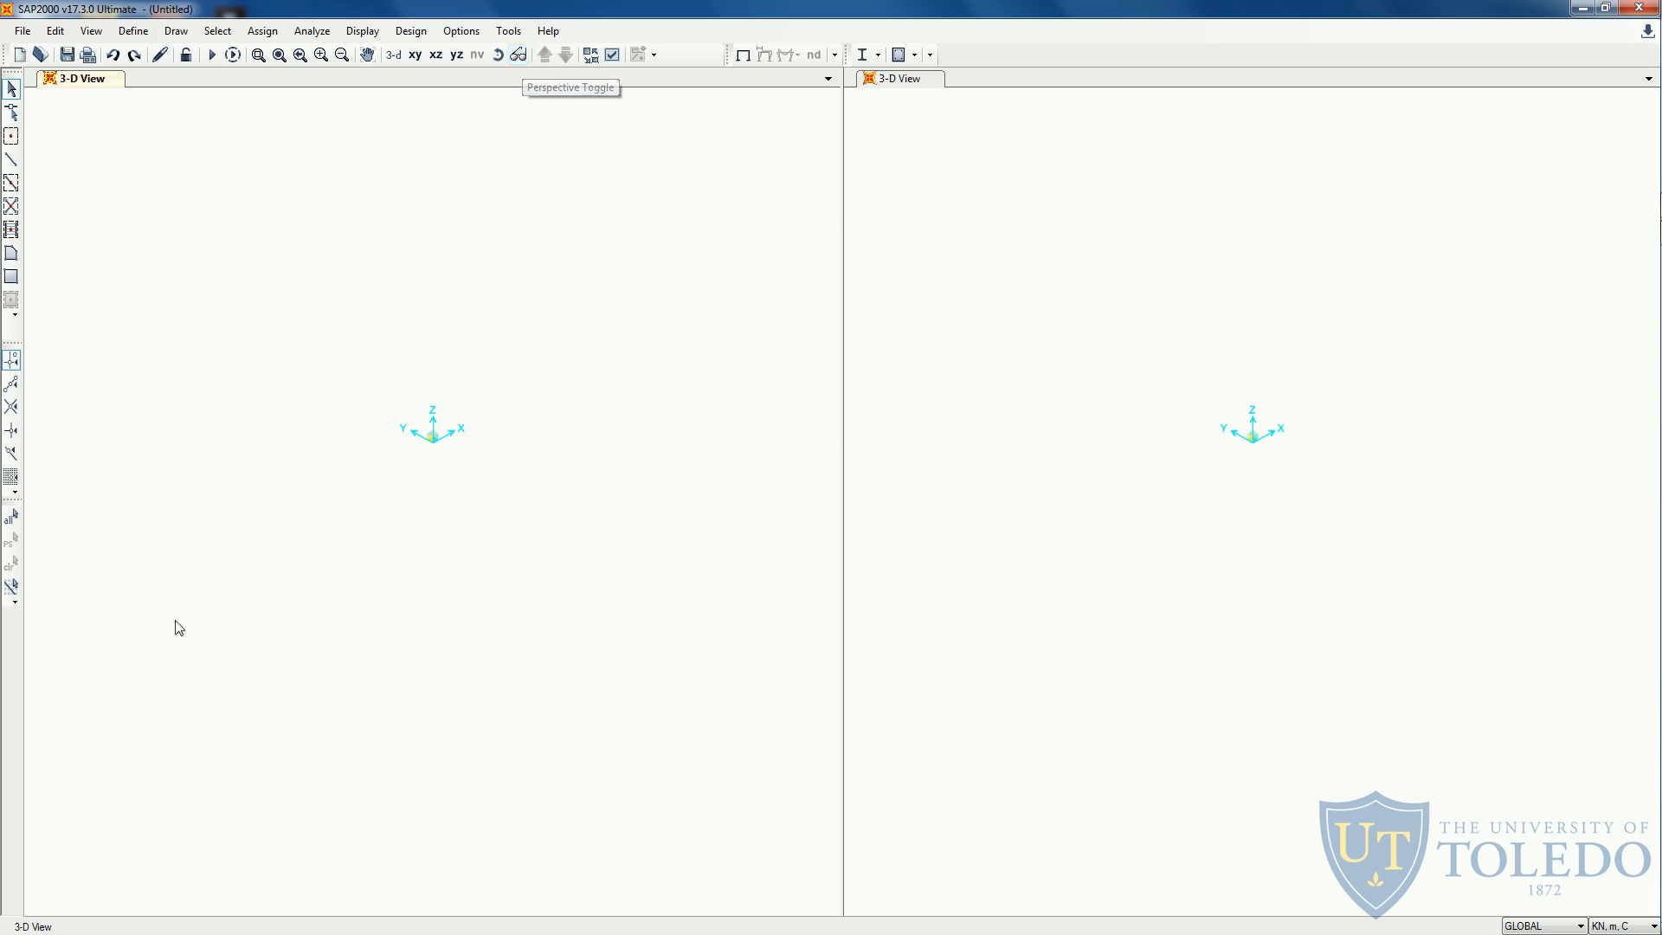
pyautogui.moveTo(396, 528)
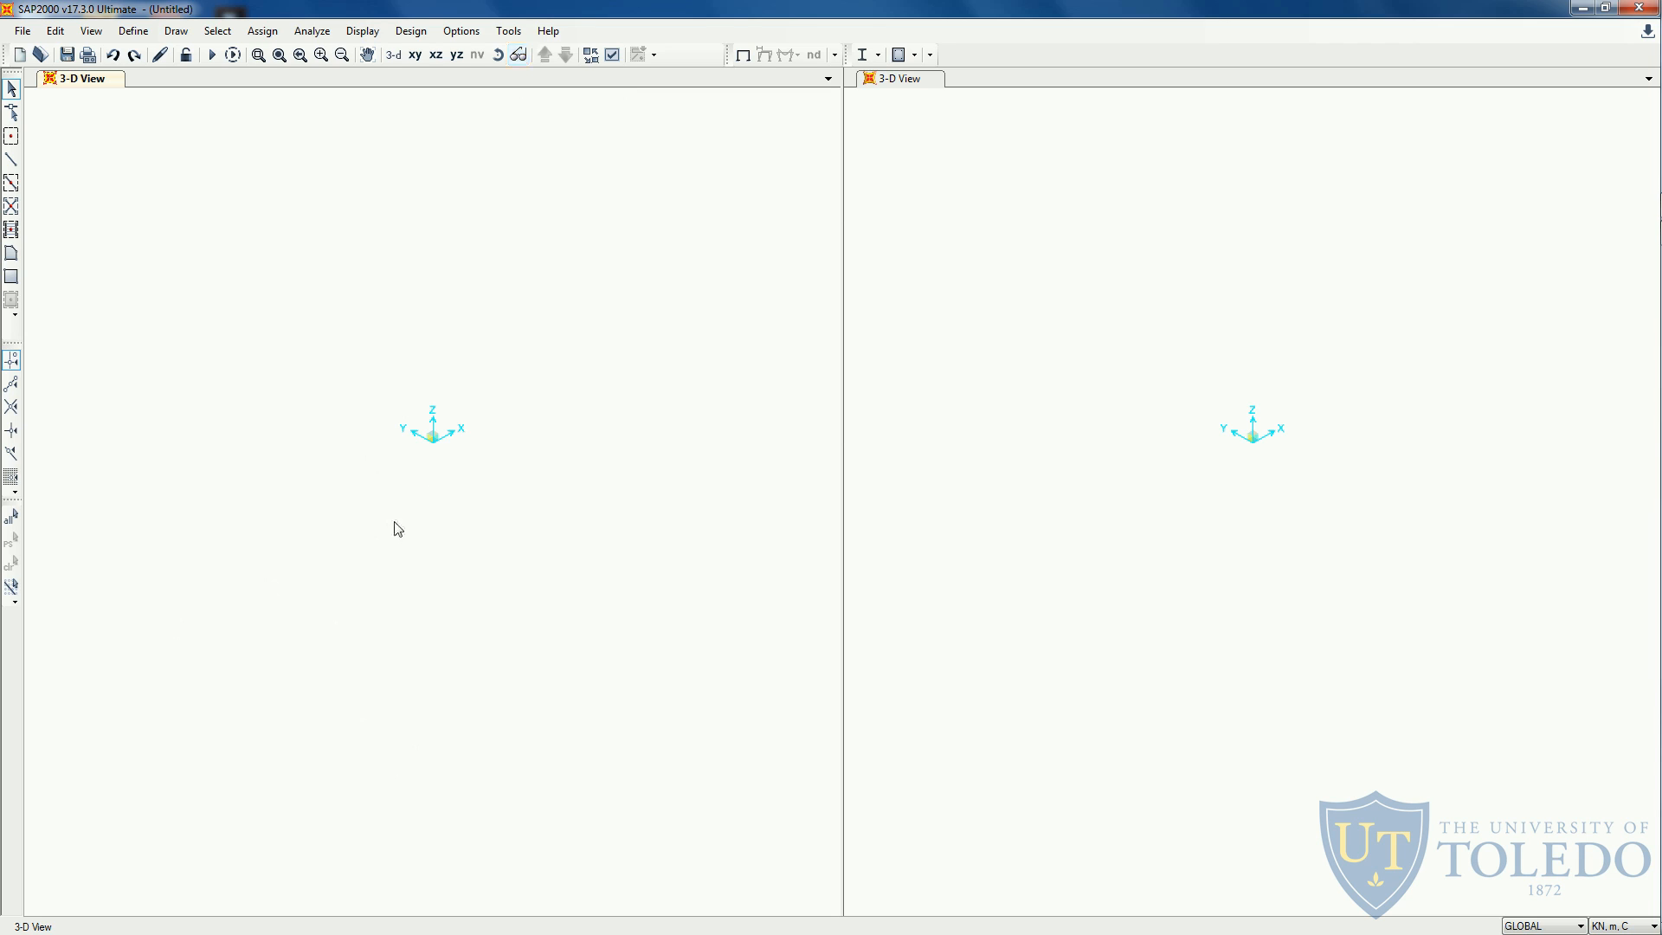
pyautogui.moveTo(498, 55)
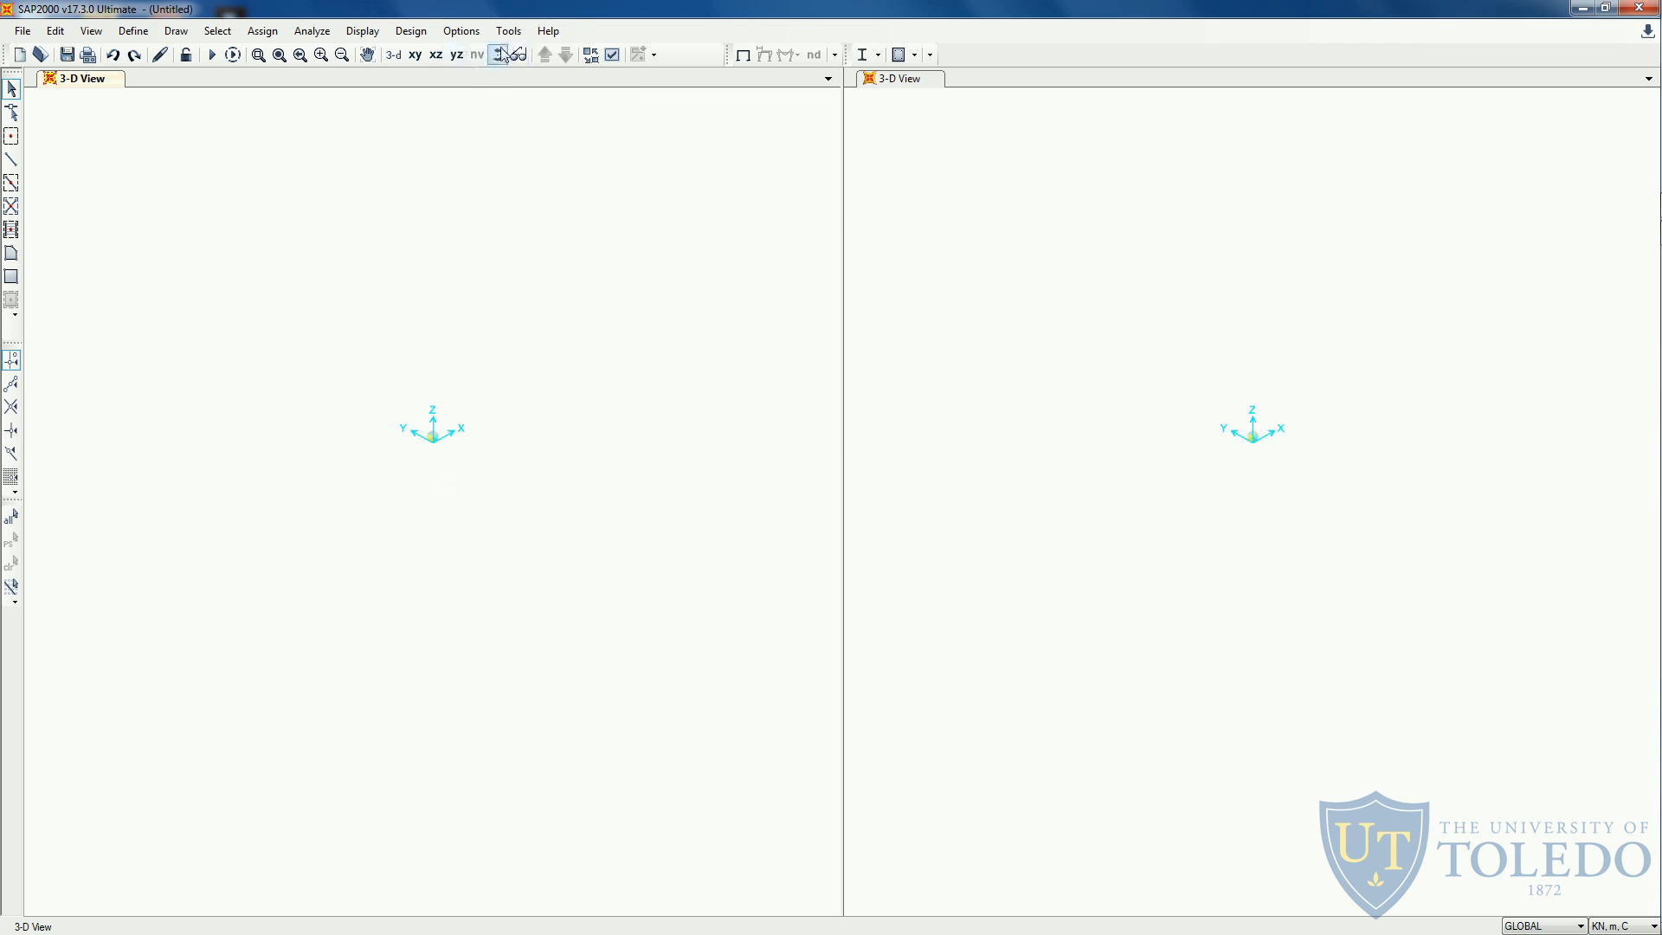
pyautogui.moveTo(500, 54)
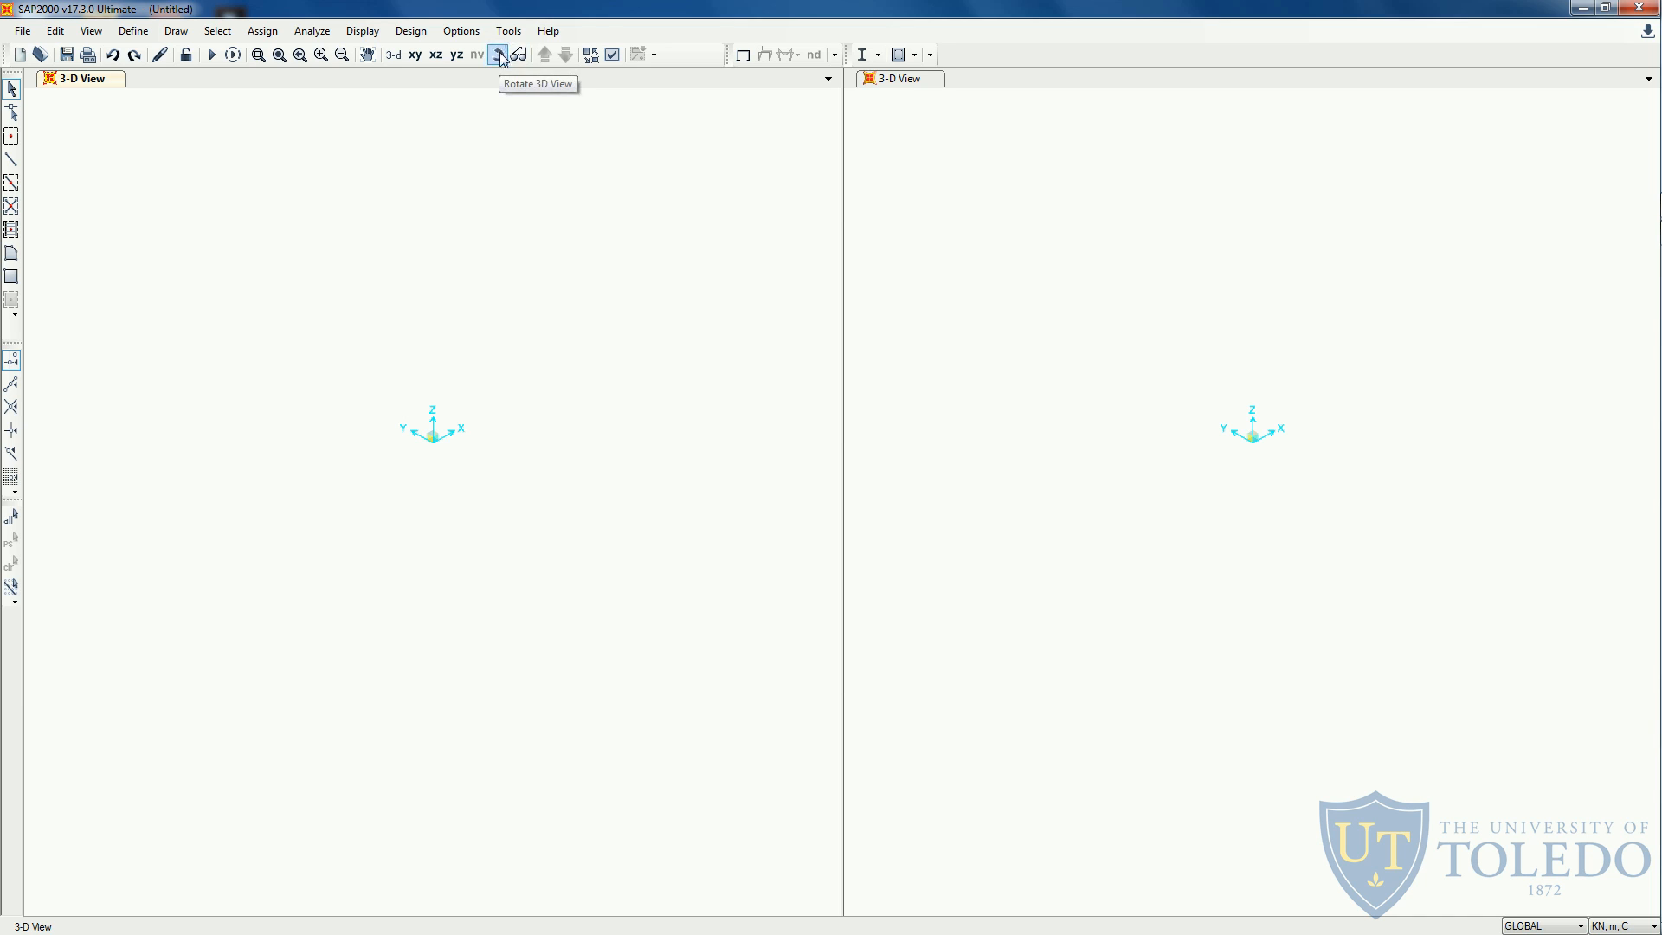
pyautogui.moveTo(757, 175)
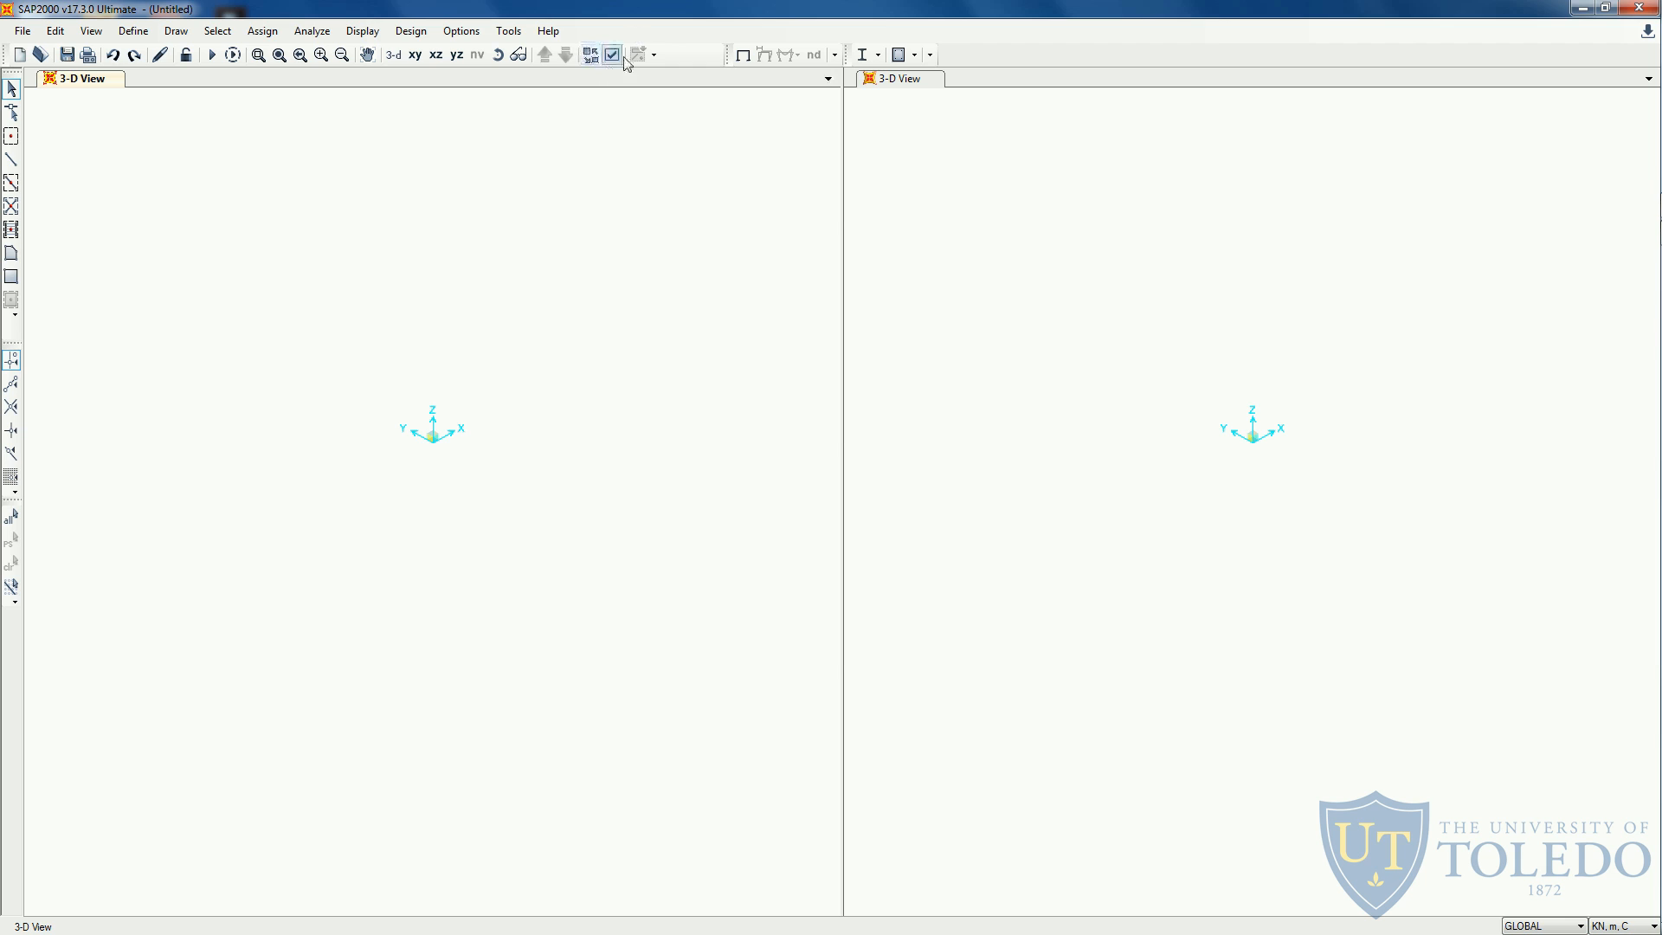
pyautogui.moveTo(612, 53)
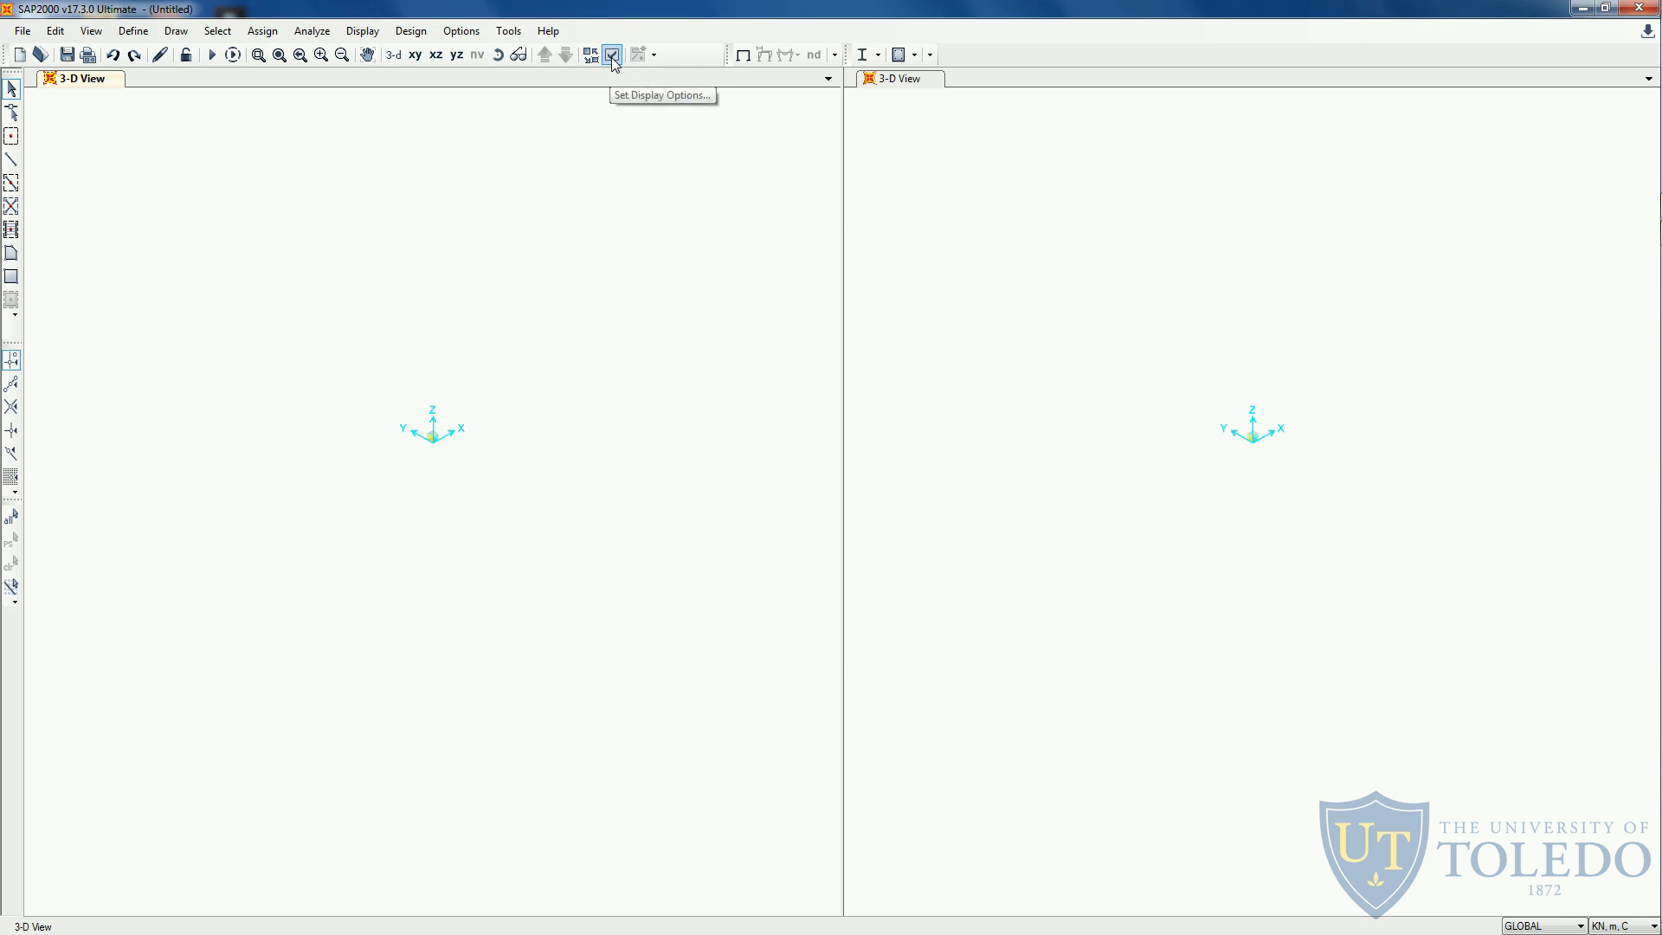
# Review the Joints and General checkboxes in Display Options and close without changes.
pyautogui.click(612, 54)
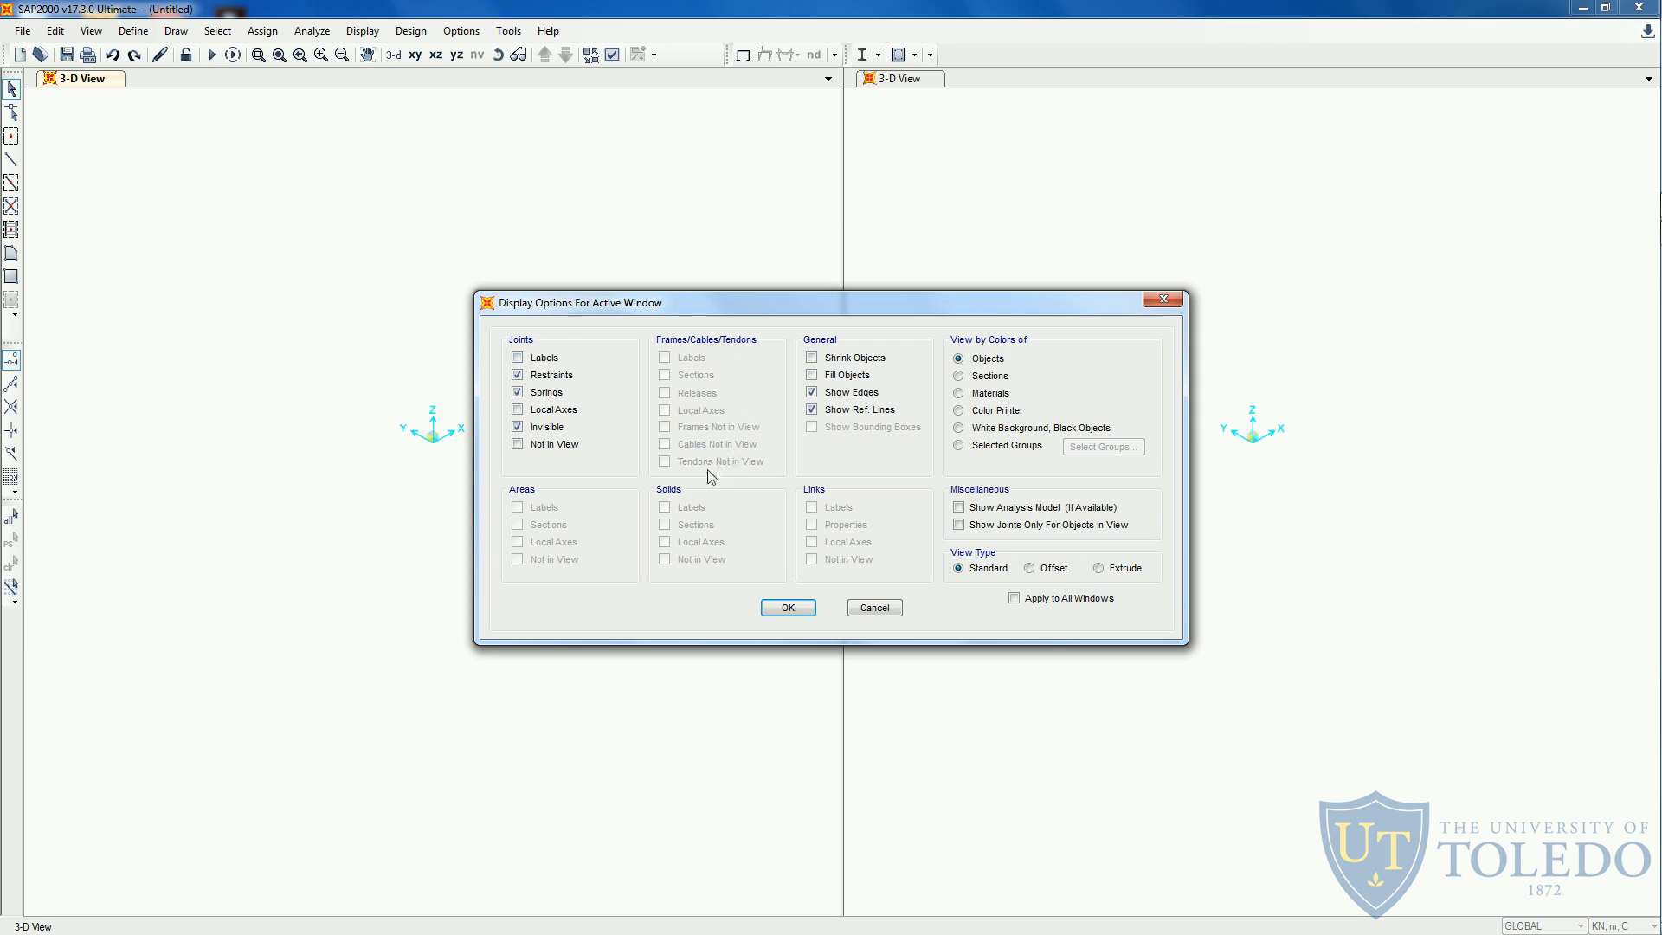
pyautogui.click(518, 444)
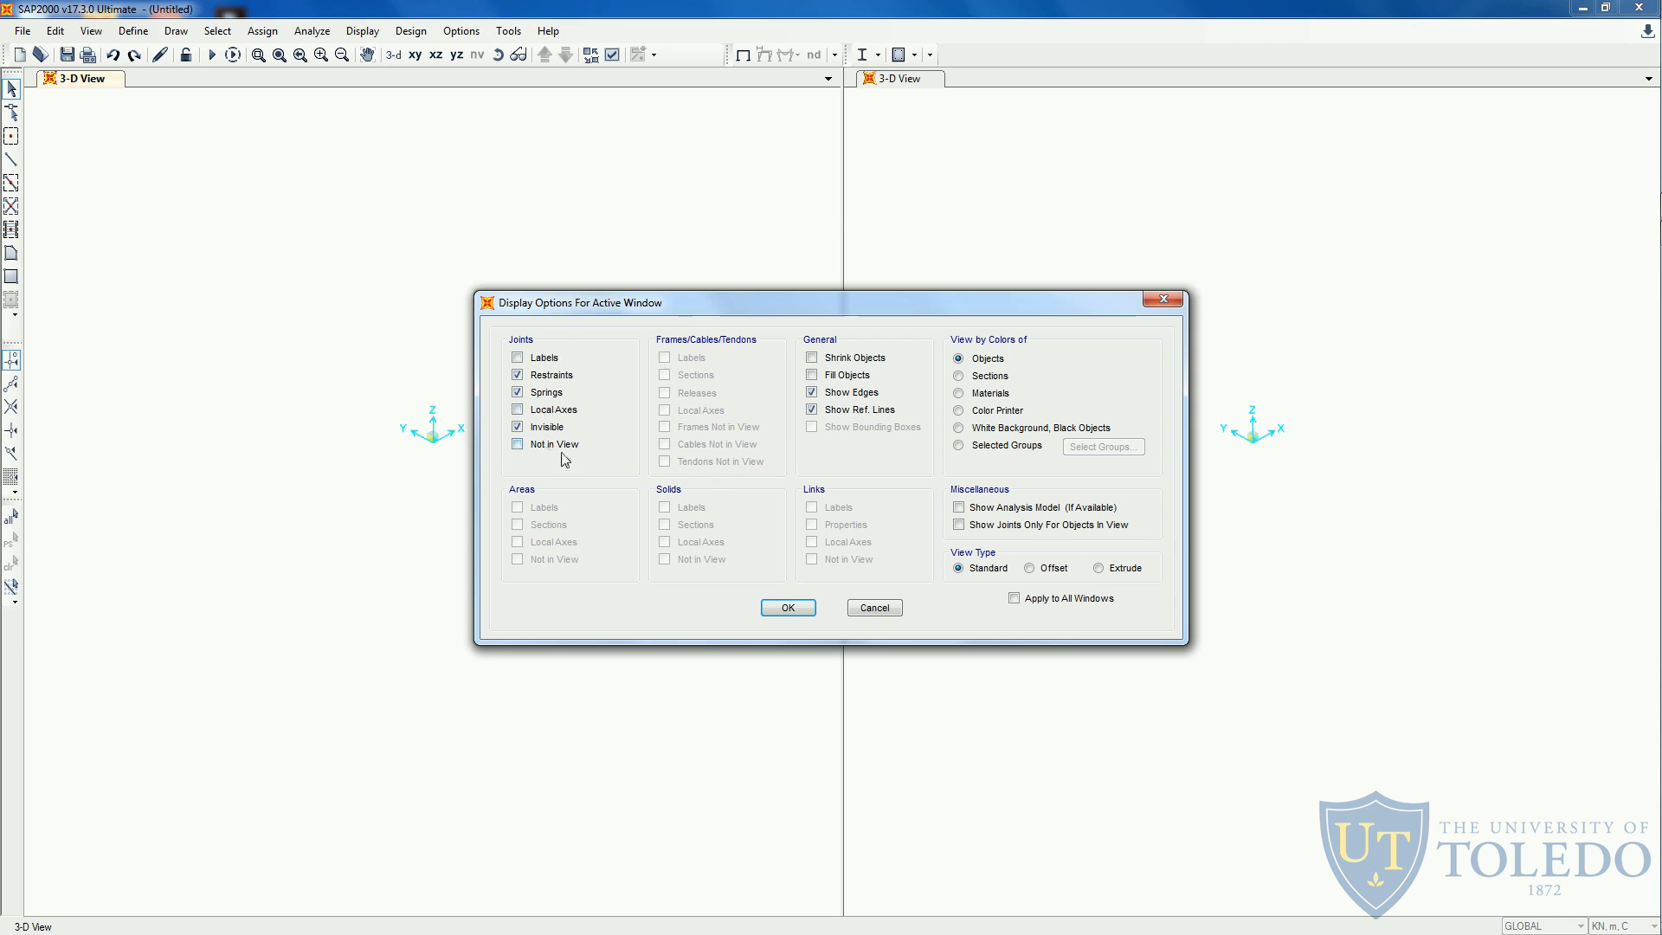
pyautogui.click(518, 374)
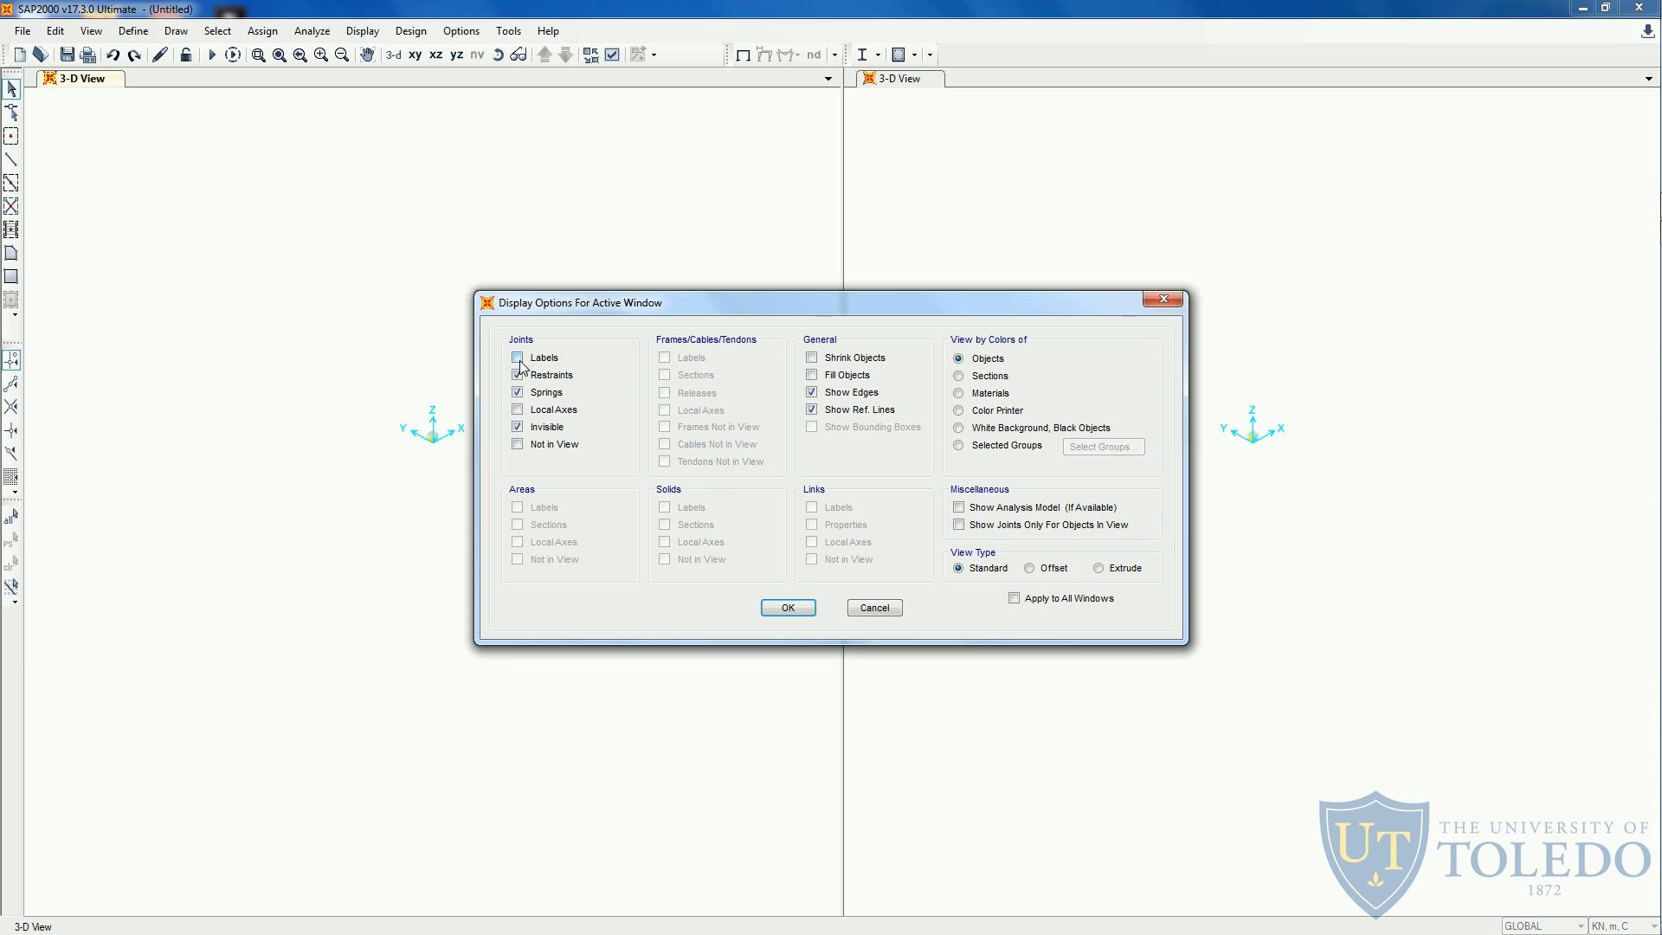
pyautogui.click(518, 357)
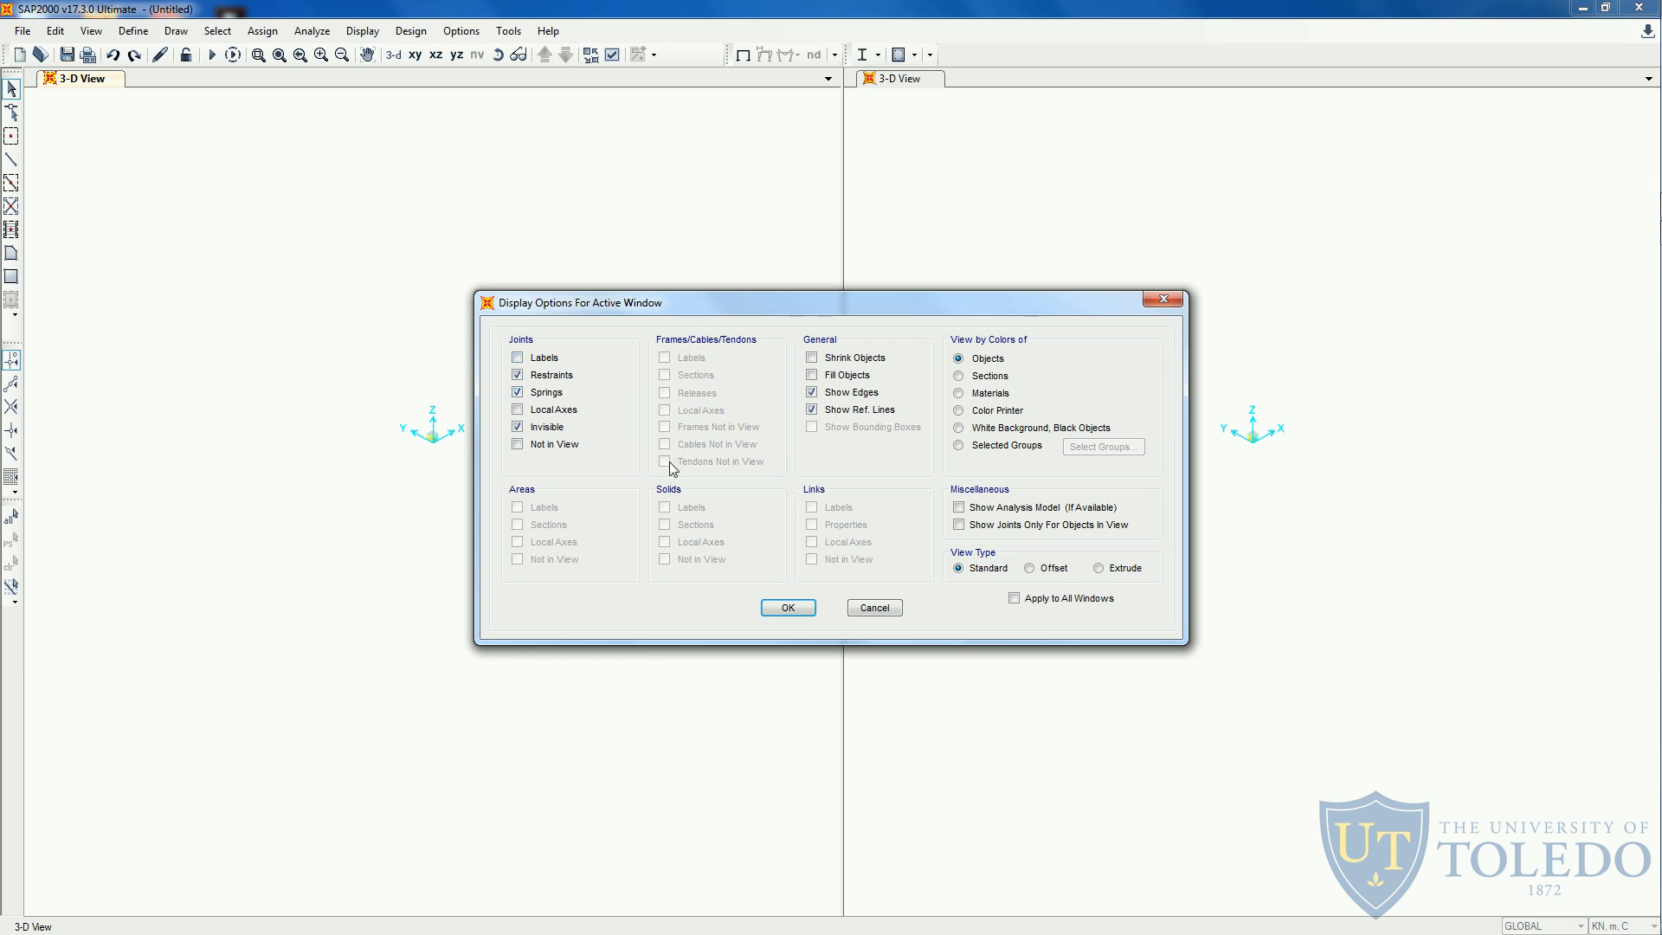
pyautogui.moveTo(738, 469)
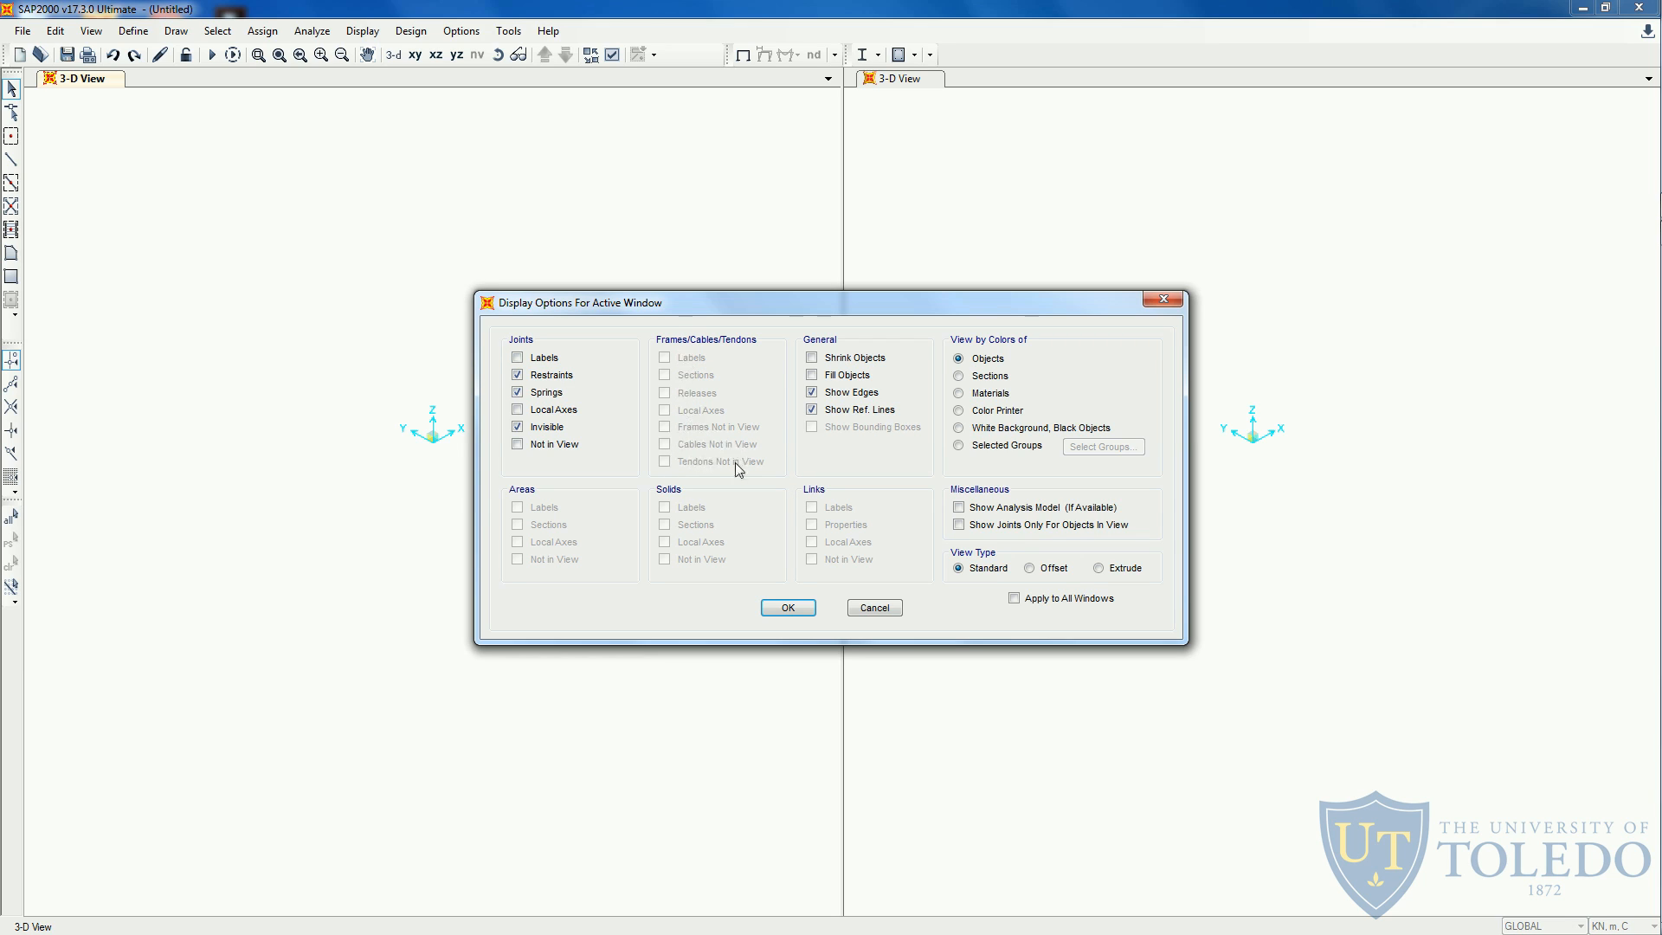
pyautogui.moveTo(760, 350)
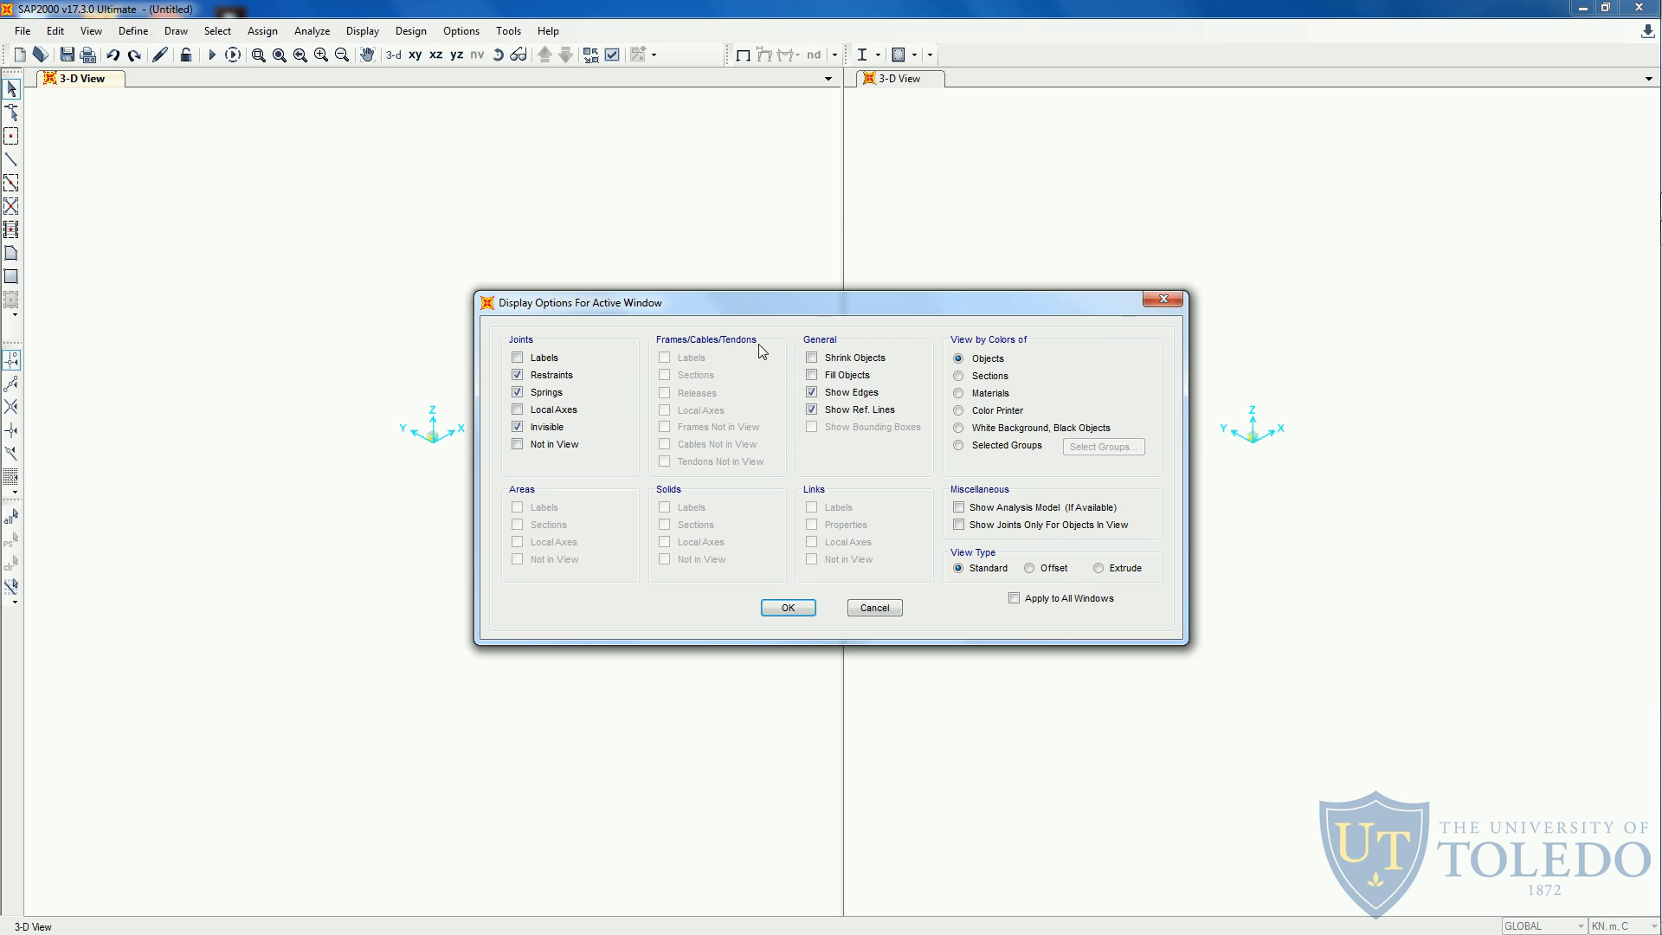
pyautogui.moveTo(1024, 556)
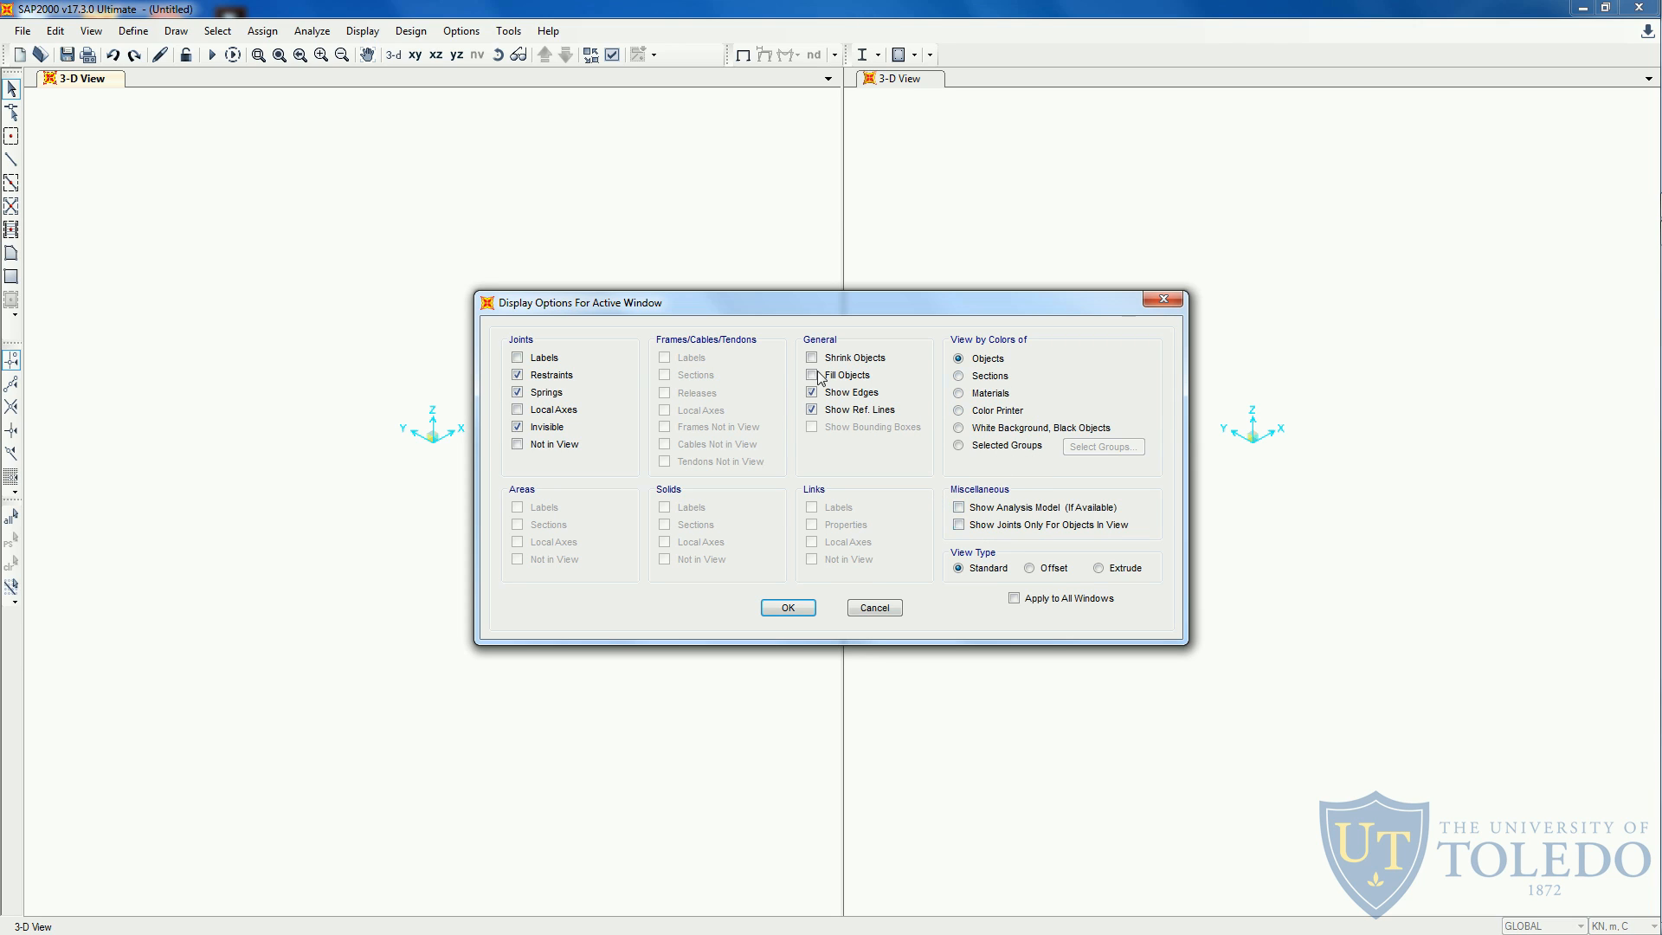
pyautogui.click(788, 607)
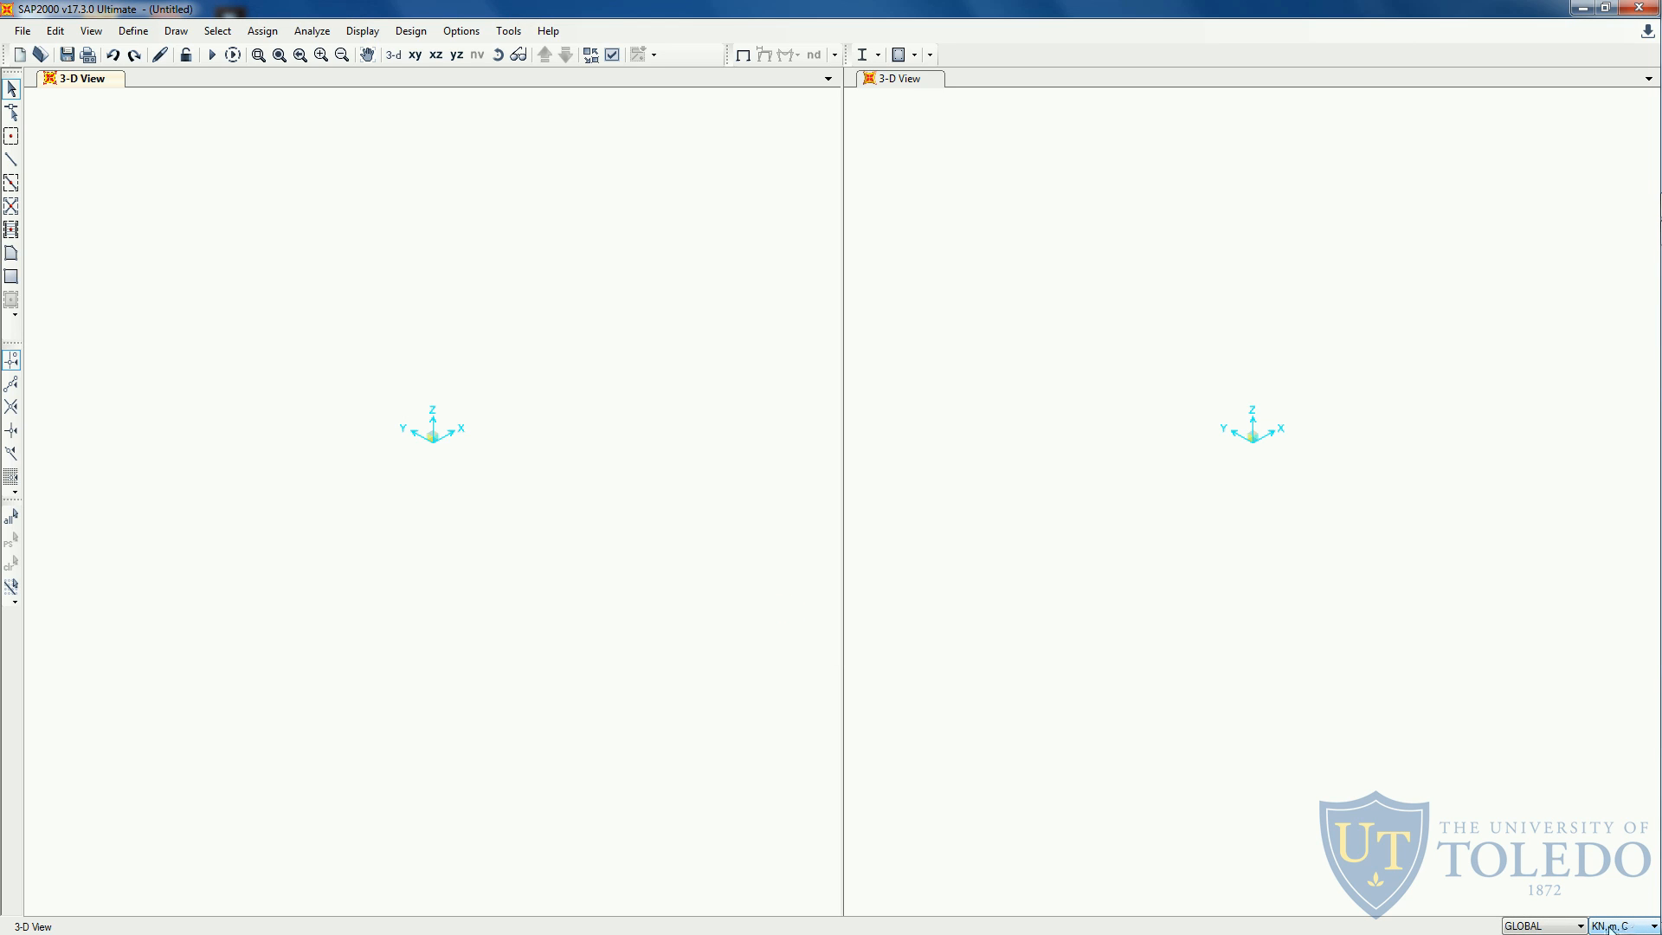
pyautogui.click(1542, 925)
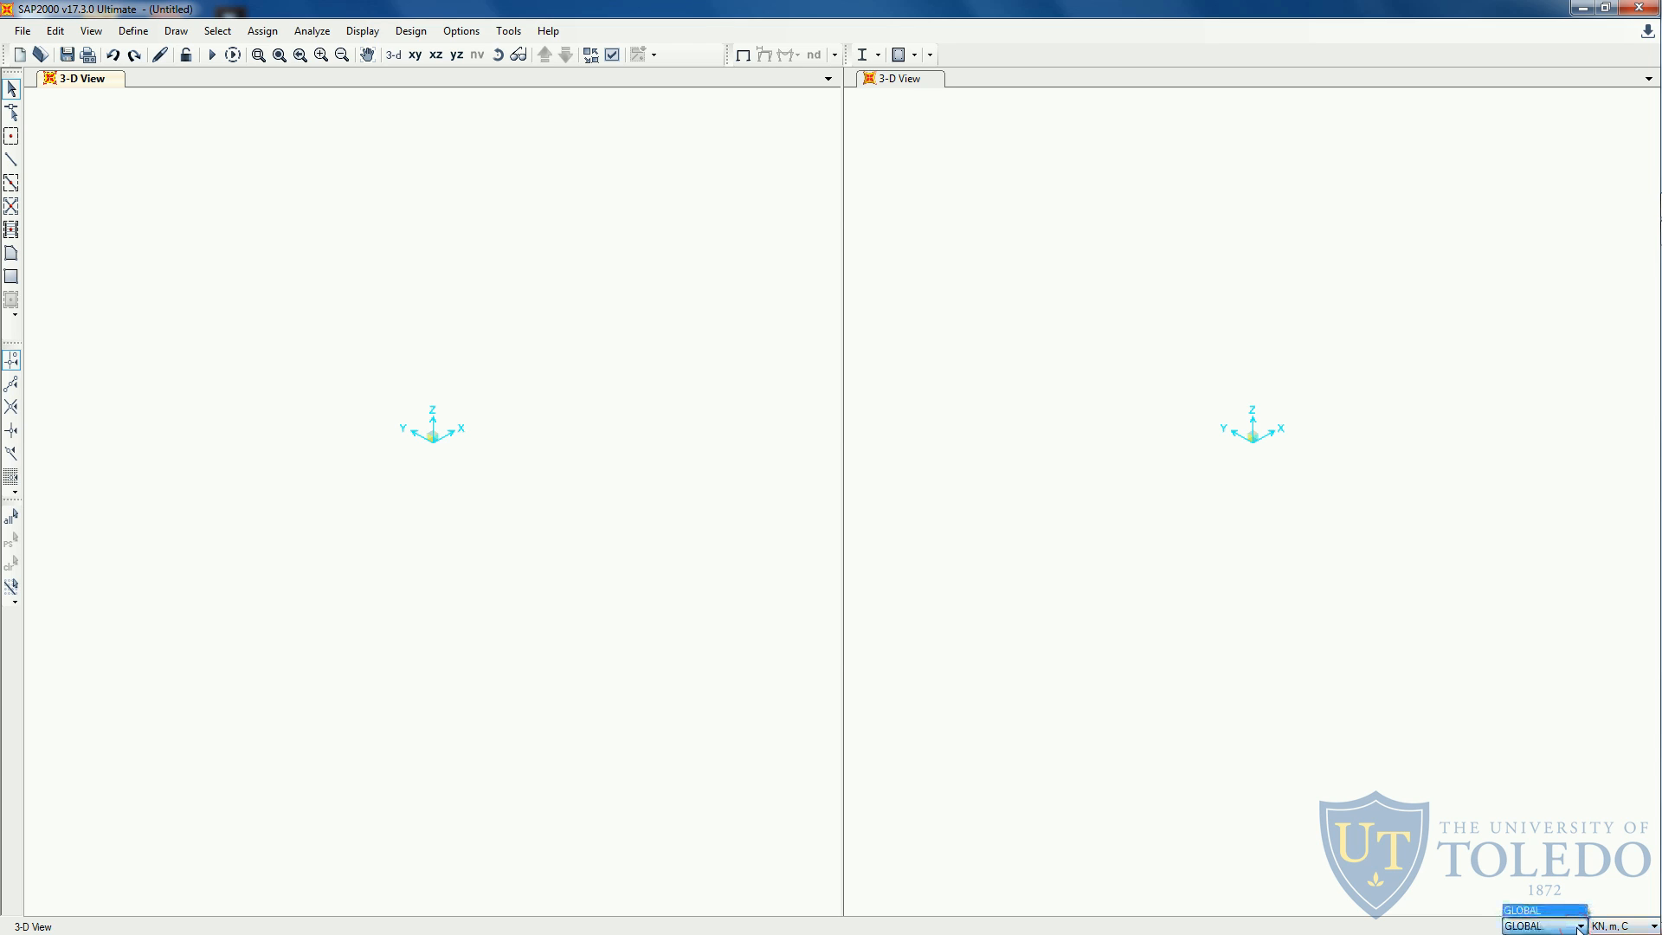
pyautogui.click(1578, 925)
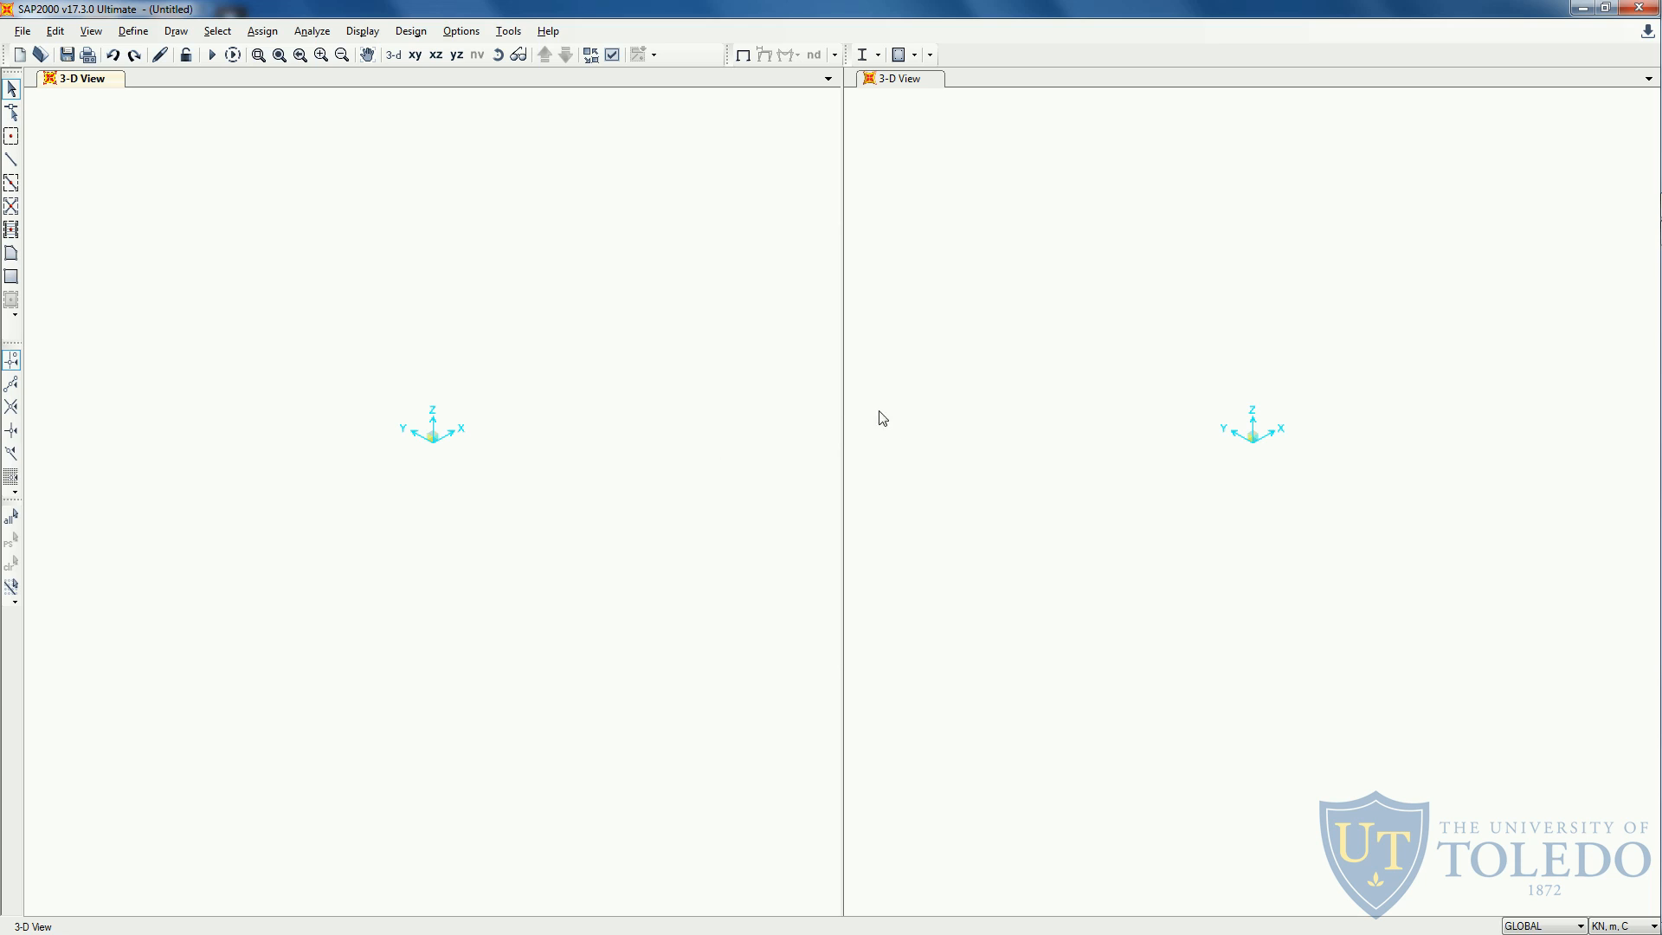
pyautogui.moveTo(837, 415)
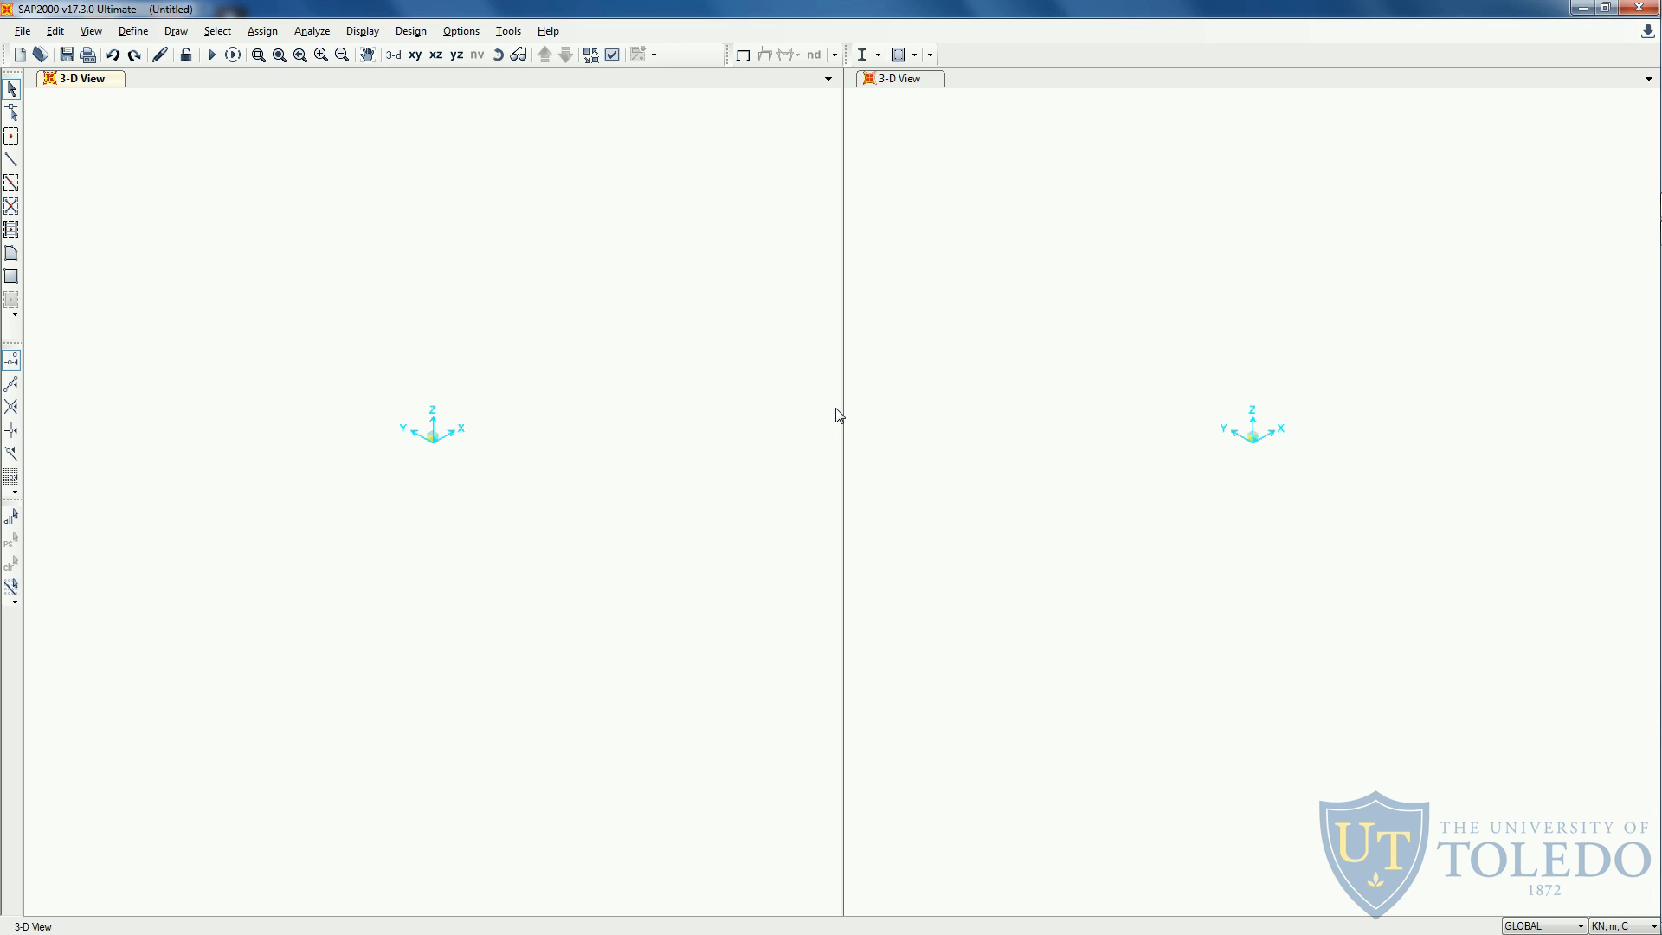
pyautogui.moveTo(996, 613)
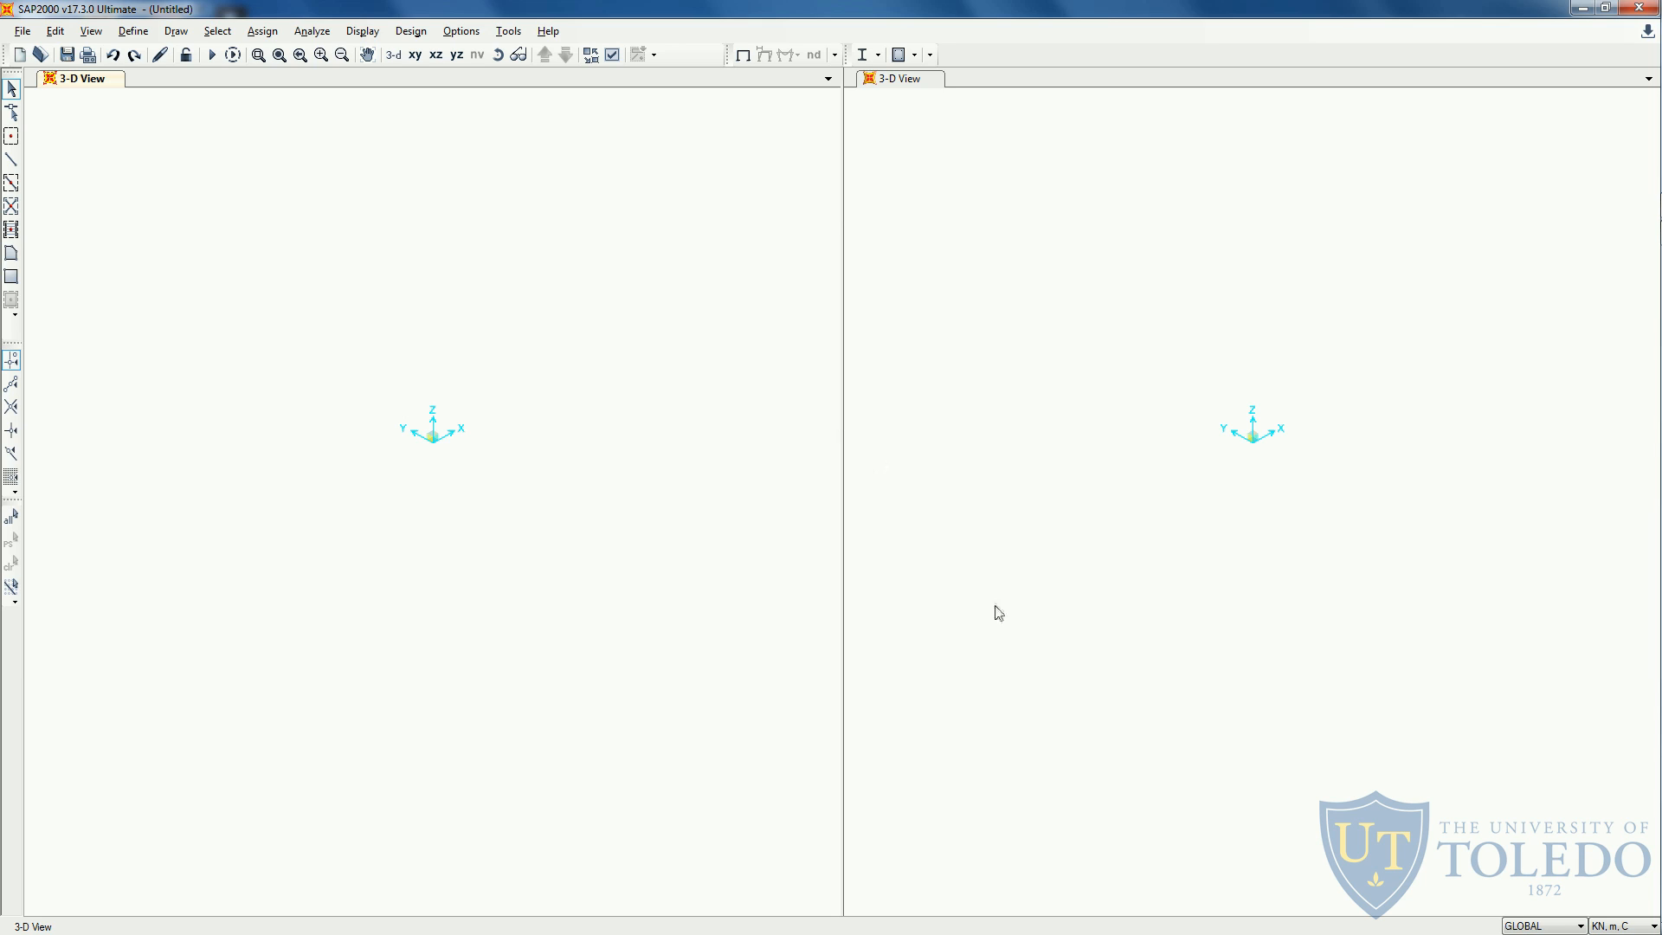
pyautogui.moveTo(1187, 472)
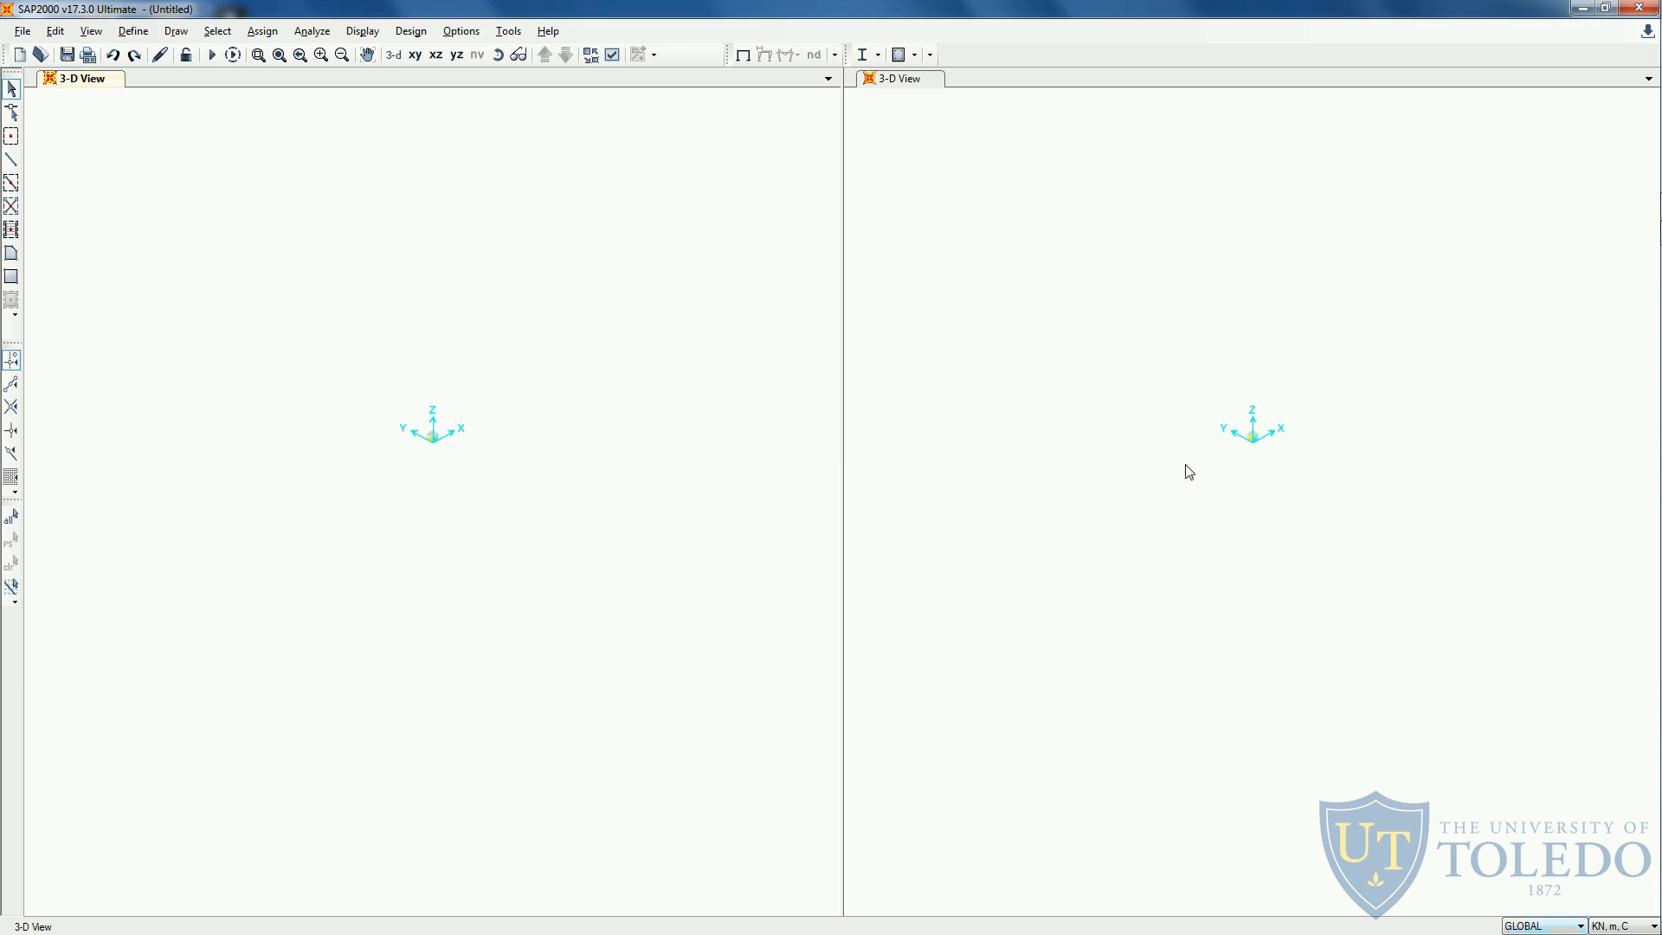
pyautogui.moveTo(1224, 445)
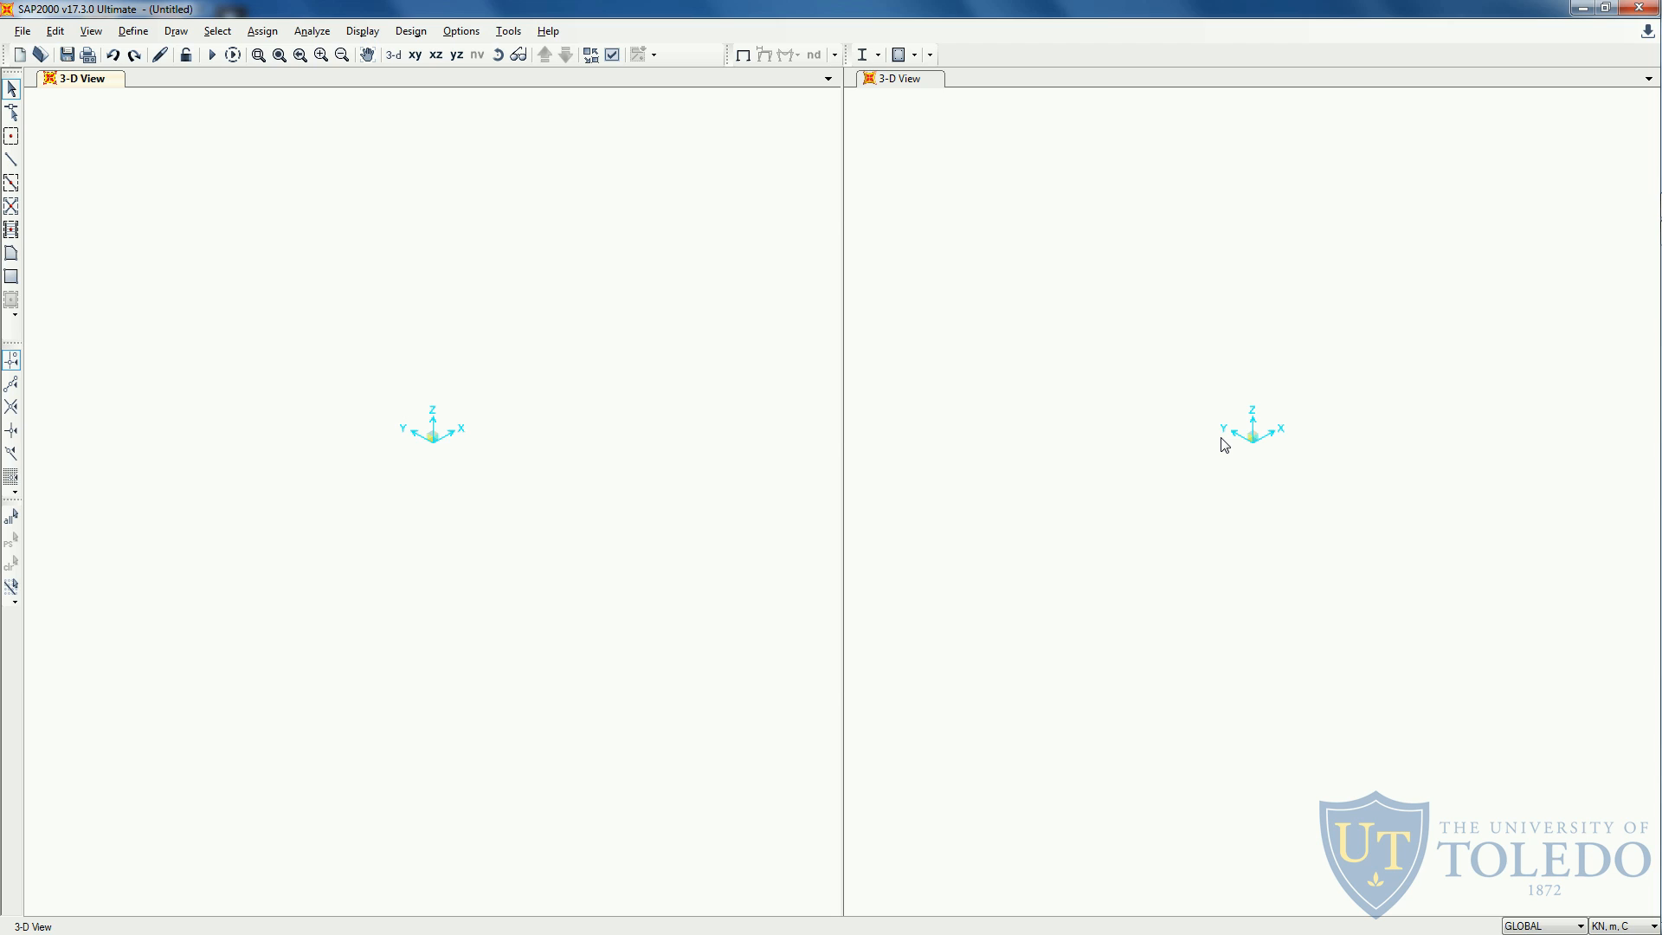
pyautogui.moveTo(1303, 388)
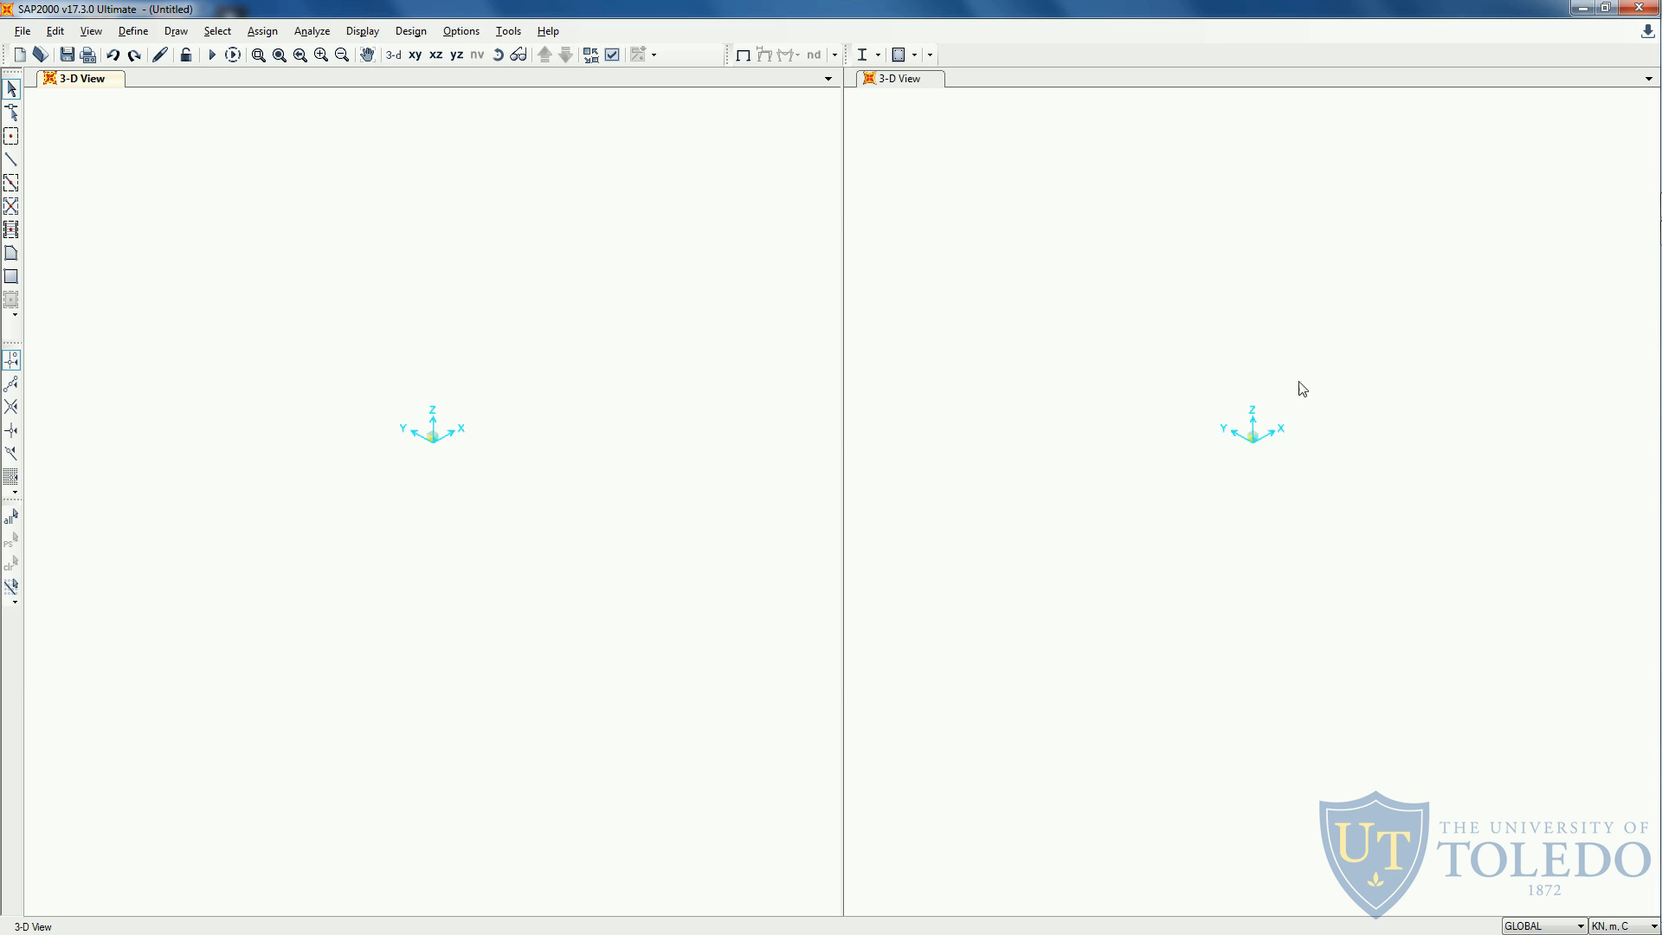
pyautogui.moveTo(1325, 417)
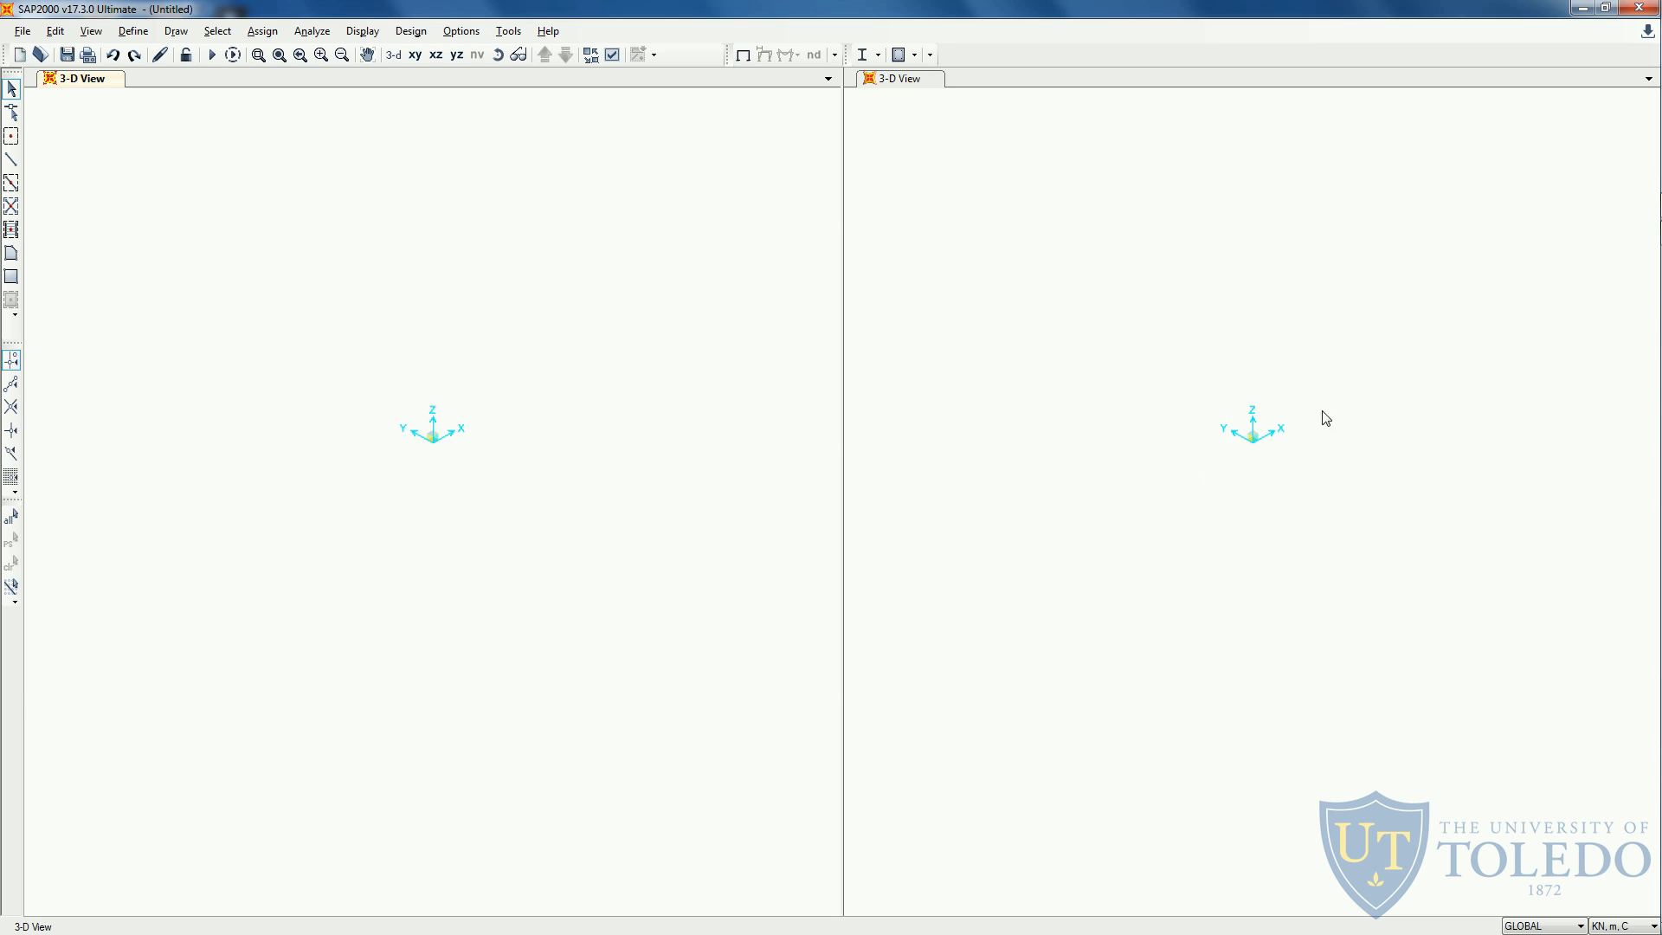
pyautogui.moveTo(1215, 427)
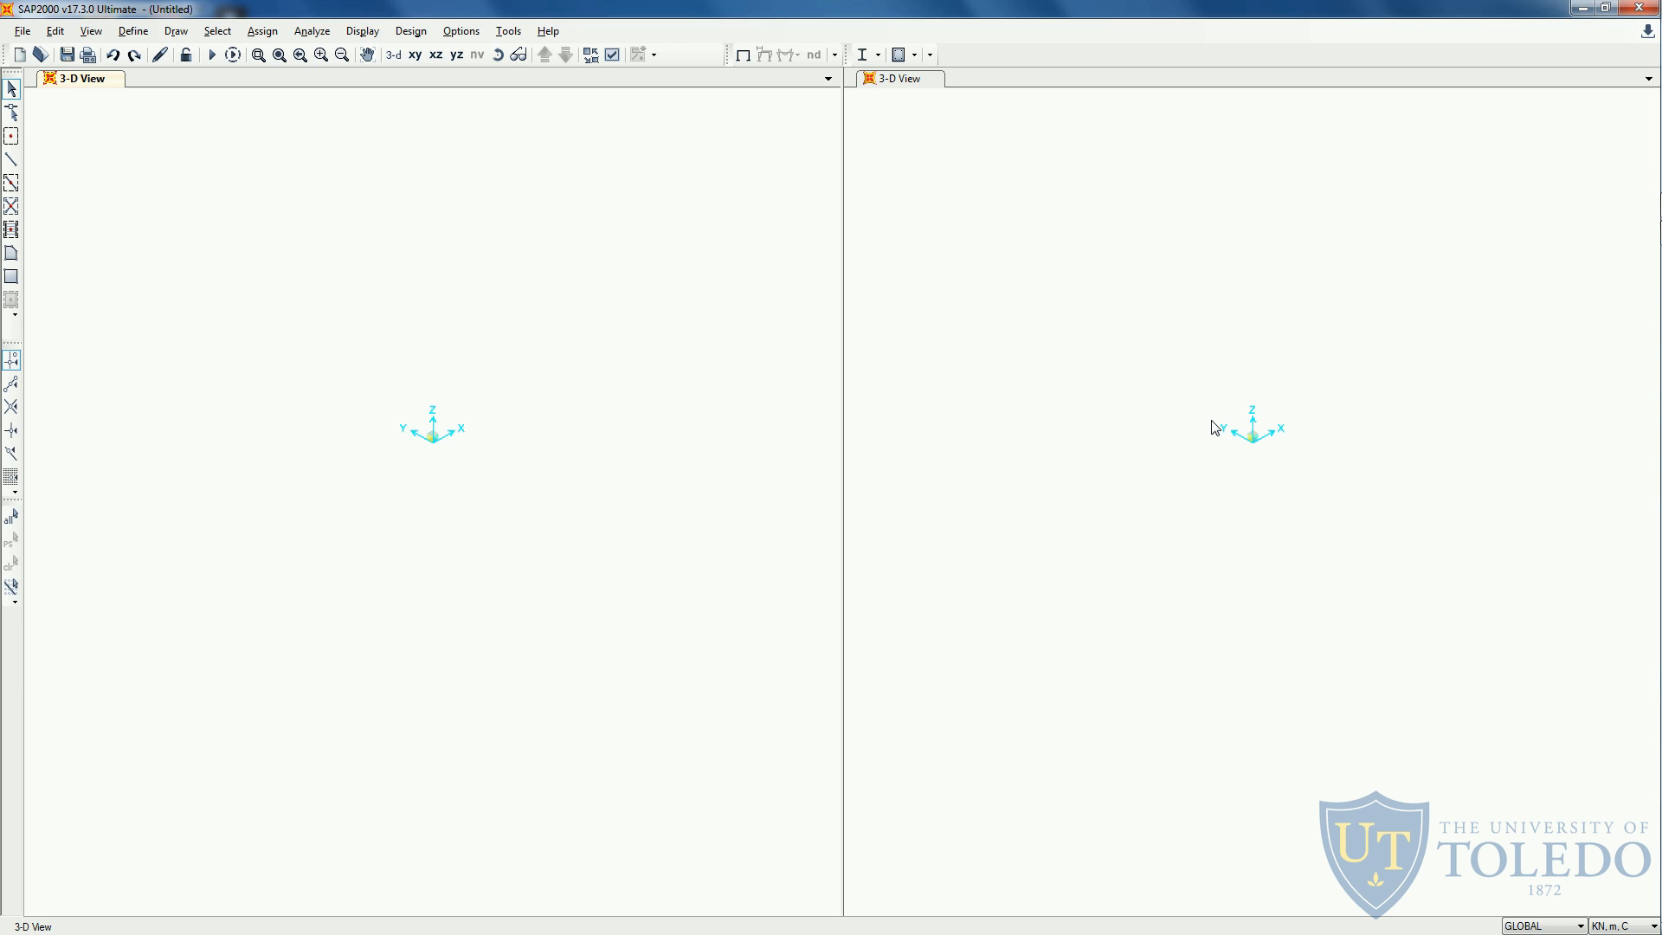
pyautogui.moveTo(1258, 397)
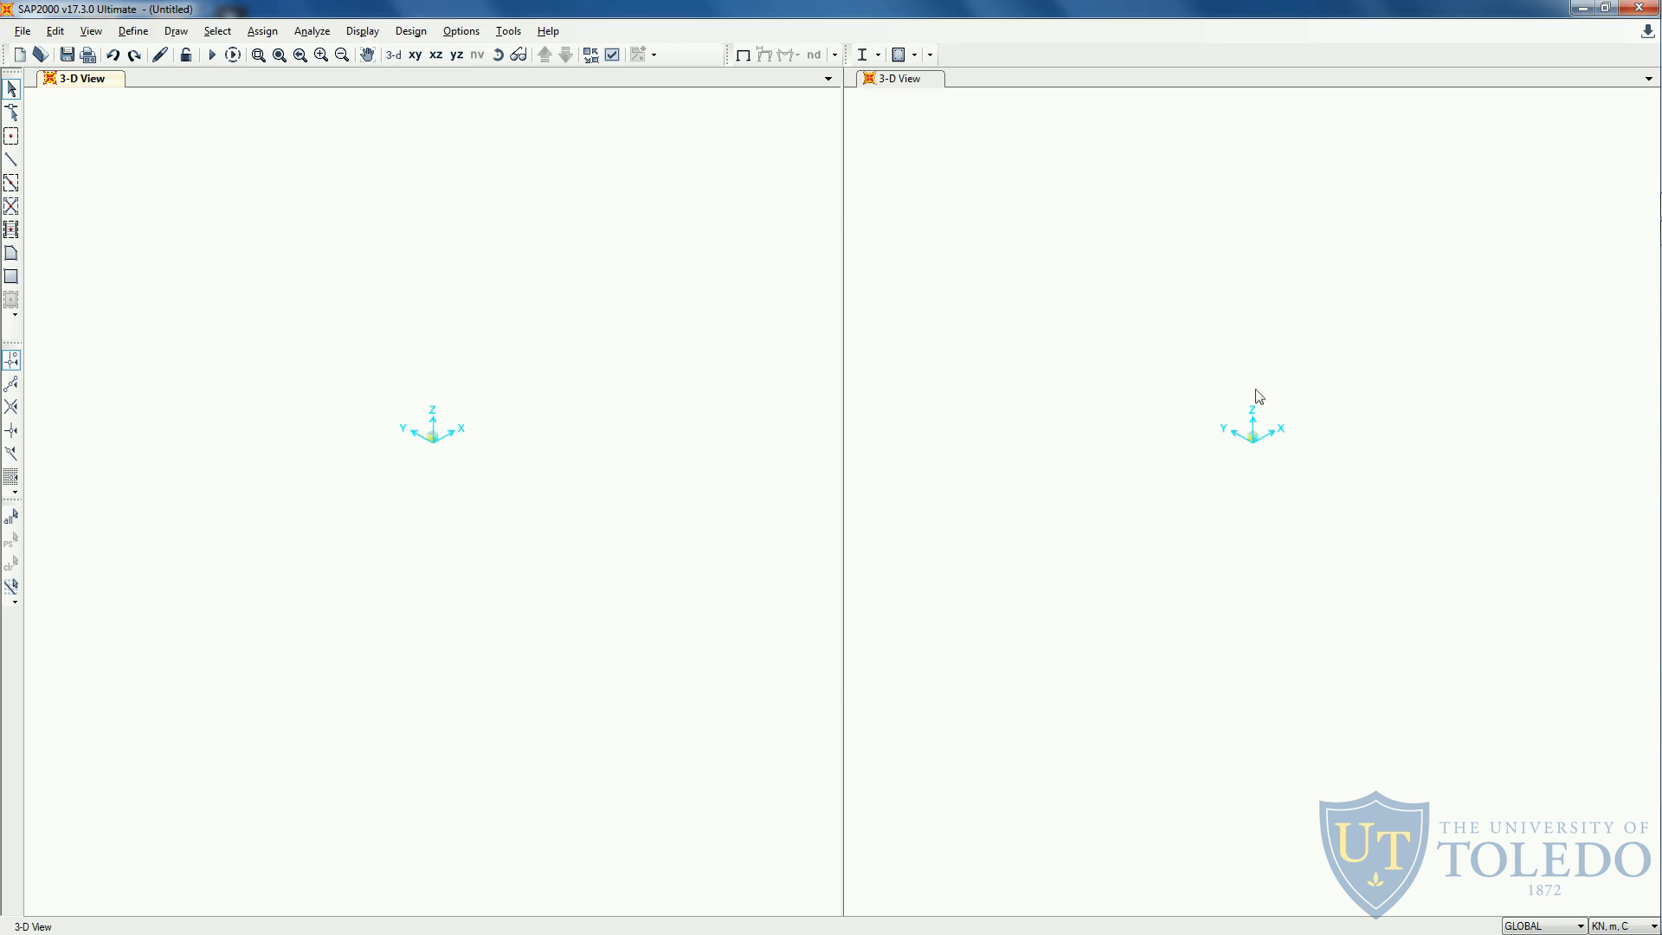
pyautogui.moveTo(1271, 444)
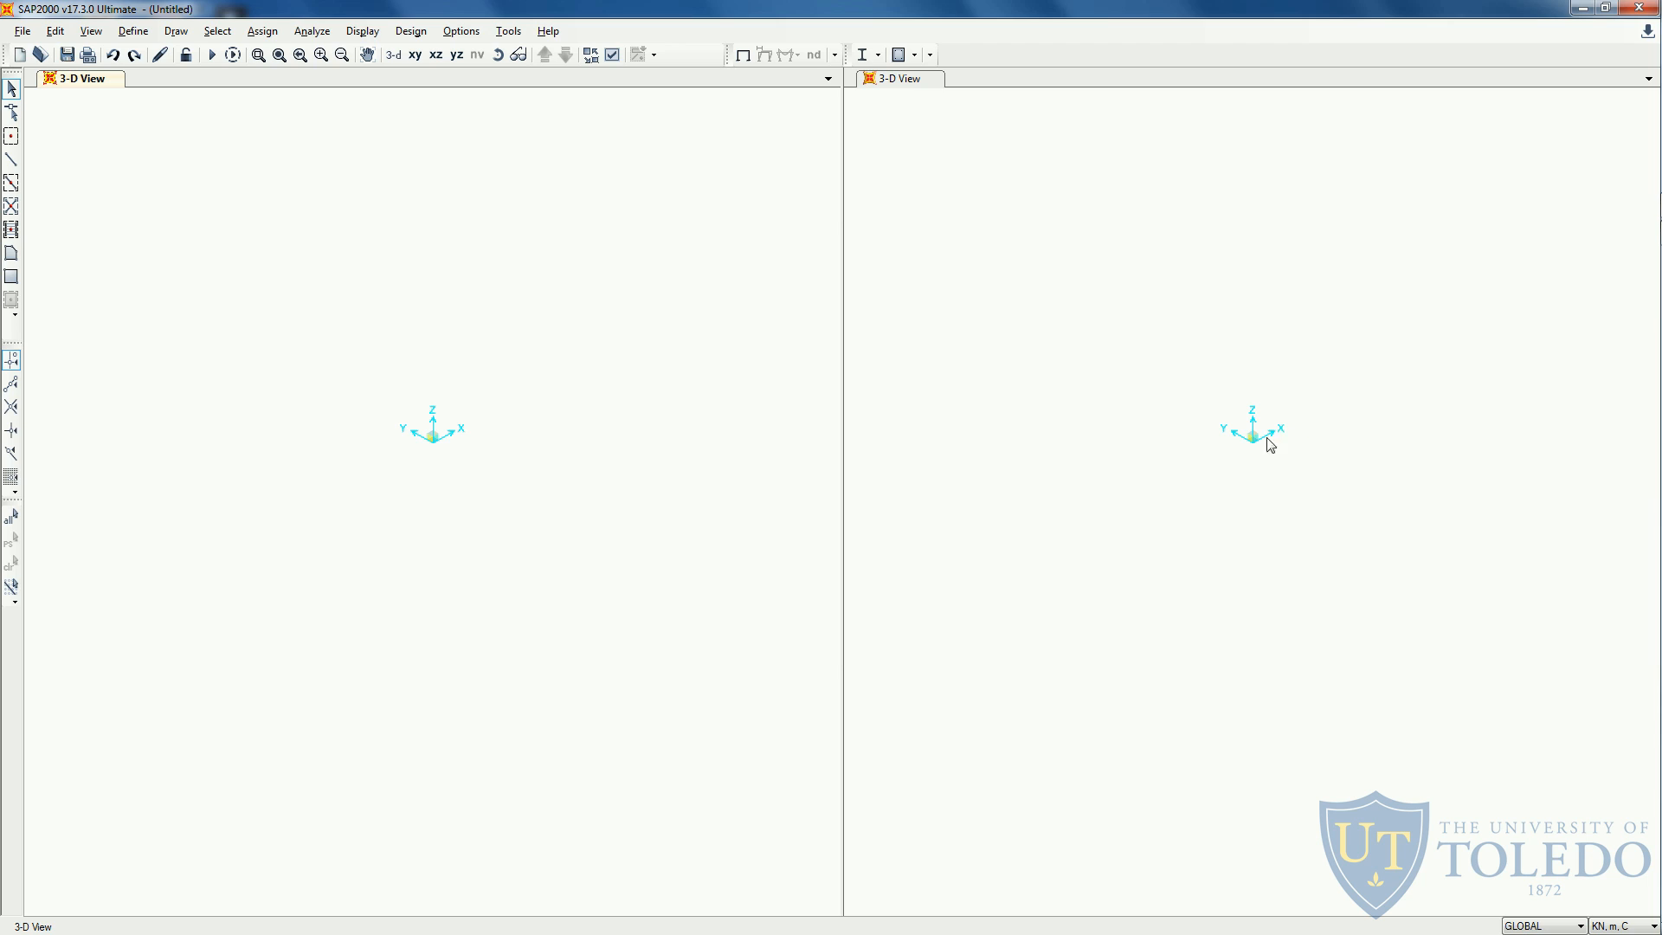
pyautogui.moveTo(1257, 449)
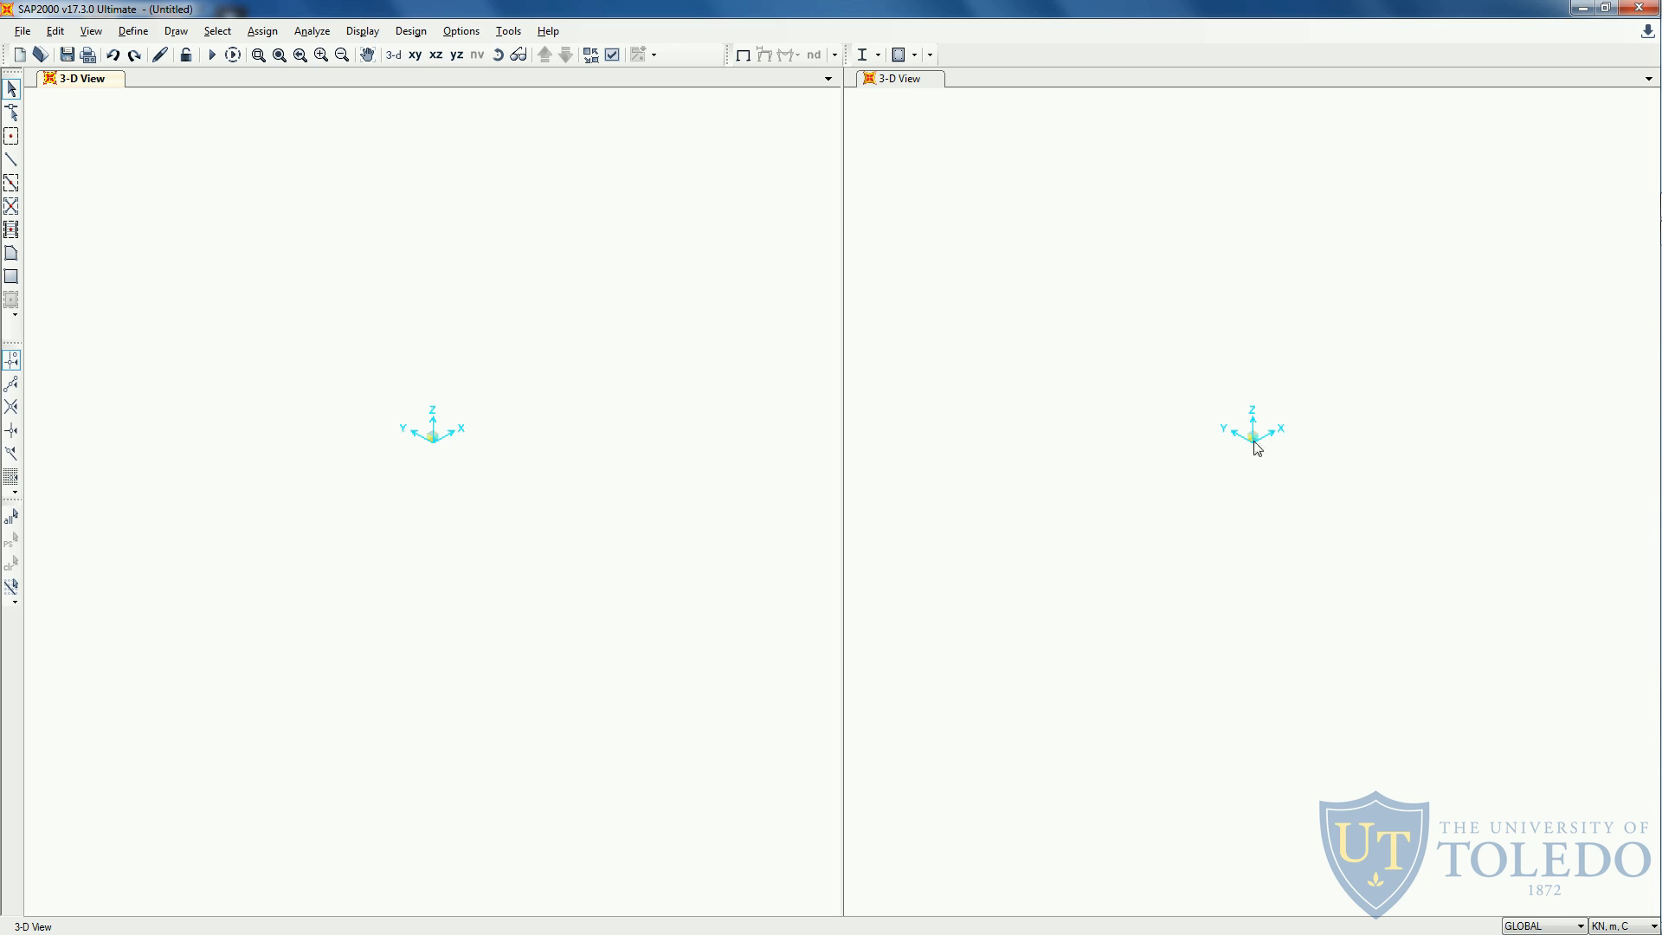
pyautogui.moveTo(1258, 424)
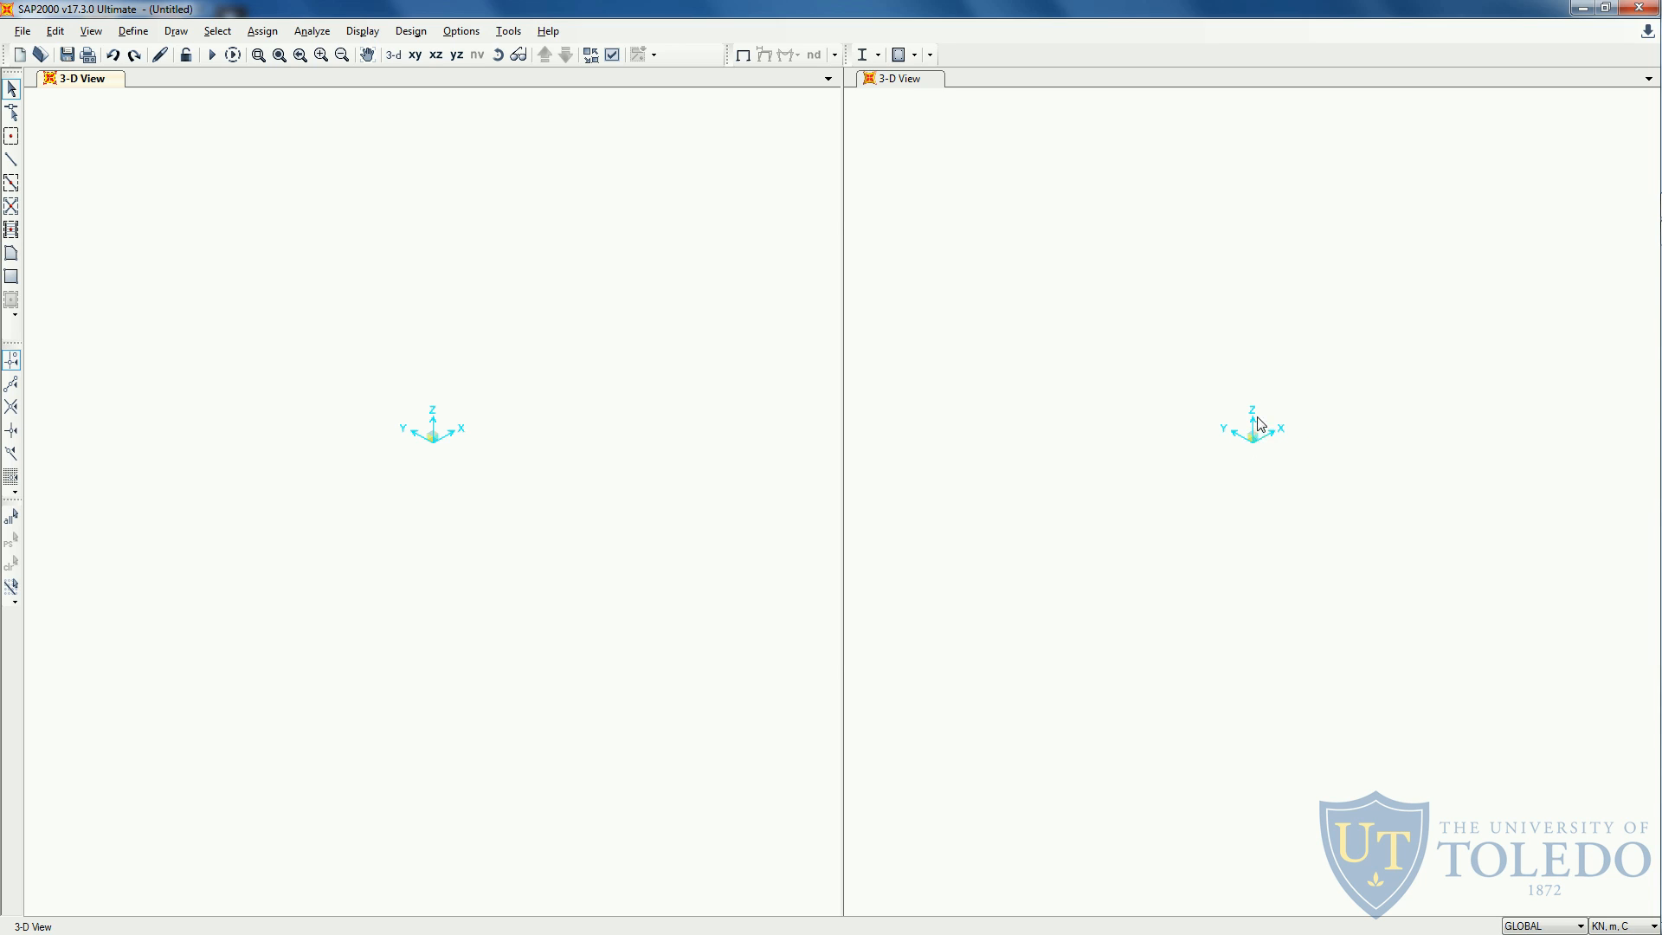
pyautogui.moveTo(1255, 447)
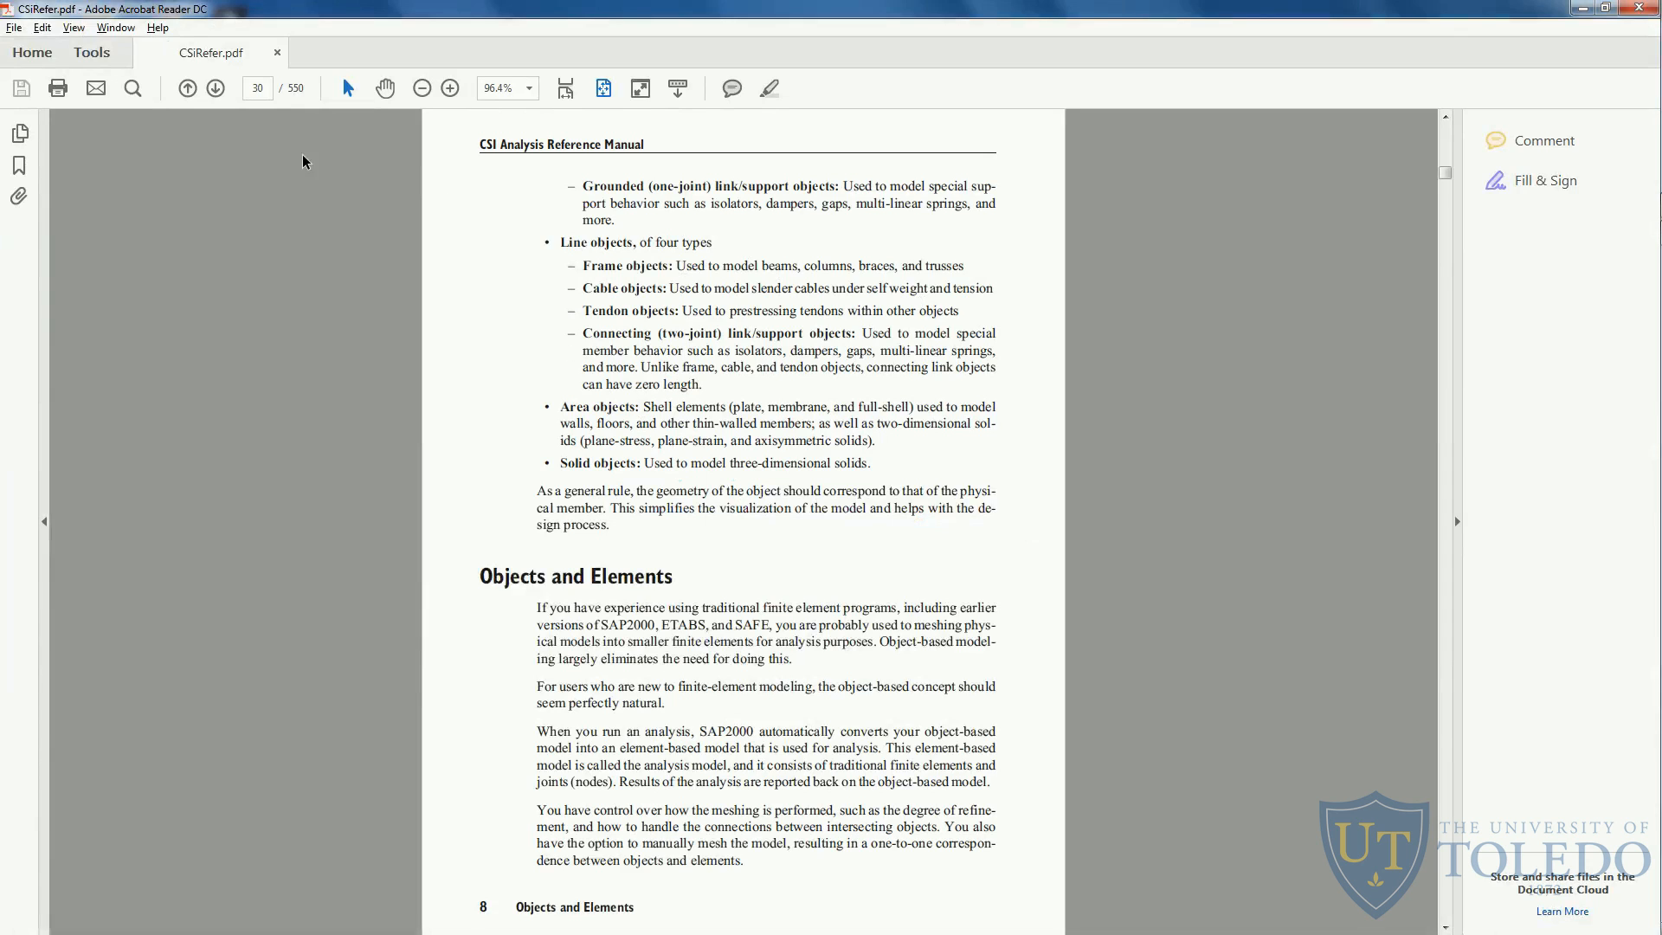
# Jump to page 131 to view Figure 26 on frame element coordinate angles.
pyautogui.click(257, 88)
pyautogui.write('131')
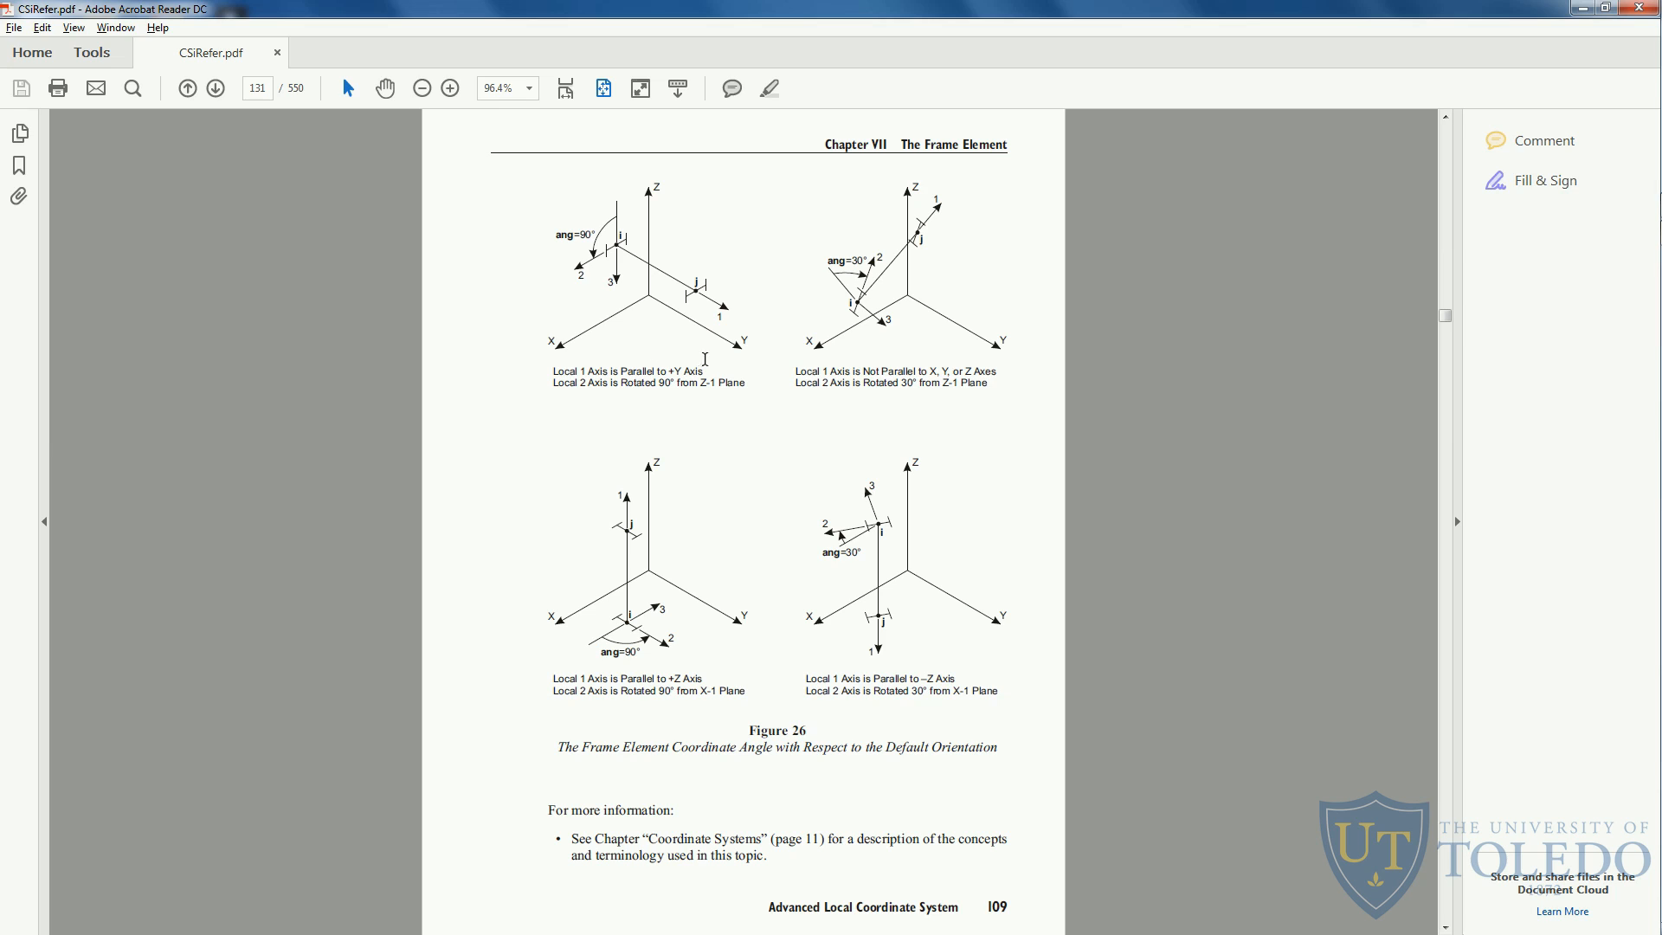
pyautogui.doubleClick(954, 145)
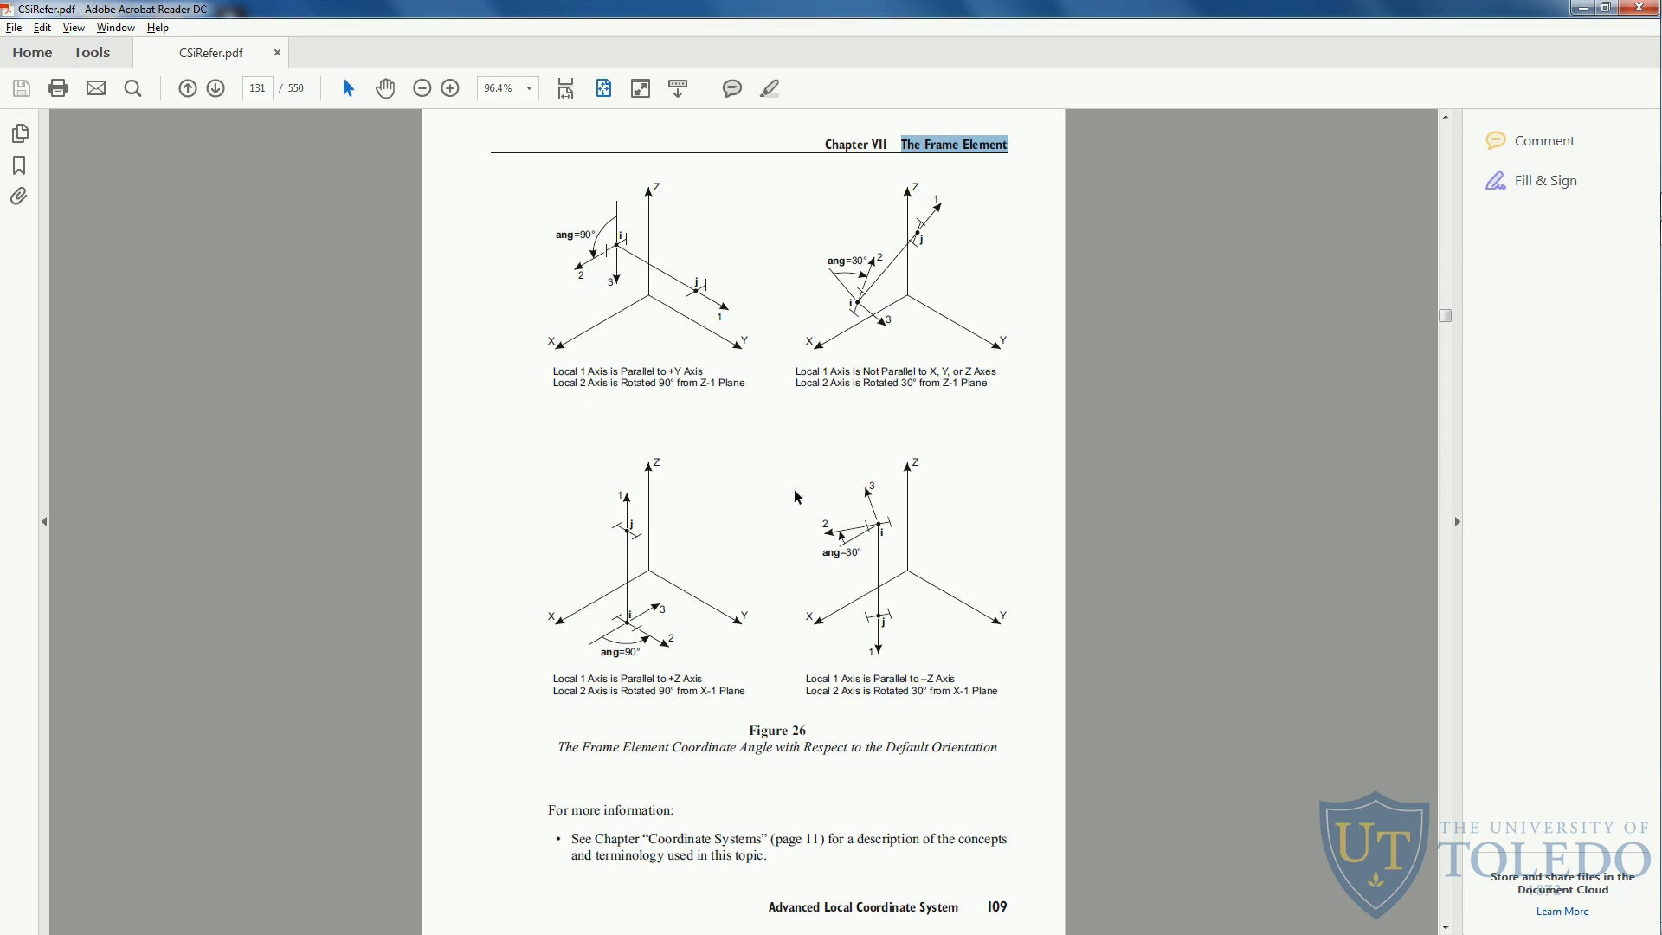
pyautogui.click(187, 88)
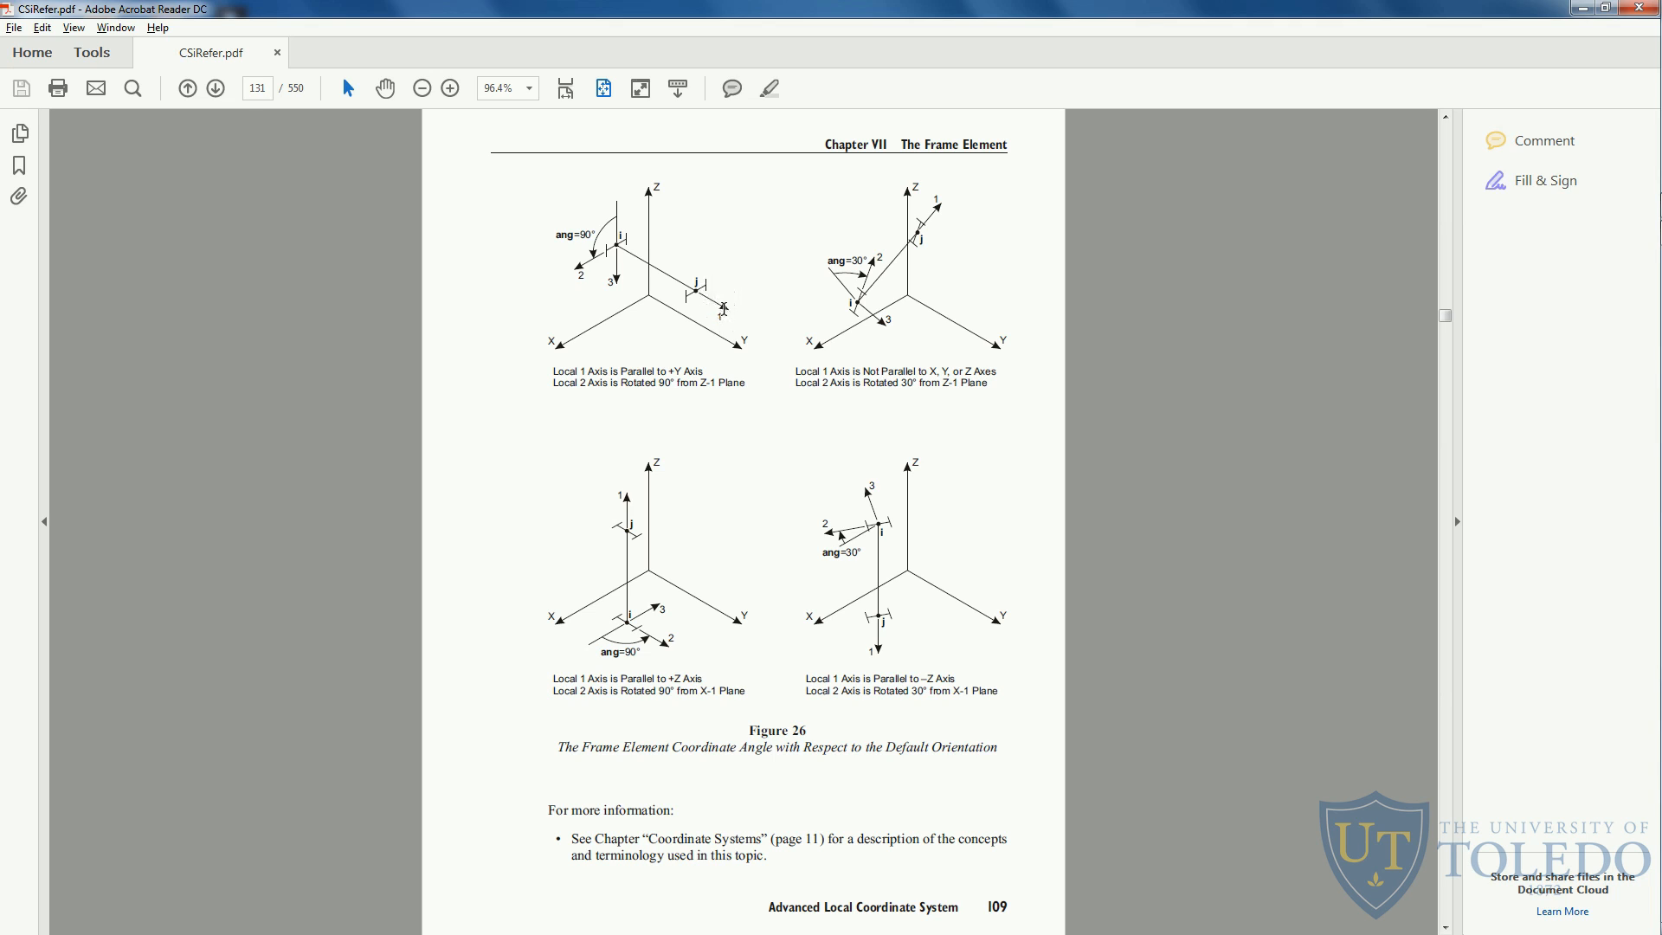
pyautogui.moveTo(721, 311)
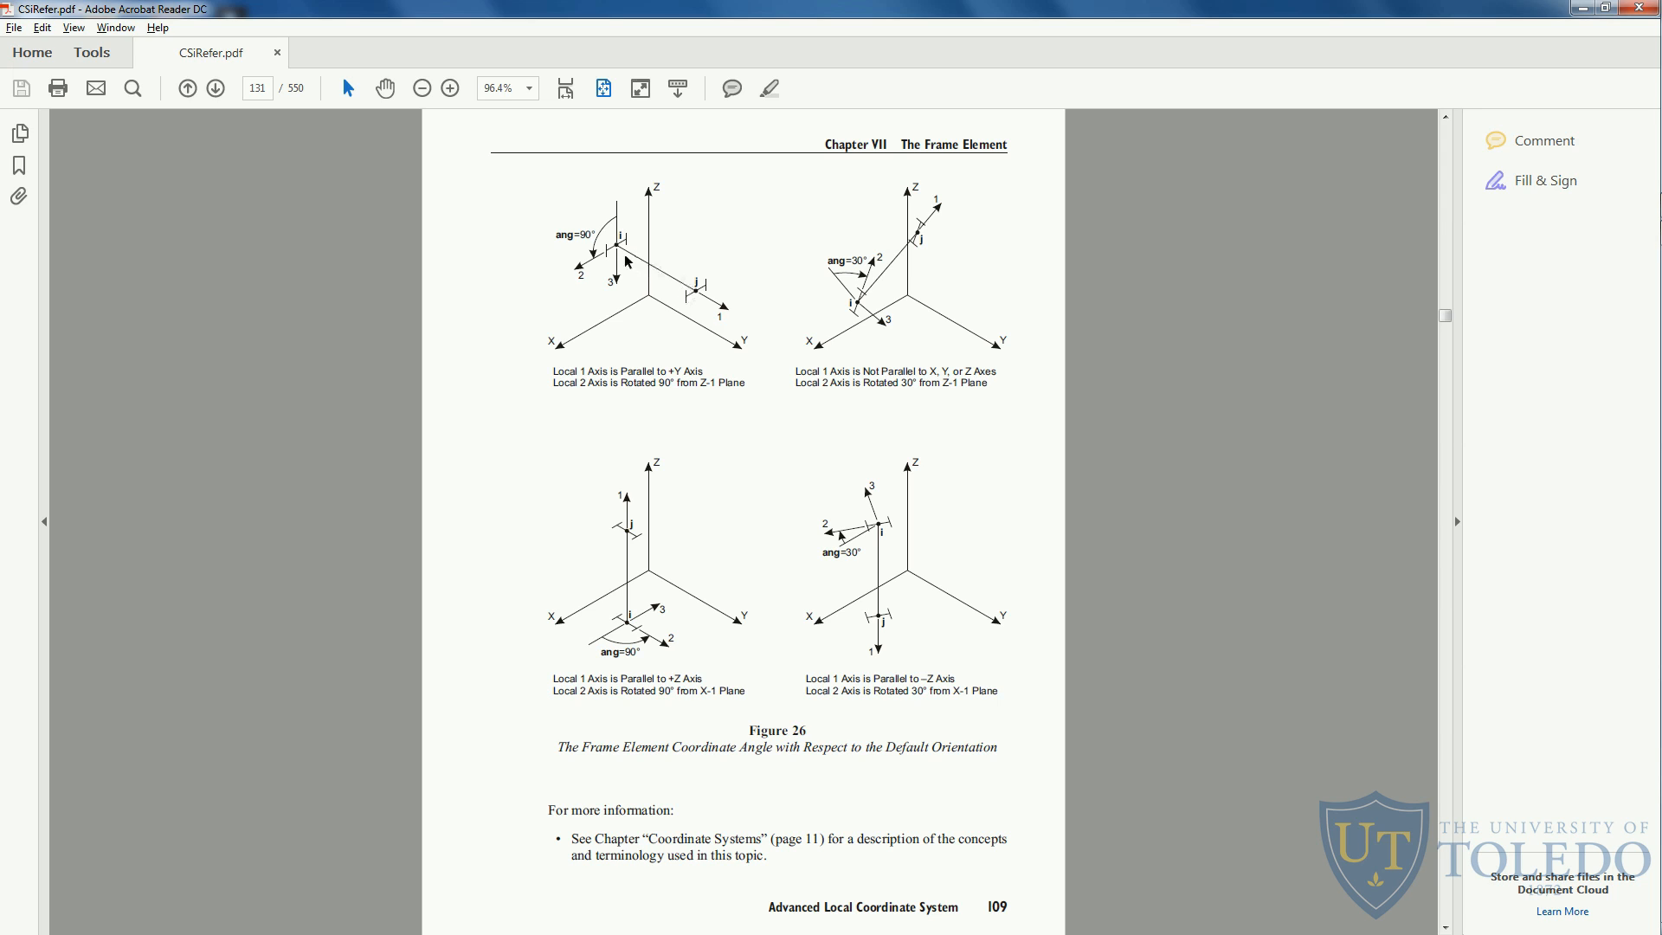
pyautogui.moveTo(696, 287)
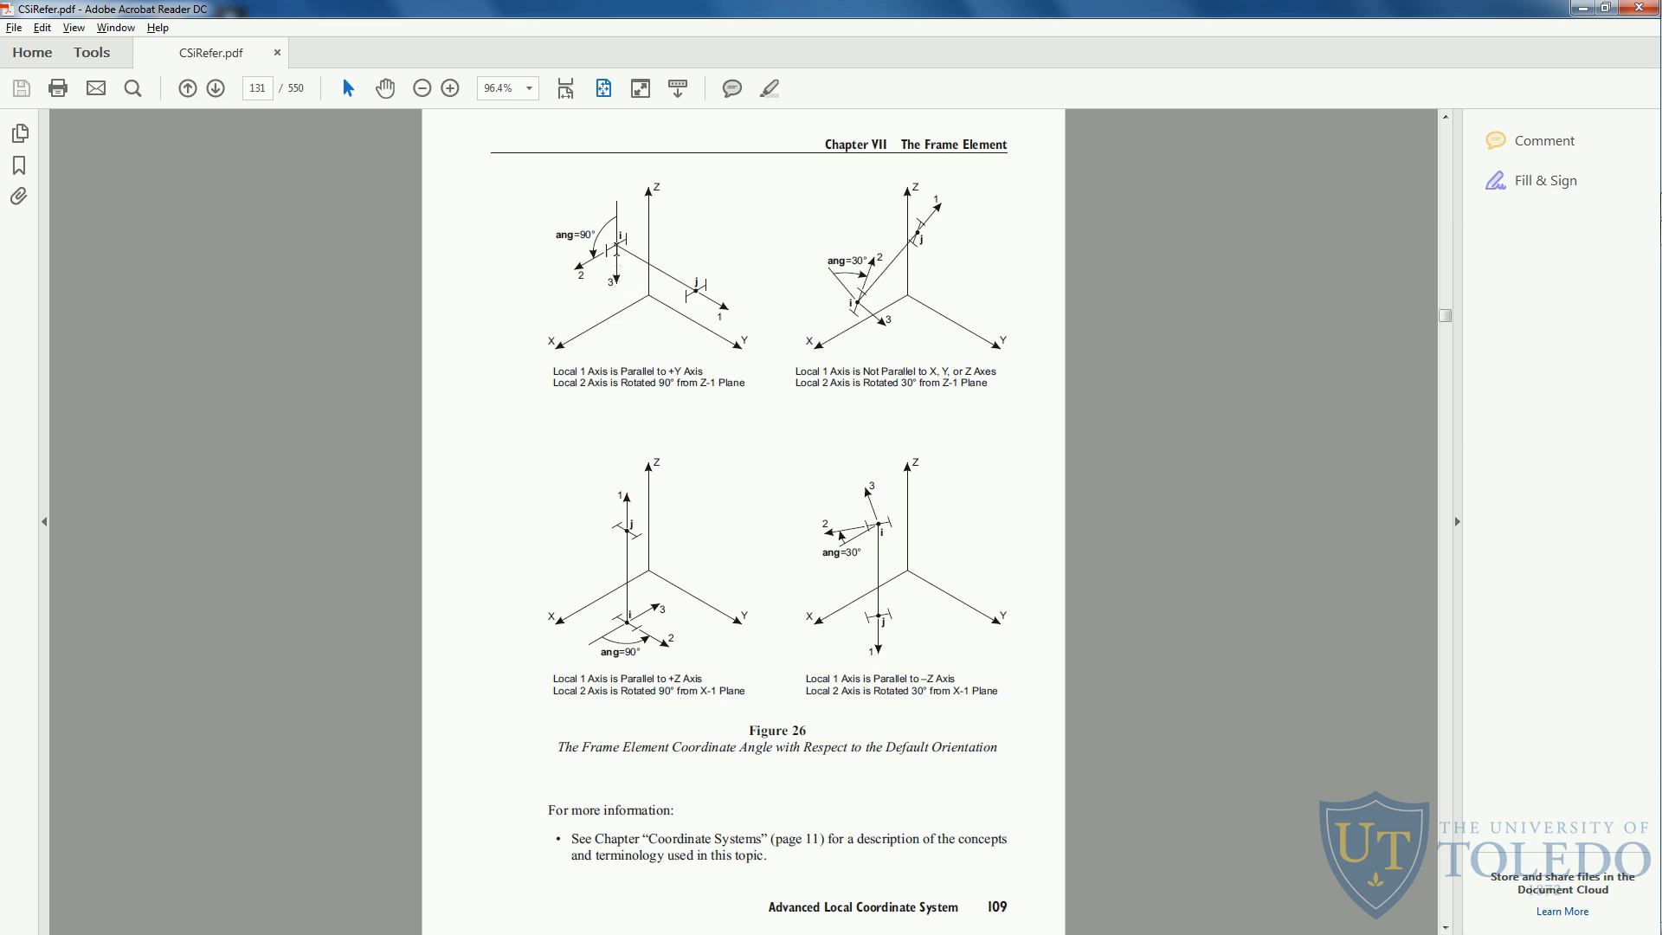
pyautogui.moveTo(657, 273)
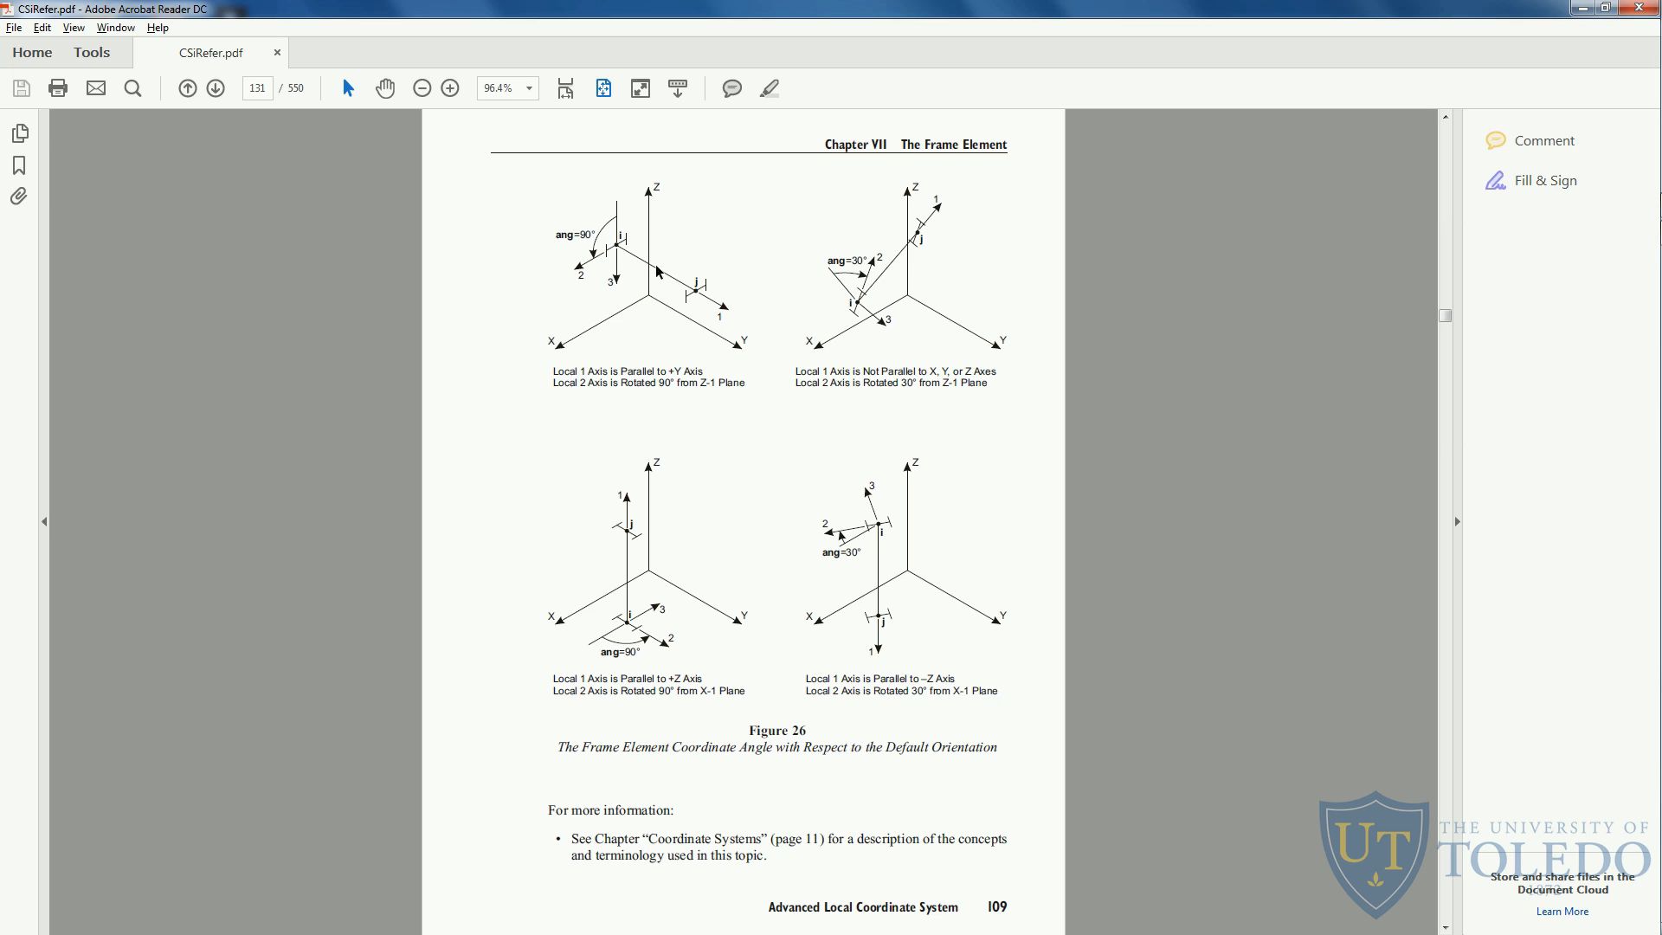
pyautogui.moveTo(709, 308)
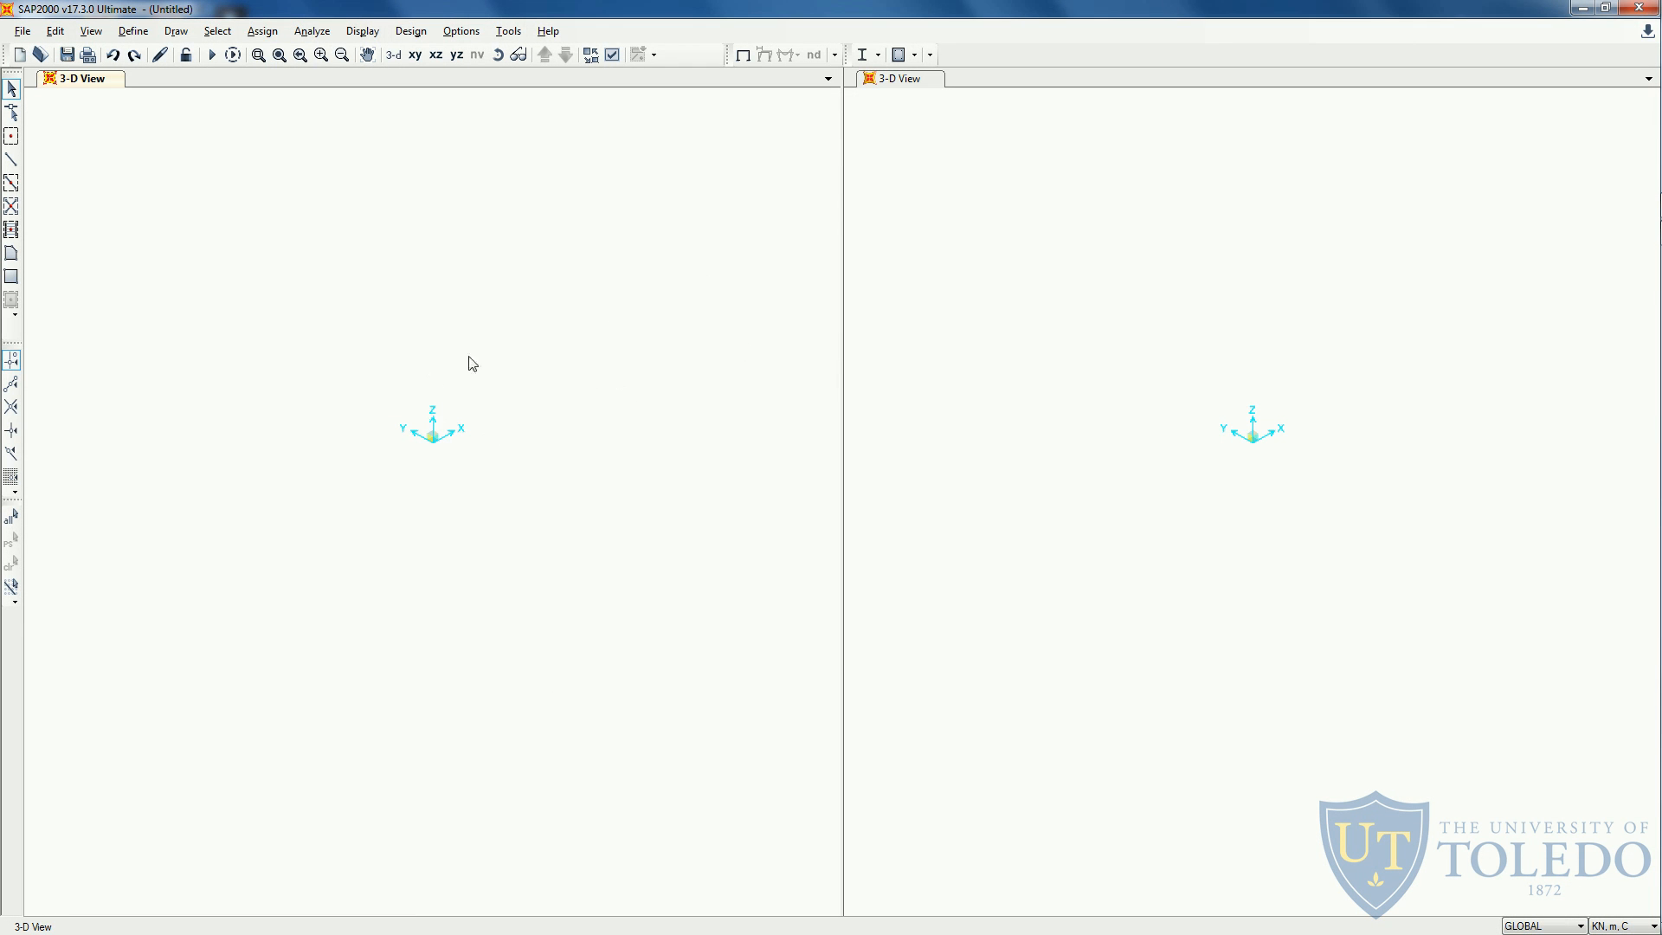
pyautogui.moveTo(676, 466)
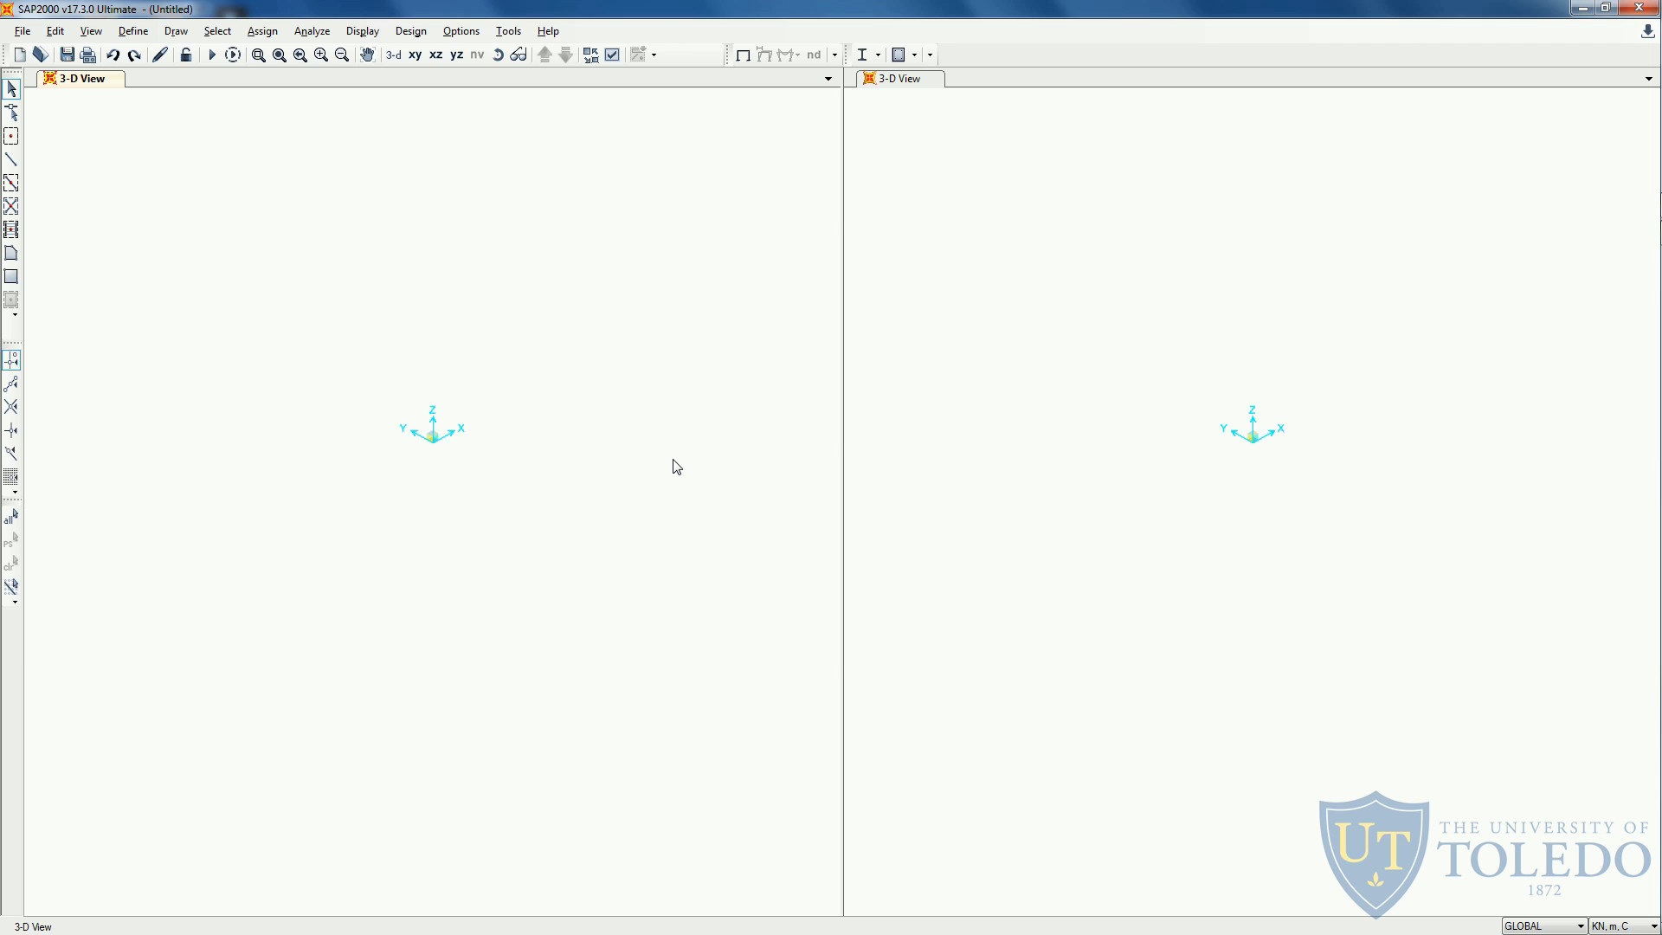
pyautogui.moveTo(556, 449)
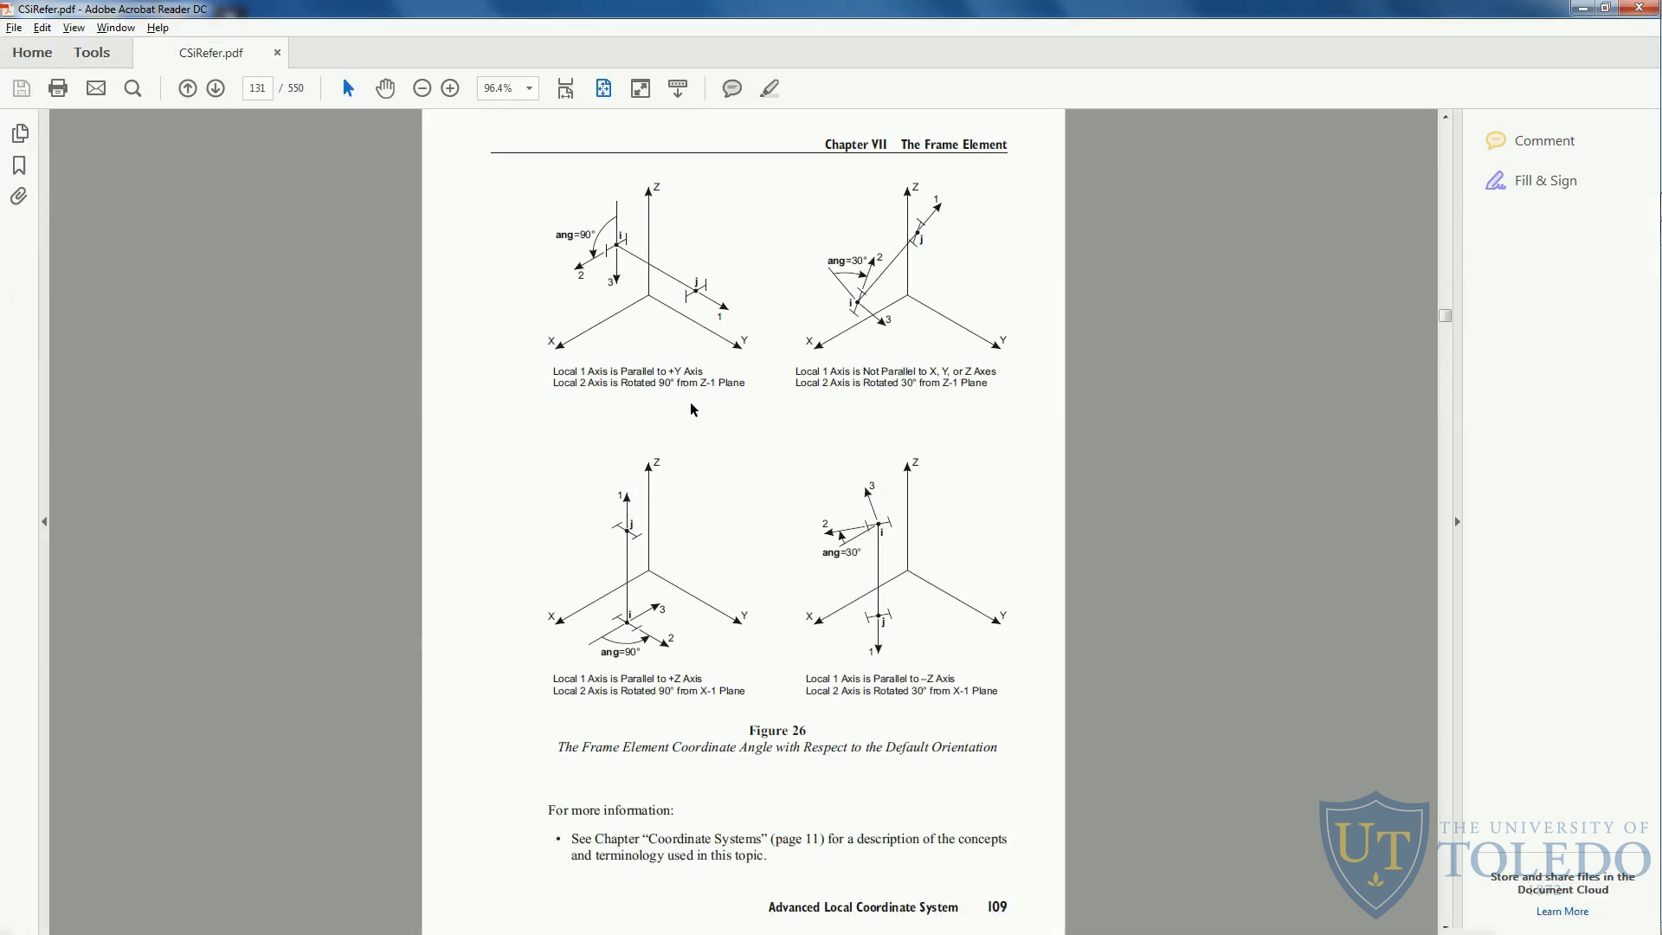
pyautogui.moveTo(696, 255)
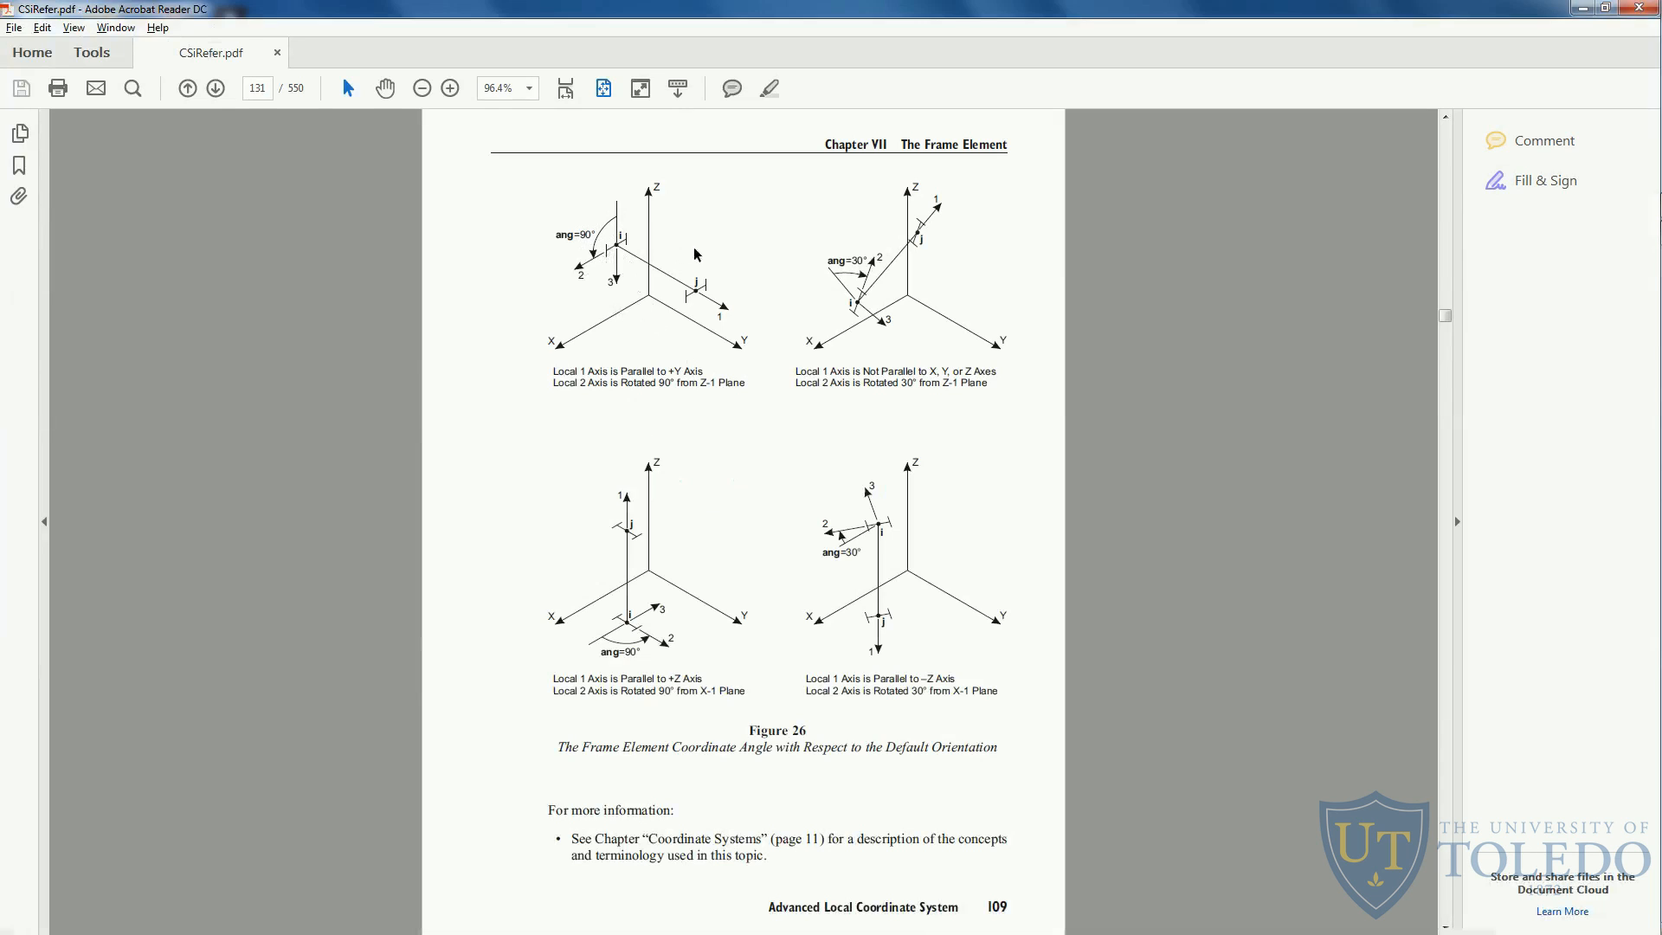
pyautogui.moveTo(733, 449)
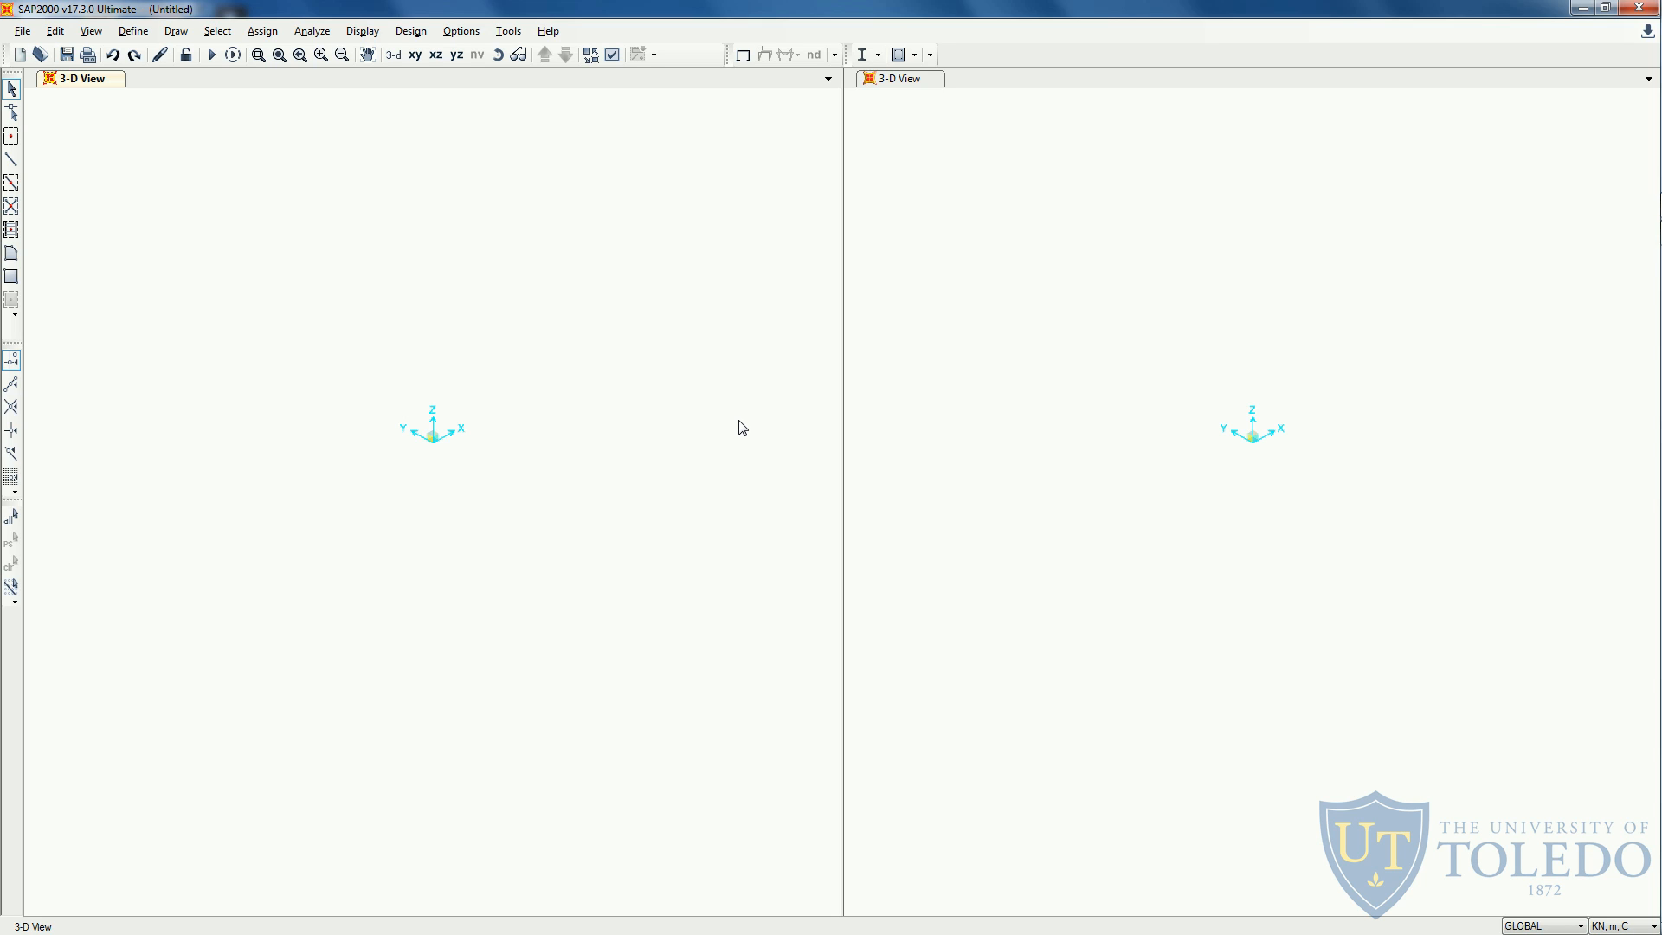
pyautogui.moveTo(165, 100)
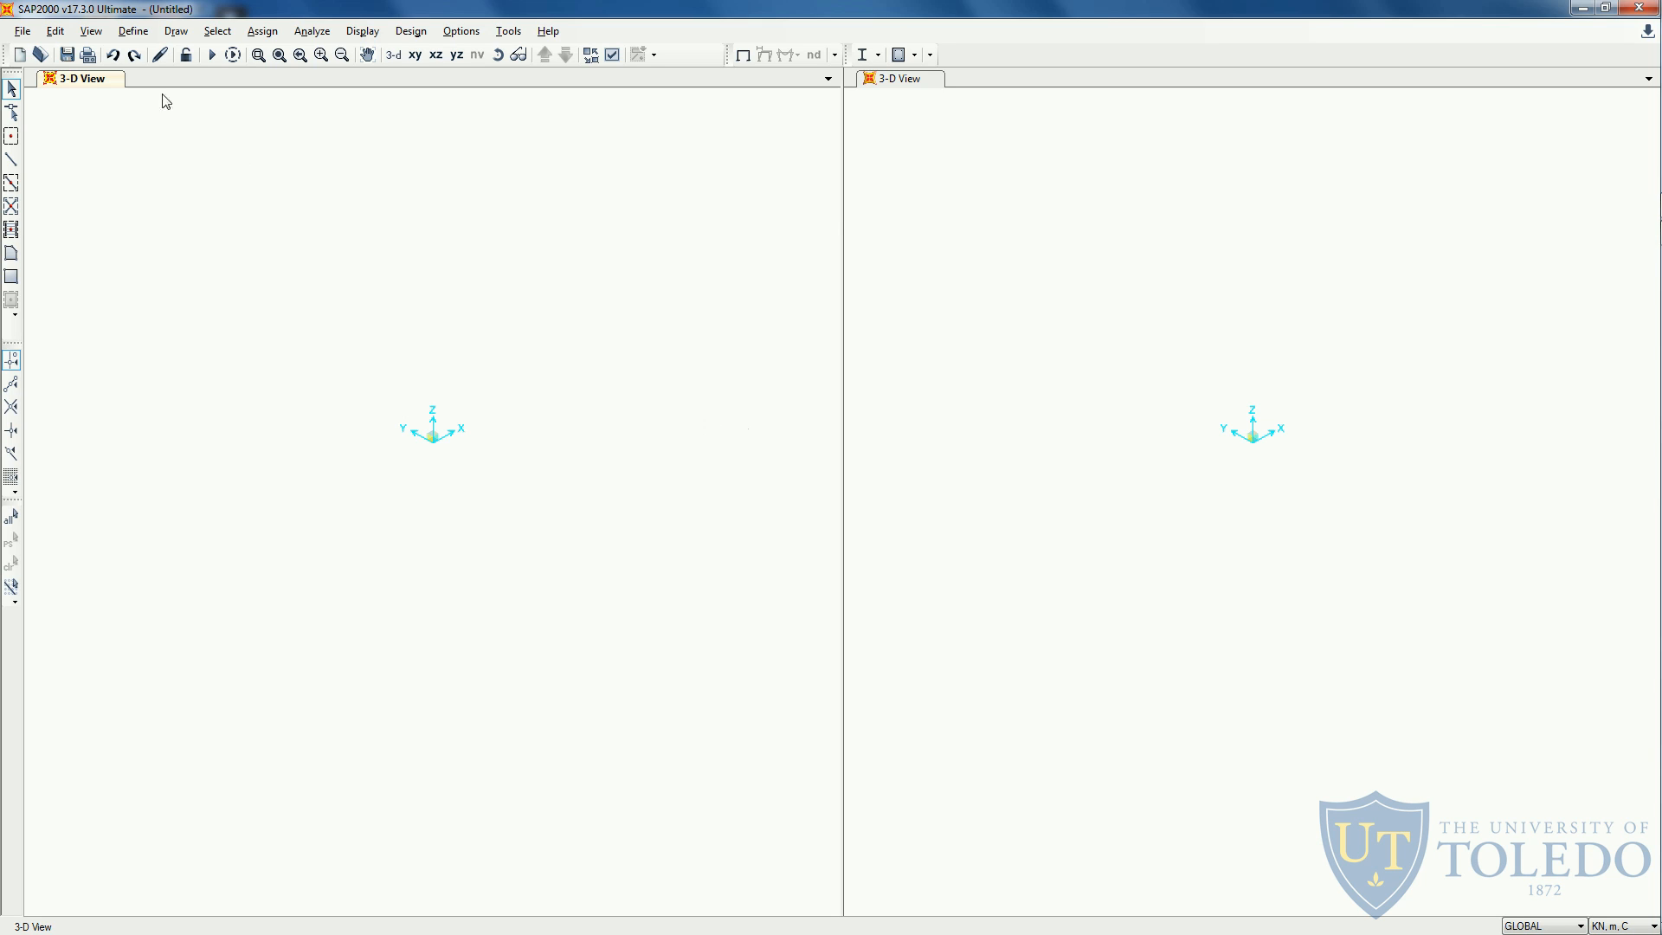
pyautogui.moveTo(19, 54)
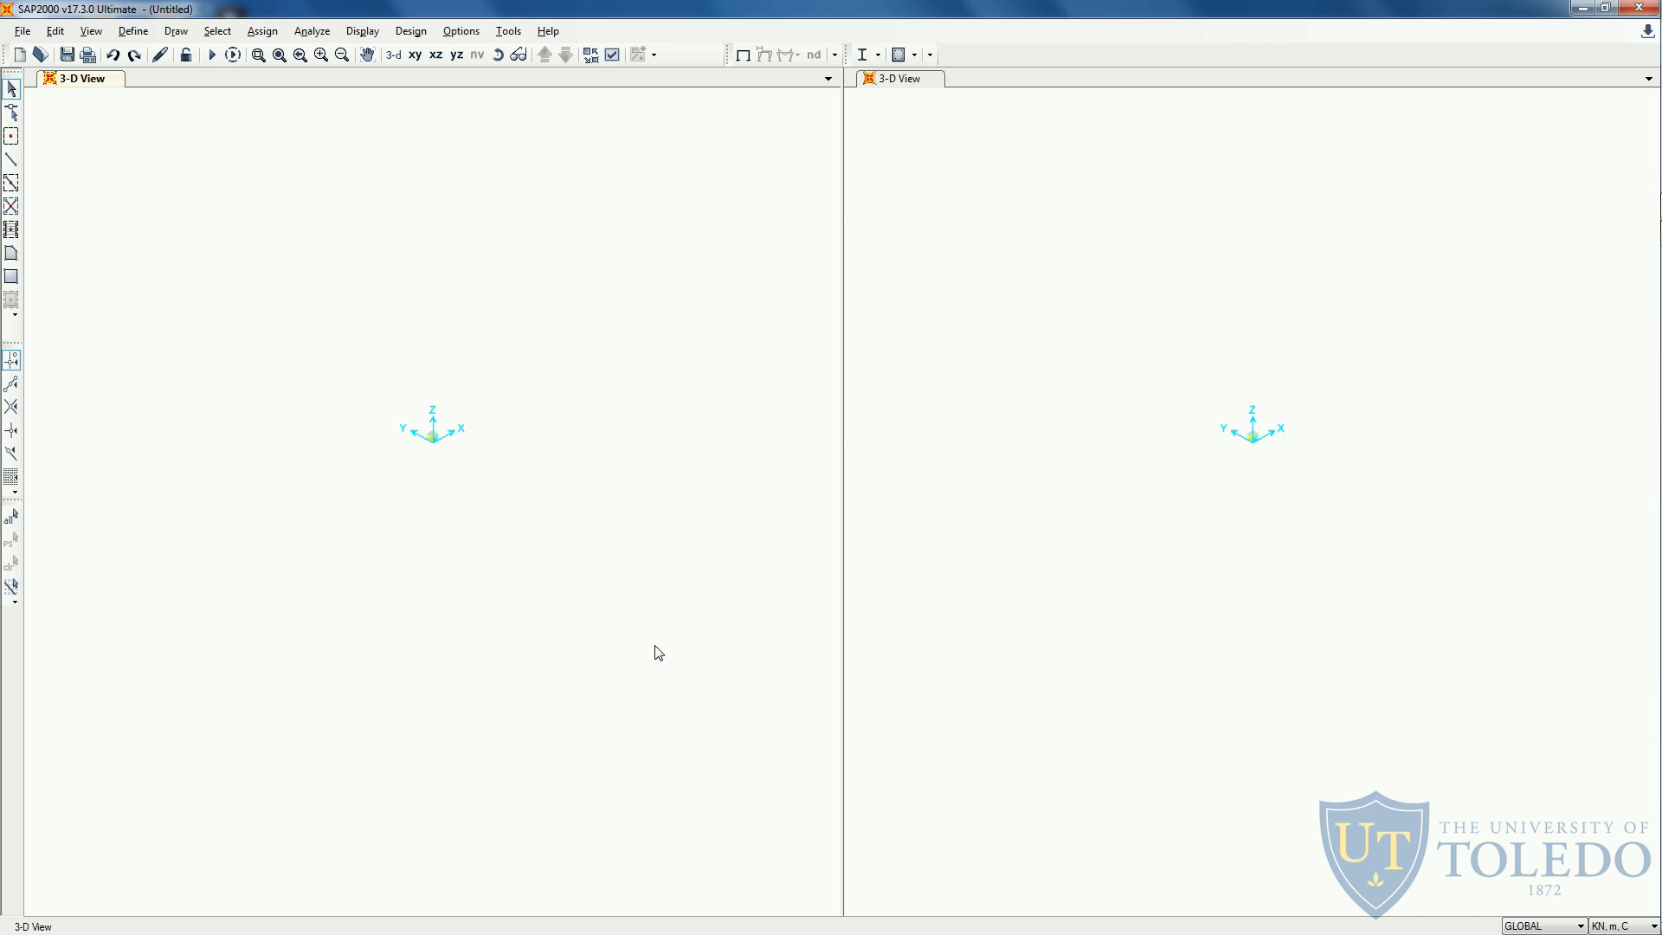
pyautogui.moveTo(382, 535)
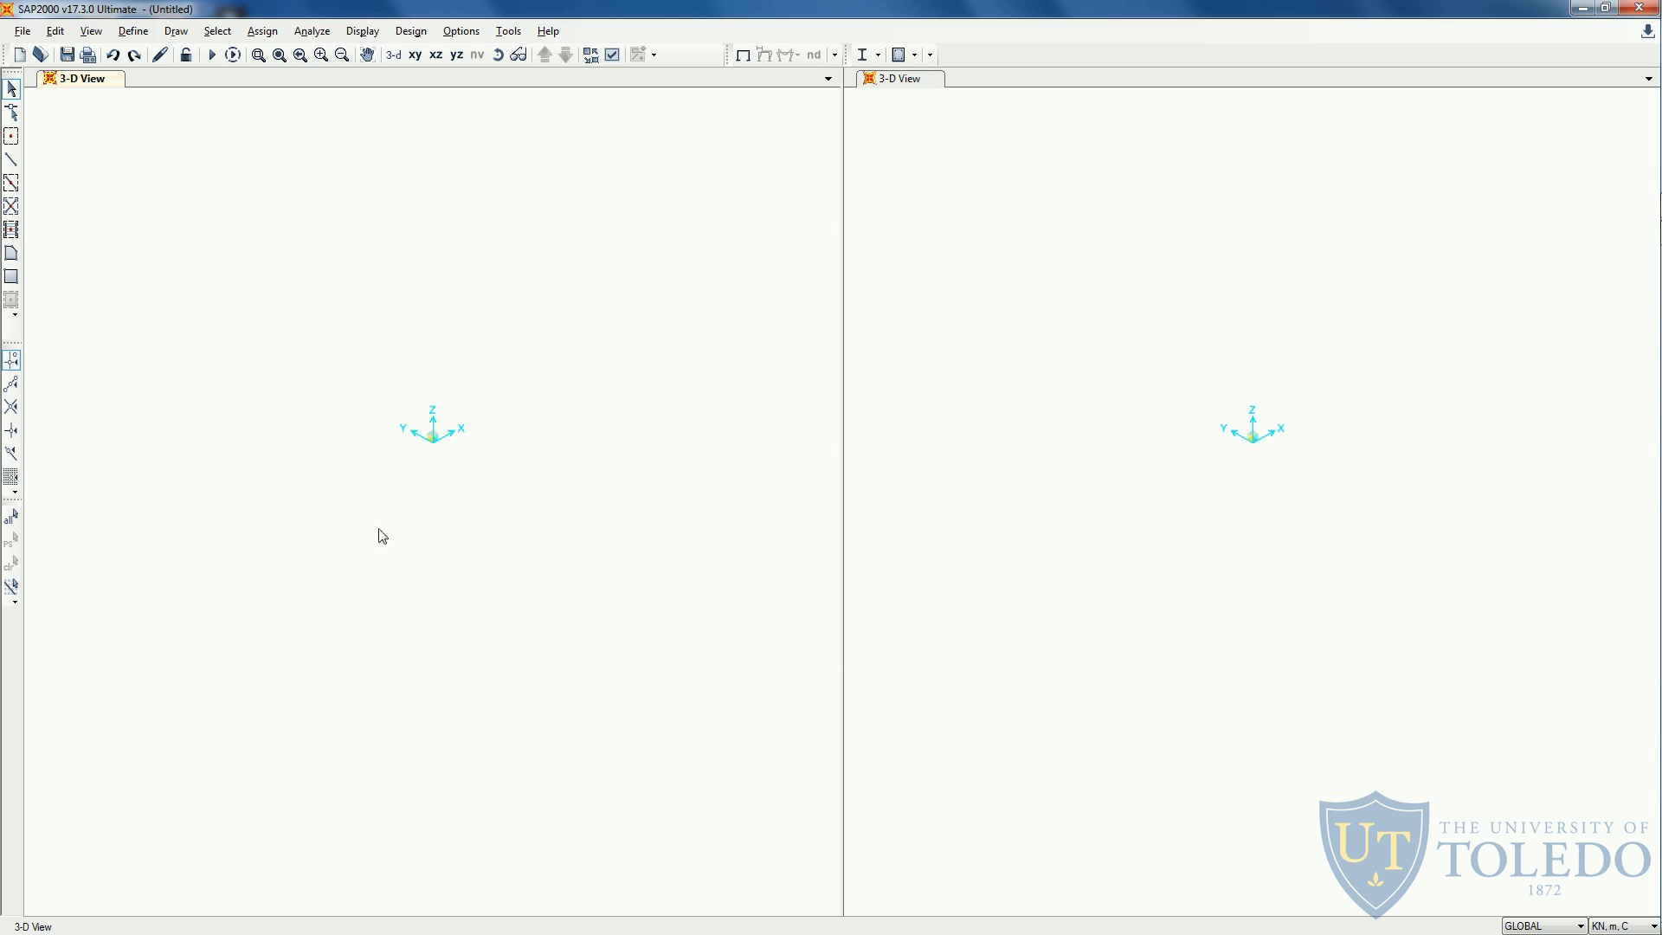
pyautogui.moveTo(194, 132)
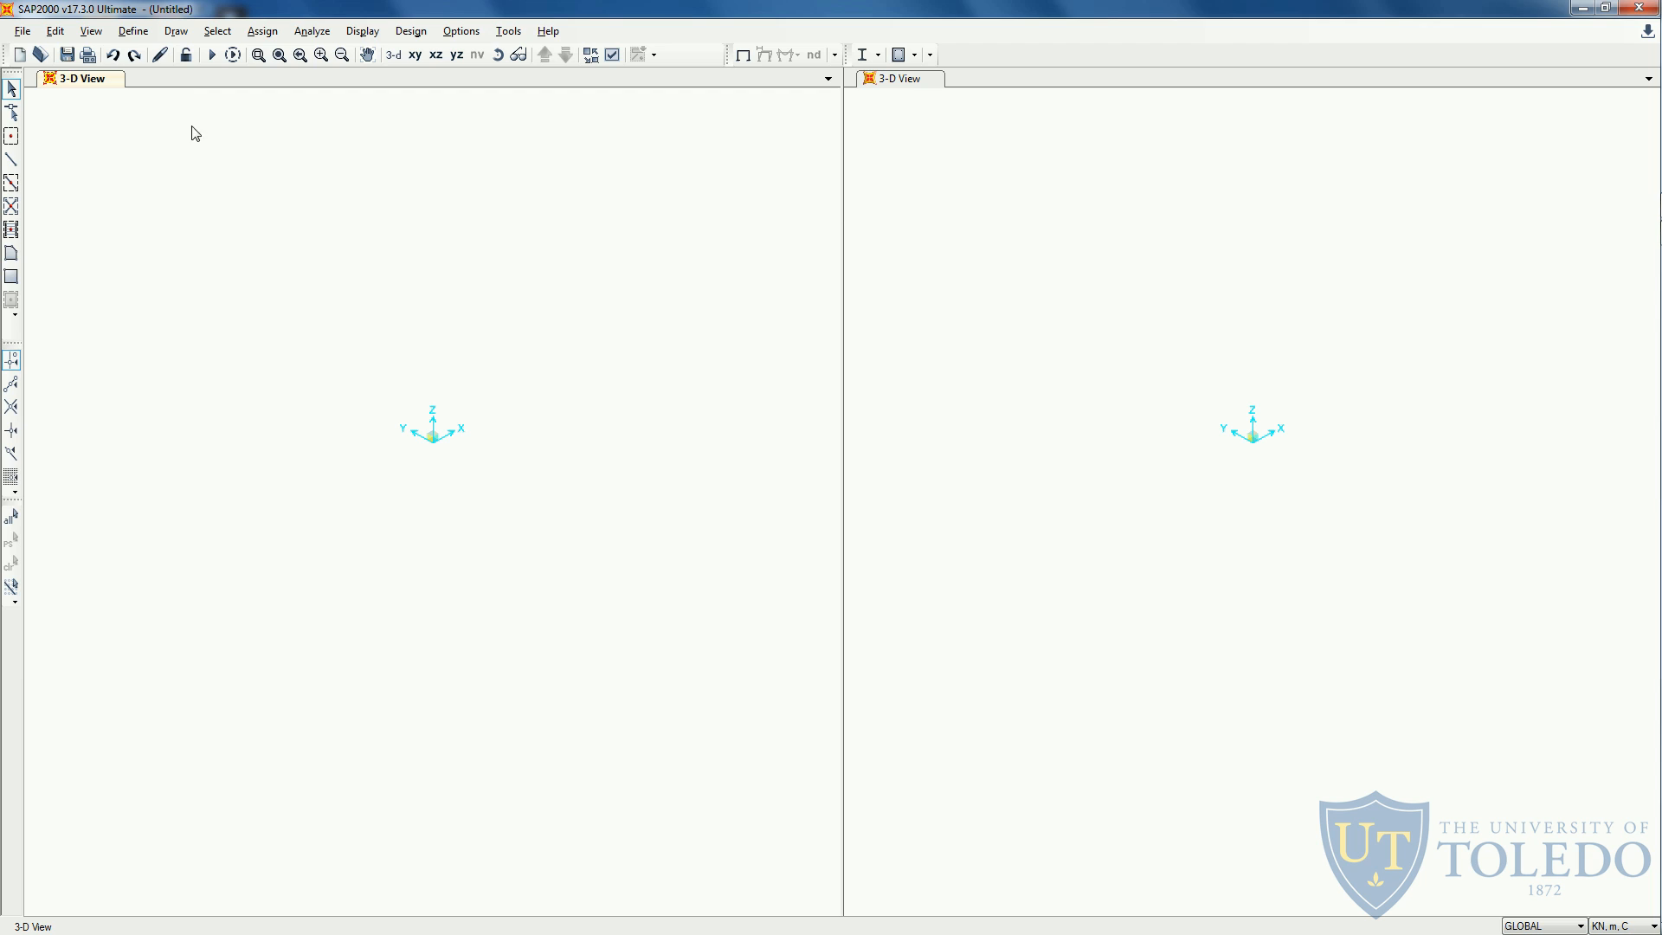
# Open Define Materials and select the A992Fy50 steel and 4000Psi concrete entries.
pyautogui.click(132, 31)
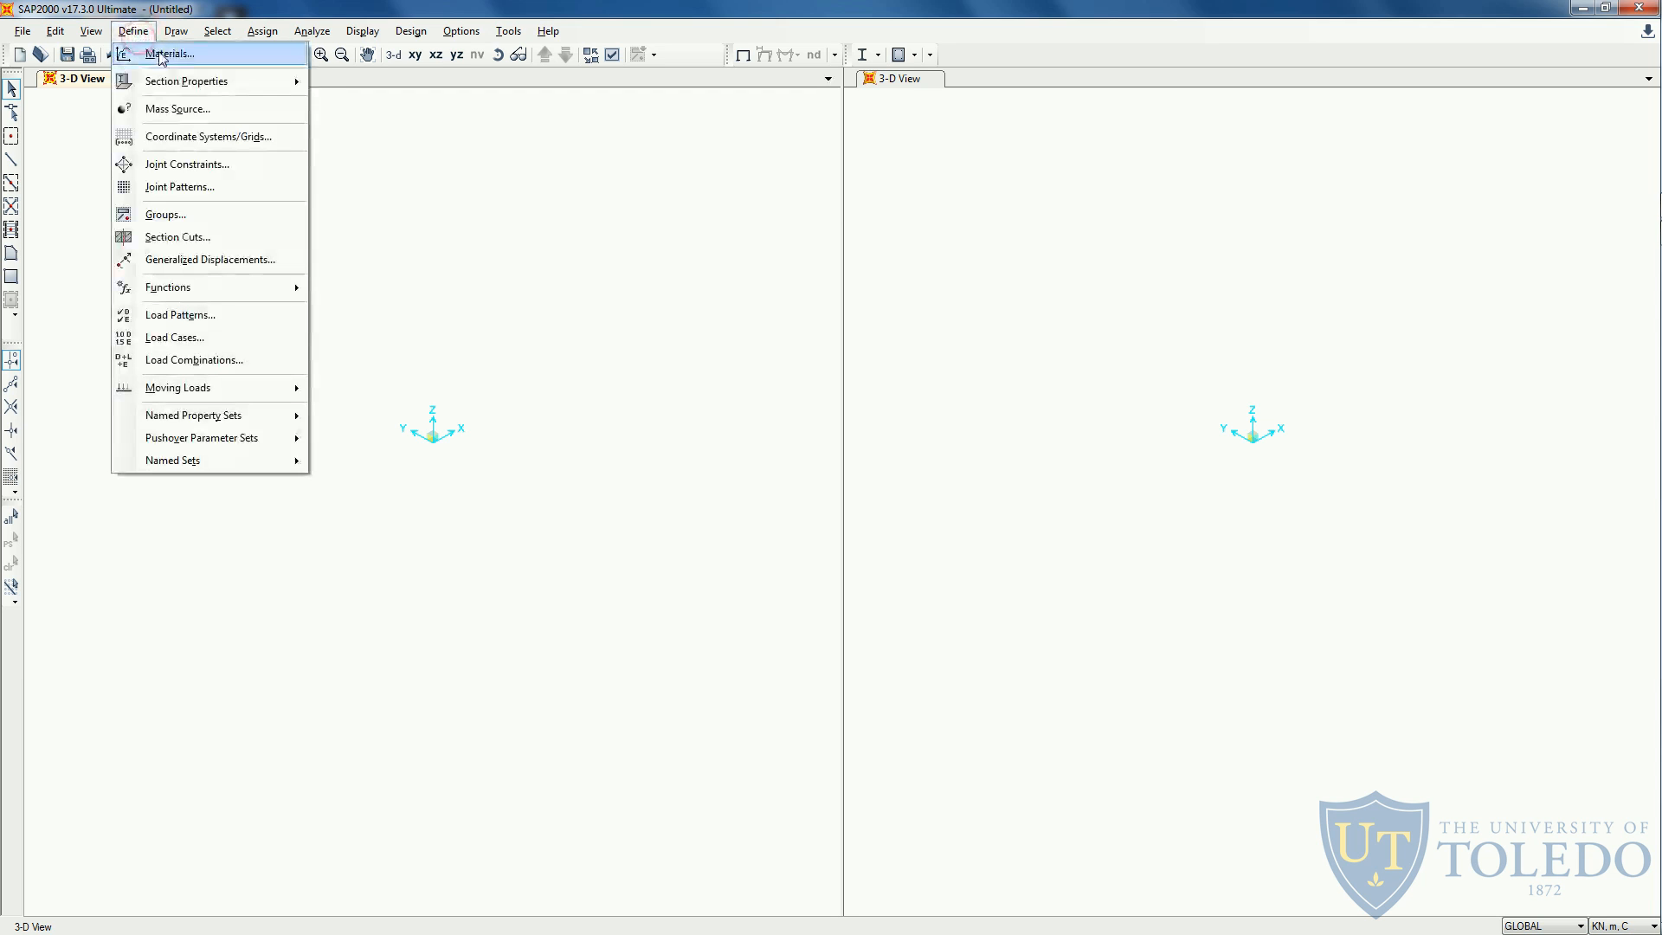
pyautogui.moveTo(185, 80)
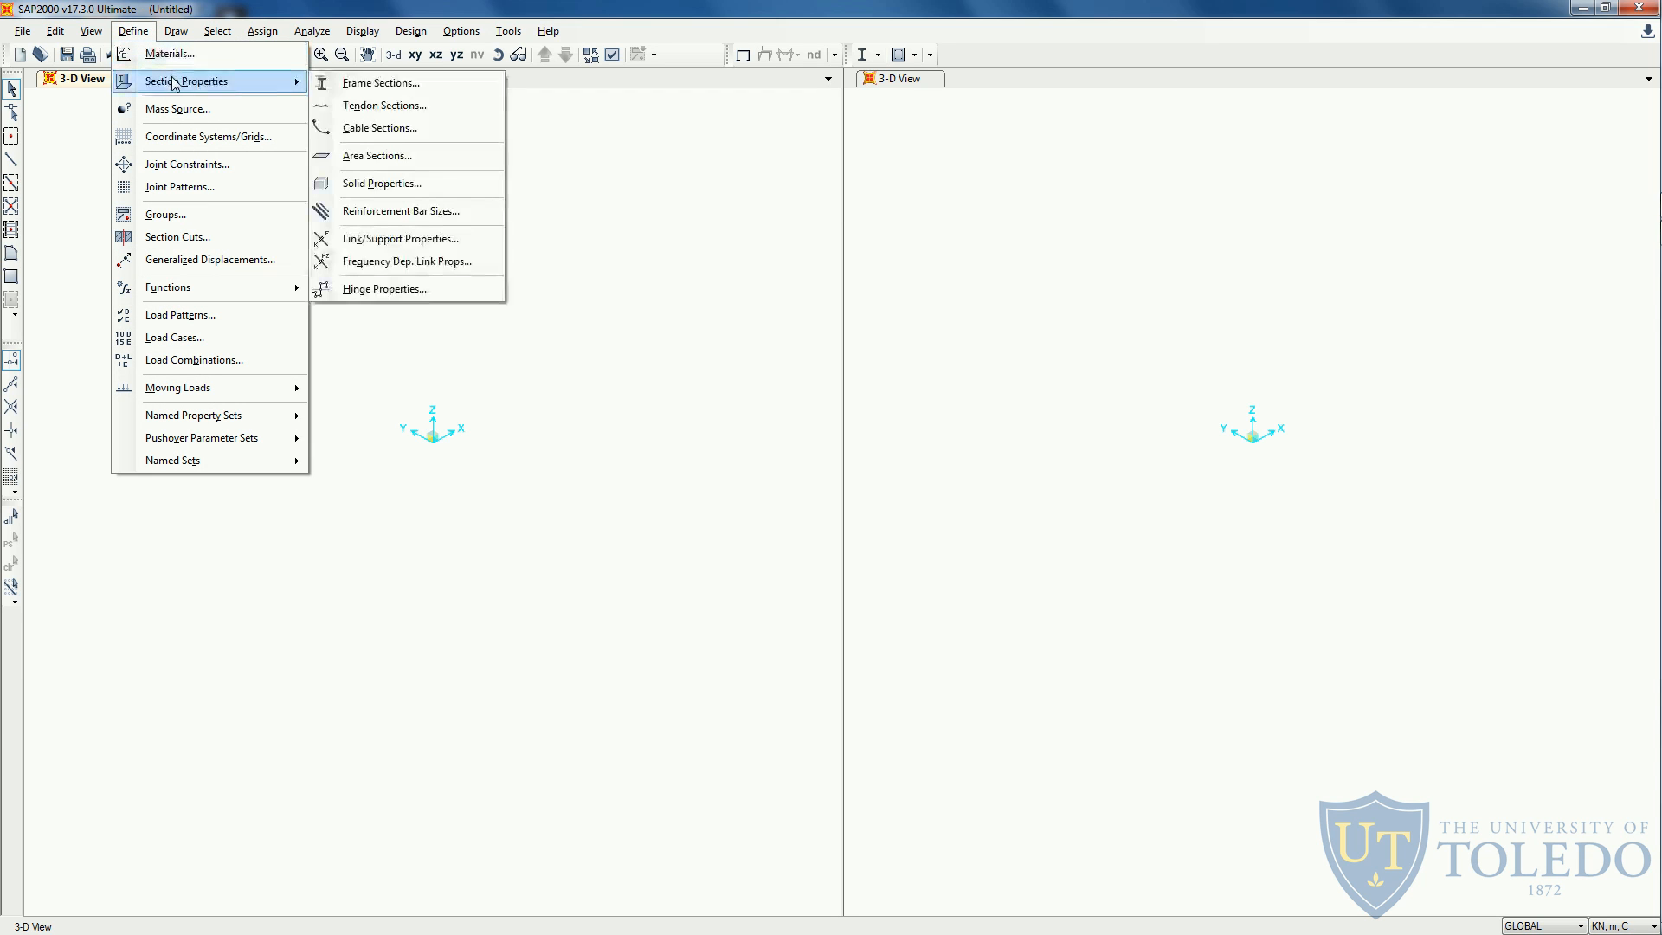
pyautogui.moveTo(430, 127)
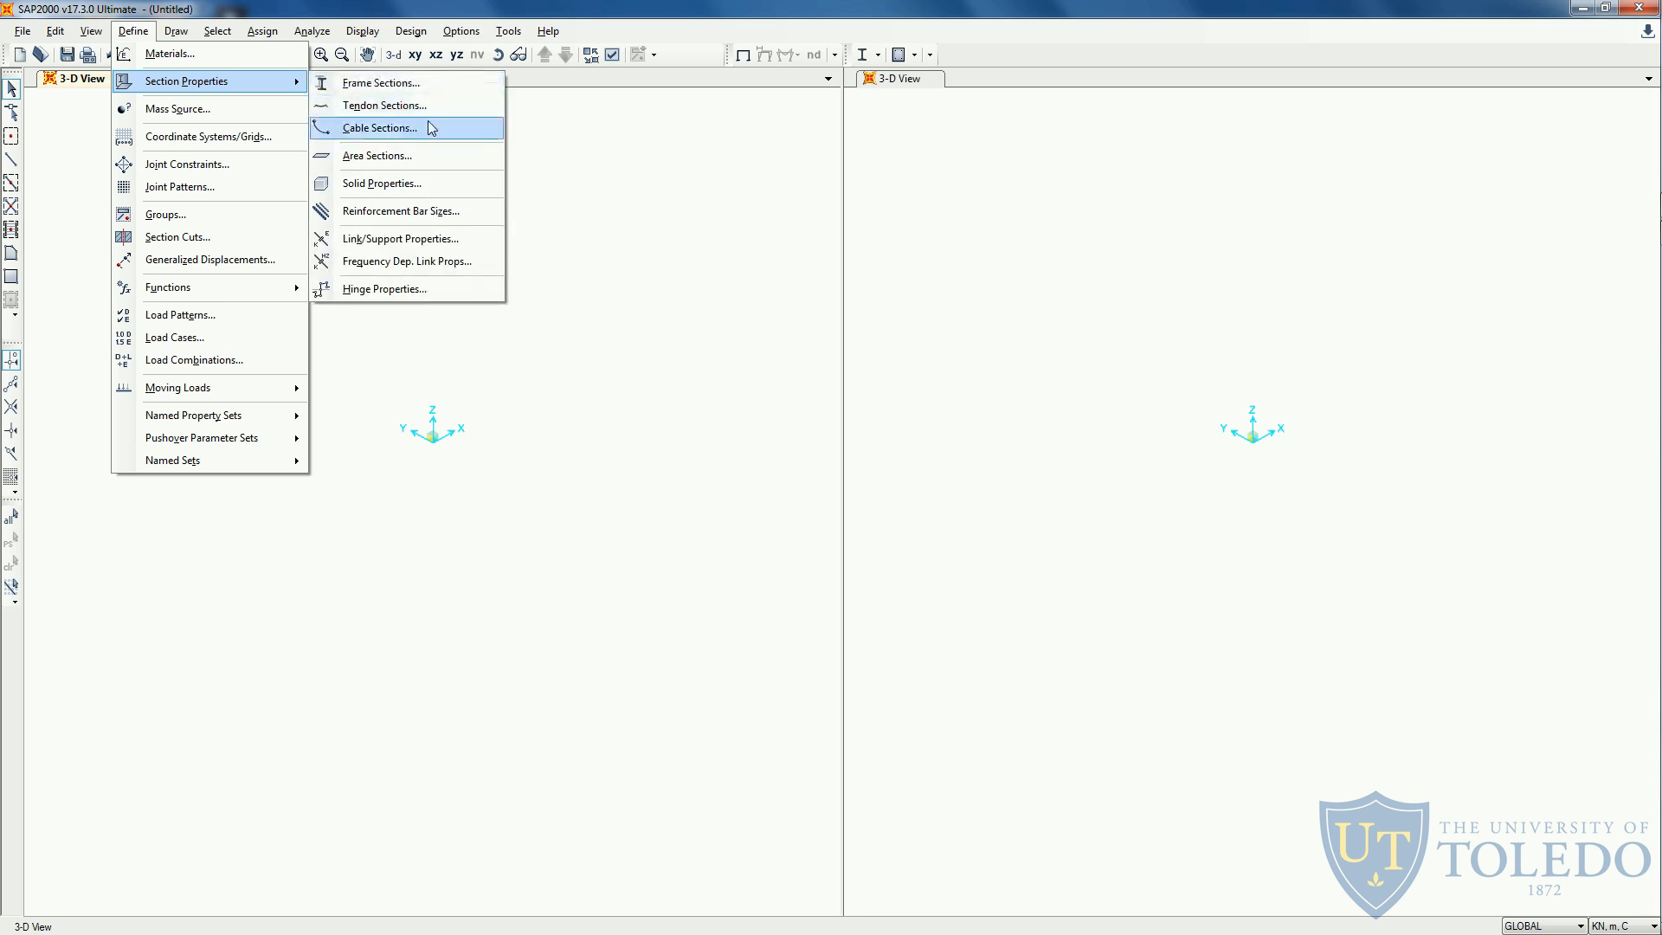
pyautogui.moveTo(270, 80)
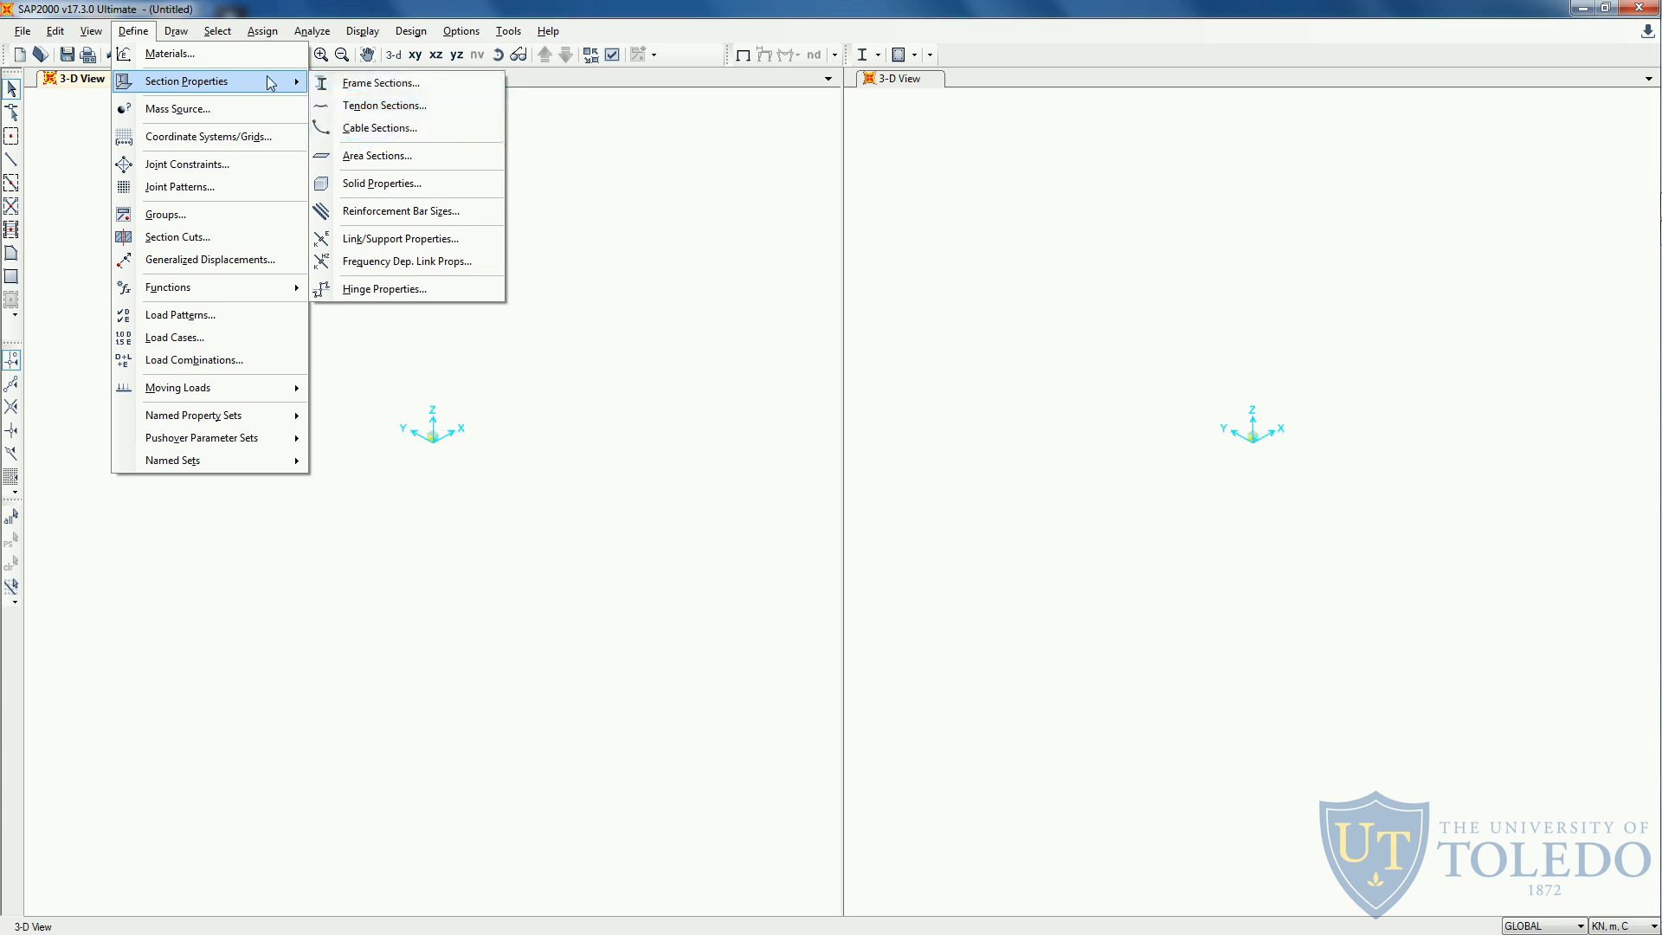
pyautogui.click(168, 53)
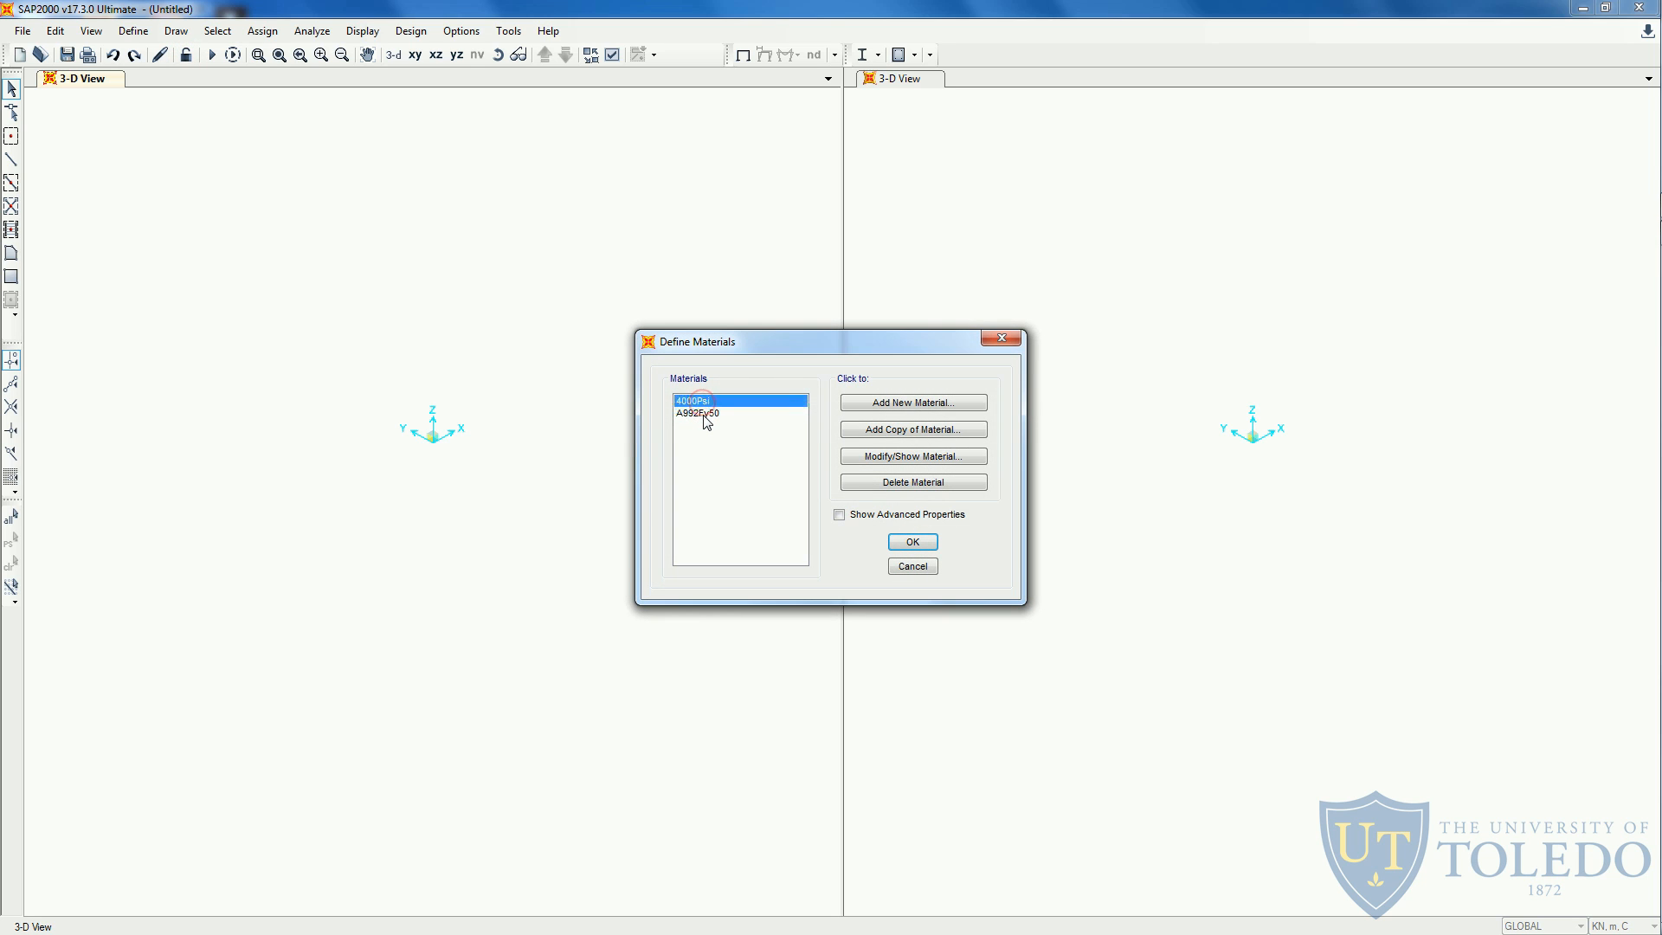
pyautogui.moveTo(719, 429)
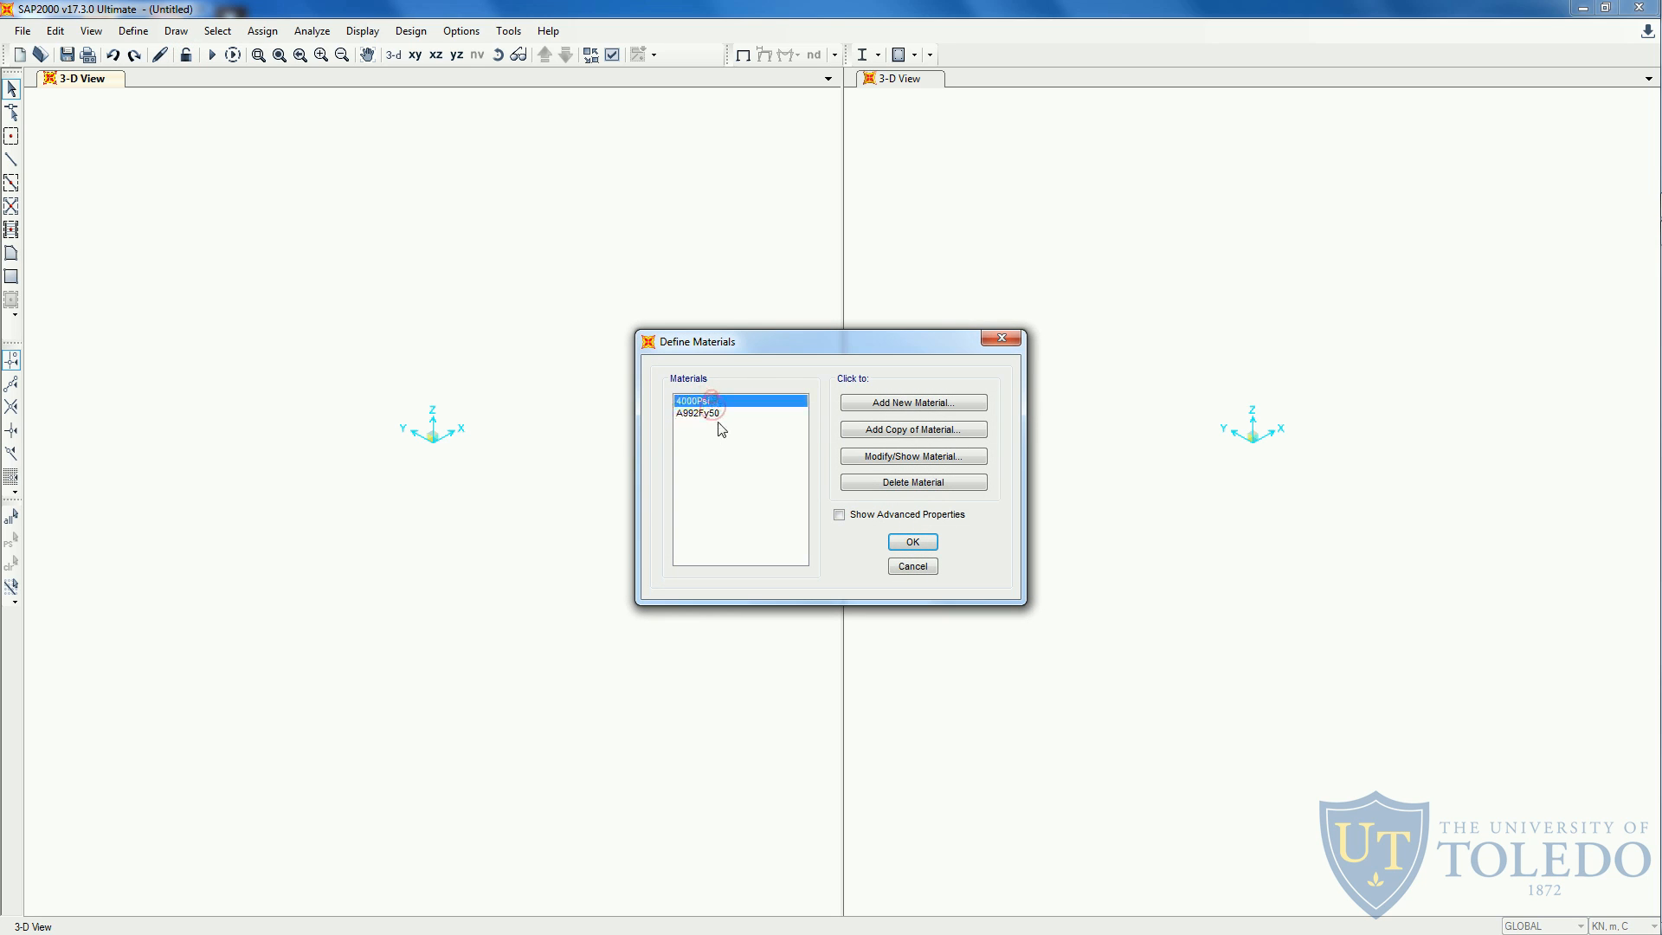
pyautogui.click(697, 412)
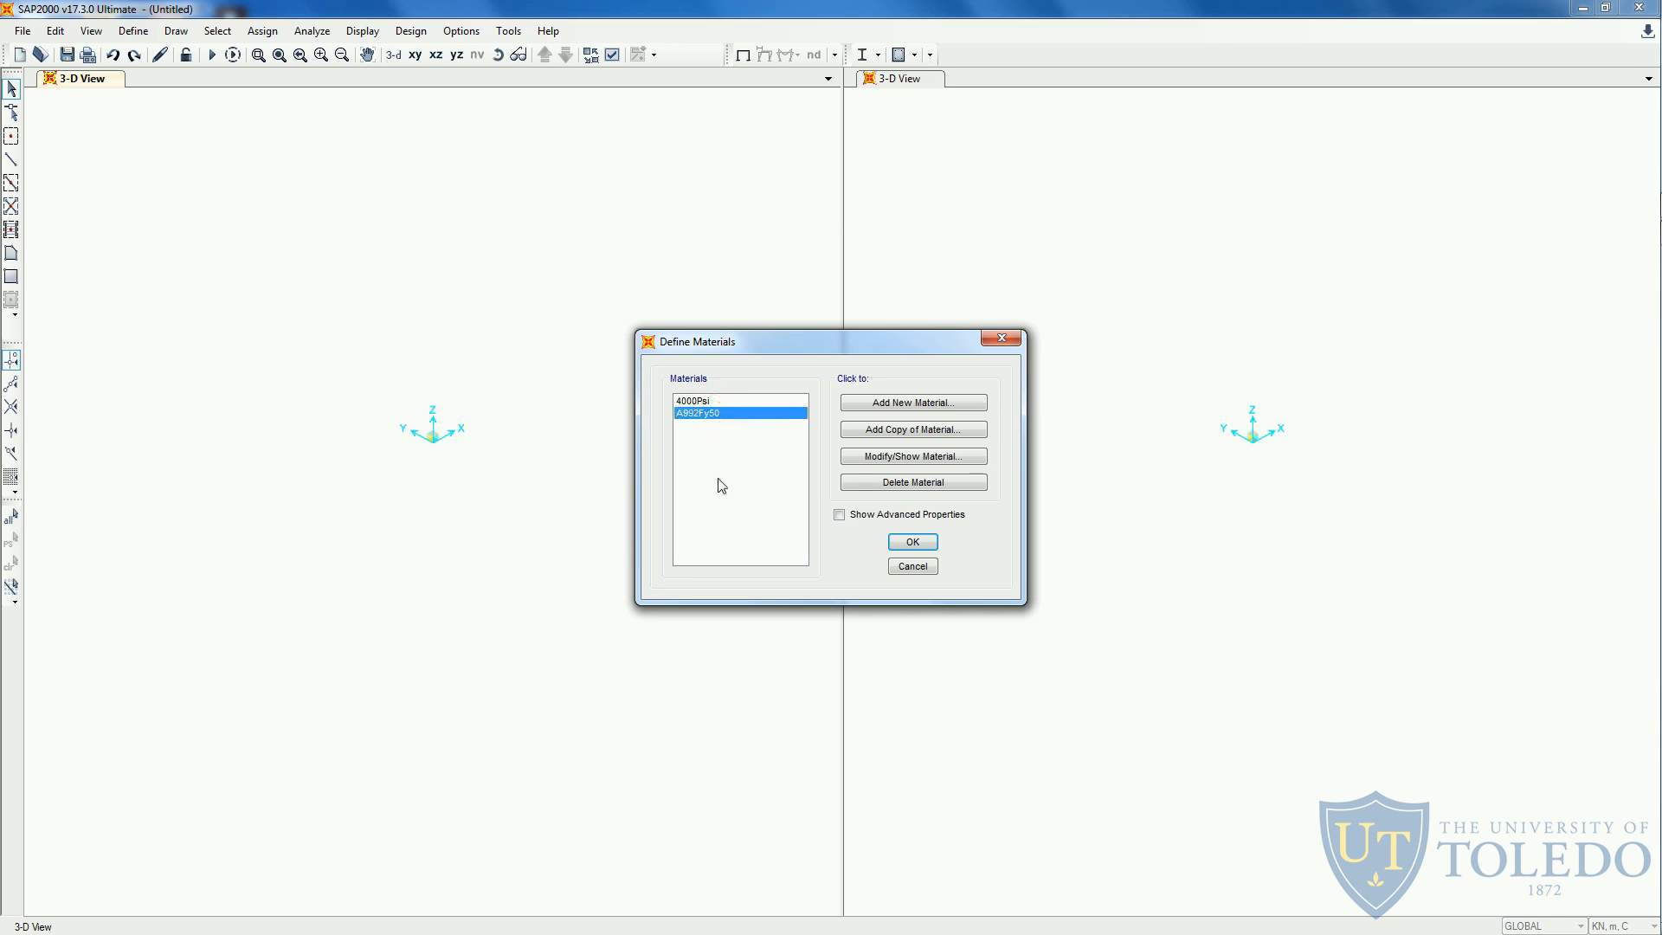
pyautogui.moveTo(731, 407)
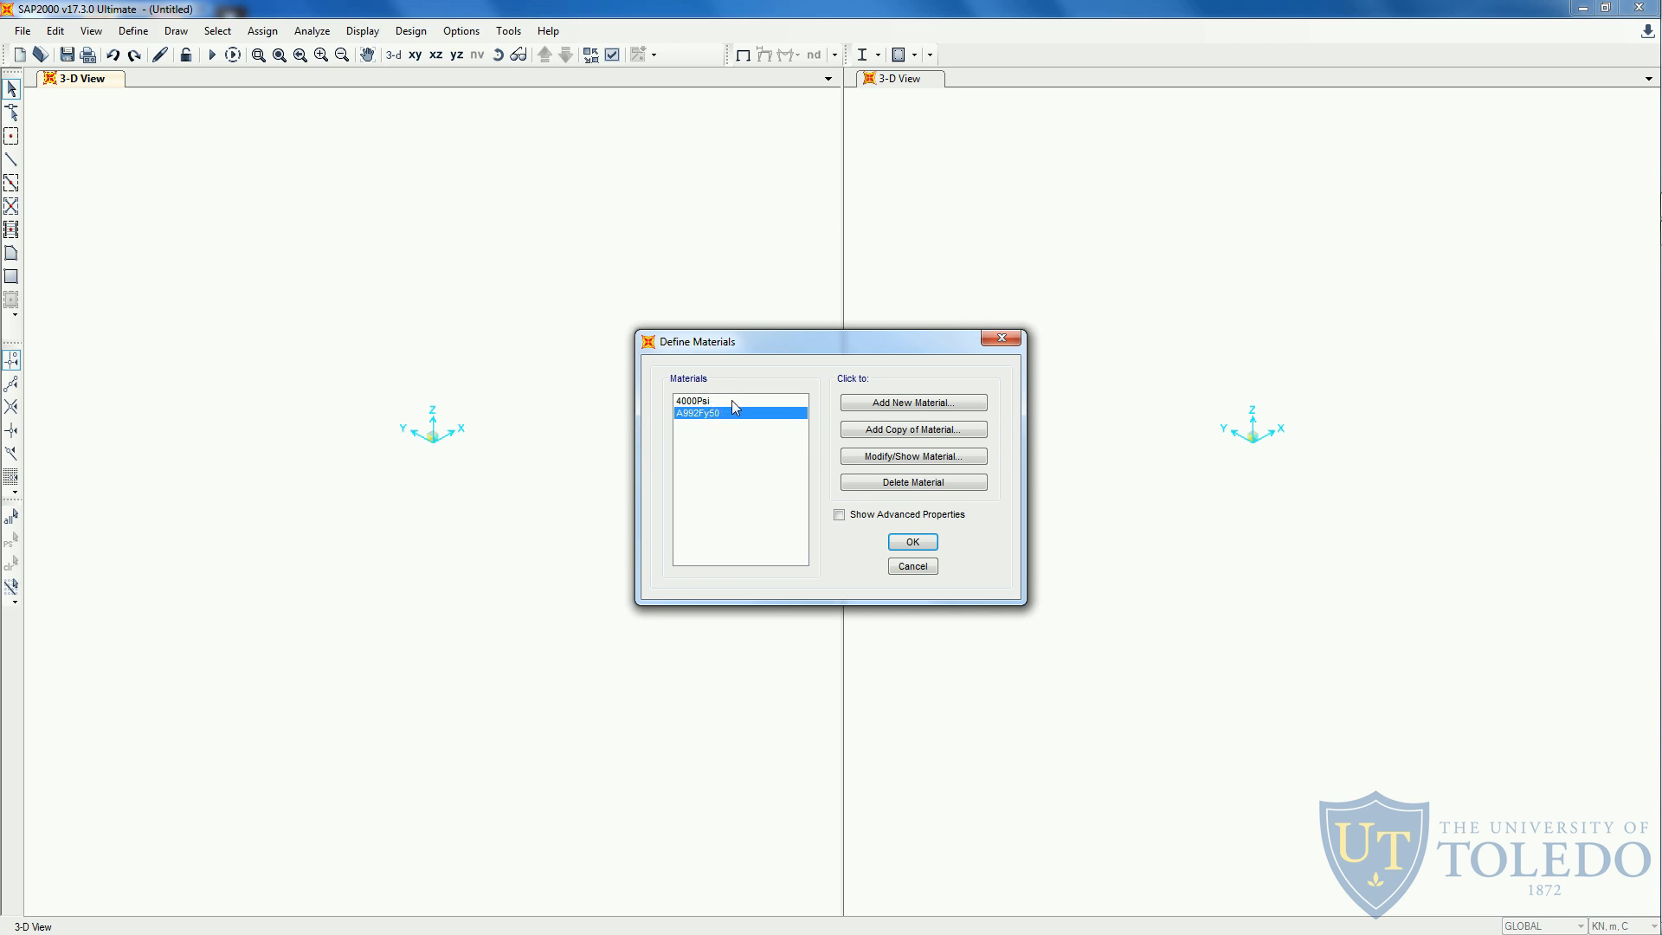
pyautogui.click(694, 401)
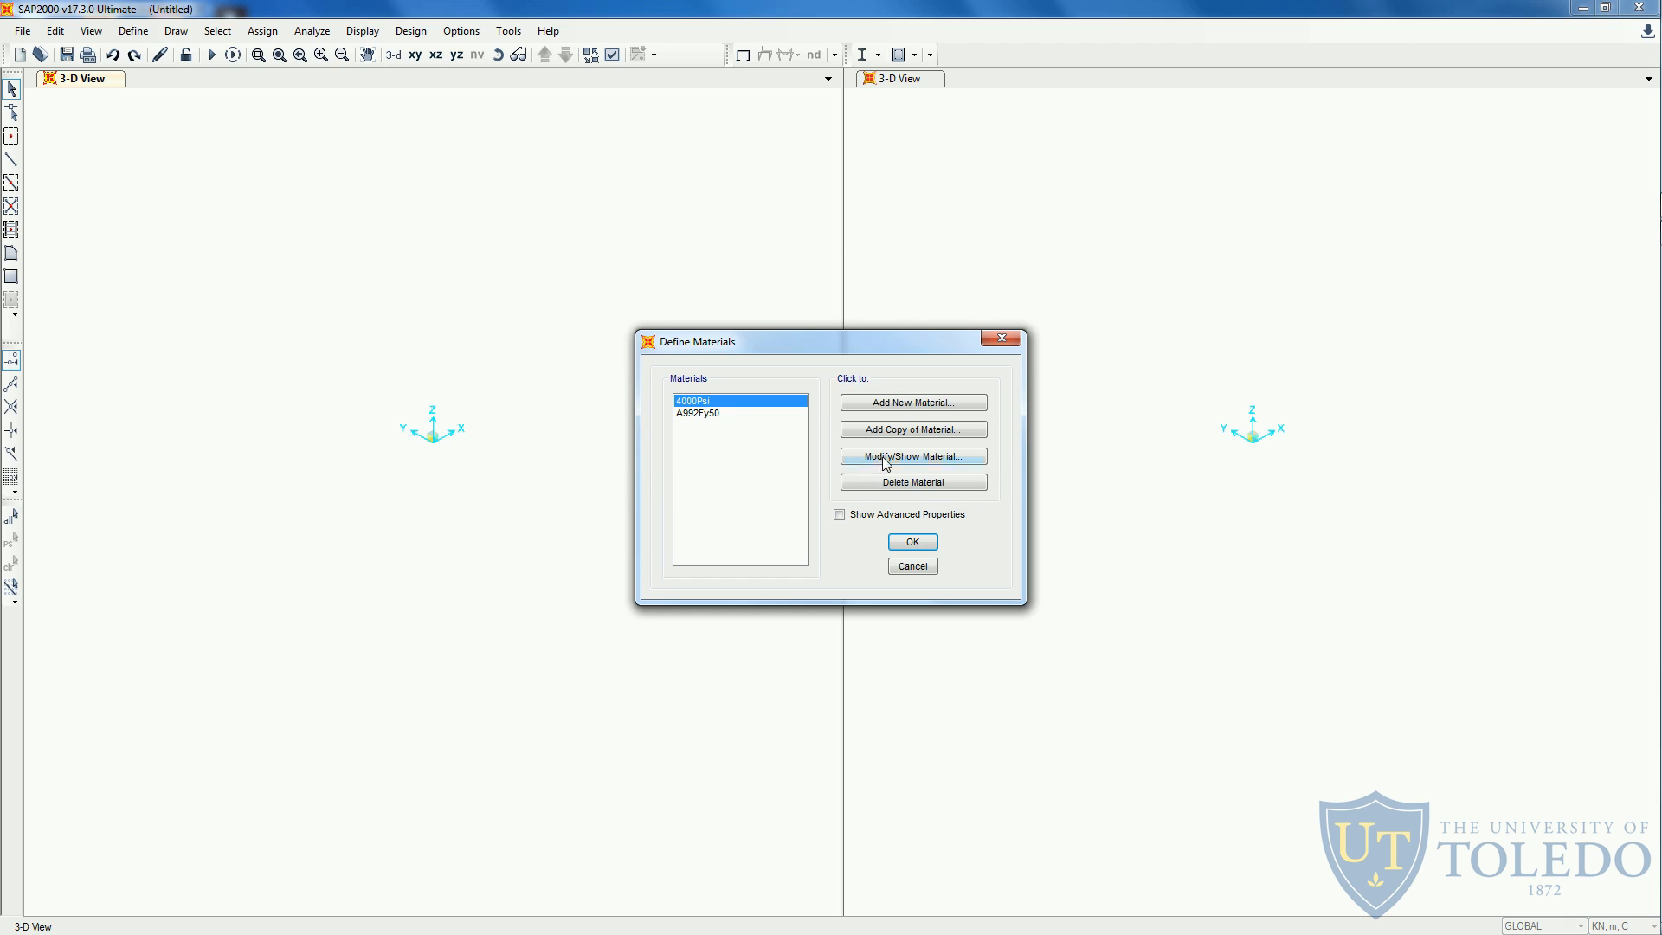
pyautogui.moveTo(953, 473)
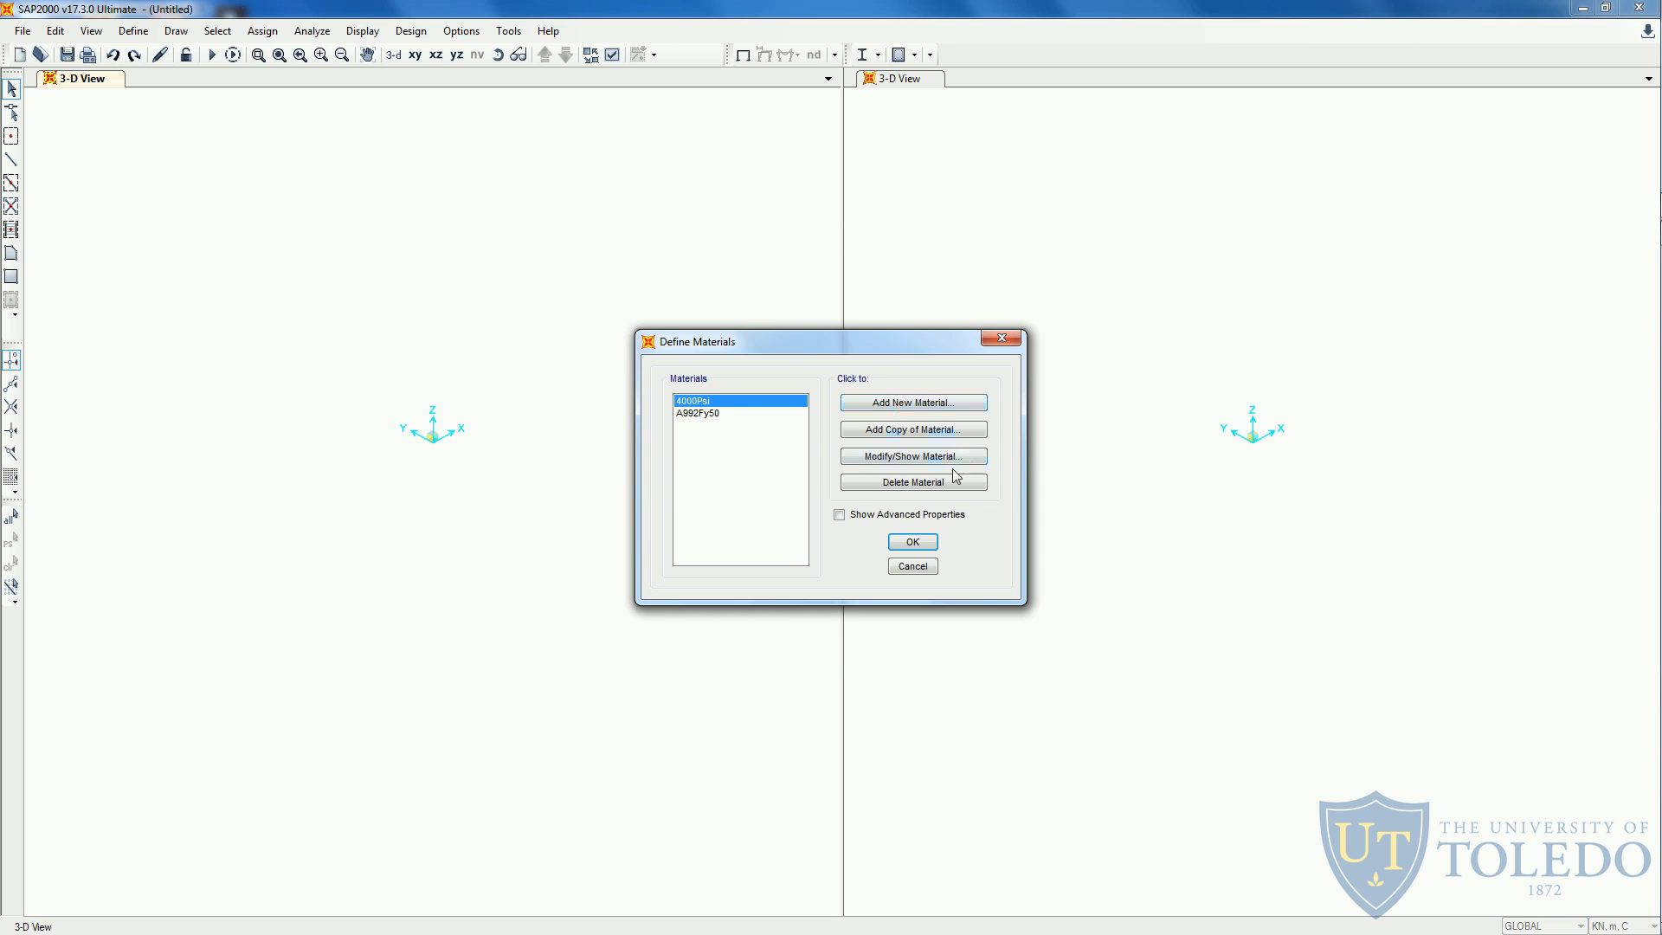
pyautogui.moveTo(941, 463)
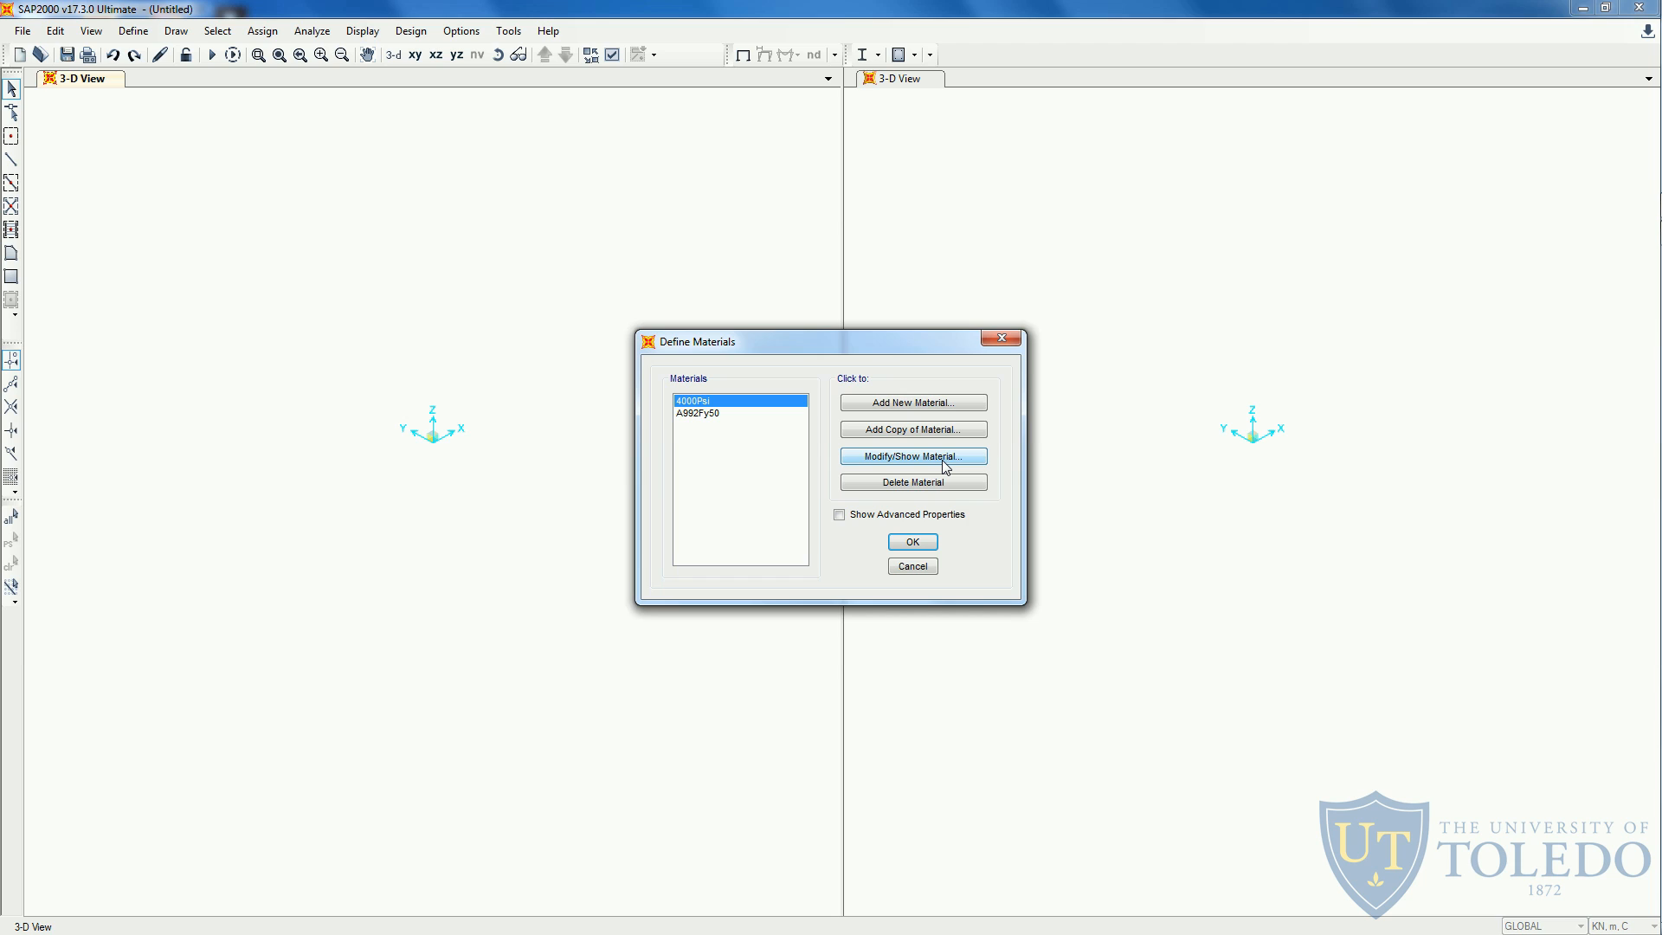
pyautogui.moveTo(741, 420)
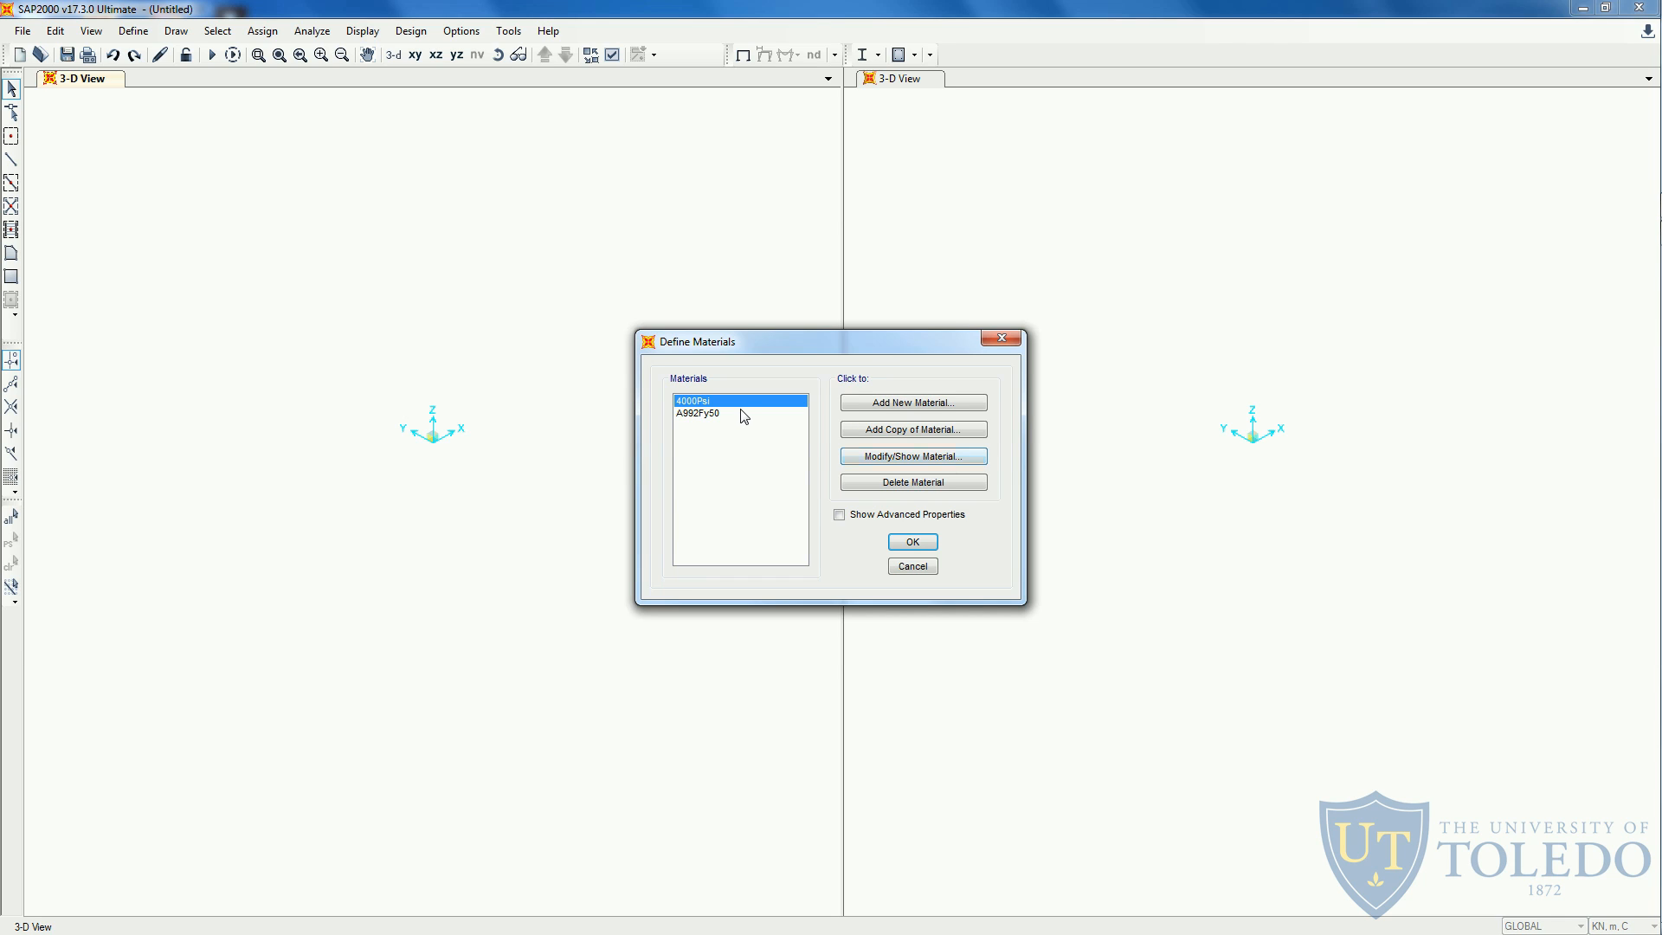
# Close Materials, look at the Add New Frame Section options, then cancel both dialogs.
pyautogui.click(910, 540)
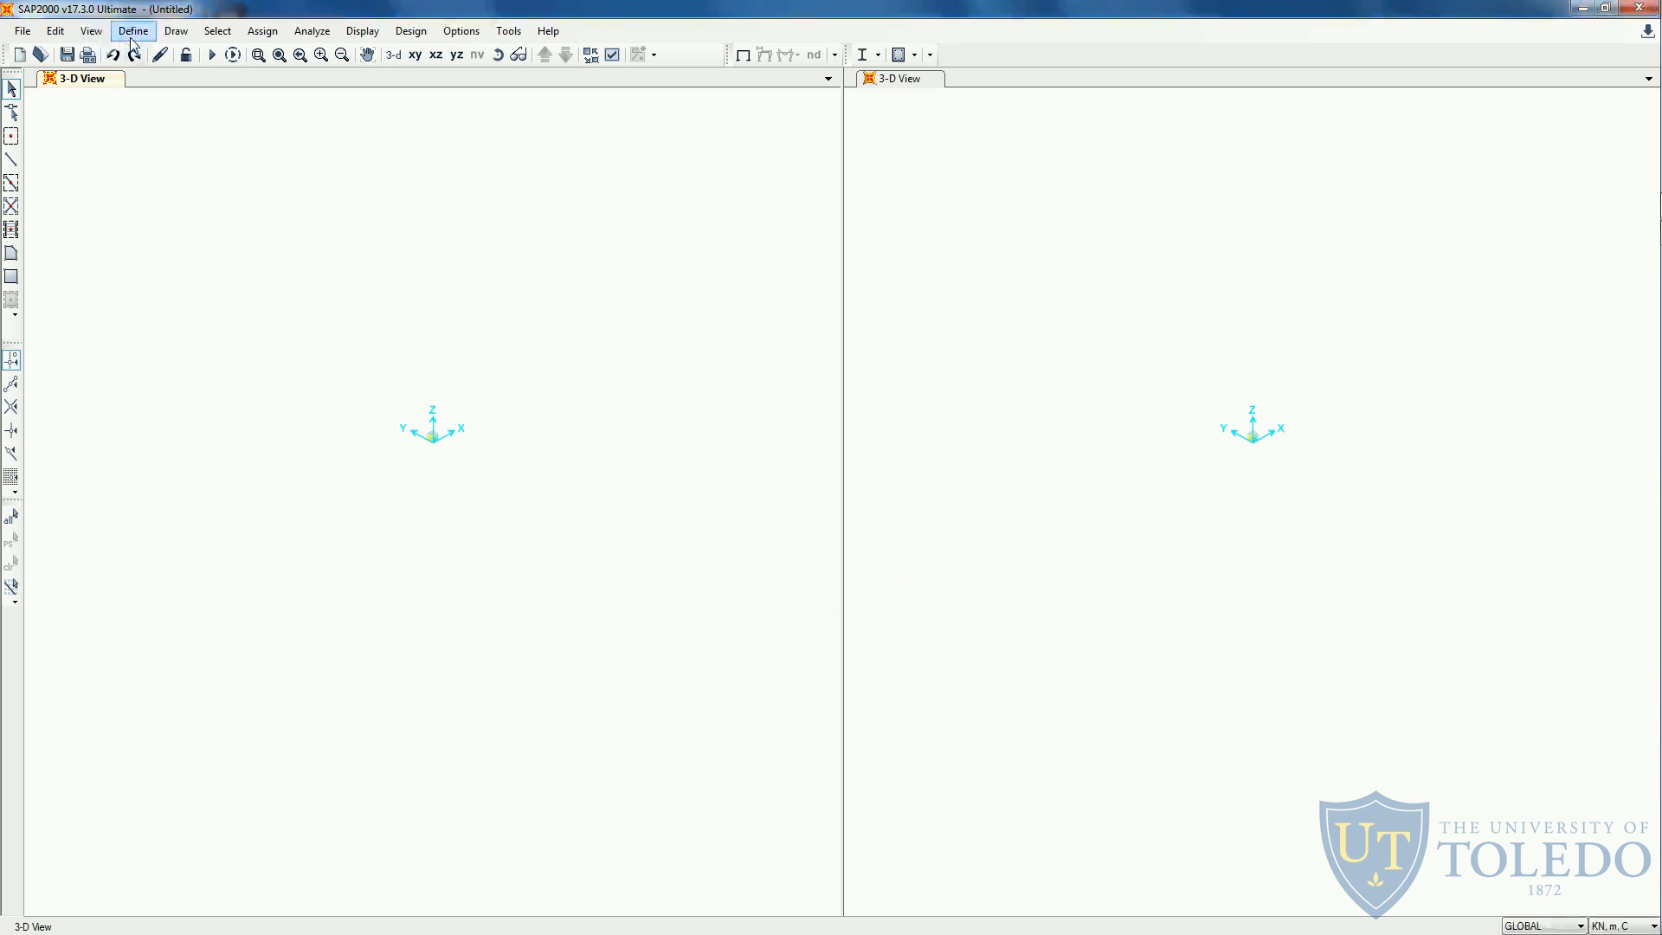
pyautogui.click(133, 30)
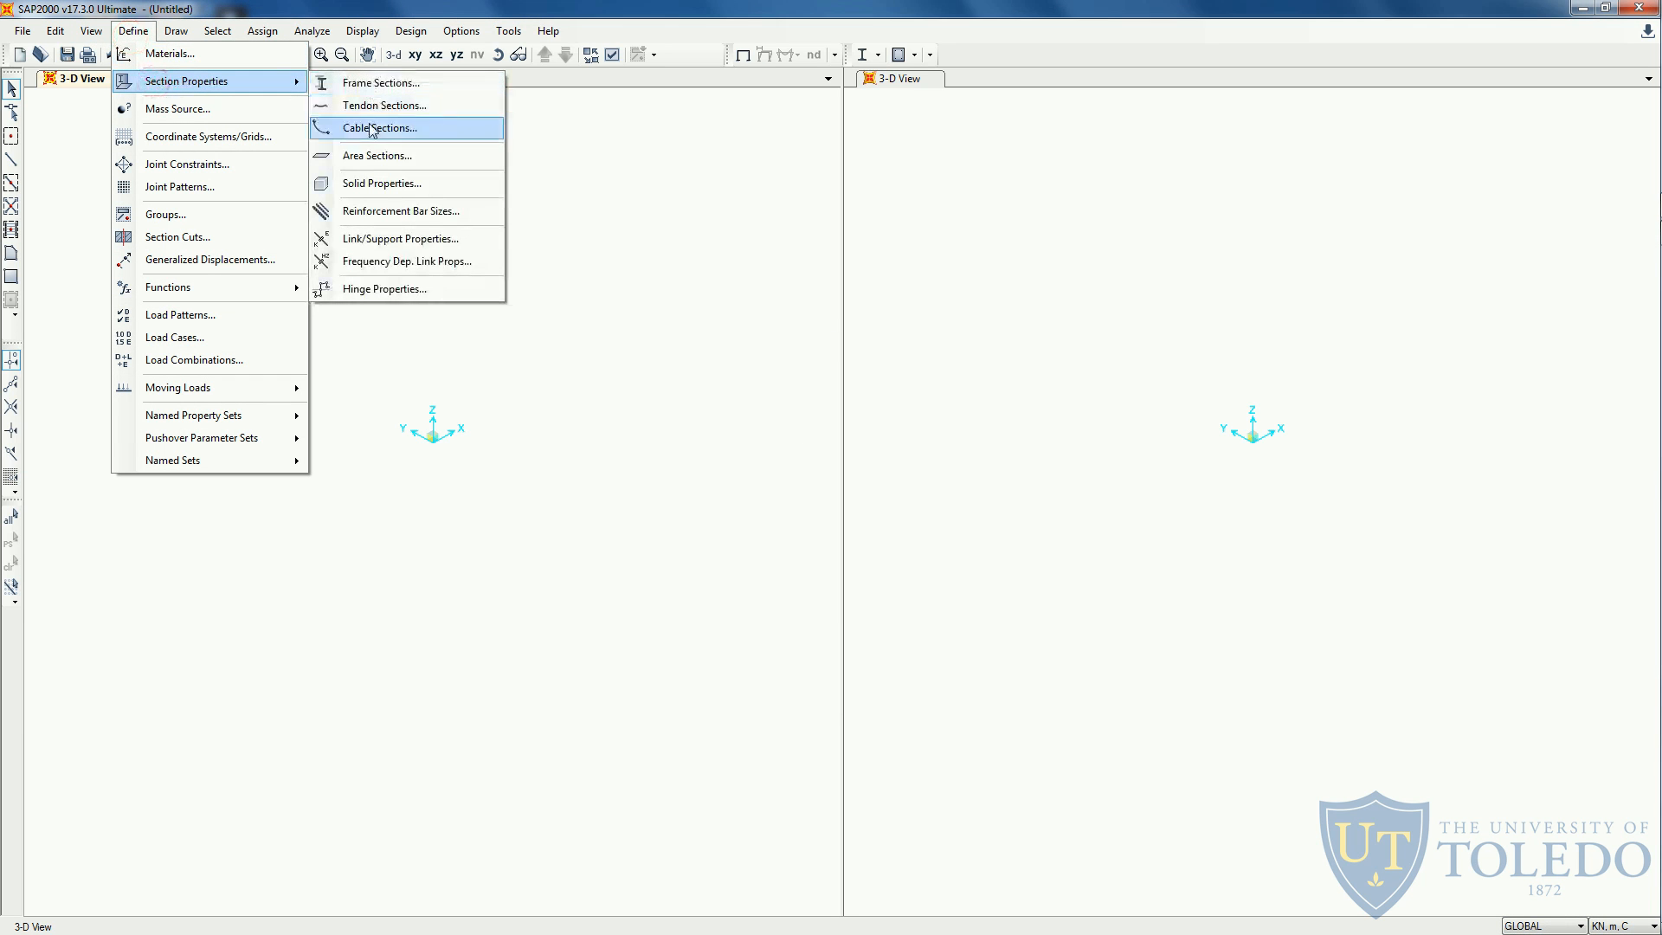
pyautogui.moveTo(401, 84)
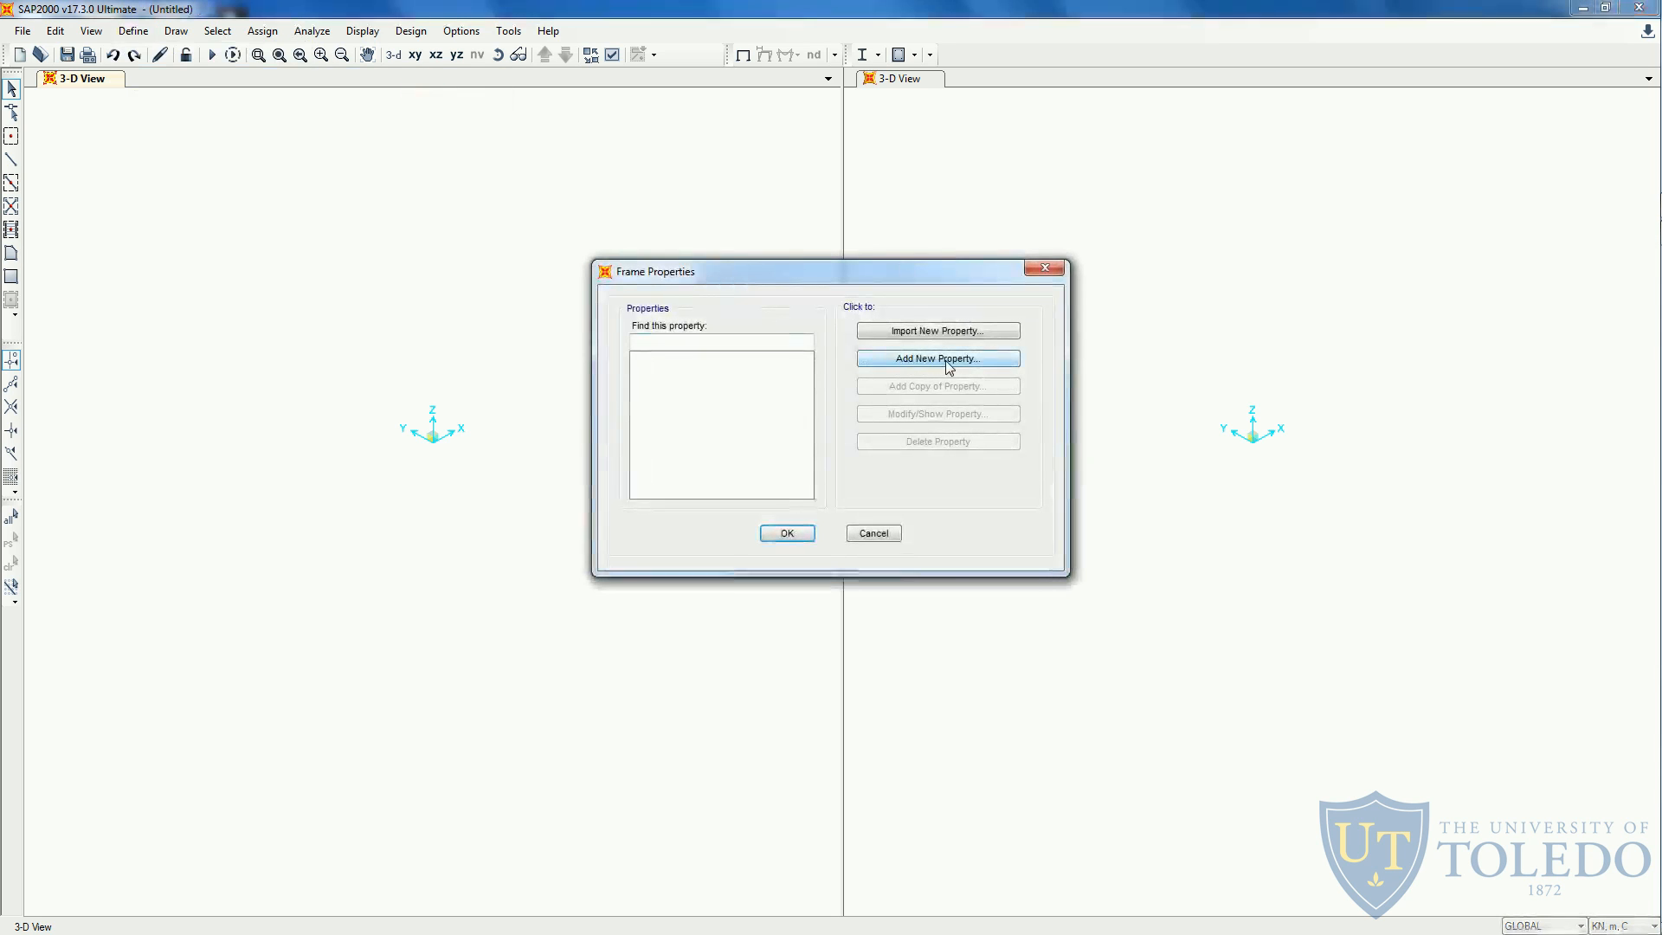
pyautogui.click(937, 358)
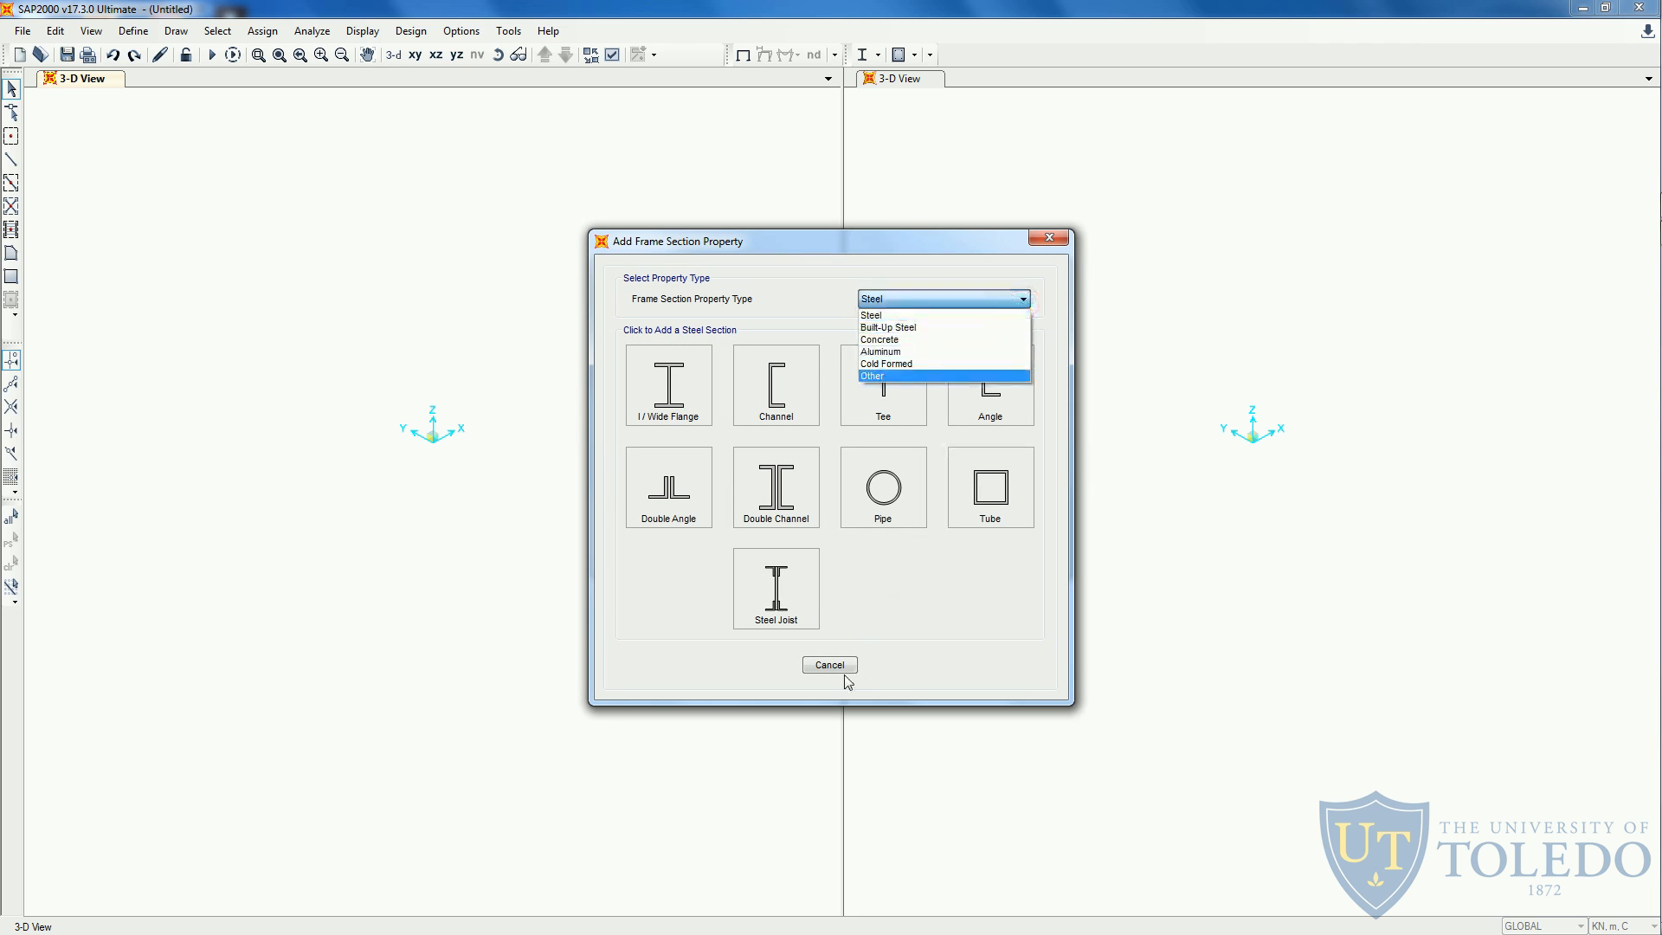
pyautogui.click(829, 665)
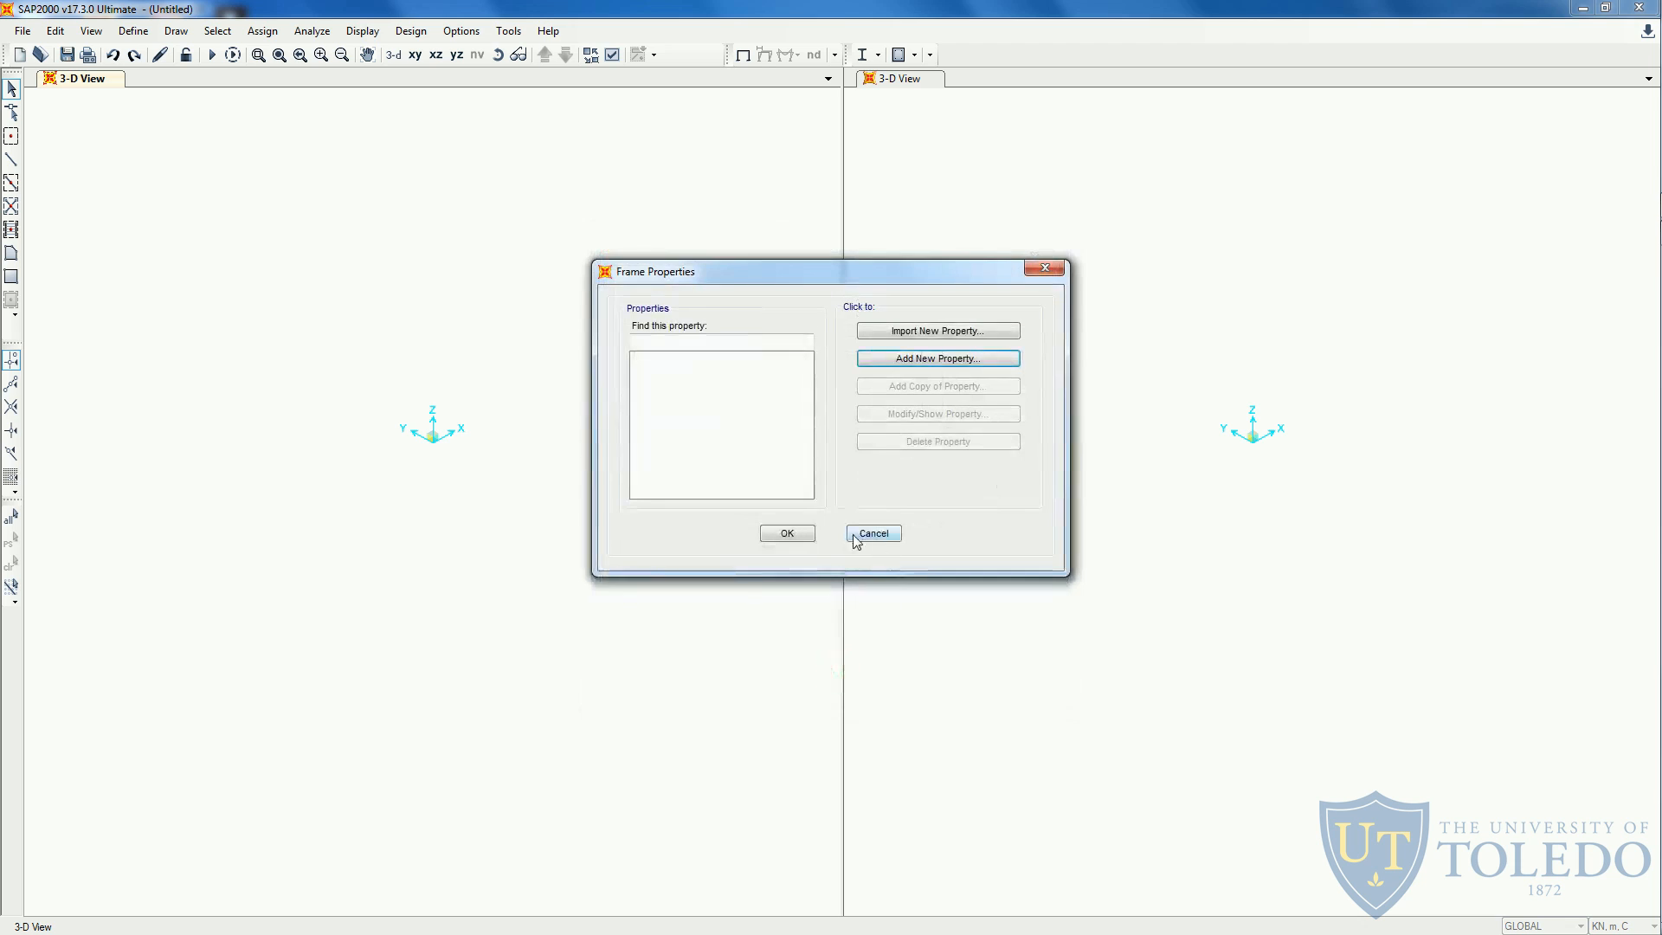
pyautogui.click(873, 533)
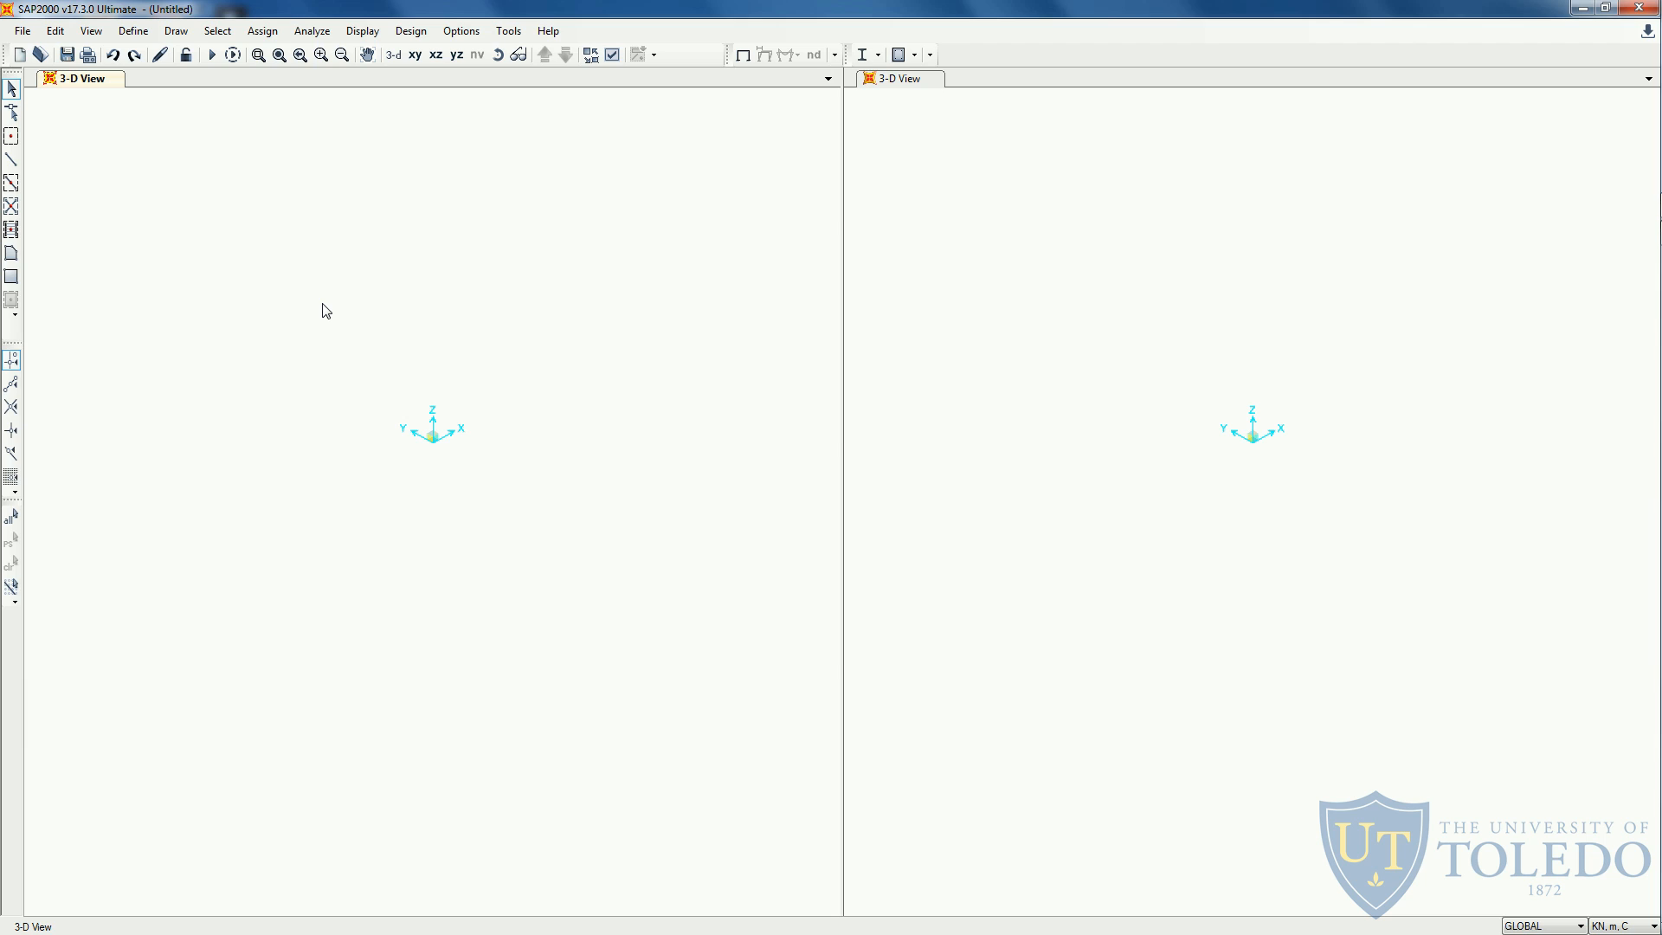
pyautogui.moveTo(142, 113)
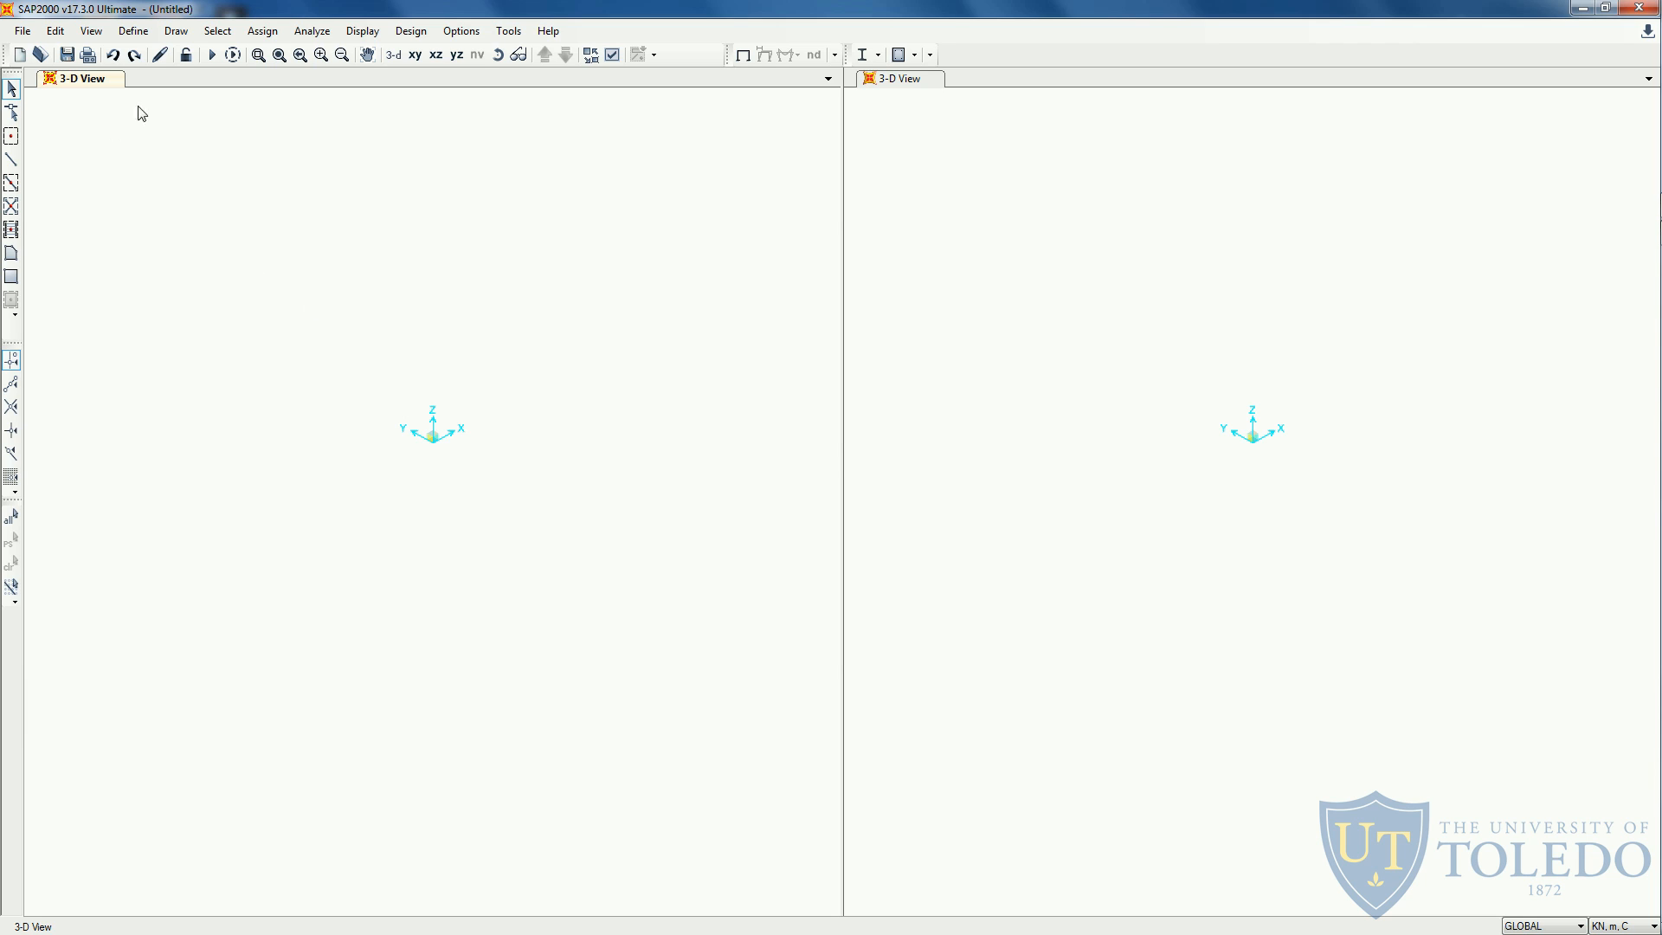
pyautogui.moveTo(165, 151)
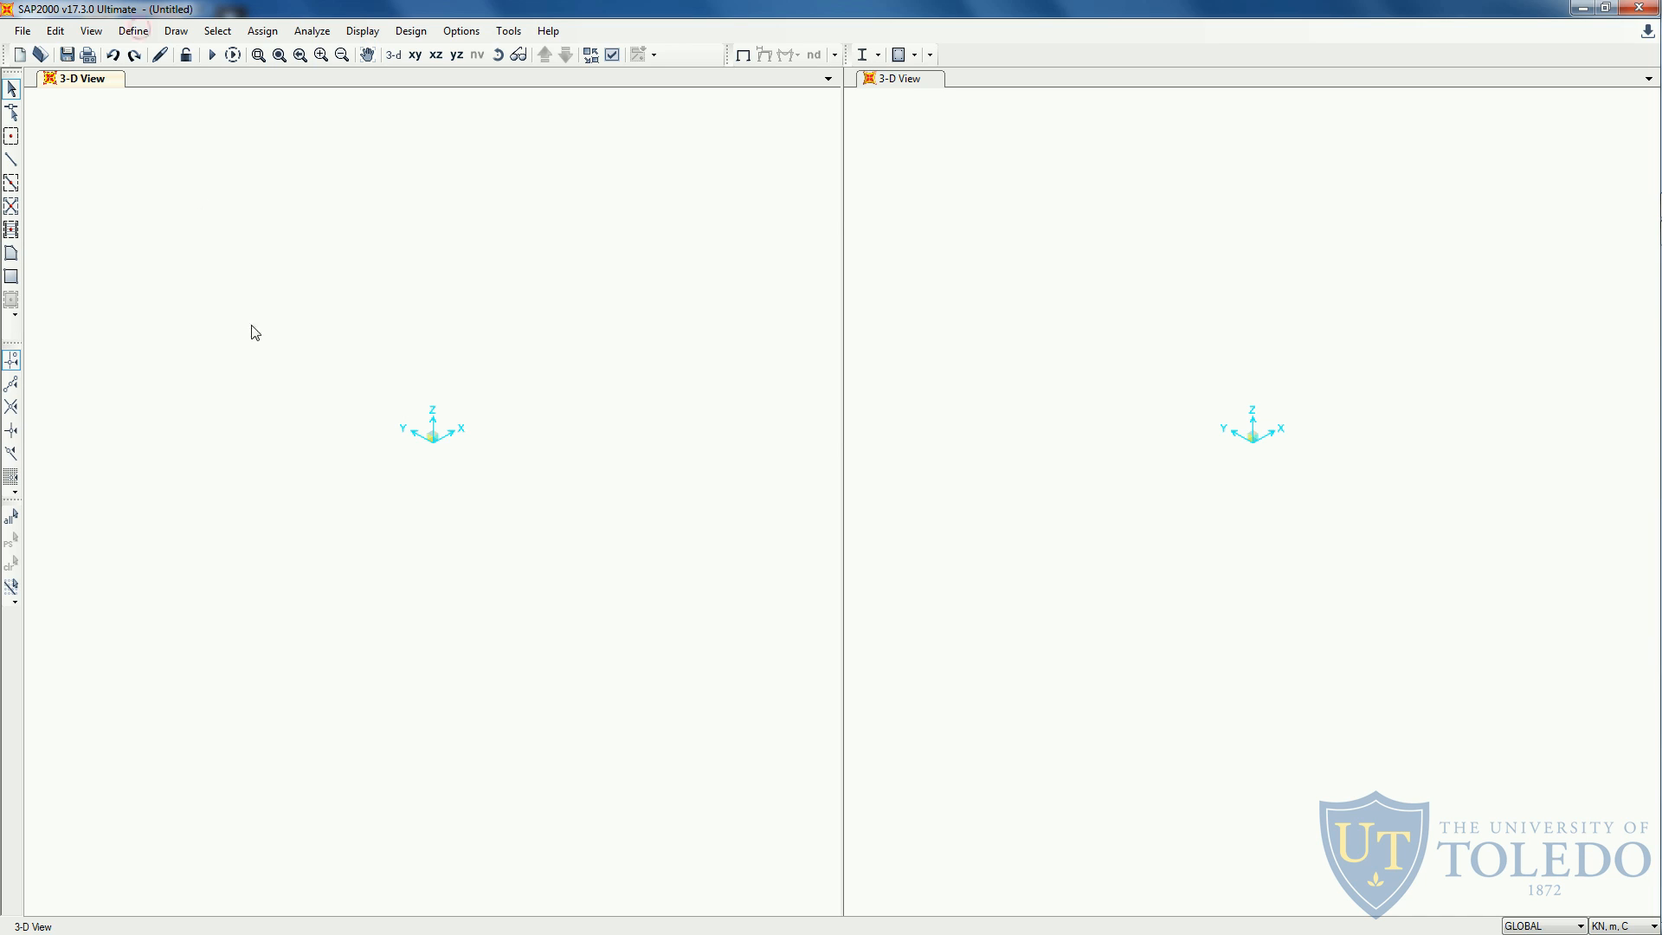
pyautogui.click(132, 29)
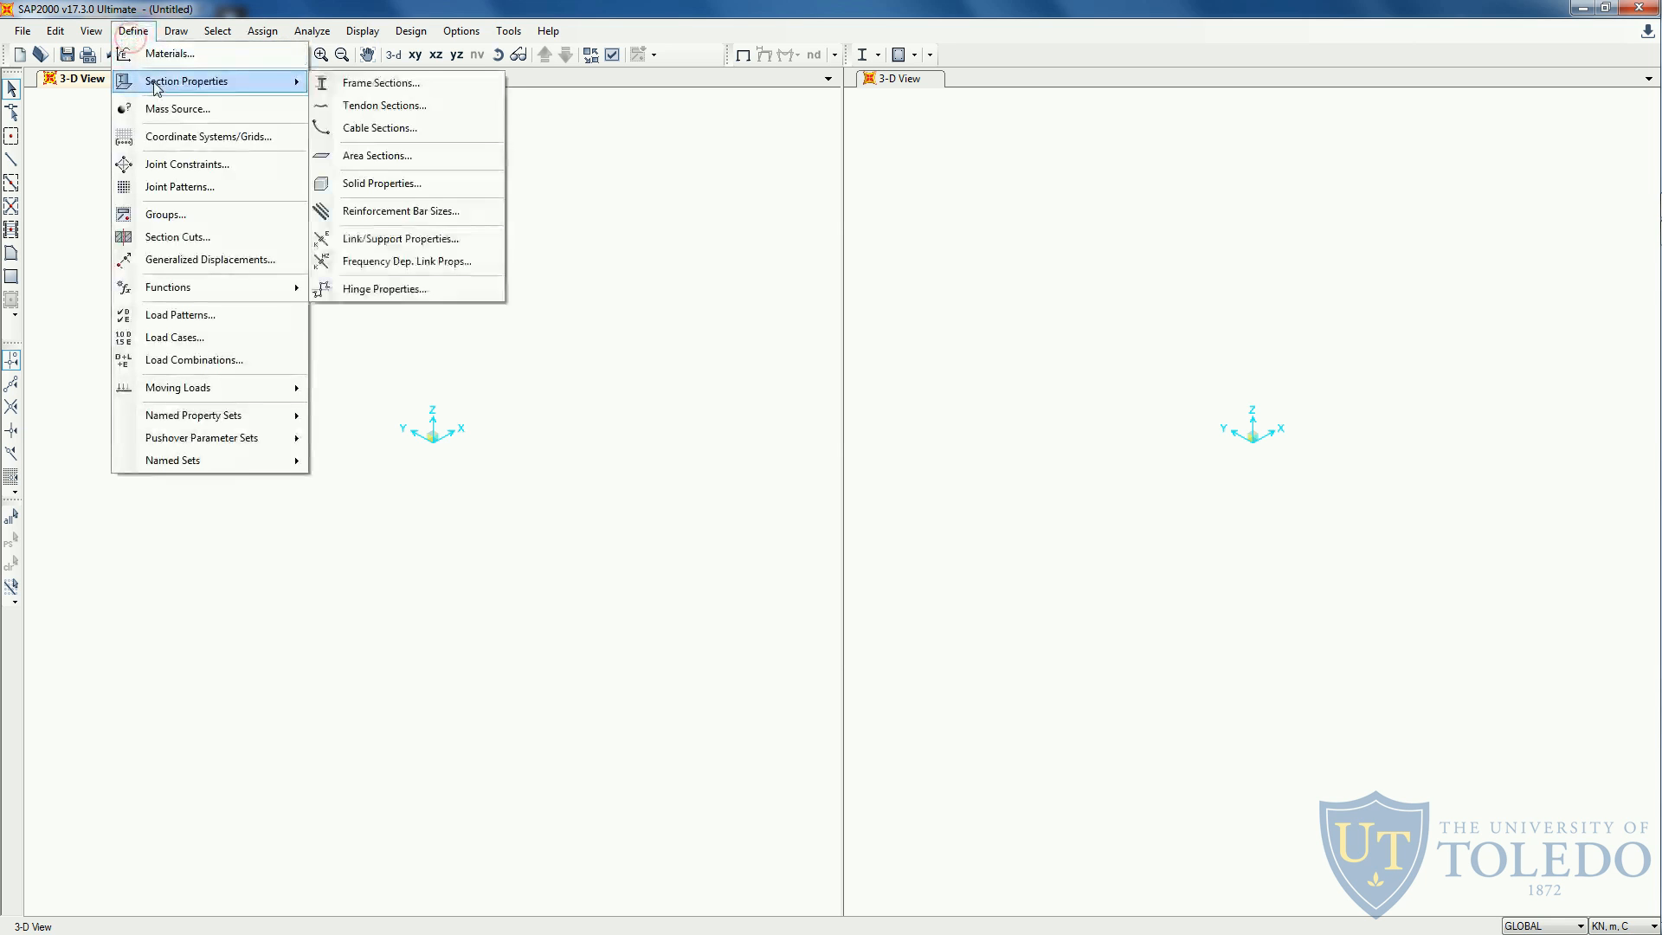
pyautogui.click(381, 84)
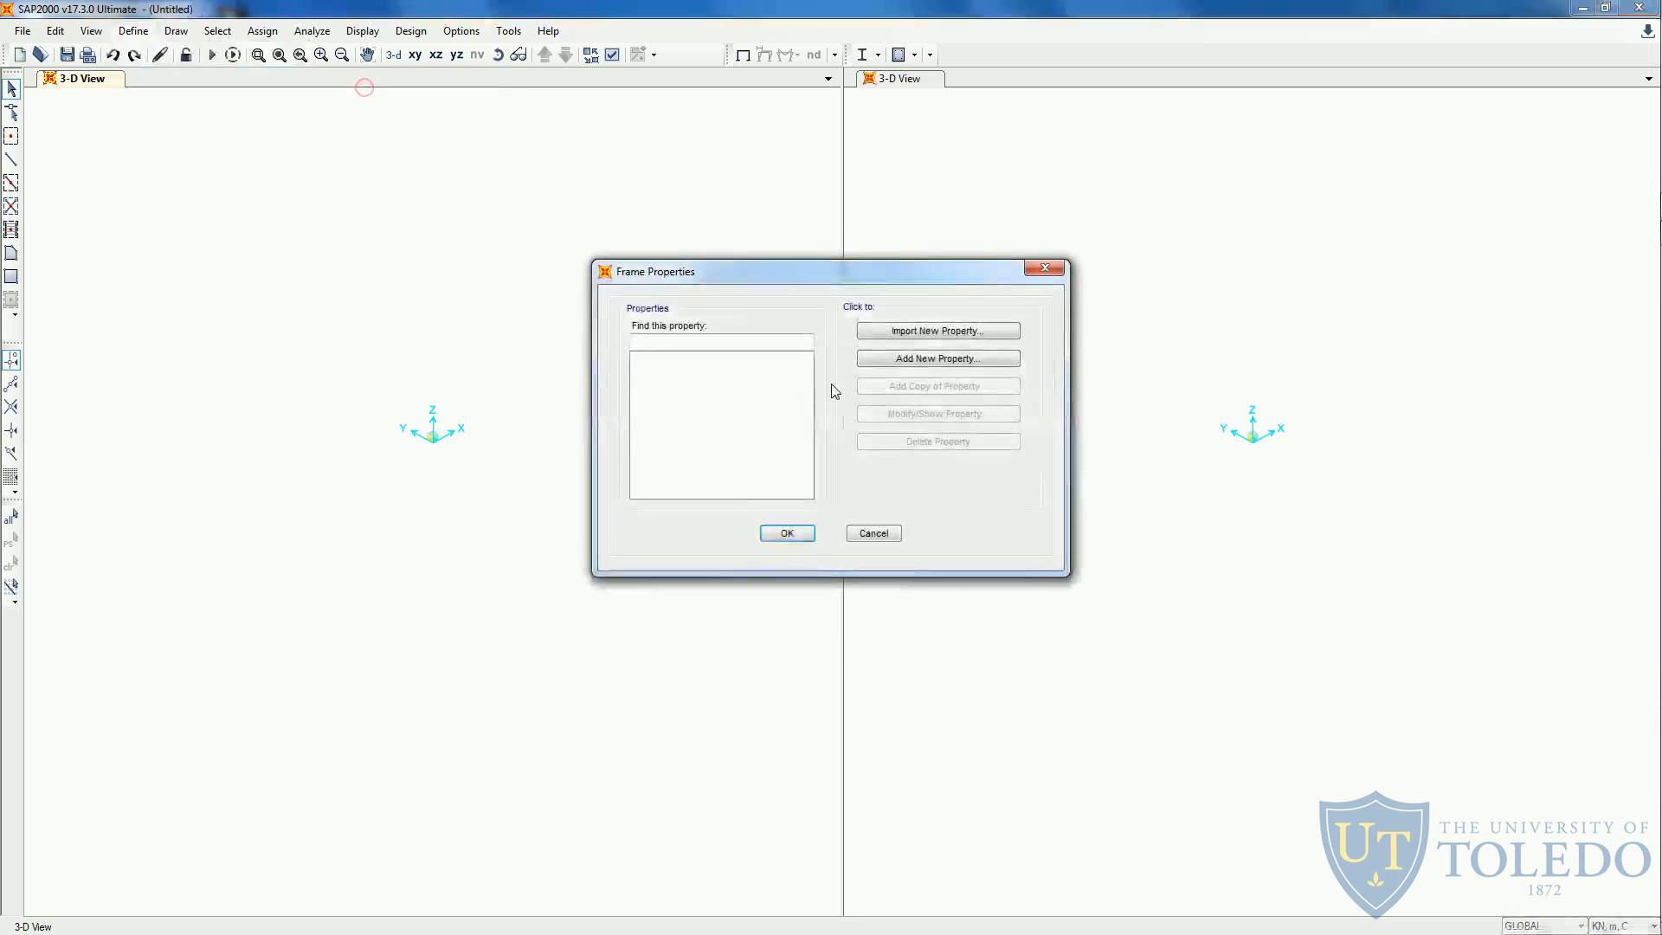
pyautogui.click(937, 358)
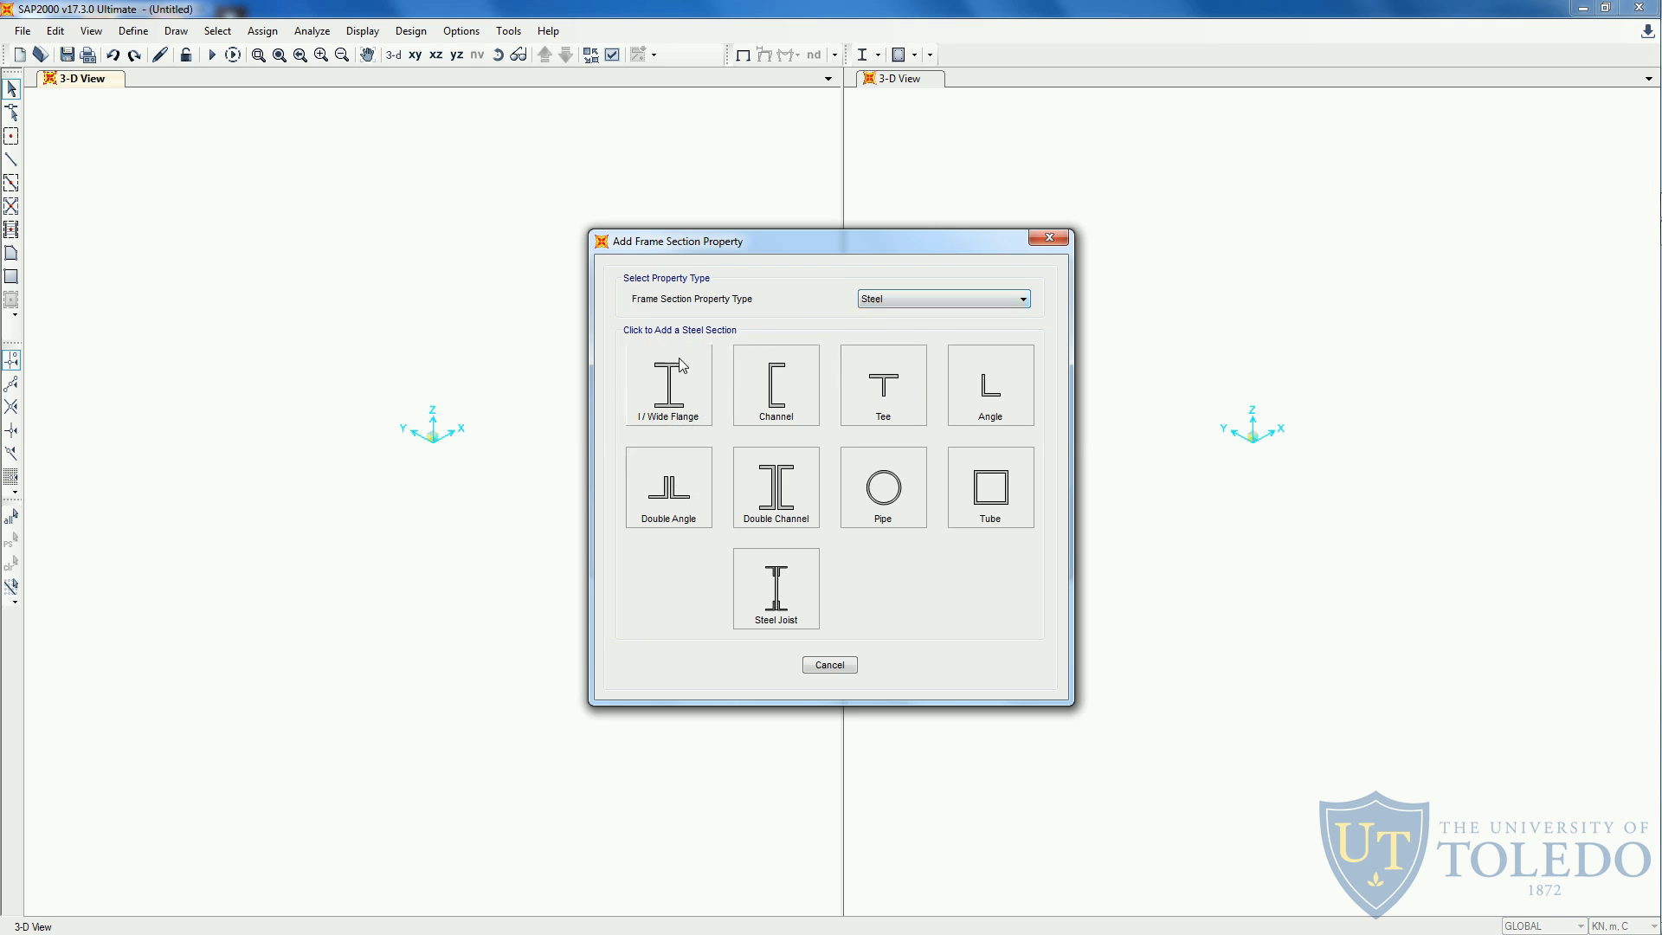
pyautogui.moveTo(740, 387)
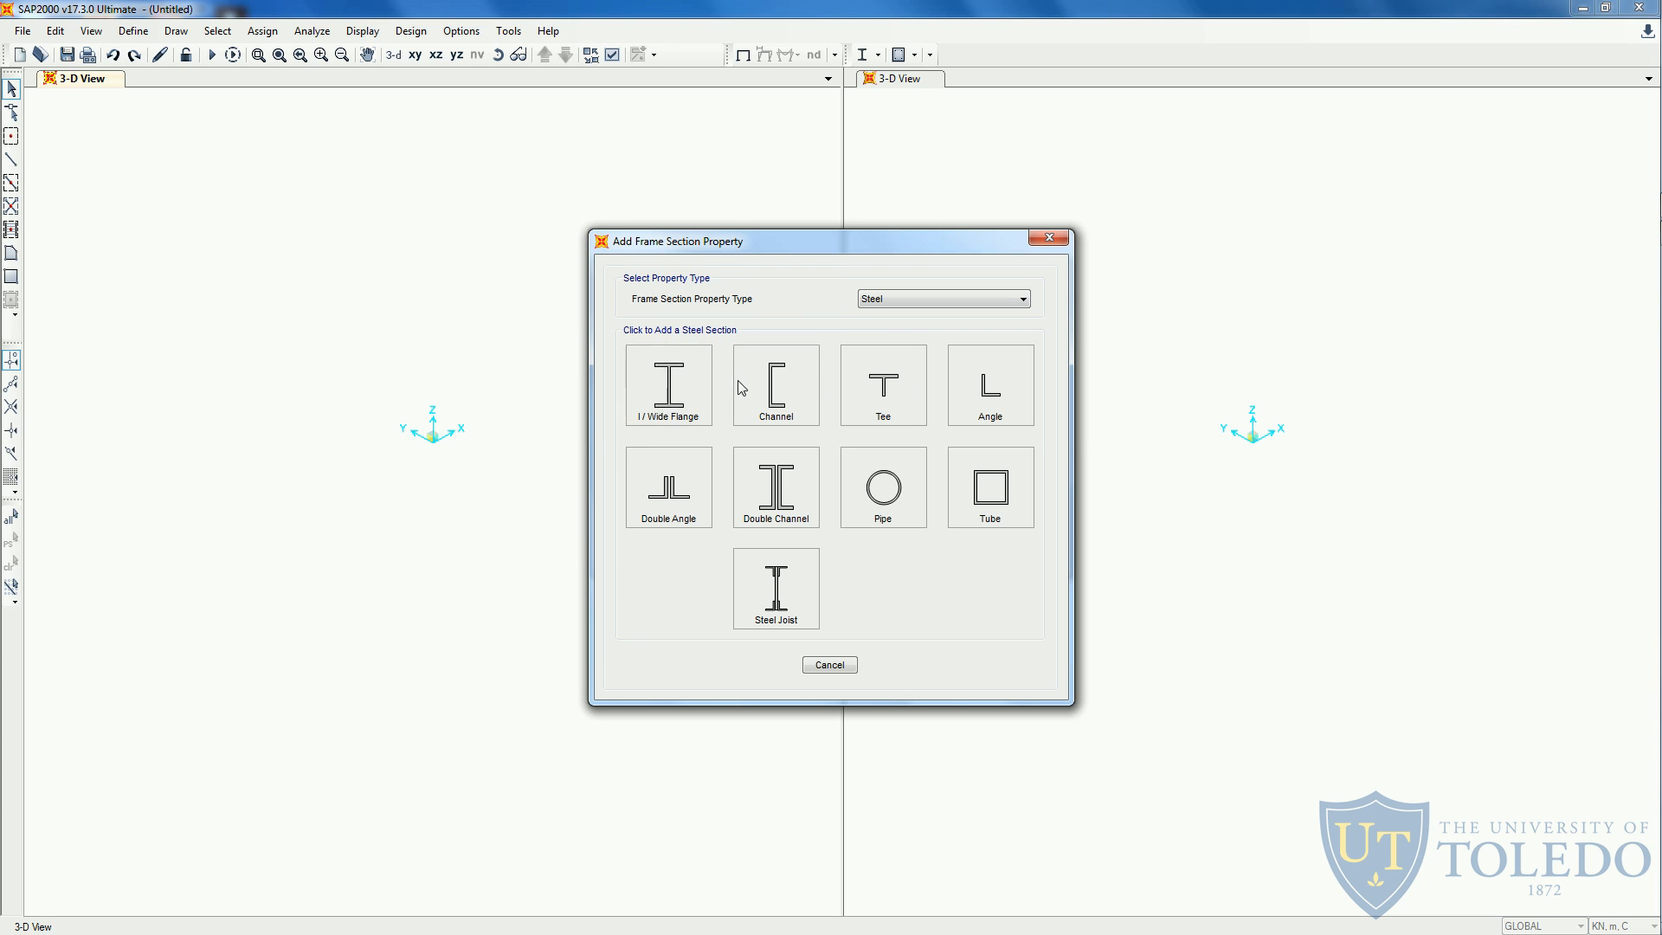
pyautogui.click(668, 385)
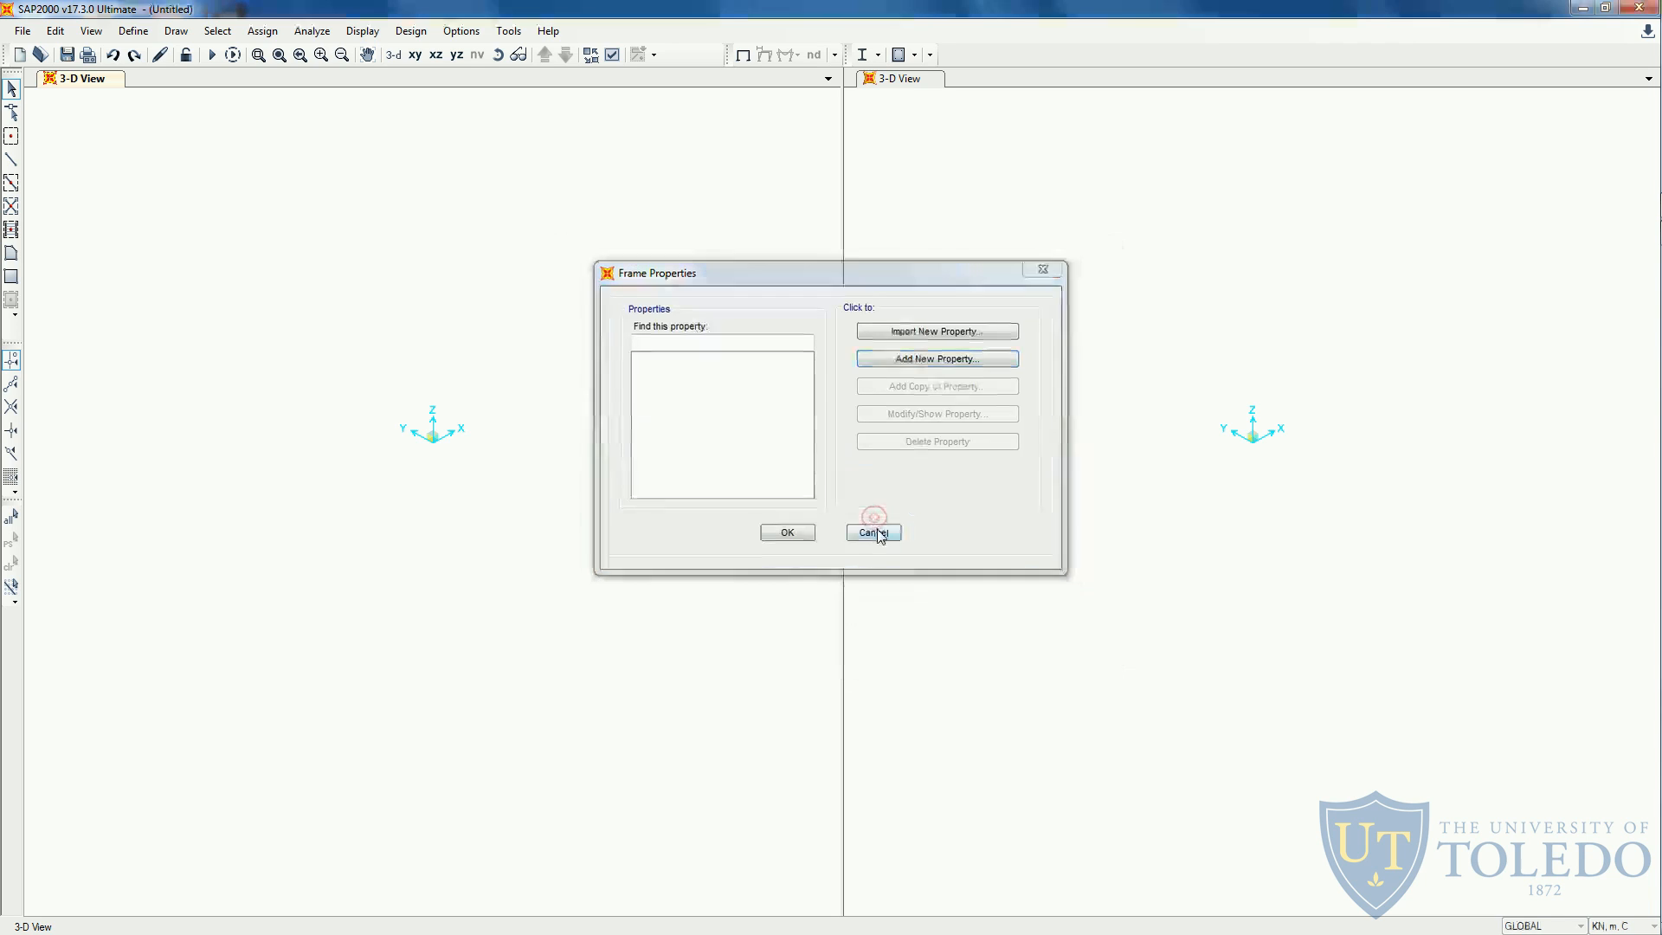
pyautogui.click(873, 531)
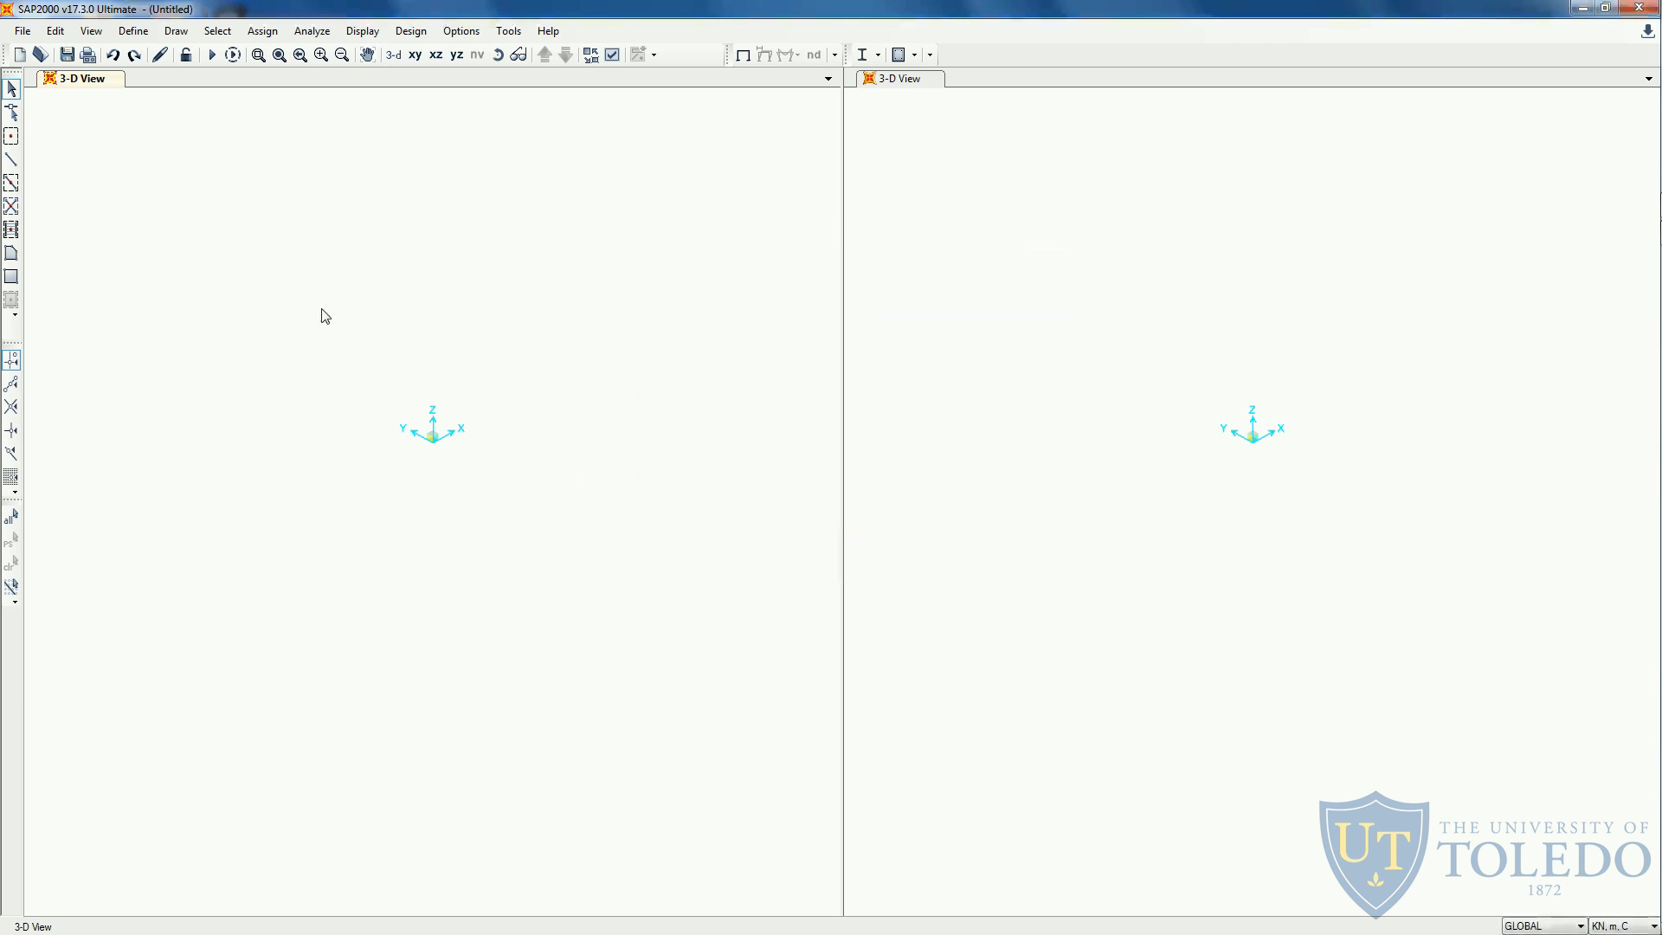
pyautogui.moveTo(308, 278)
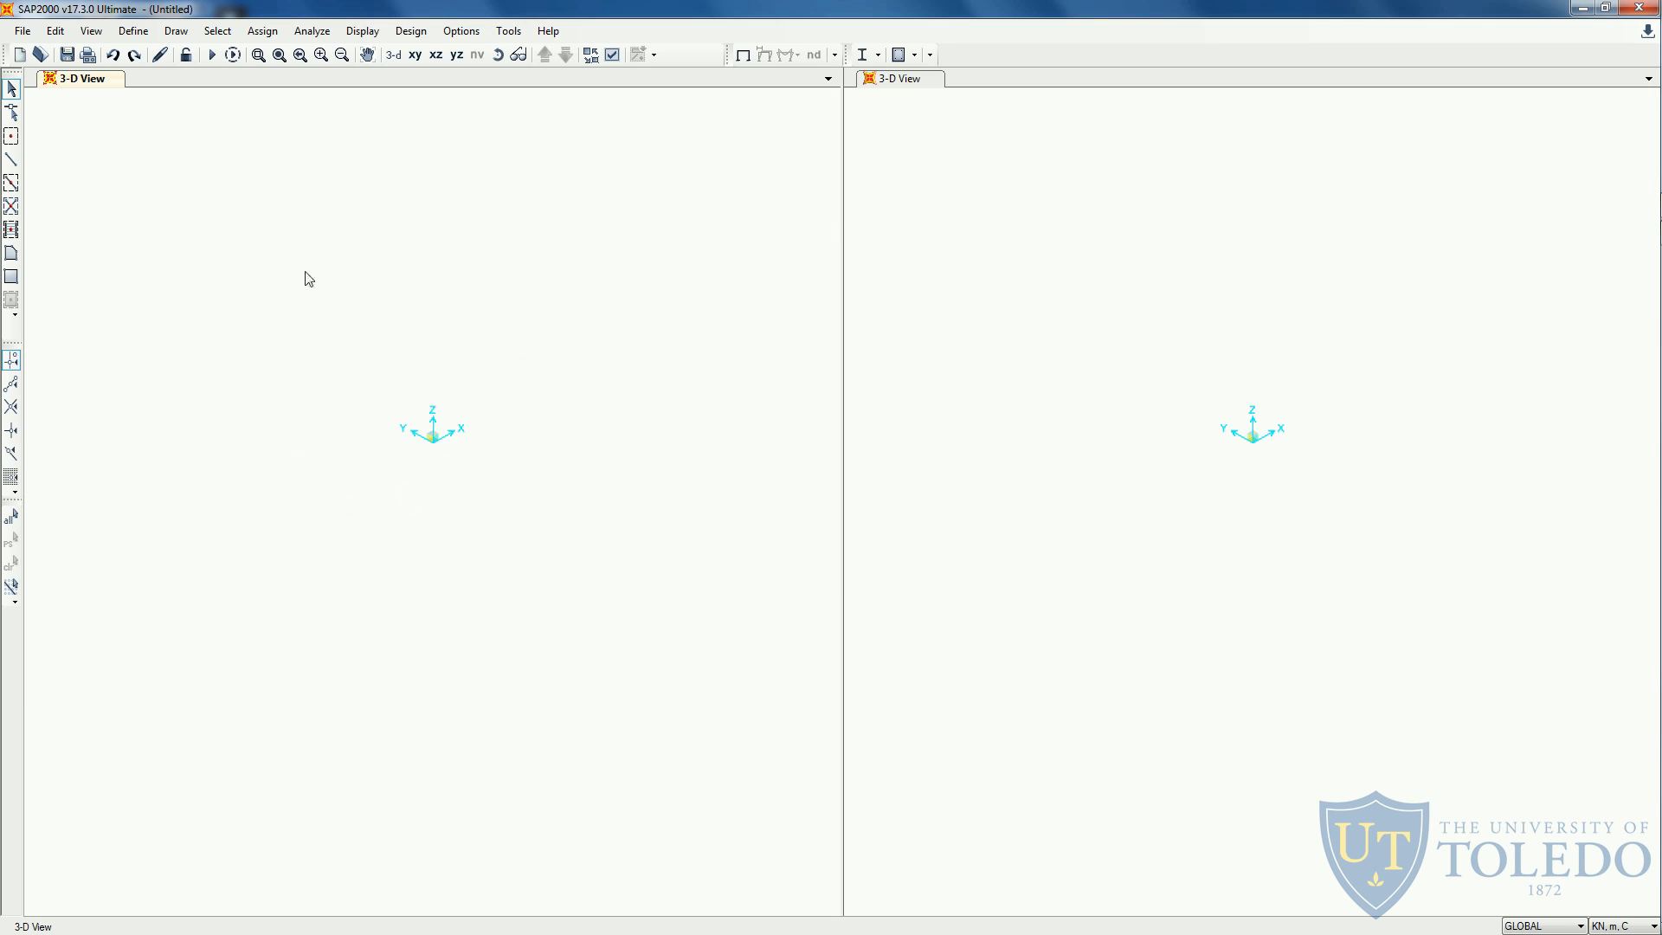
pyautogui.moveTo(335, 468)
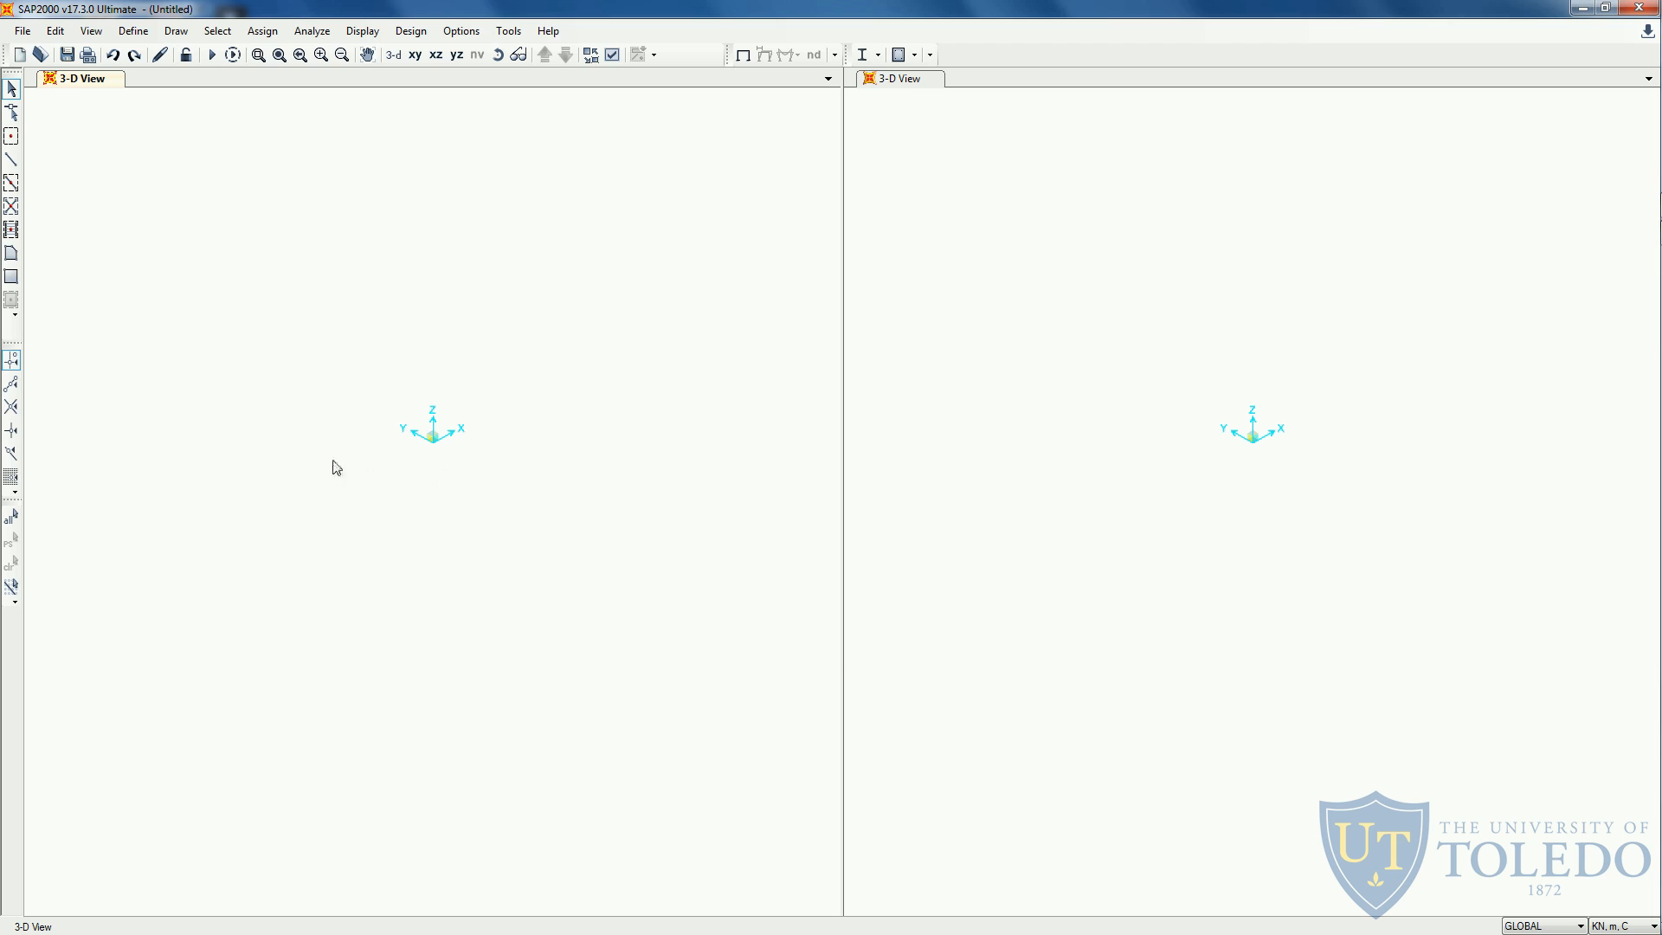
pyautogui.moveTo(85, 142)
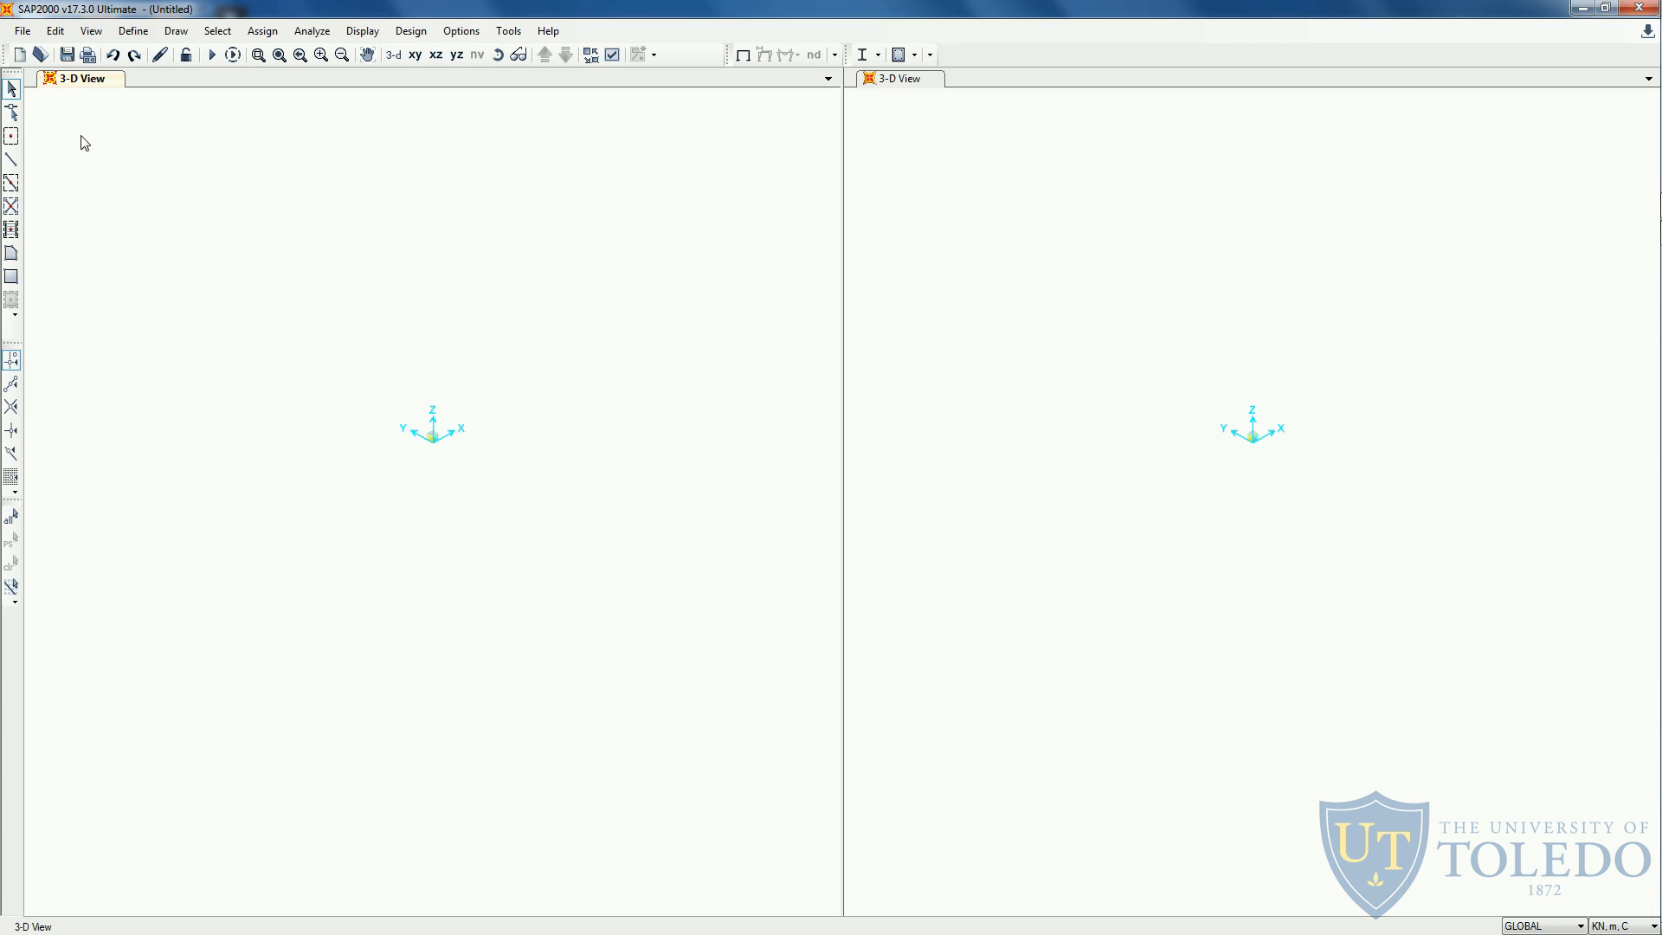
pyautogui.moveTo(11, 161)
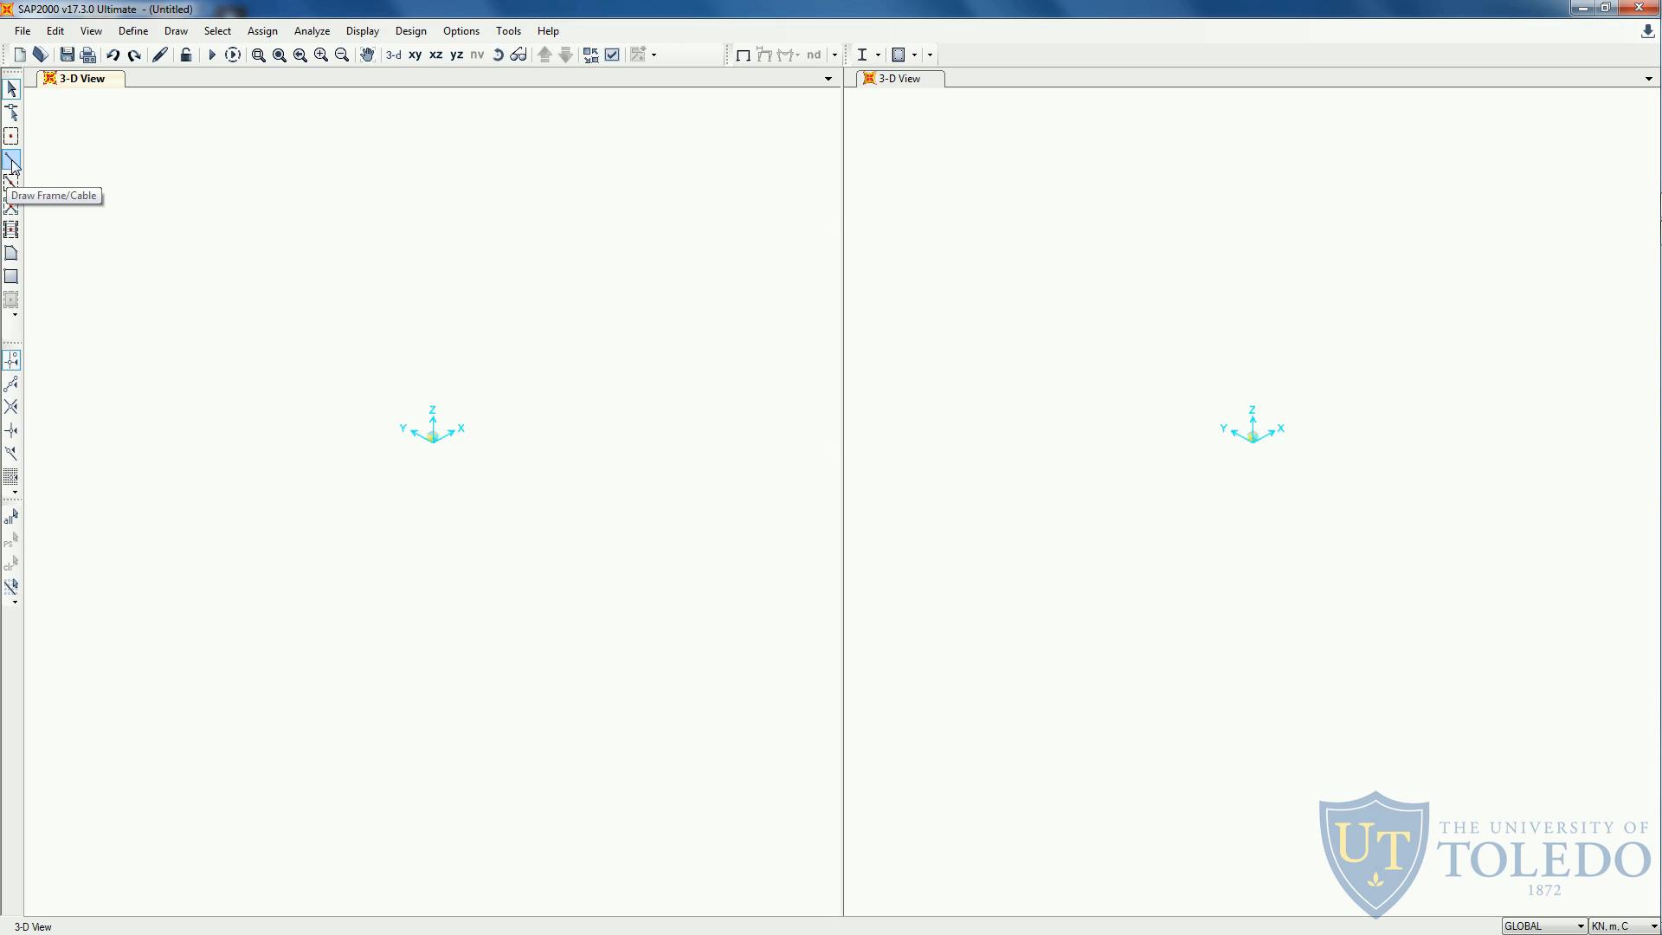
pyautogui.moveTo(330, 372)
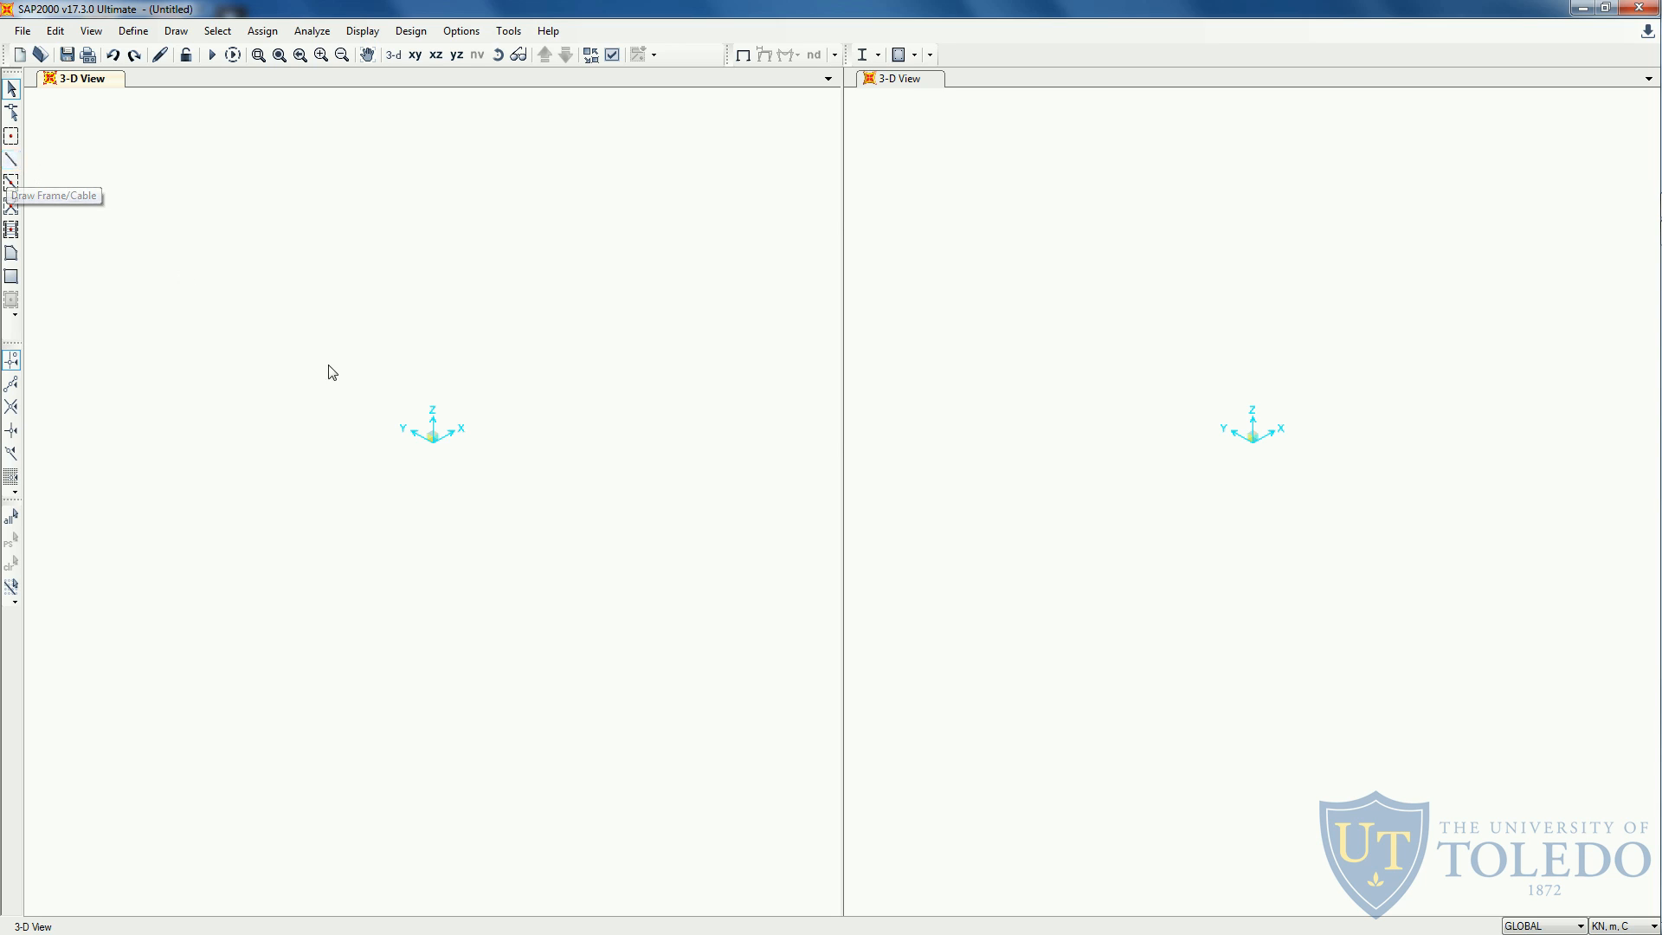
pyautogui.moveTo(527, 471)
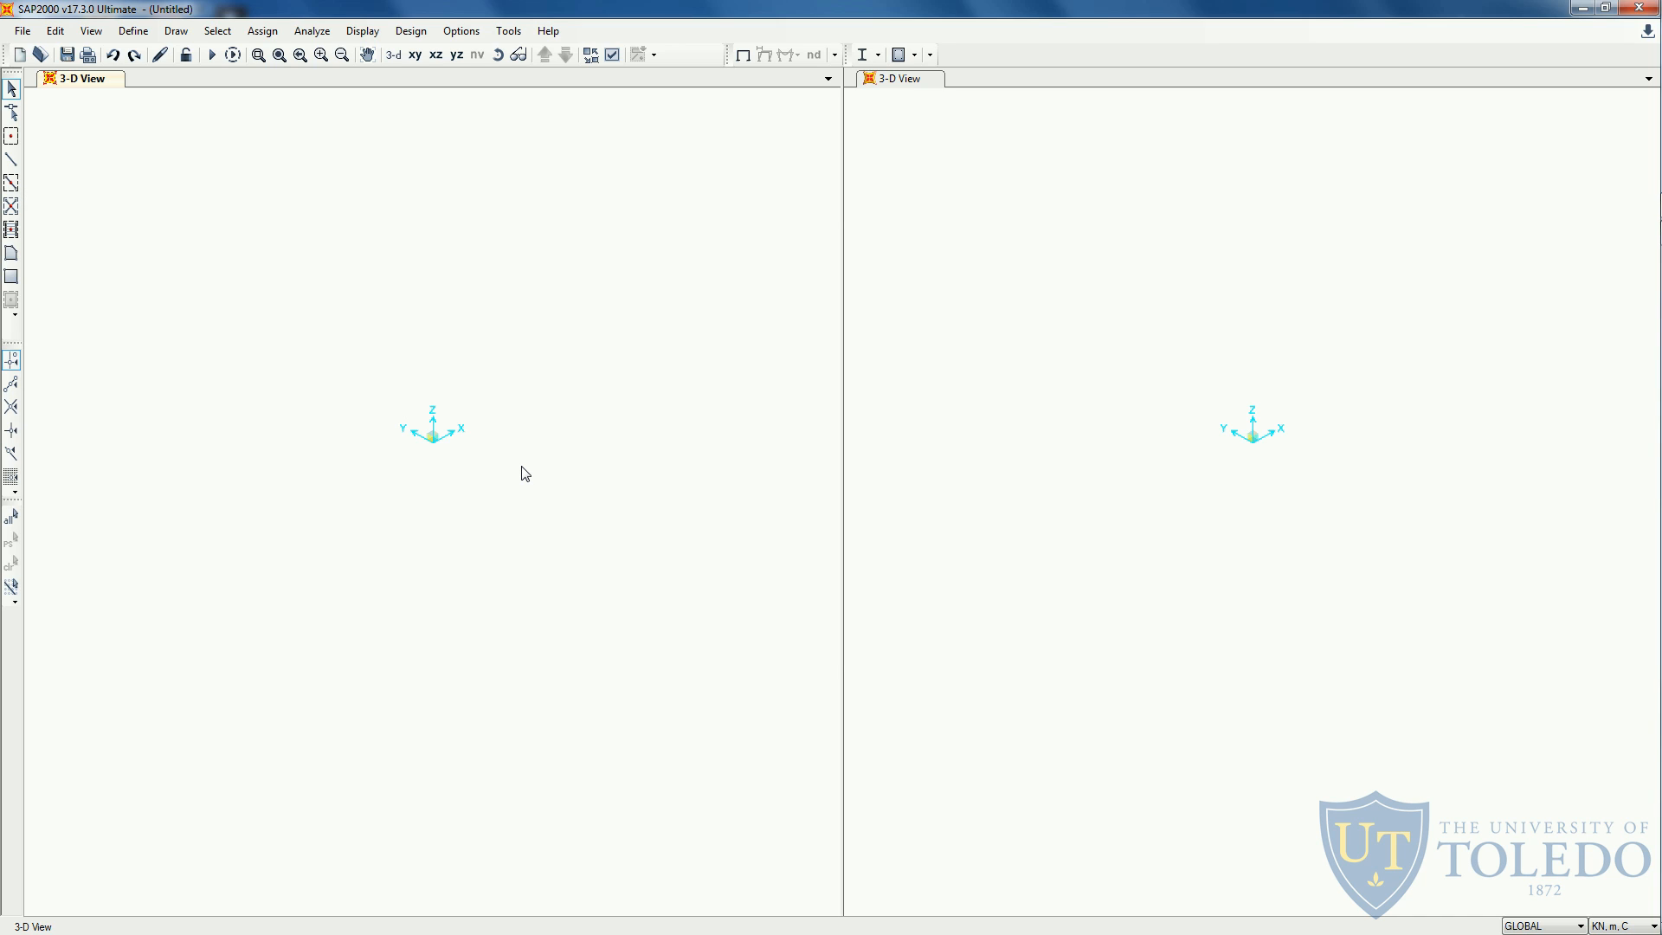
pyautogui.moveTo(506, 481)
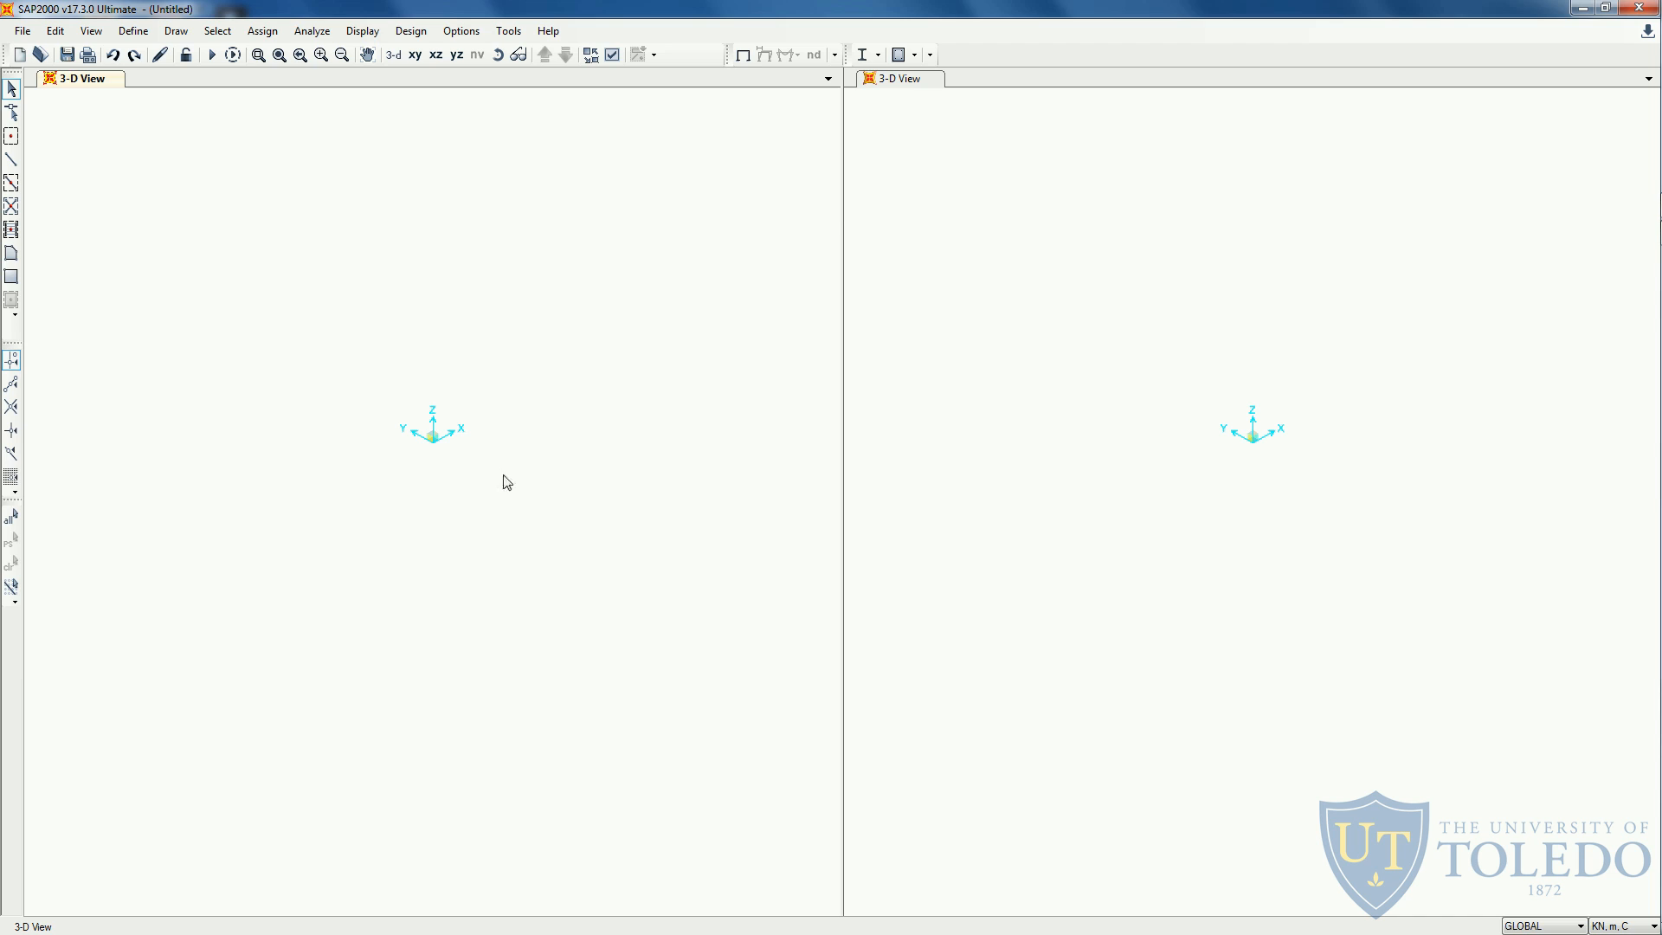
pyautogui.click(261, 29)
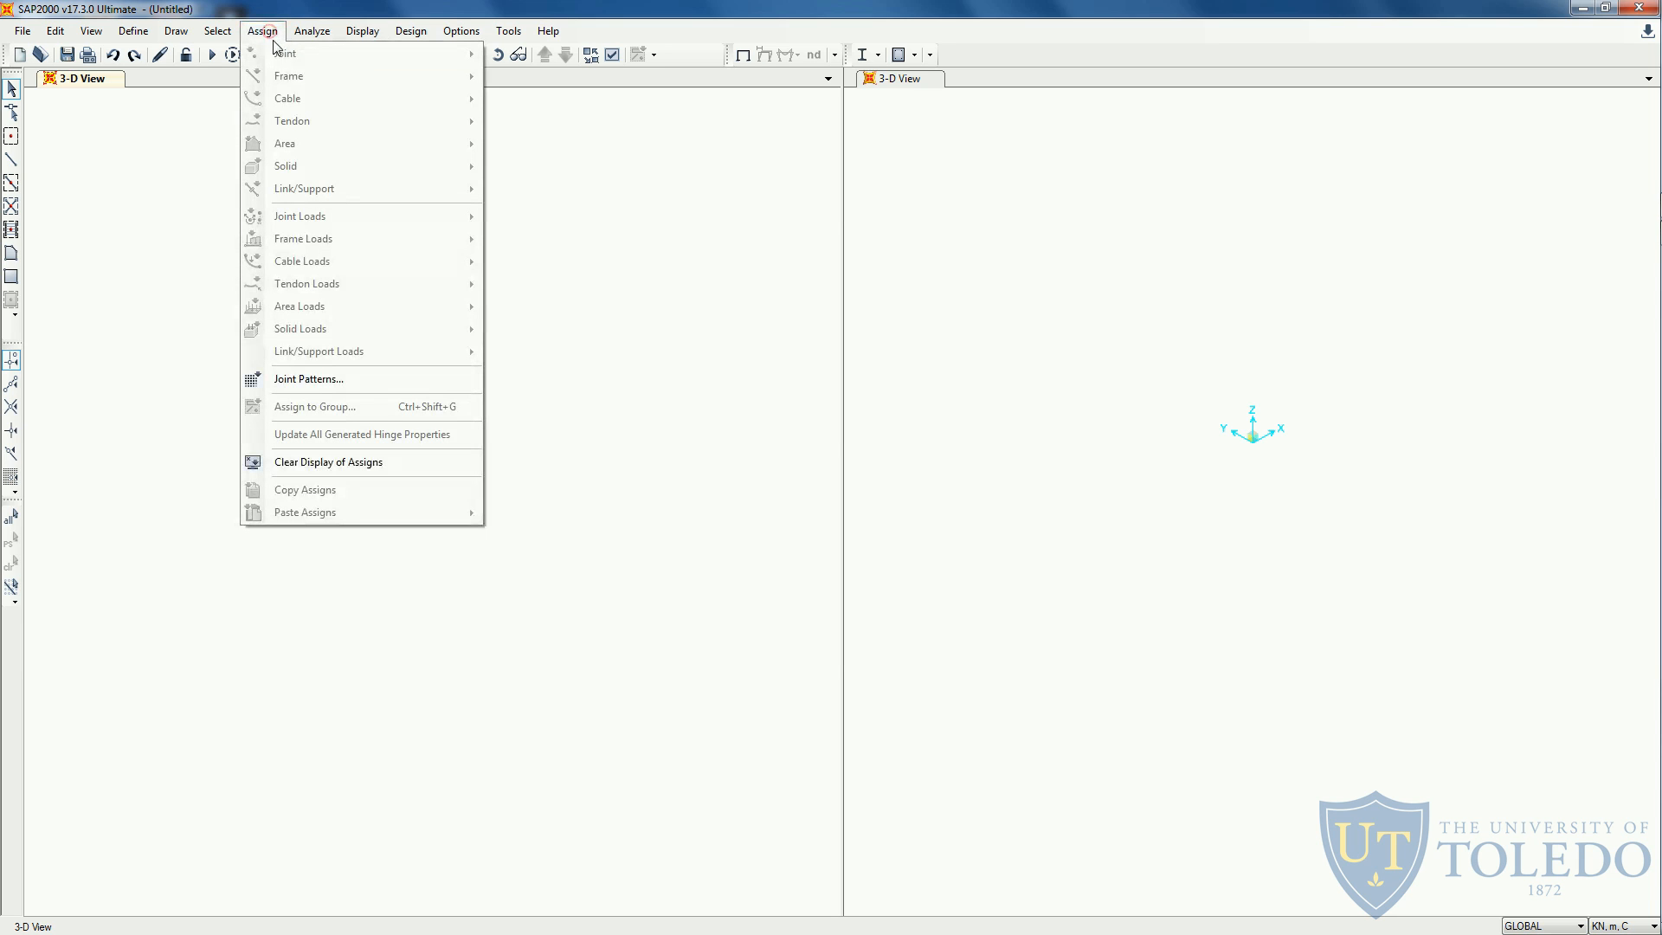
pyautogui.moveTo(392, 53)
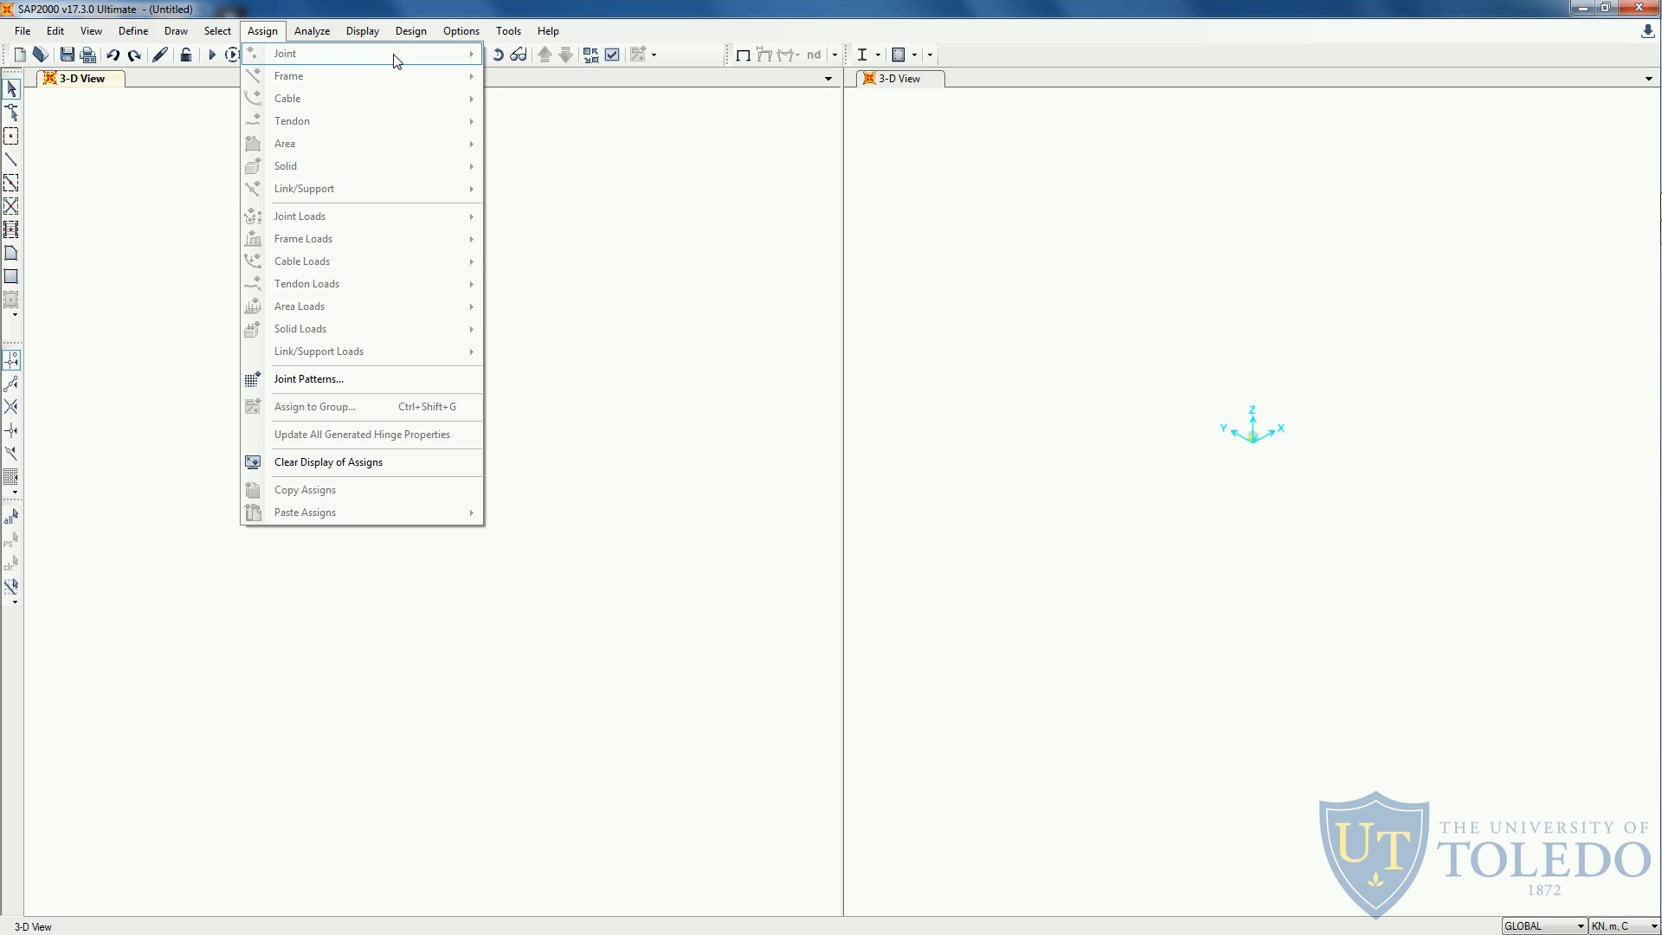
pyautogui.moveTo(454, 61)
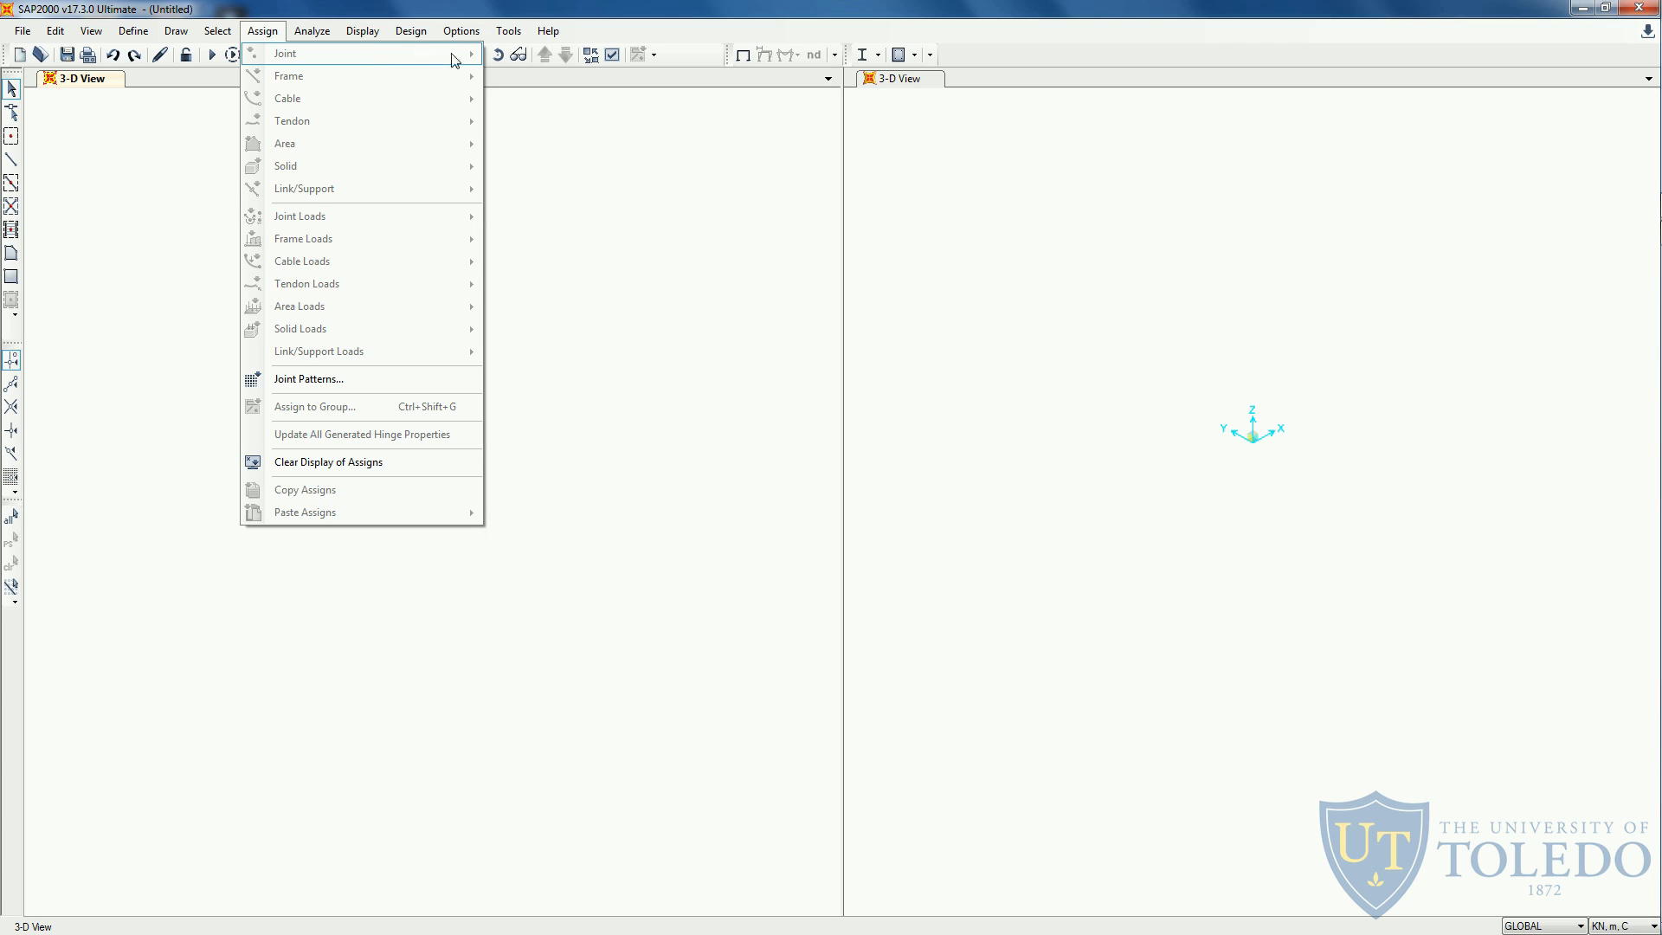
pyautogui.moveTo(563, 77)
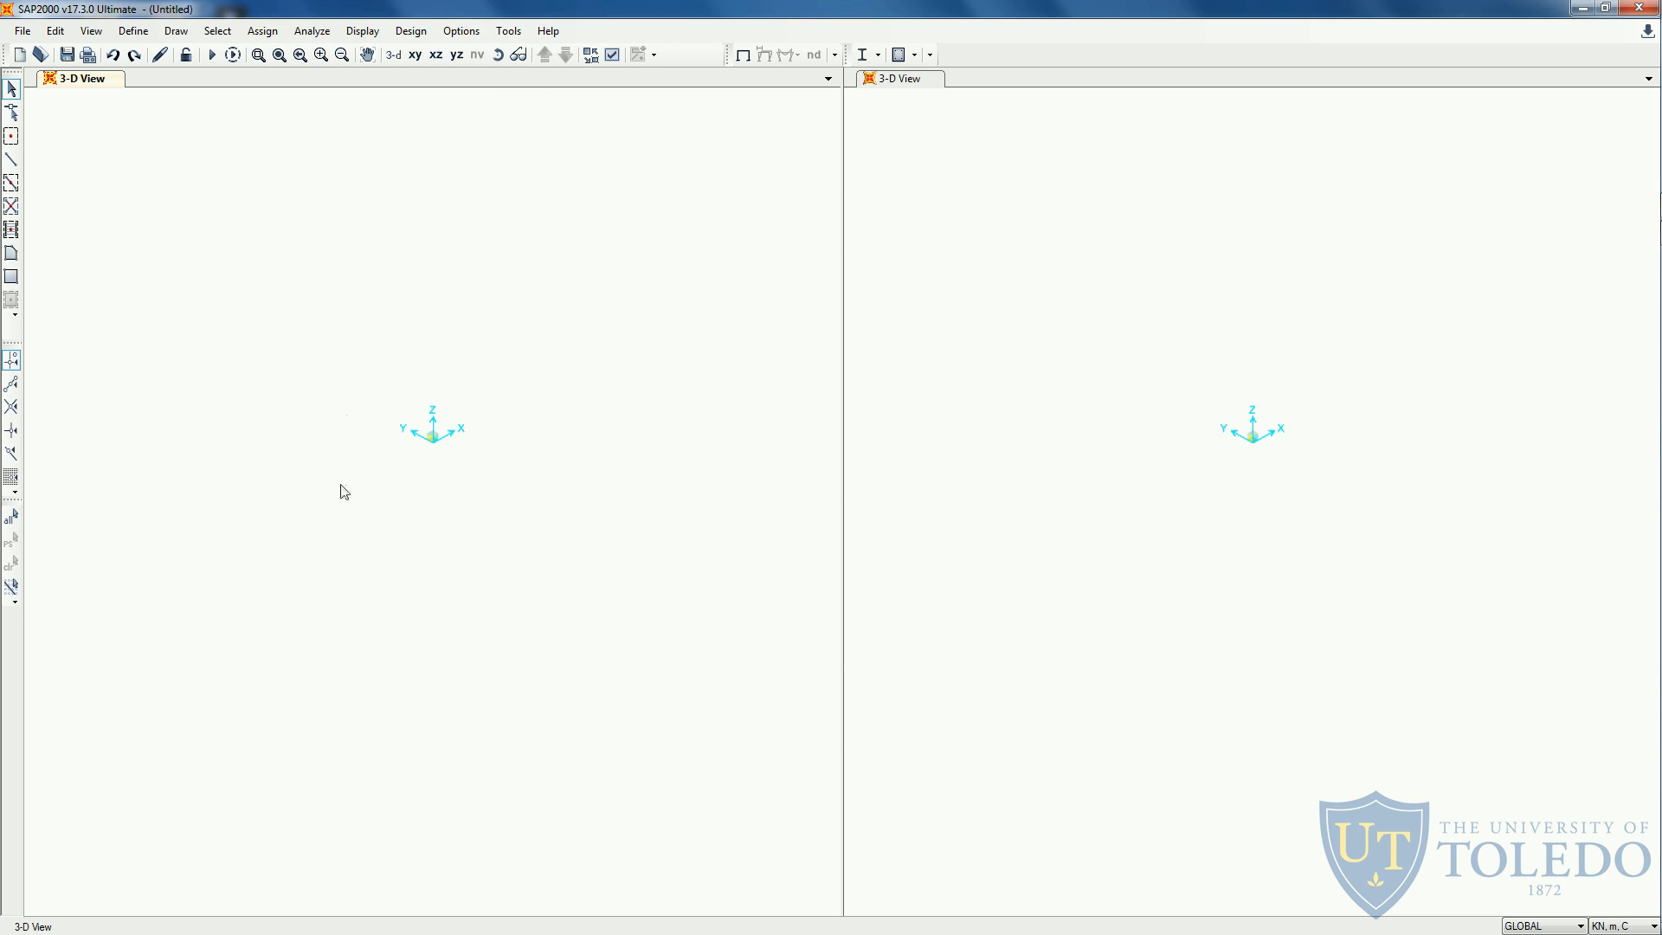
pyautogui.moveTo(605, 510)
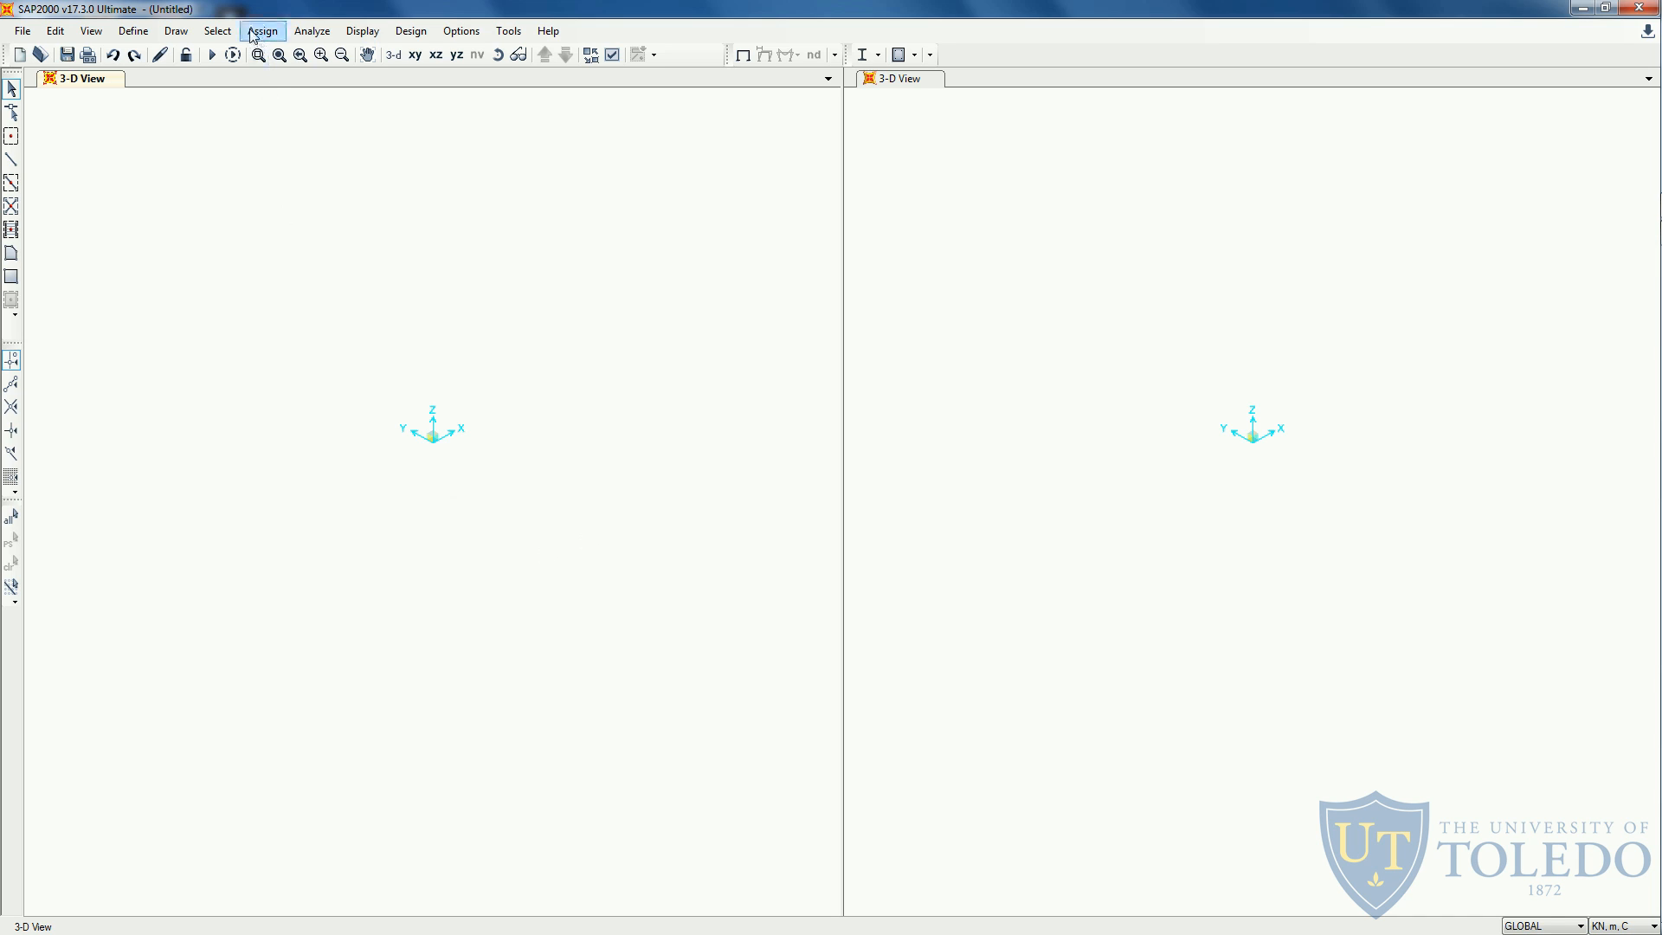
pyautogui.click(261, 29)
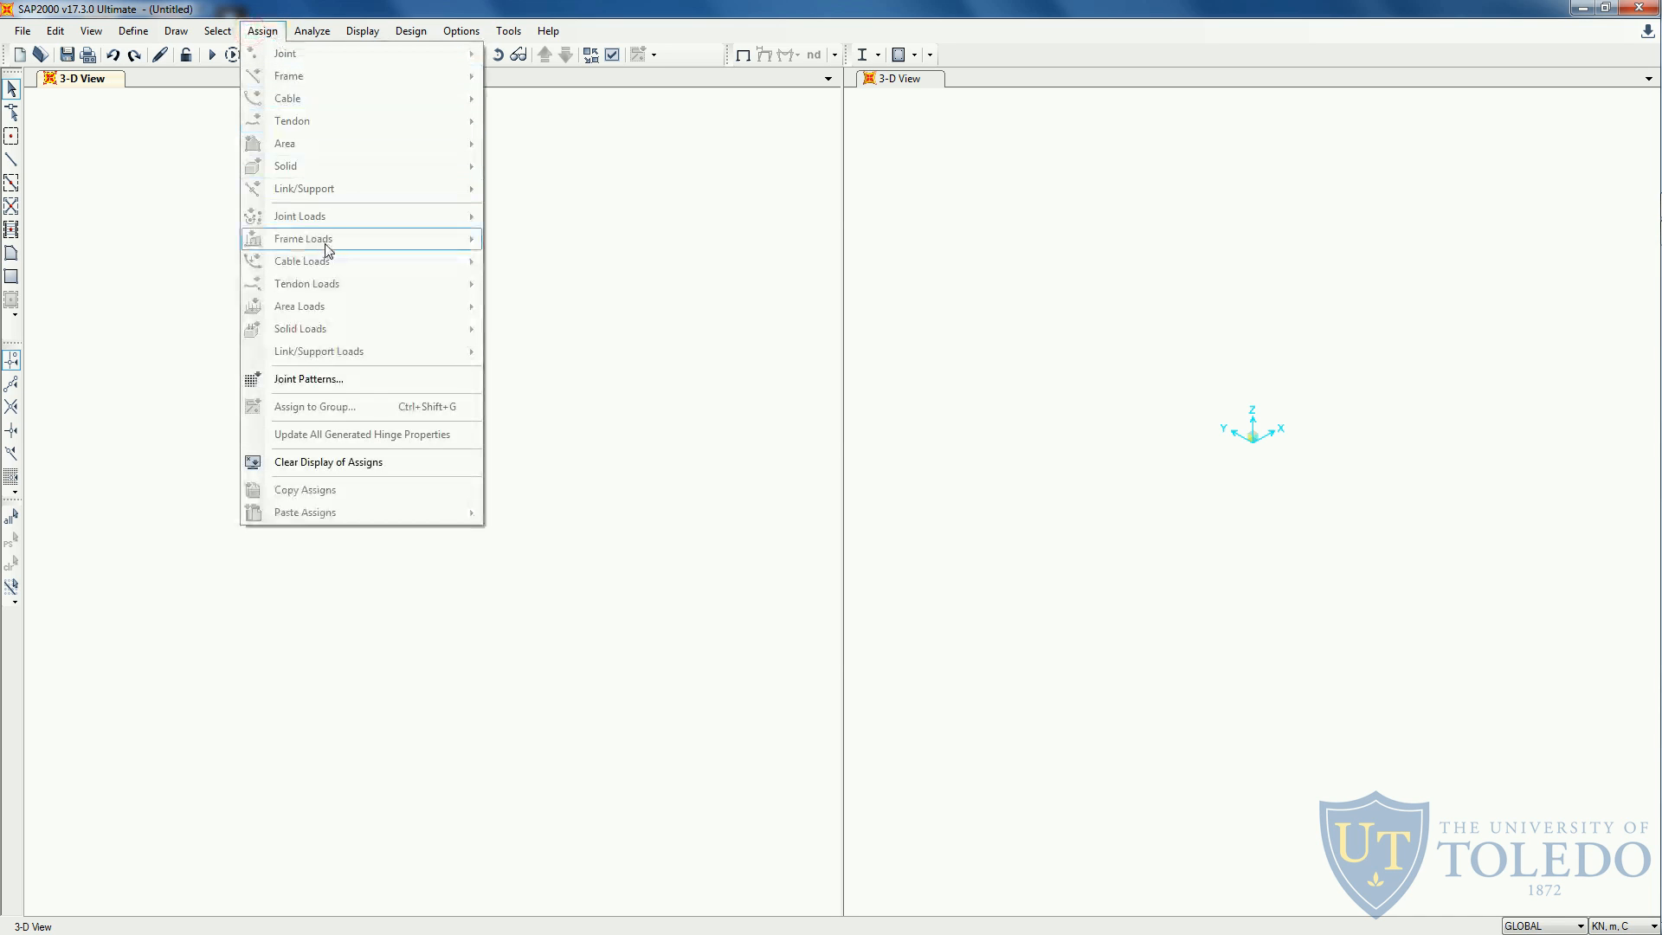
pyautogui.moveTo(344, 246)
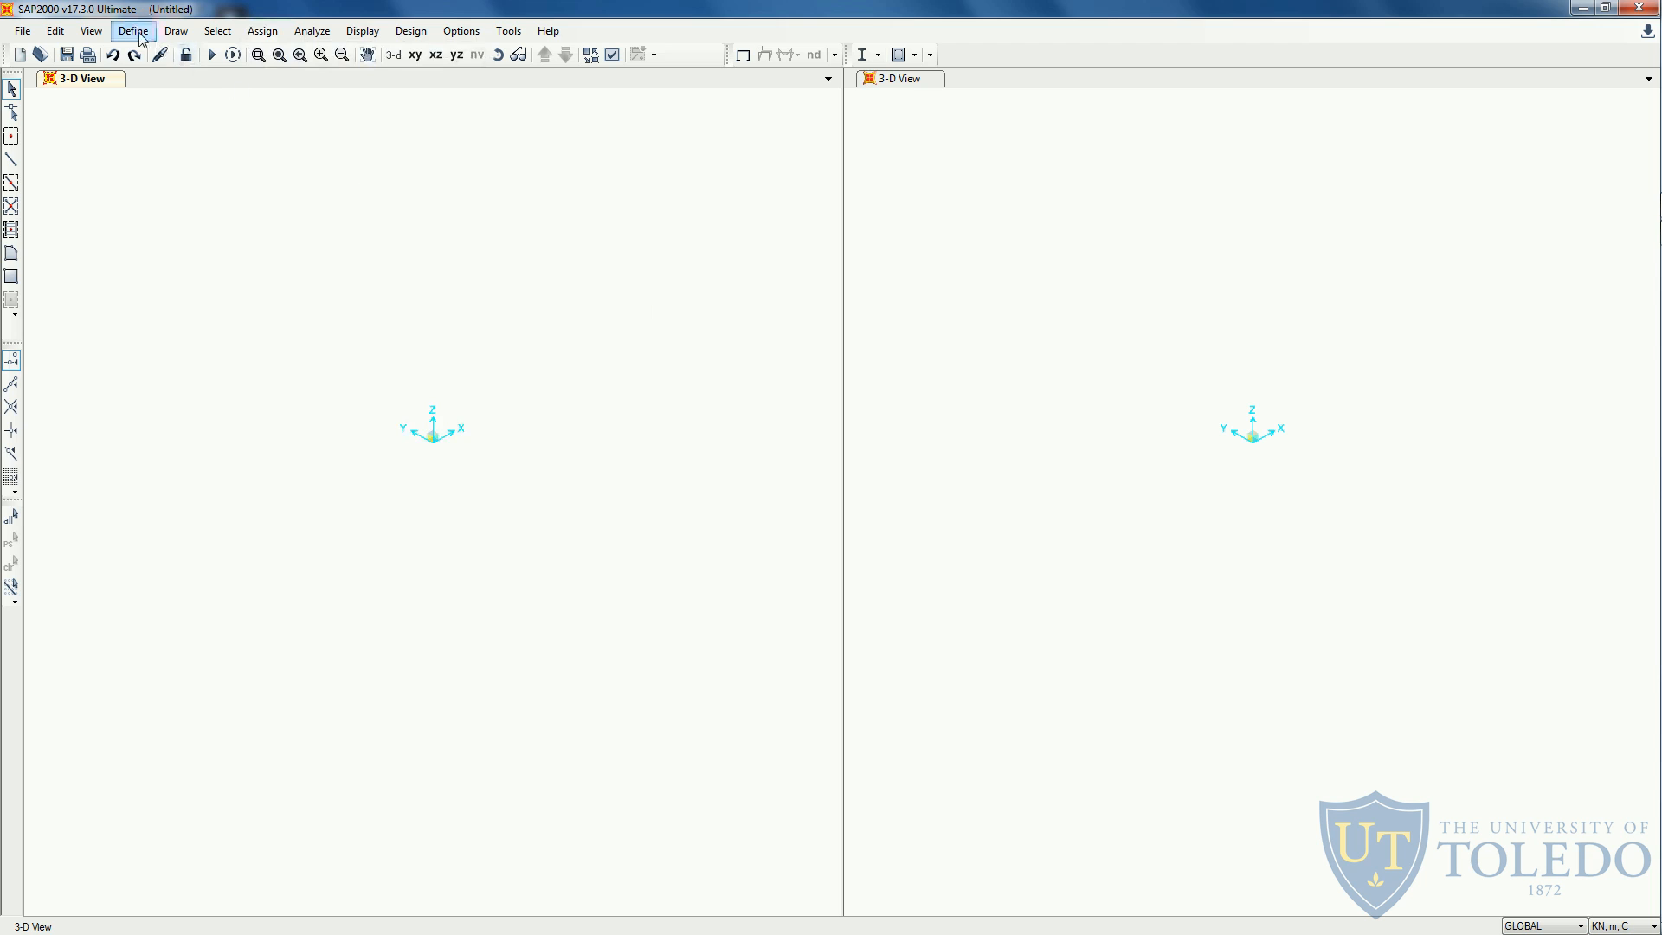
pyautogui.click(133, 30)
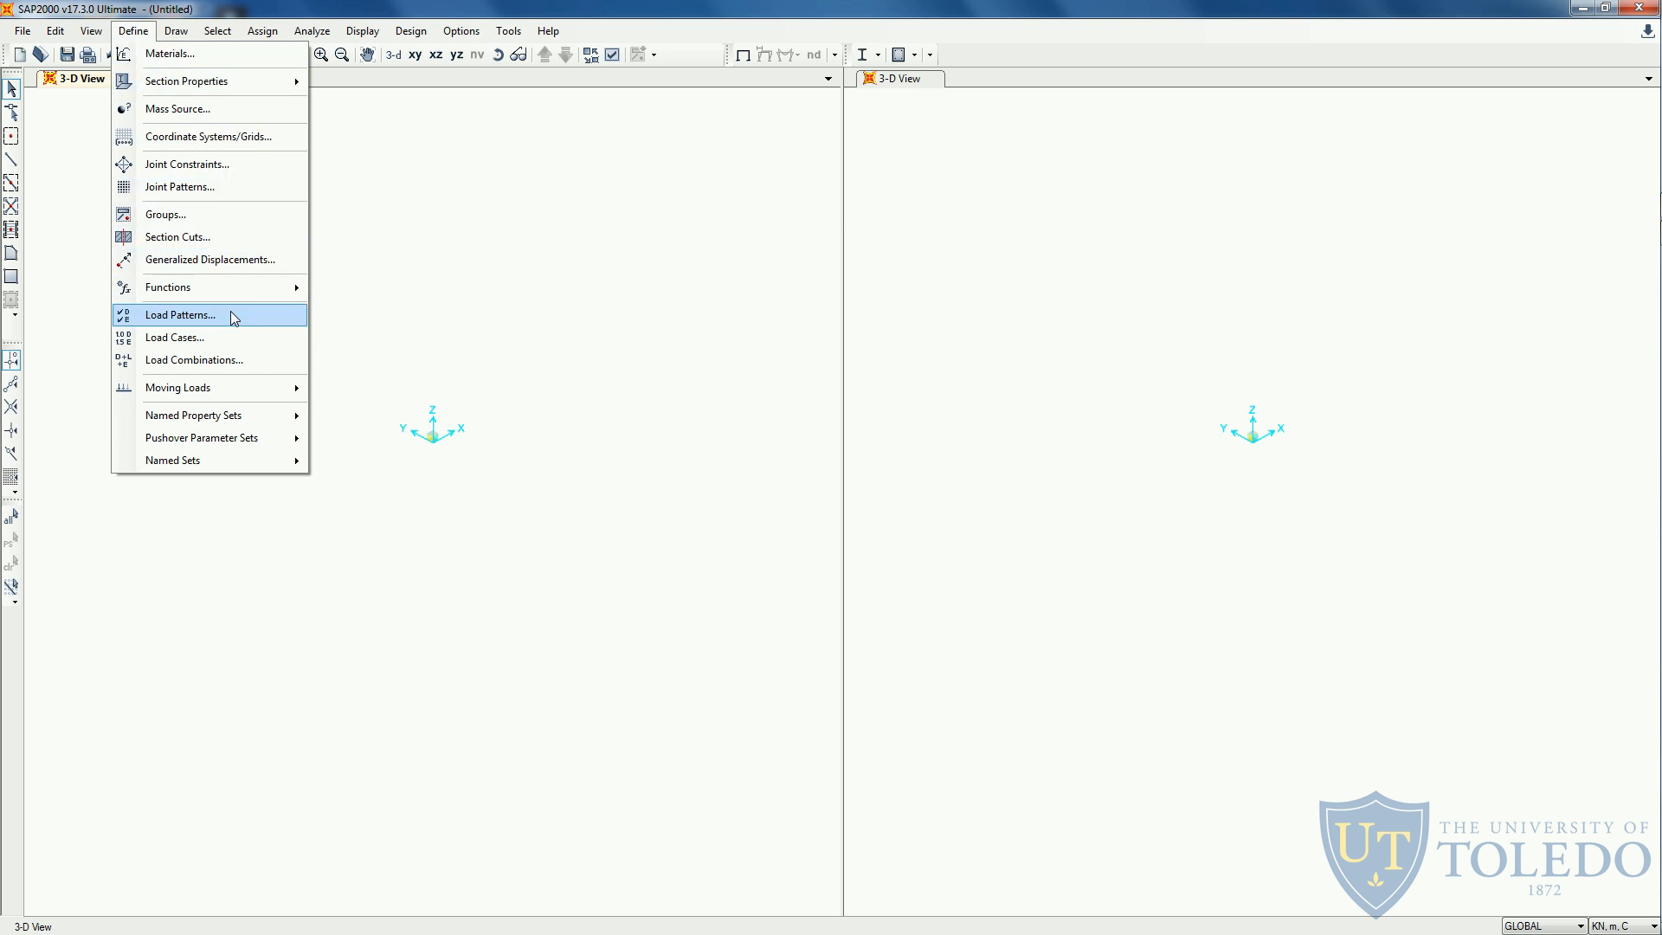
pyautogui.moveTo(246, 365)
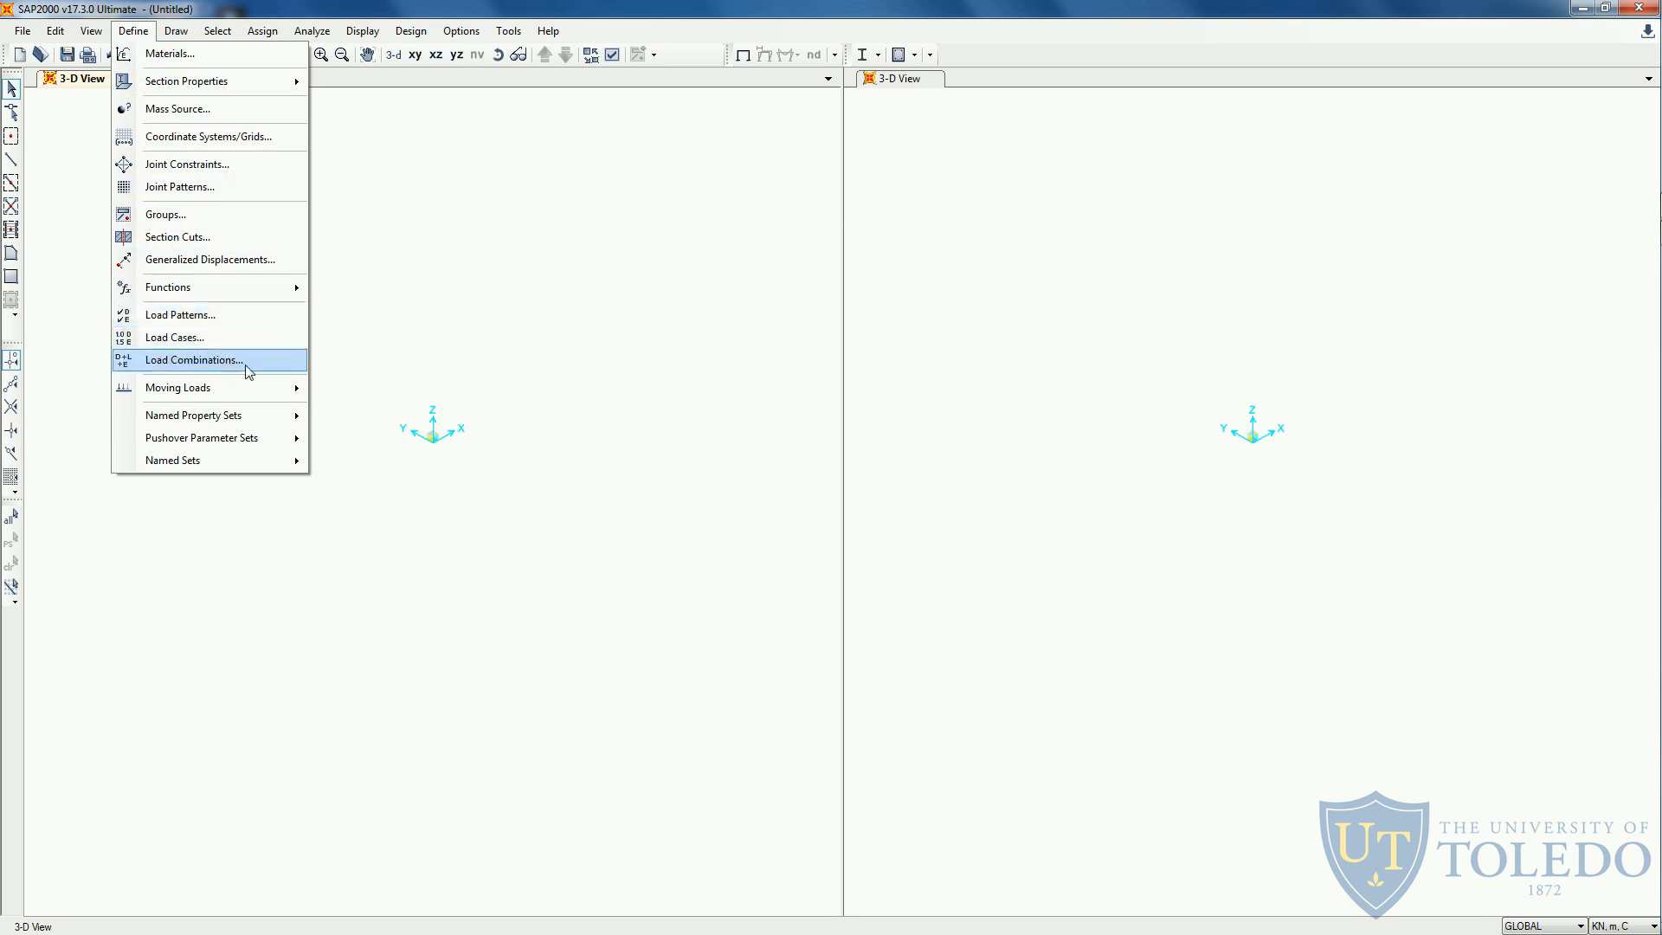
pyautogui.moveTo(281, 367)
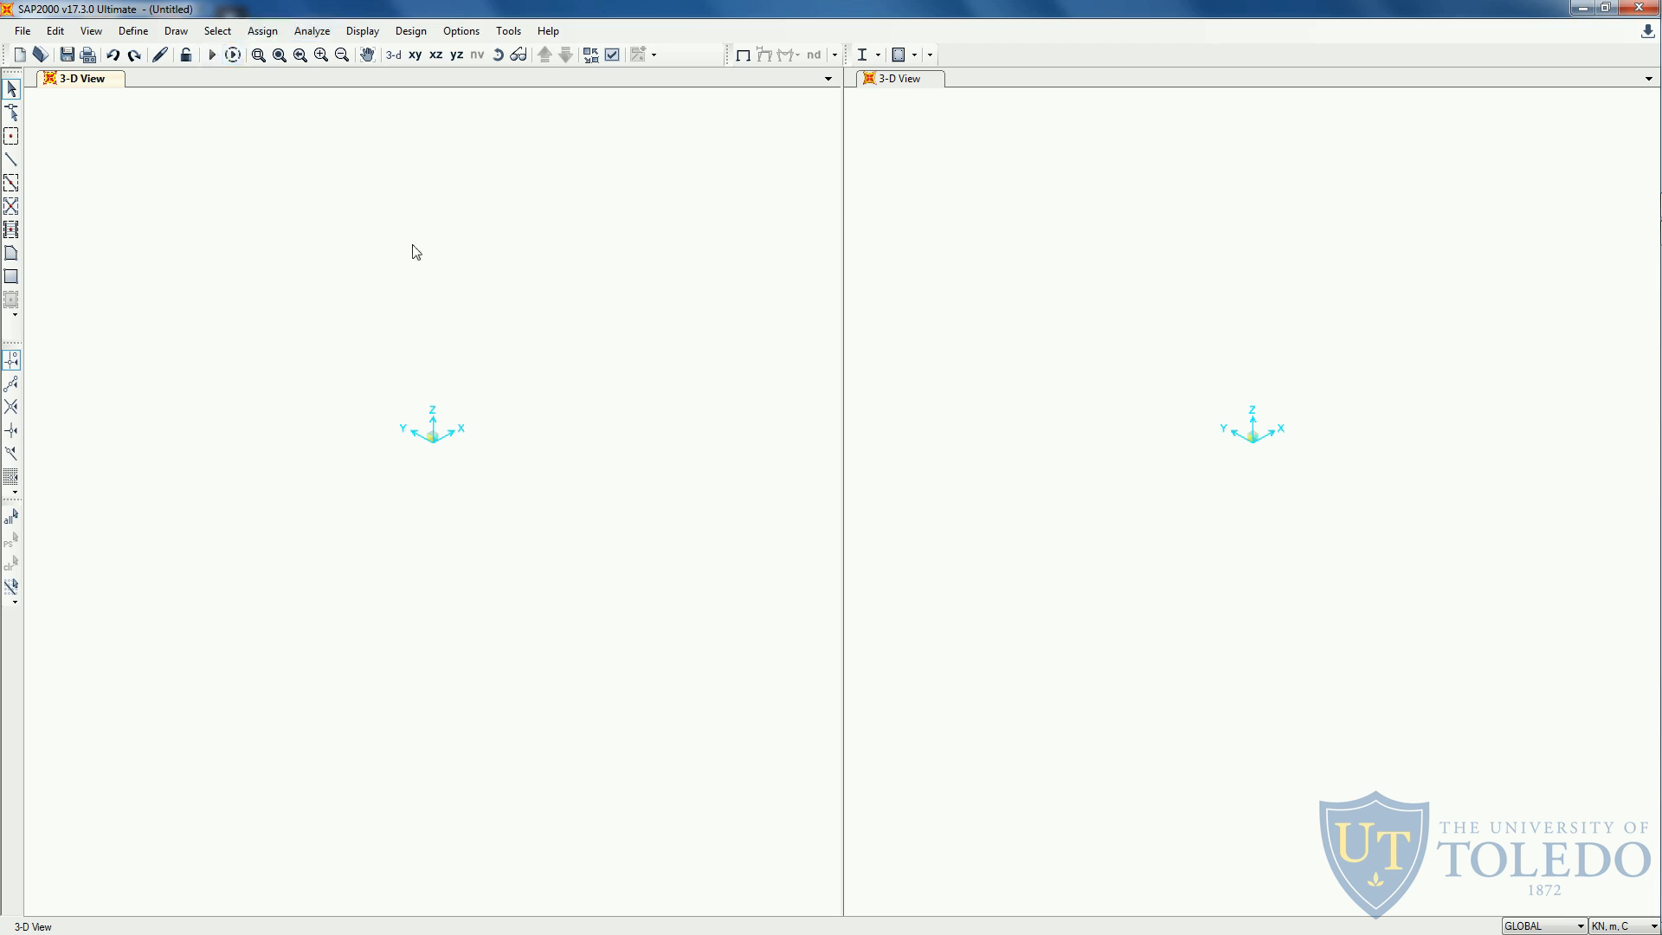
pyautogui.click(311, 29)
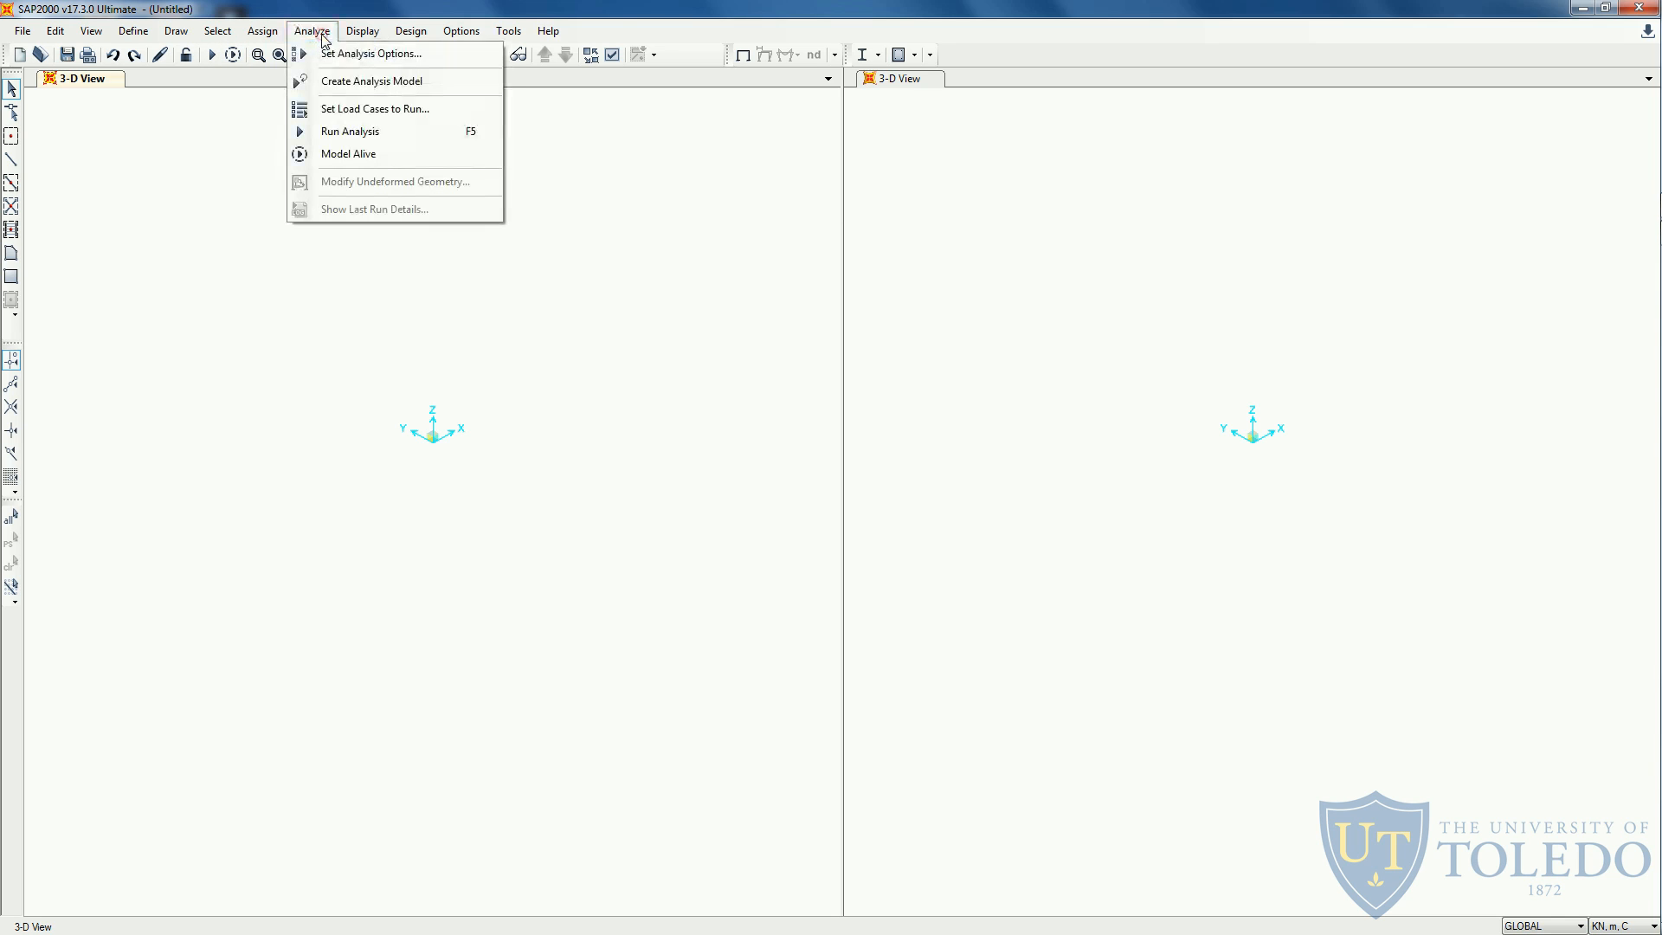
pyautogui.moveTo(371, 54)
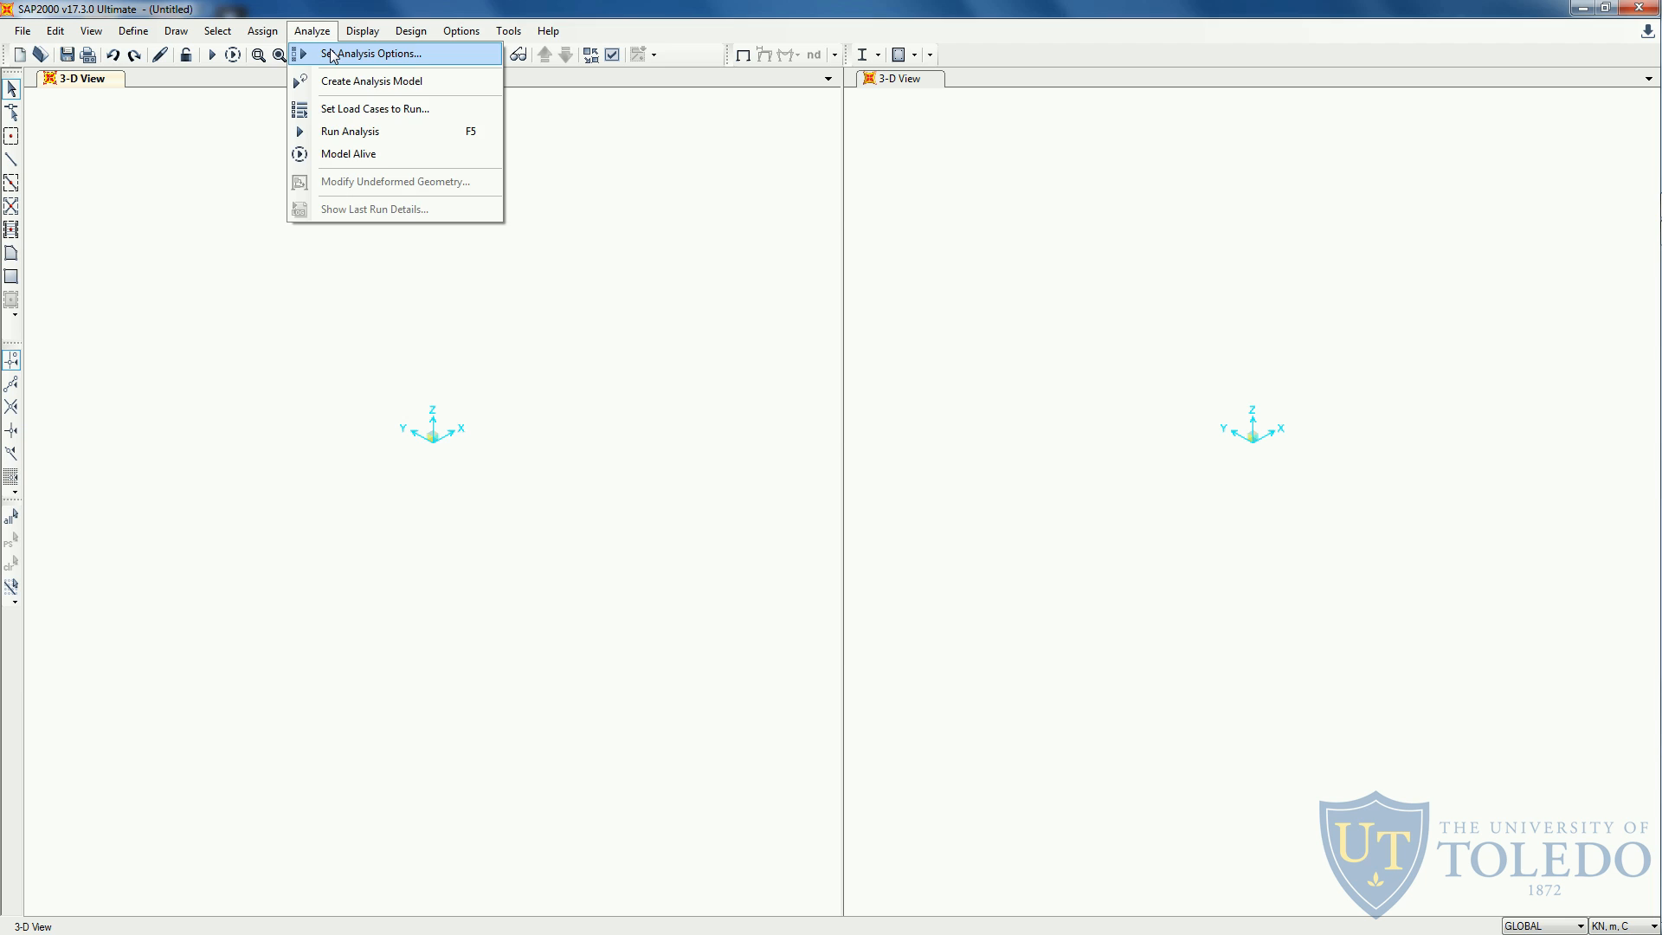
pyautogui.click(374, 53)
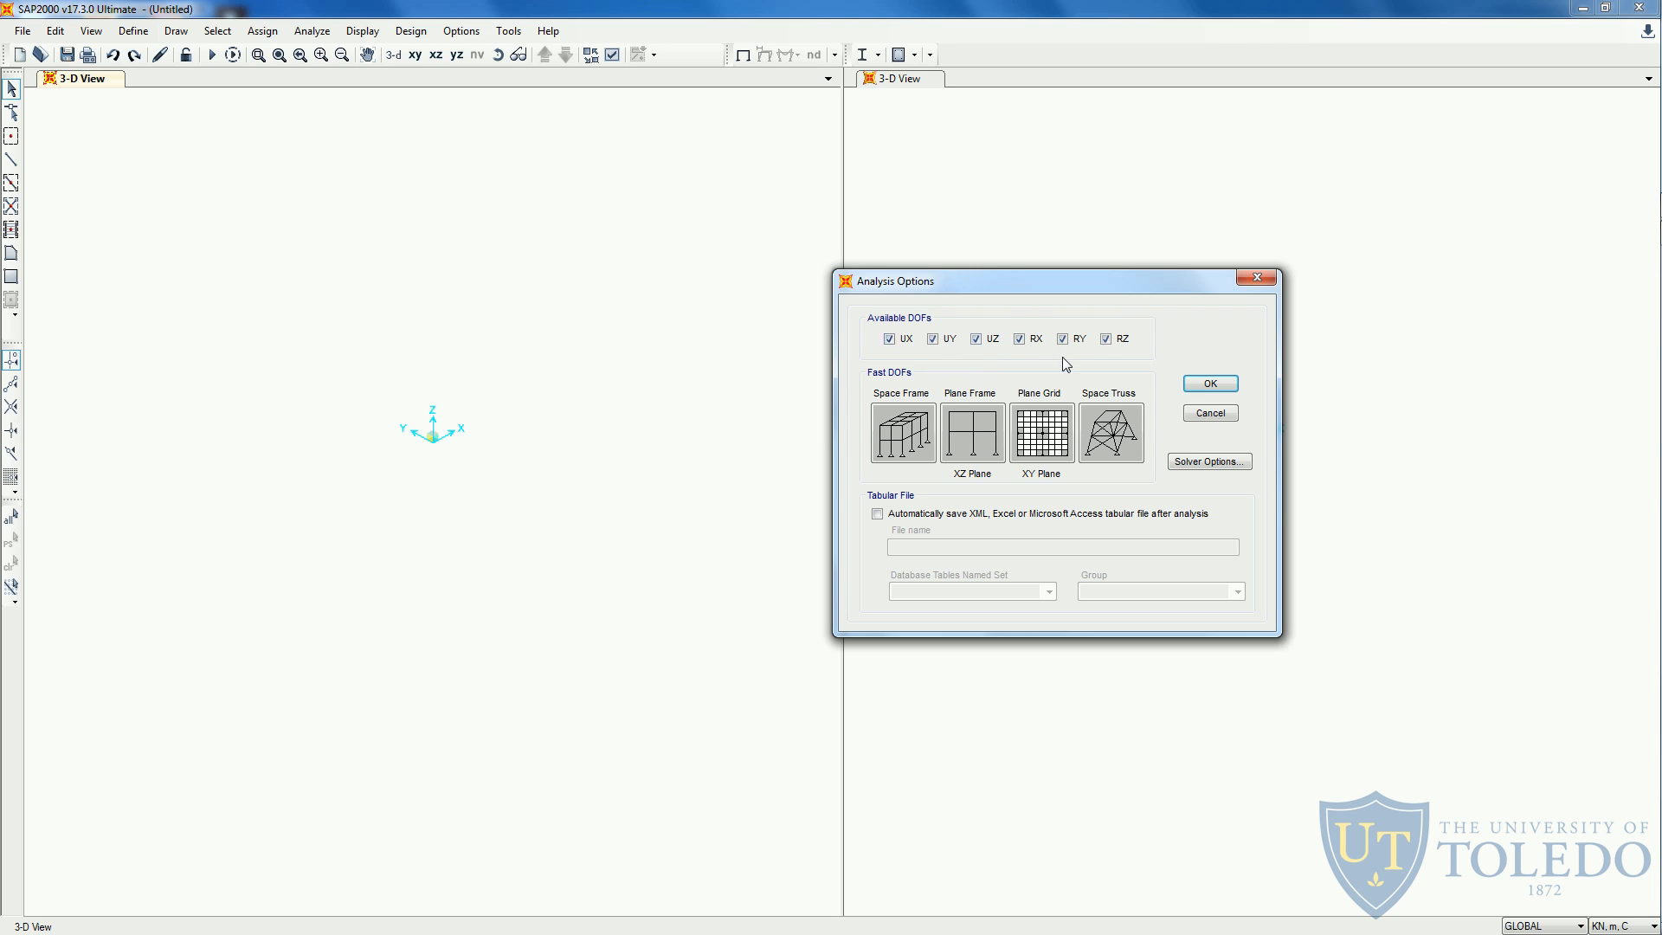
pyautogui.moveTo(1020, 352)
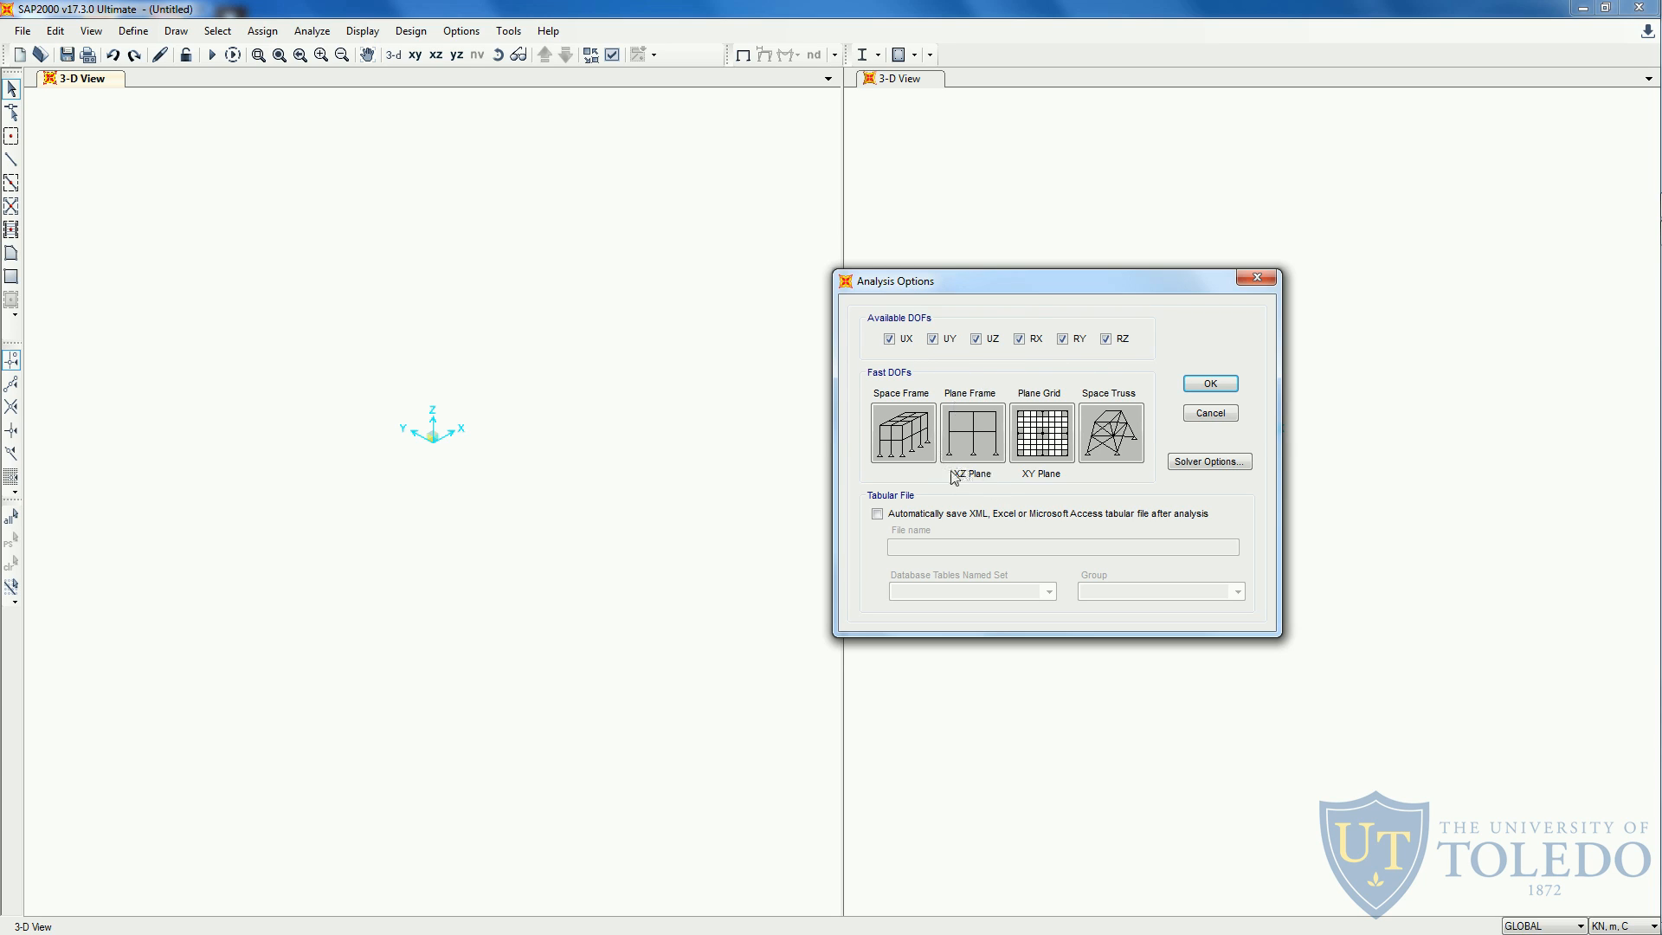
pyautogui.moveTo(992, 487)
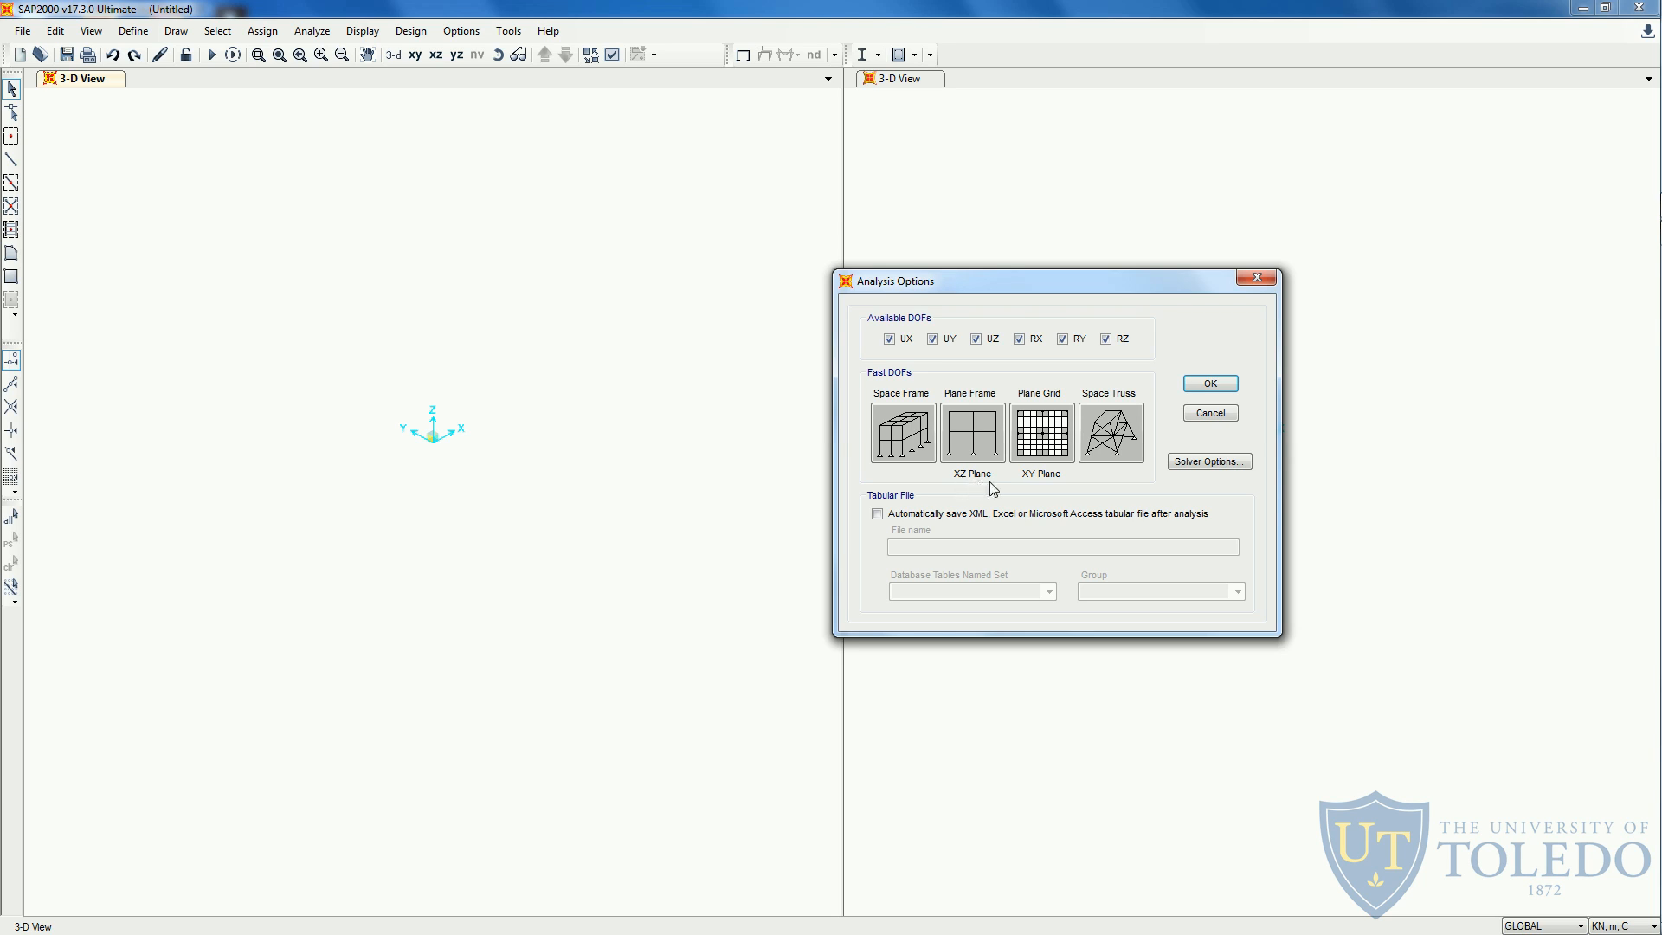
pyautogui.moveTo(973, 468)
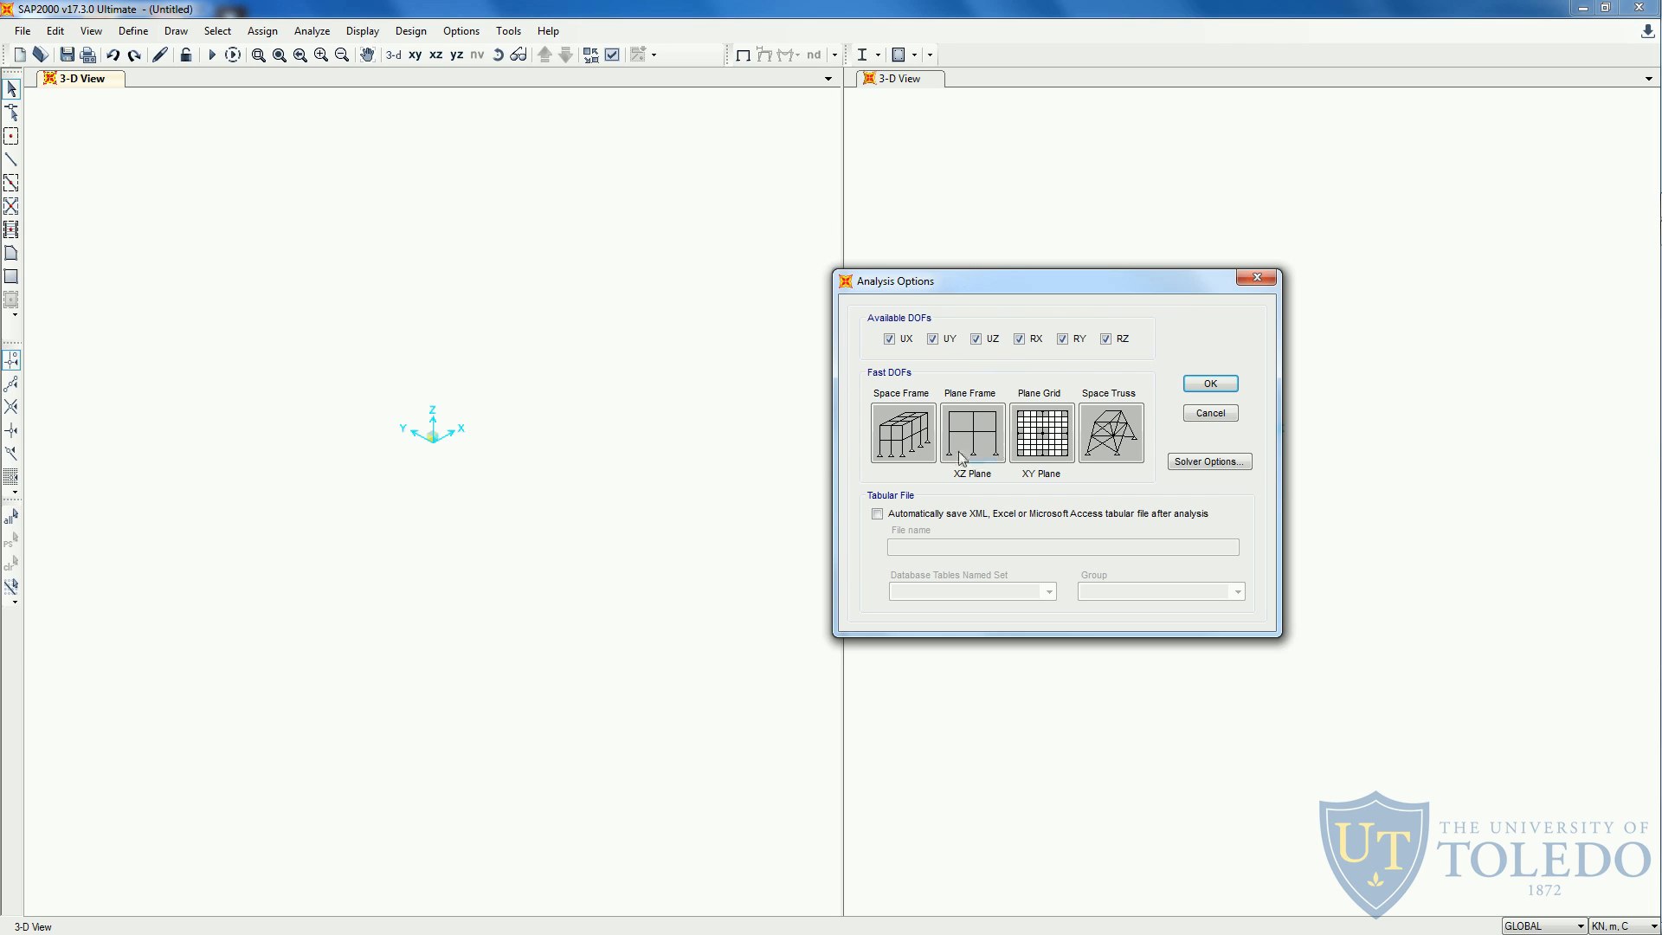
pyautogui.moveTo(1012, 485)
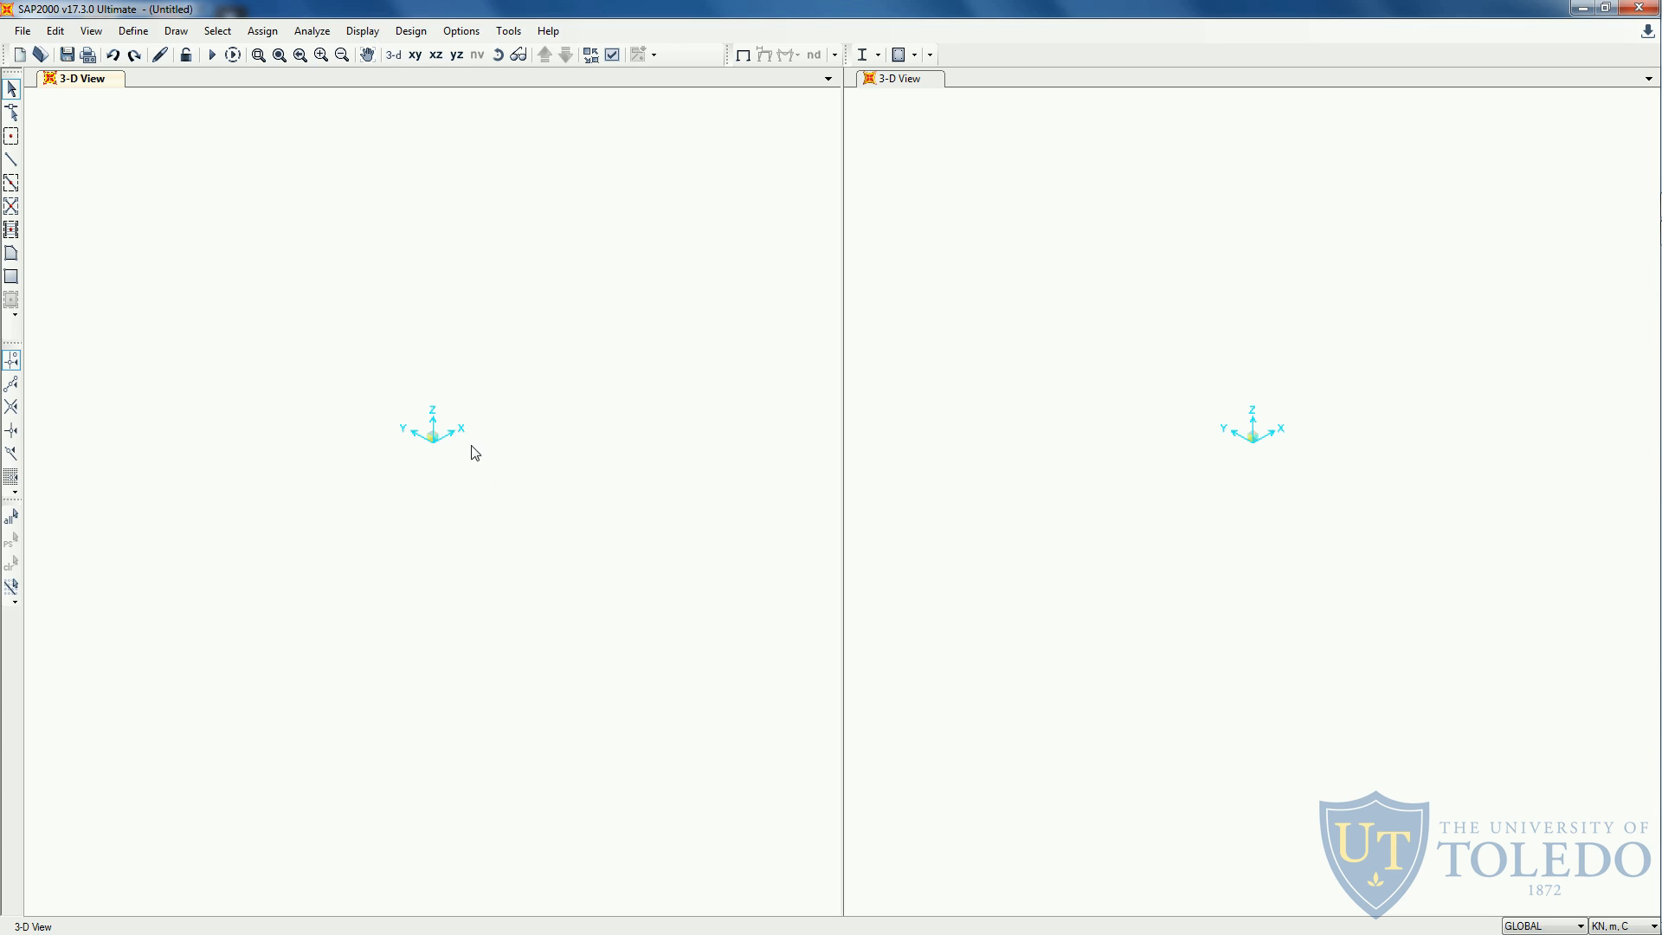
pyautogui.moveTo(353, 435)
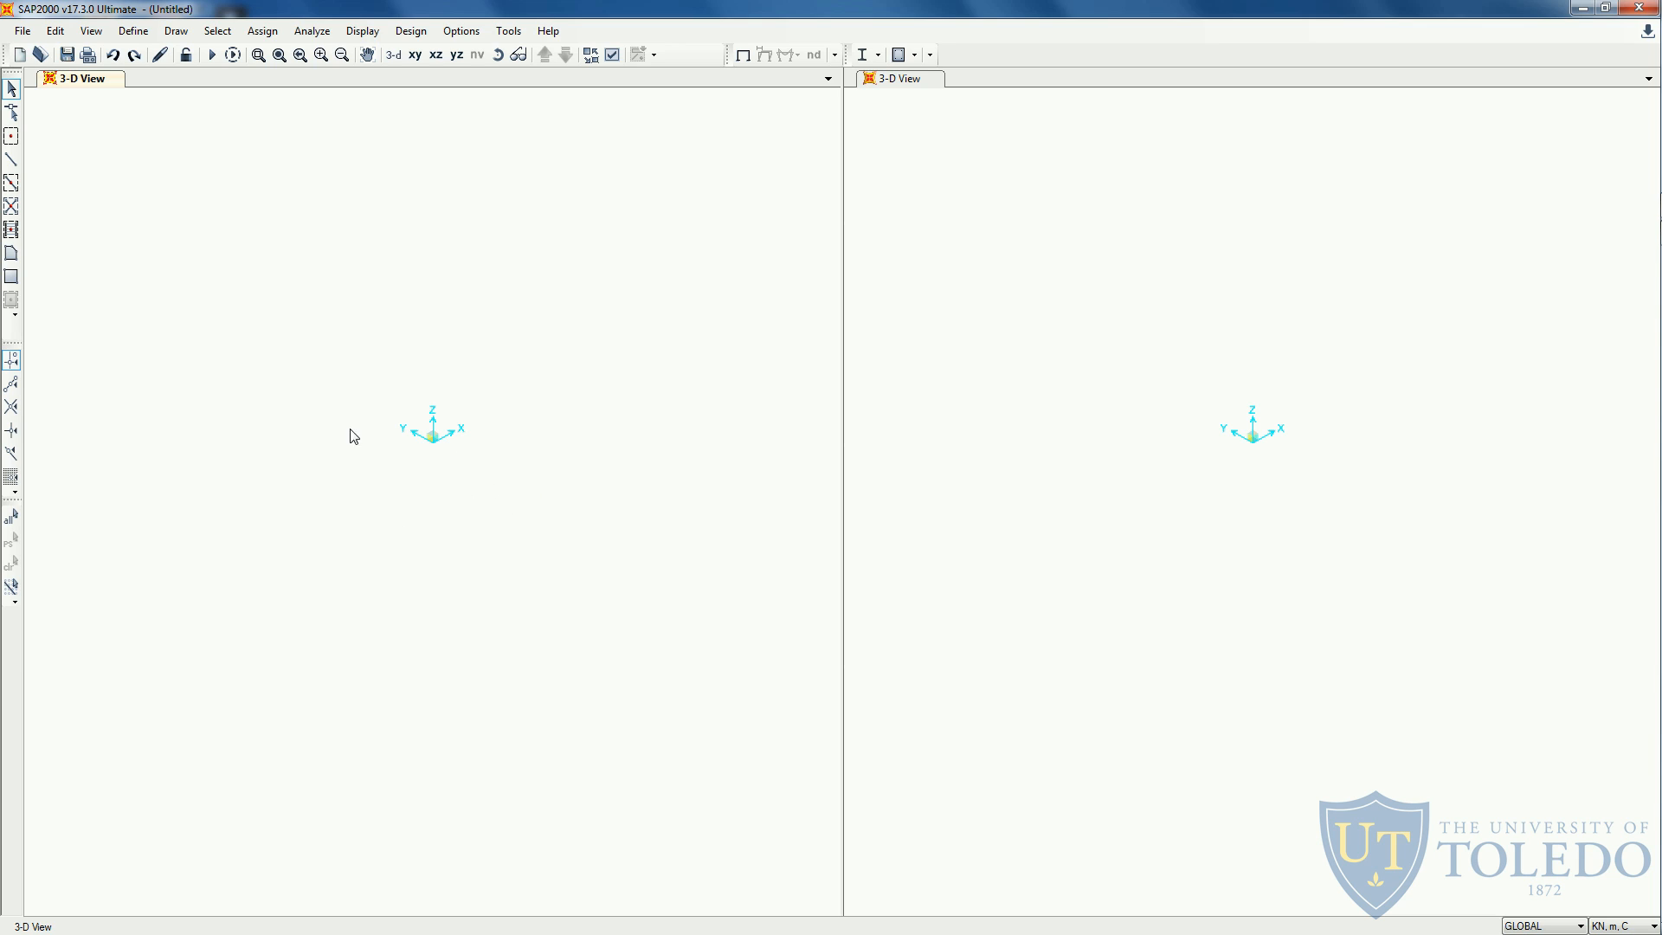
pyautogui.moveTo(506, 519)
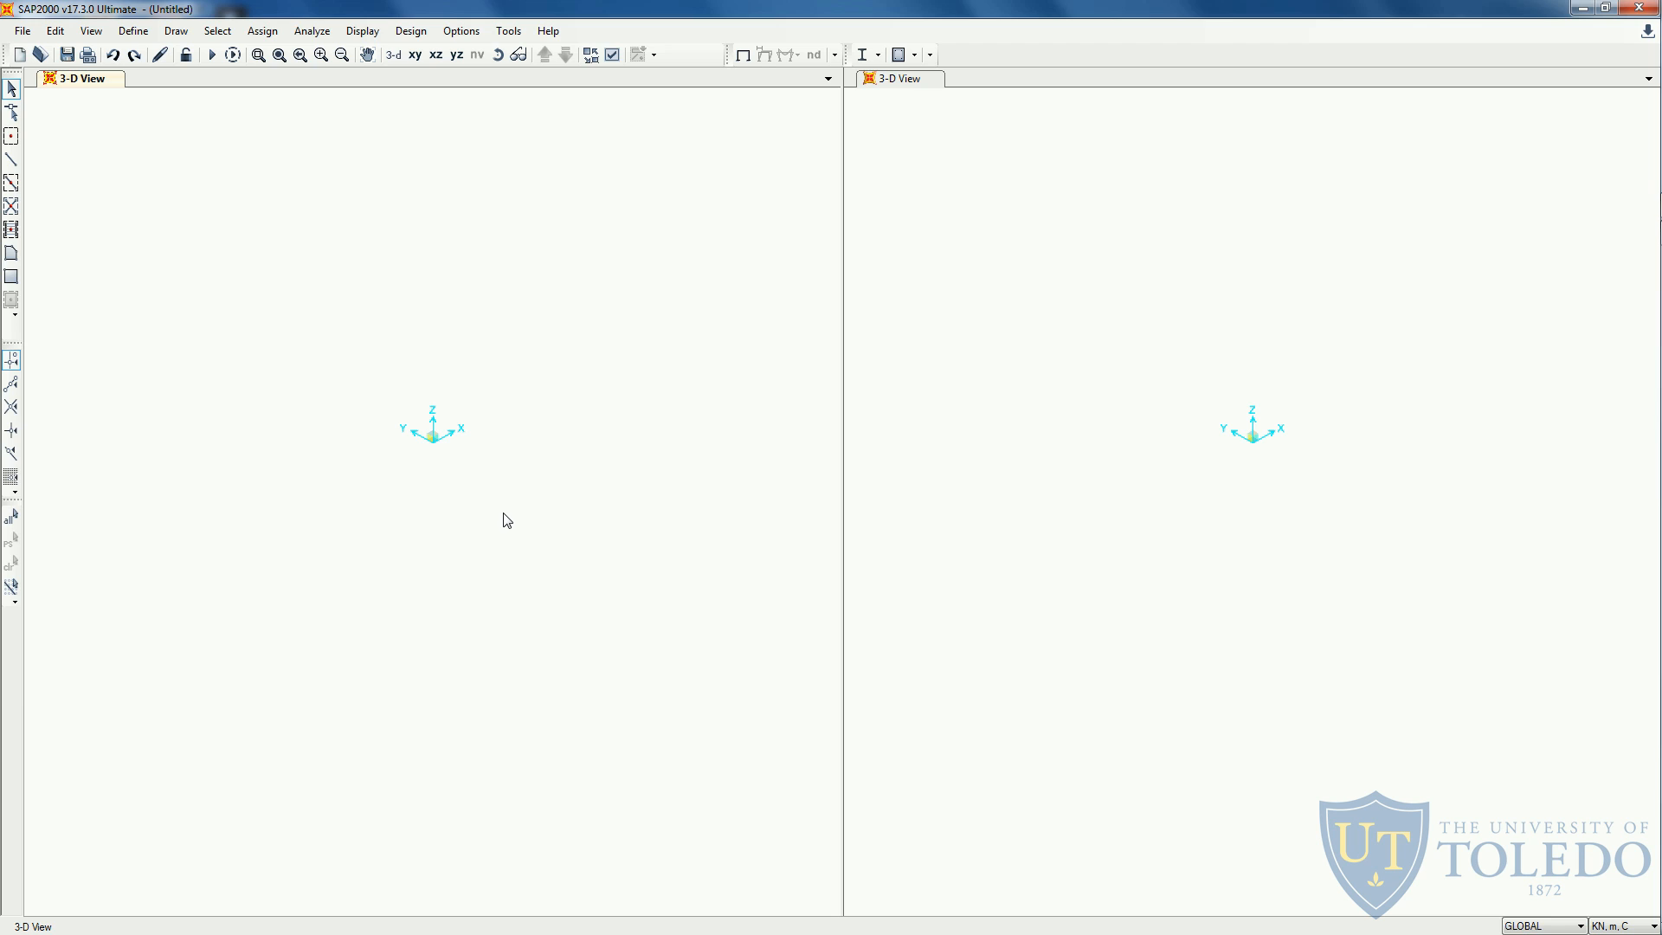
pyautogui.moveTo(340, 127)
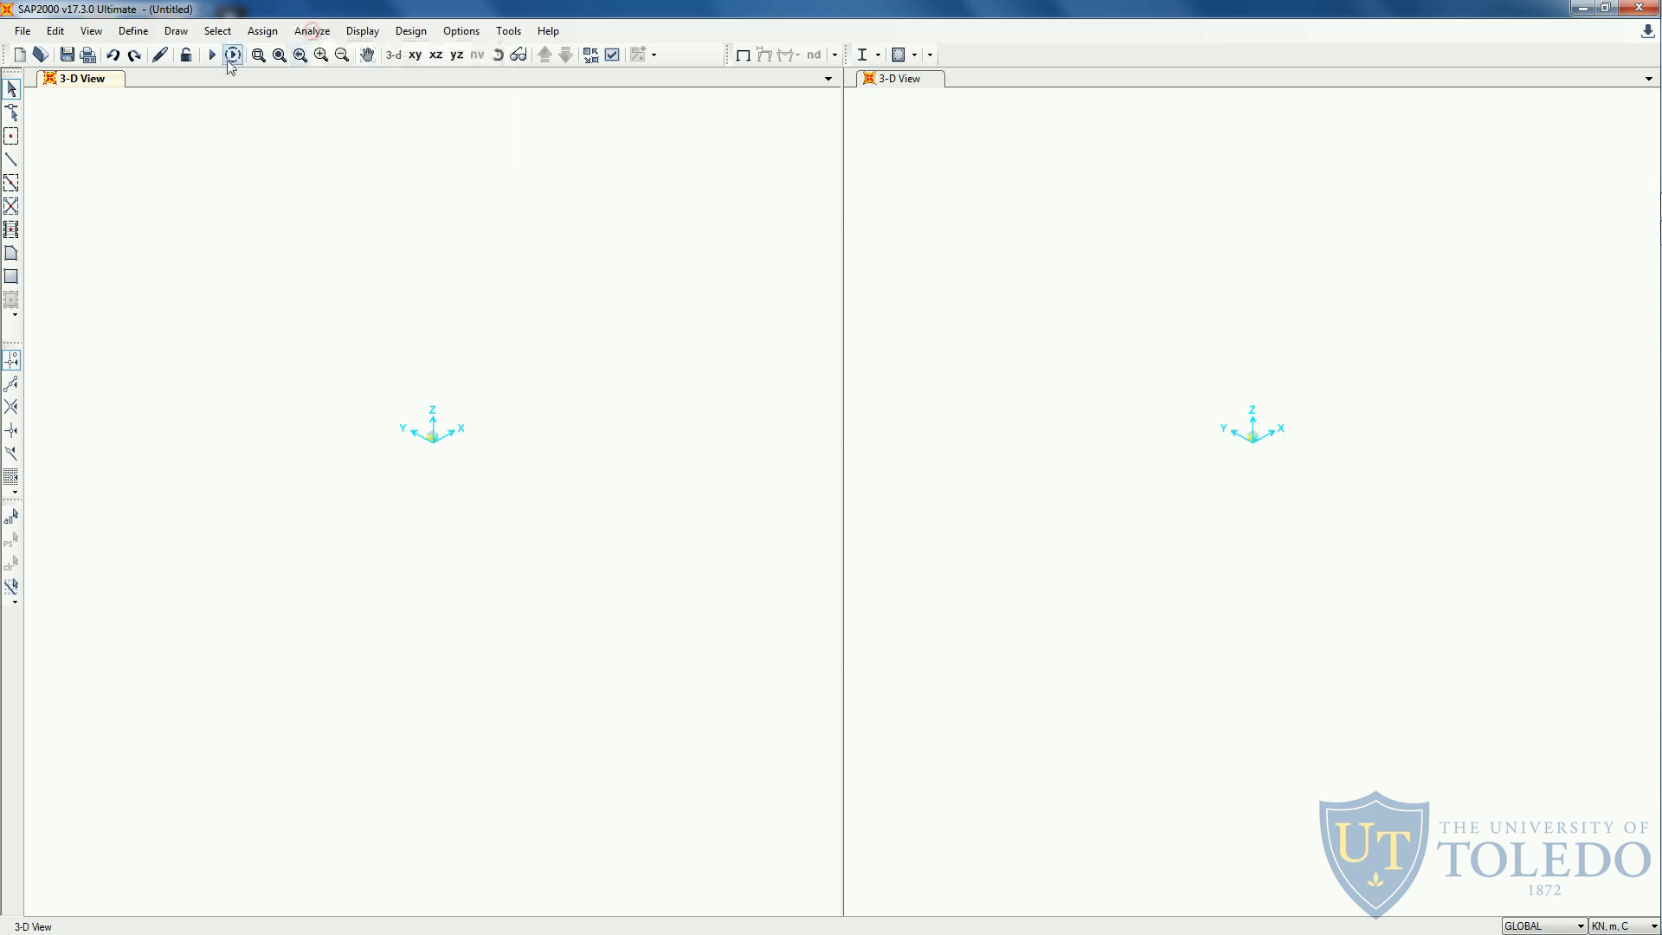
pyautogui.click(232, 56)
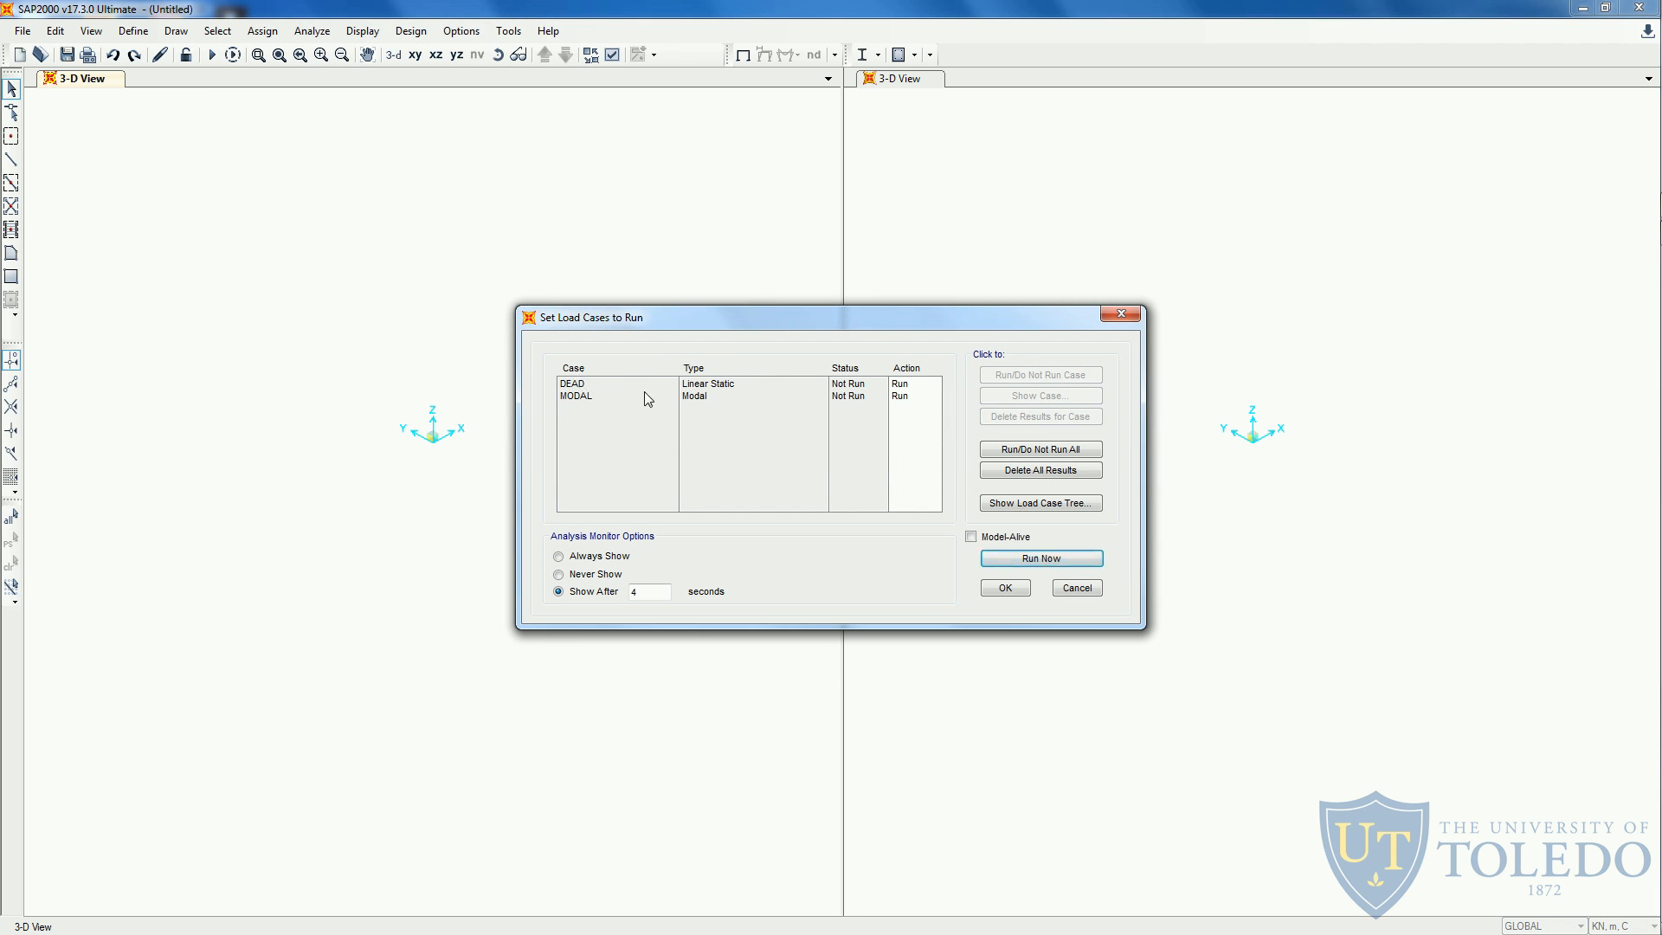
pyautogui.moveTo(590, 317); pyautogui.dragTo(571, 255)
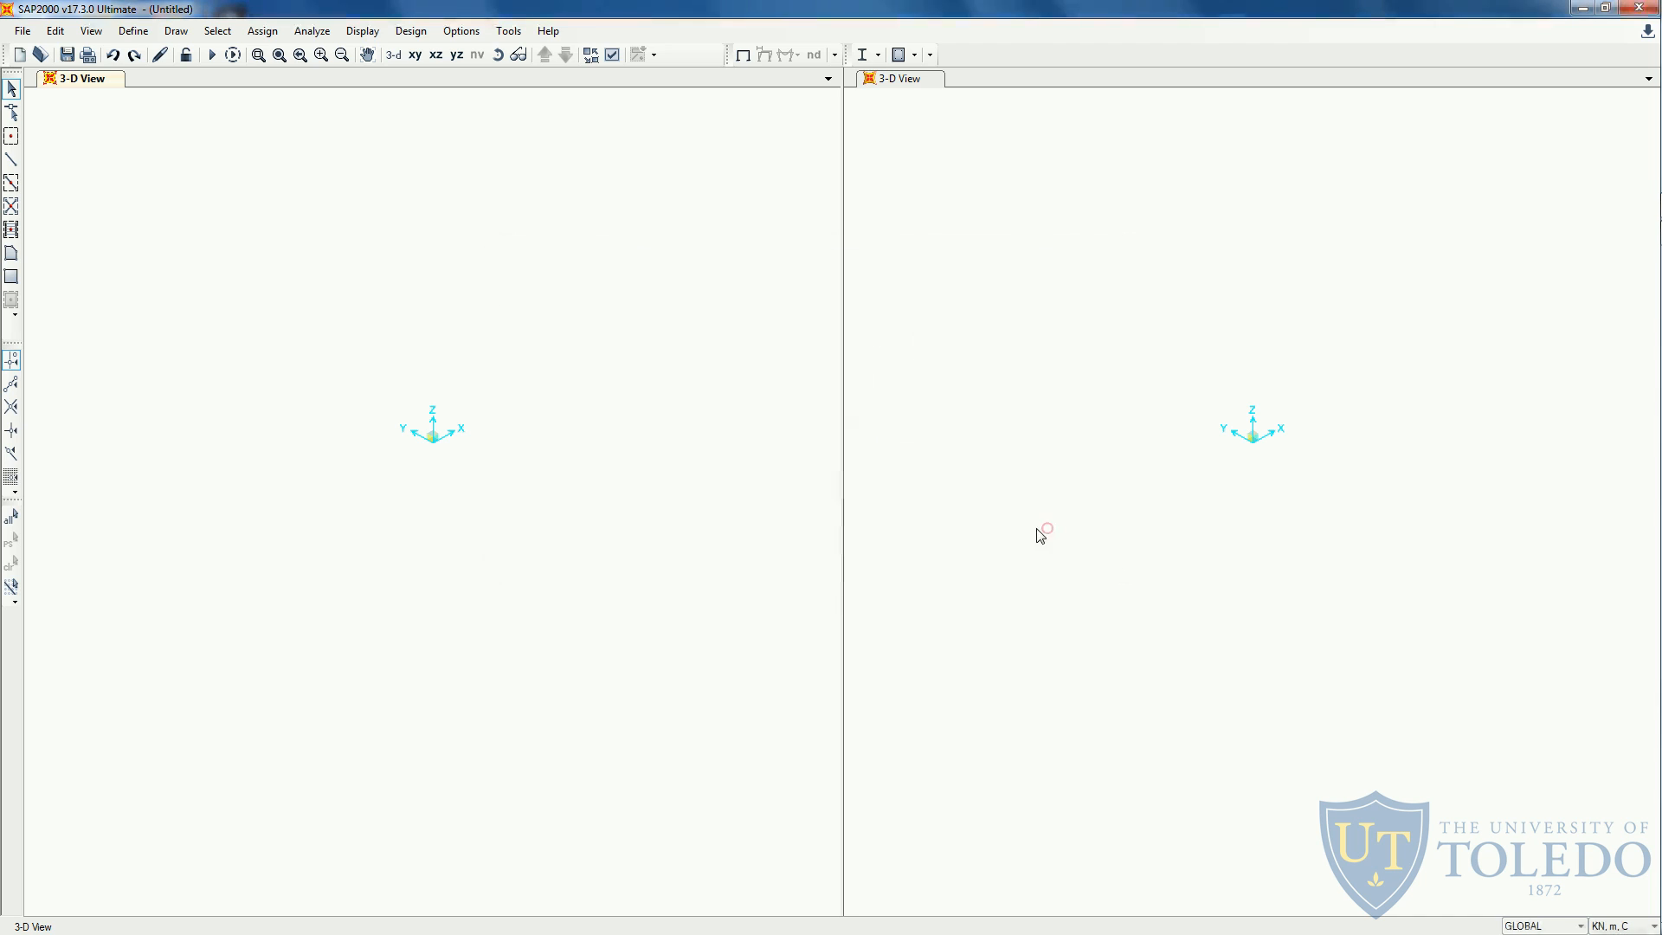
pyautogui.moveTo(779, 383)
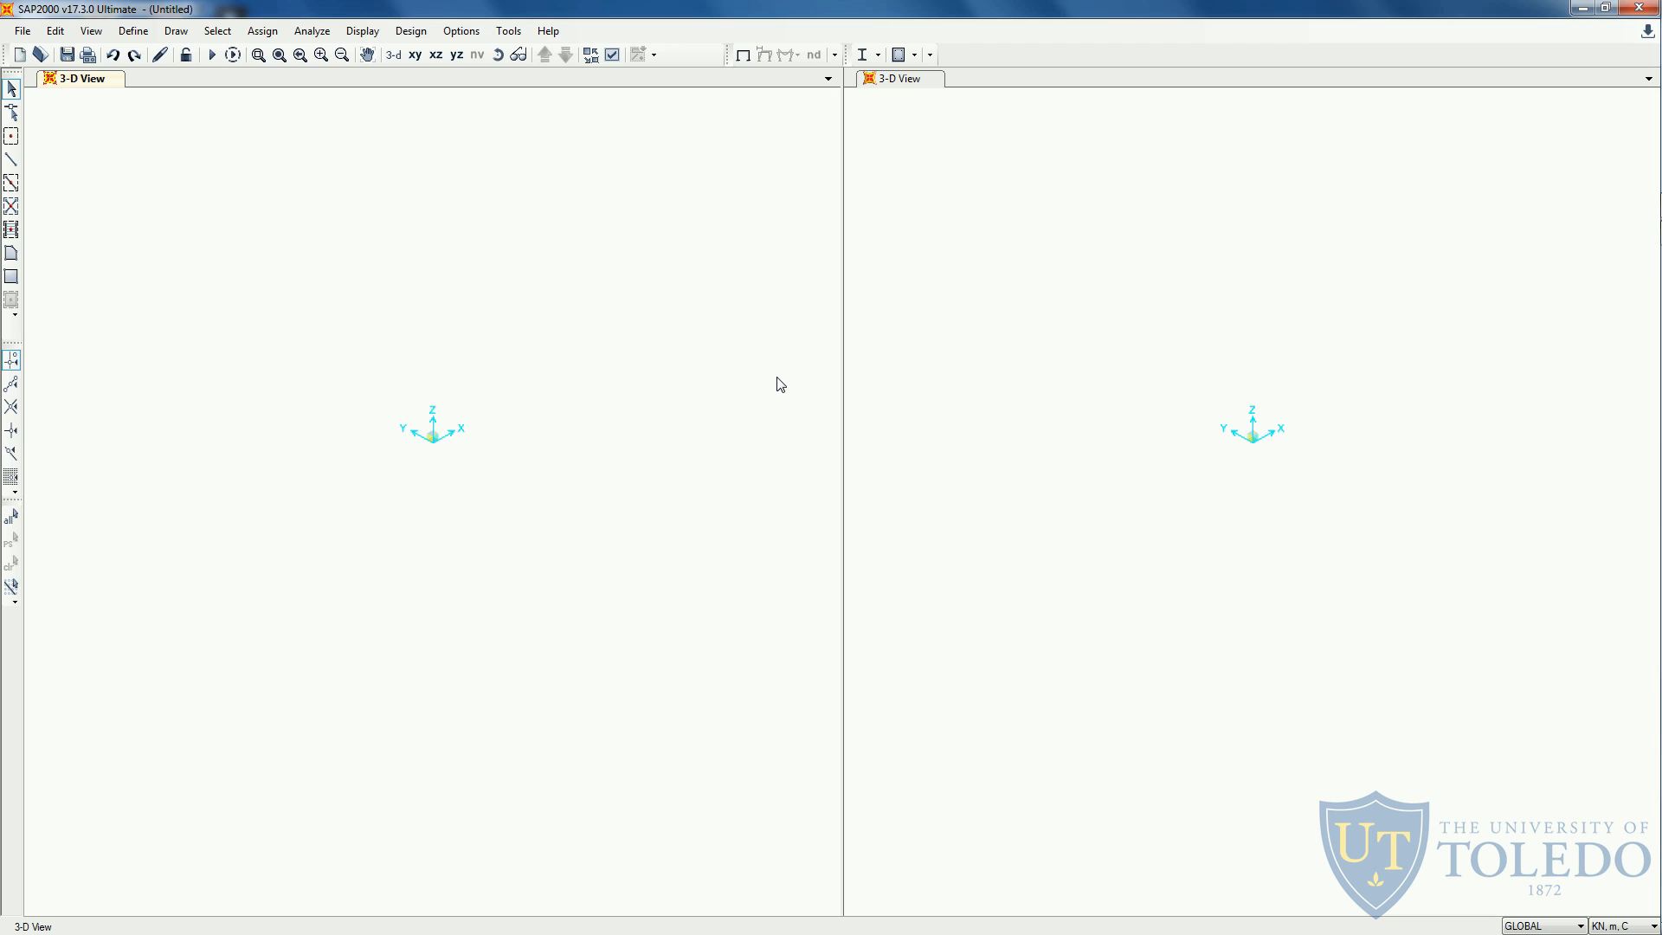